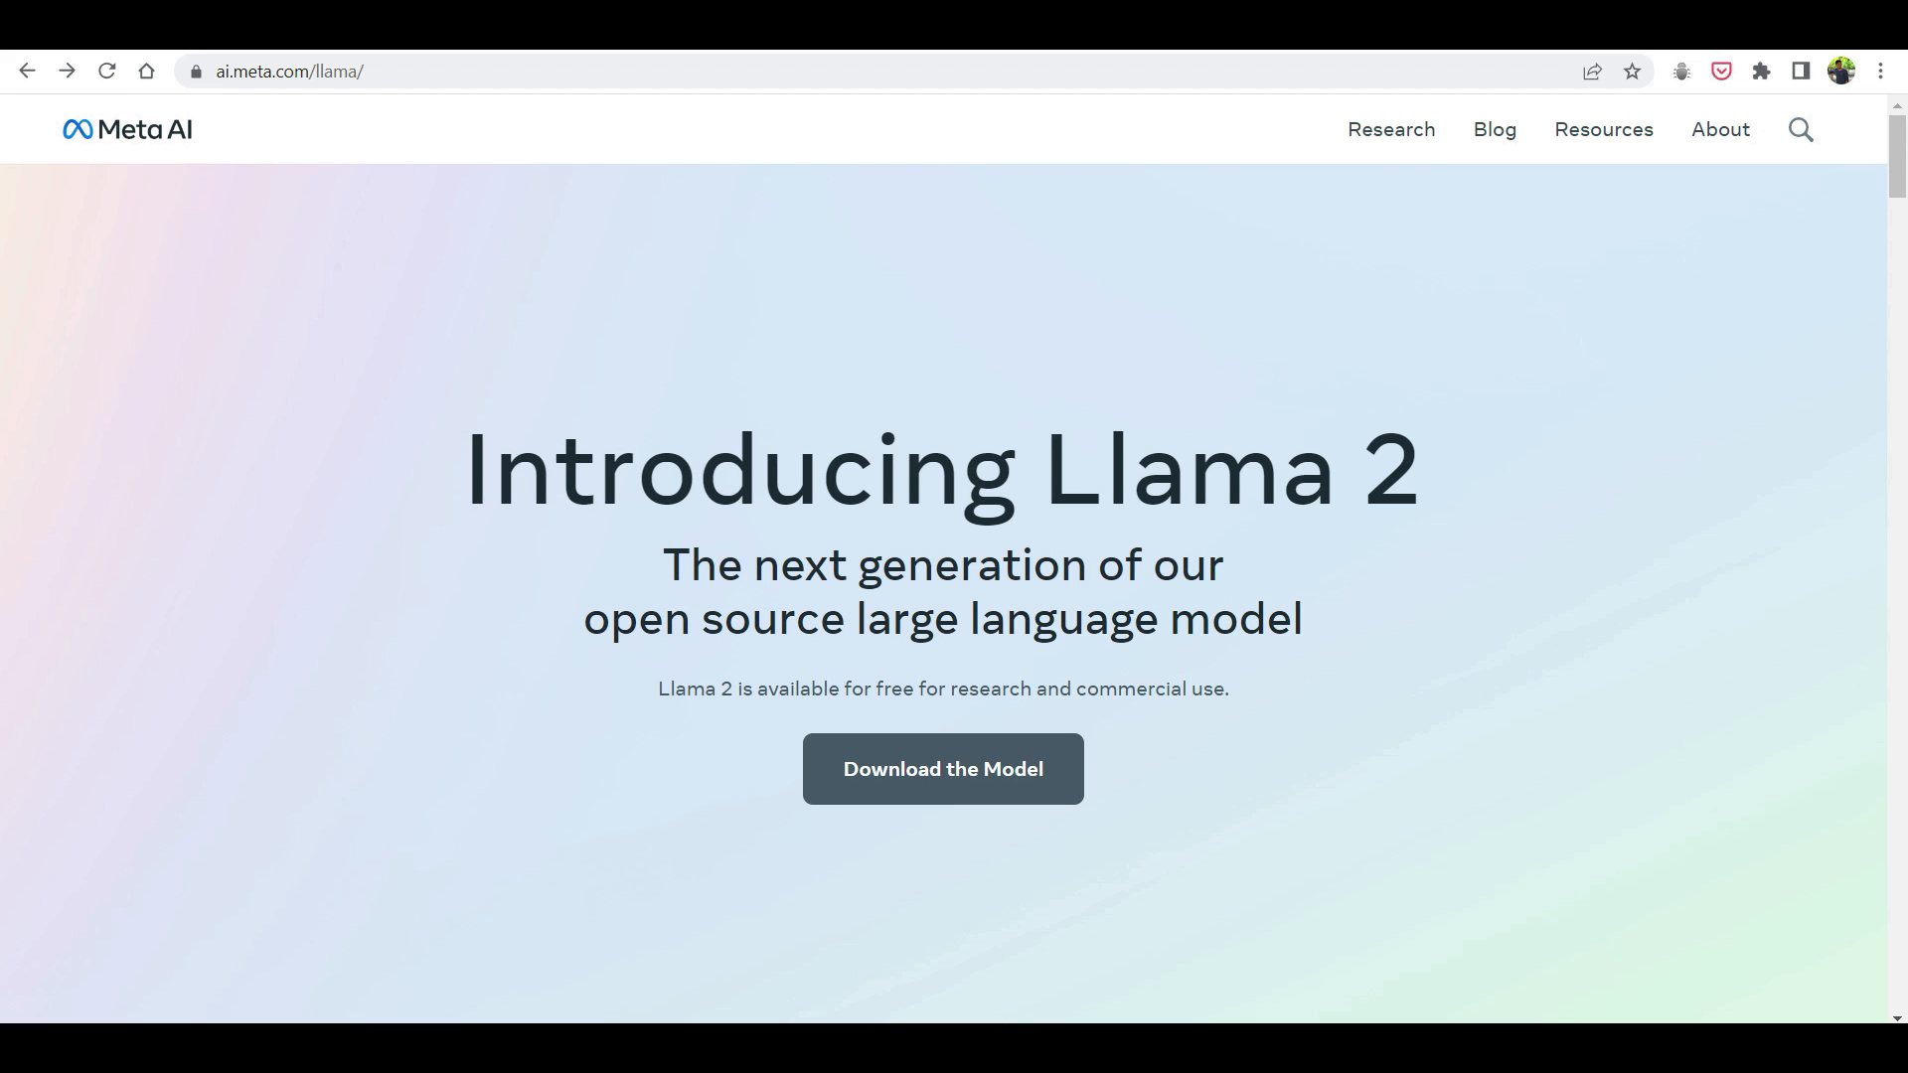
Scroll through the Meta AI Llama 2 page to reach the Download the Model section
{"action": "scroll", "scroll_direction": "down", "scroll_amount": 3}
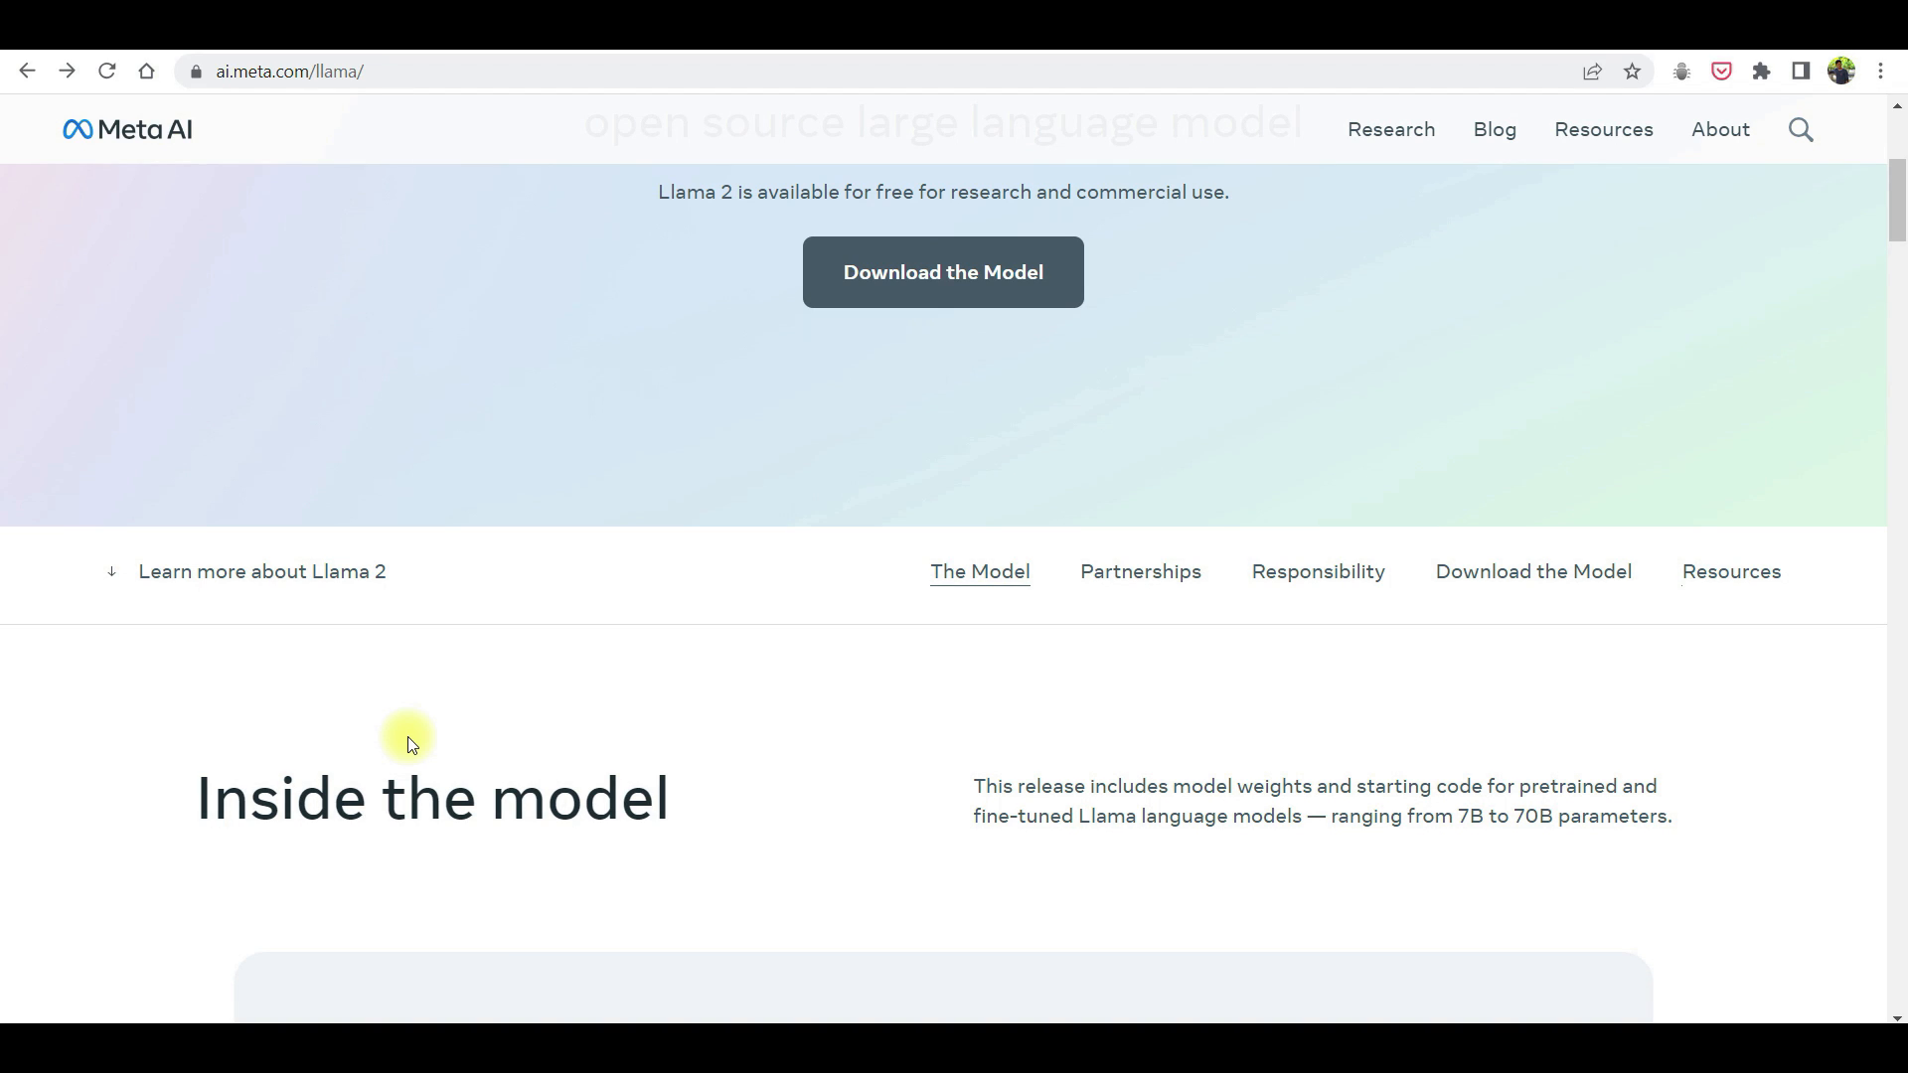
{"action": "mouse_move", "coordinate": [394, 913]}
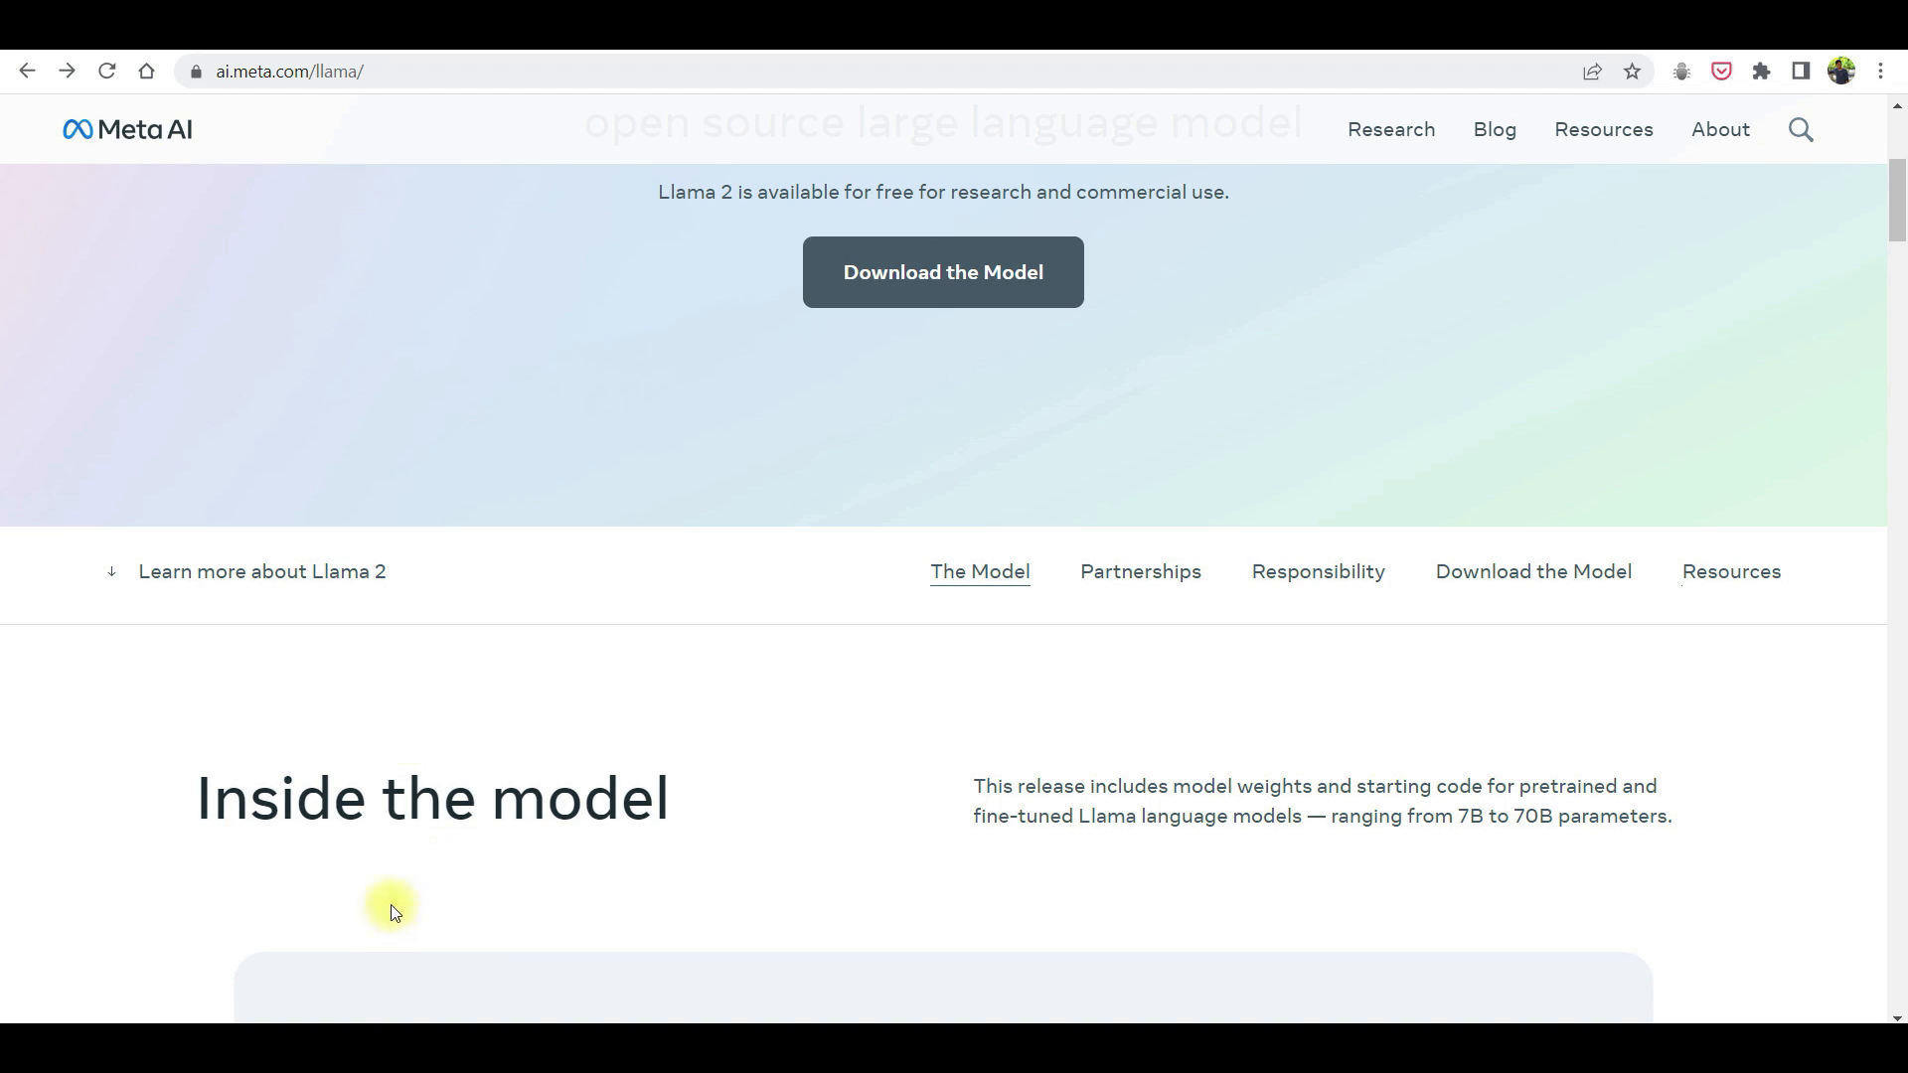
{"action": "mouse_move", "coordinate": [306, 962]}
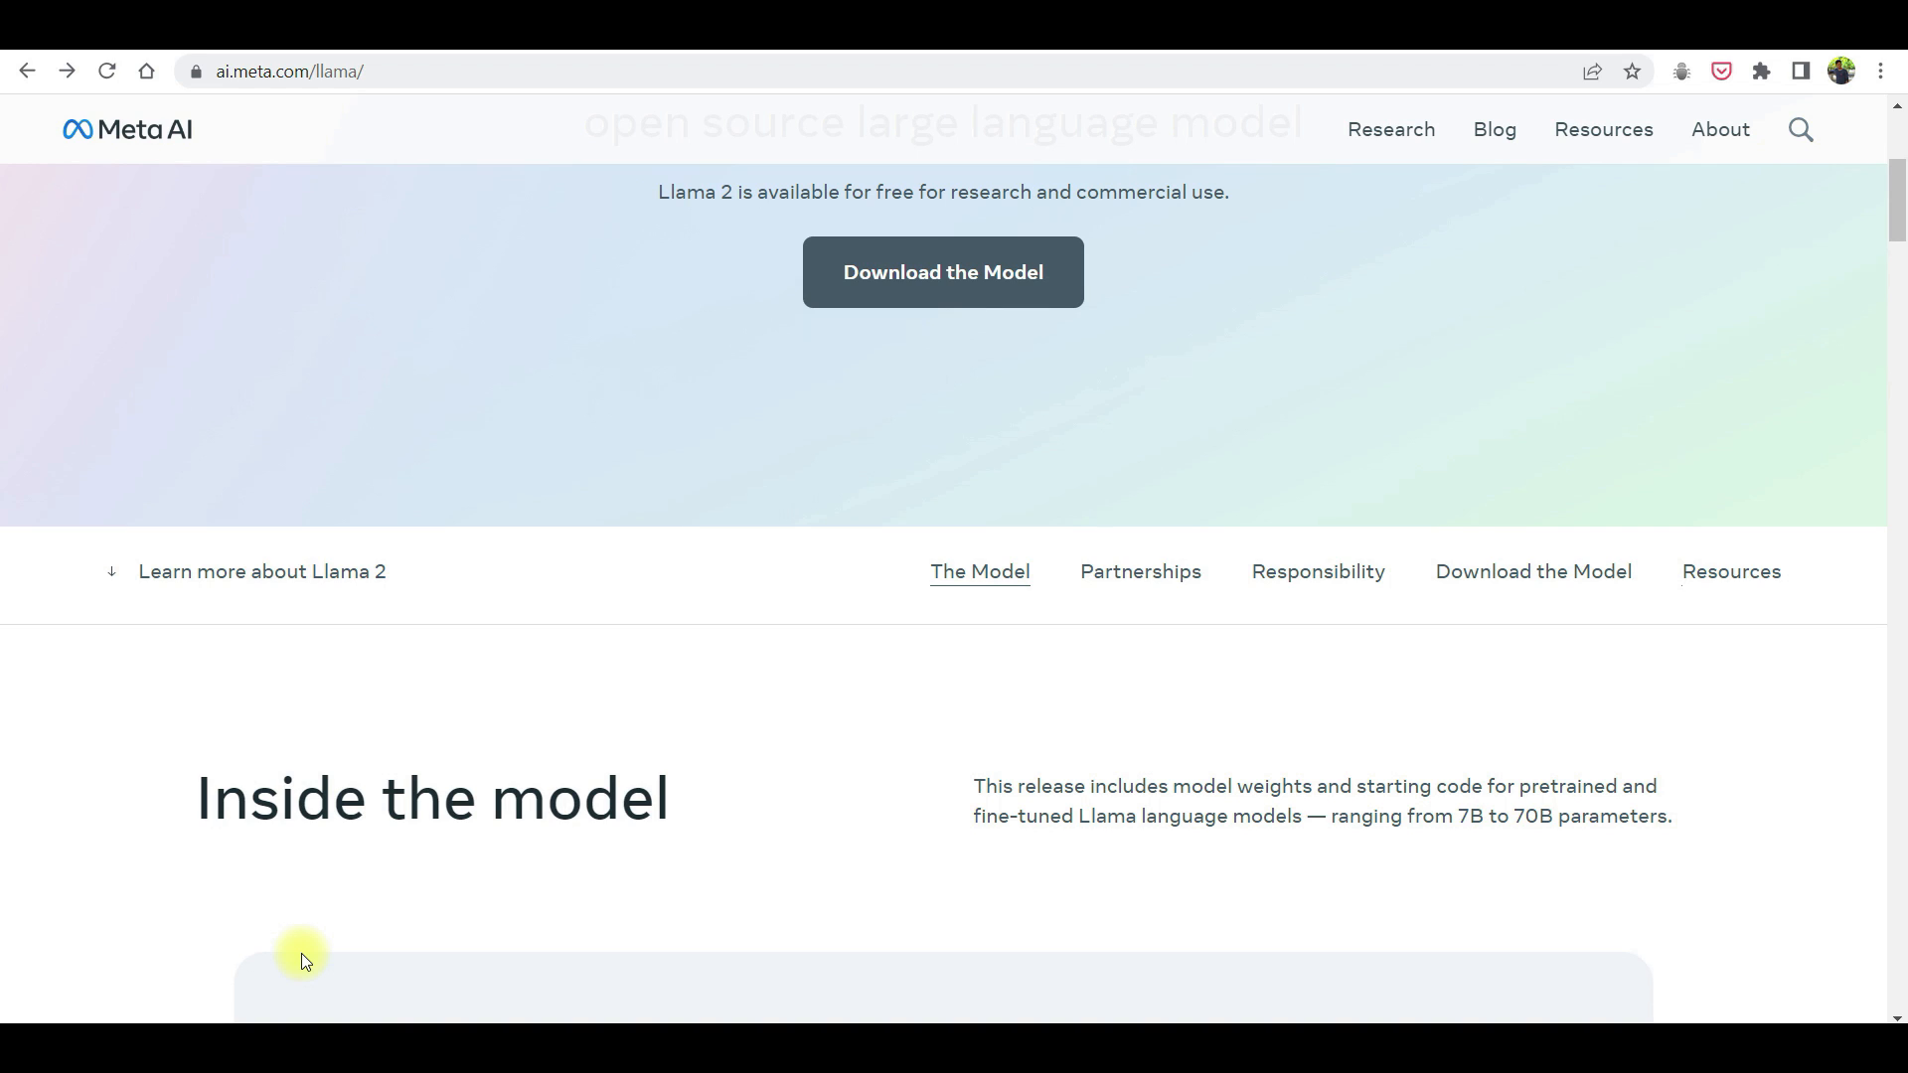
{"action": "scroll", "scroll_direction": "down", "scroll_amount": 3}
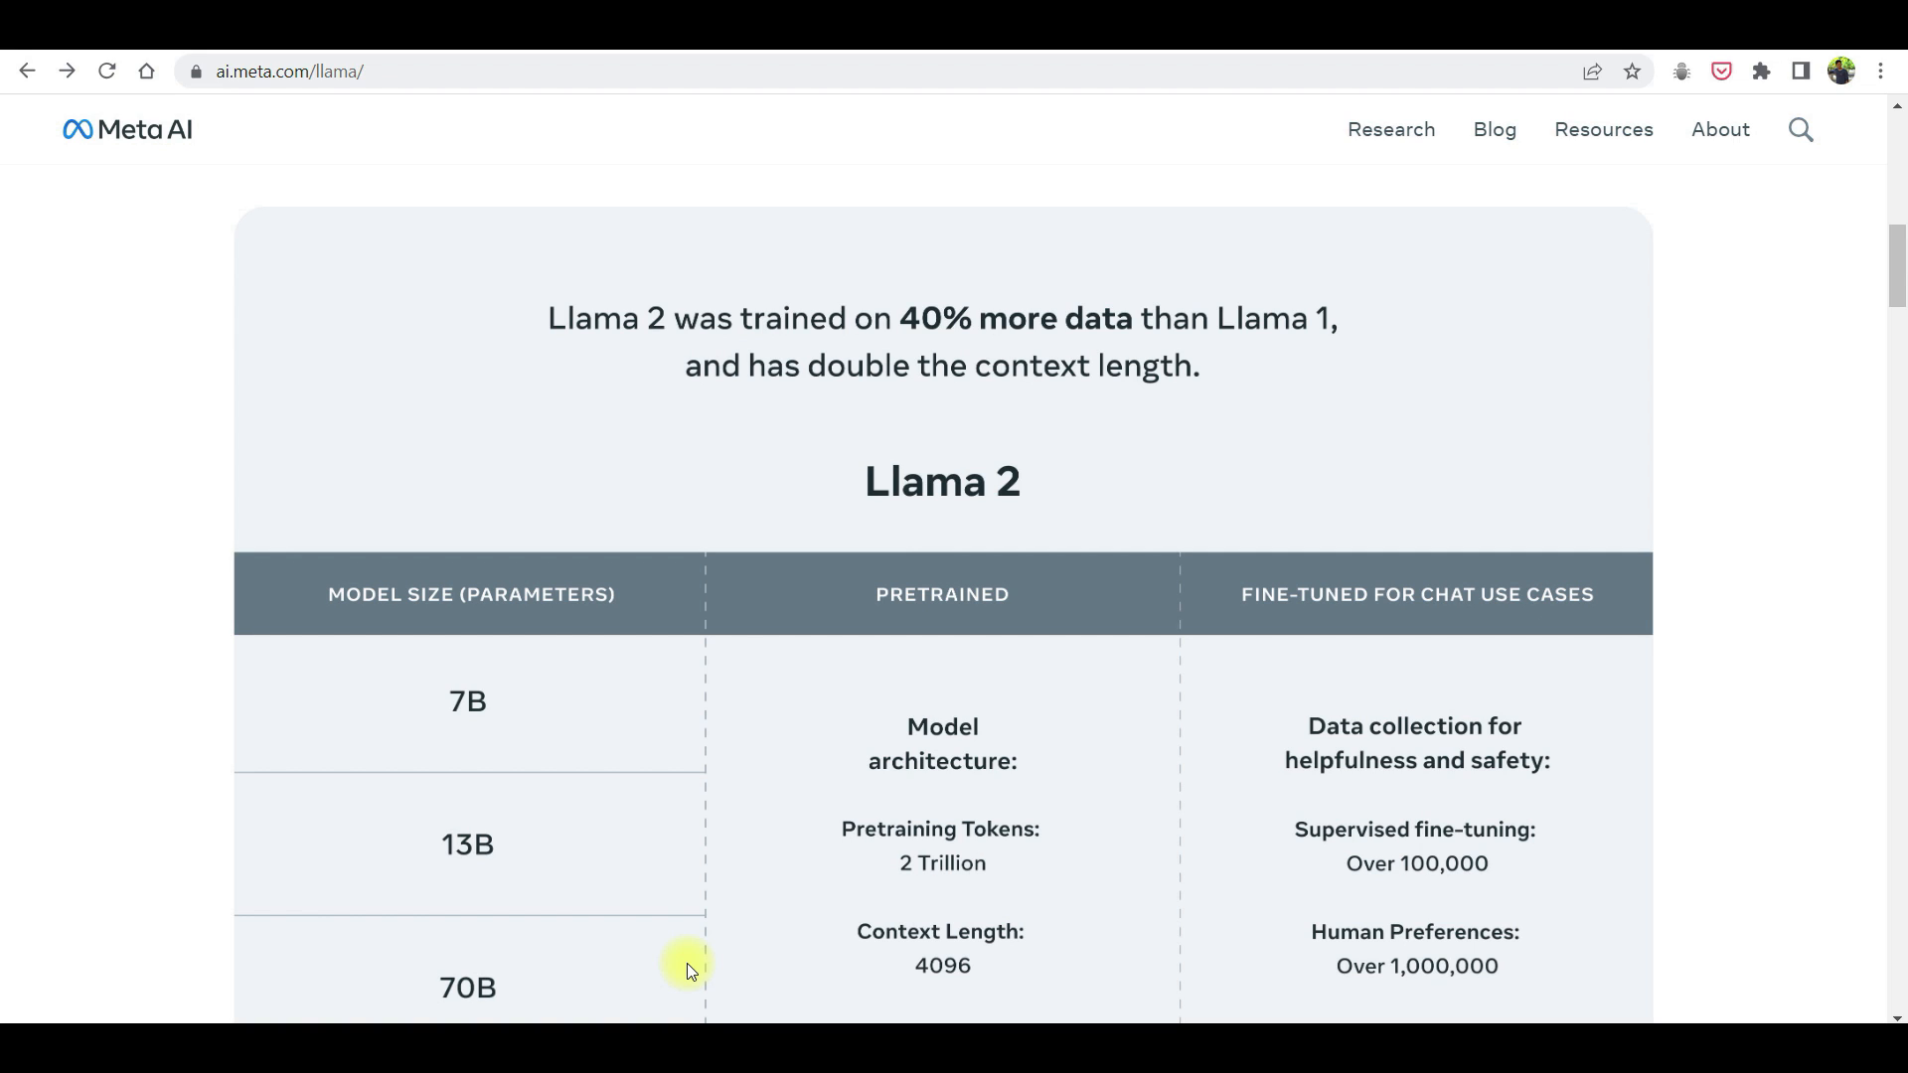
{"action": "scroll", "scroll_direction": "down", "scroll_amount": 3}
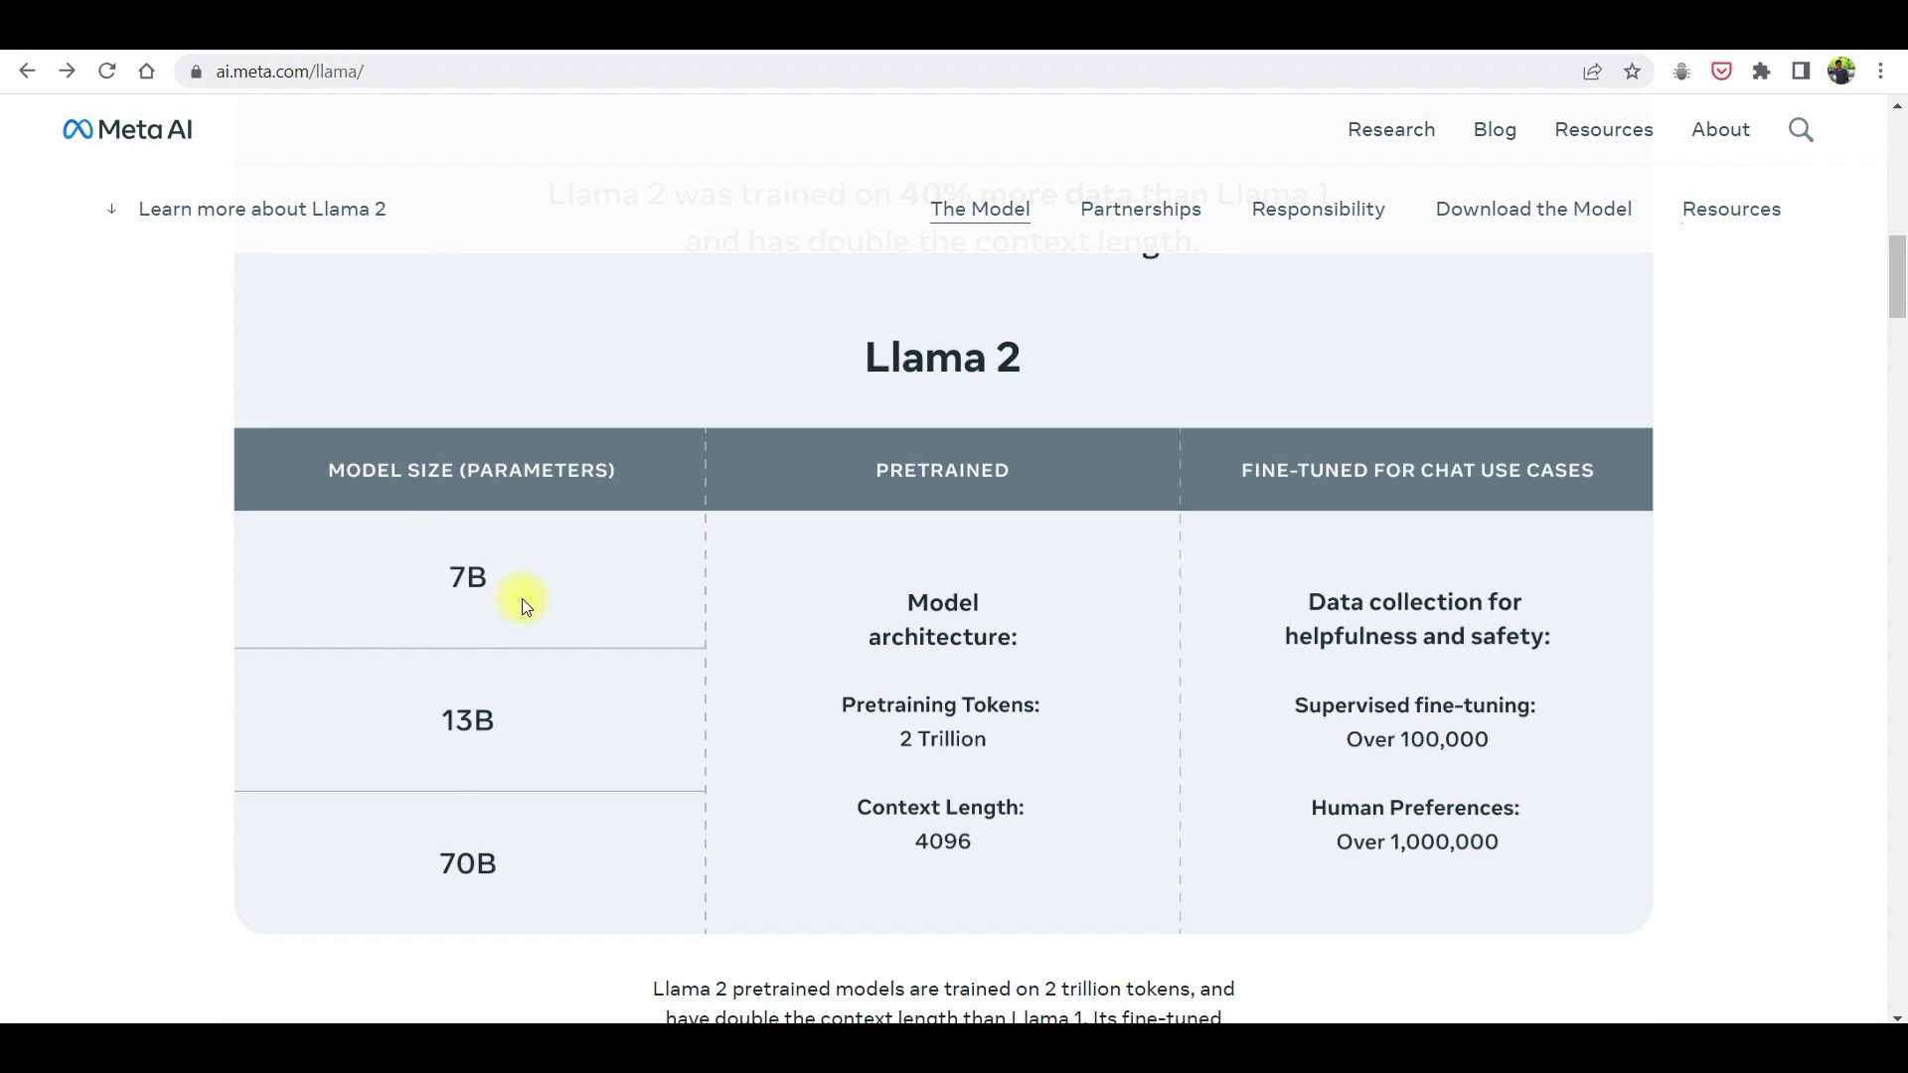
{"action": "mouse_move", "coordinate": [473, 902]}
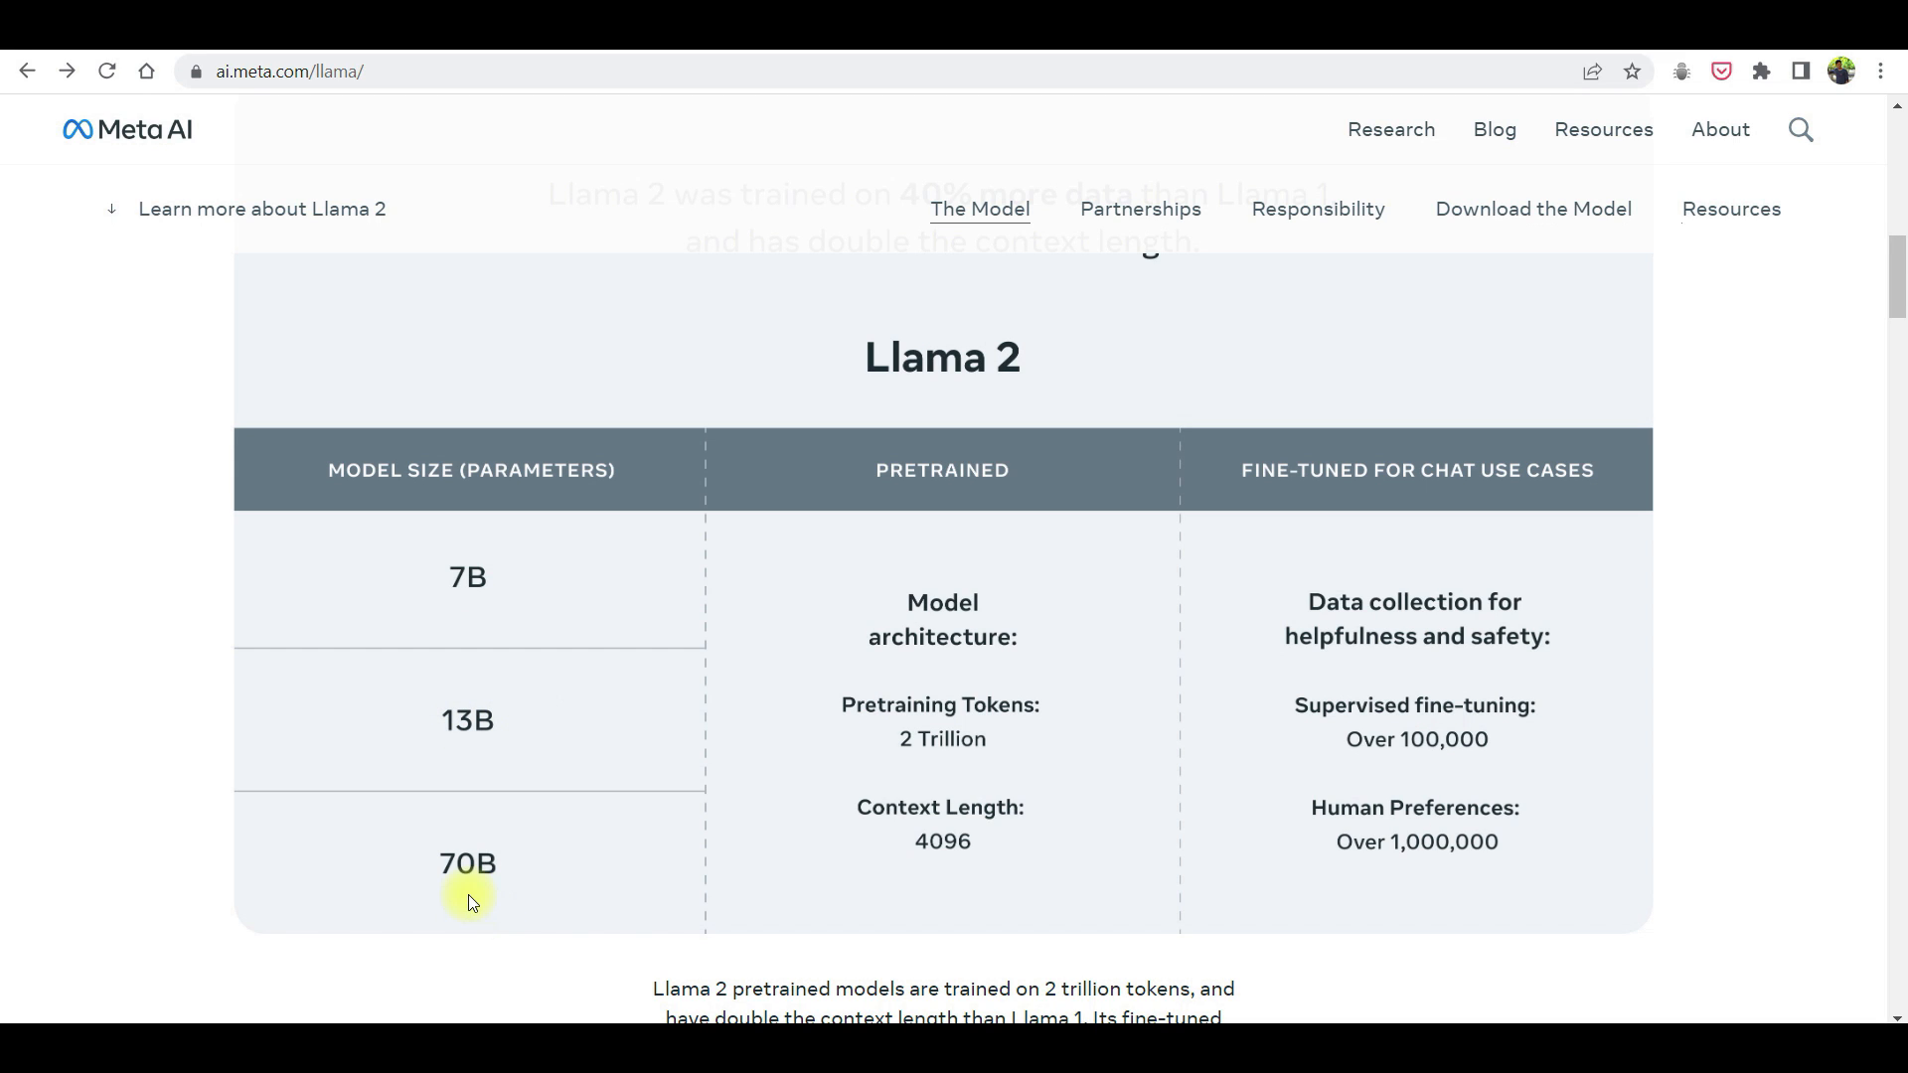
{"action": "mouse_move", "coordinate": [946, 680]}
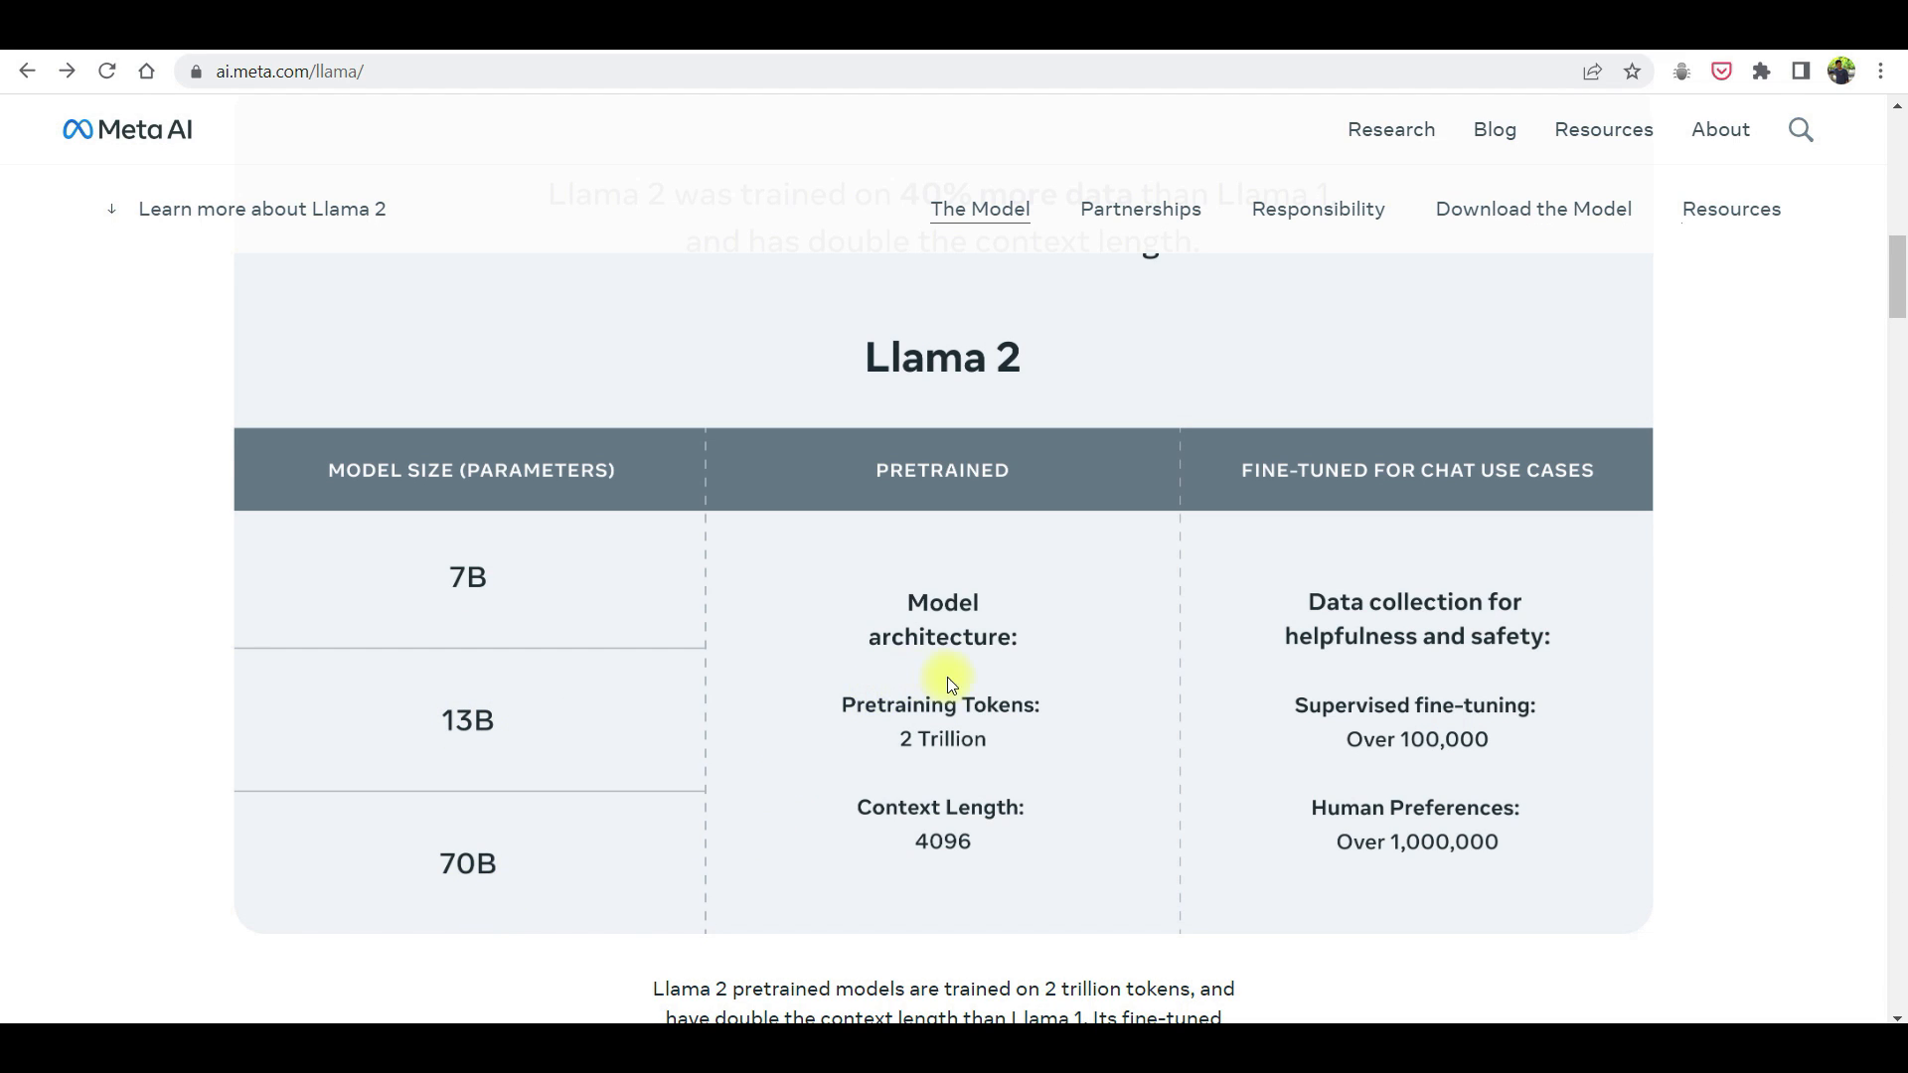
{"action": "mouse_move", "coordinate": [986, 765]}
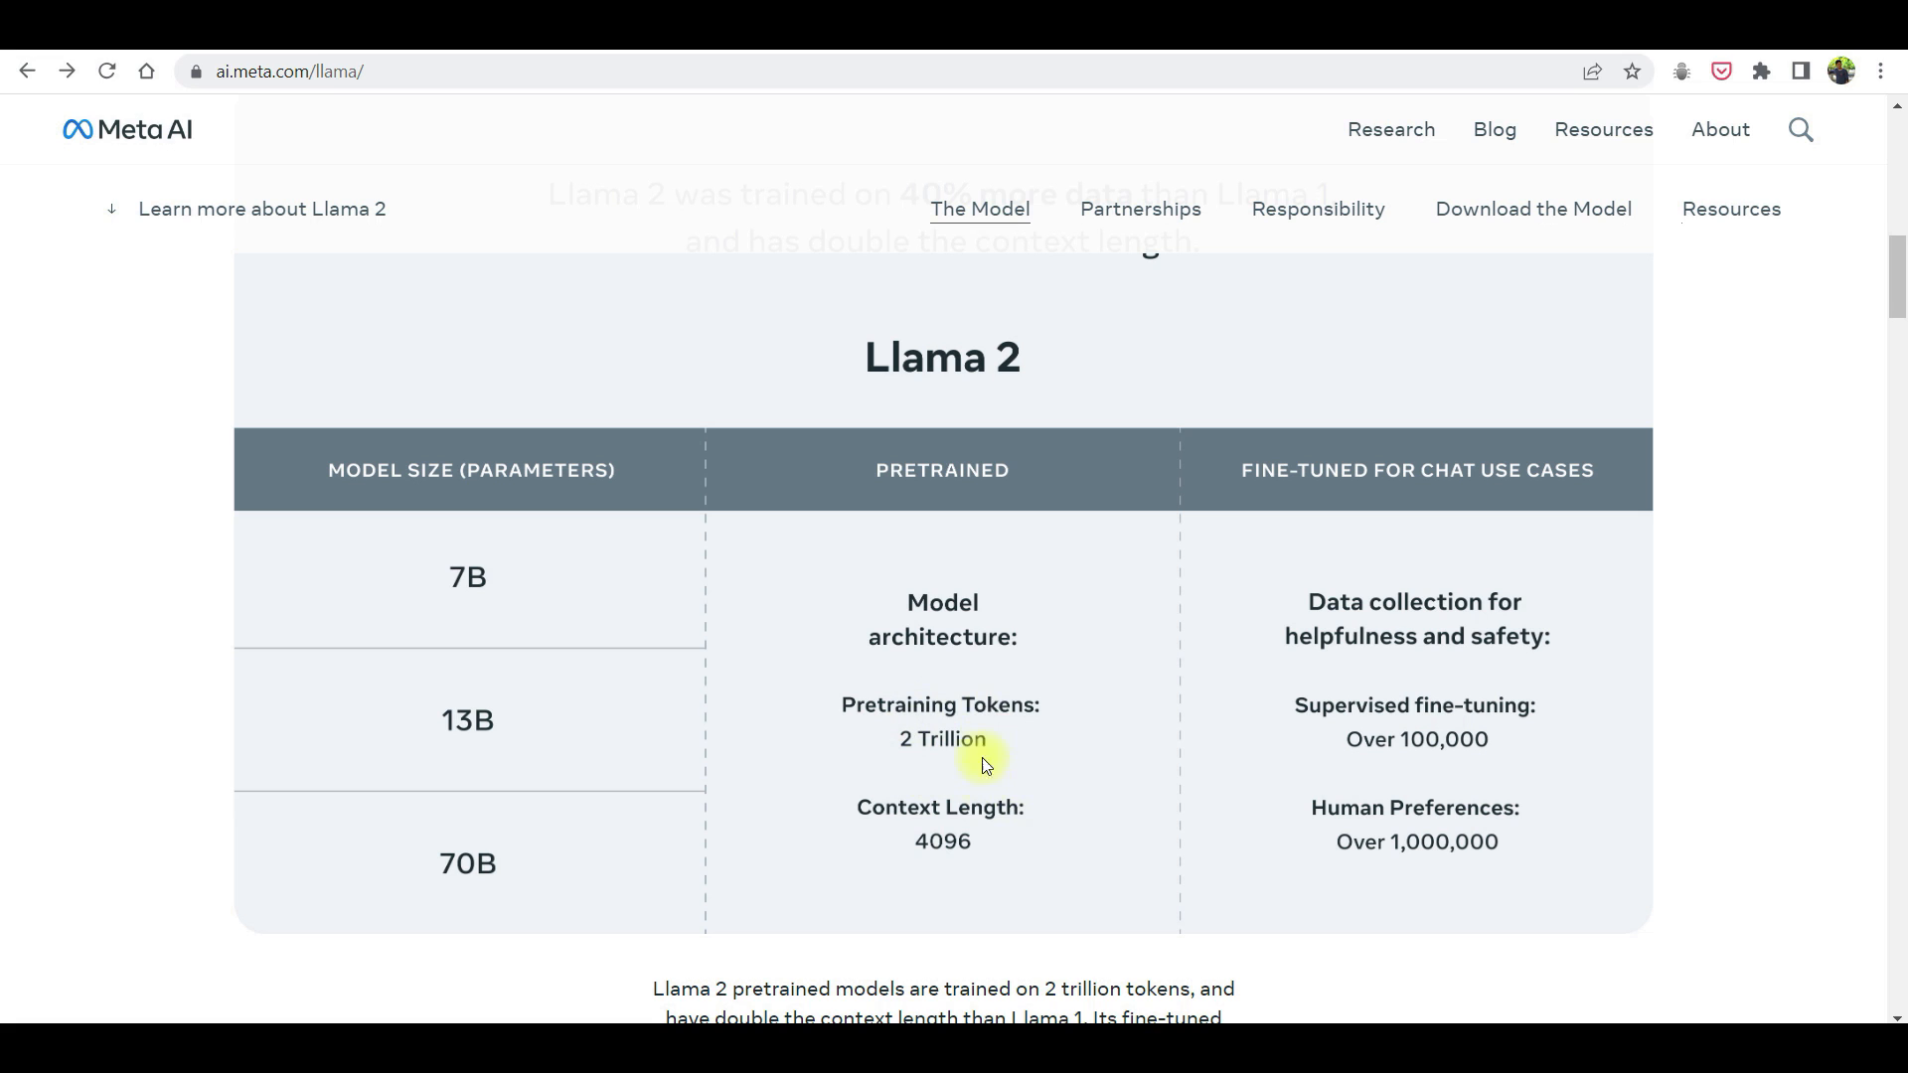
{"action": "mouse_move", "coordinate": [986, 838]}
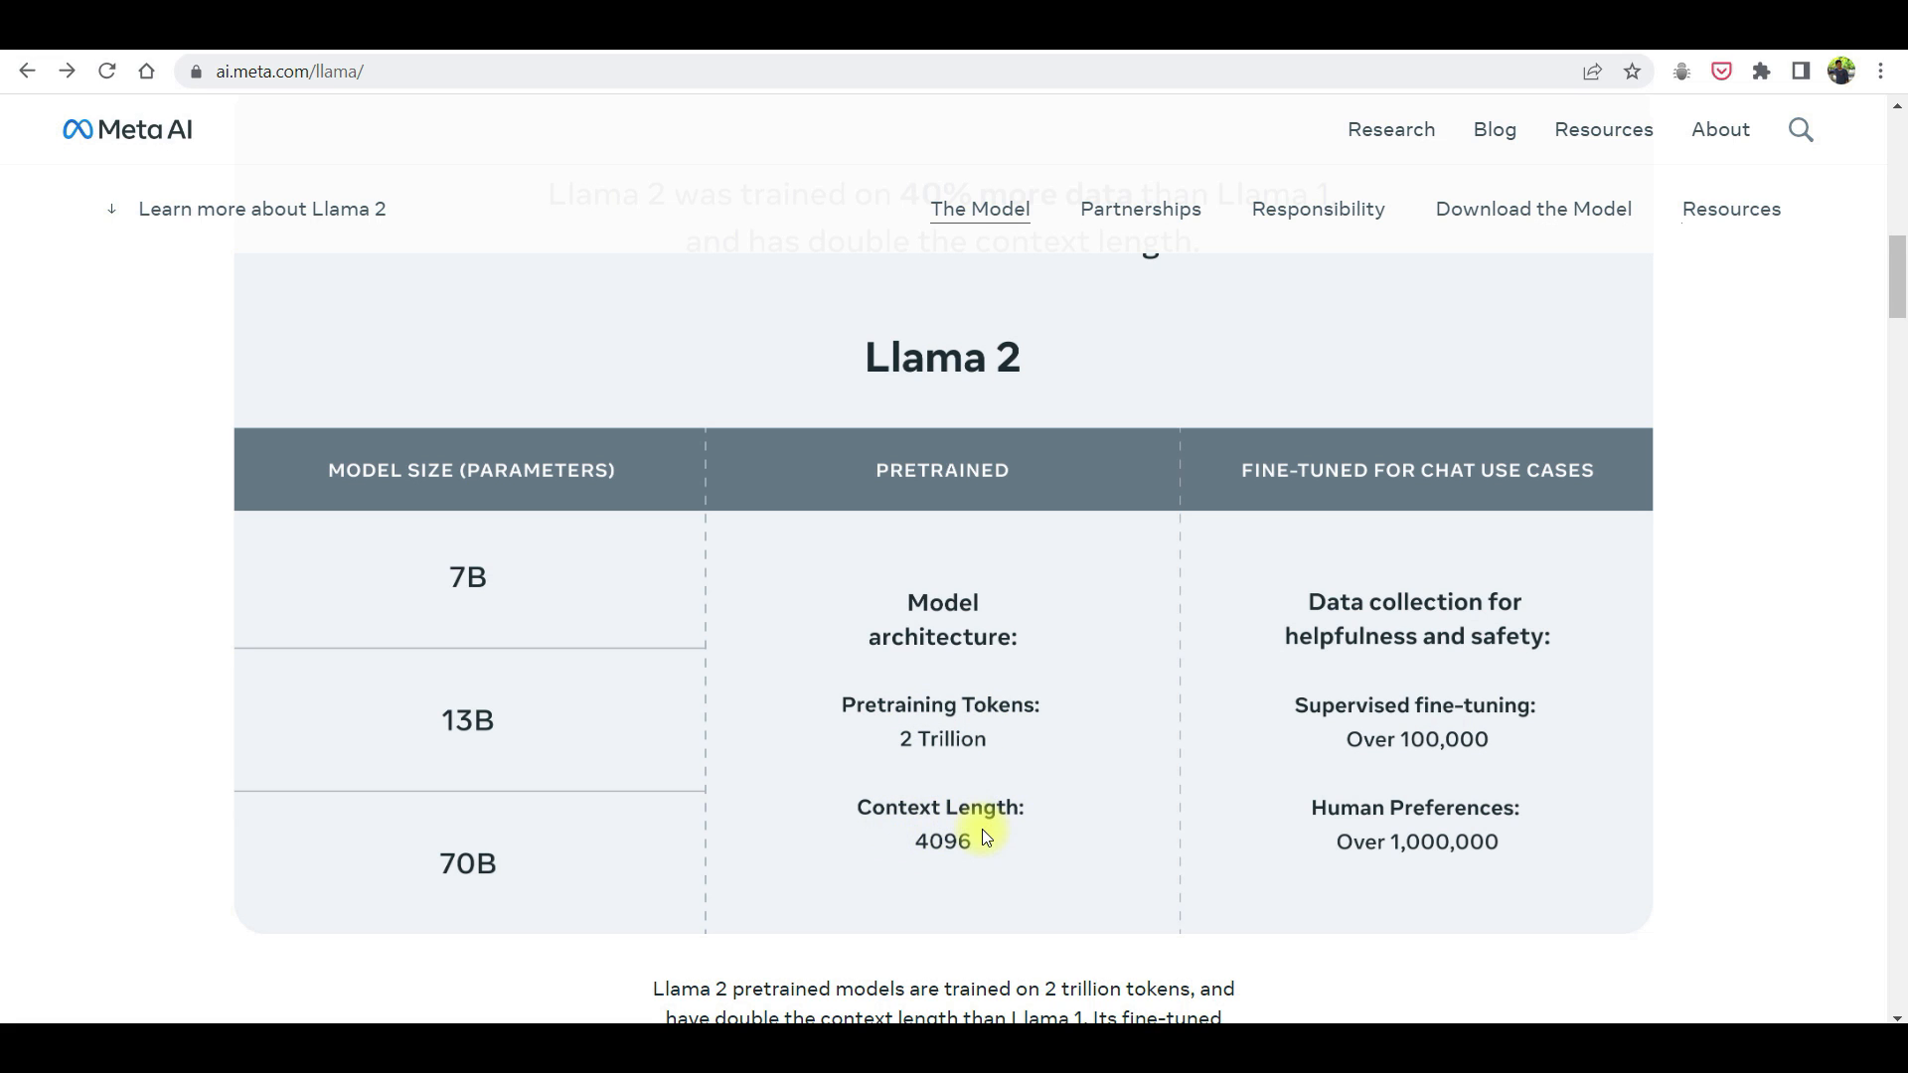
{"action": "scroll", "scroll_direction": "down", "scroll_amount": 3}
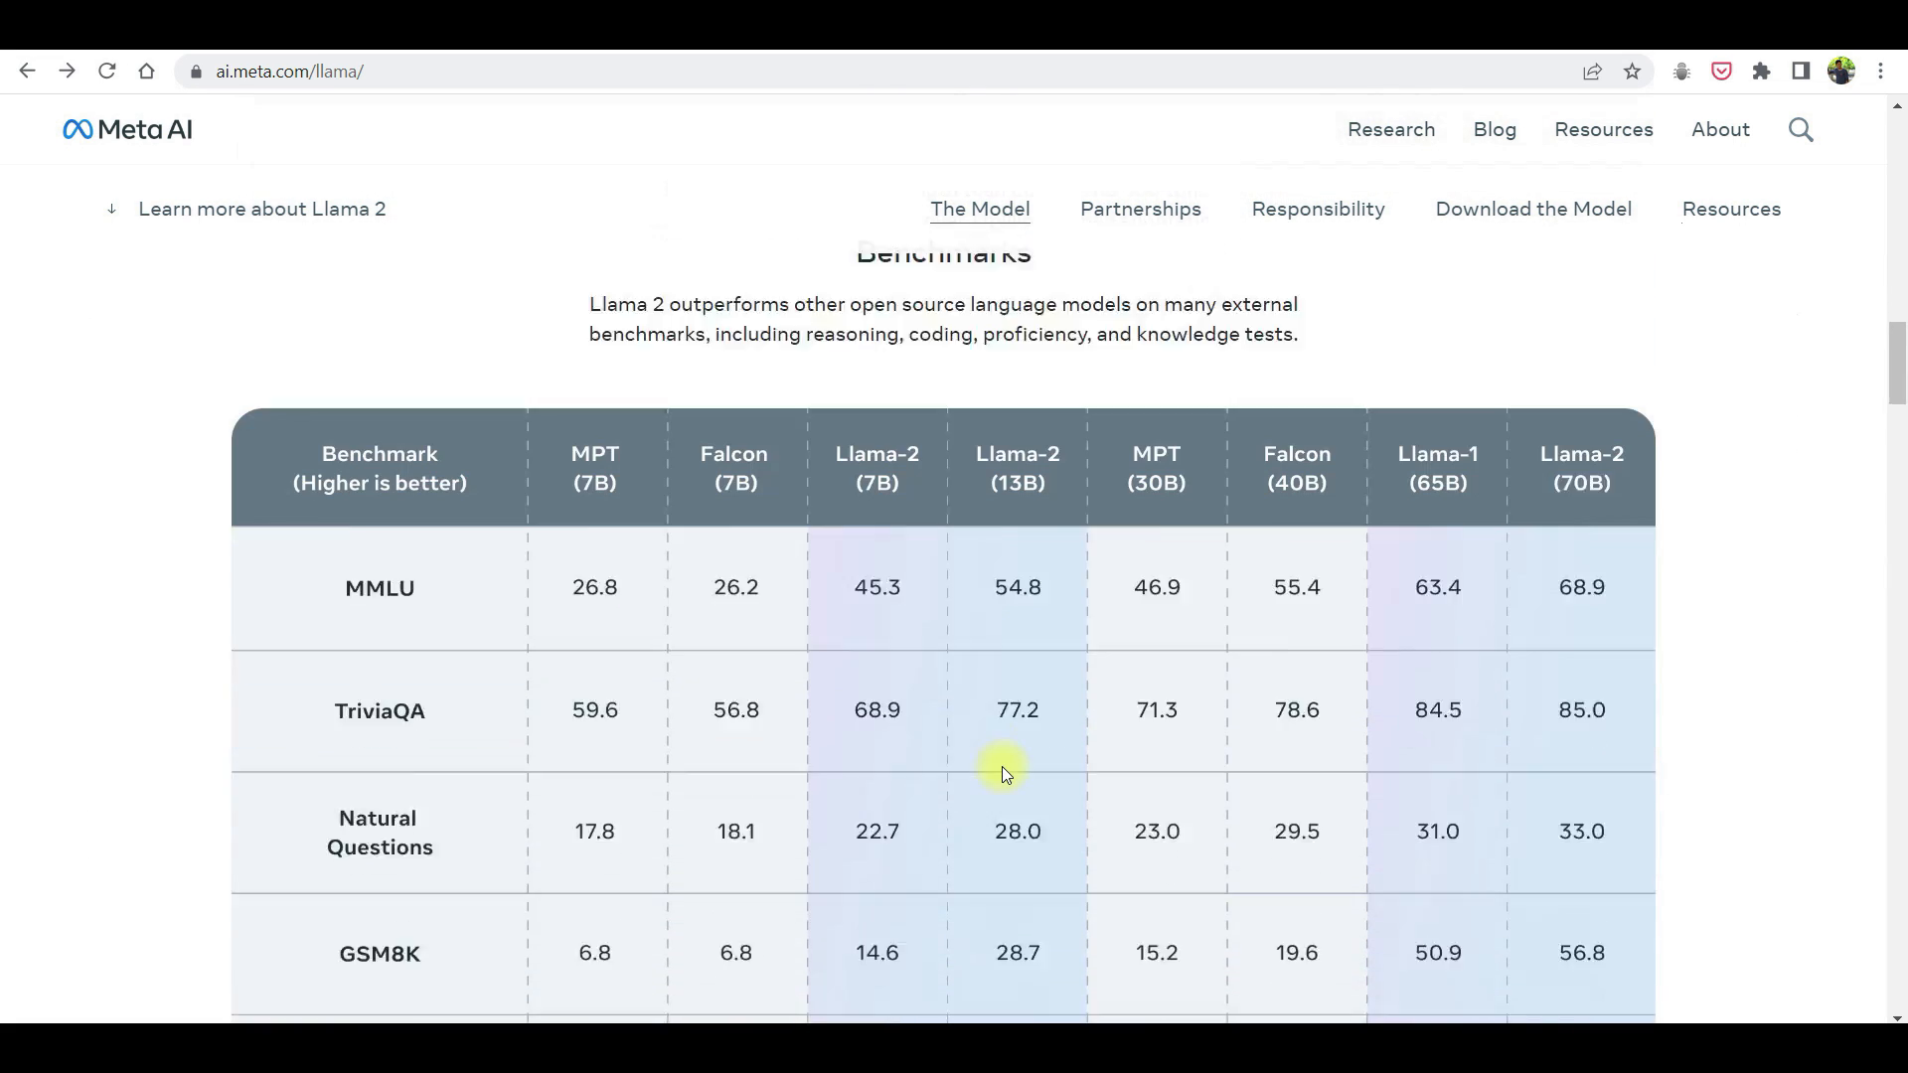
{"action": "scroll", "scroll_direction": "down", "scroll_amount": 3}
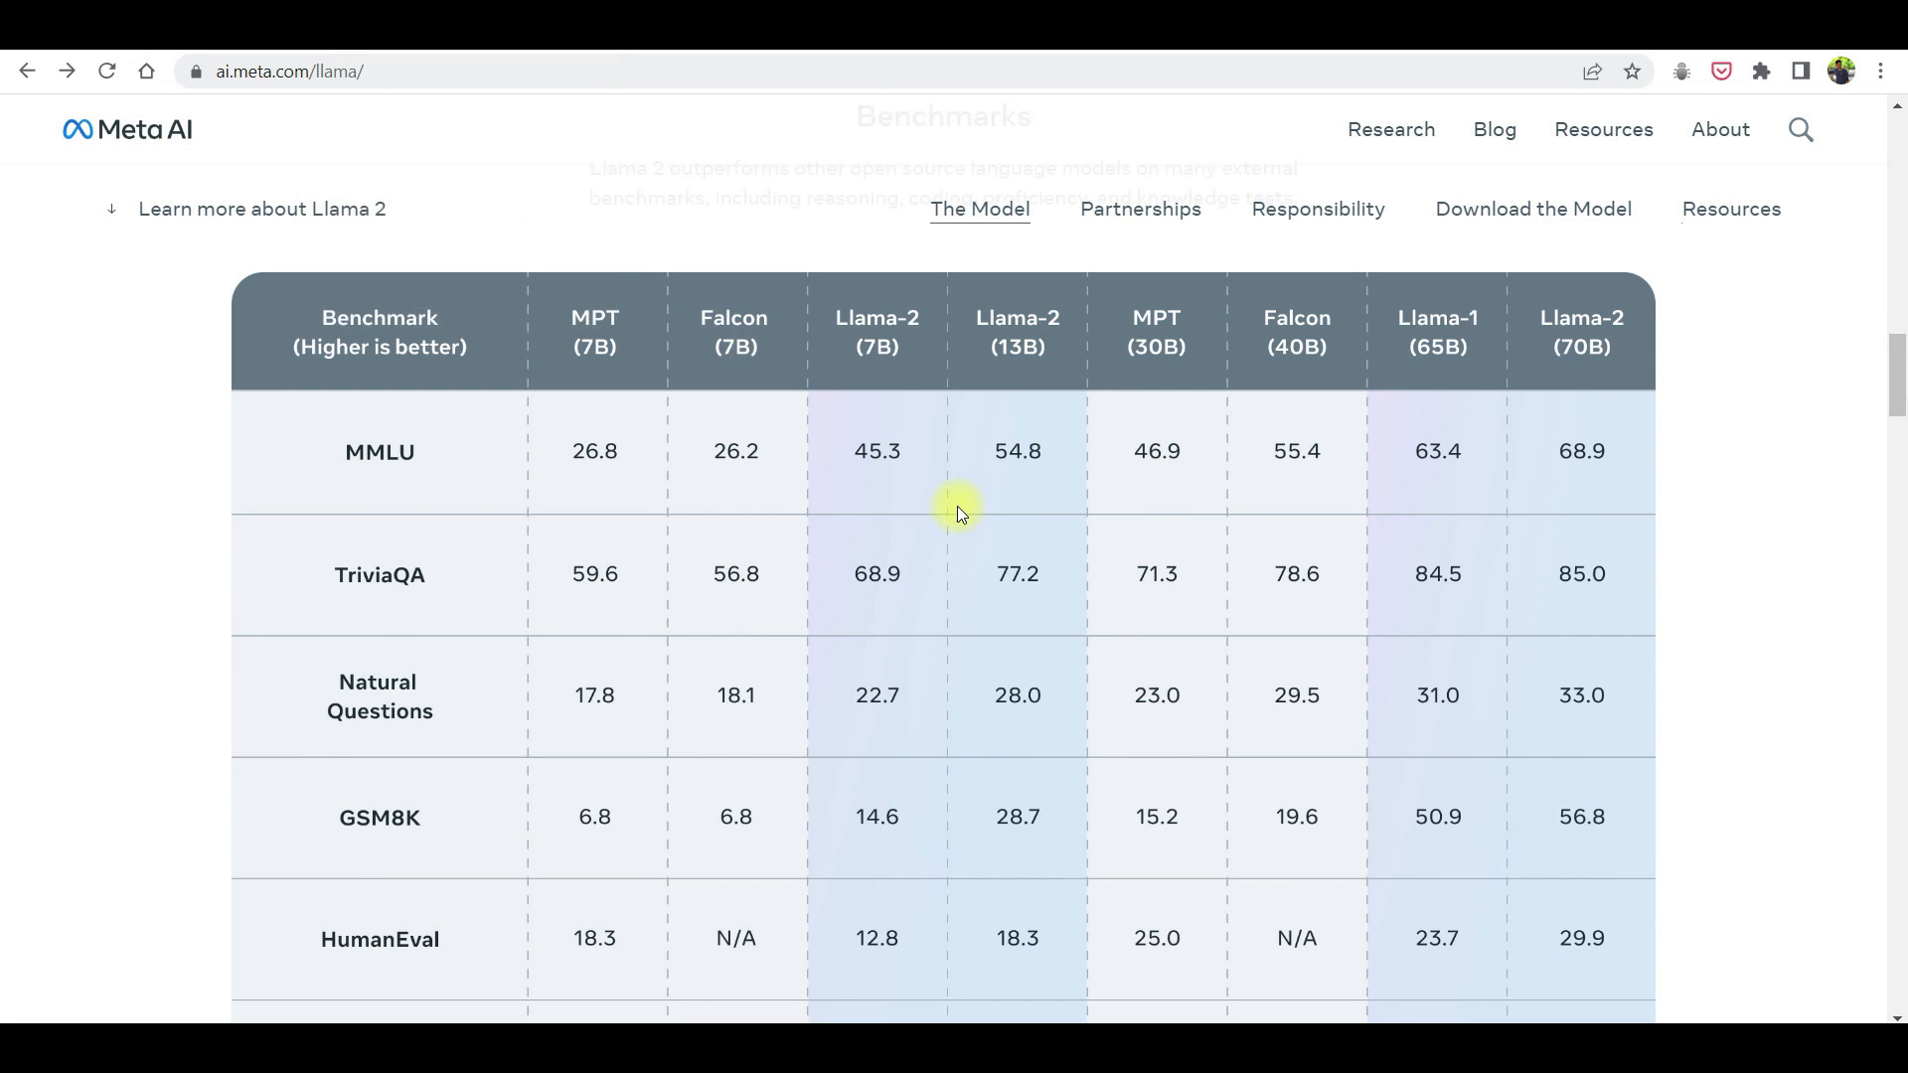
{"action": "scroll", "scroll_direction": "up", "scroll_amount": 3}
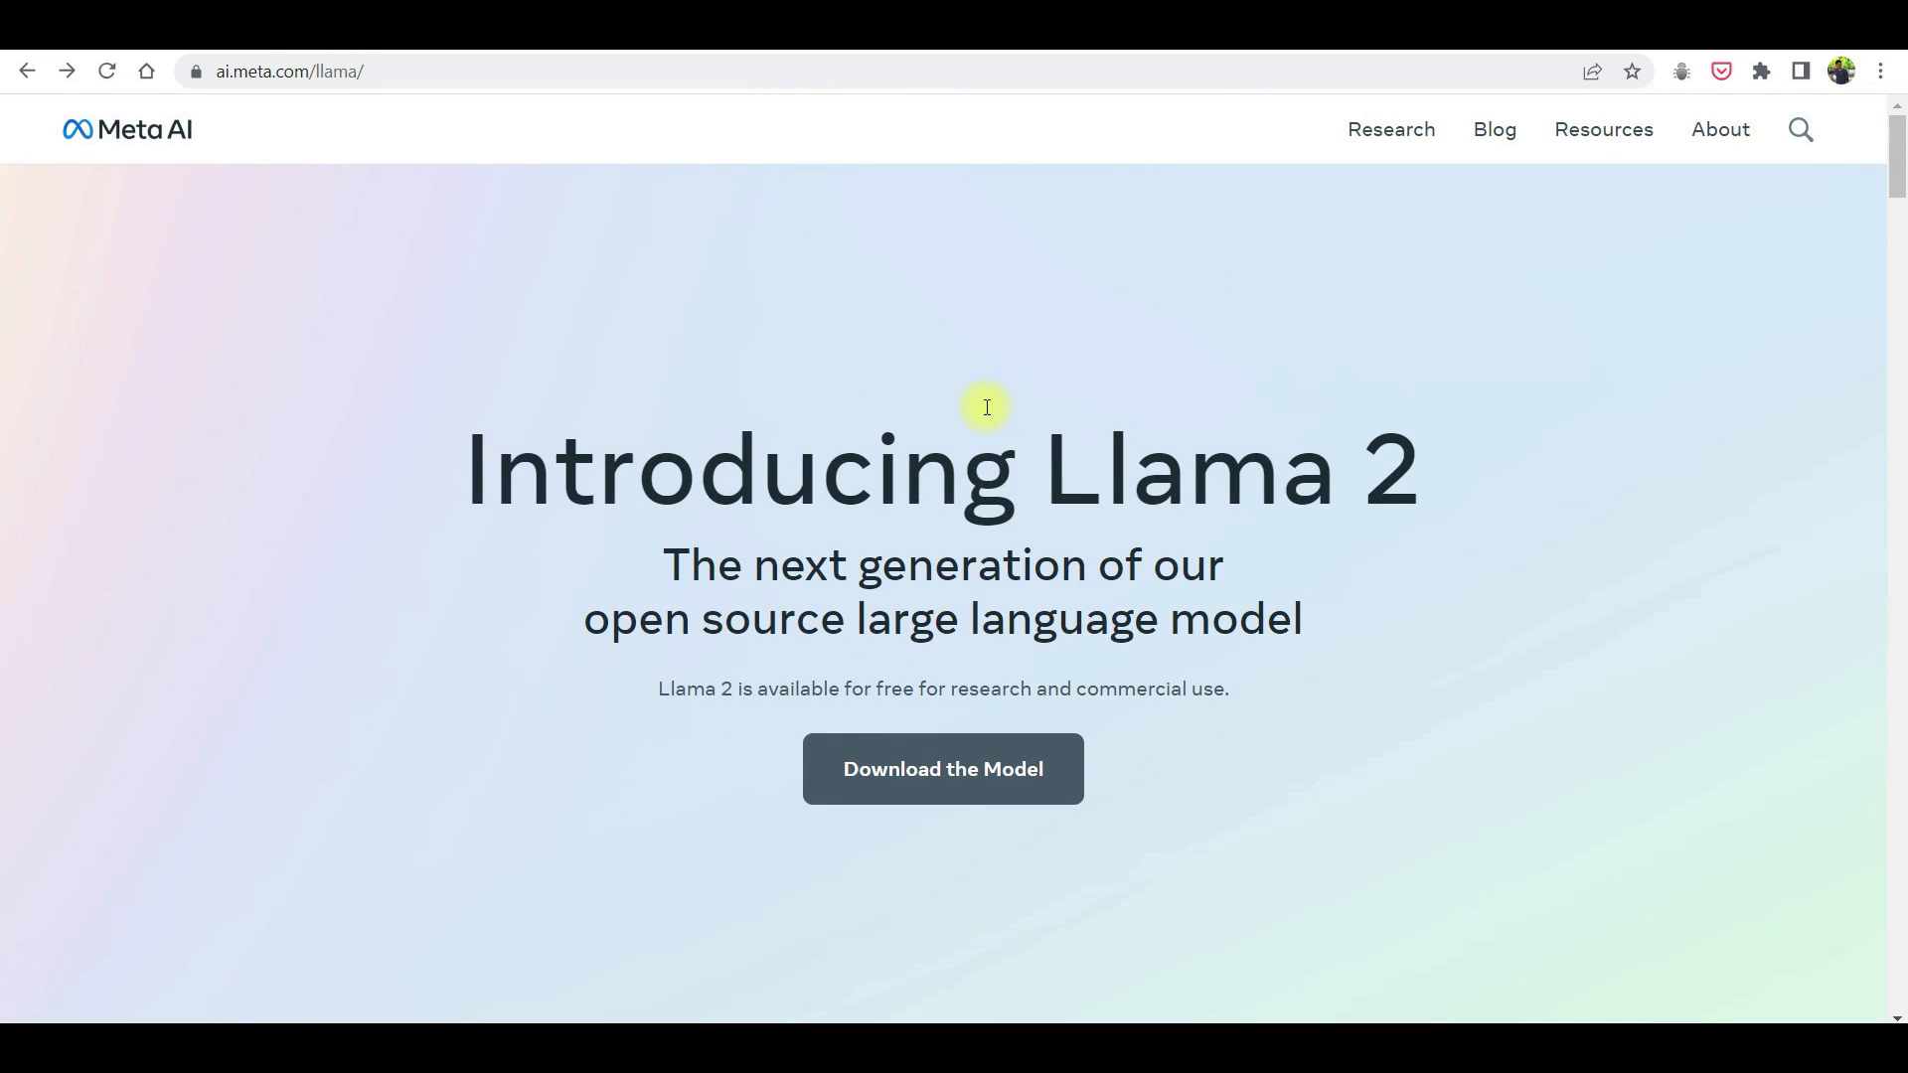
{"action": "mouse_move", "coordinate": [1001, 749]}
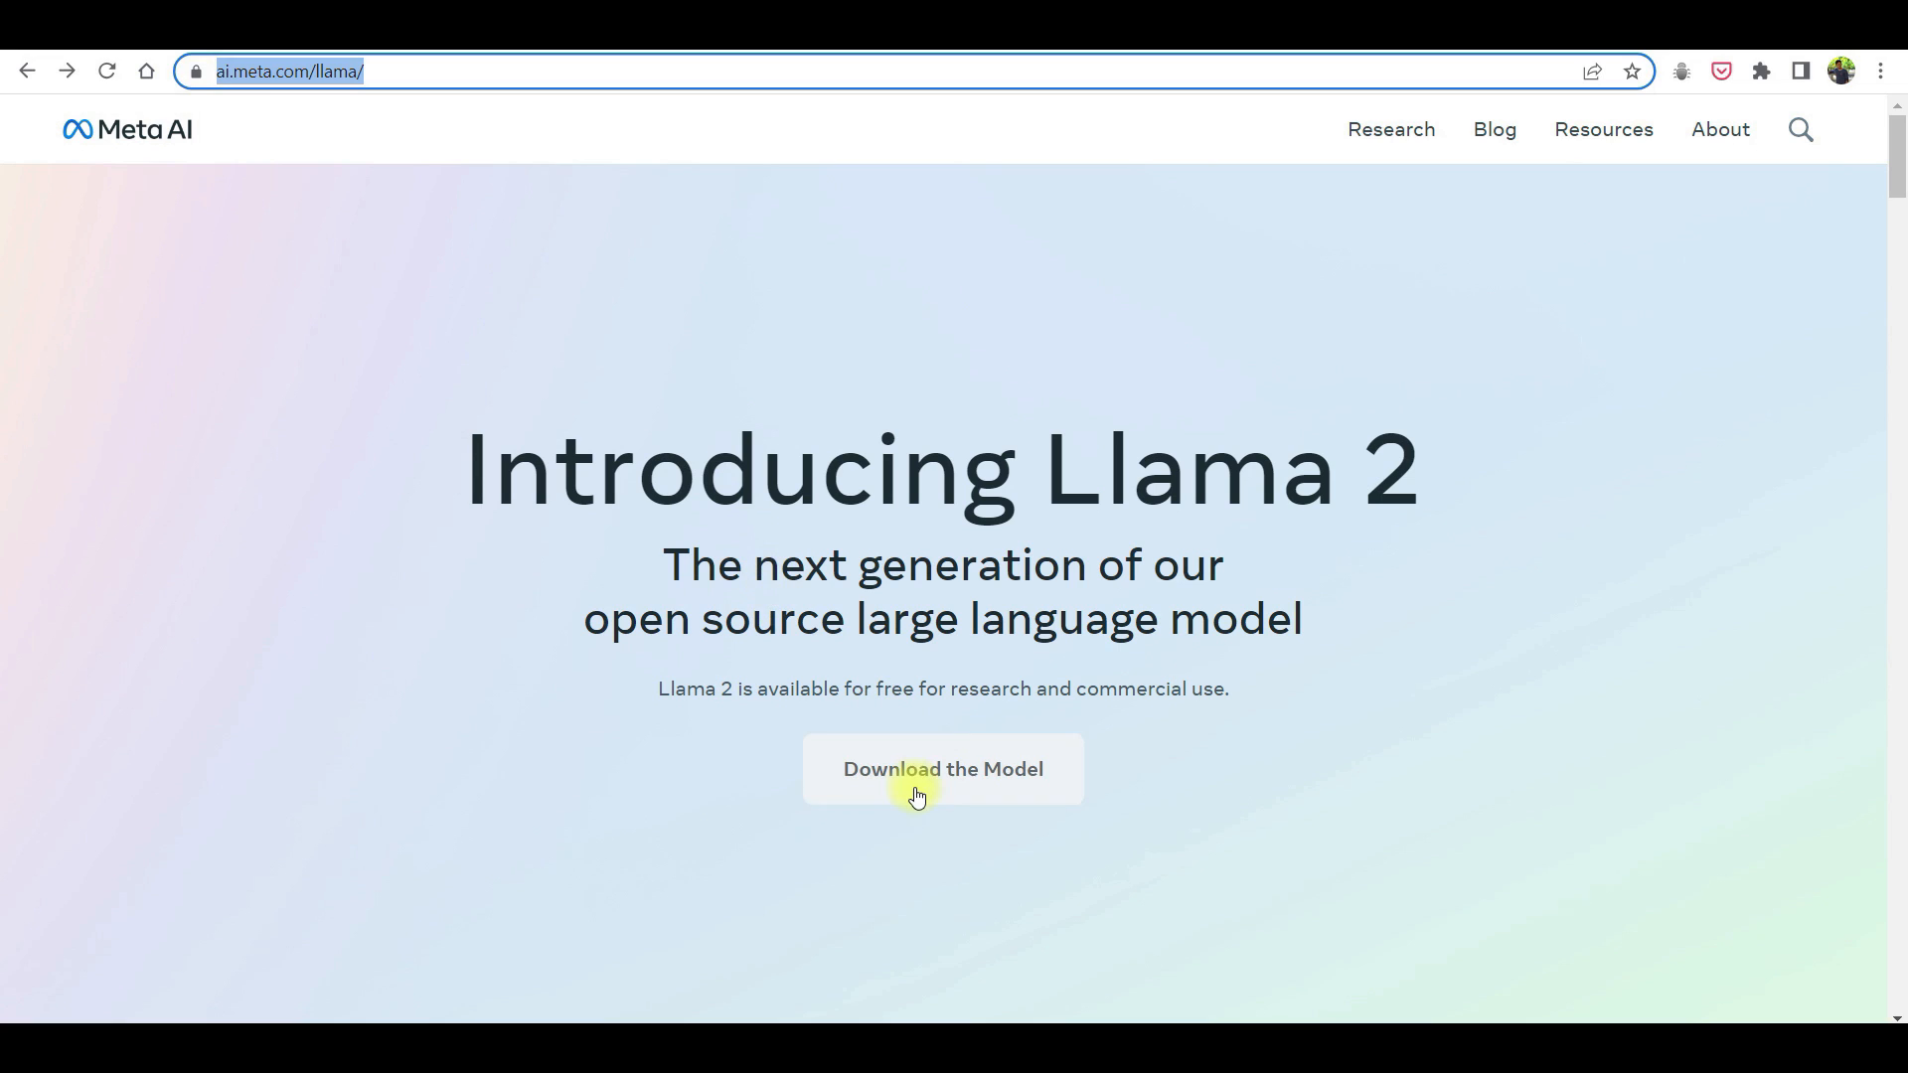
Bring up the Llama 2 request-access form and scroll through its license text
{"action": "left_click", "coordinate": [942, 769]}
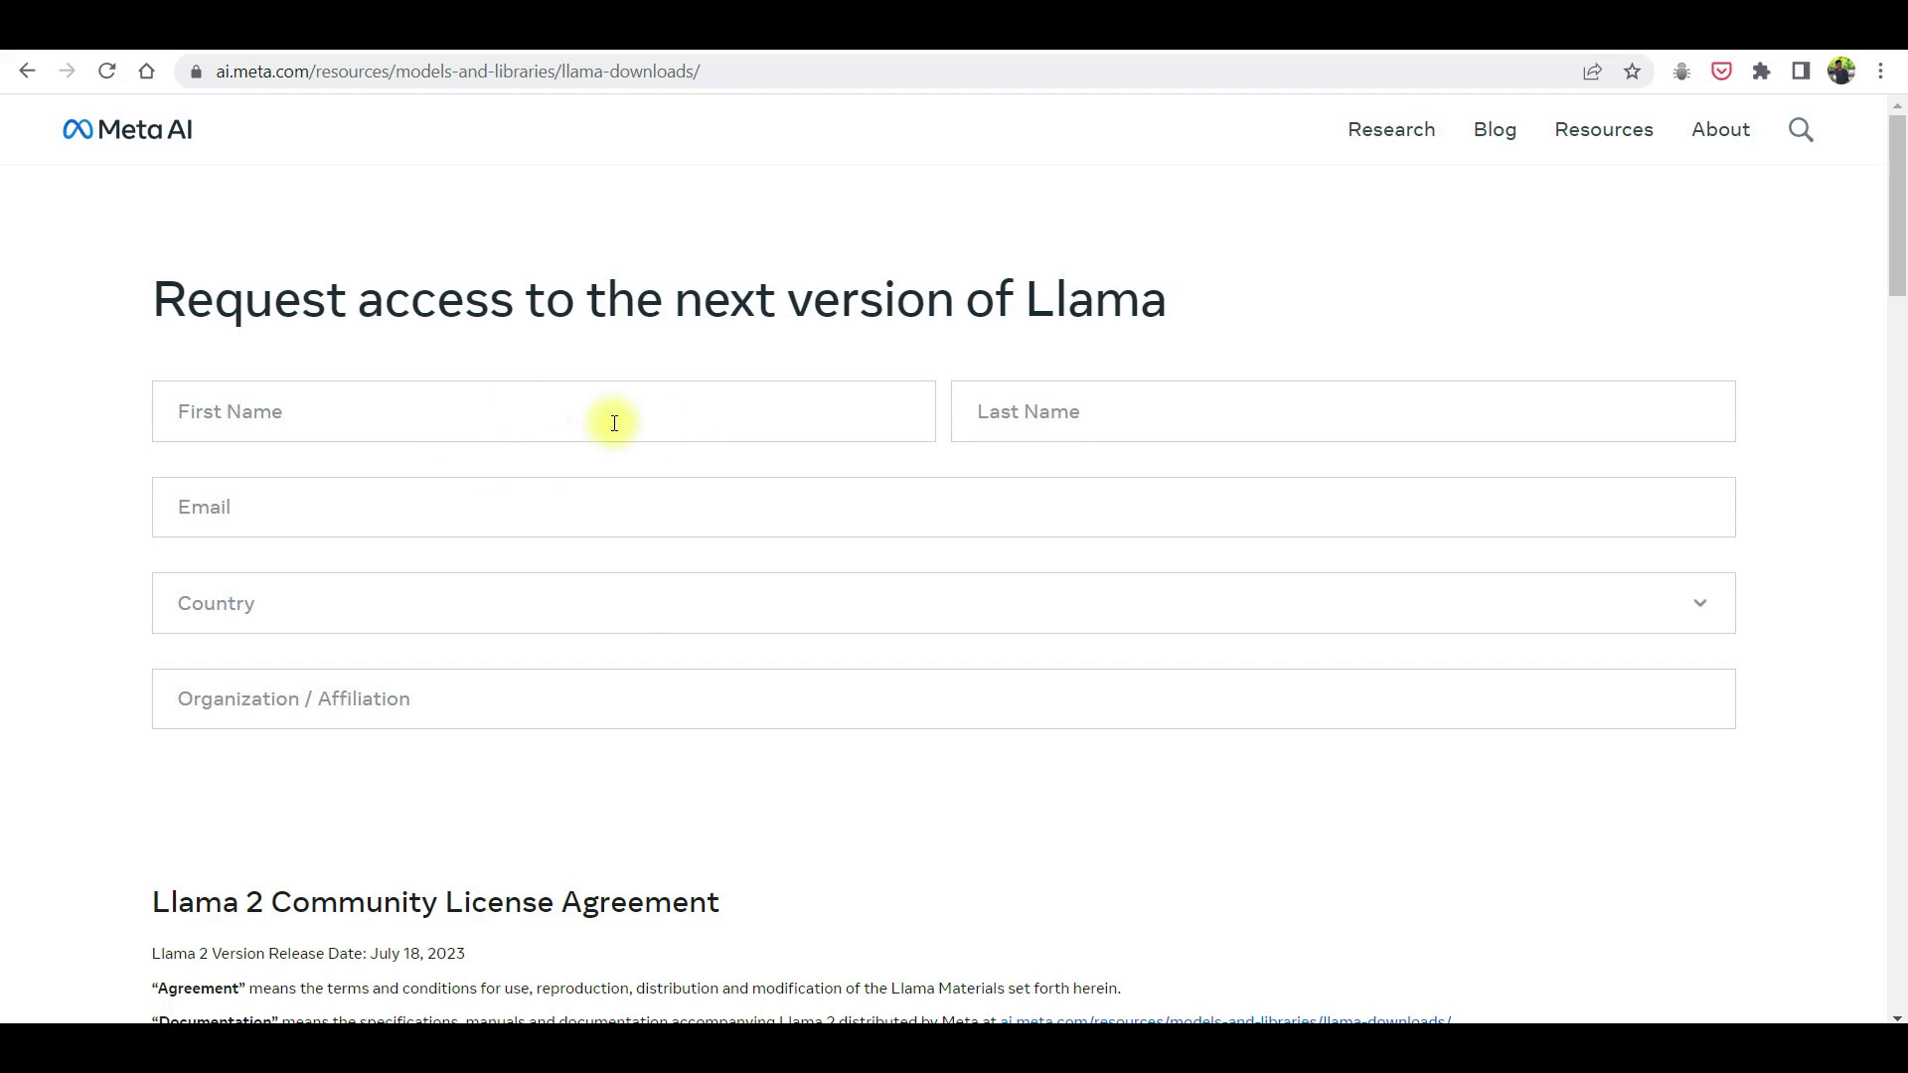
{"action": "mouse_move", "coordinate": [664, 650]}
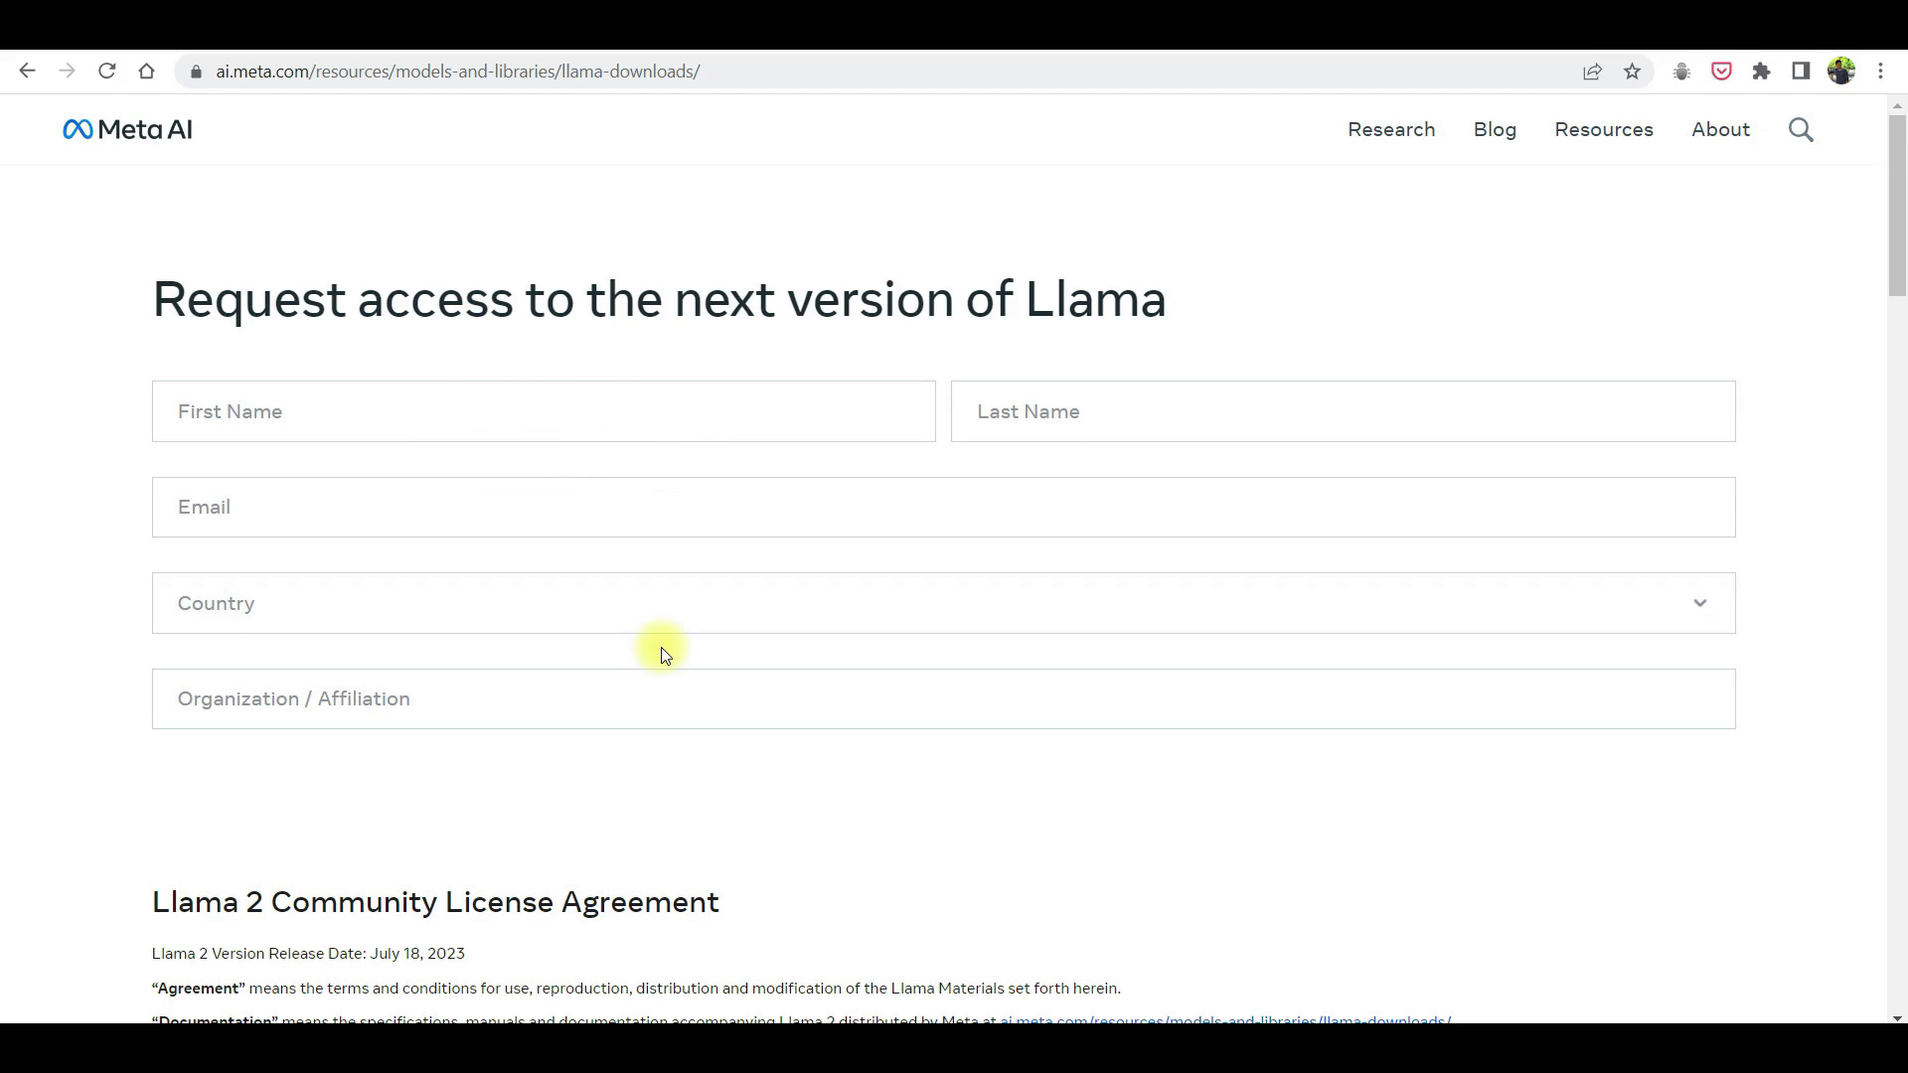
{"action": "scroll", "scroll_direction": "down", "scroll_amount": 3}
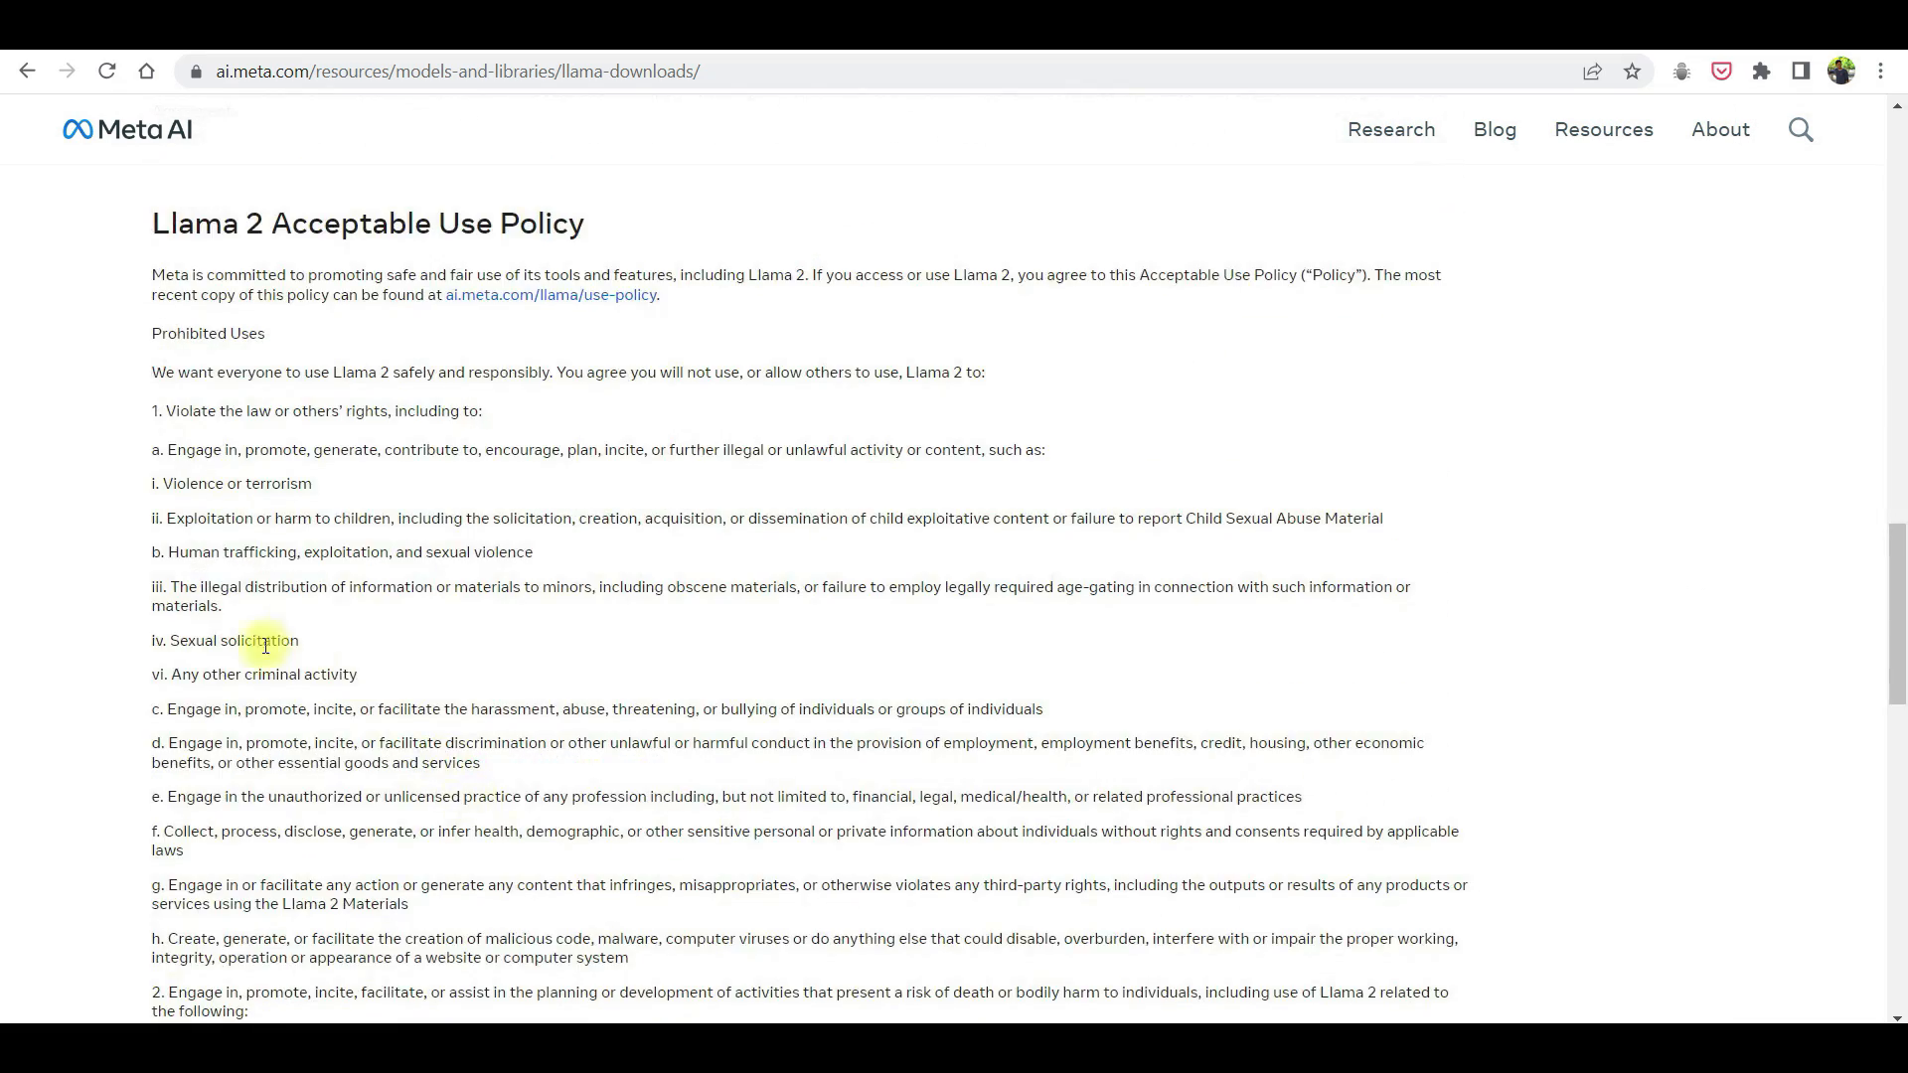
{"action": "scroll", "scroll_direction": "down", "scroll_amount": 3}
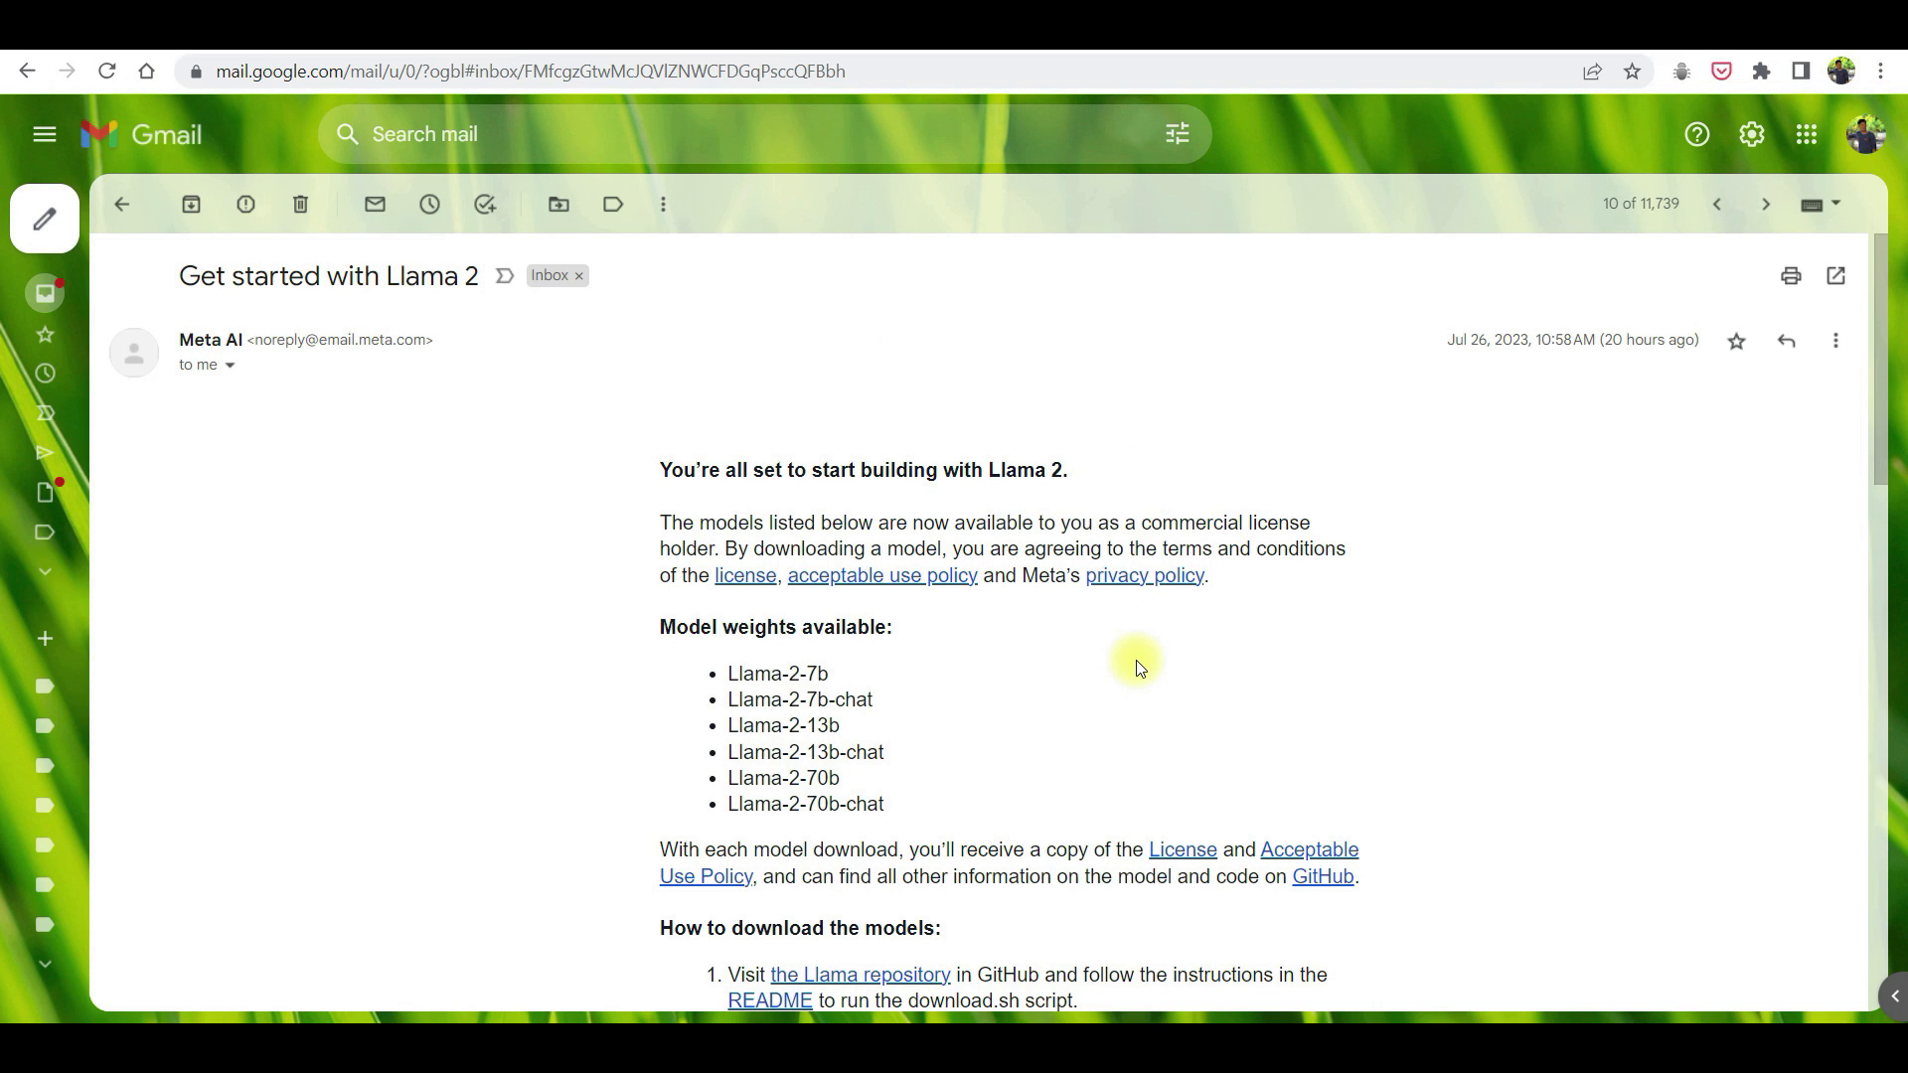
Scroll the 'Get started with Llama 2' email down to its download instructions
{"action": "scroll", "scroll_direction": "down", "scroll_amount": 3}
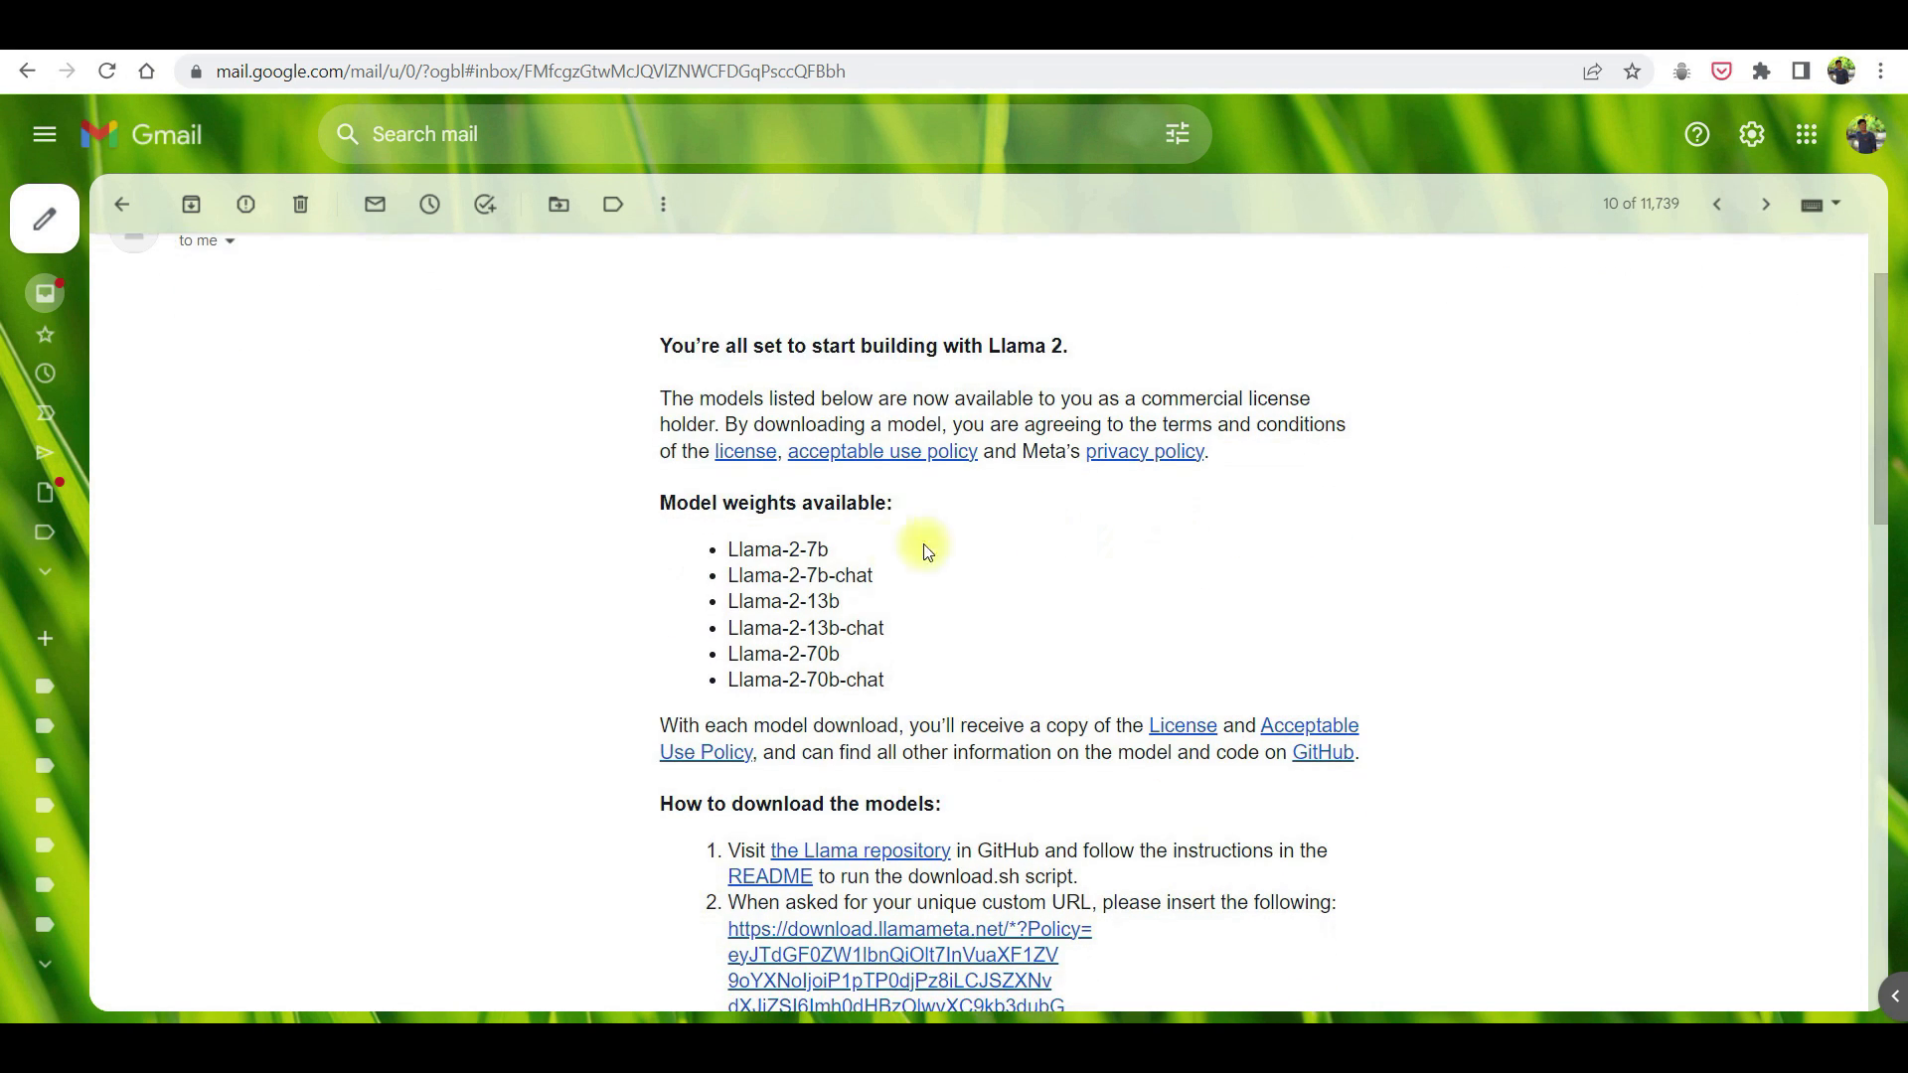
{"action": "mouse_move", "coordinate": [888, 554]}
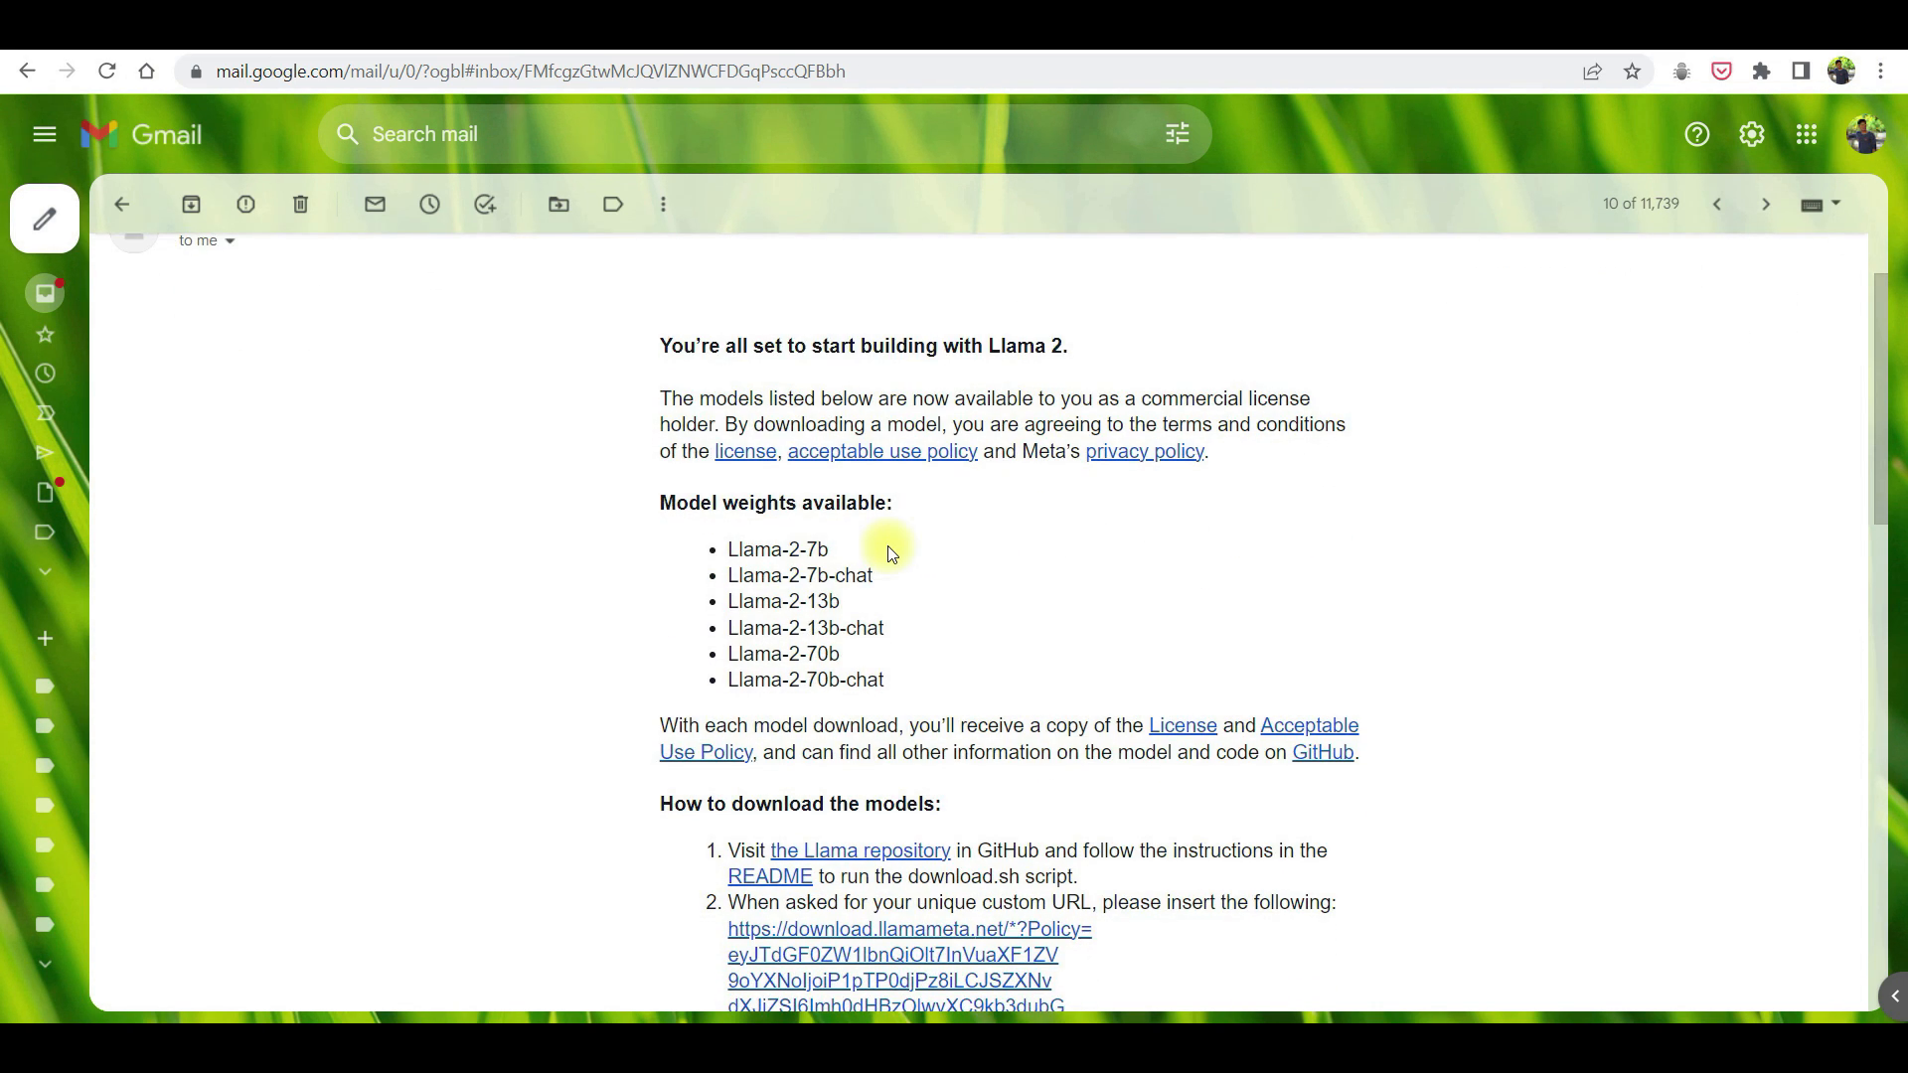
{"action": "scroll", "scroll_direction": "down", "scroll_amount": 3}
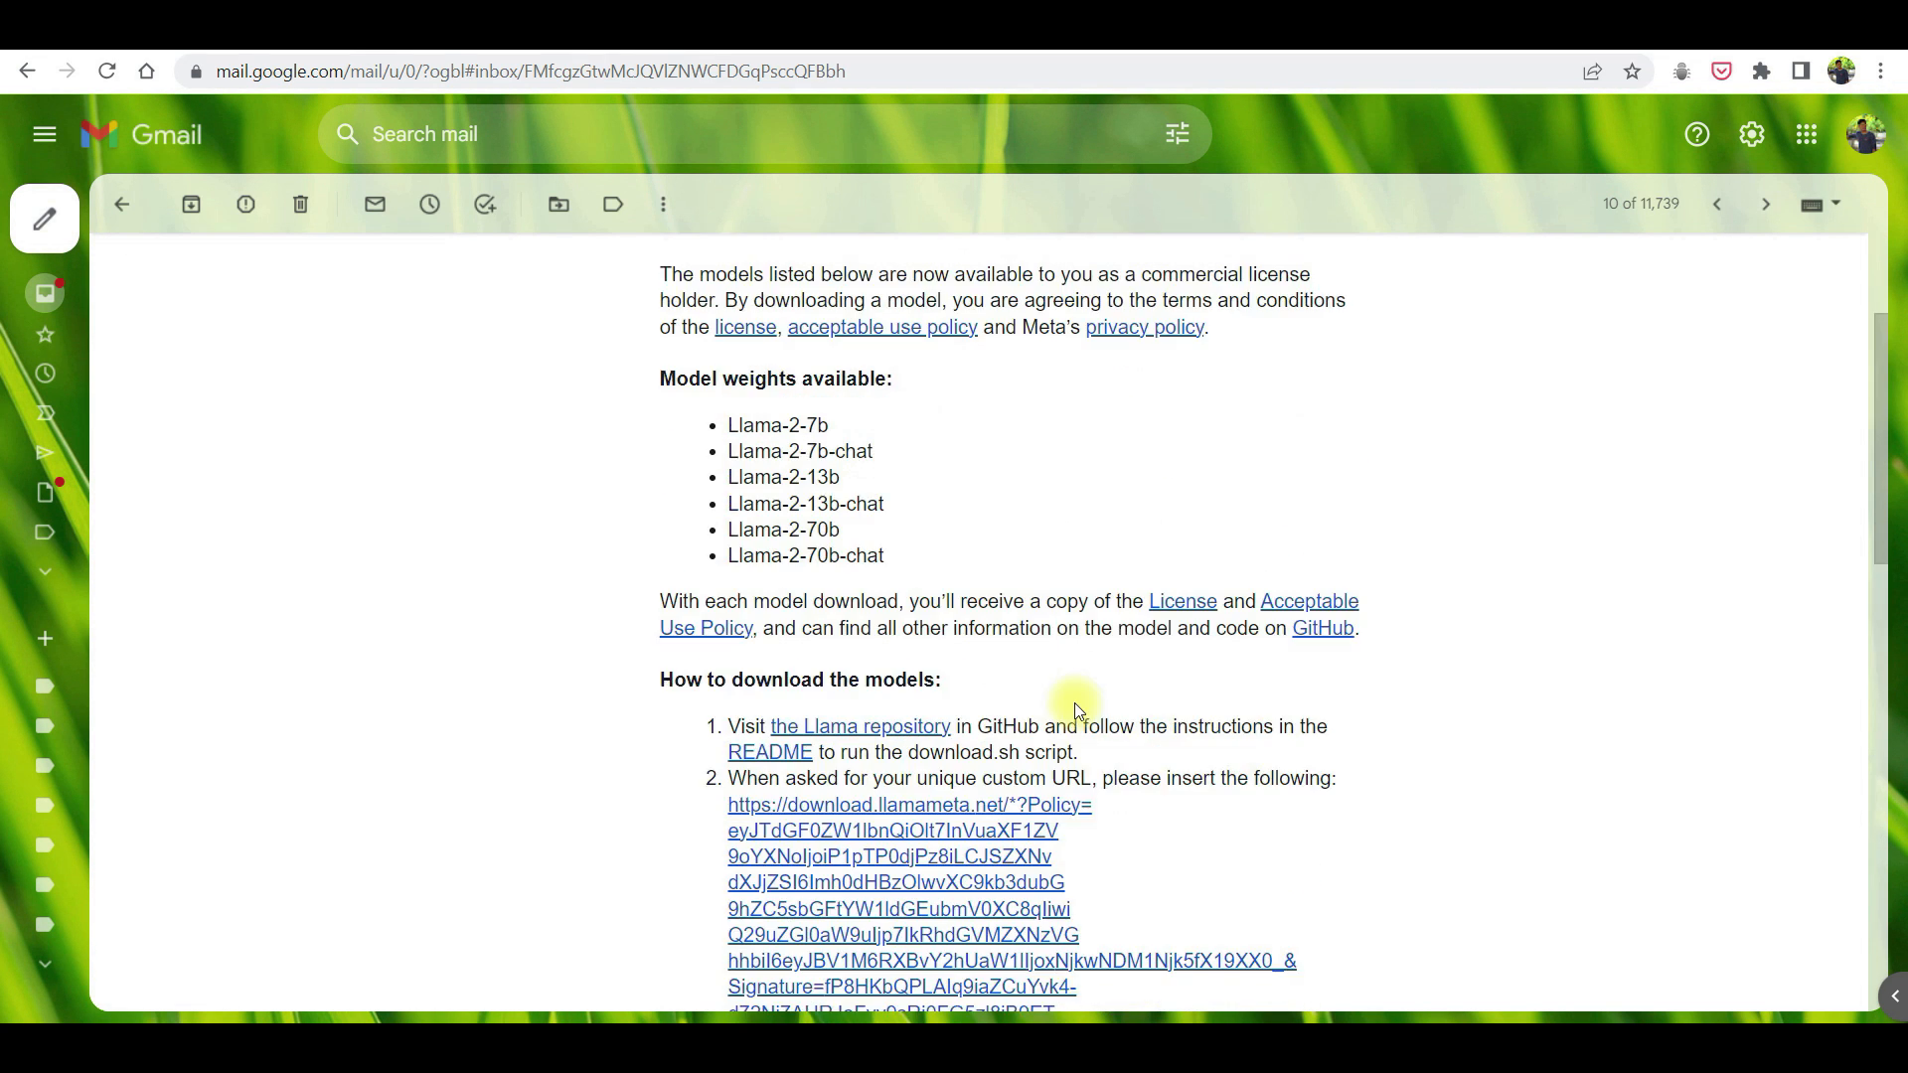
{"action": "scroll", "scroll_direction": "down", "scroll_amount": 3}
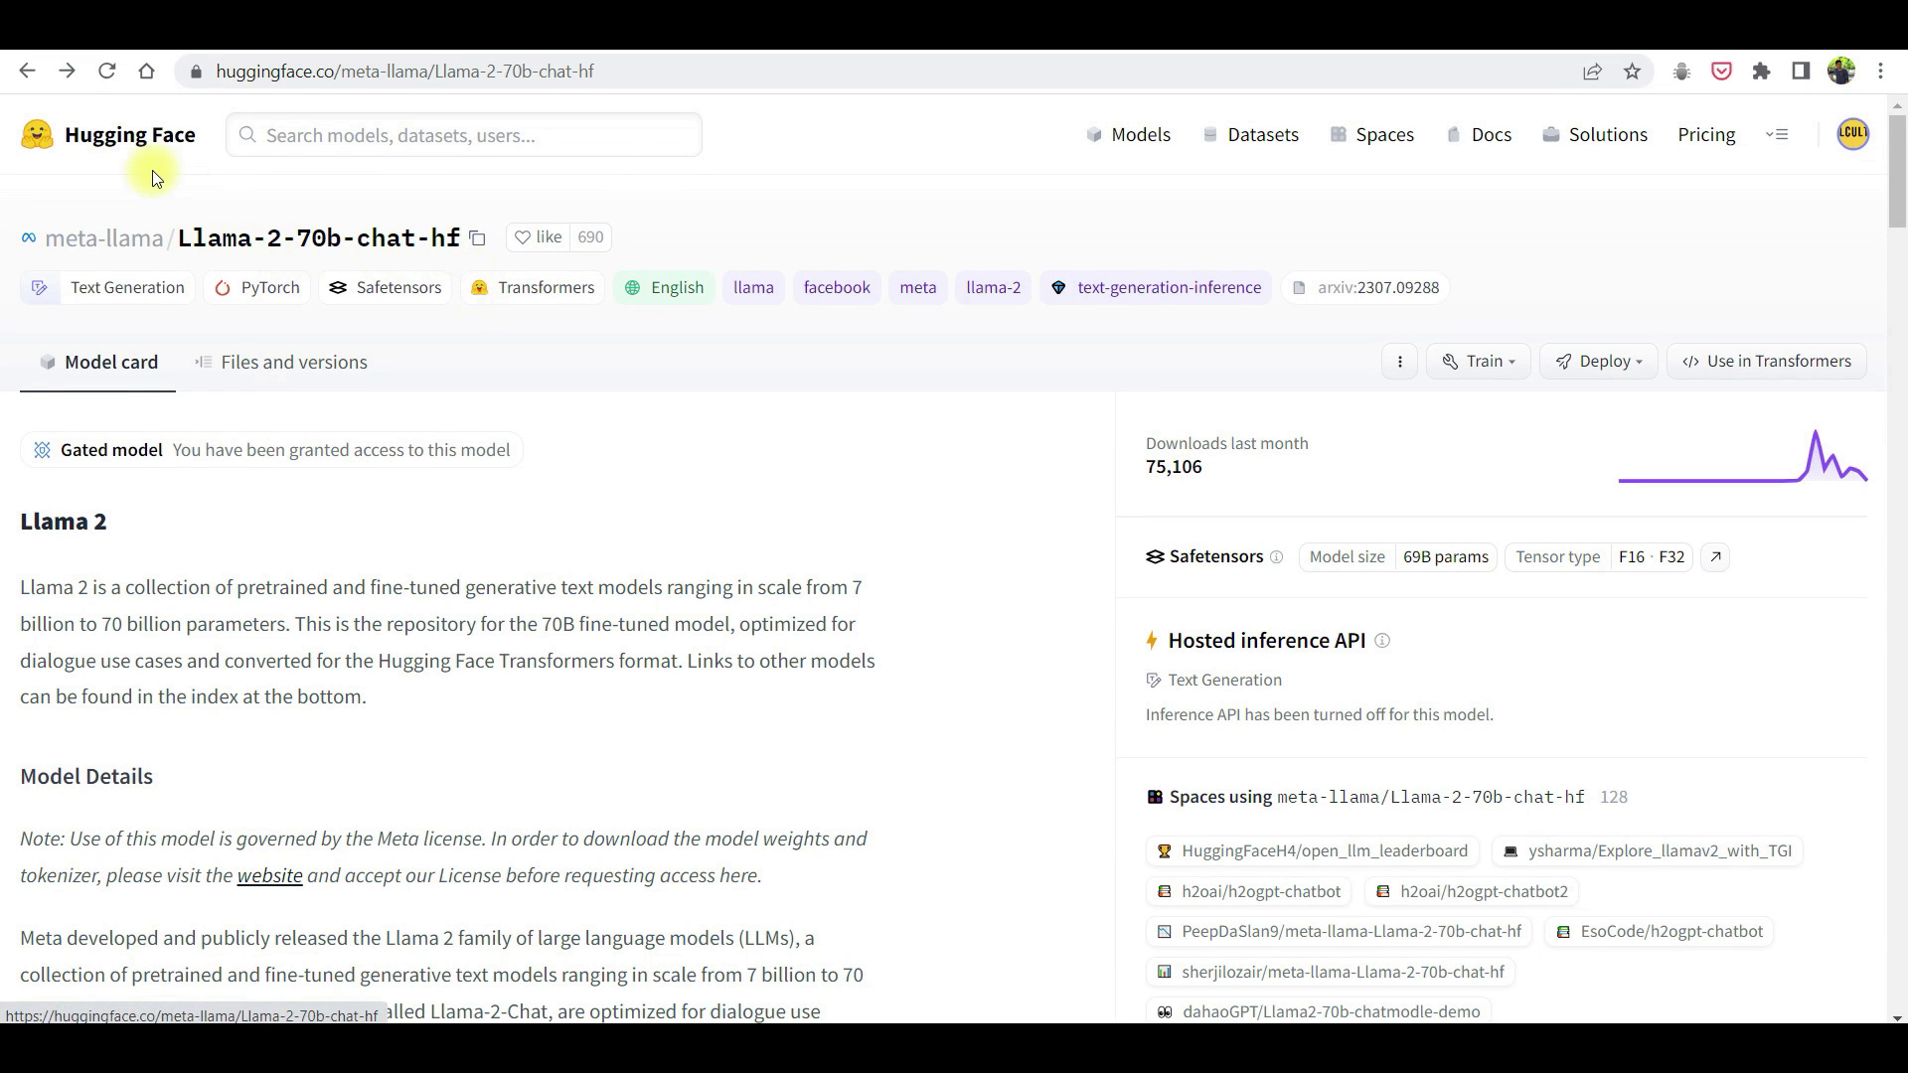
{"action": "mouse_move", "coordinate": [449, 200]}
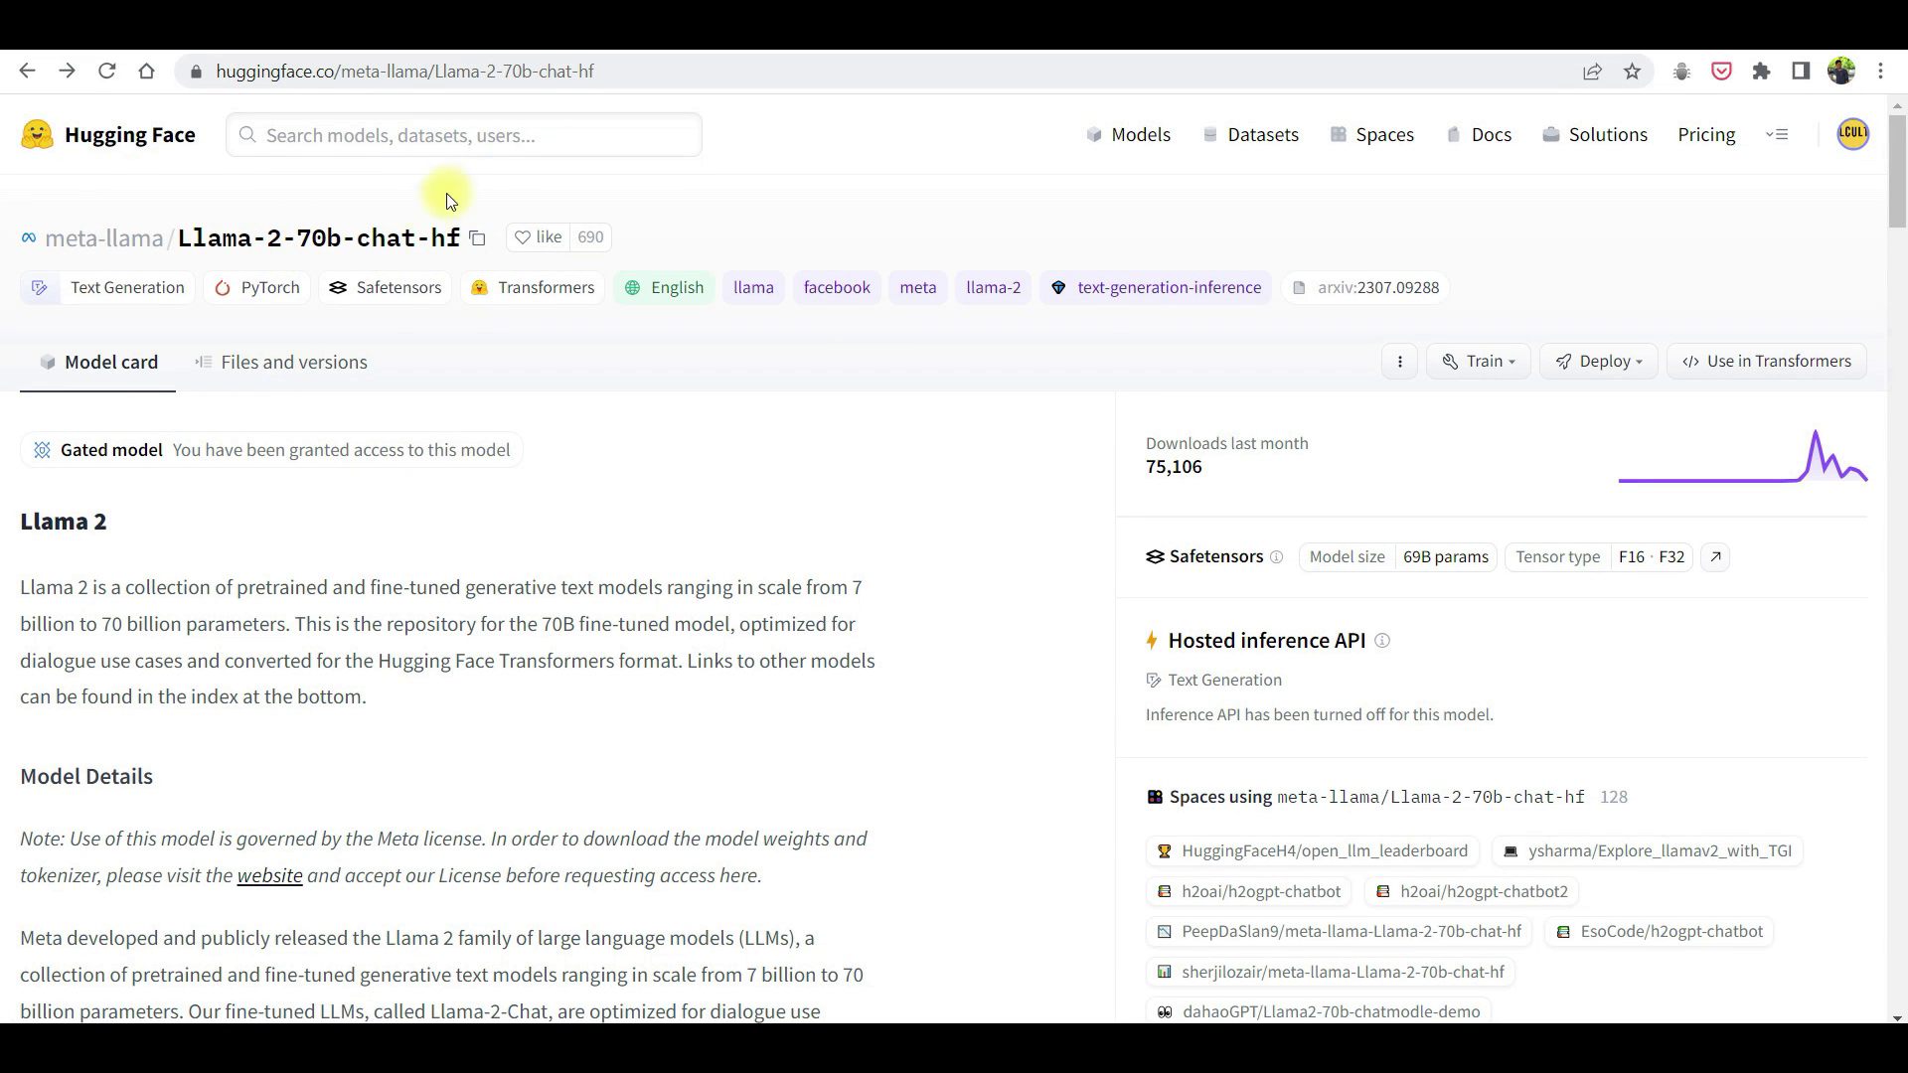
{"action": "mouse_move", "coordinate": [676, 473]}
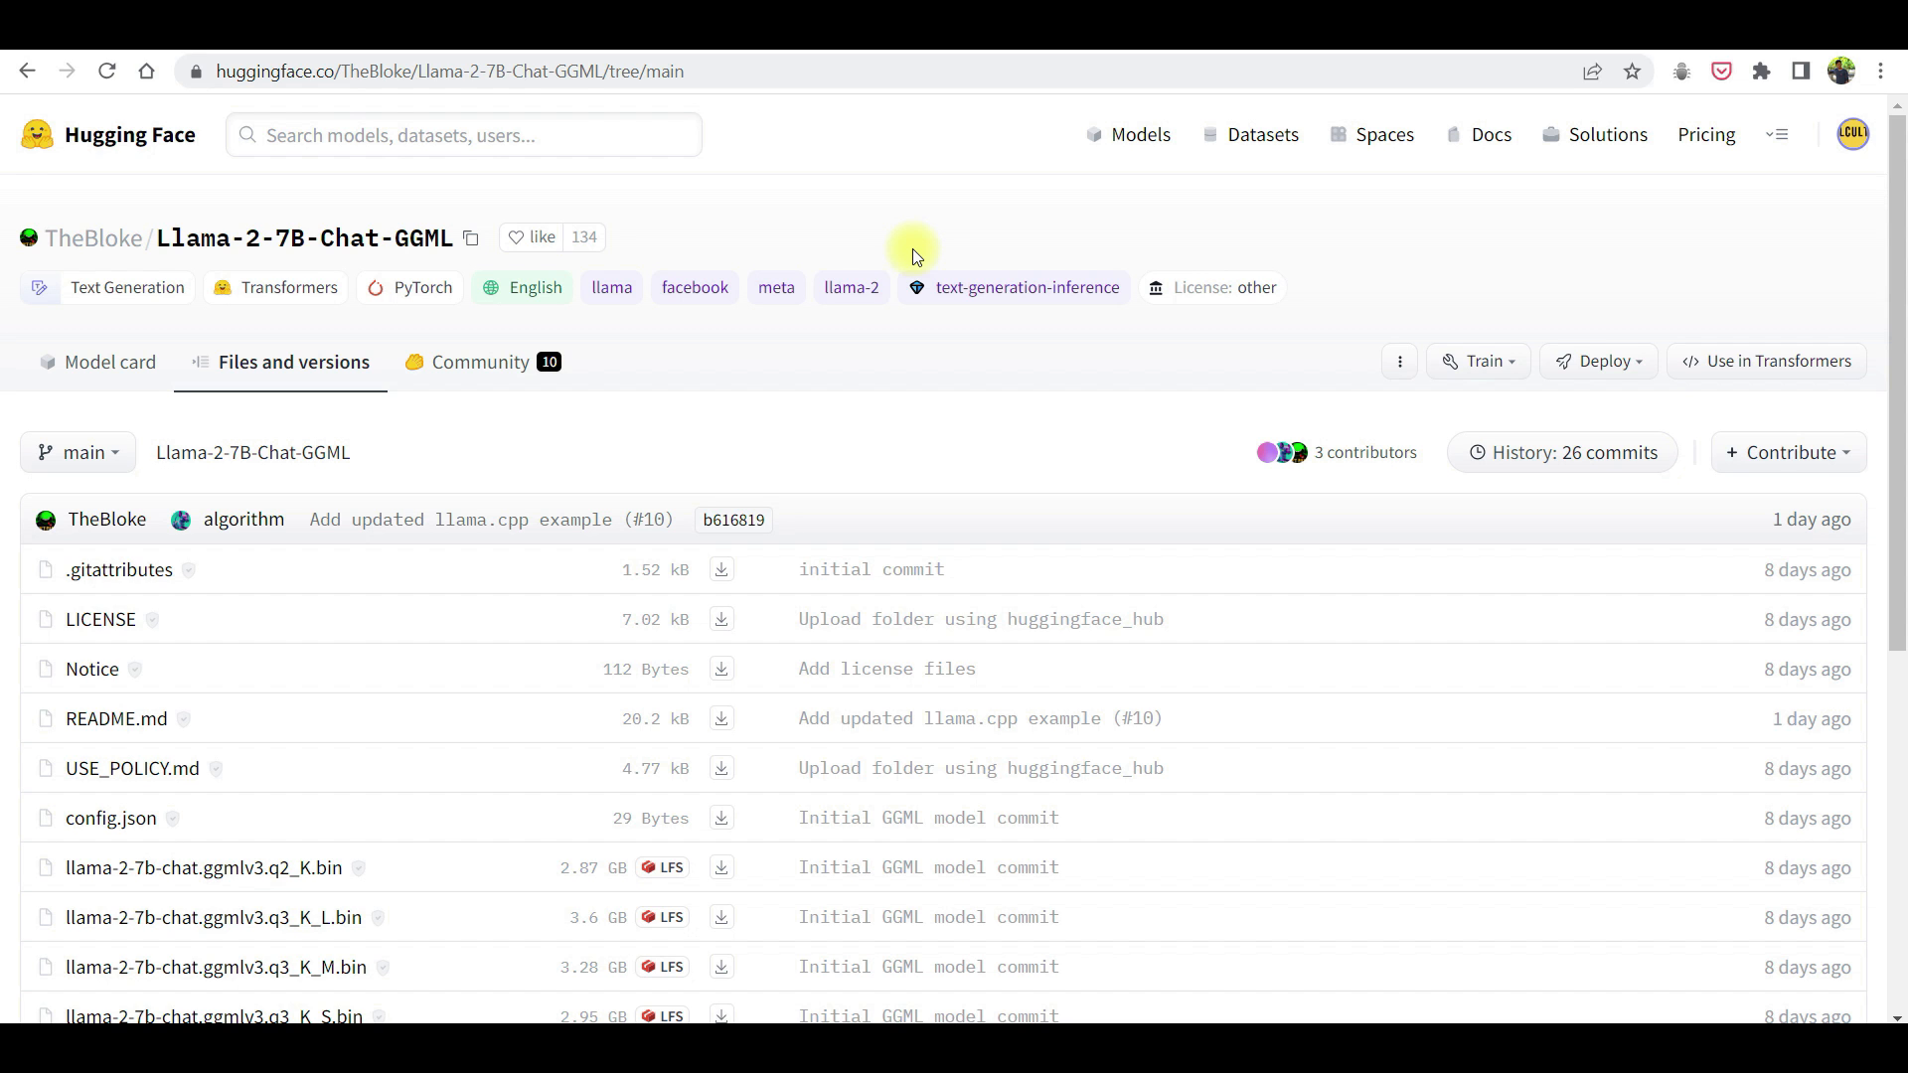
Start downloading llama-2-7b-chat.ggmlv3.q8_0.bin from TheBloke/Llama-2-7B-Chat-GGML Files and versions
{"action": "scroll", "scroll_direction": "down", "scroll_amount": 3}
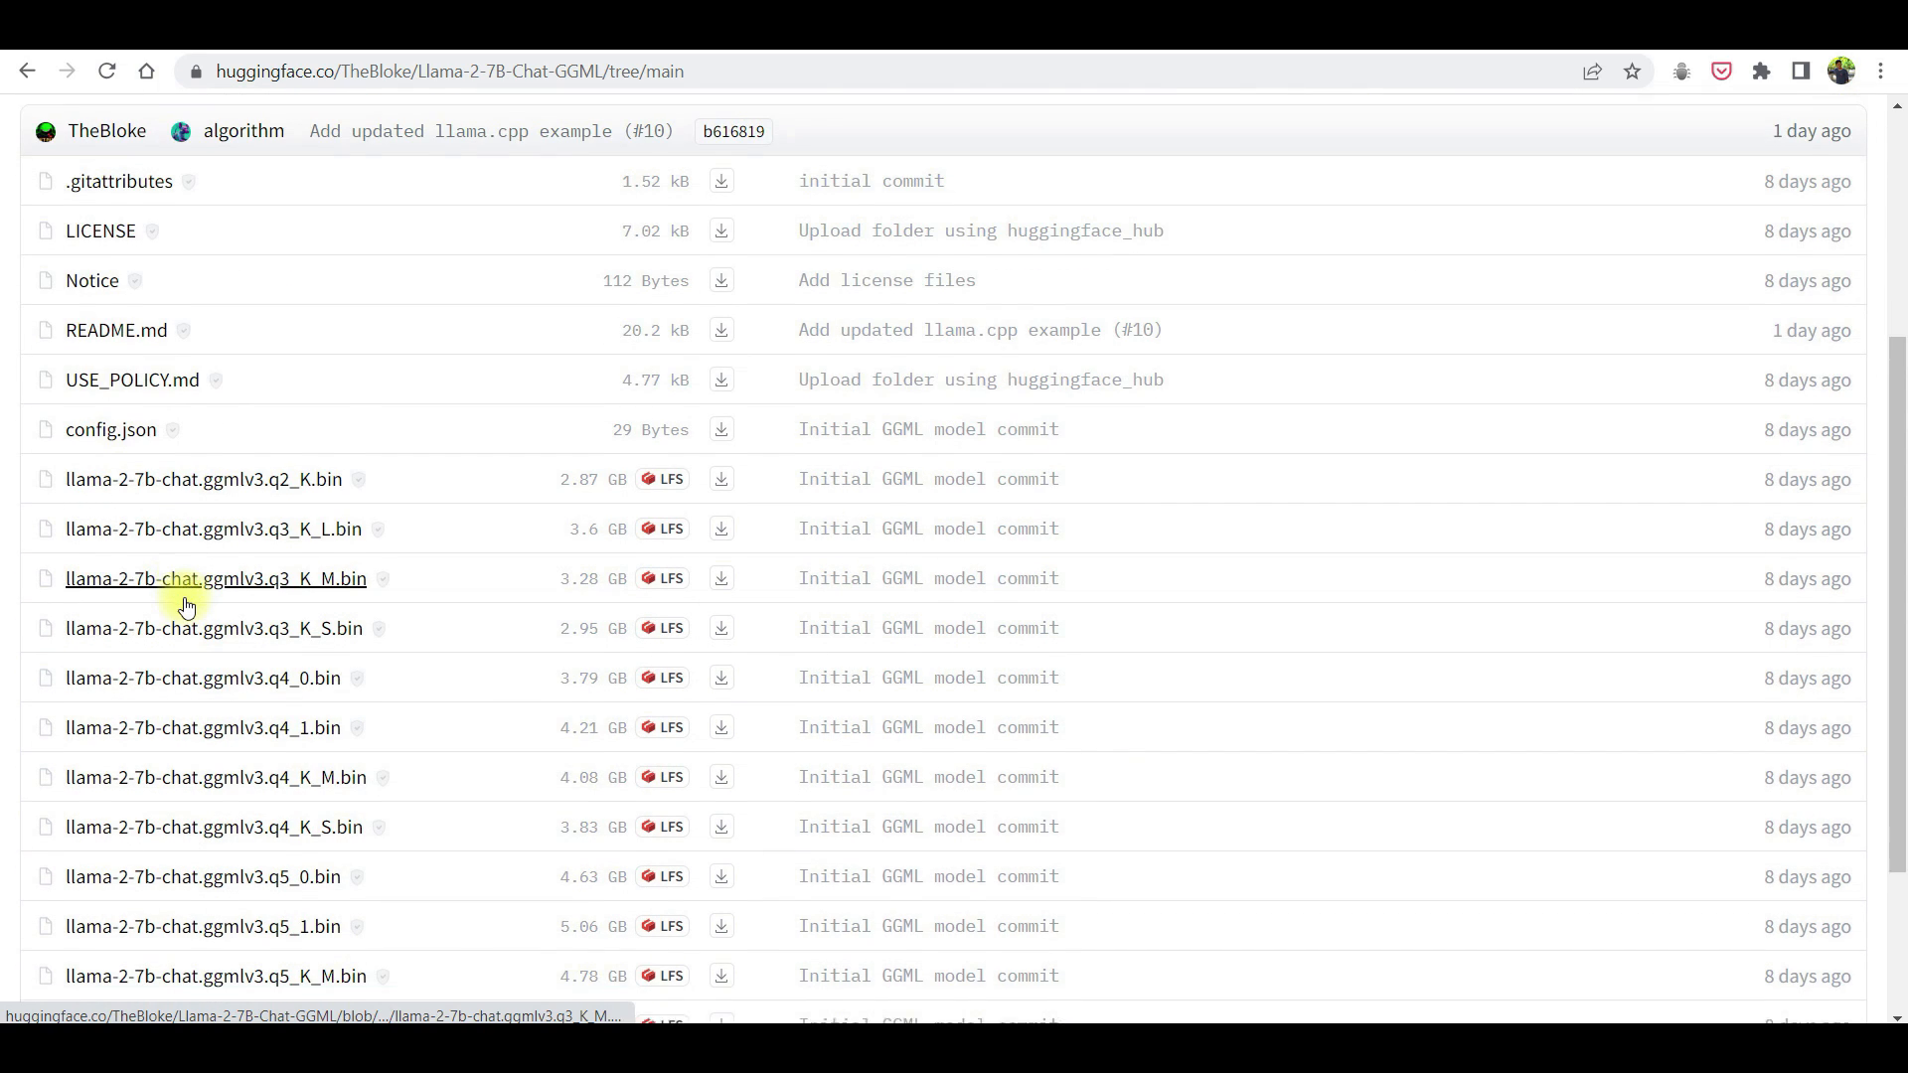
{"action": "scroll", "scroll_direction": "down", "scroll_amount": 3}
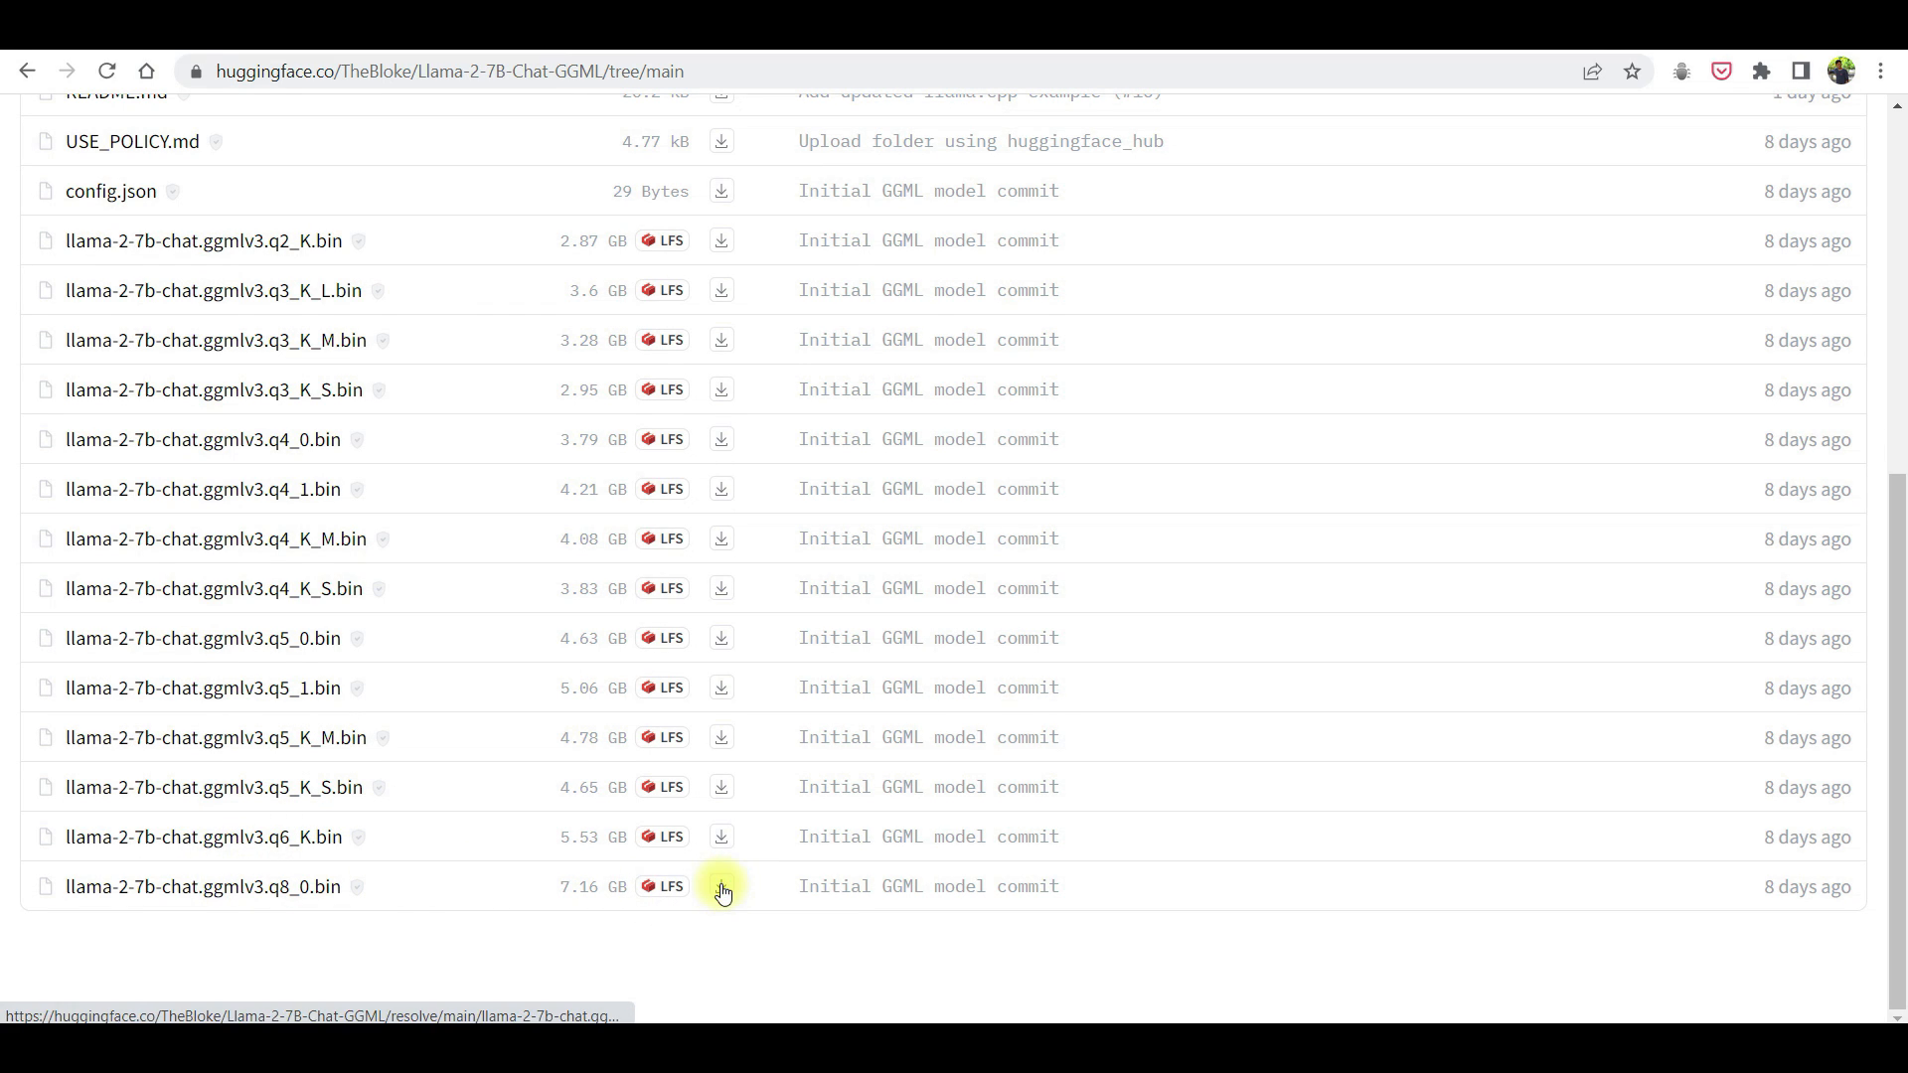
{"action": "left_click", "coordinate": [720, 887]}
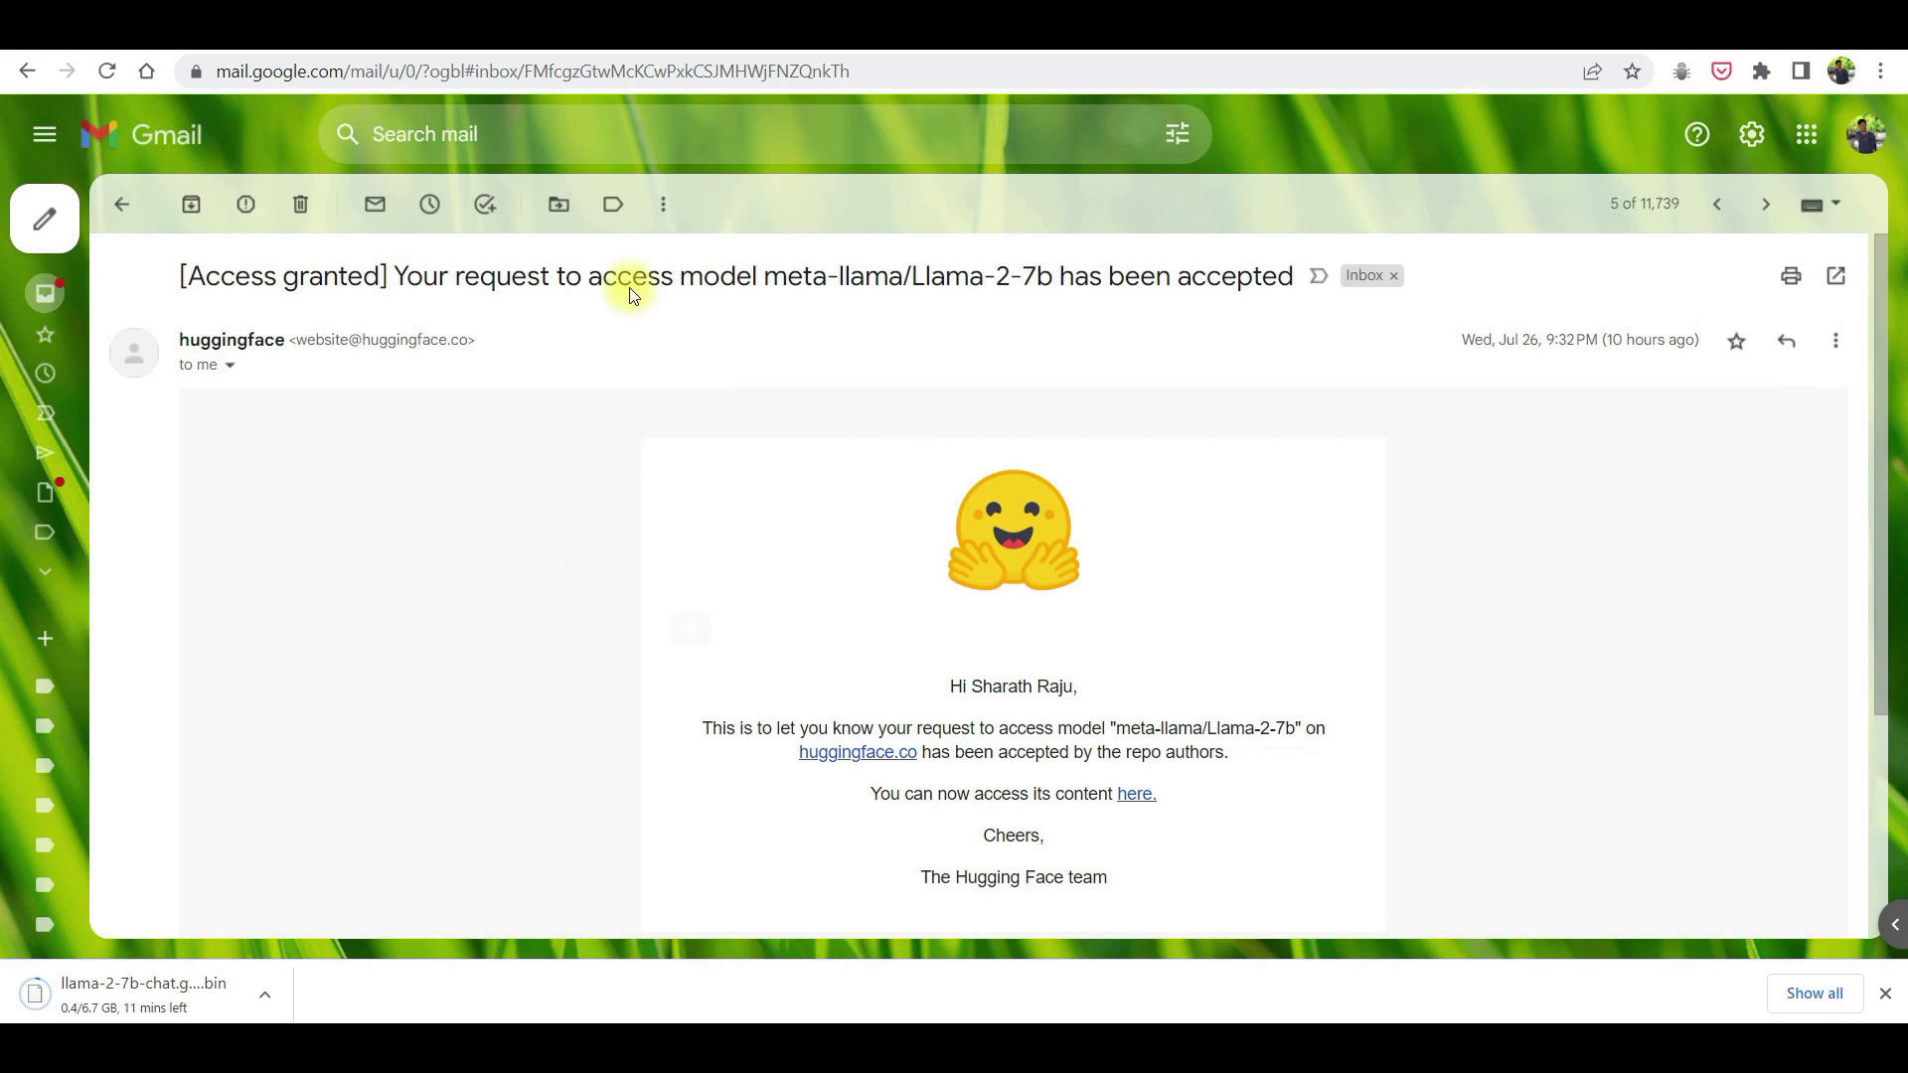
{"action": "mouse_move", "coordinate": [930, 417]}
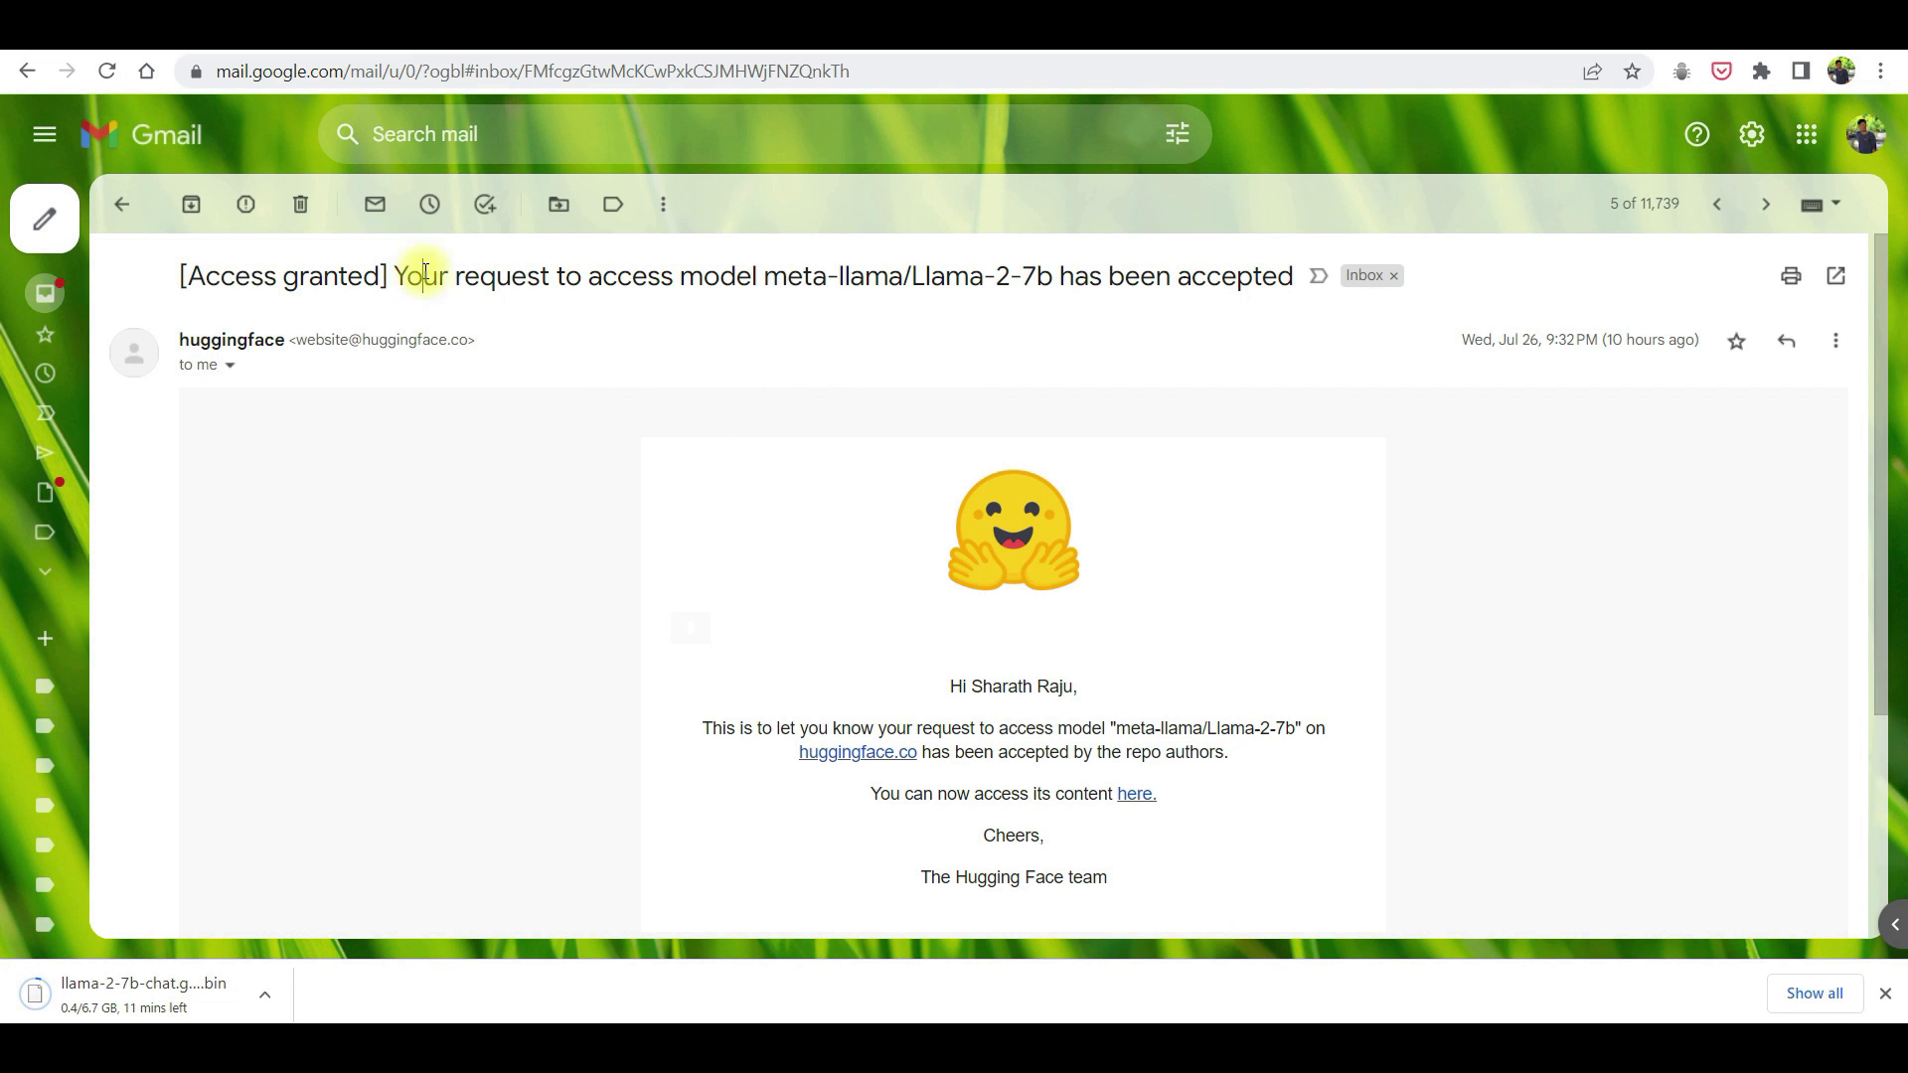
Highlight the Llama-2-7b access-granted email subject and scroll into its message body
{"action": "left_click_drag", "start_coordinate": [423, 277], "coordinate": [1254, 276]}
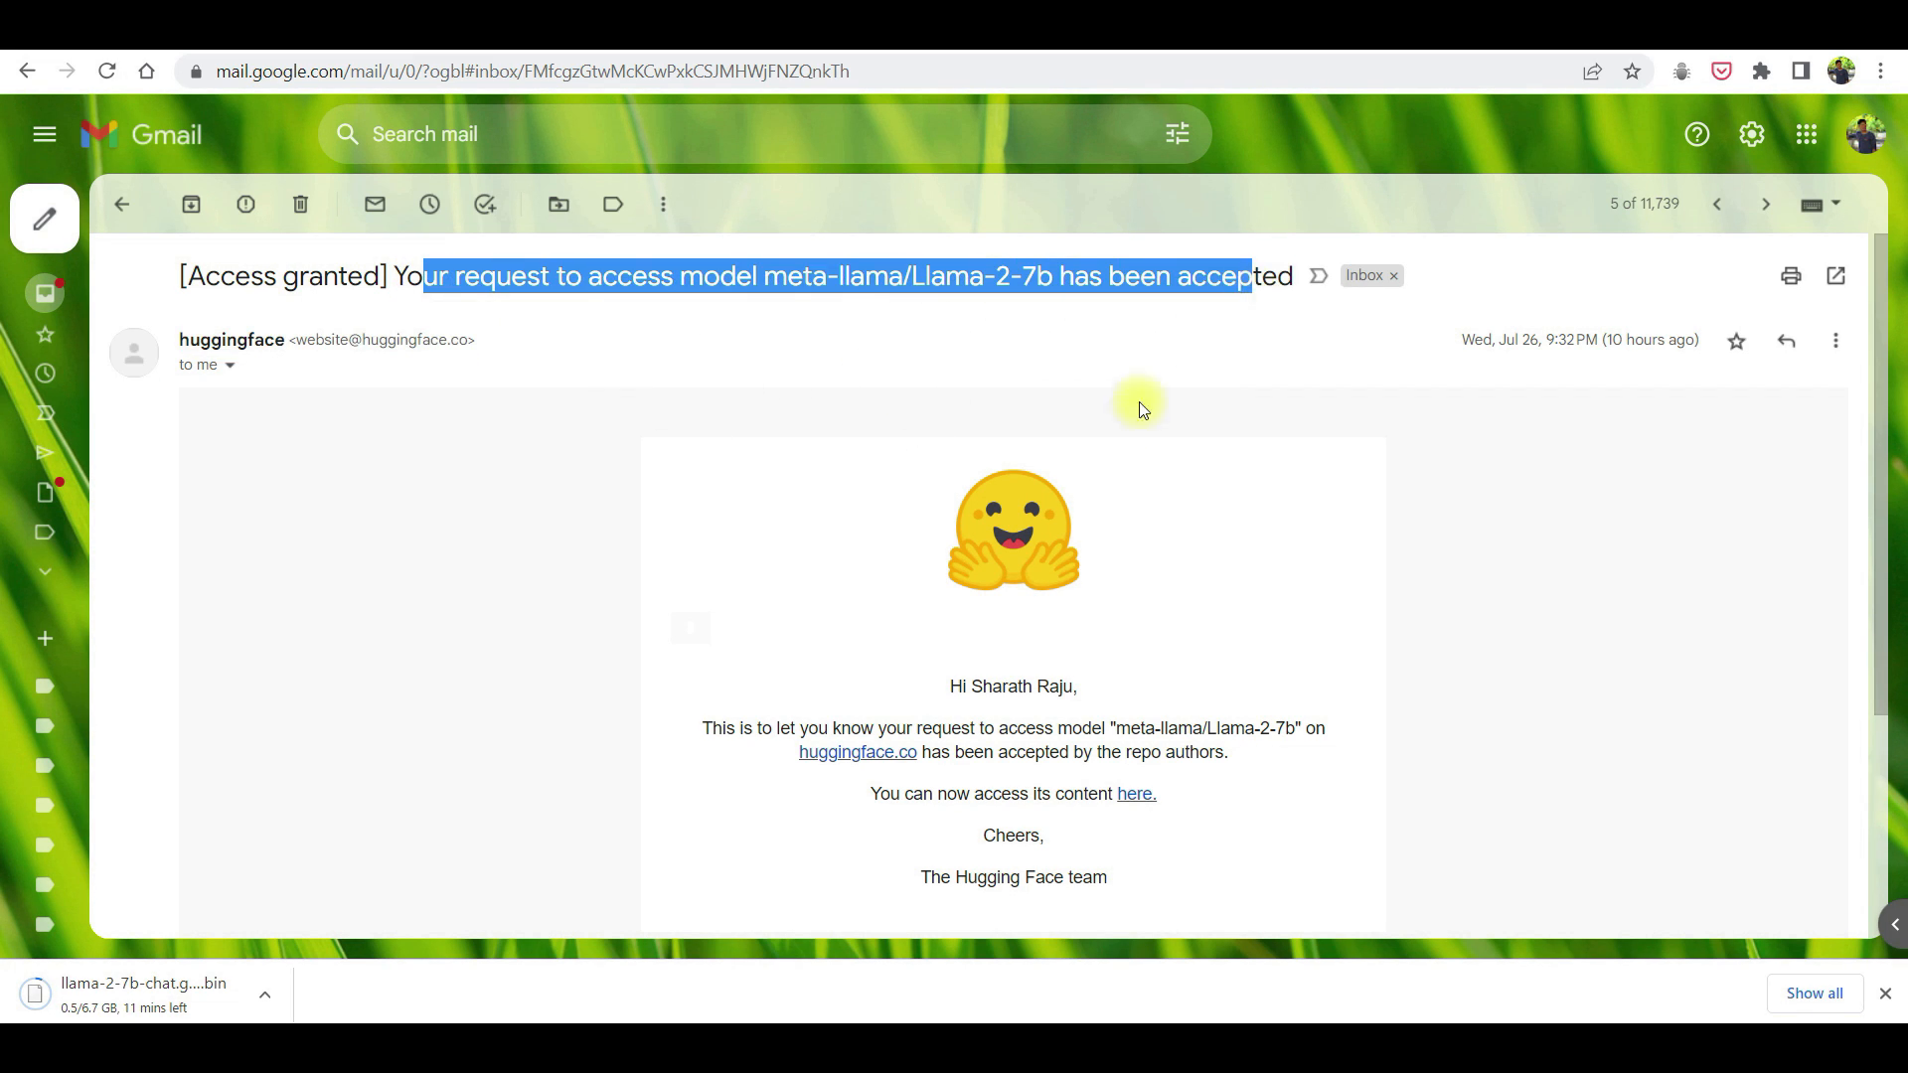
{"action": "scroll", "scroll_direction": "down", "scroll_amount": 3}
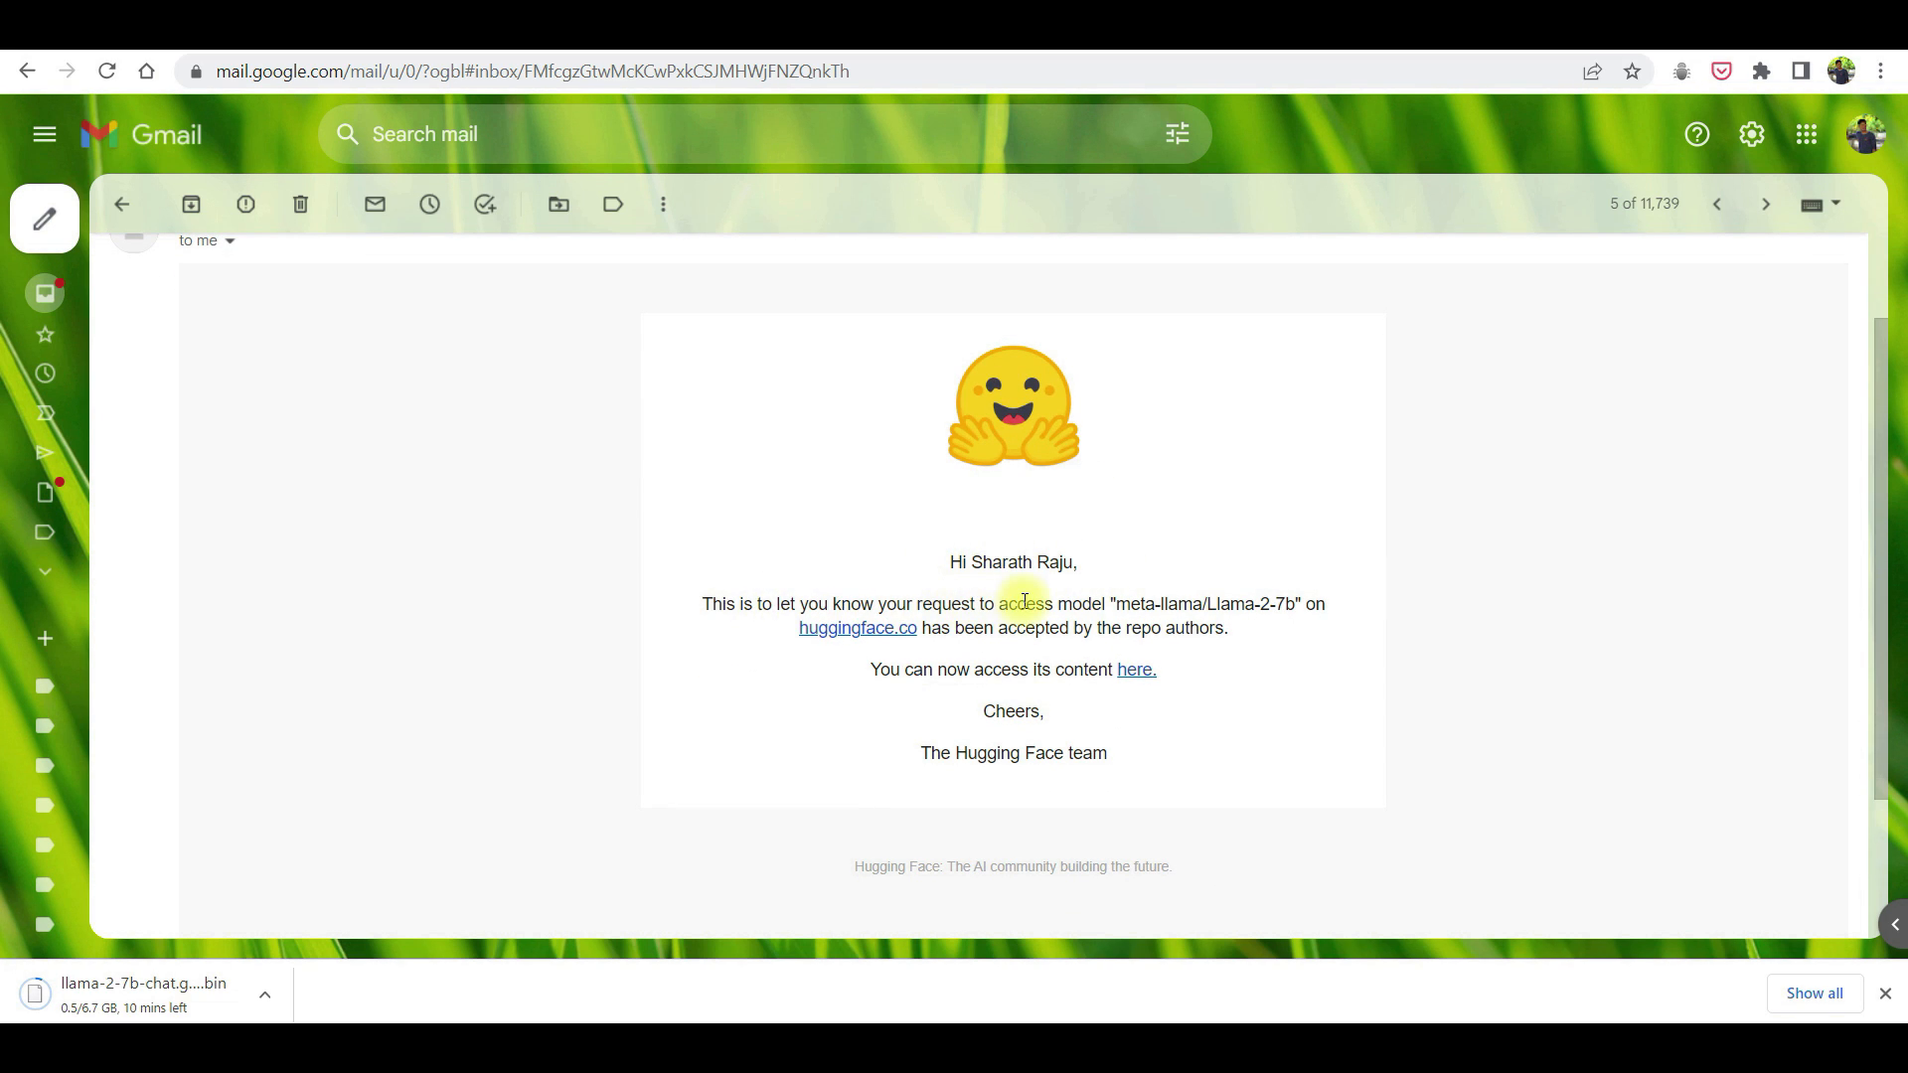
{"action": "mouse_move", "coordinate": [960, 639]}
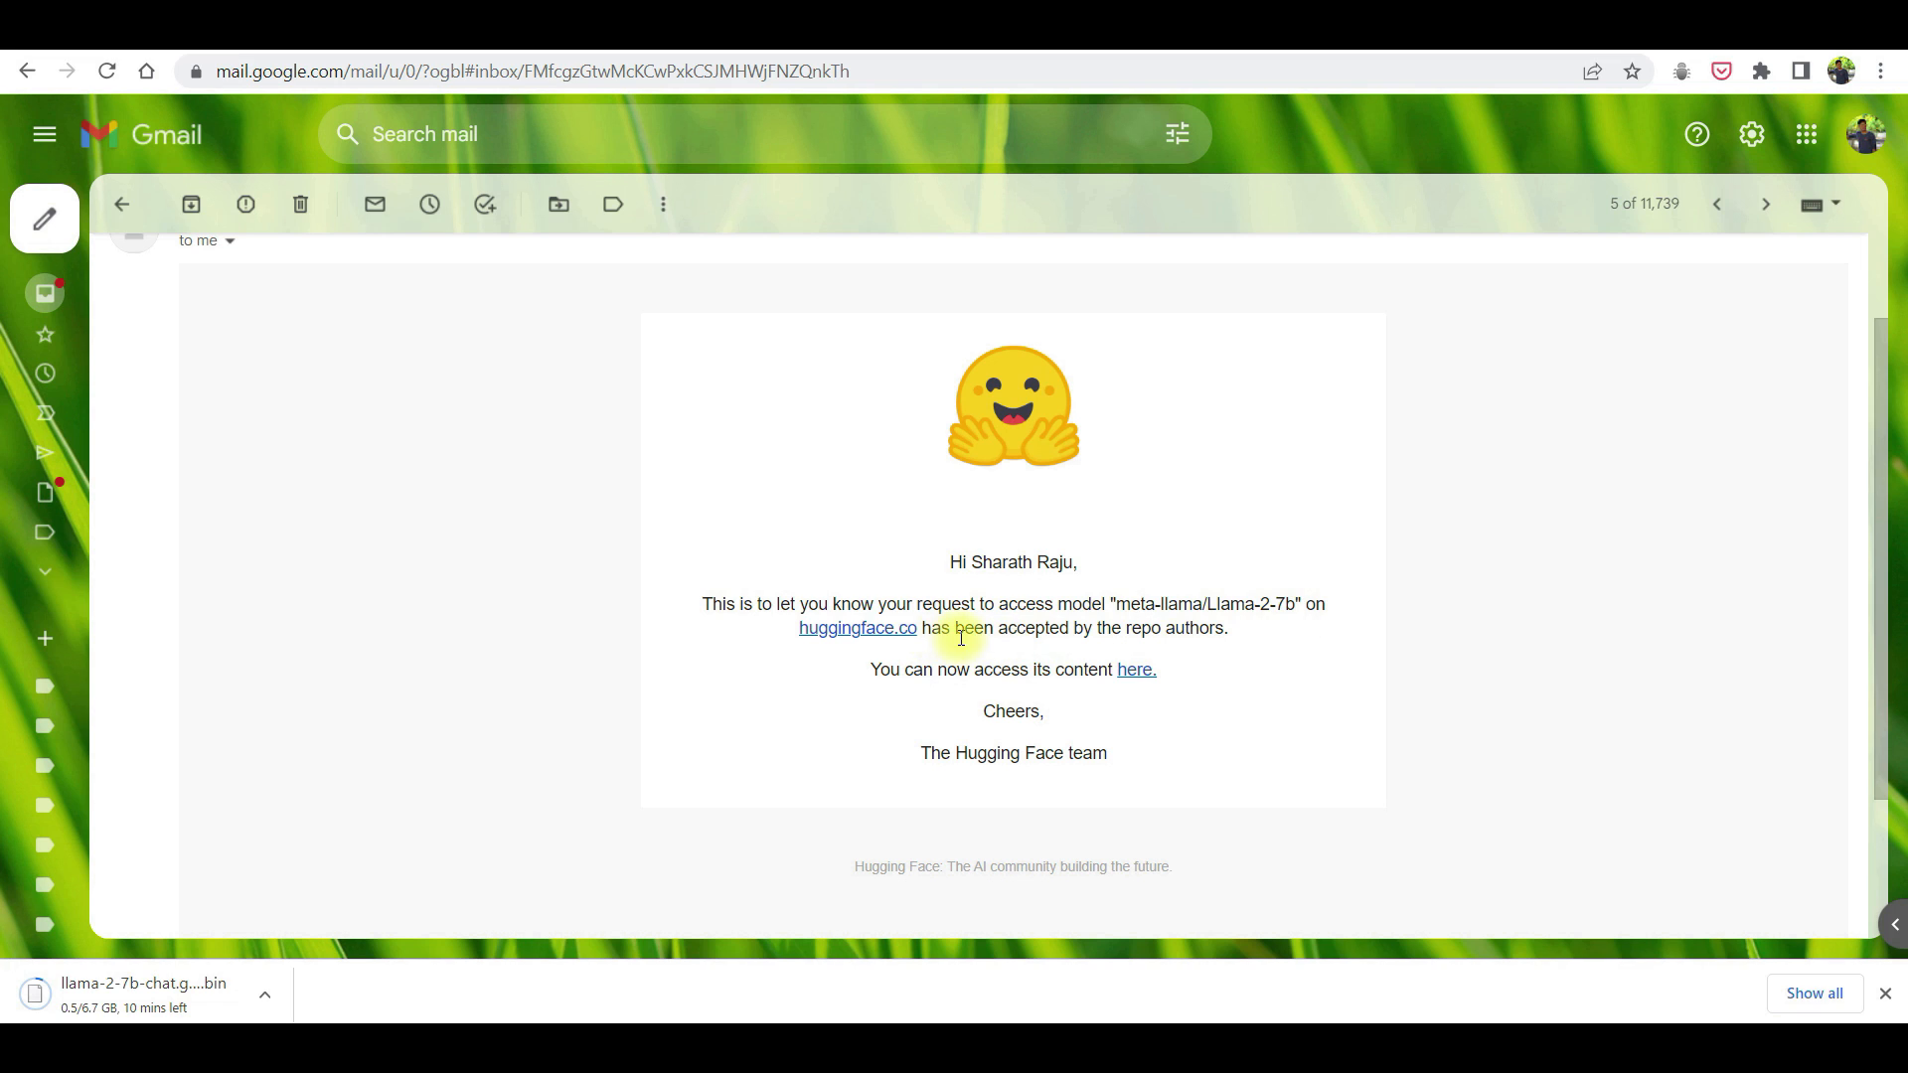
{"action": "mouse_move", "coordinate": [1296, 642]}
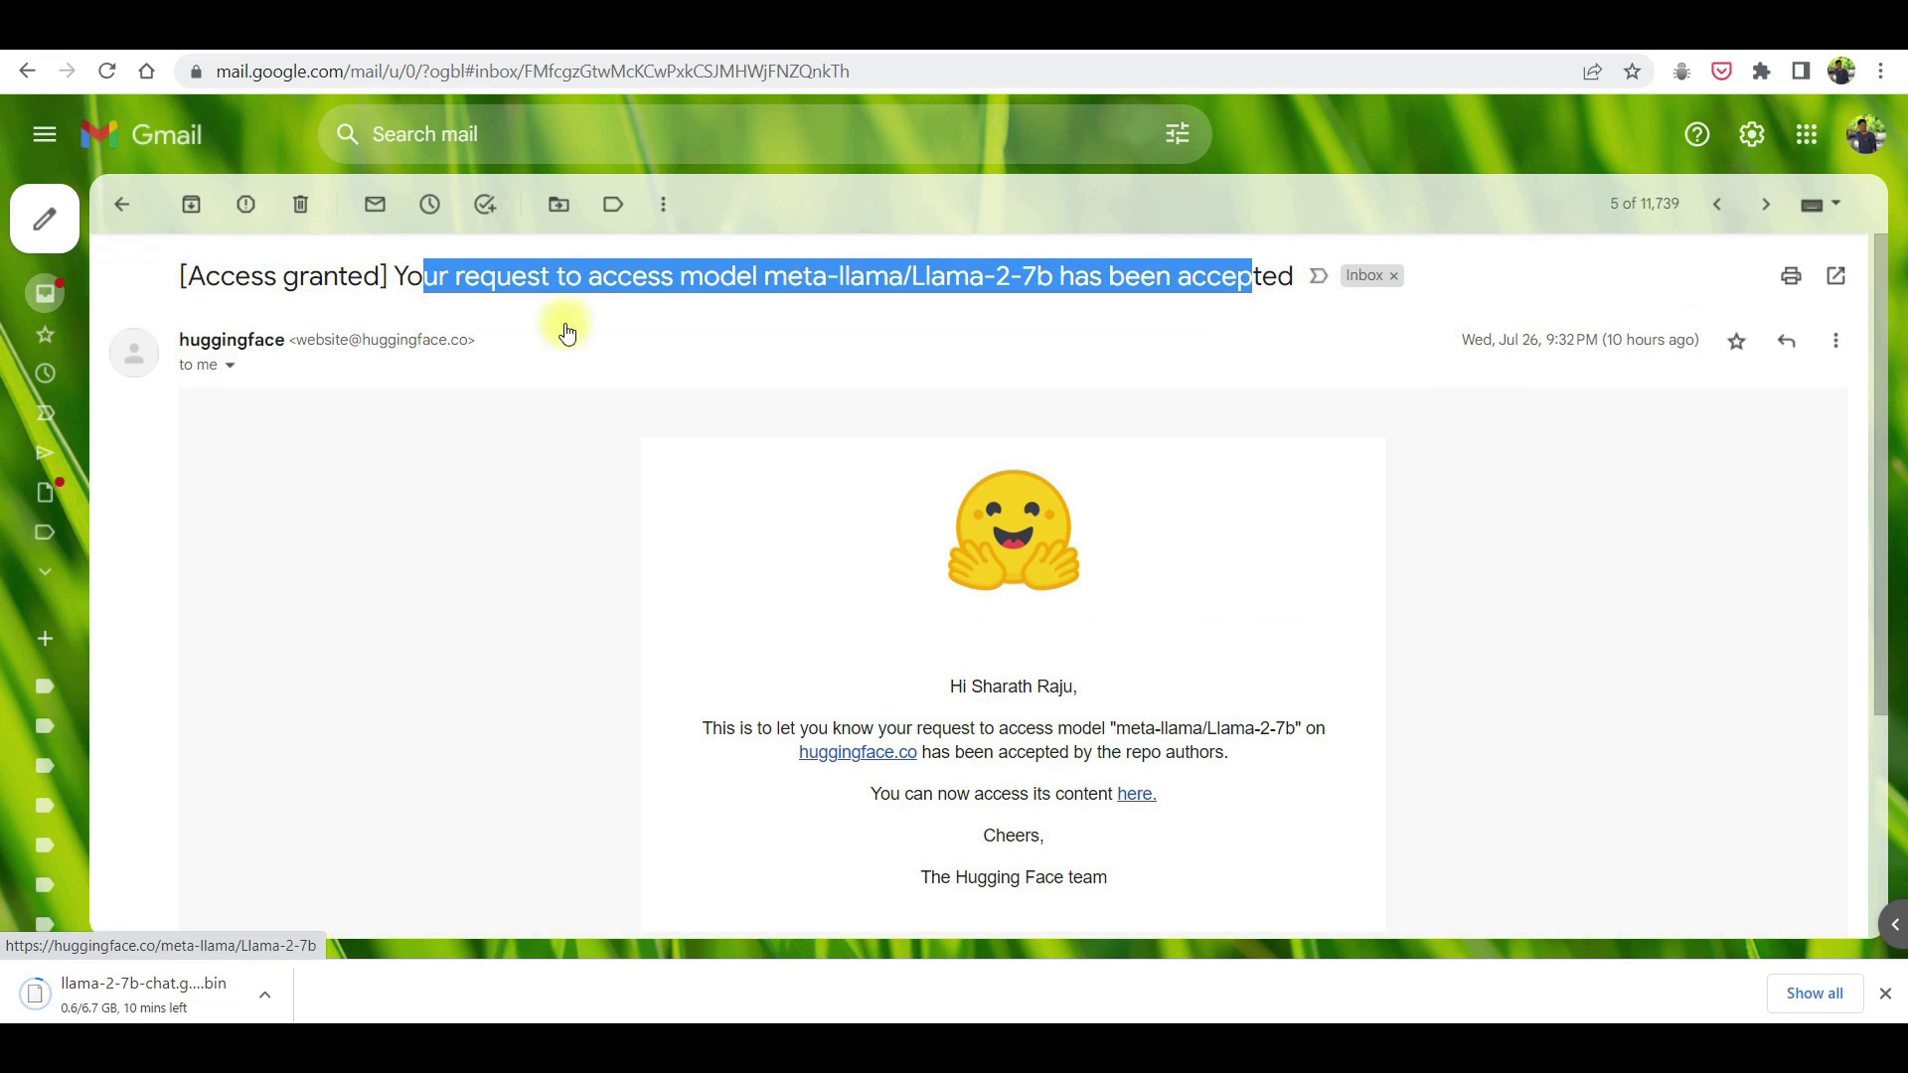
{"action": "mouse_move", "coordinate": [521, 435]}
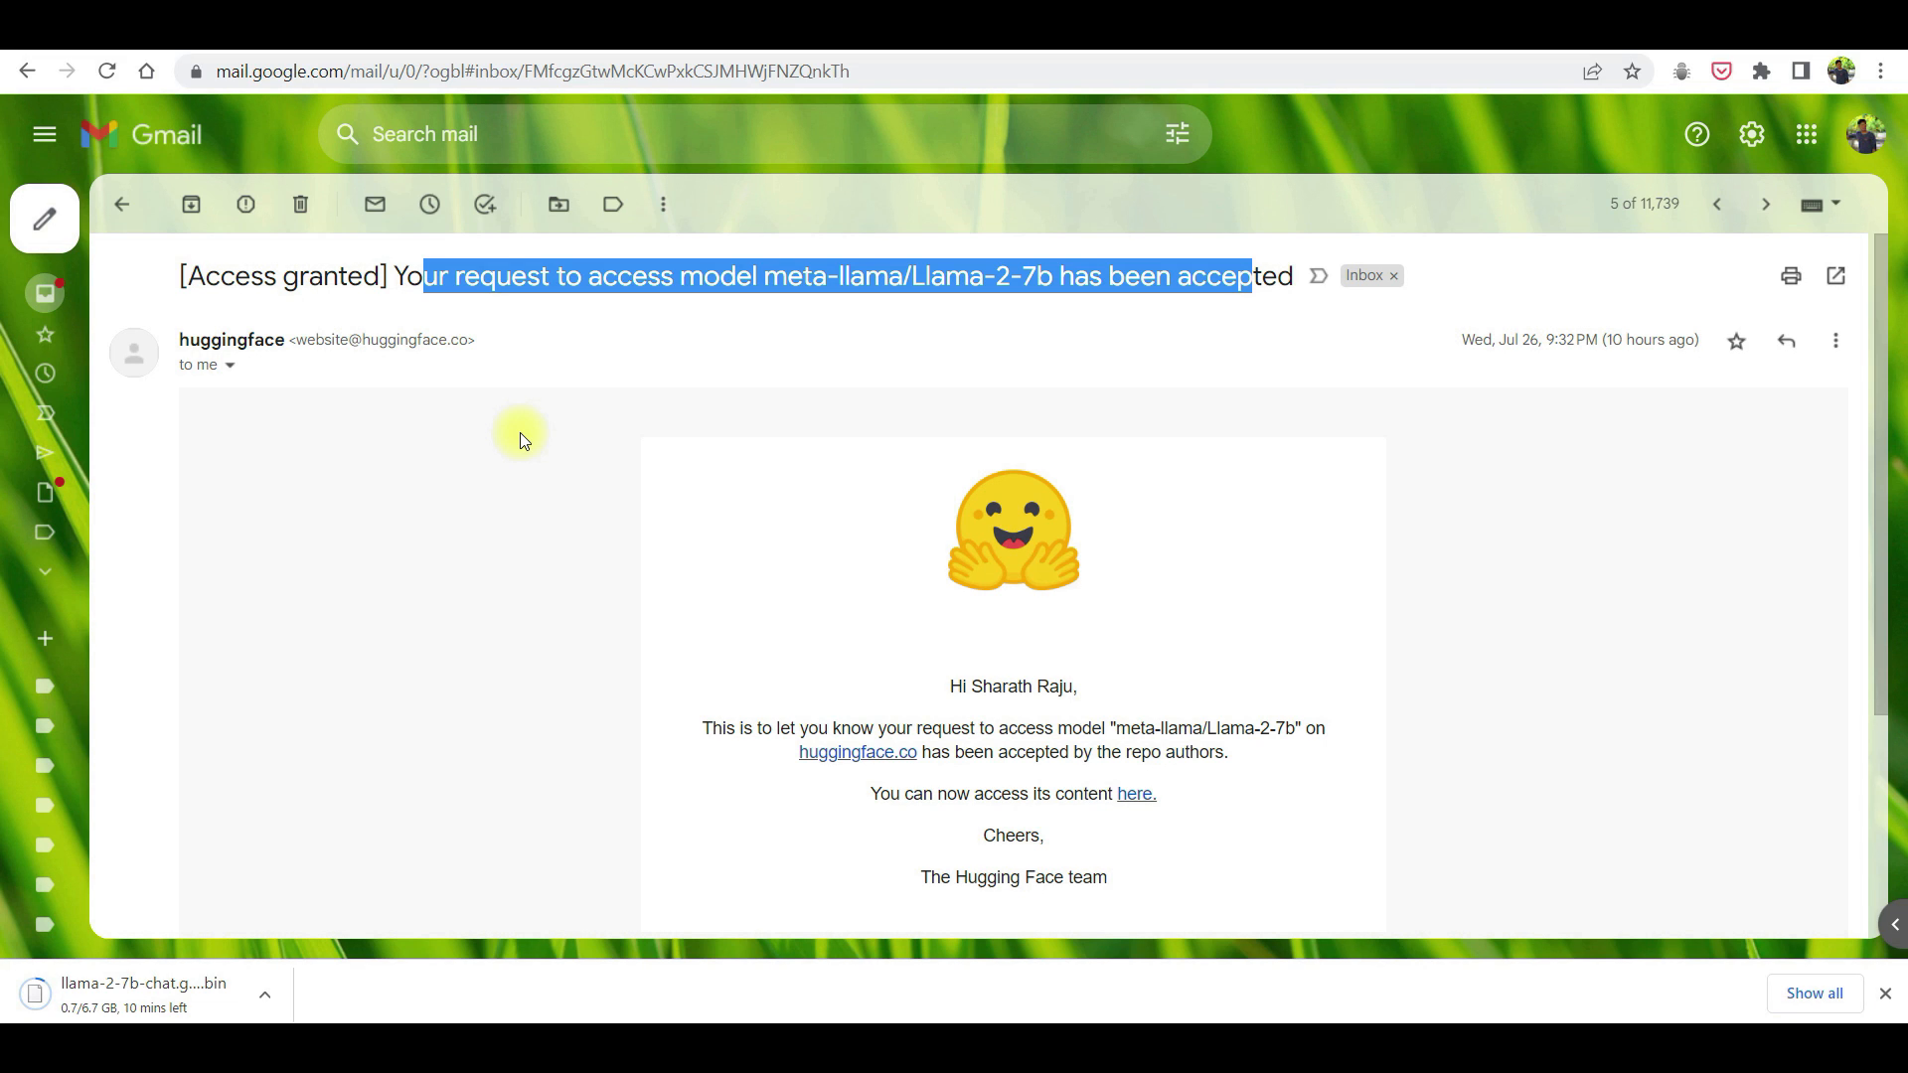
{"action": "mouse_move", "coordinate": [491, 342]}
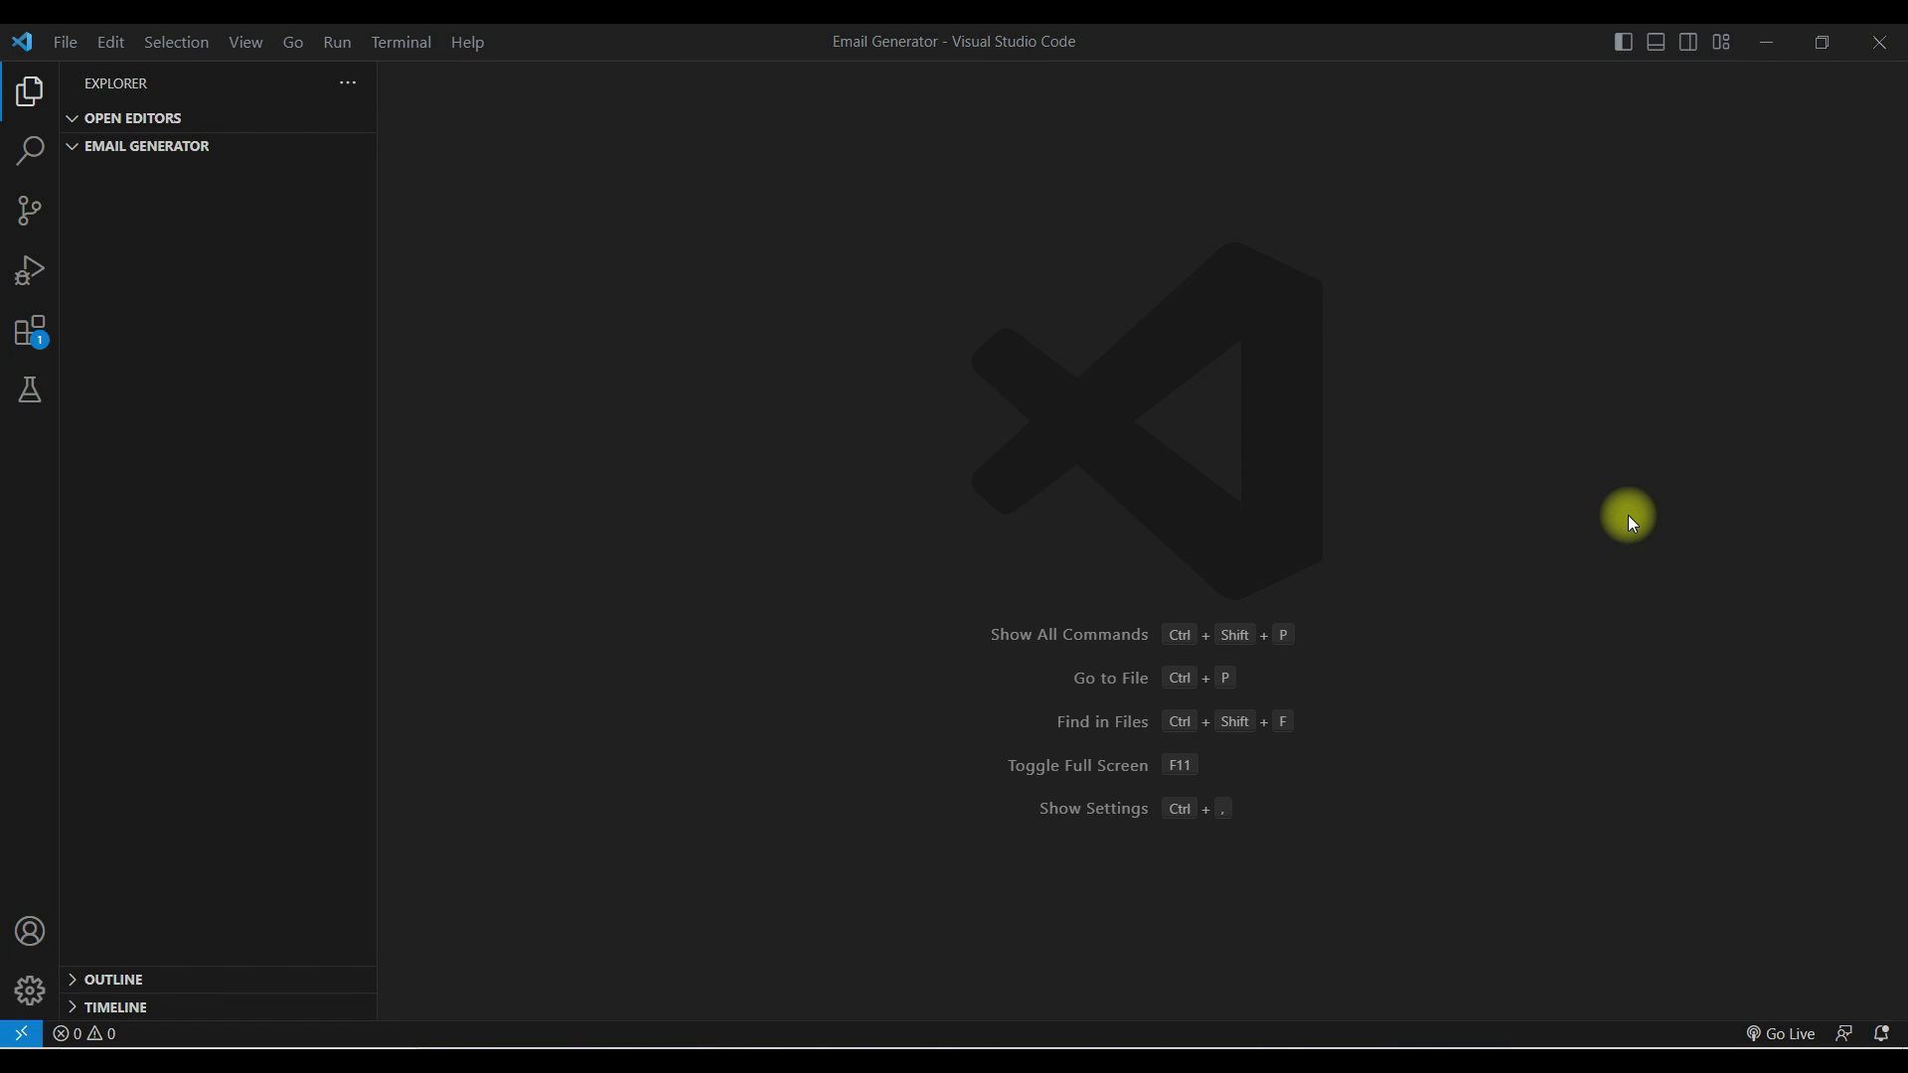
{"action": "mouse_move", "coordinate": [275, 165]}
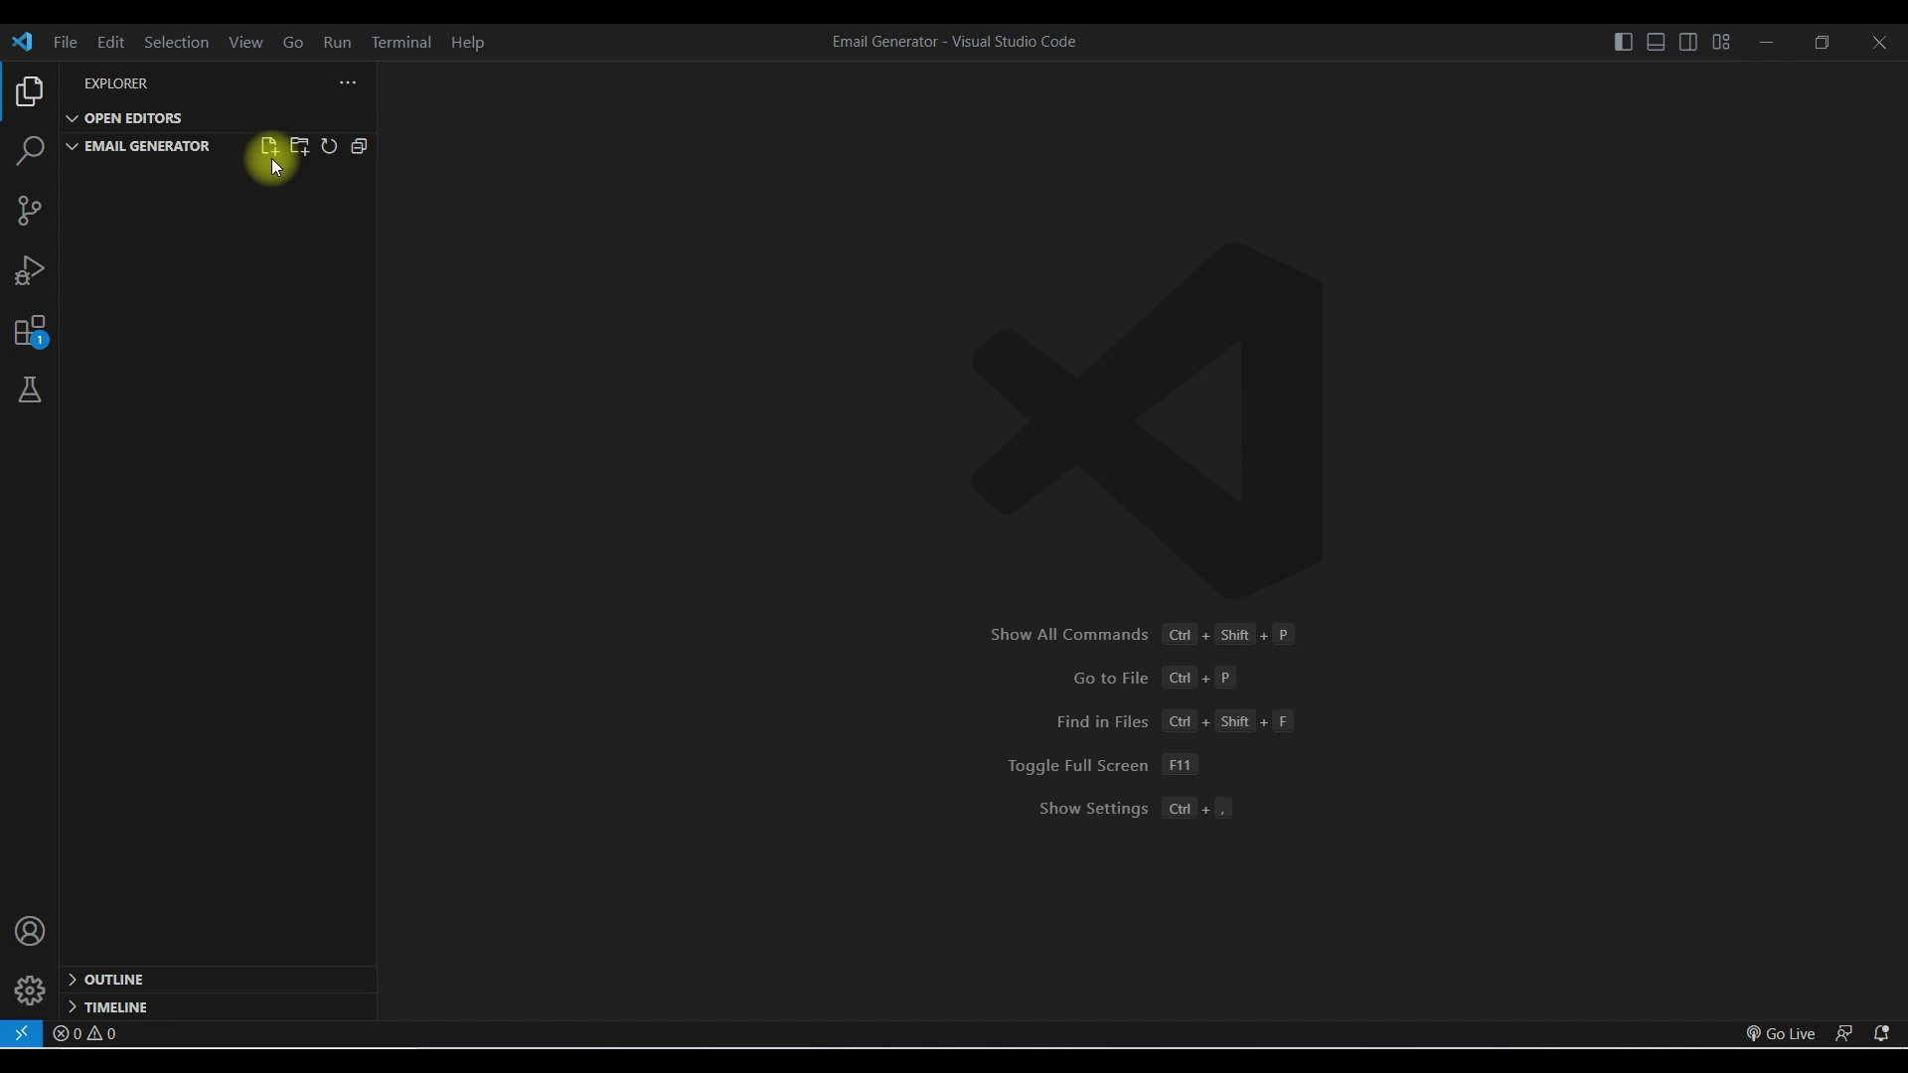
Create app.py, review requirements.txt listing ctransformers and langchain, and return to app.py
{"action": "left_click", "coordinate": [270, 147]}
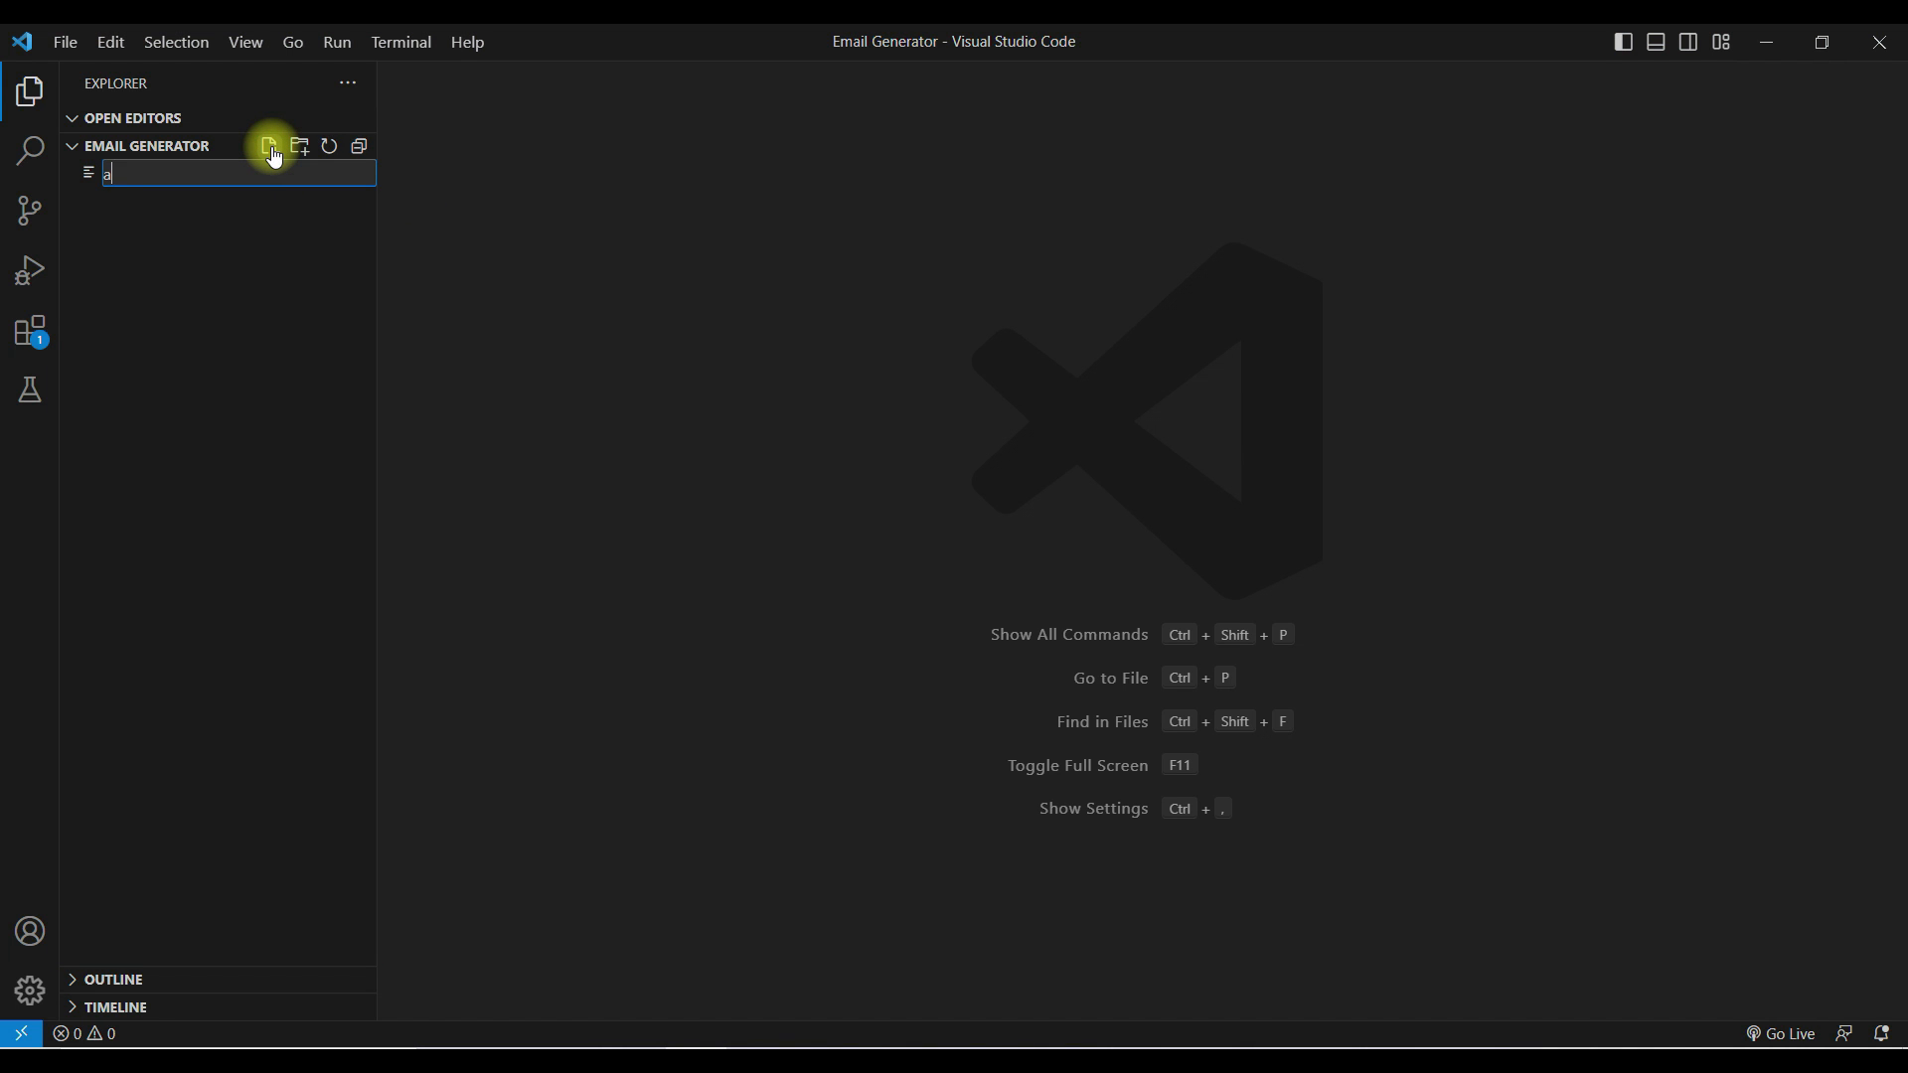
{"action": "type", "text": "pp.py"}
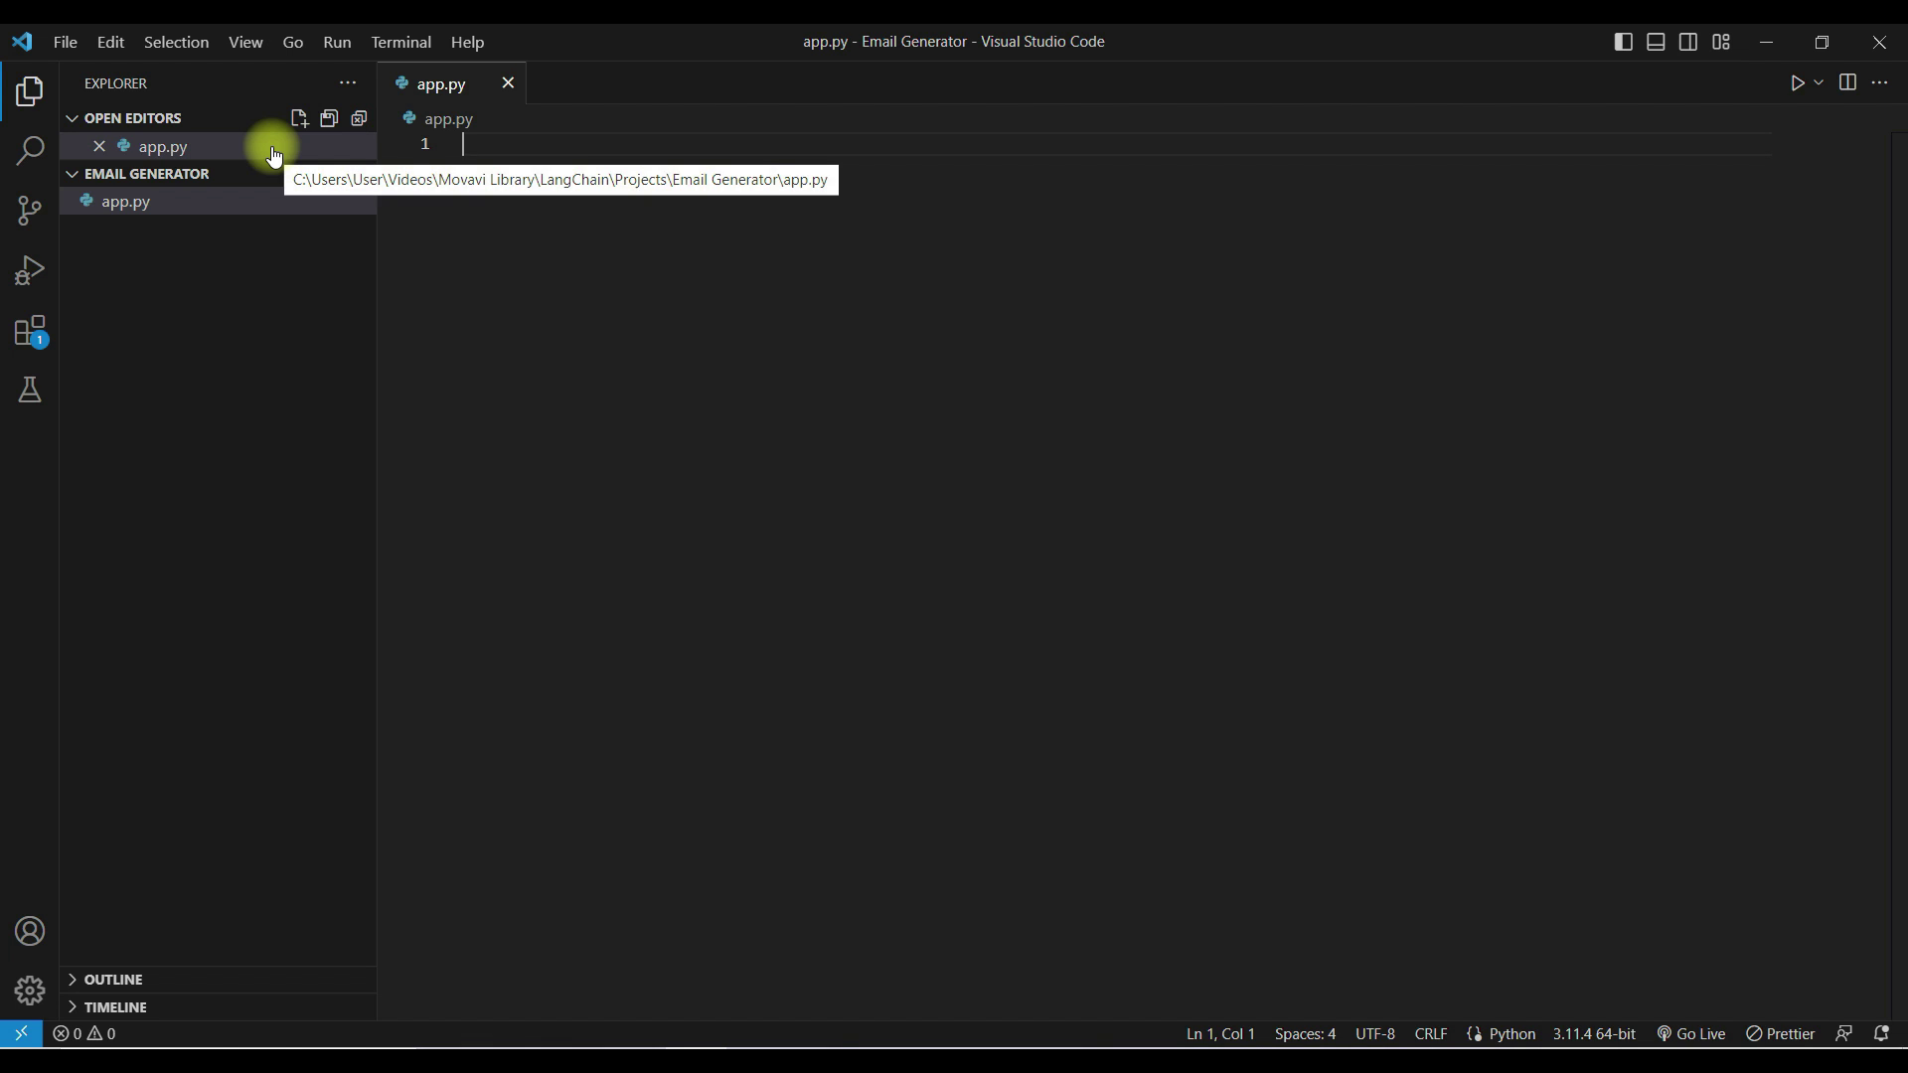
{"action": "mouse_move", "coordinate": [1061, 616]}
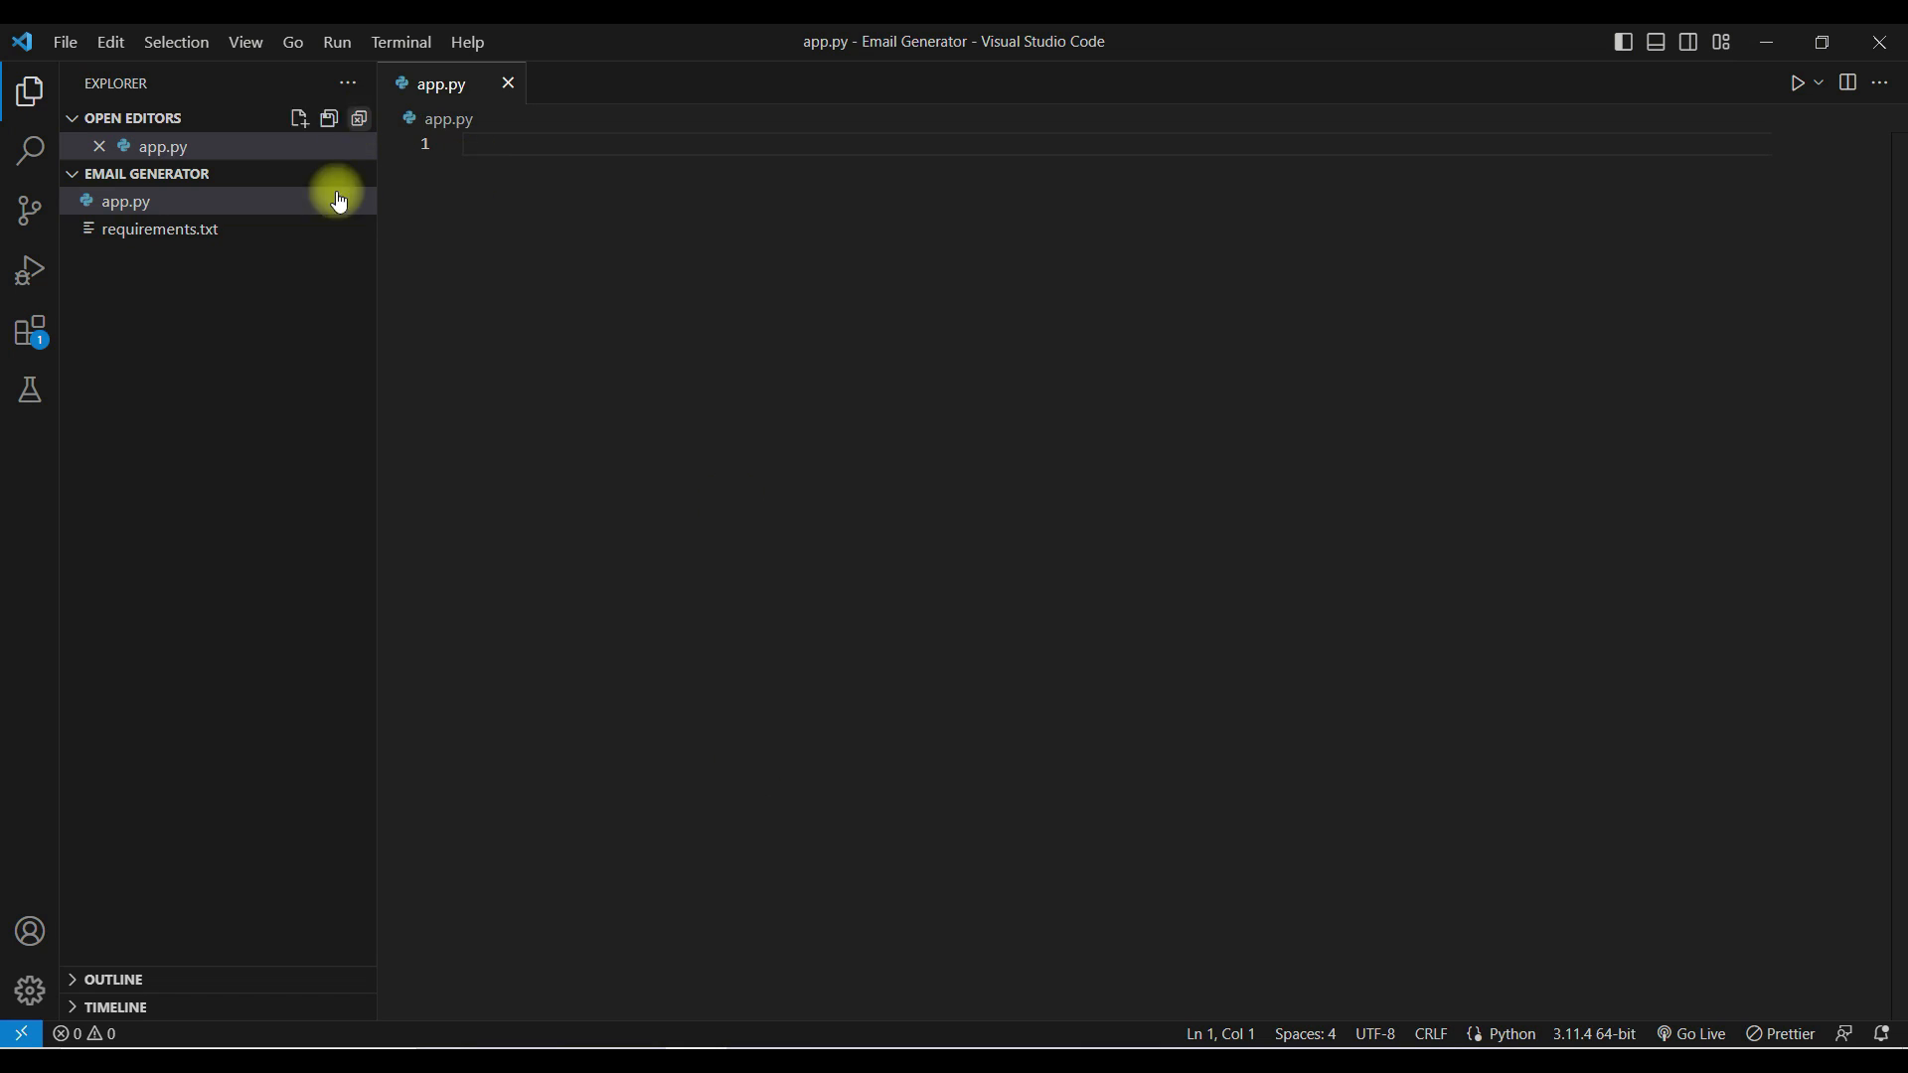
{"action": "left_click", "coordinate": [159, 228]}
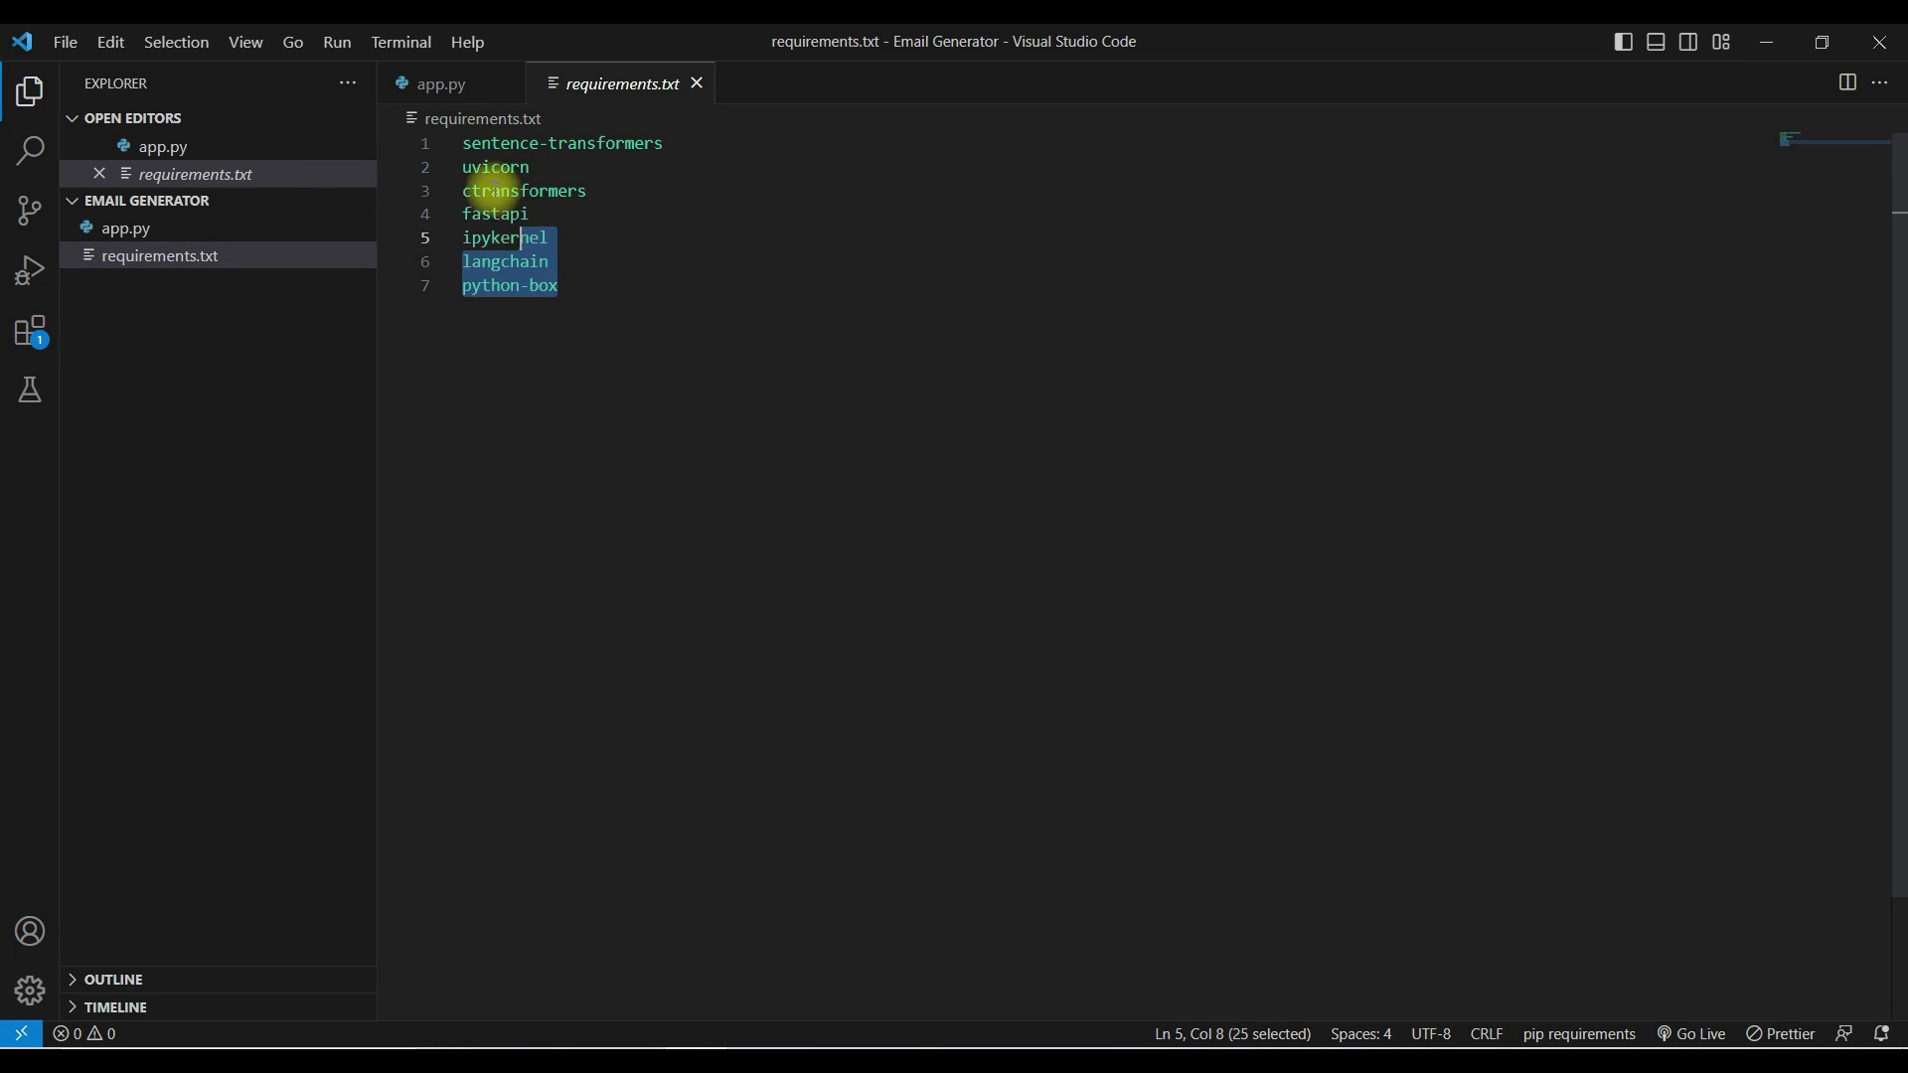
{"action": "key", "text": "Ctrl+a"}
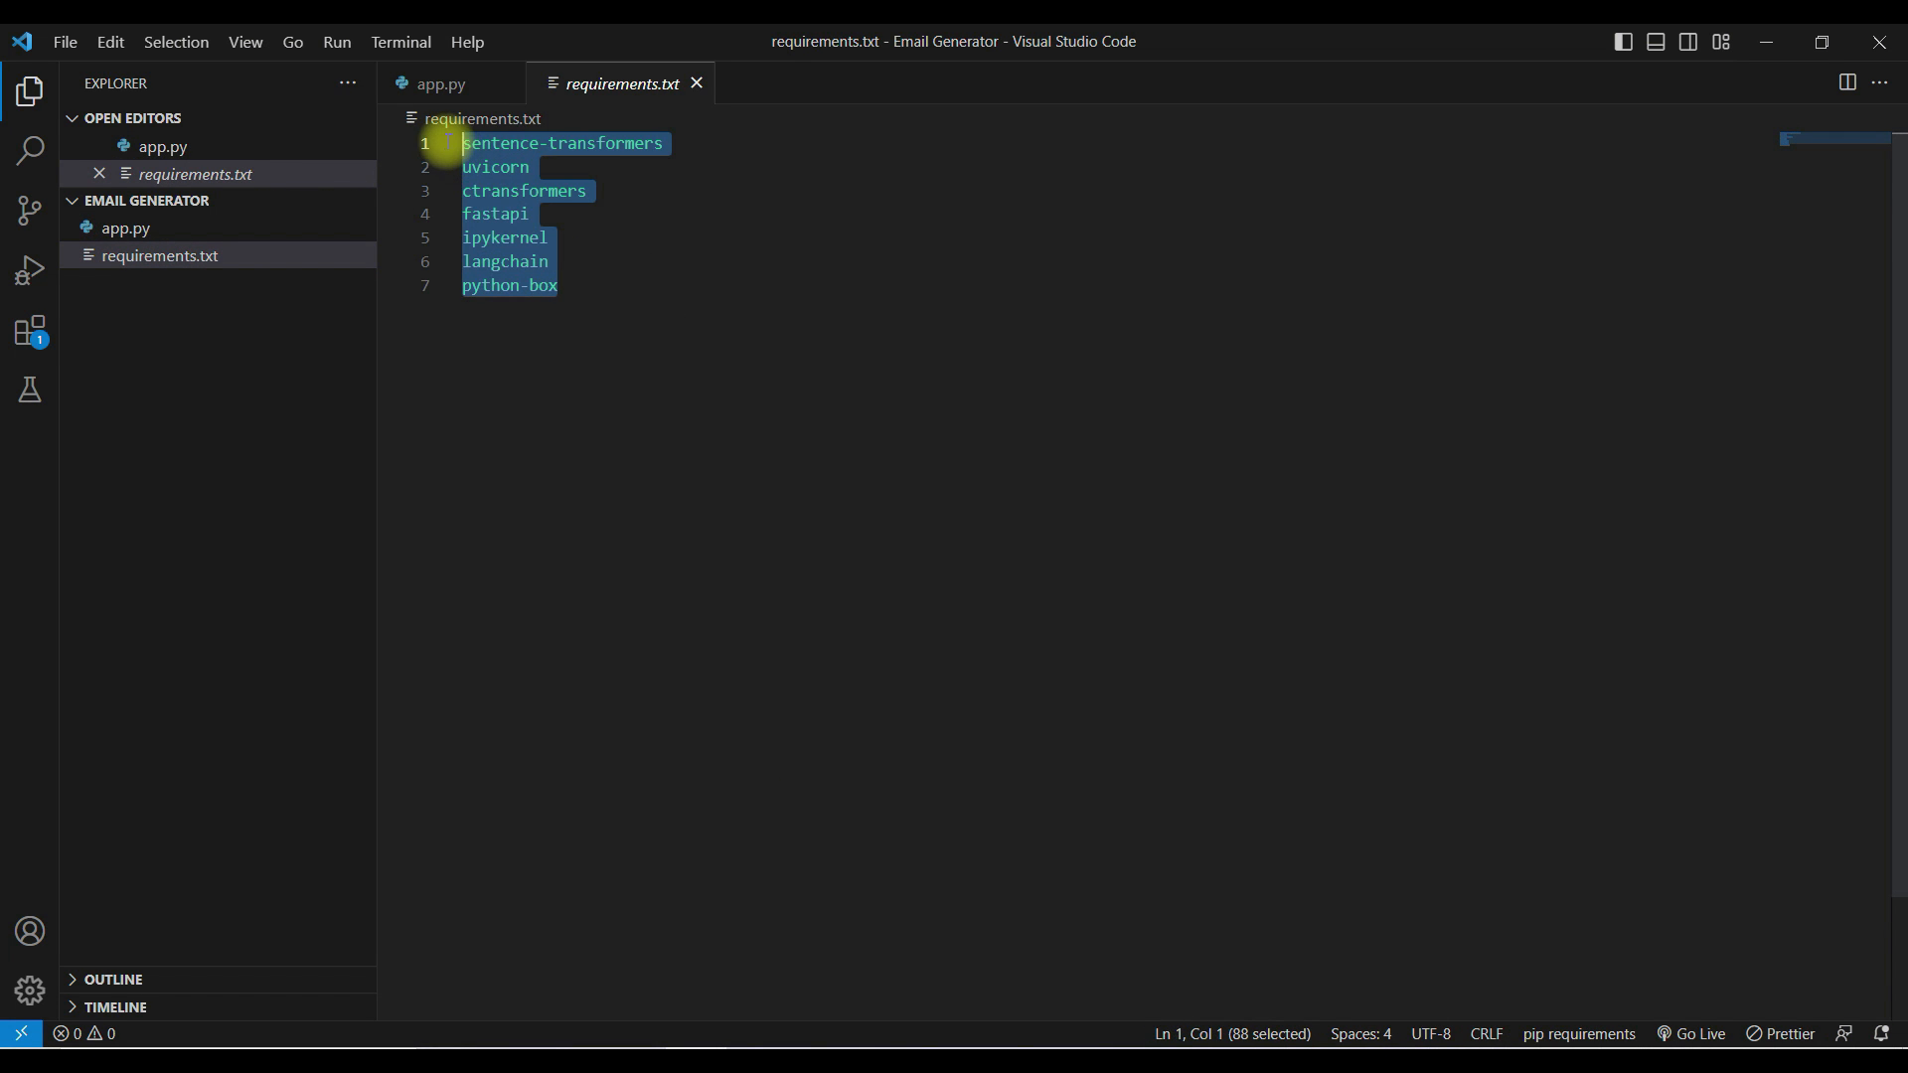
{"action": "mouse_move", "coordinate": [576, 267]}
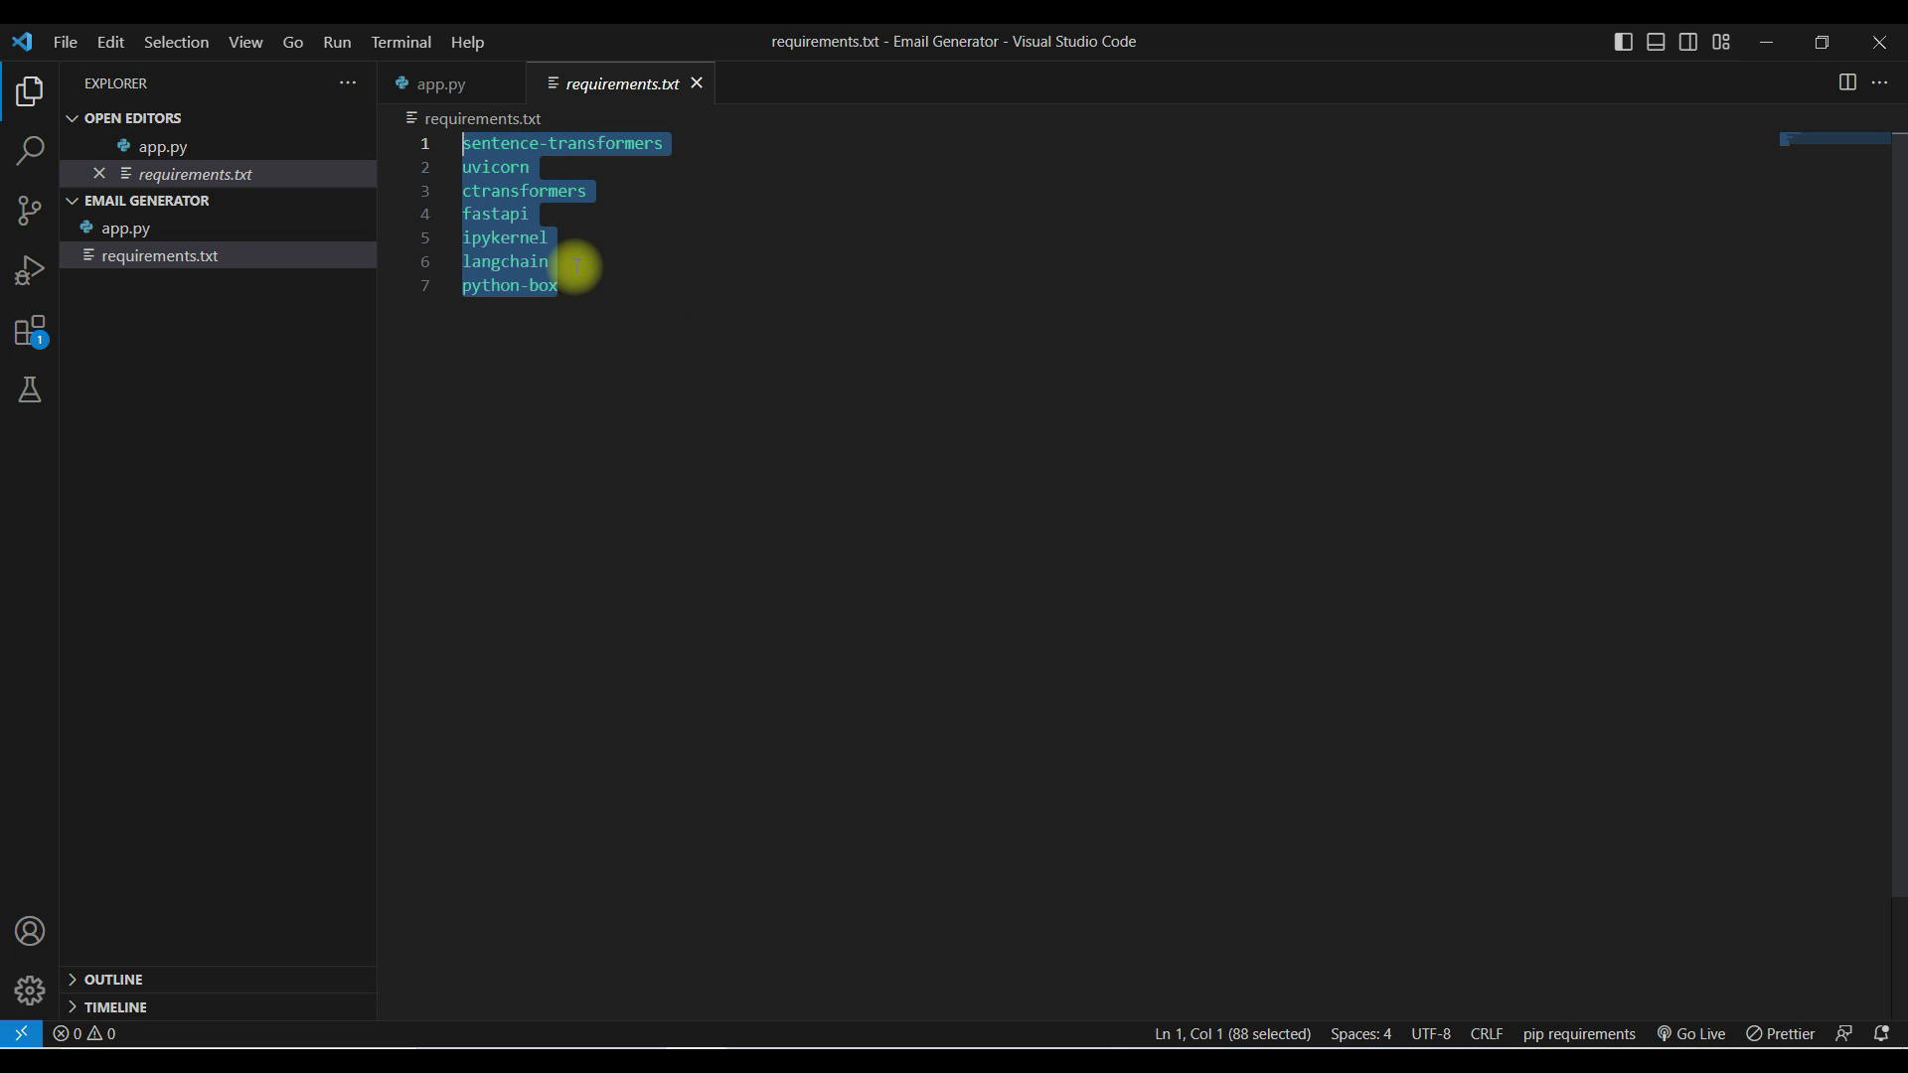
{"action": "mouse_move", "coordinate": [598, 193]}
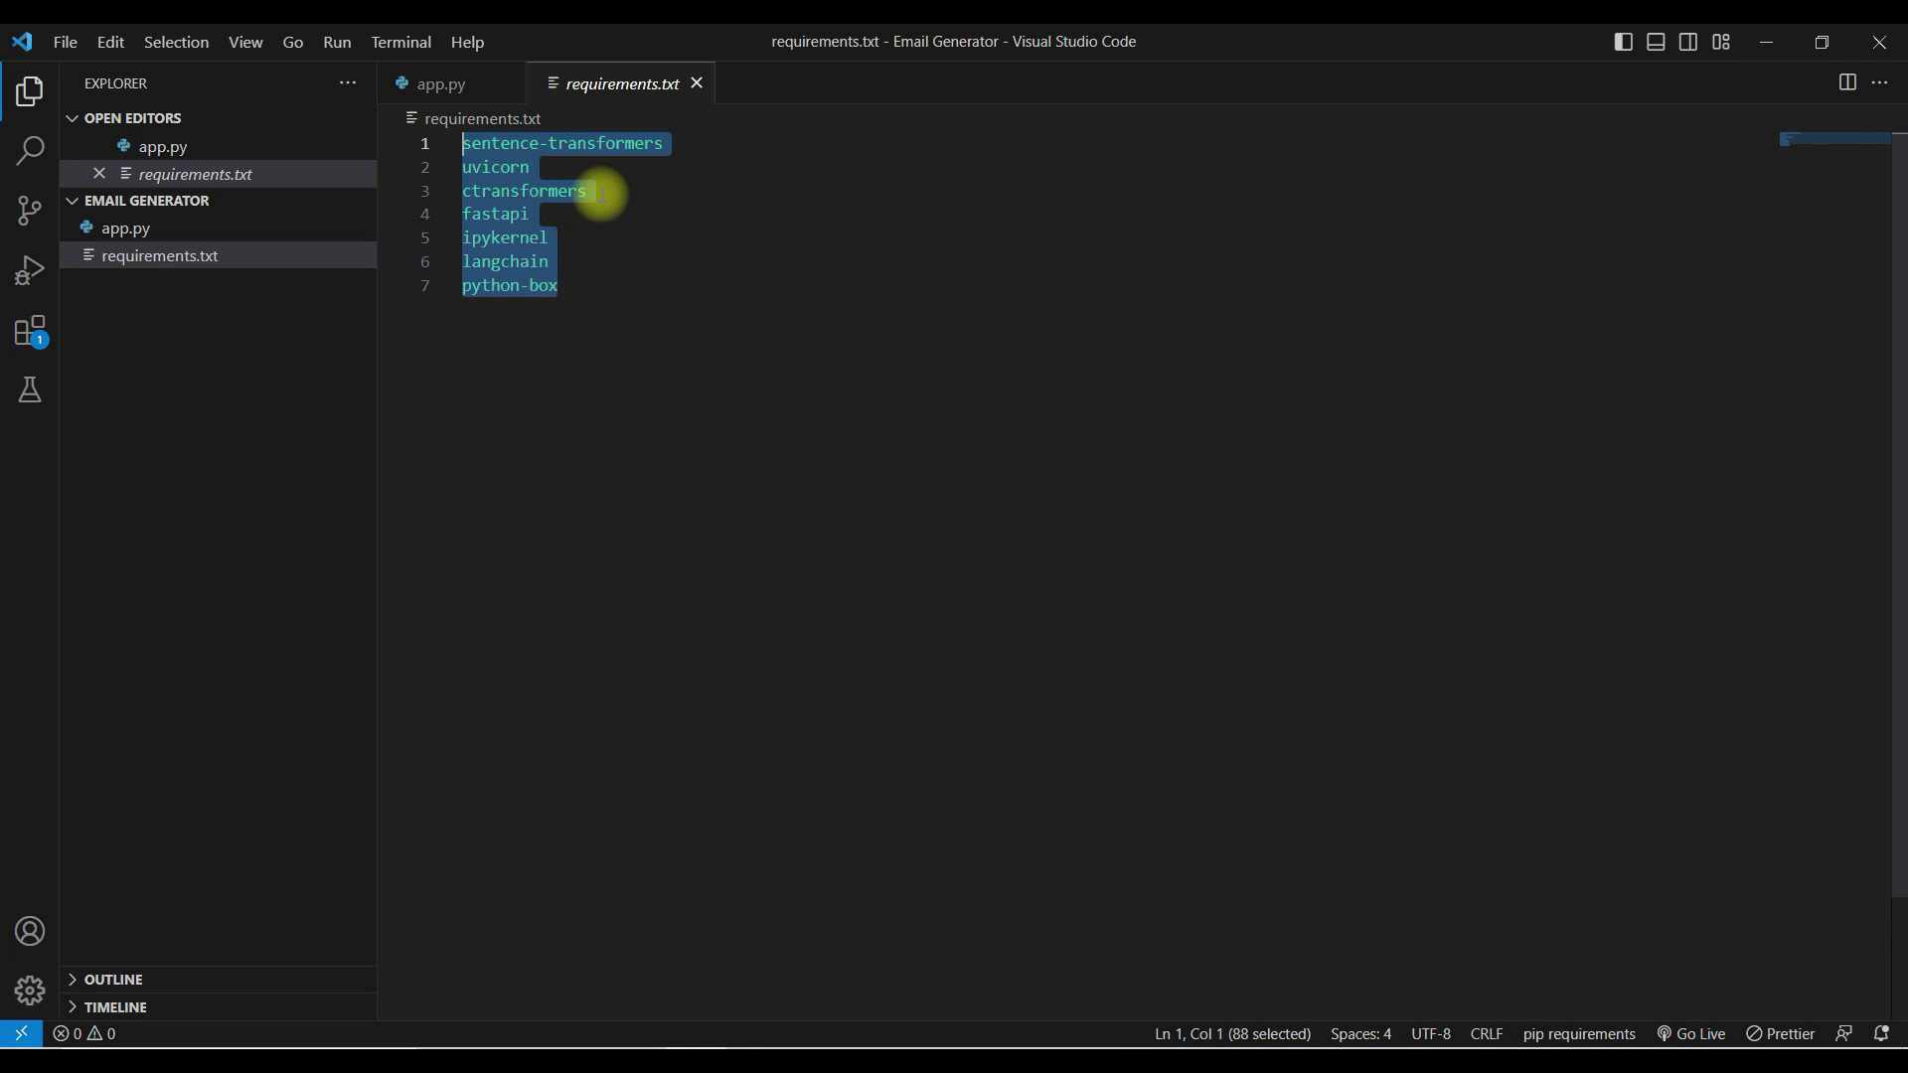
{"action": "left_click", "coordinate": [127, 229]}
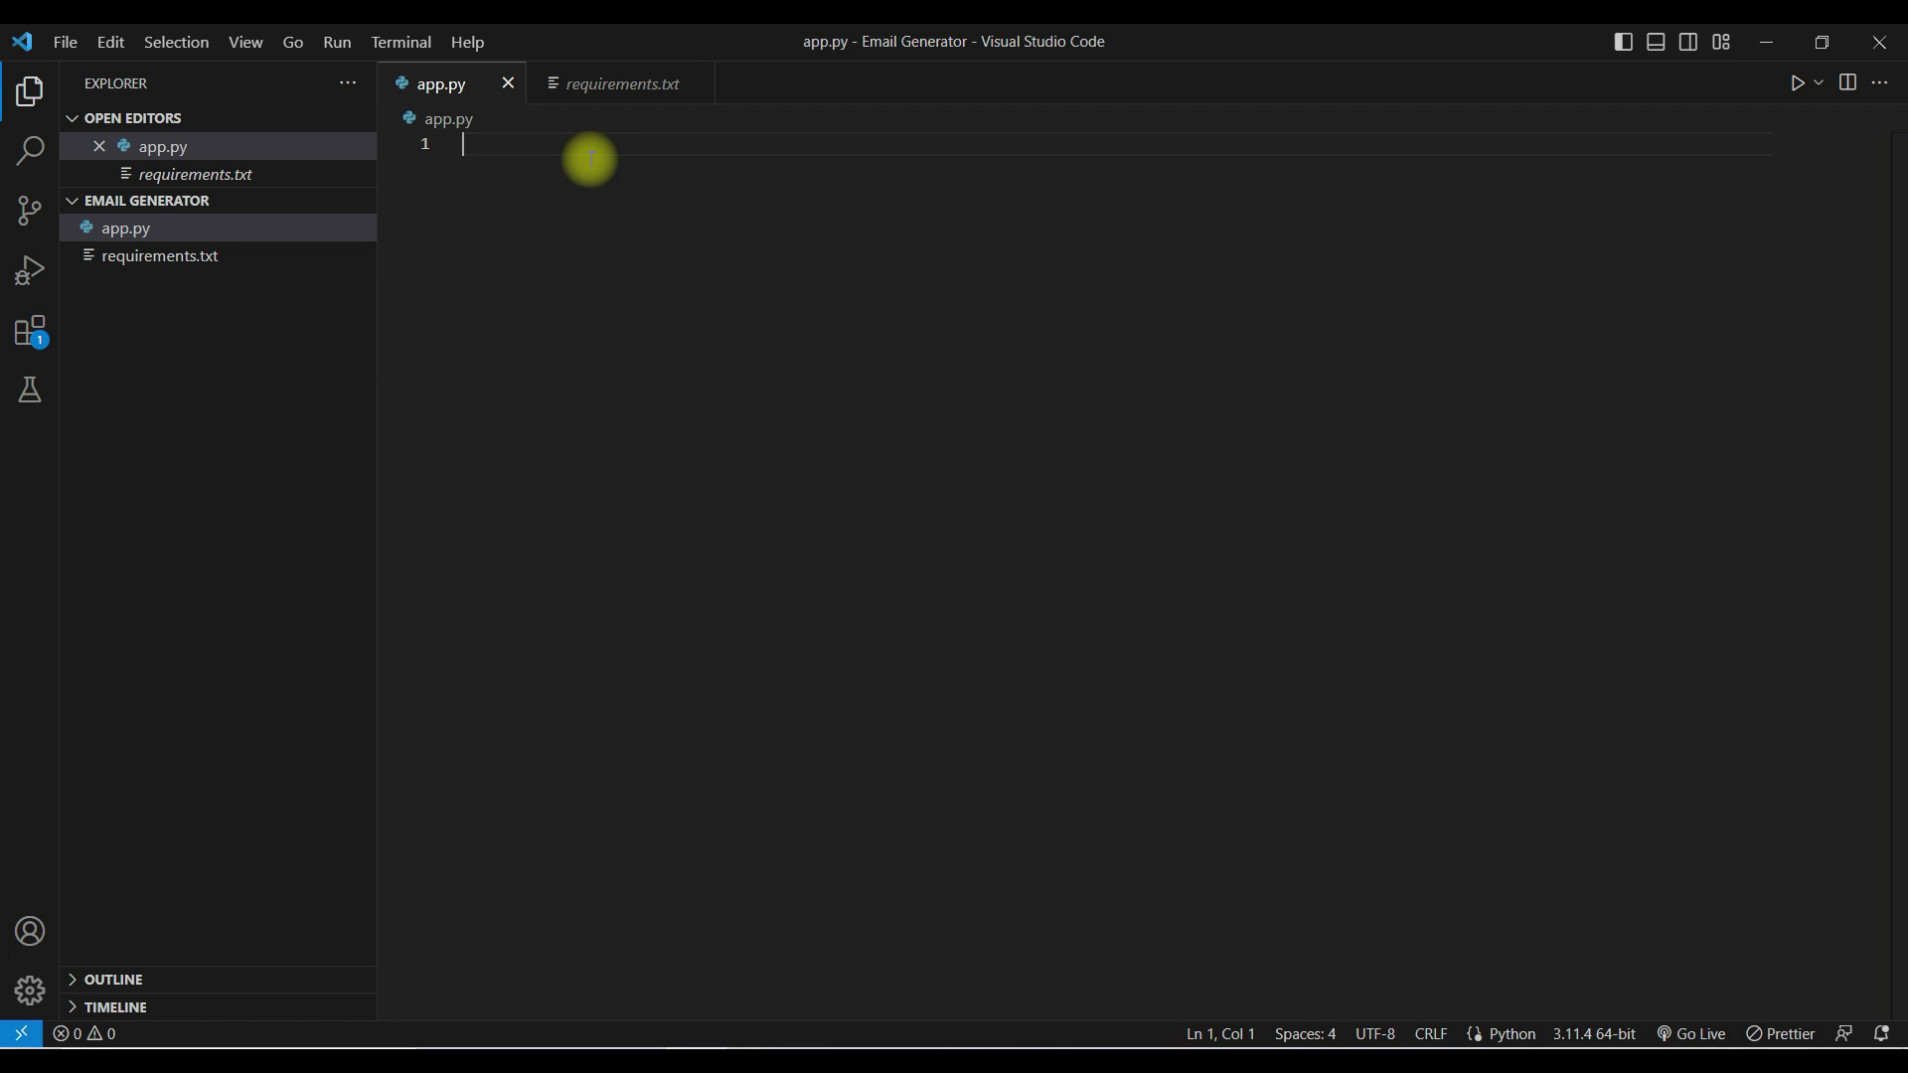
{"action": "mouse_move", "coordinate": [596, 231]}
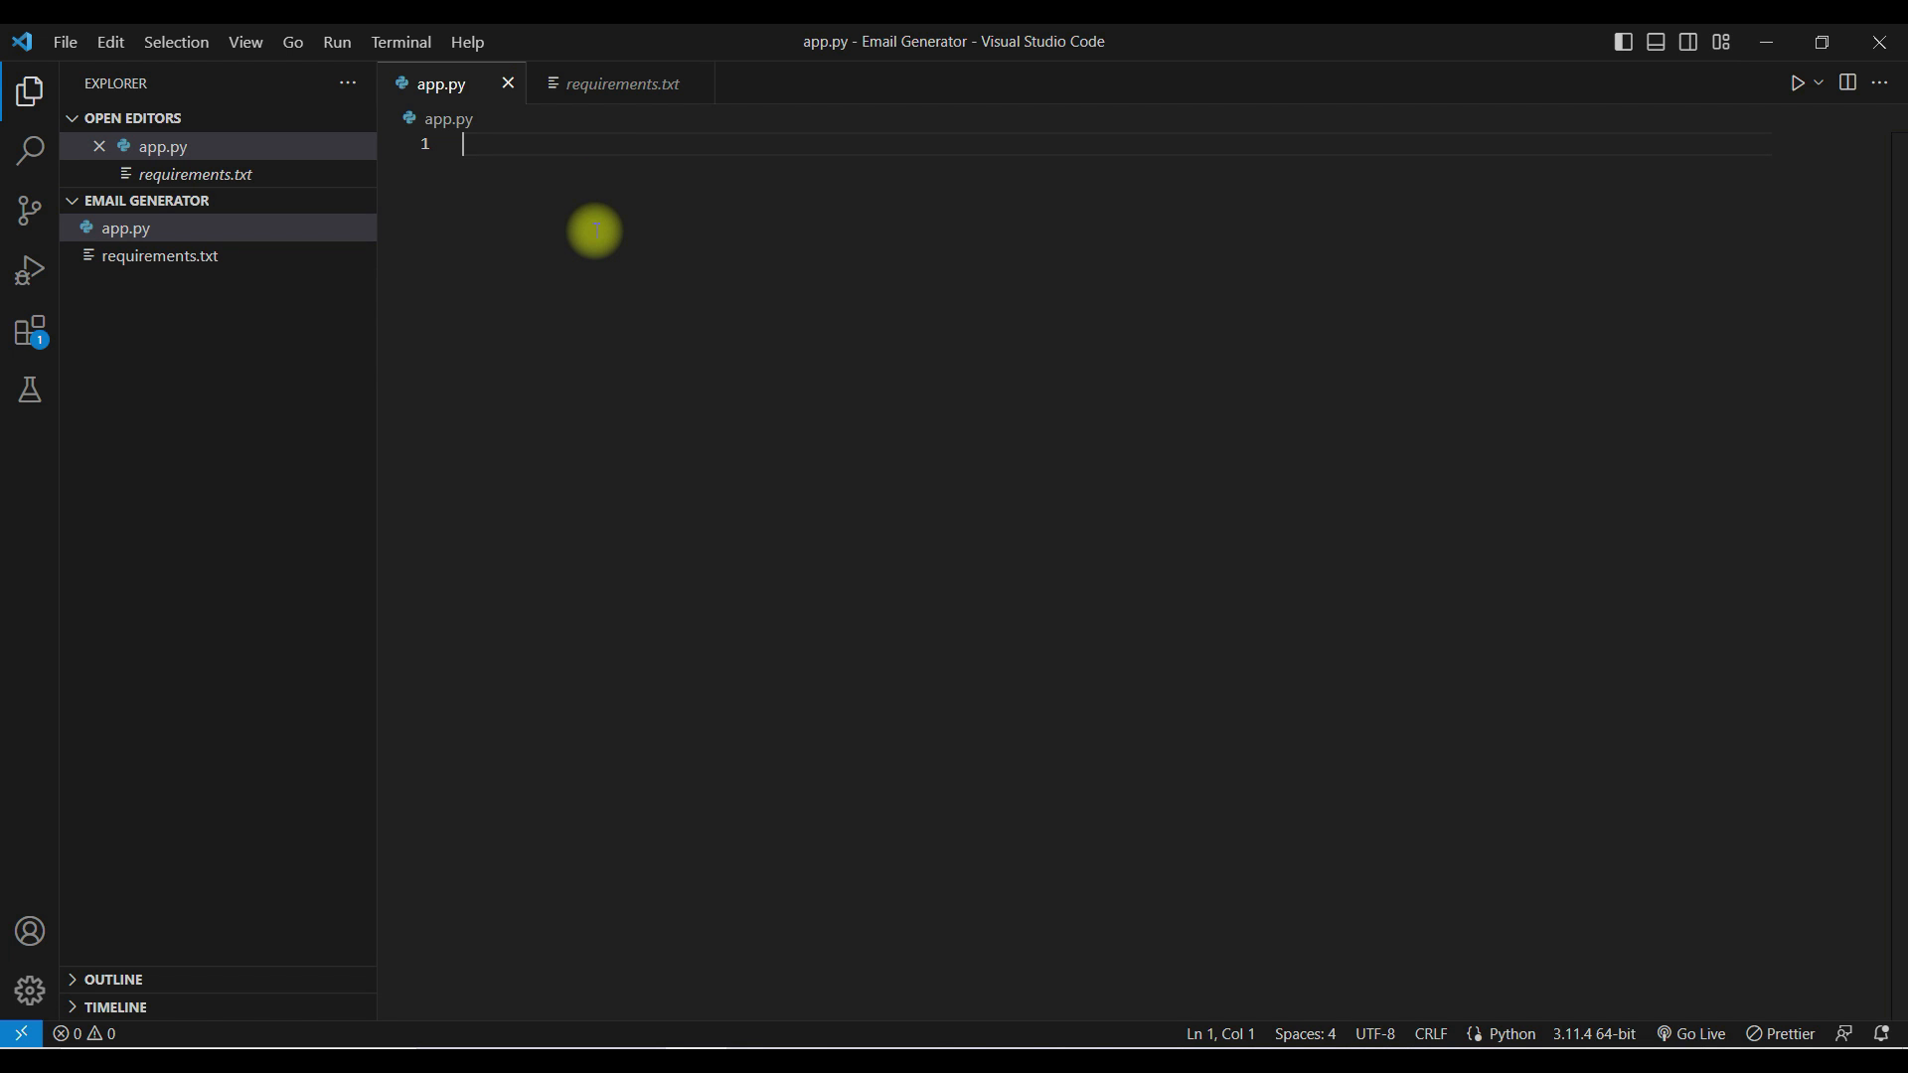
Paste the Streamlit Generate Emails UI code into app.py and save it
{"action": "key", "text": "Ctrl+V"}
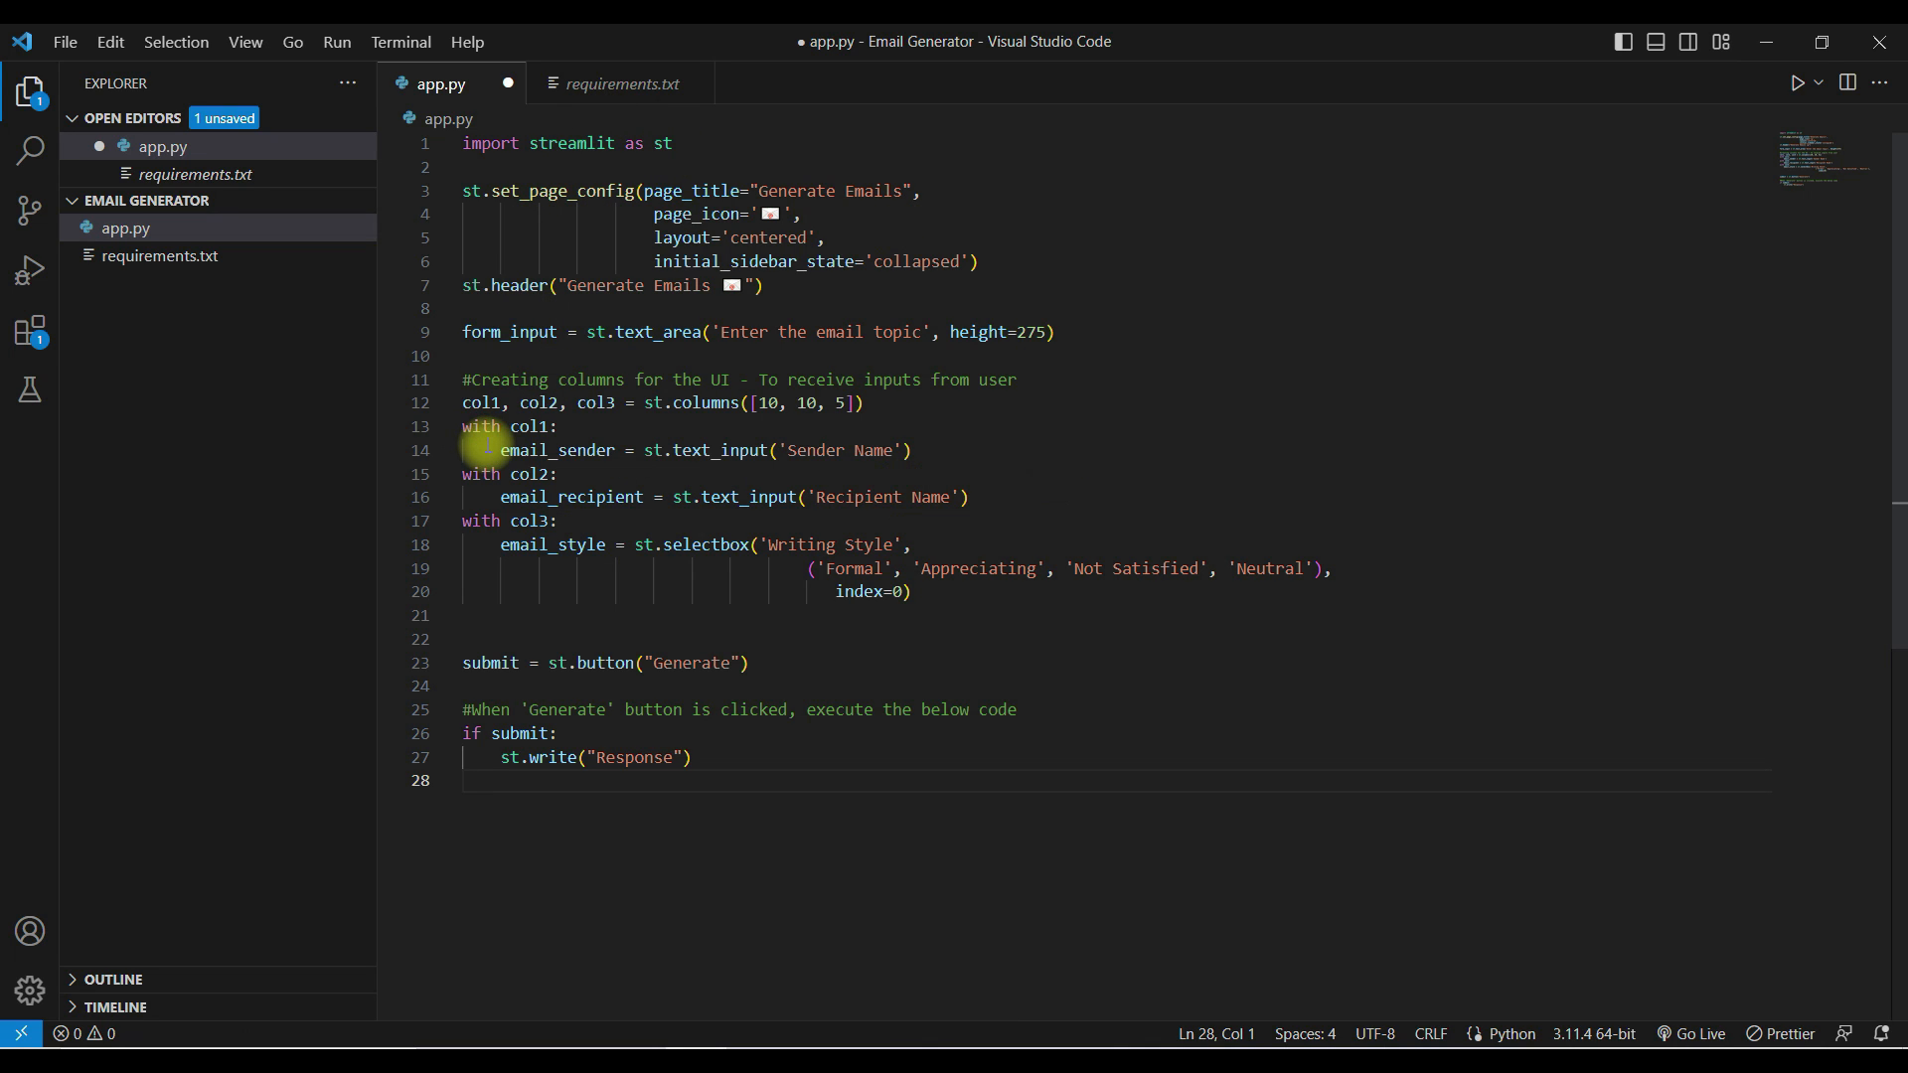
{"action": "key", "text": "Ctrl+S"}
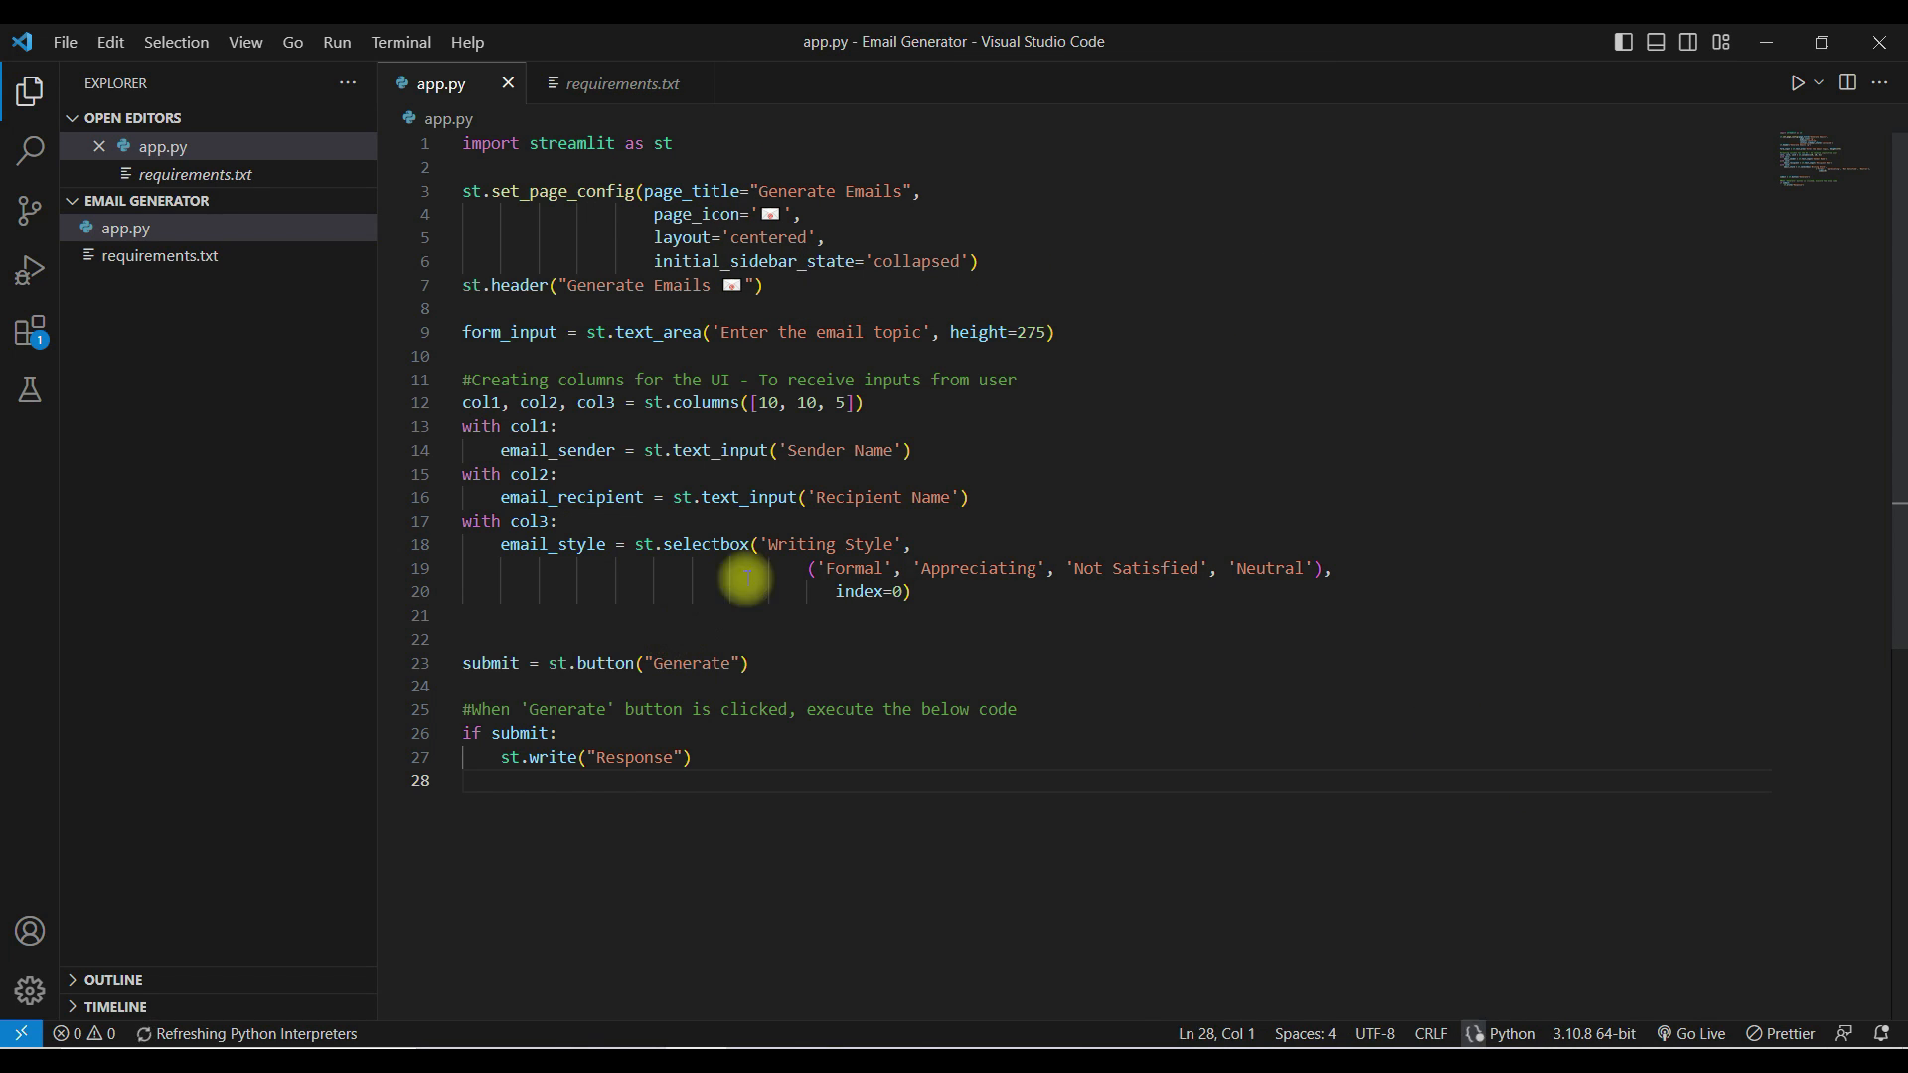
{"action": "mouse_move", "coordinate": [685, 497]}
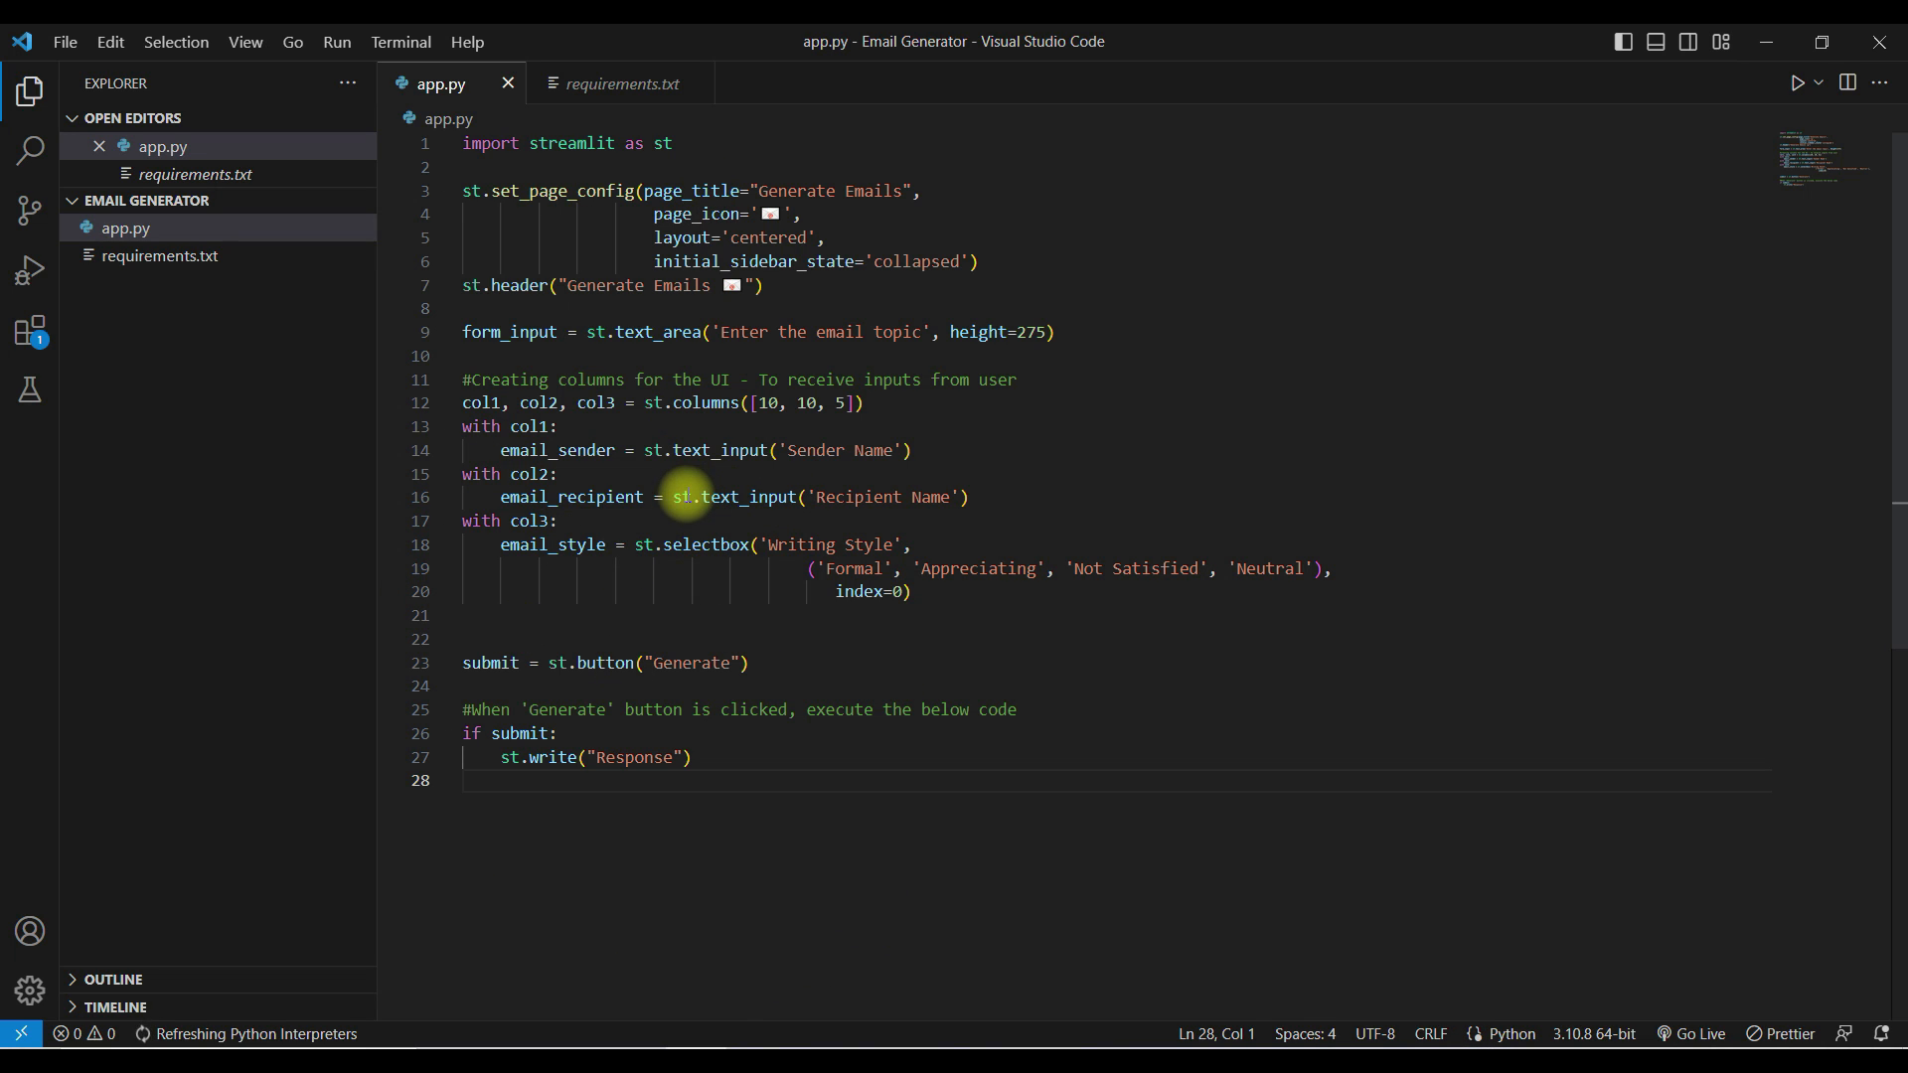
Save app.py and run 'streamlit run app.py' in a new terminal
{"action": "key", "text": "Ctrl+S"}
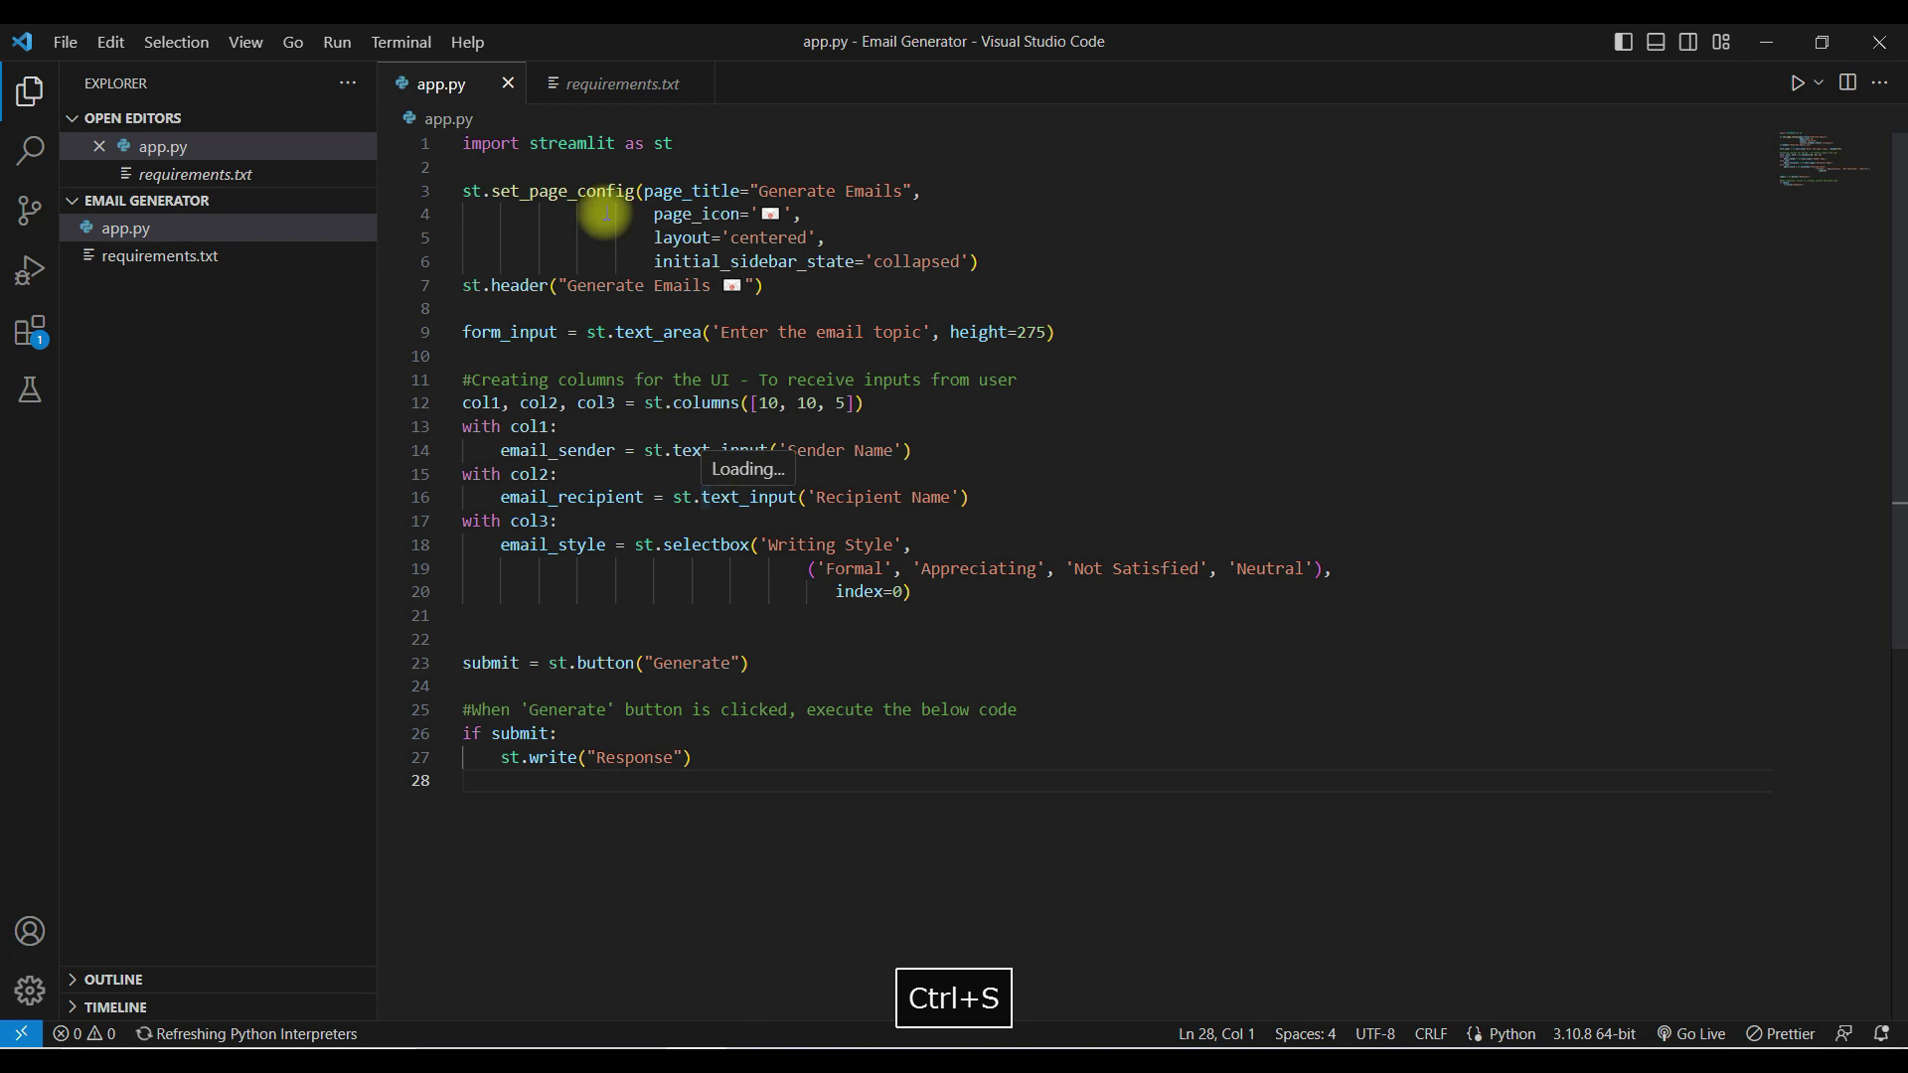
{"action": "left_click", "coordinate": [401, 42]}
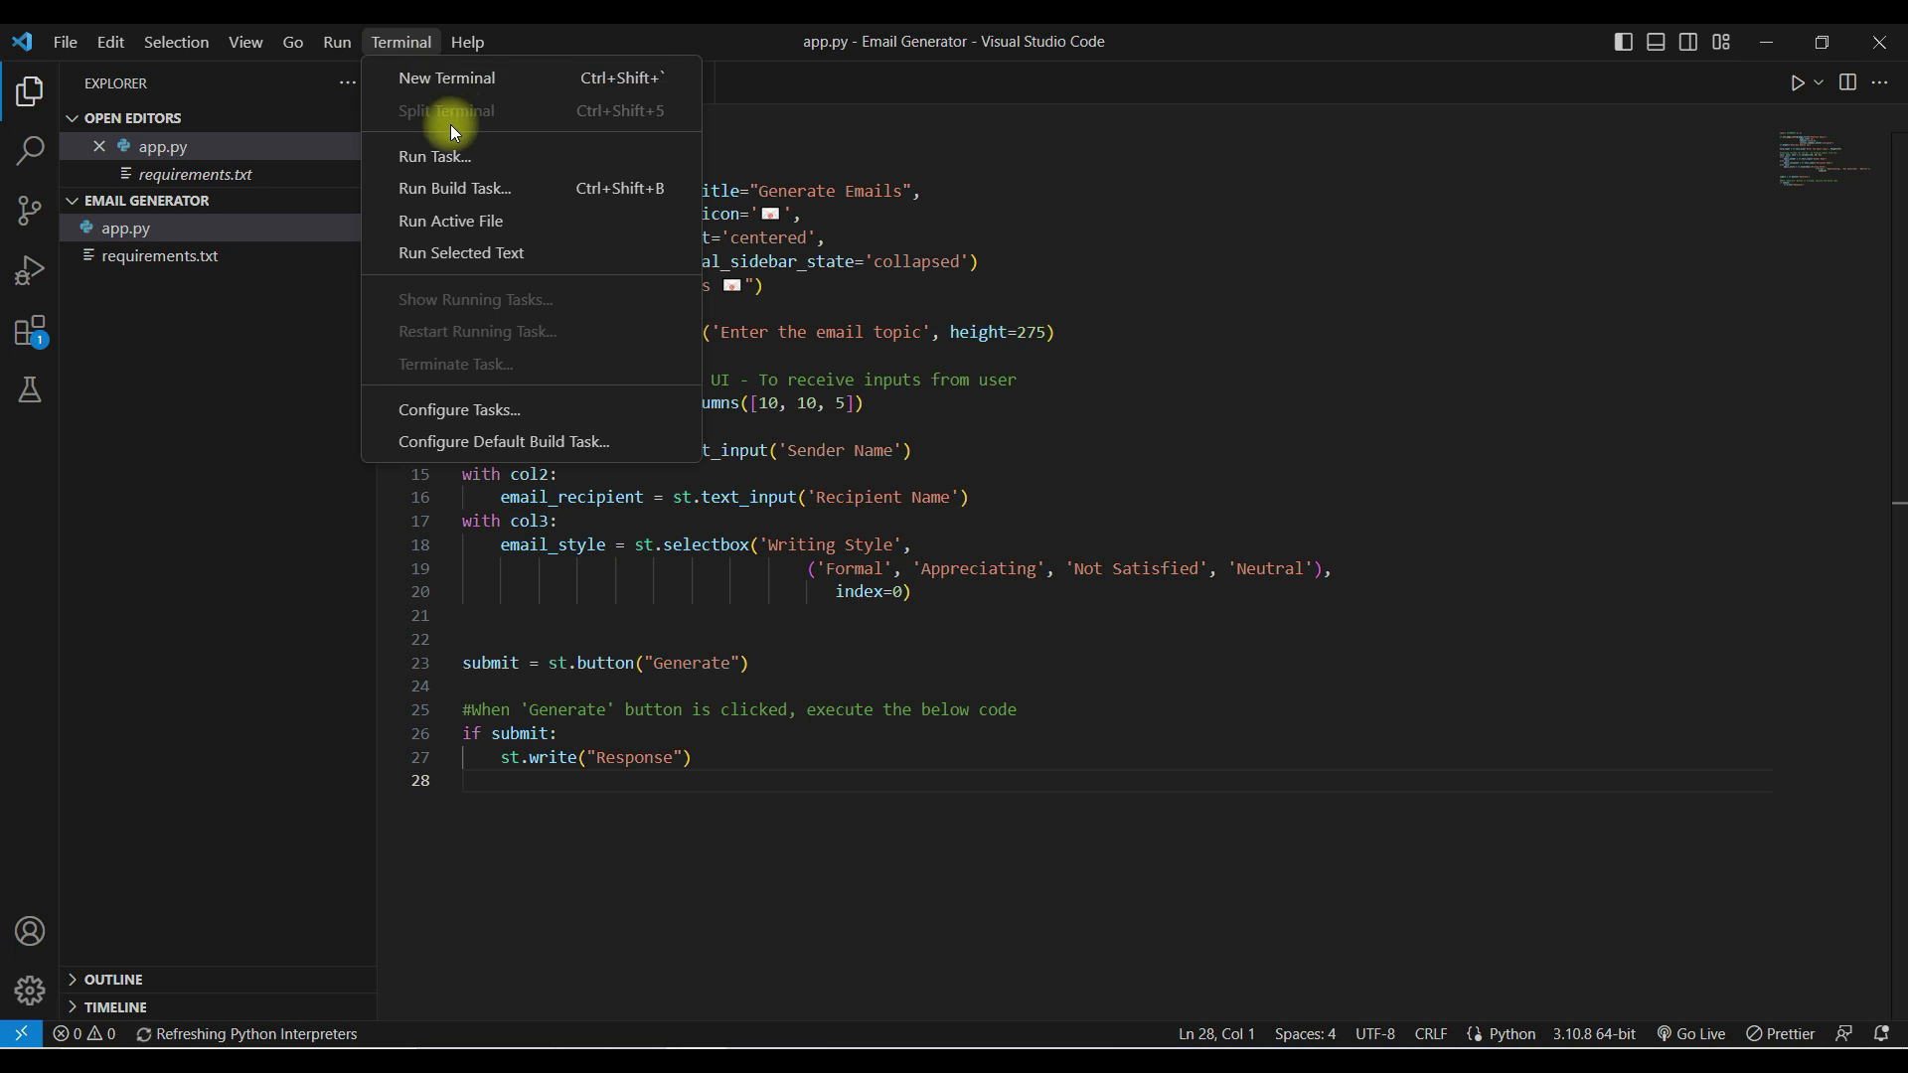
{"action": "left_click", "coordinate": [445, 77]}
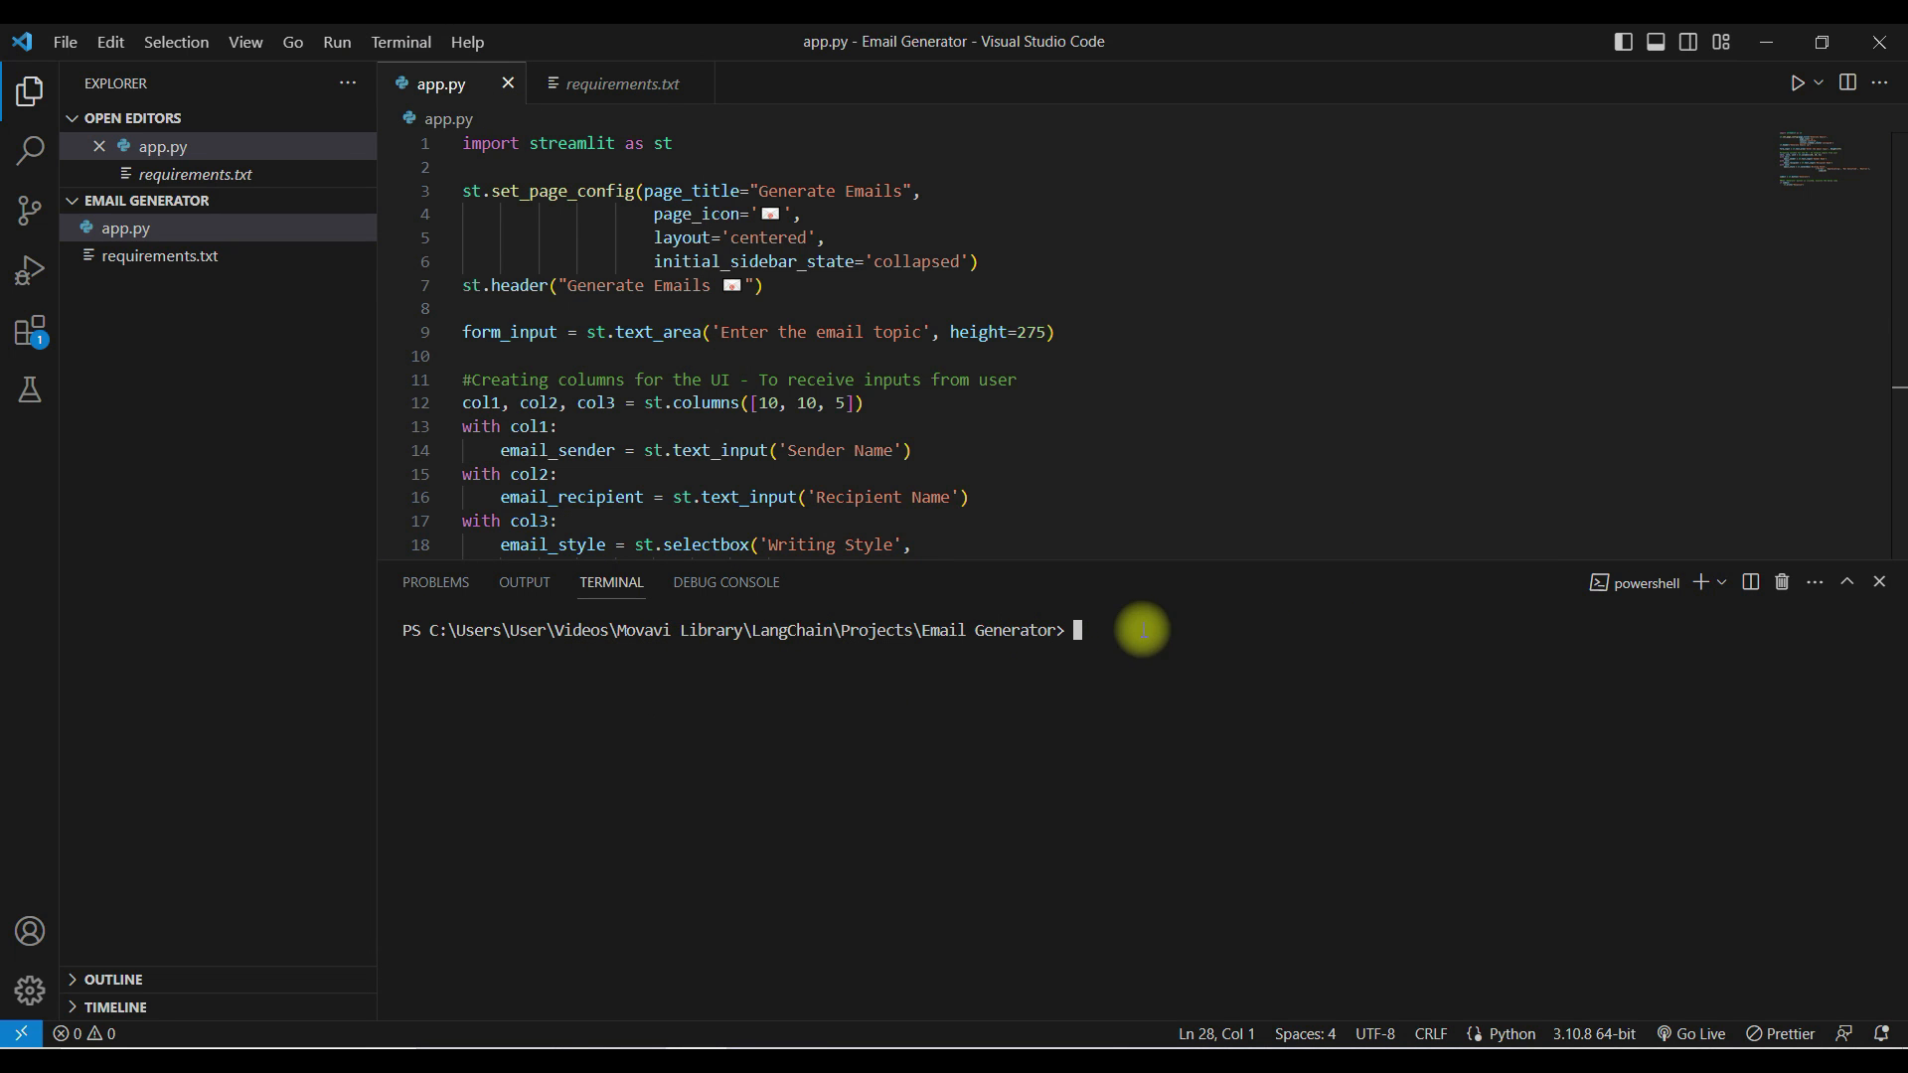
{"action": "type", "text": "str"}
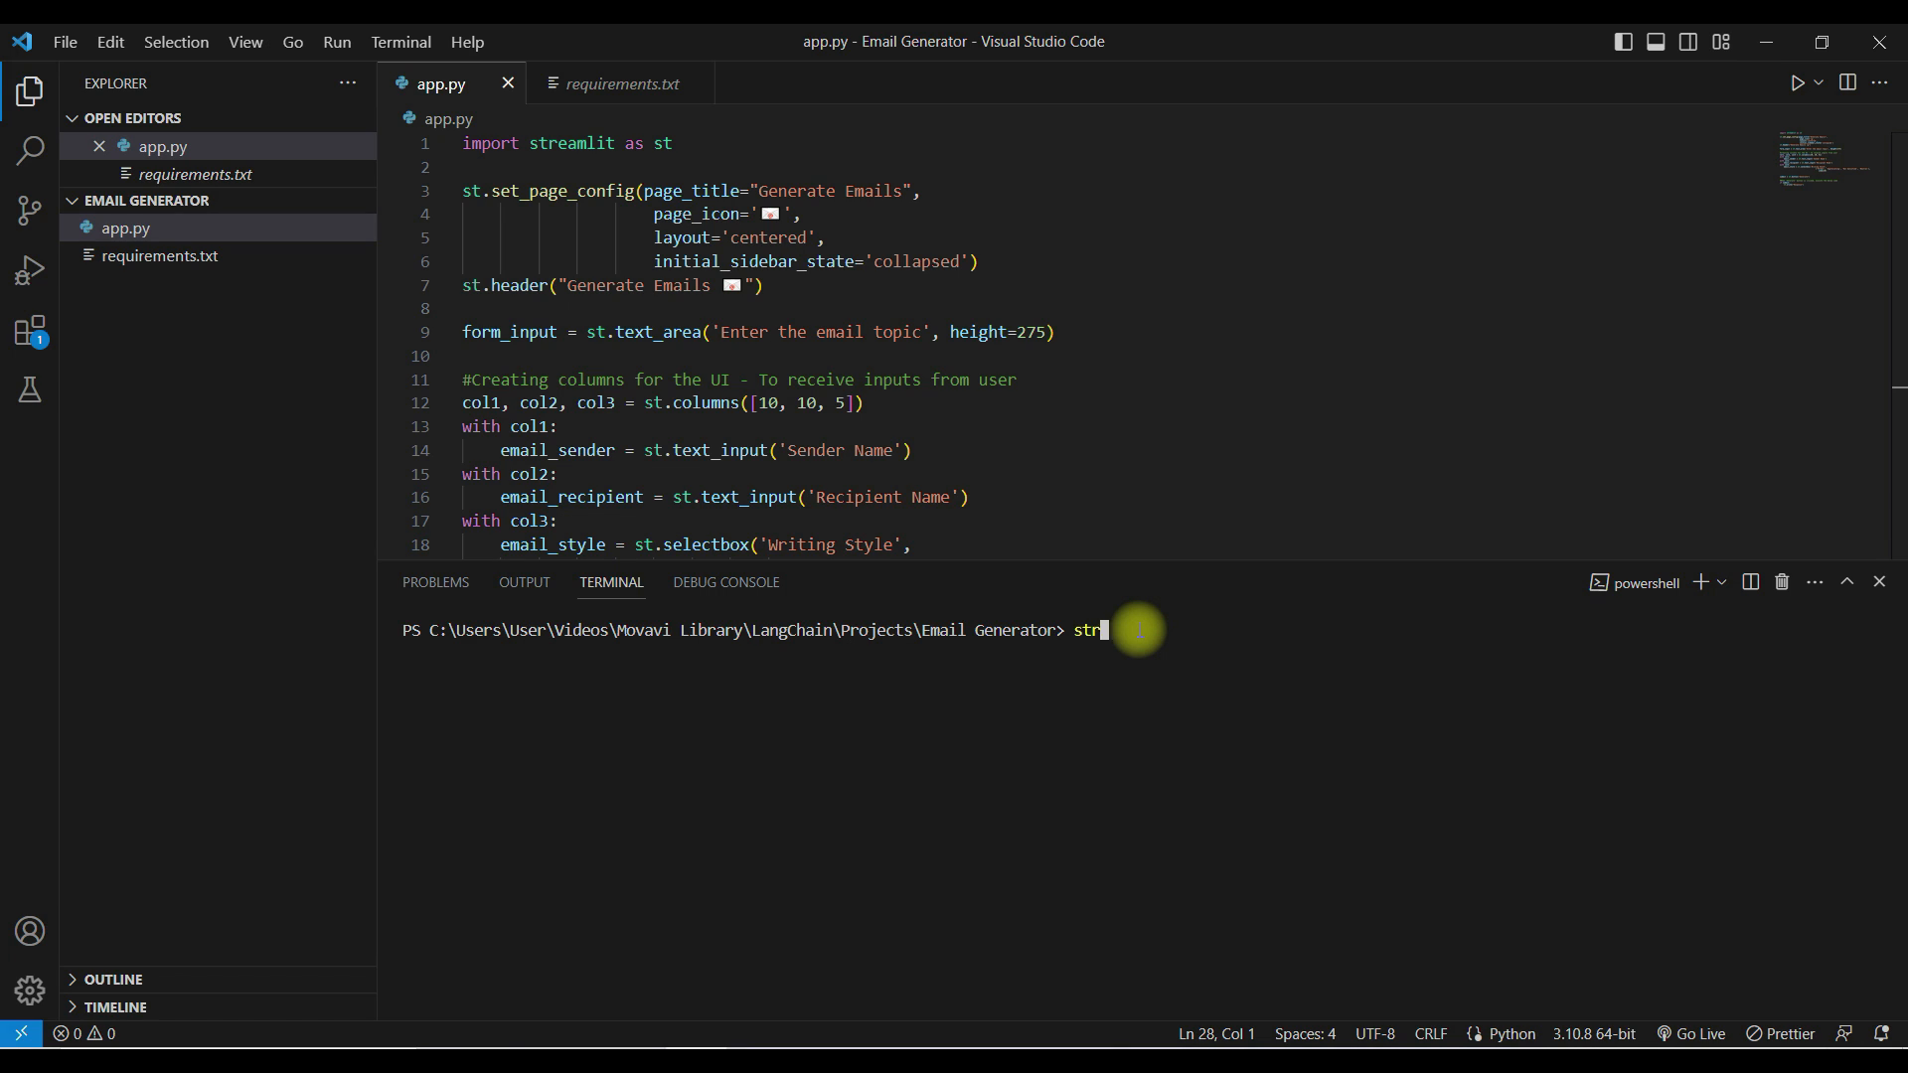
{"action": "type", "text": "eamlit run a"}
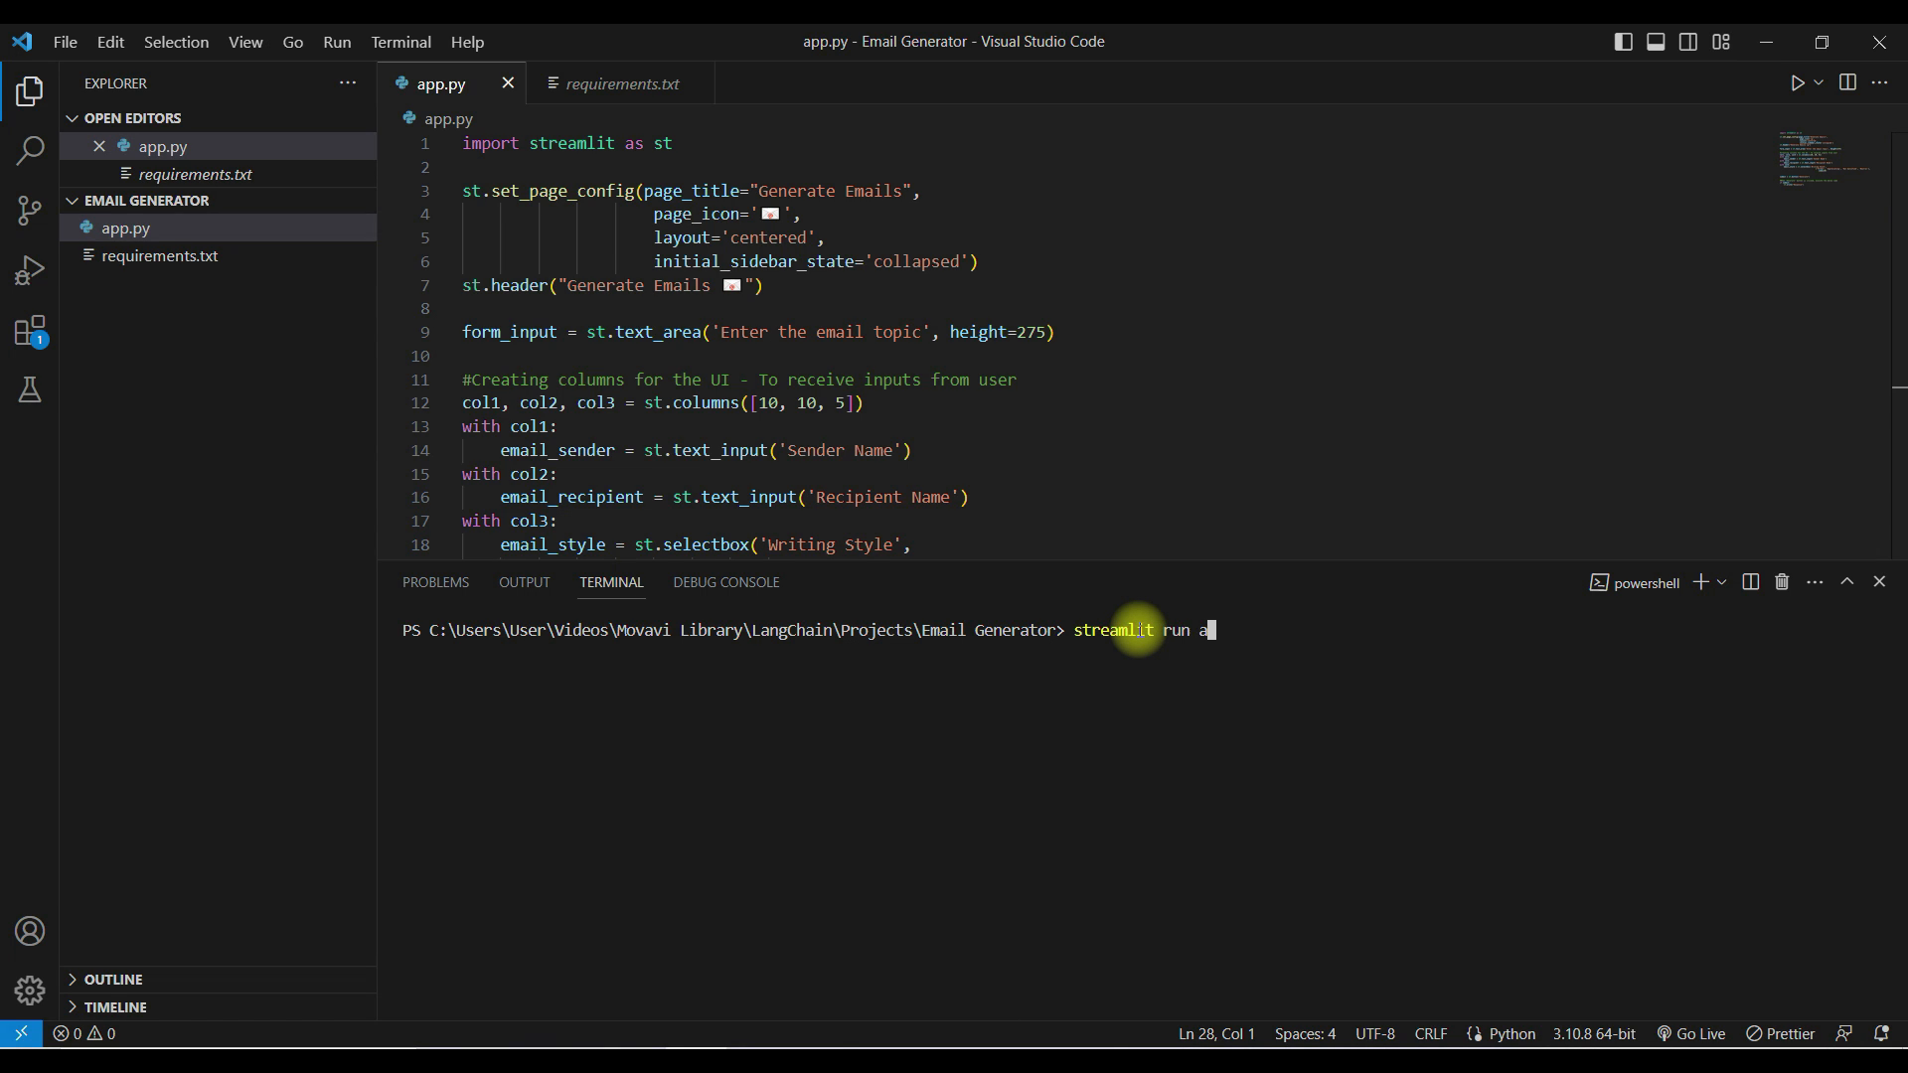
{"action": "type", "text": "pp.py"}
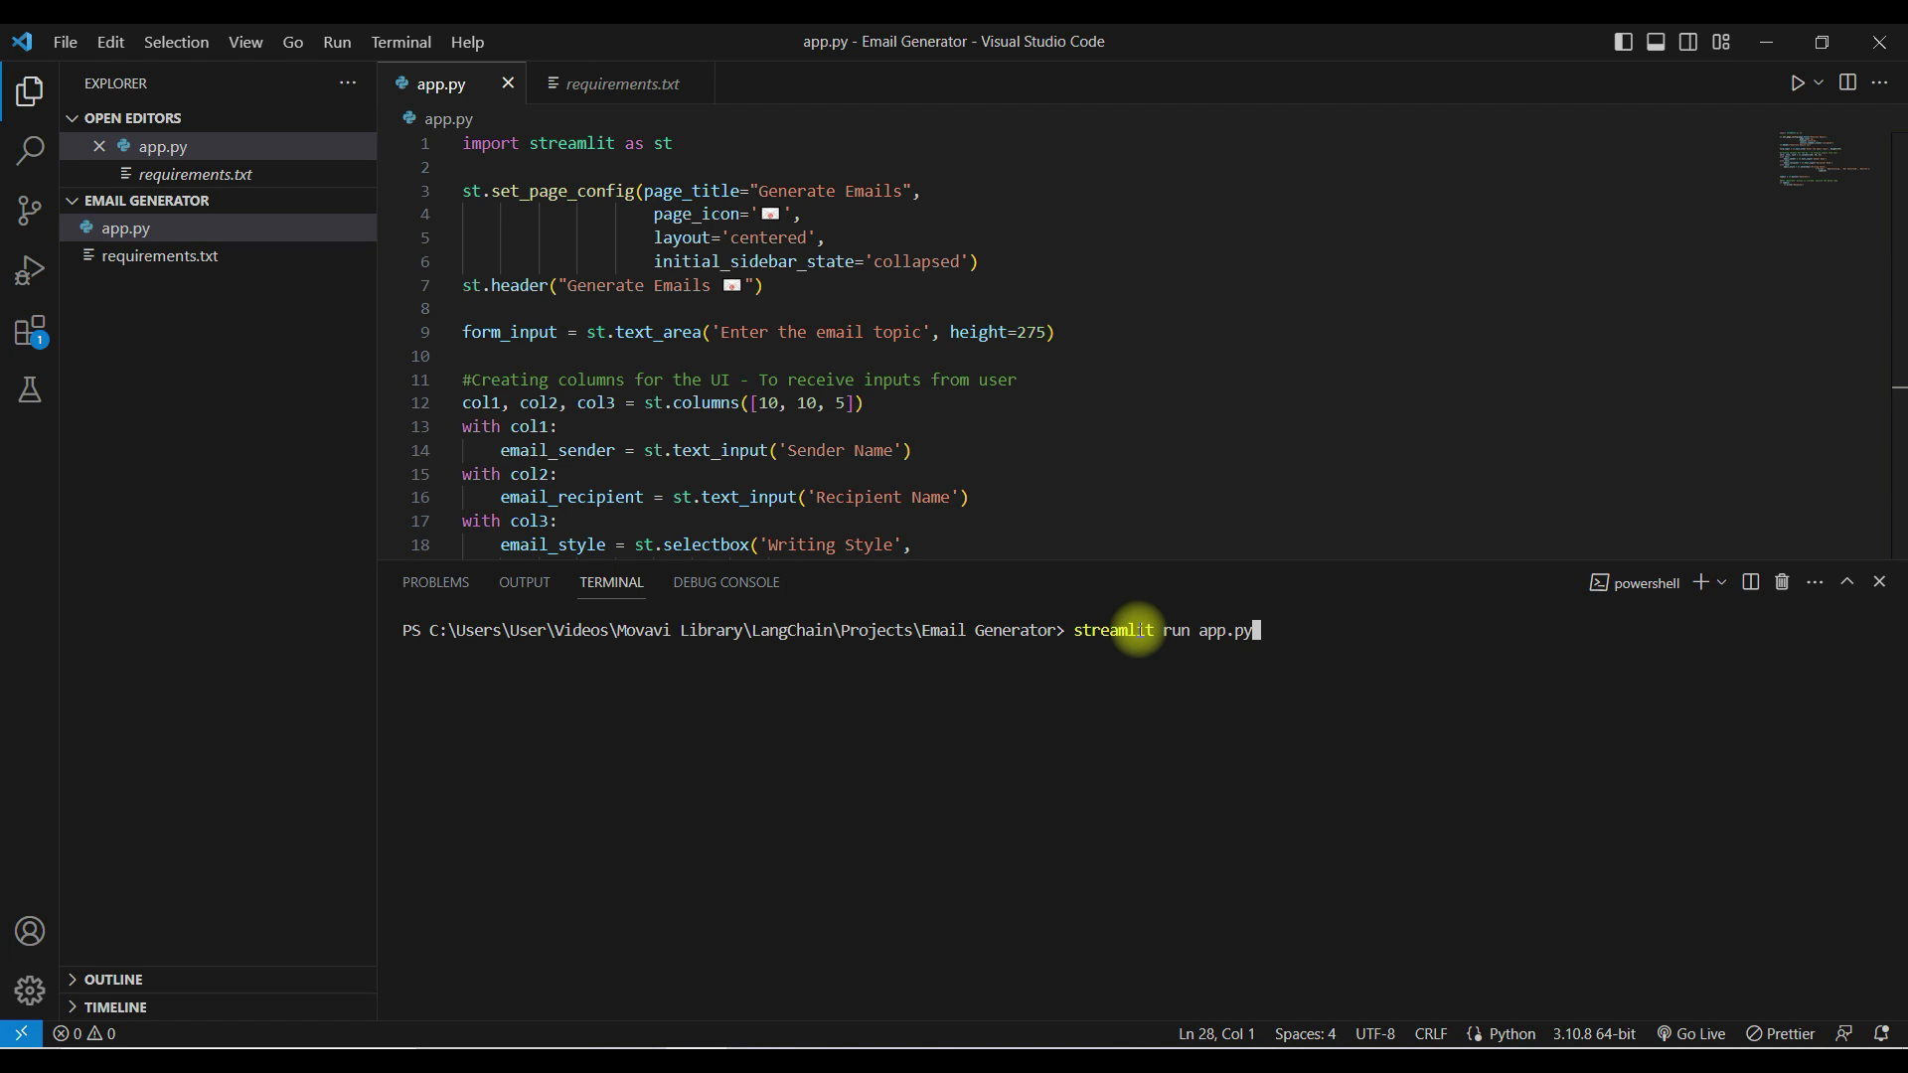
{"action": "key", "text": "Enter"}
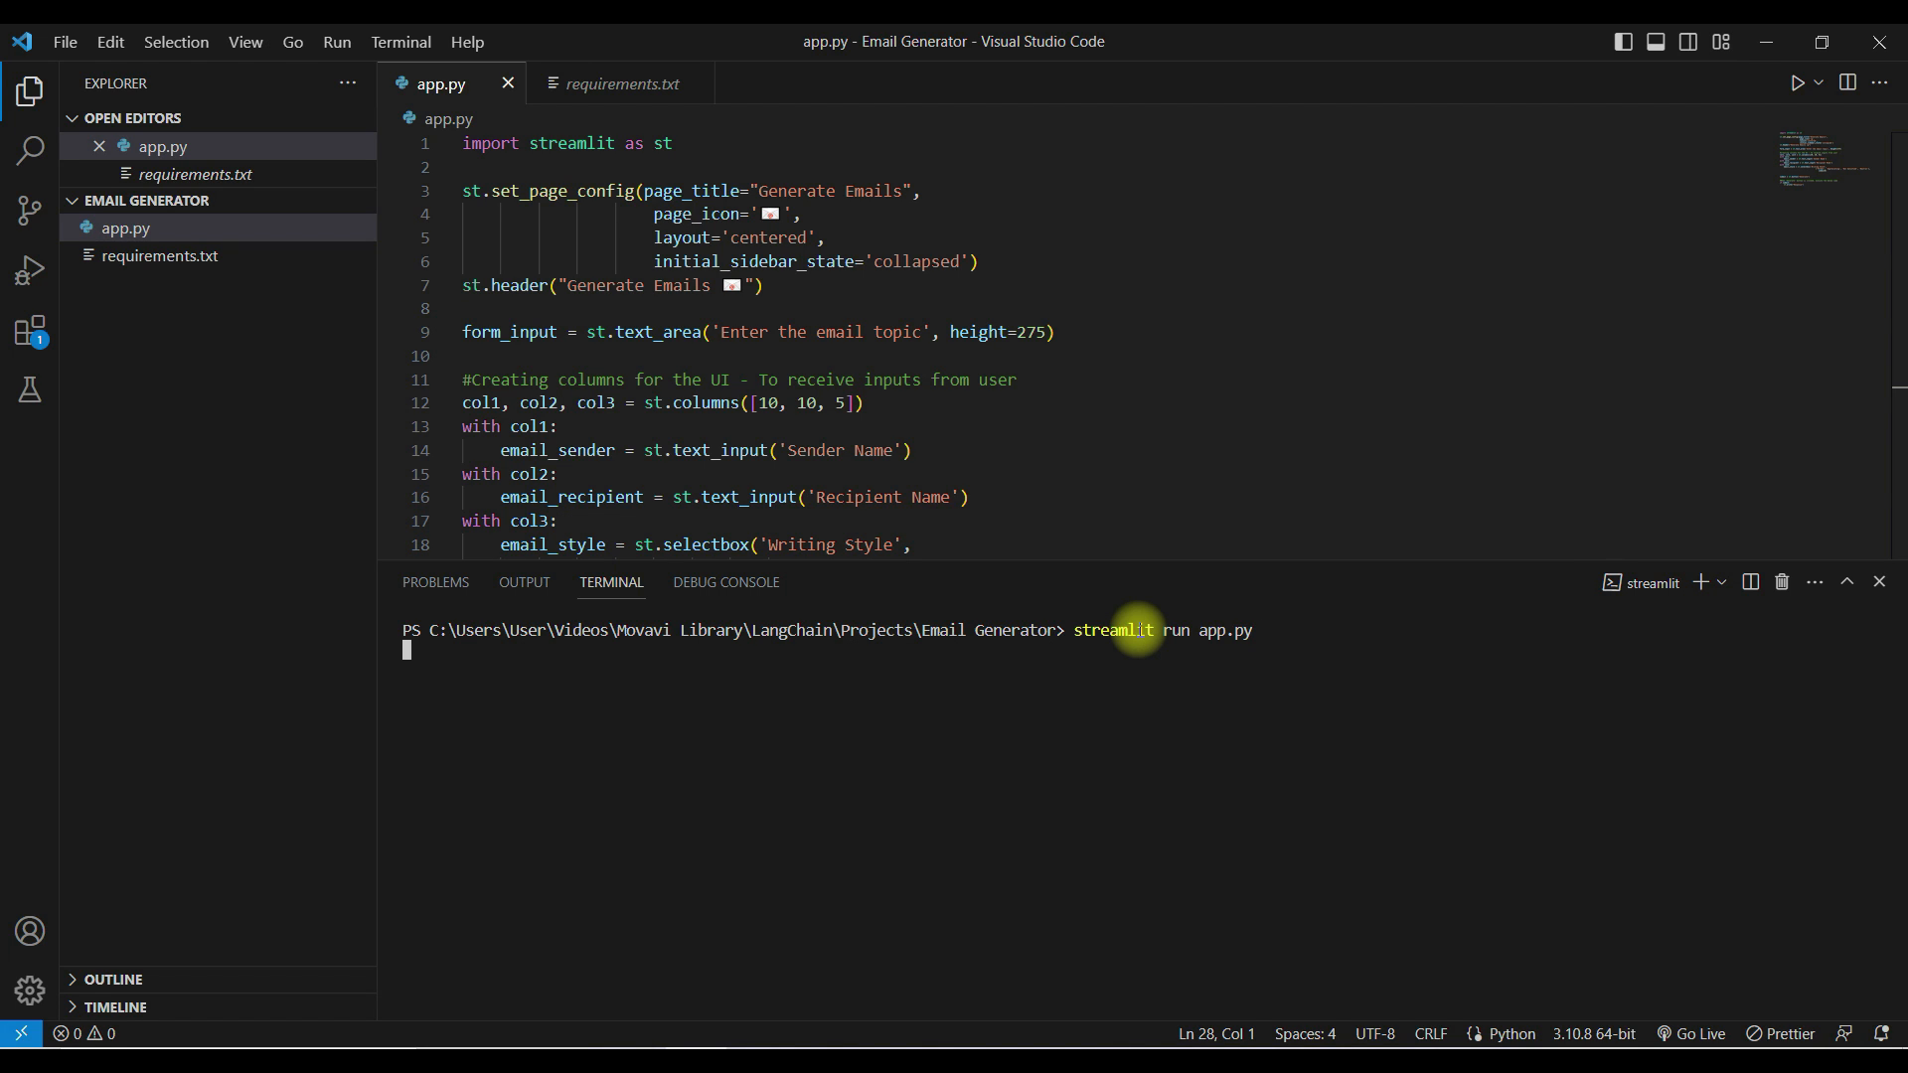
{"action": "key", "text": "Enter"}
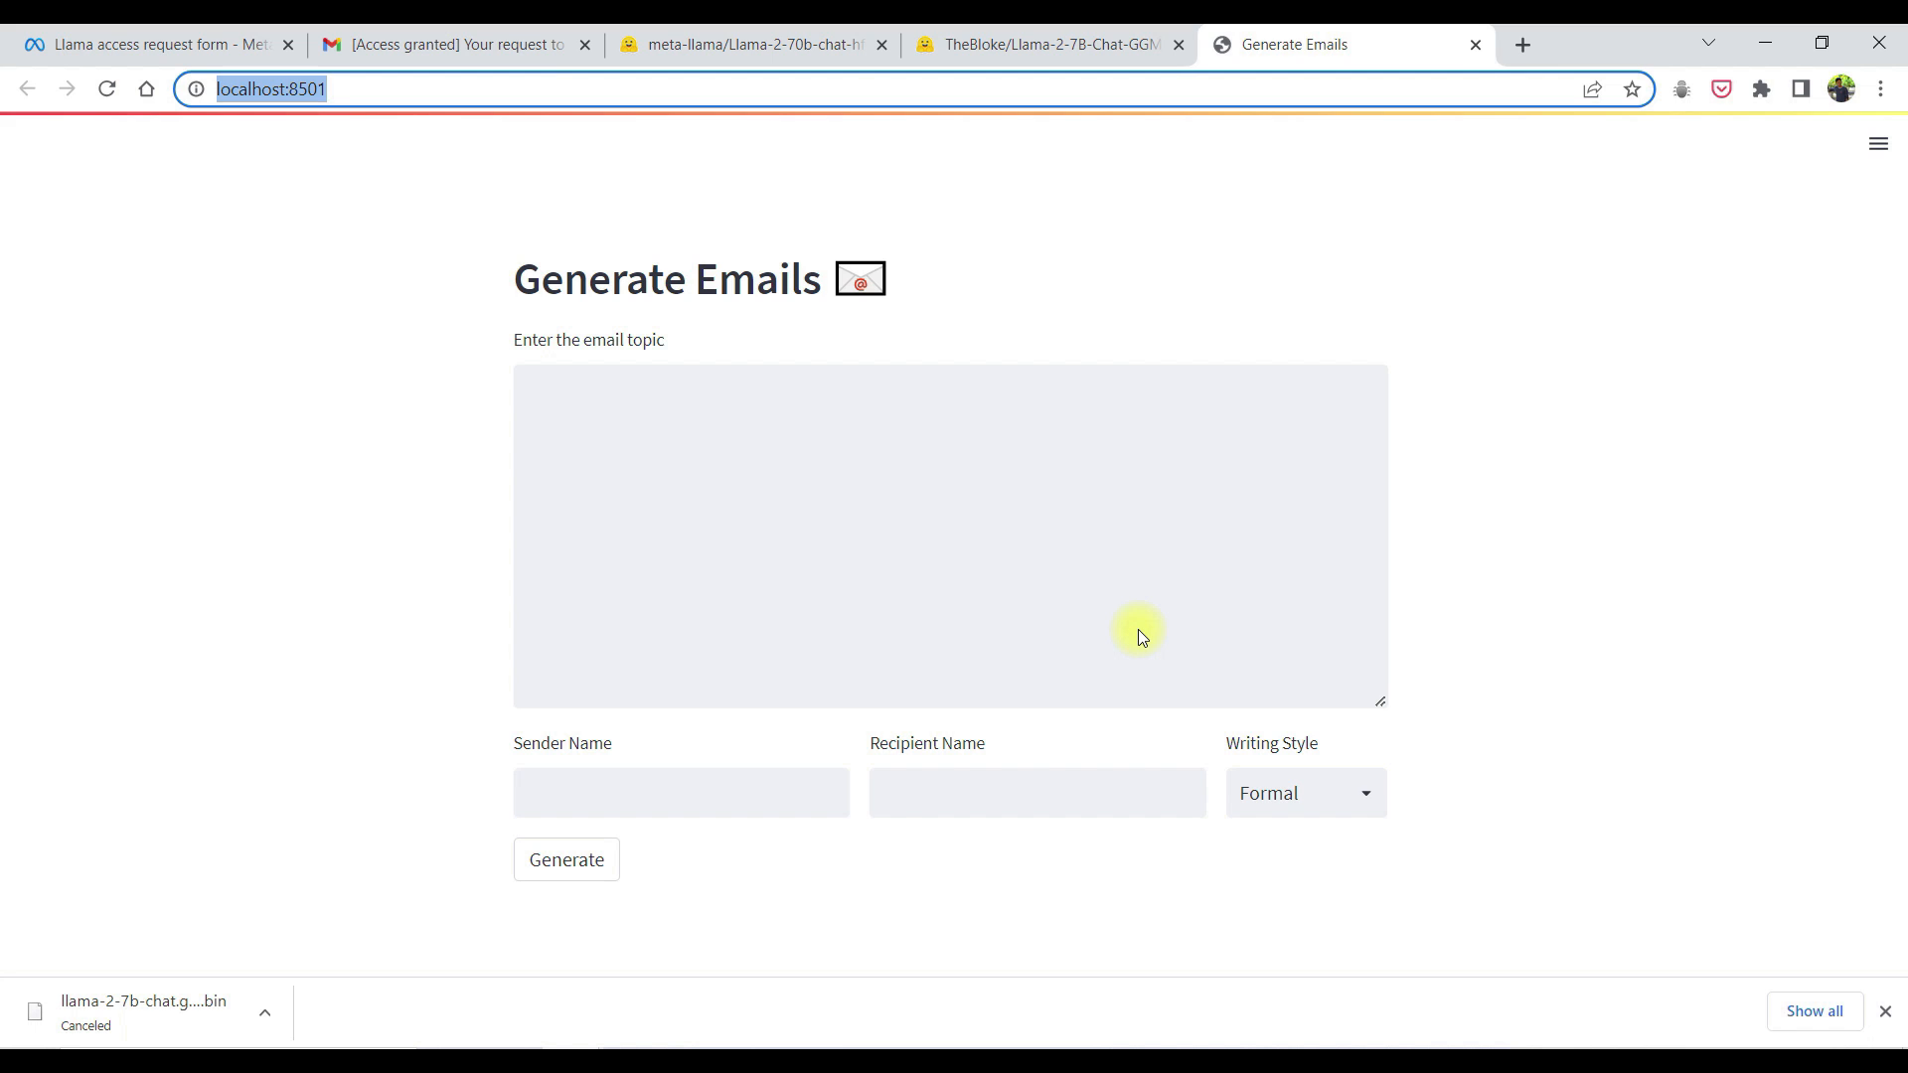
{"action": "mouse_move", "coordinate": [535, 270]}
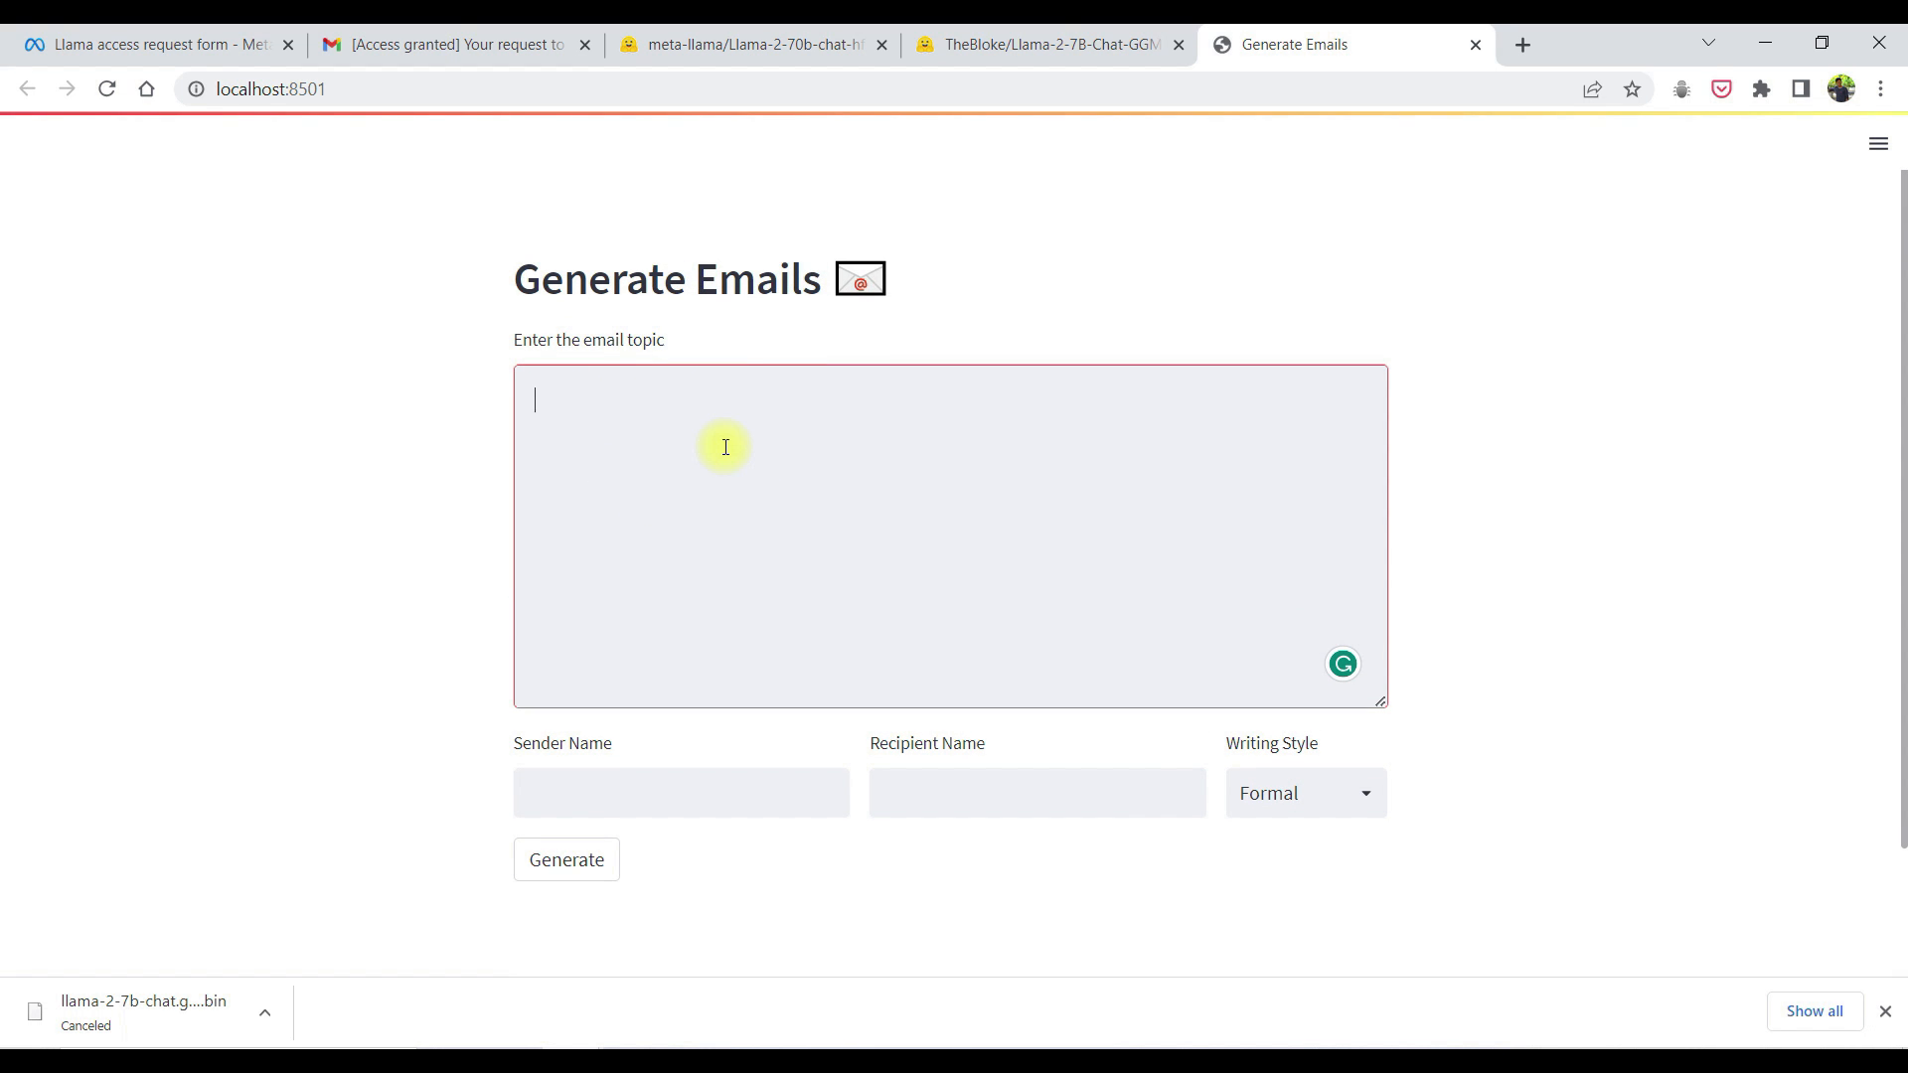
{"action": "left_click", "coordinate": [637, 668]}
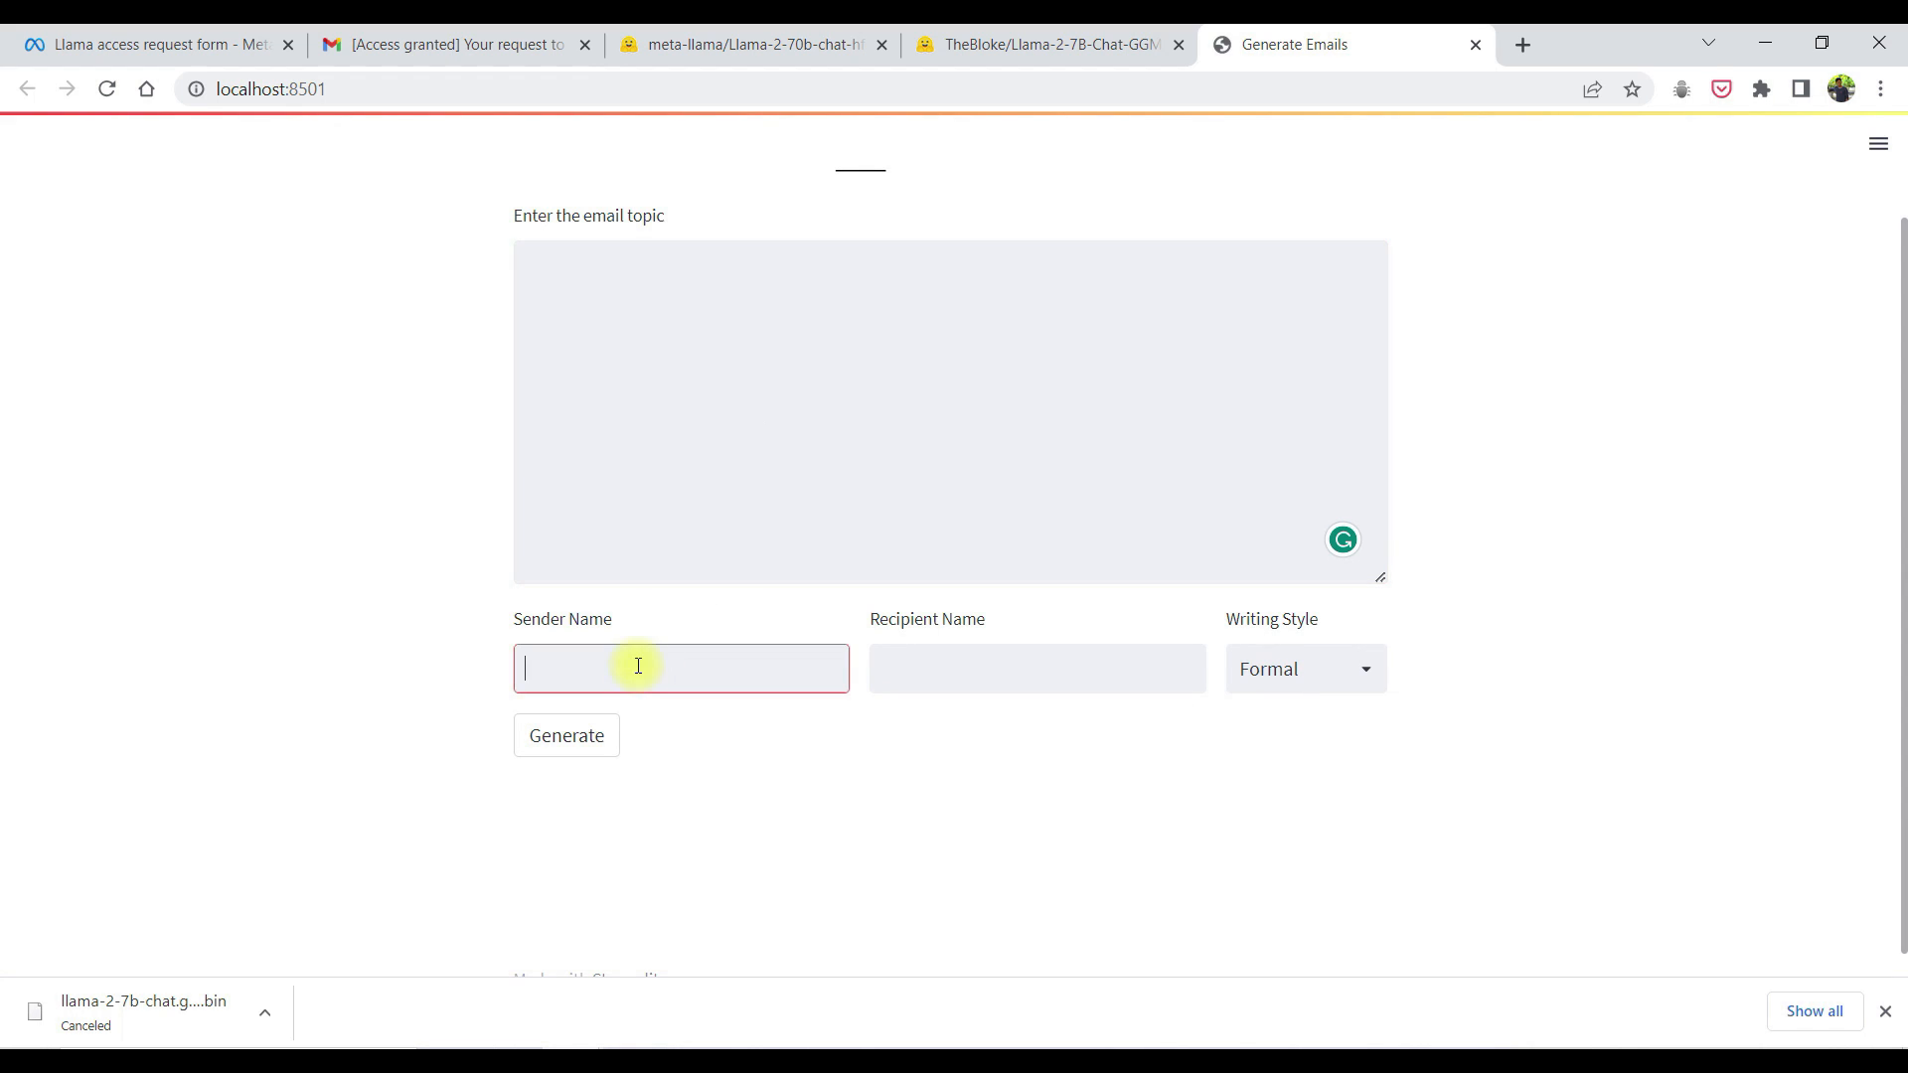
{"action": "left_click", "coordinate": [1005, 668]}
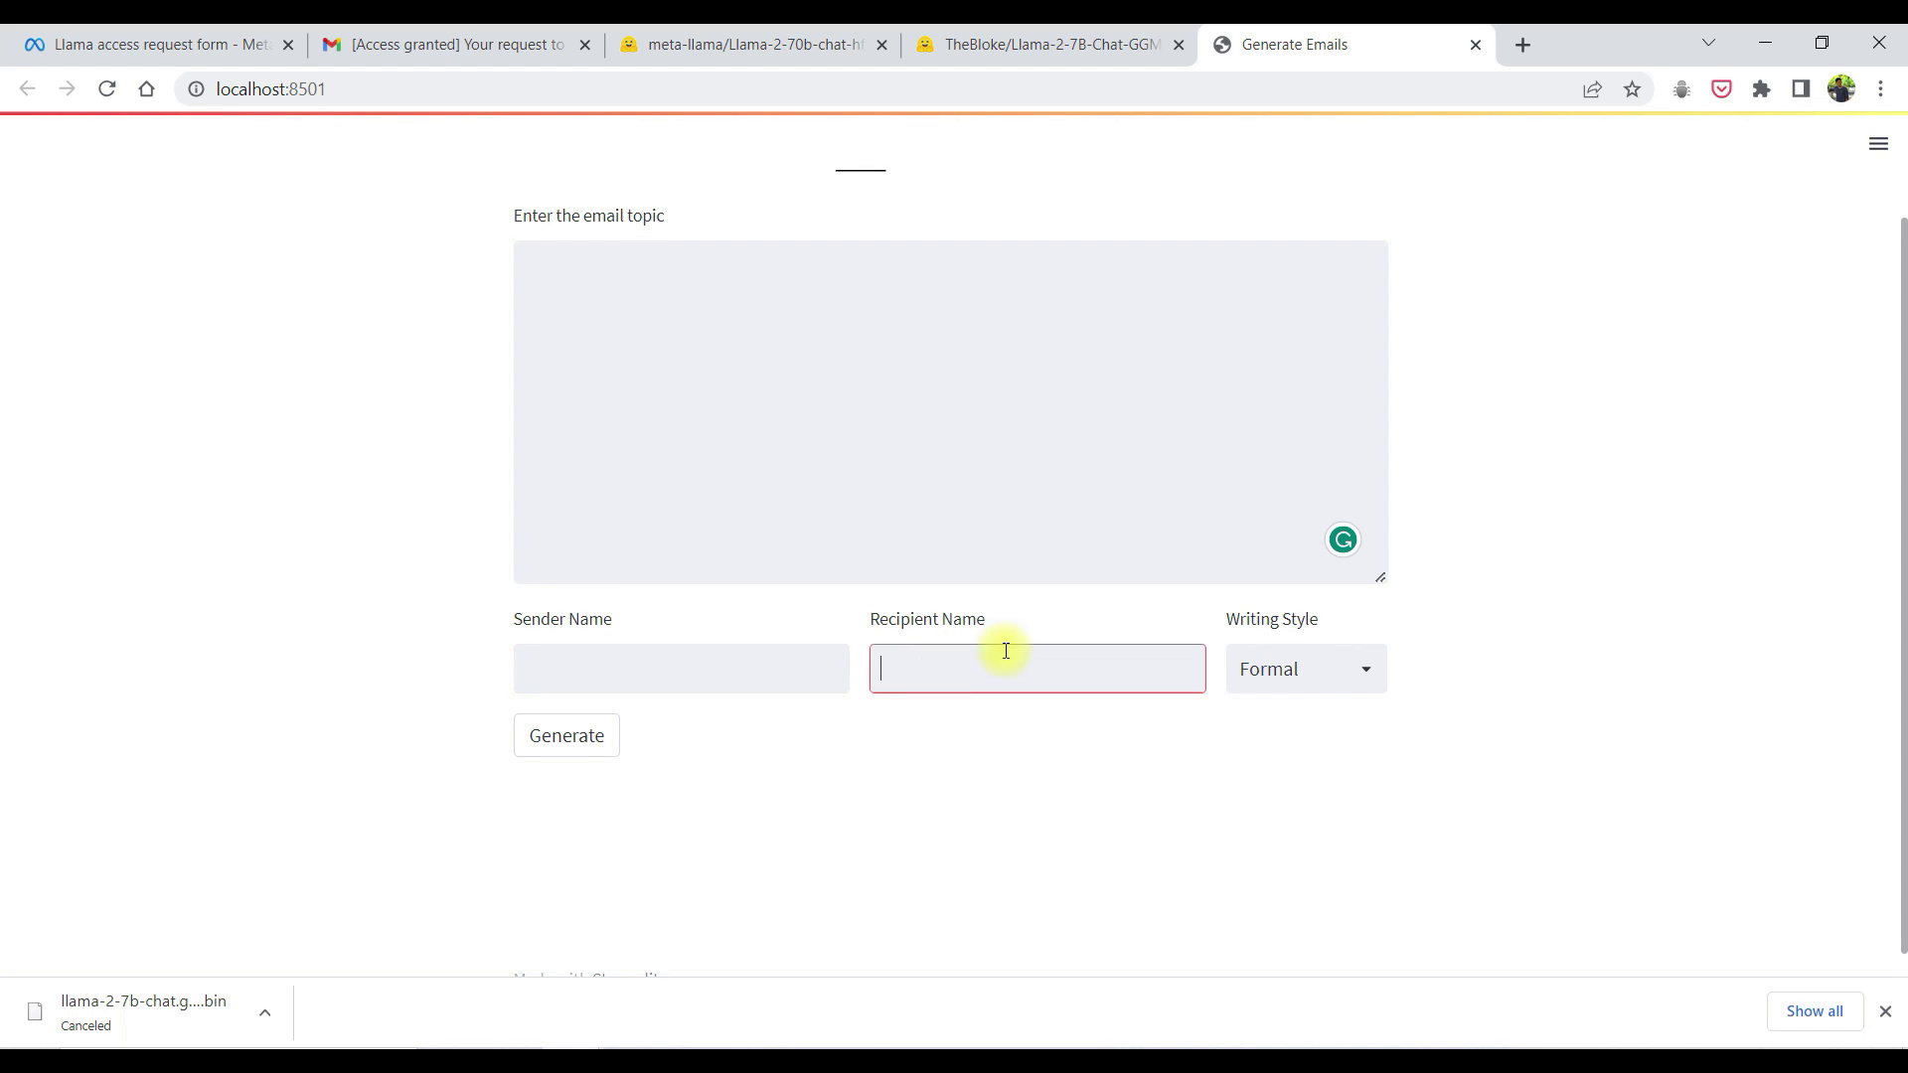
{"action": "left_click", "coordinate": [1305, 668]}
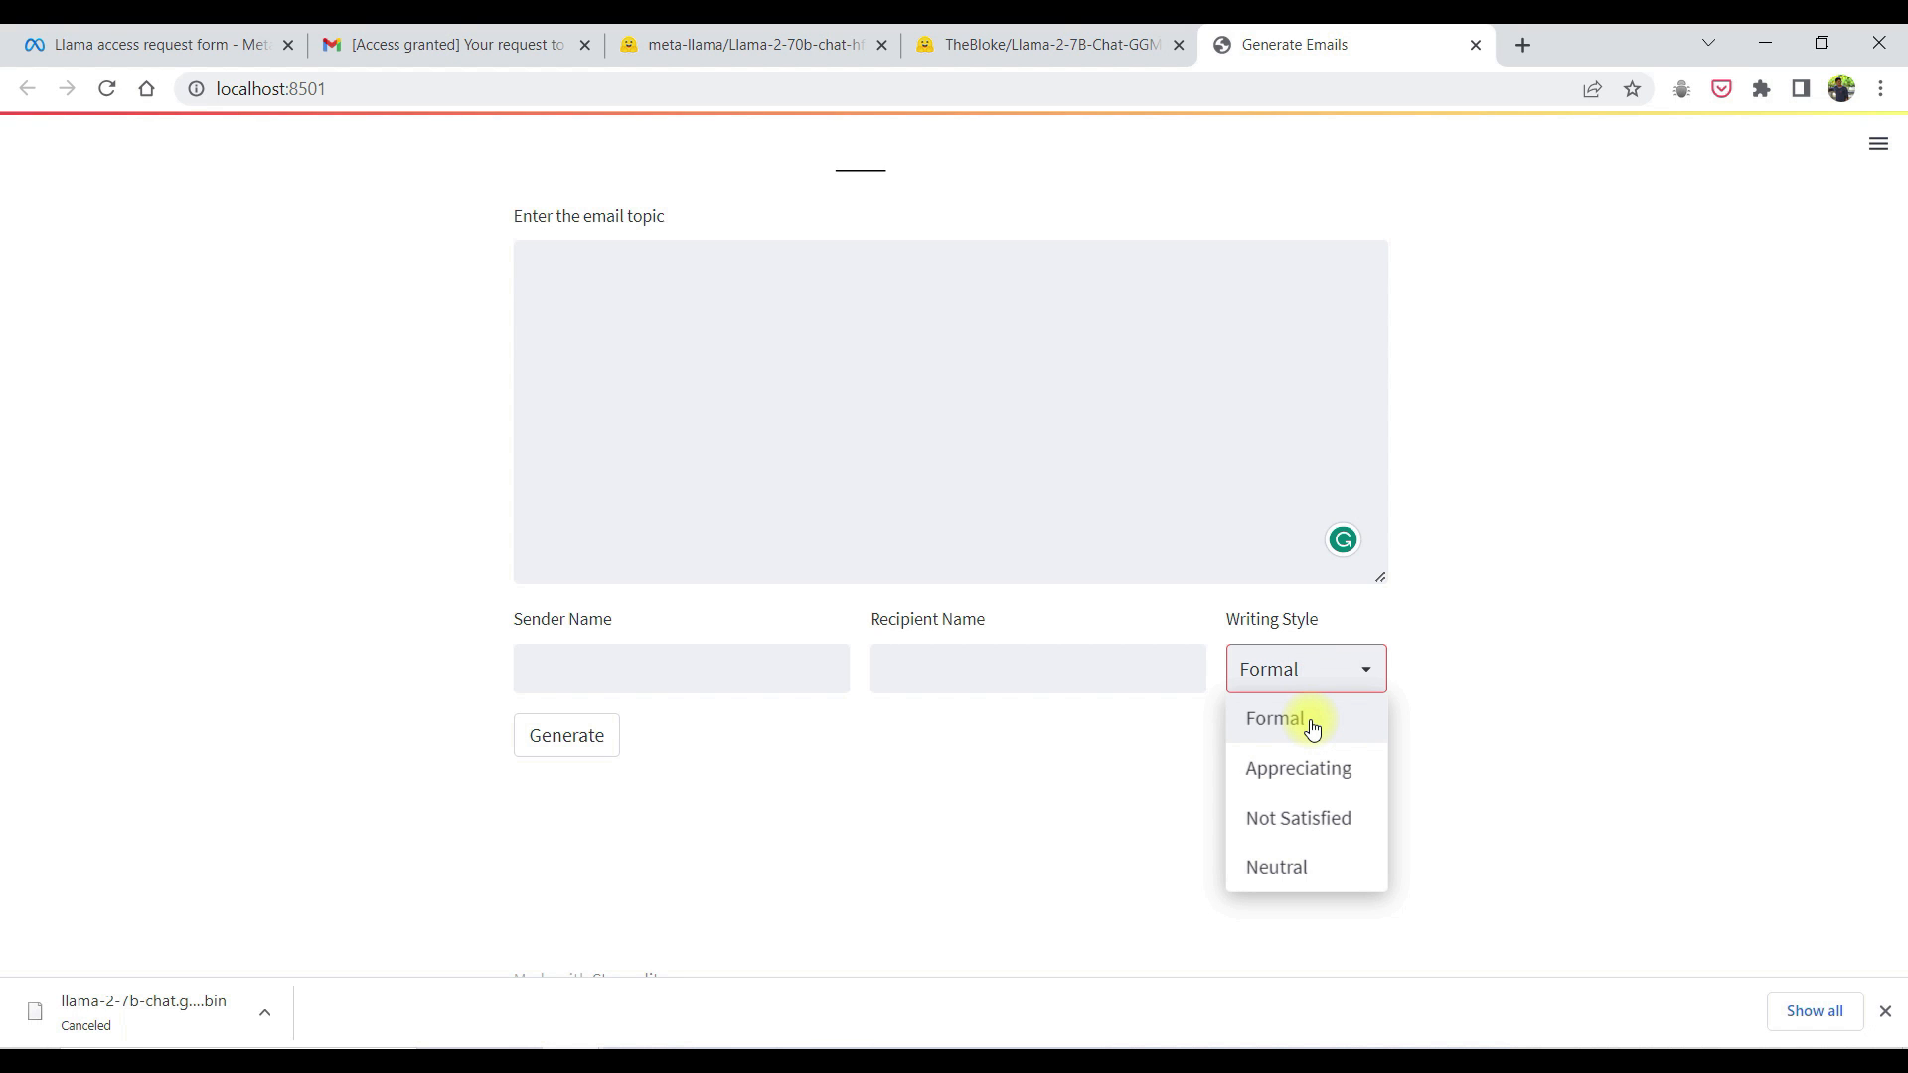
{"action": "mouse_move", "coordinate": [1304, 882]}
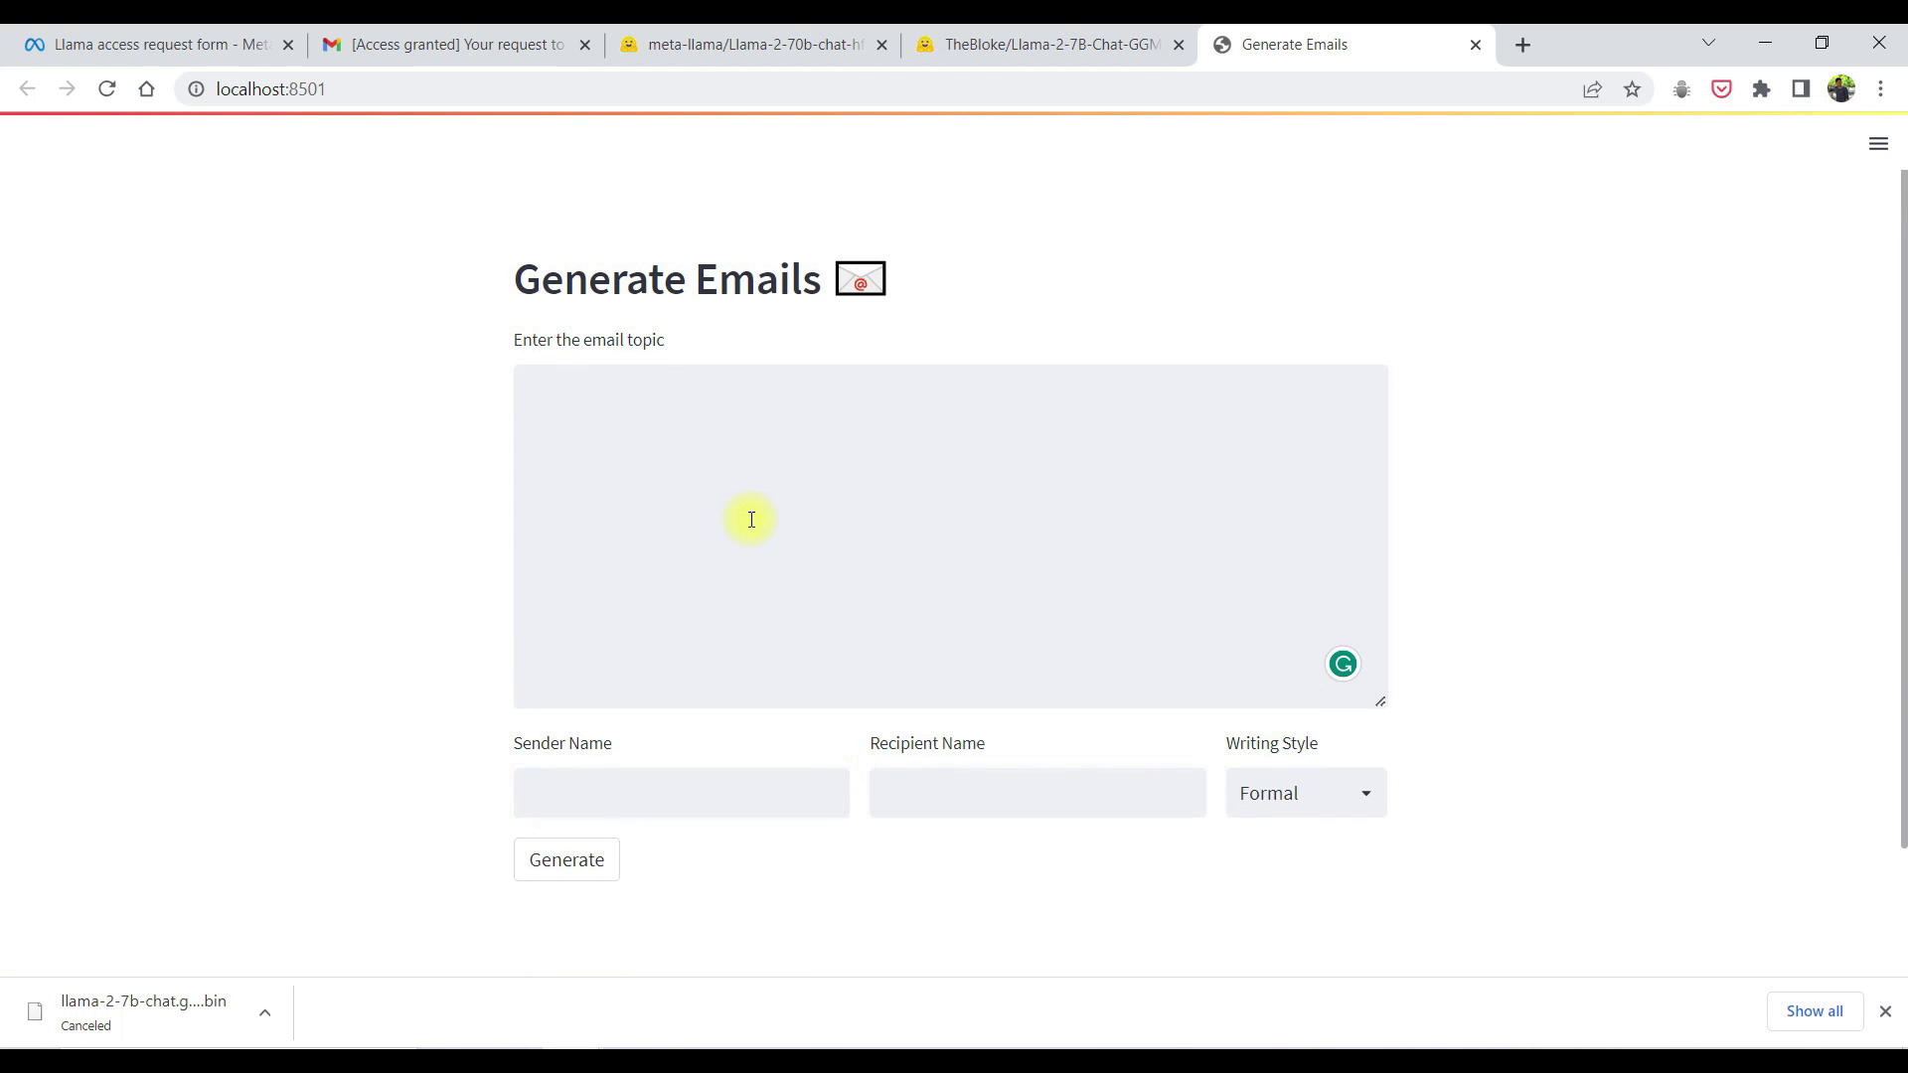
{"action": "mouse_move", "coordinate": [1167, 728]}
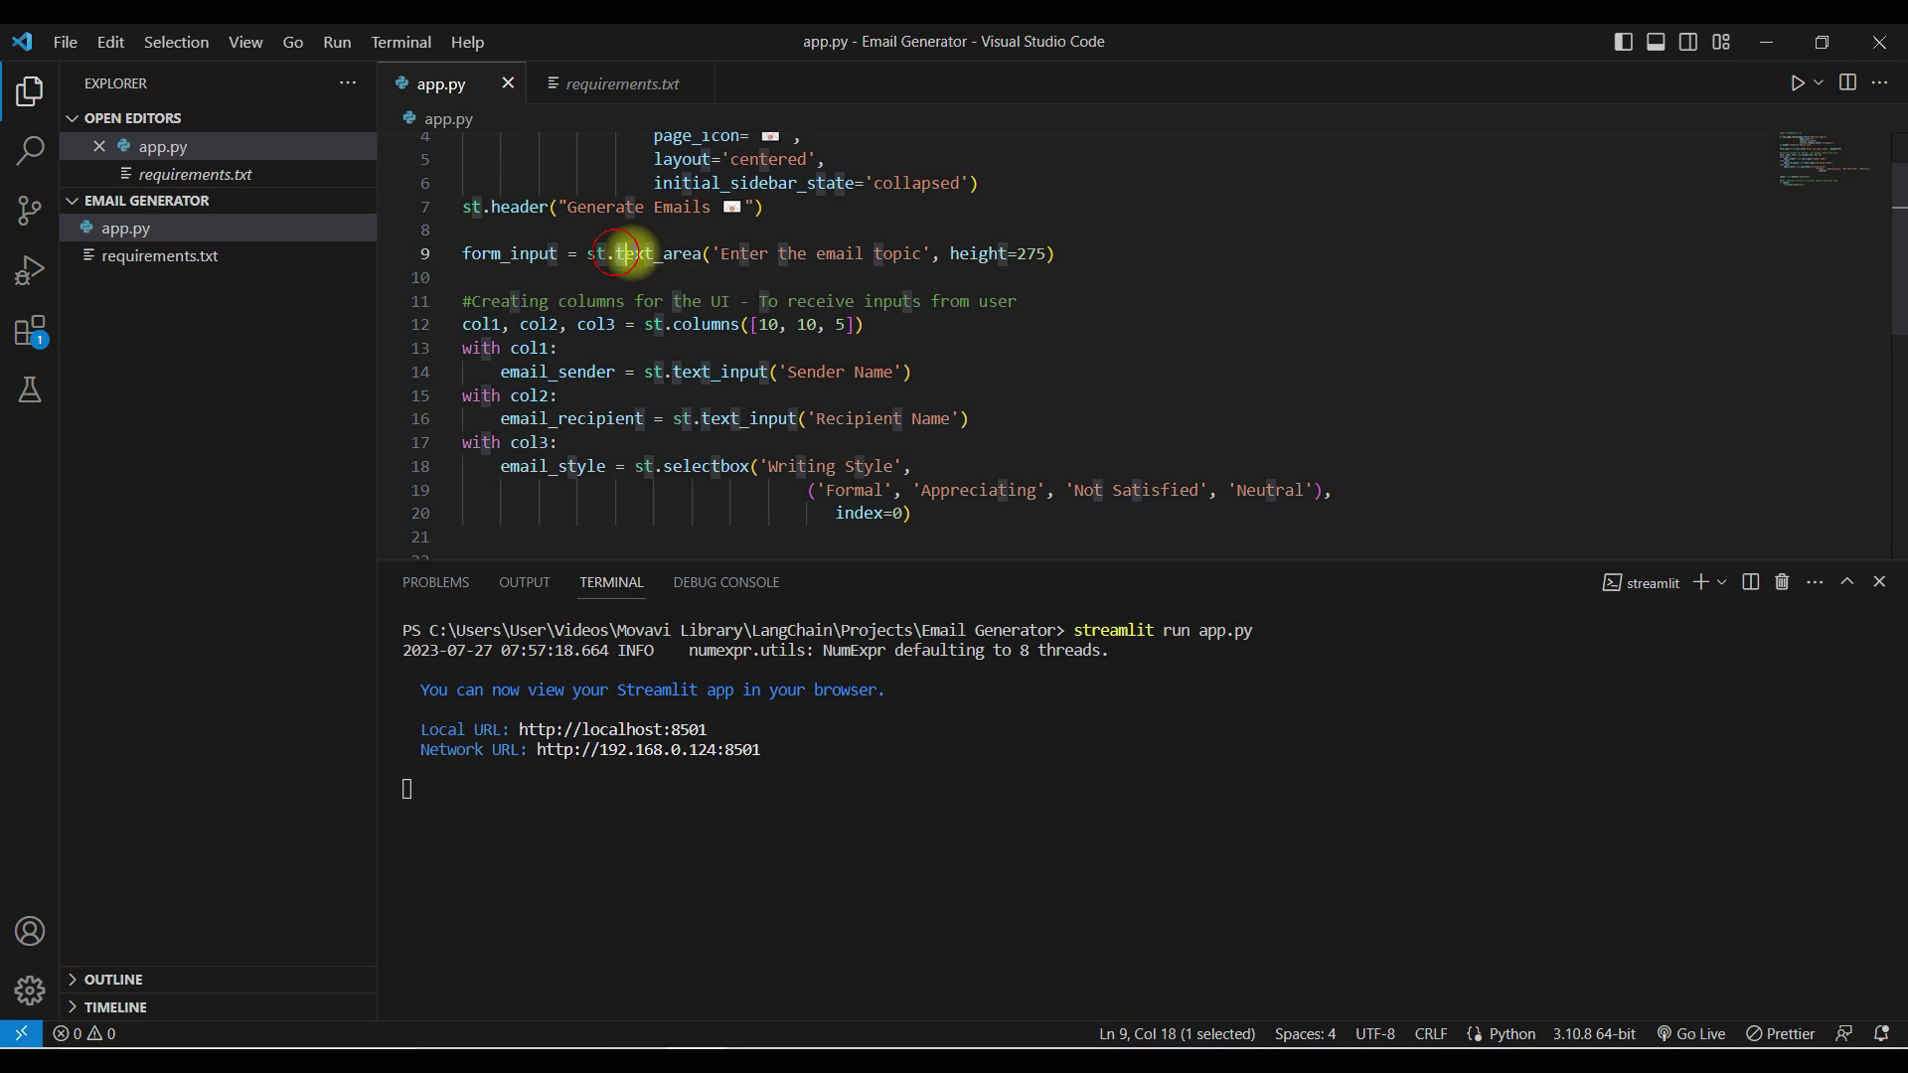
Highlight the st.text_area call that builds the email topic box in app.py
{"action": "left_click_drag", "start_coordinate": [620, 253], "coordinate": [968, 252]}
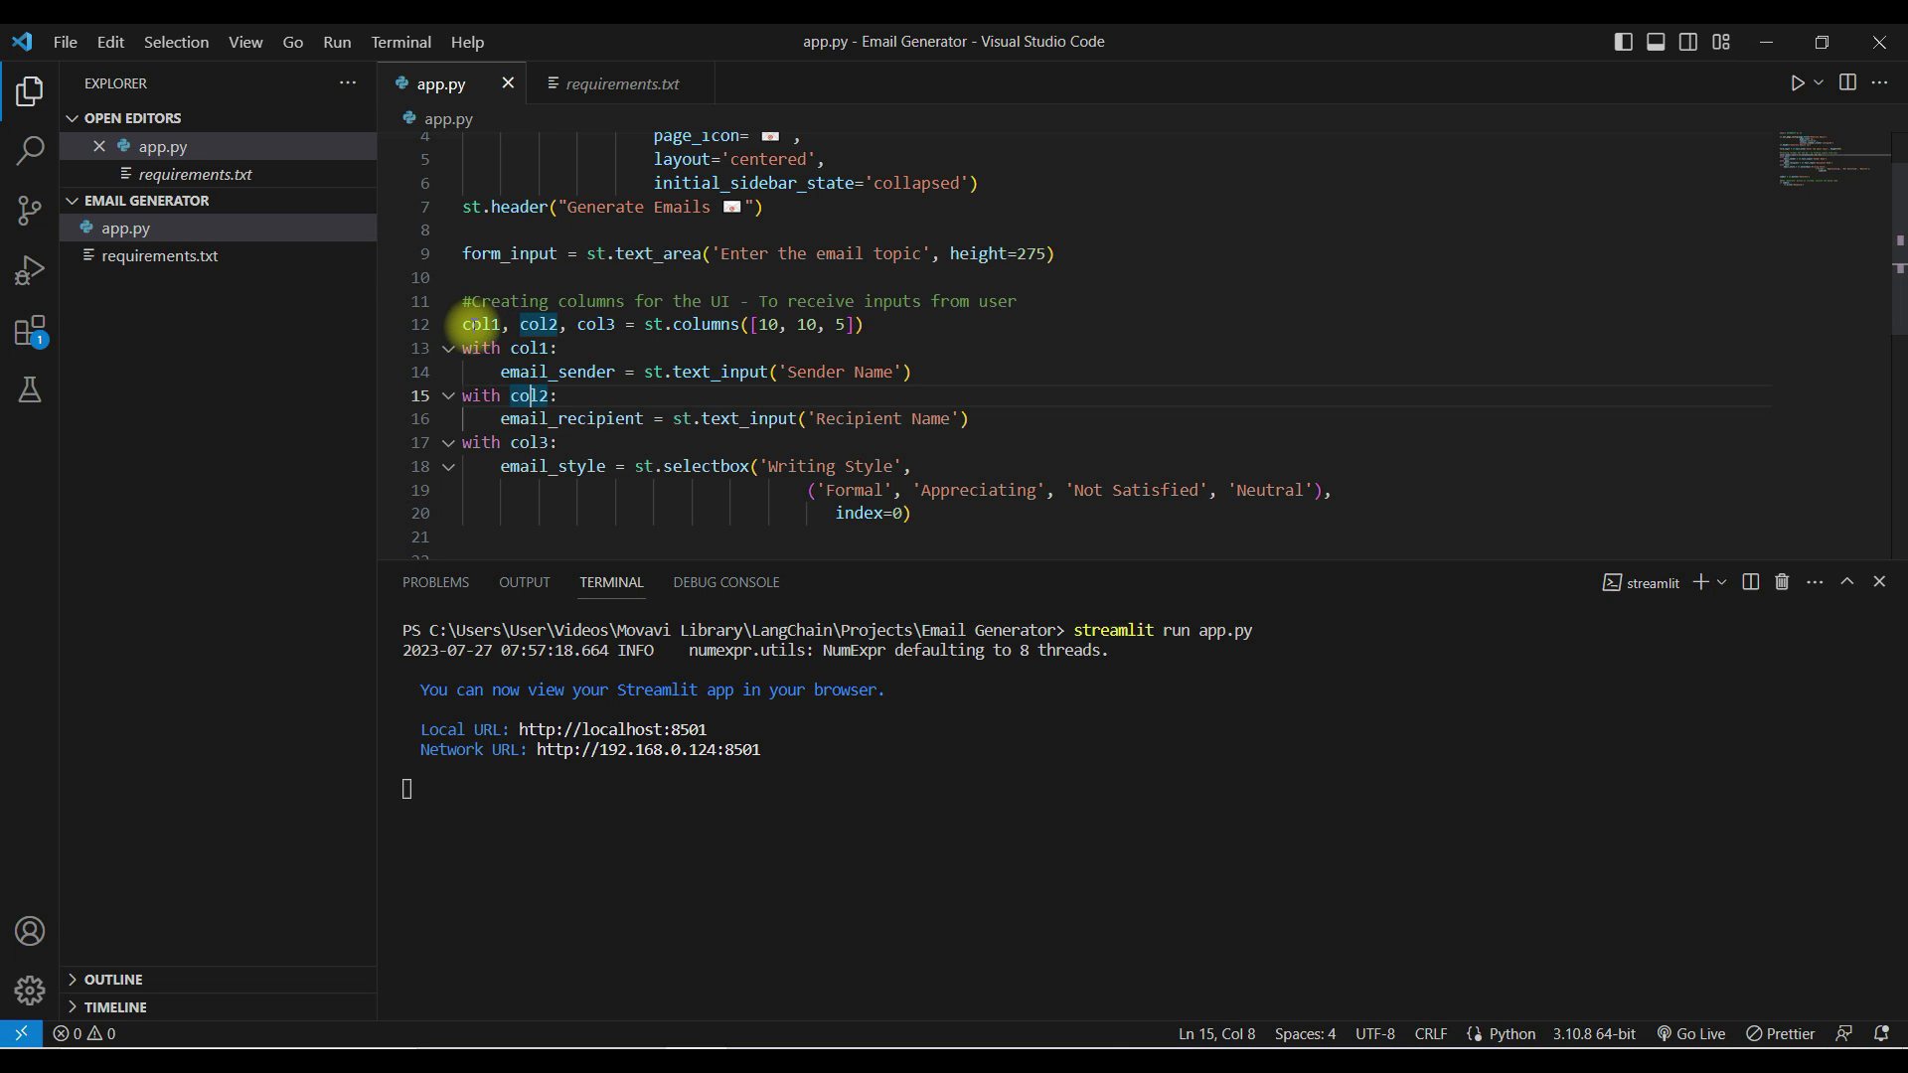
{"action": "mouse_move", "coordinate": [759, 327]}
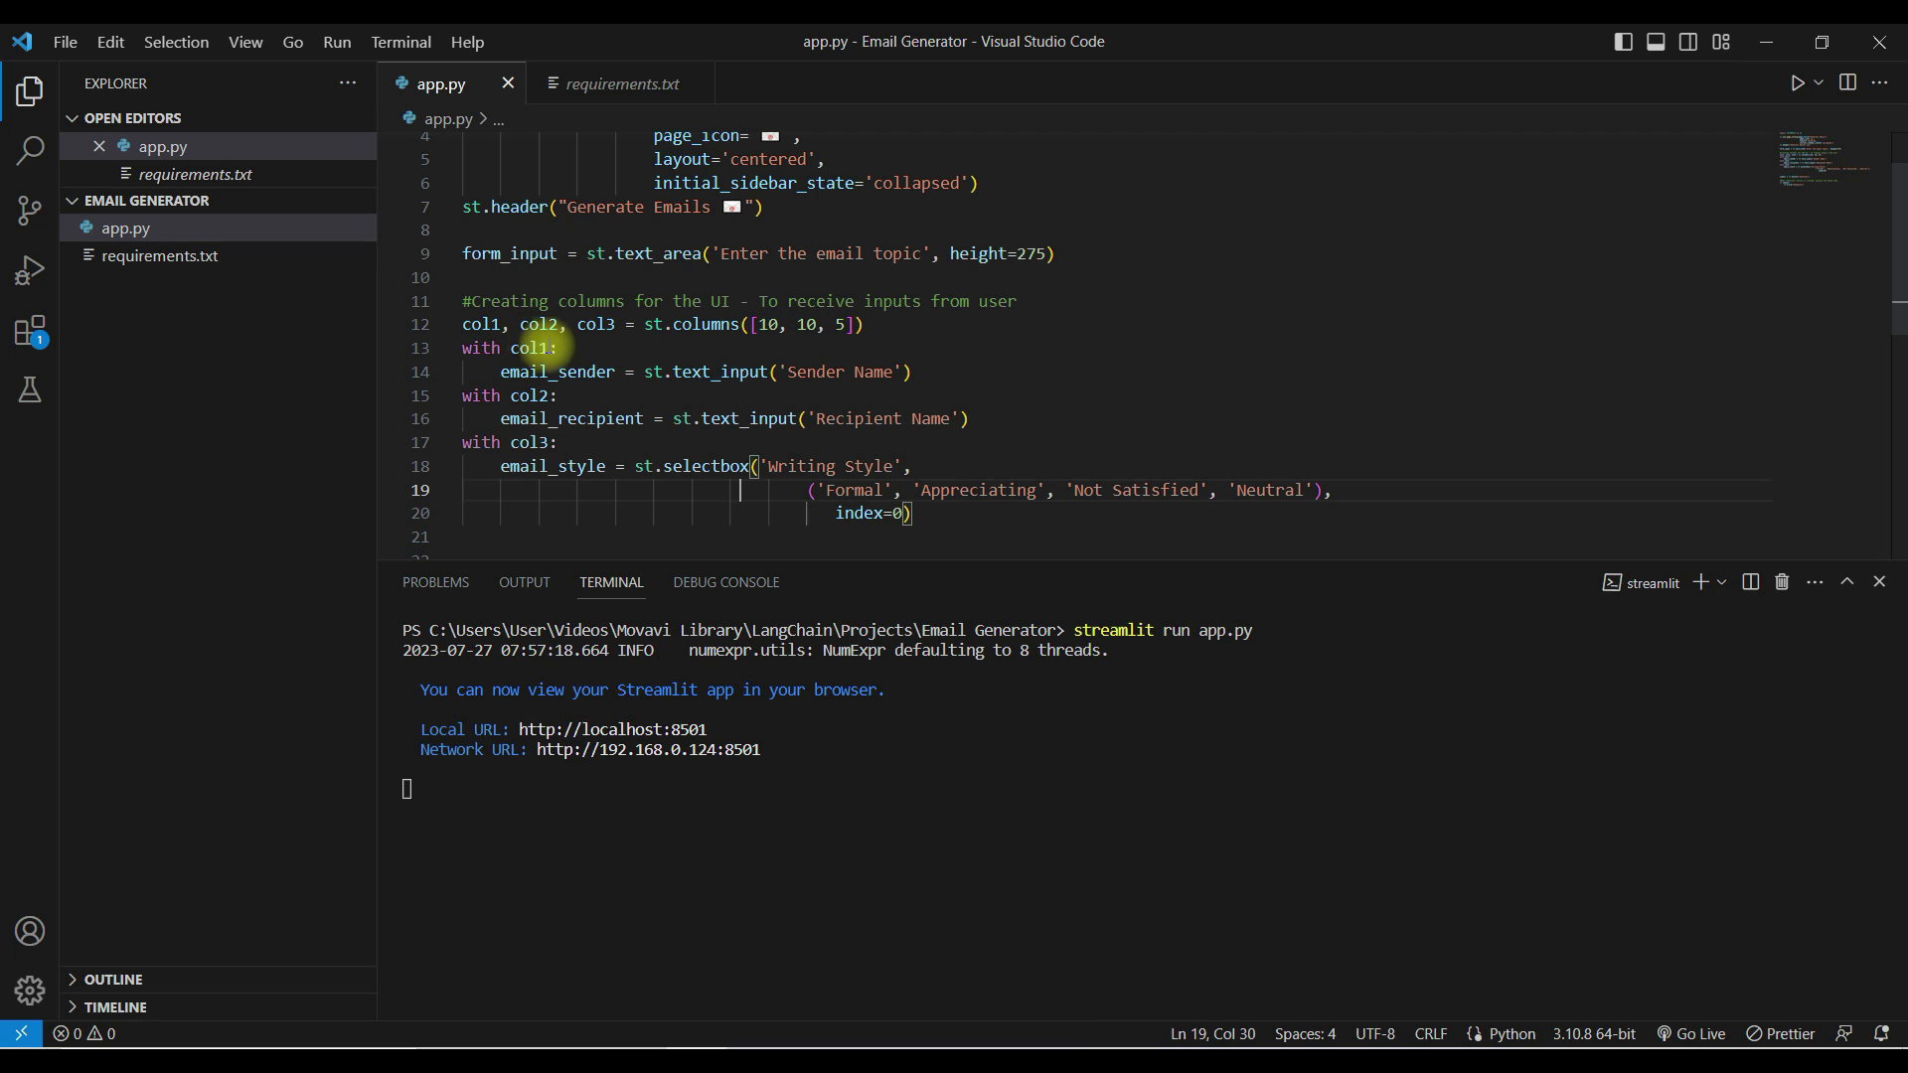
{"action": "mouse_move", "coordinate": [543, 348]}
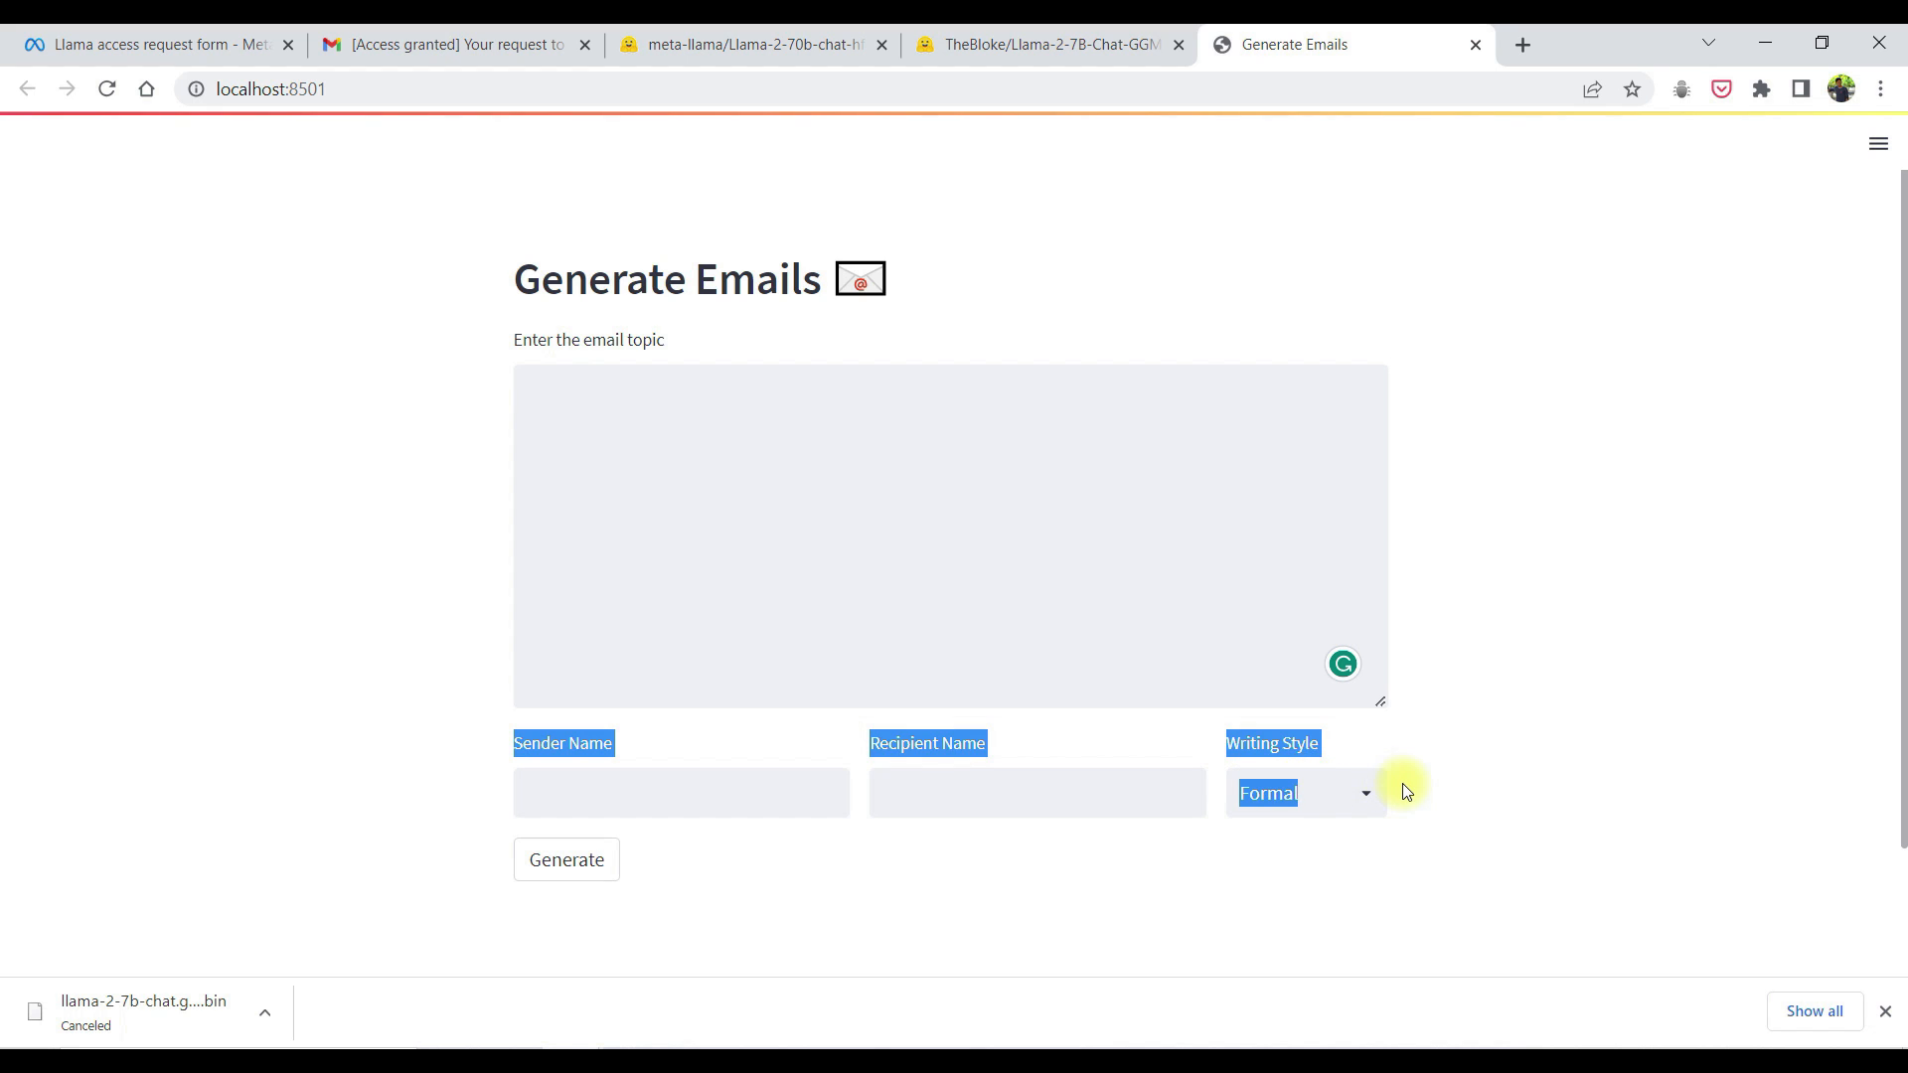
{"action": "mouse_move", "coordinate": [1359, 525]}
{"action": "type", "text": "dssdgvsdv"}
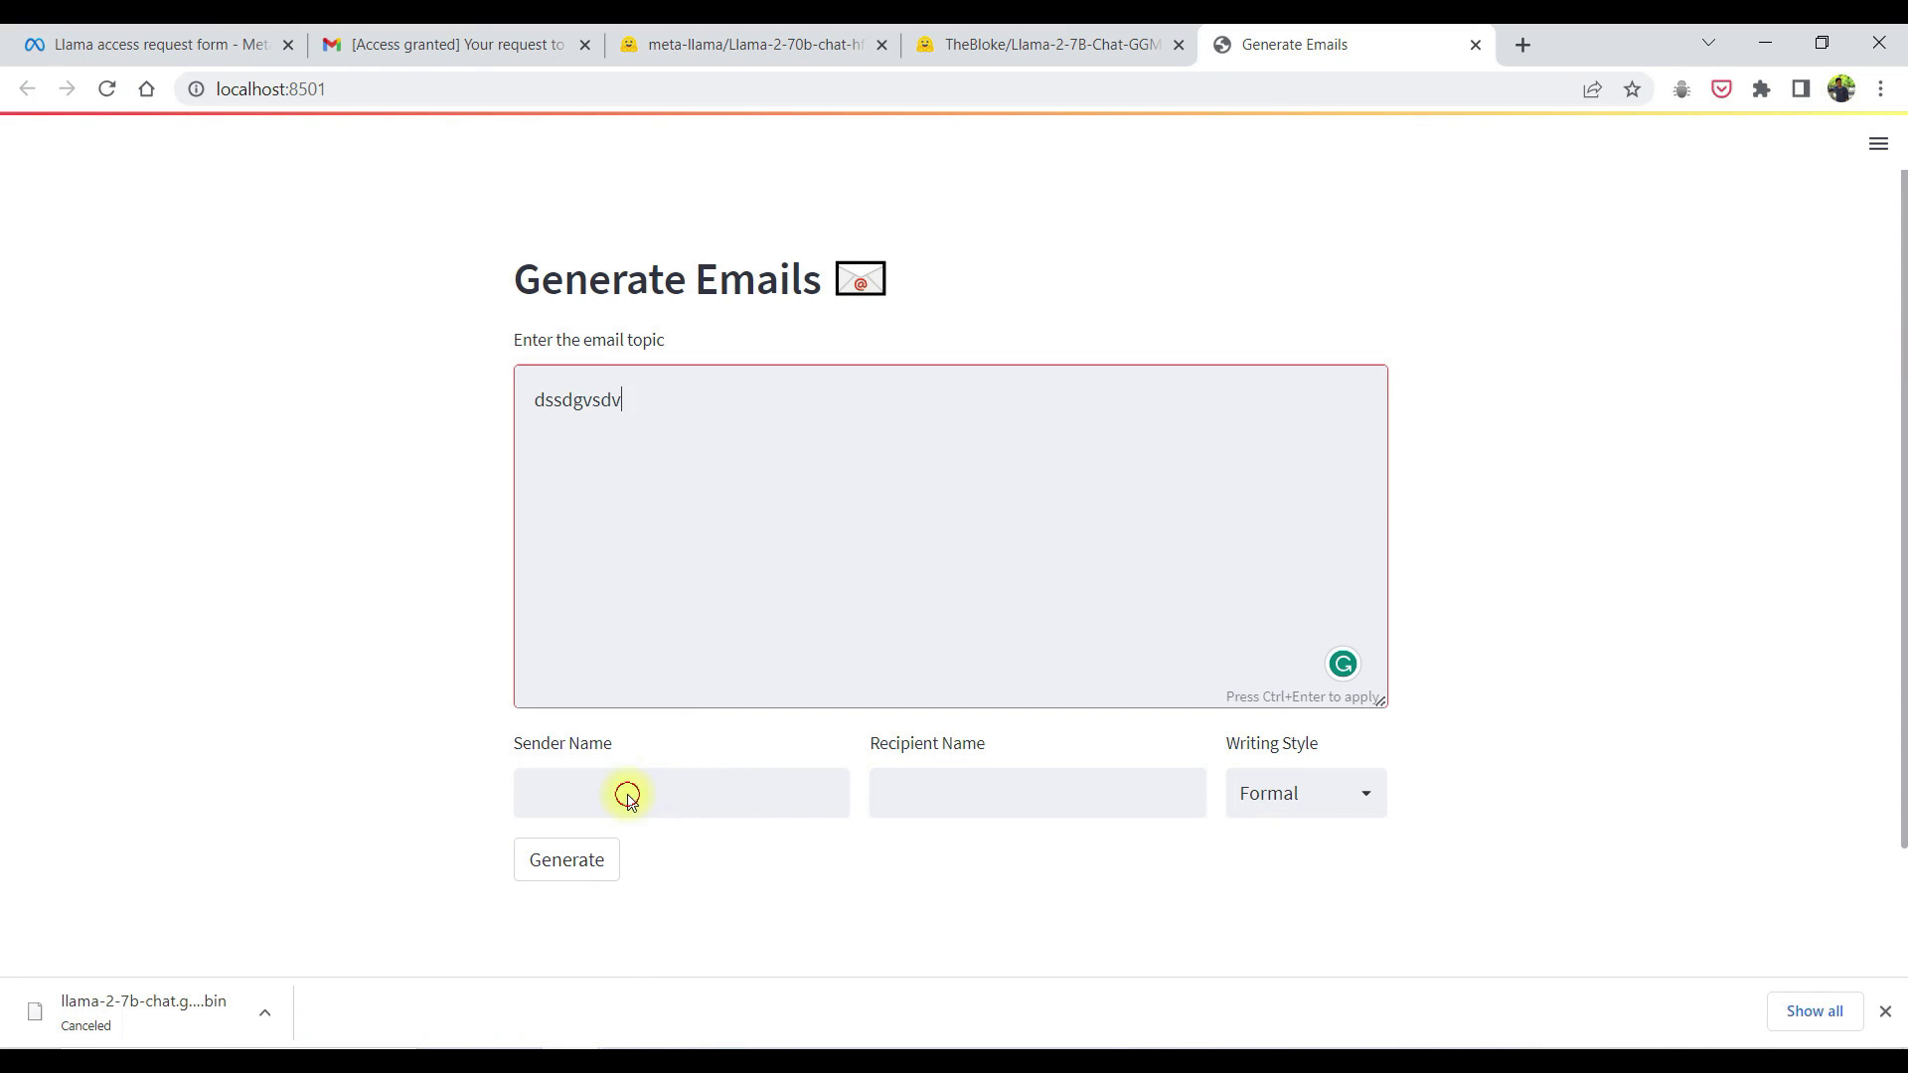
Submit the form with placeholder text and highlight the Response heading that appears
{"action": "type", "text": "xcvzxcv"}
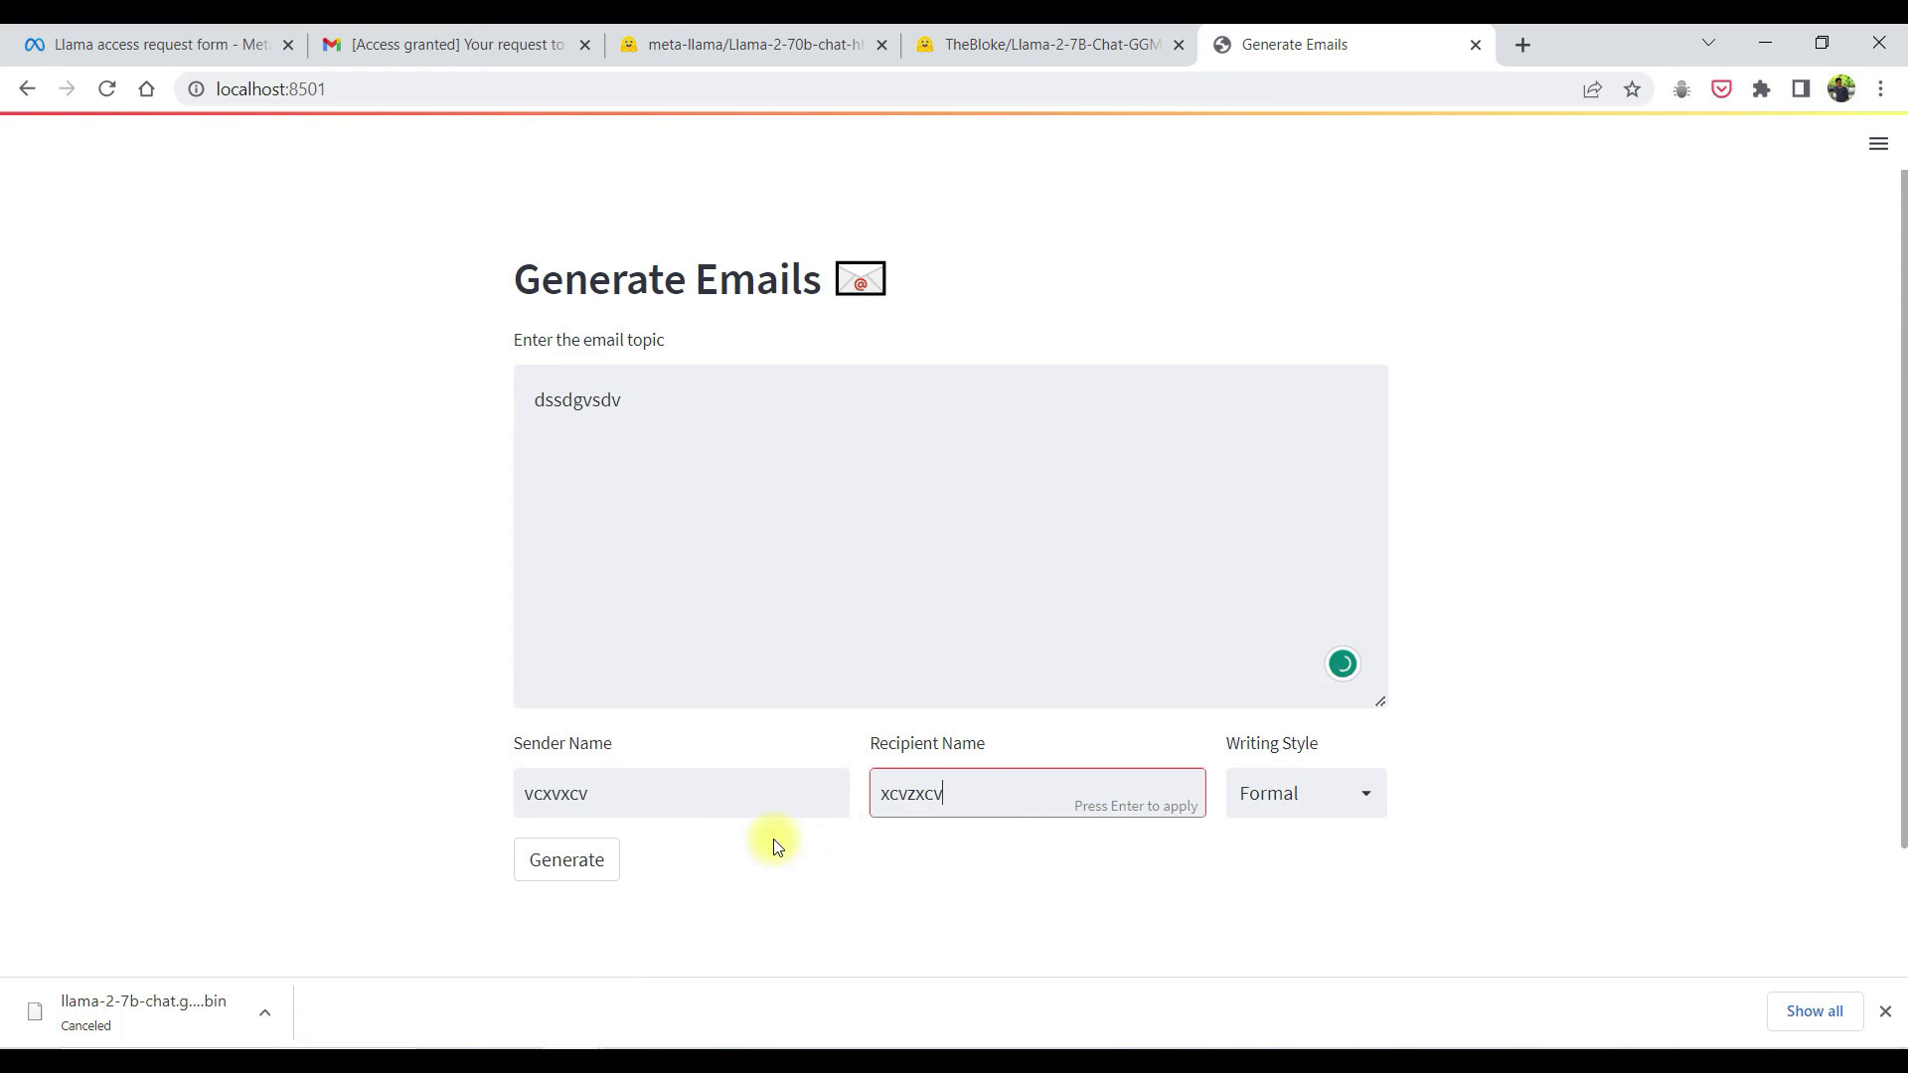
{"action": "left_click", "coordinate": [567, 859]}
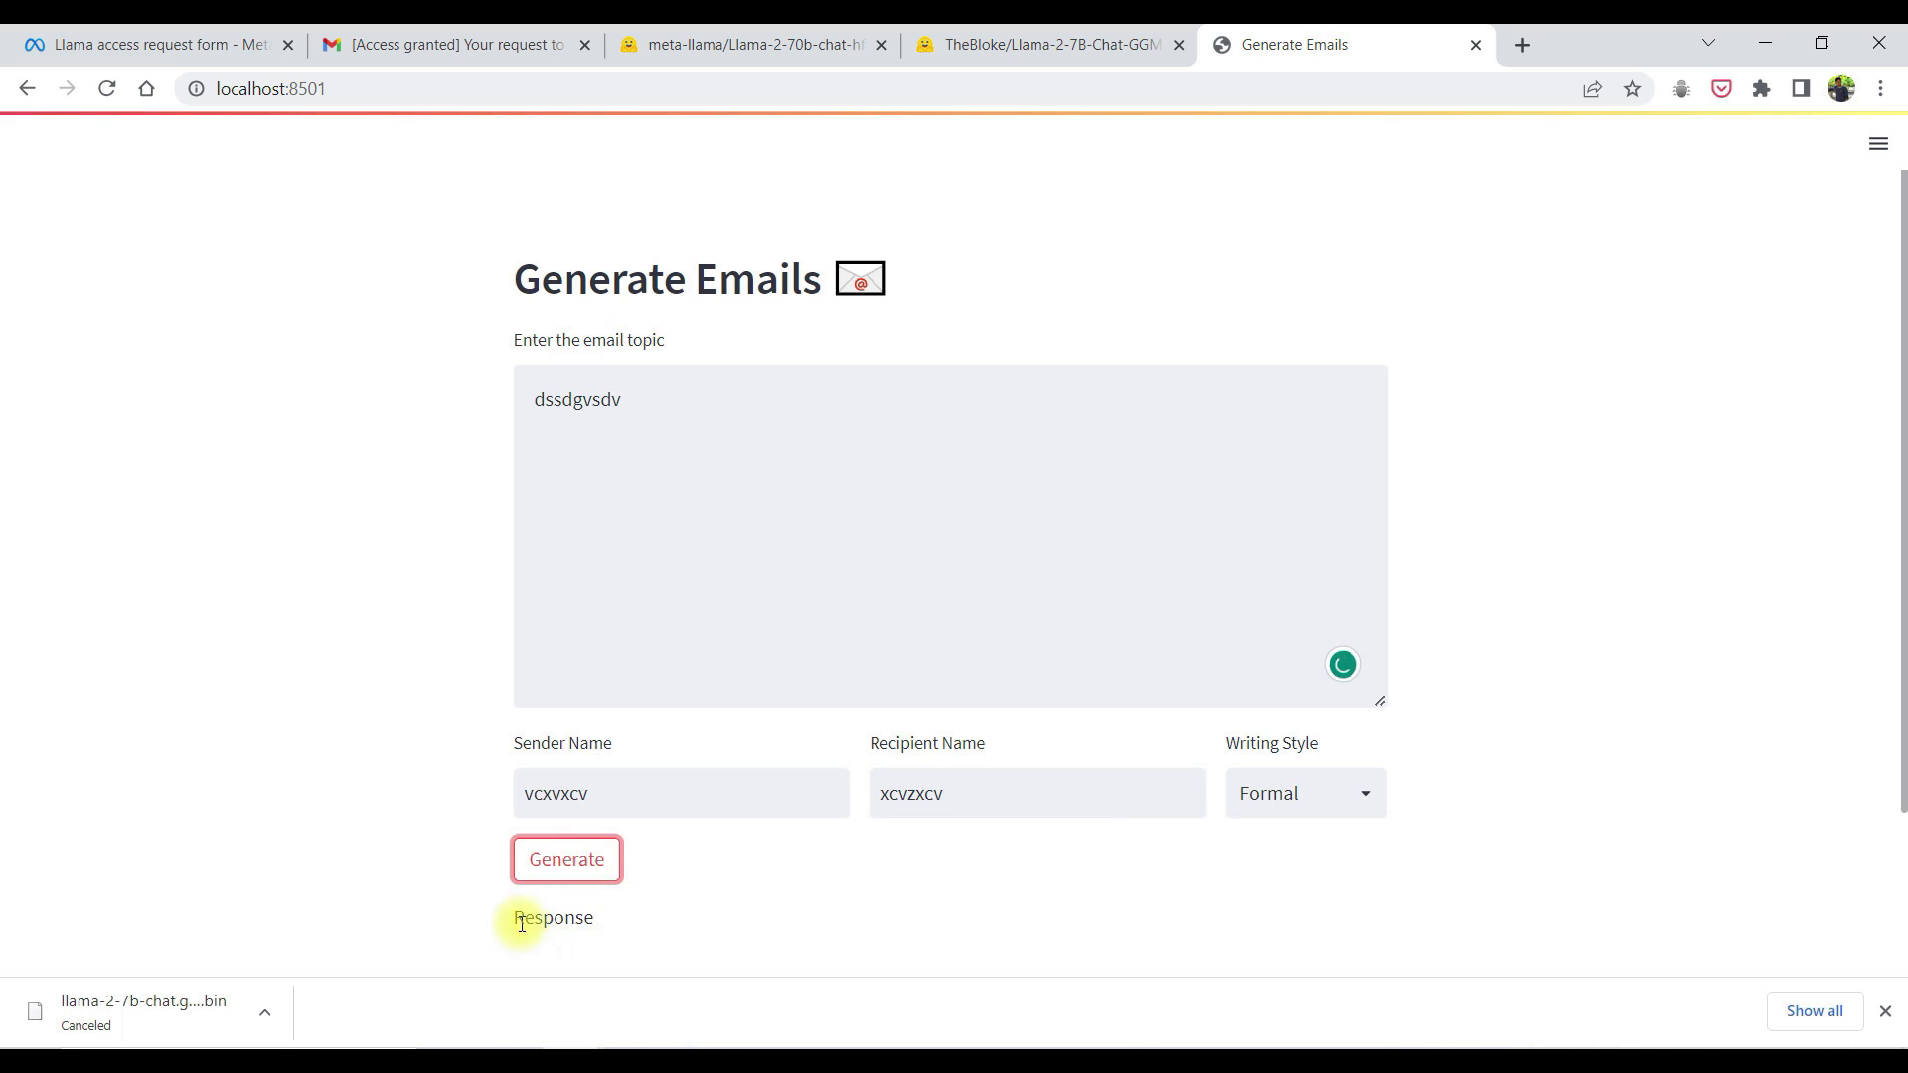
{"action": "double_click", "coordinate": [543, 918]}
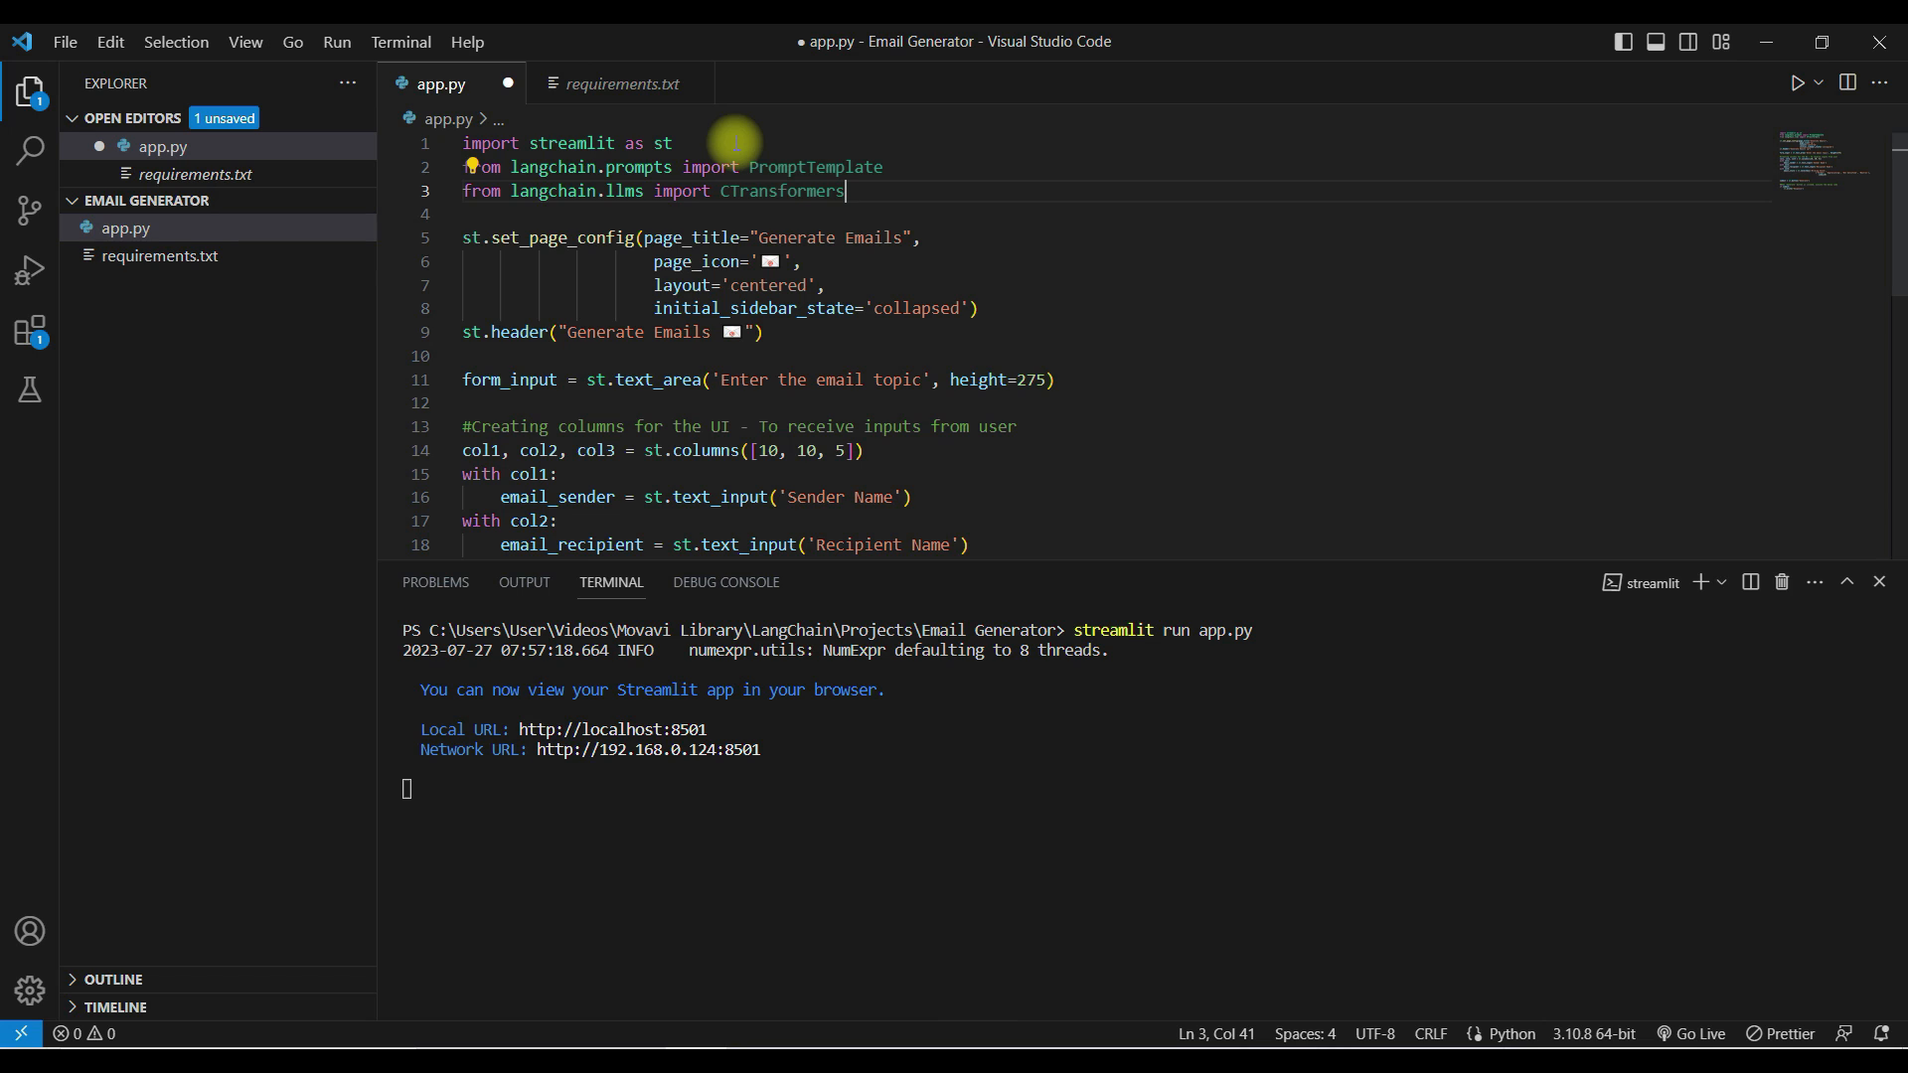
Paste the getLLMResponse function loading Llama 2 via CTransformers below the imports and select the Response placeholder
{"action": "key", "text": "Enter"}
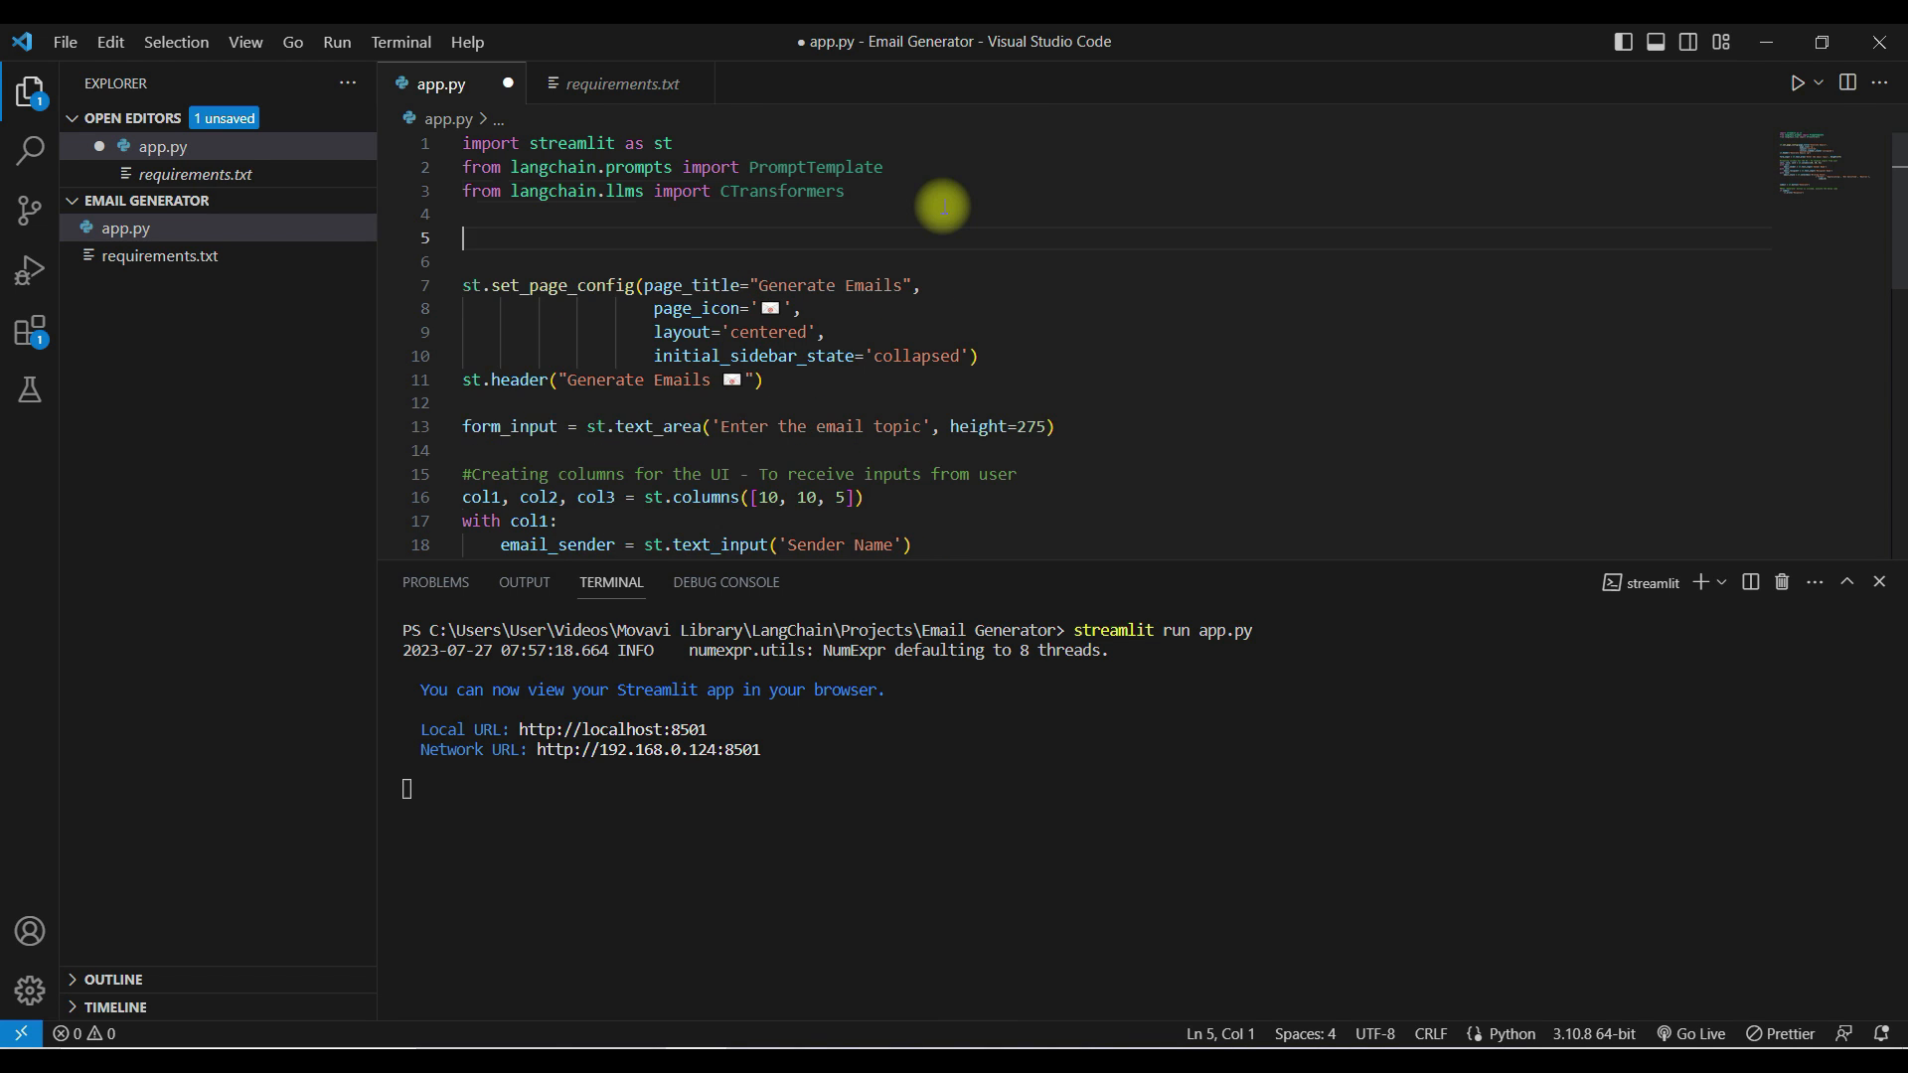
{"action": "key", "text": "Ctrl+V"}
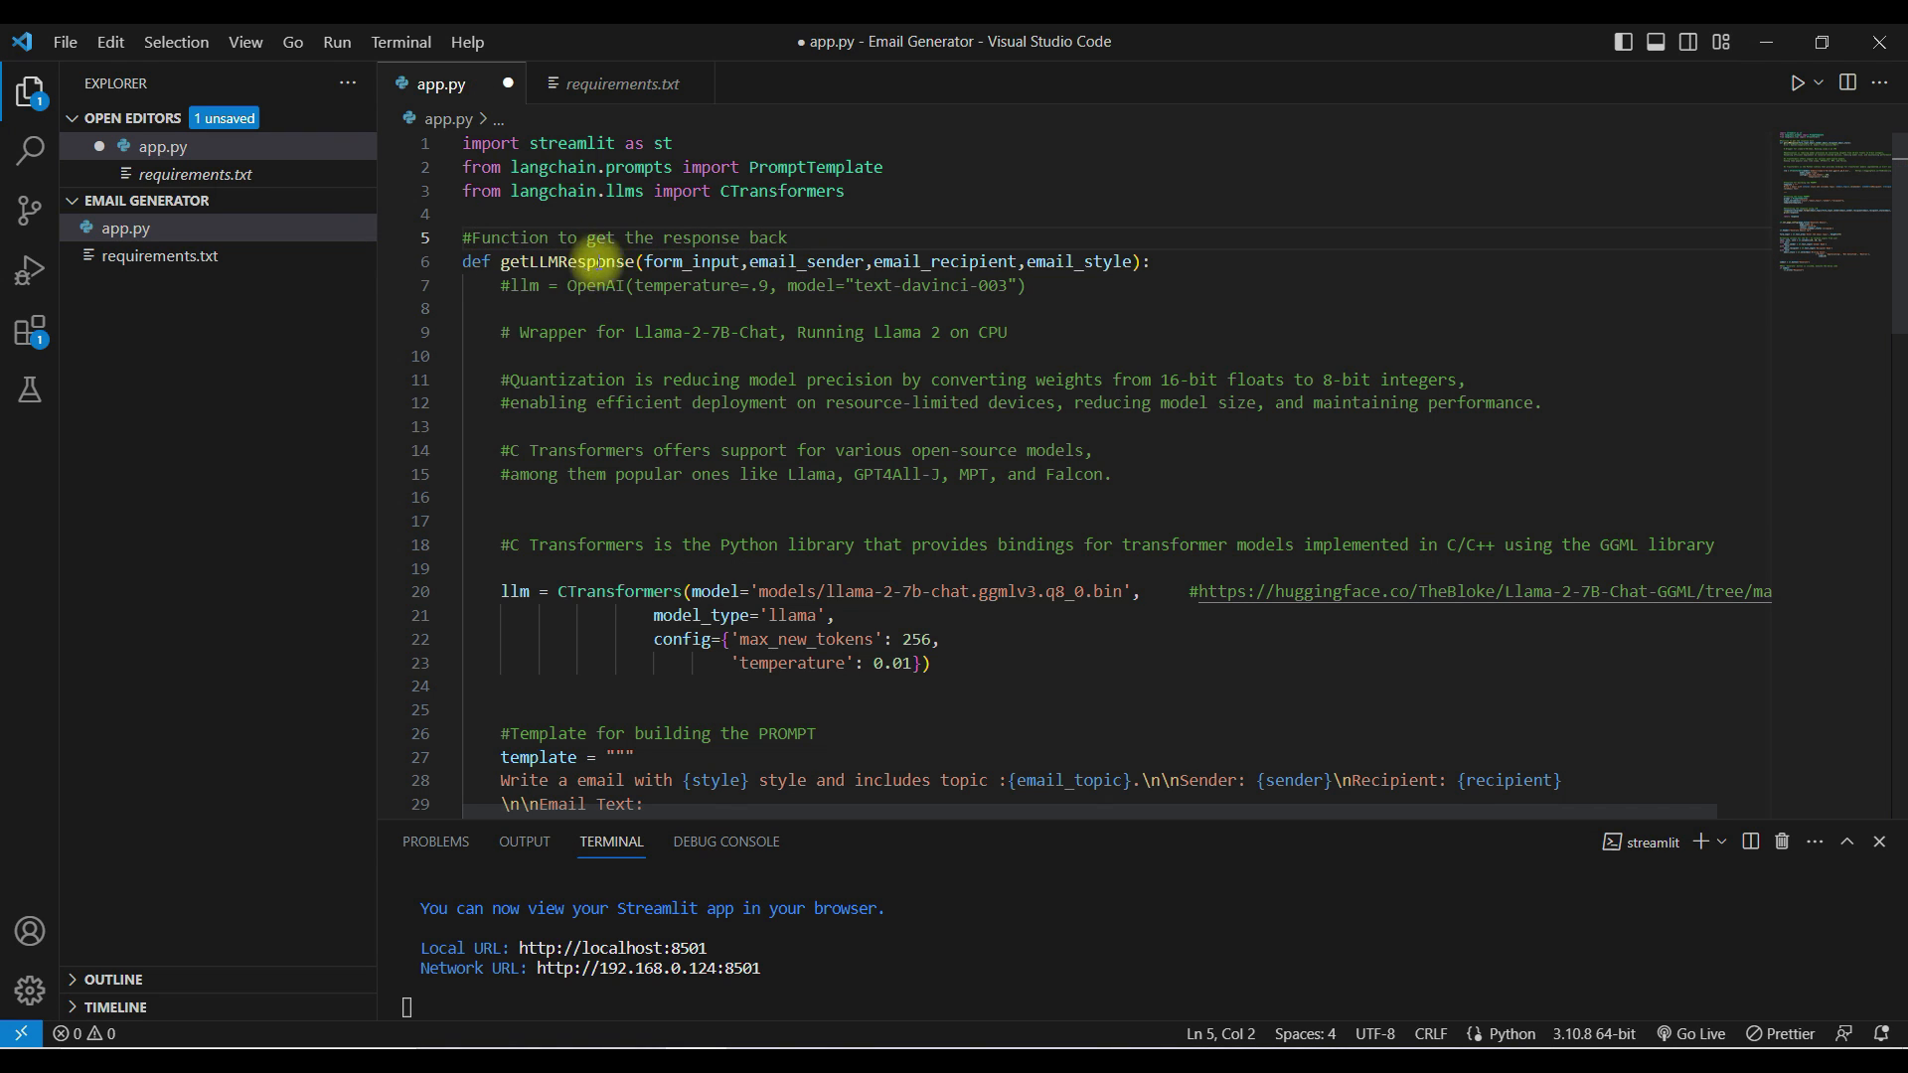
{"action": "mouse_move", "coordinate": [513, 271]}
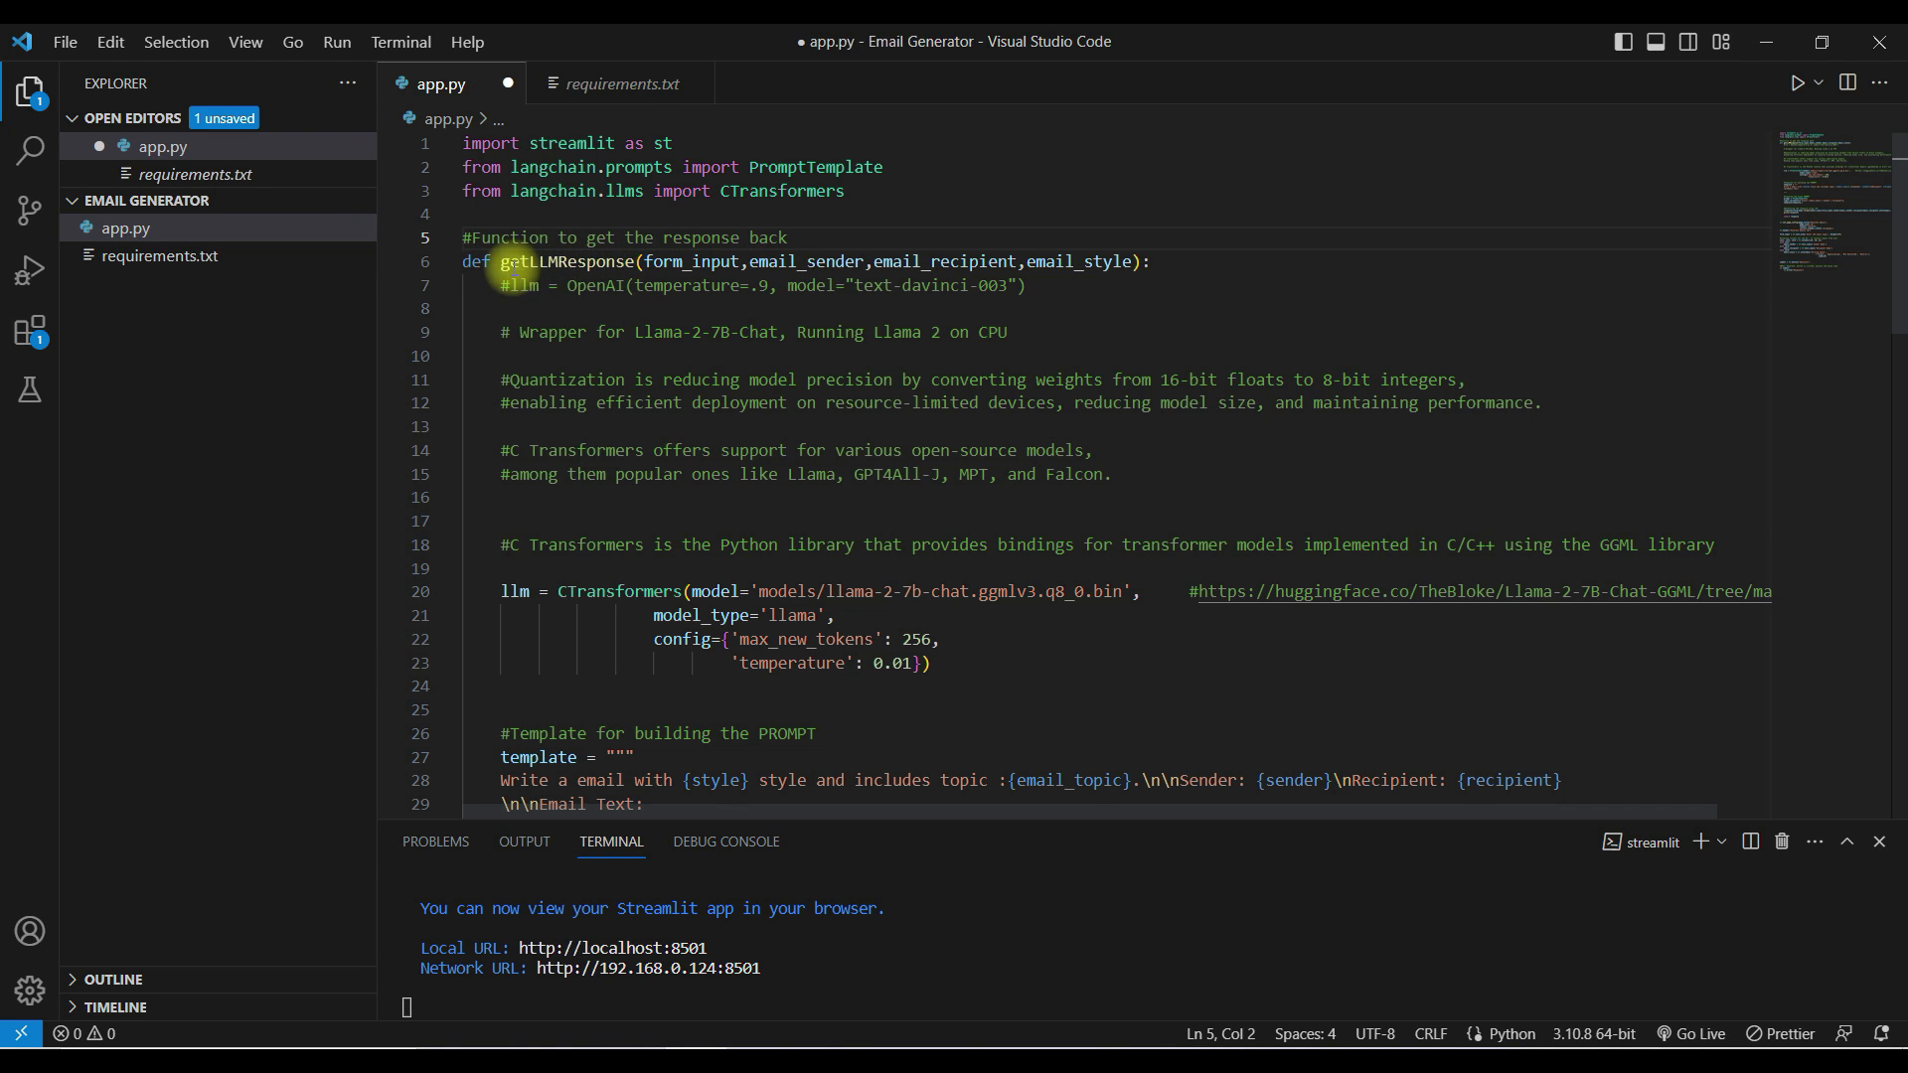
{"action": "mouse_move", "coordinate": [763, 217]}
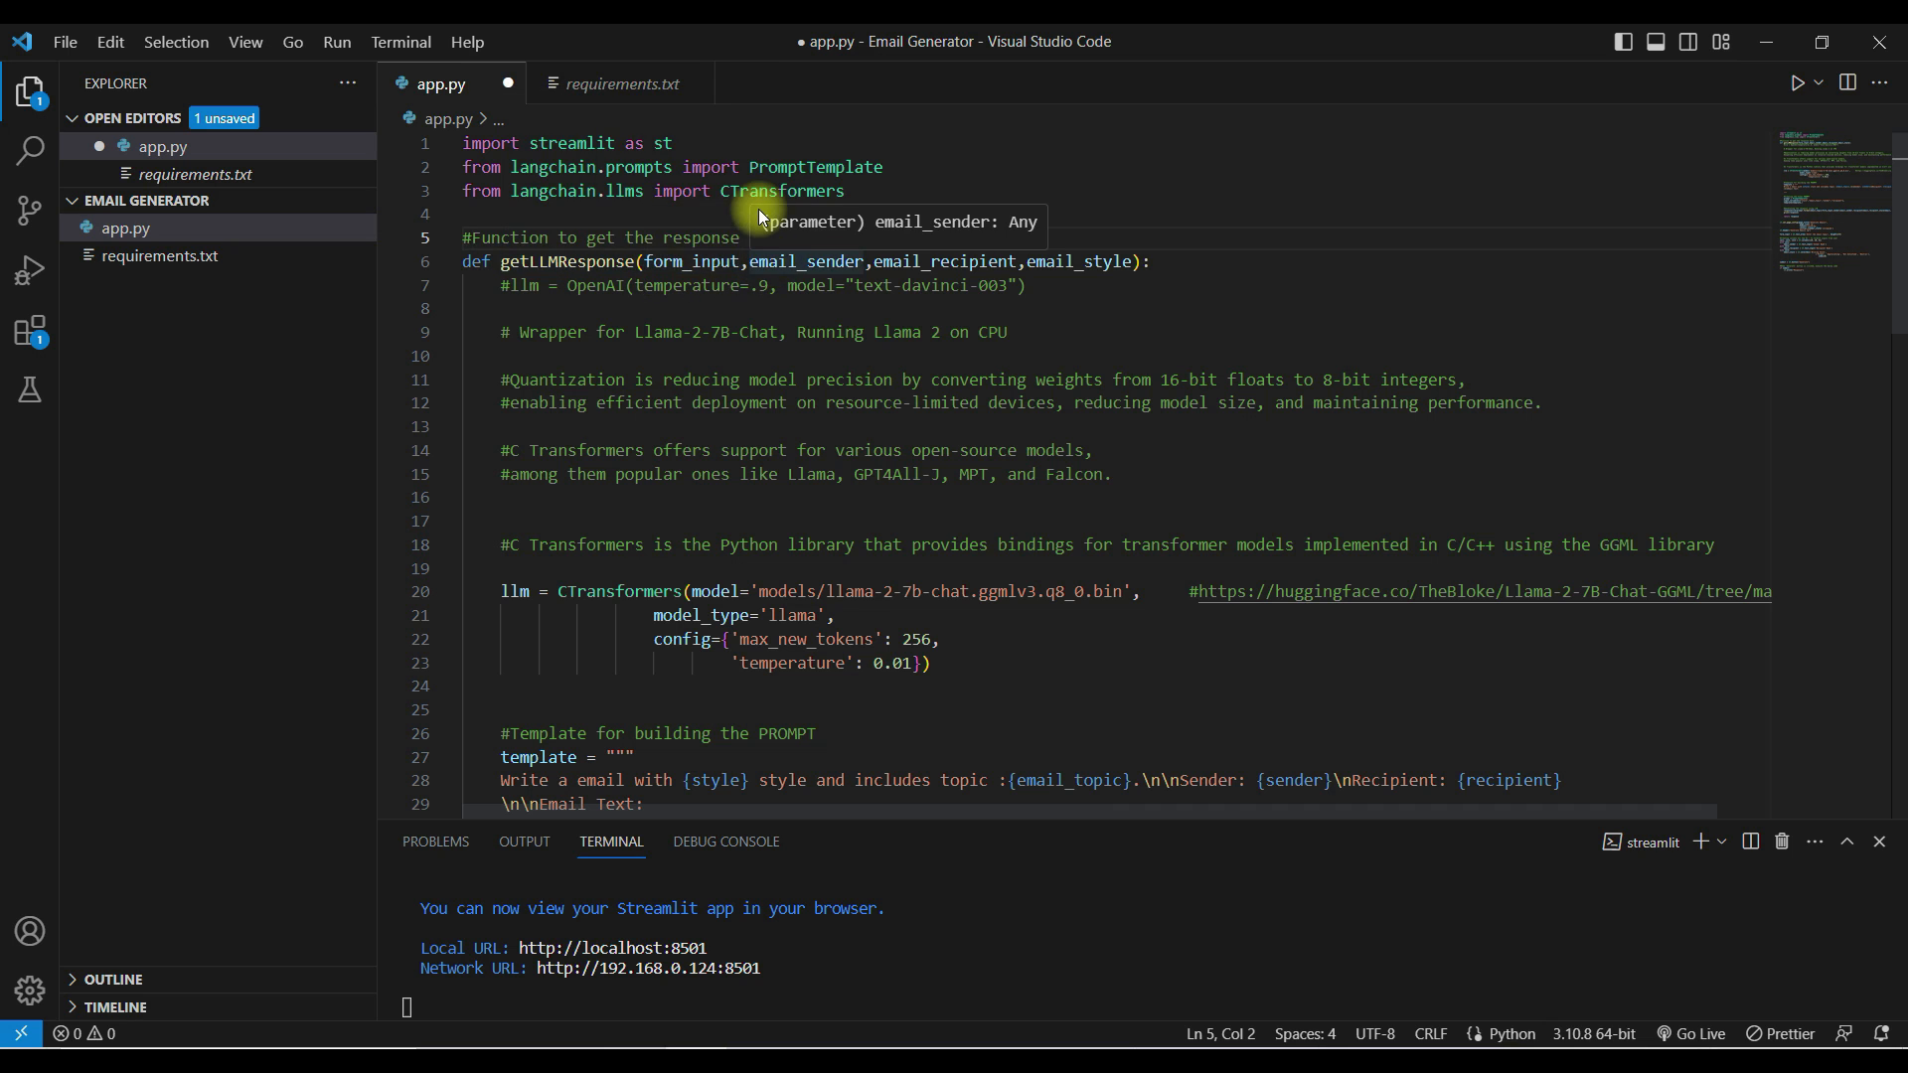
{"action": "mouse_move", "coordinate": [643, 421]}
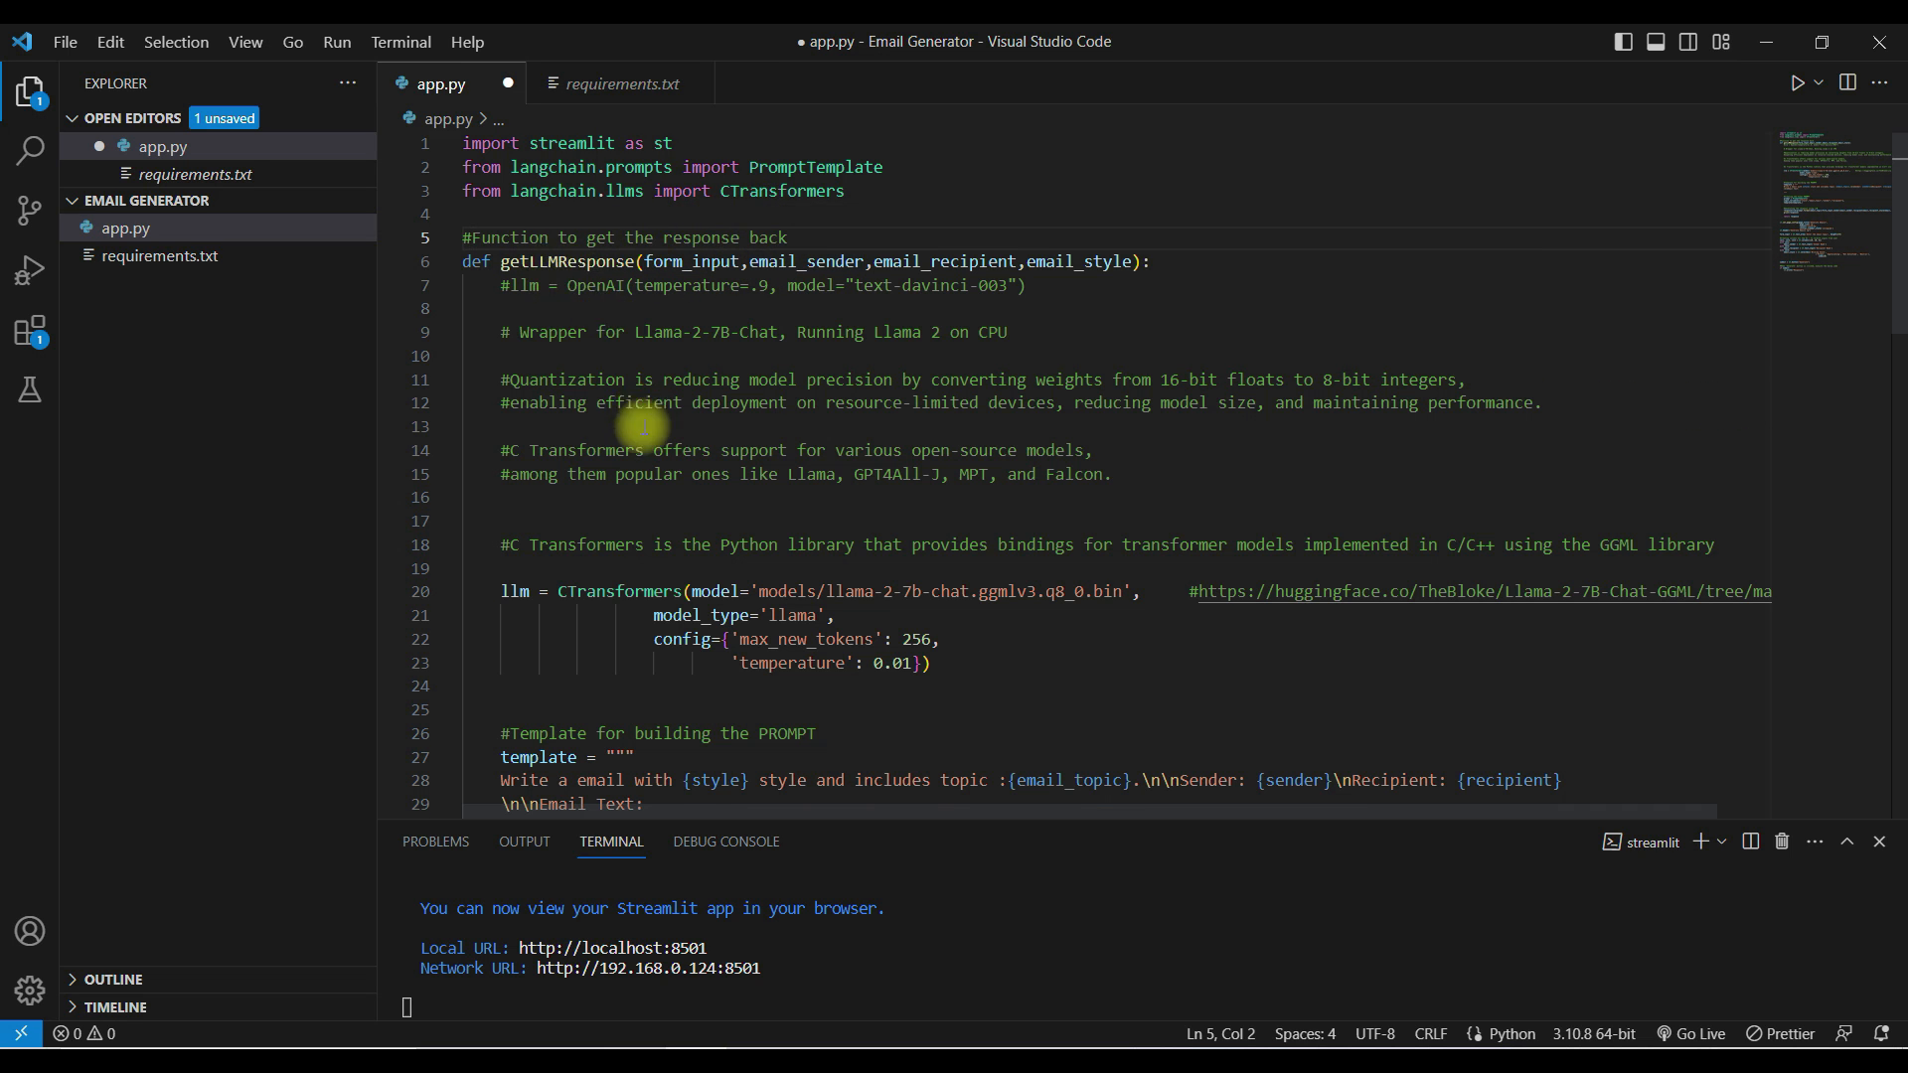
{"action": "scroll", "scroll_direction": "down", "scroll_amount": 3}
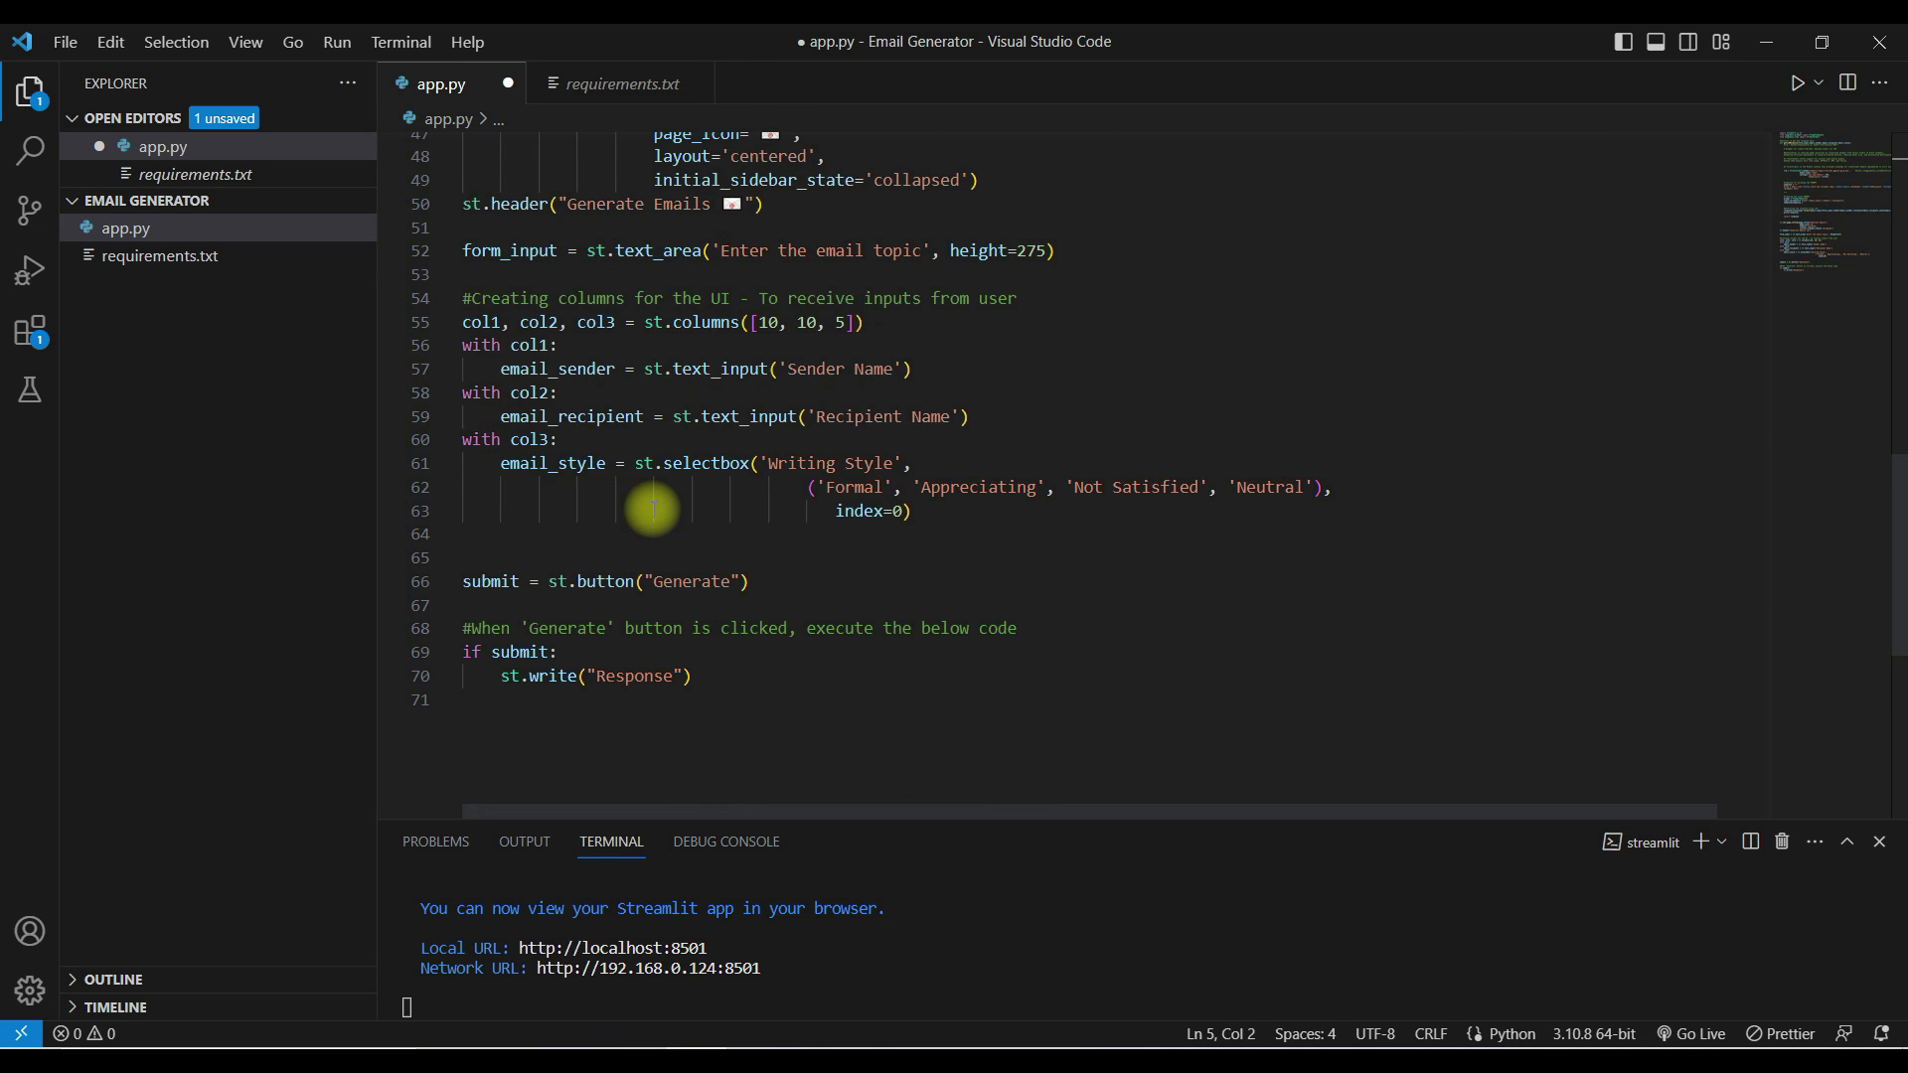
{"action": "scroll", "scroll_direction": "down", "scroll_amount": 3}
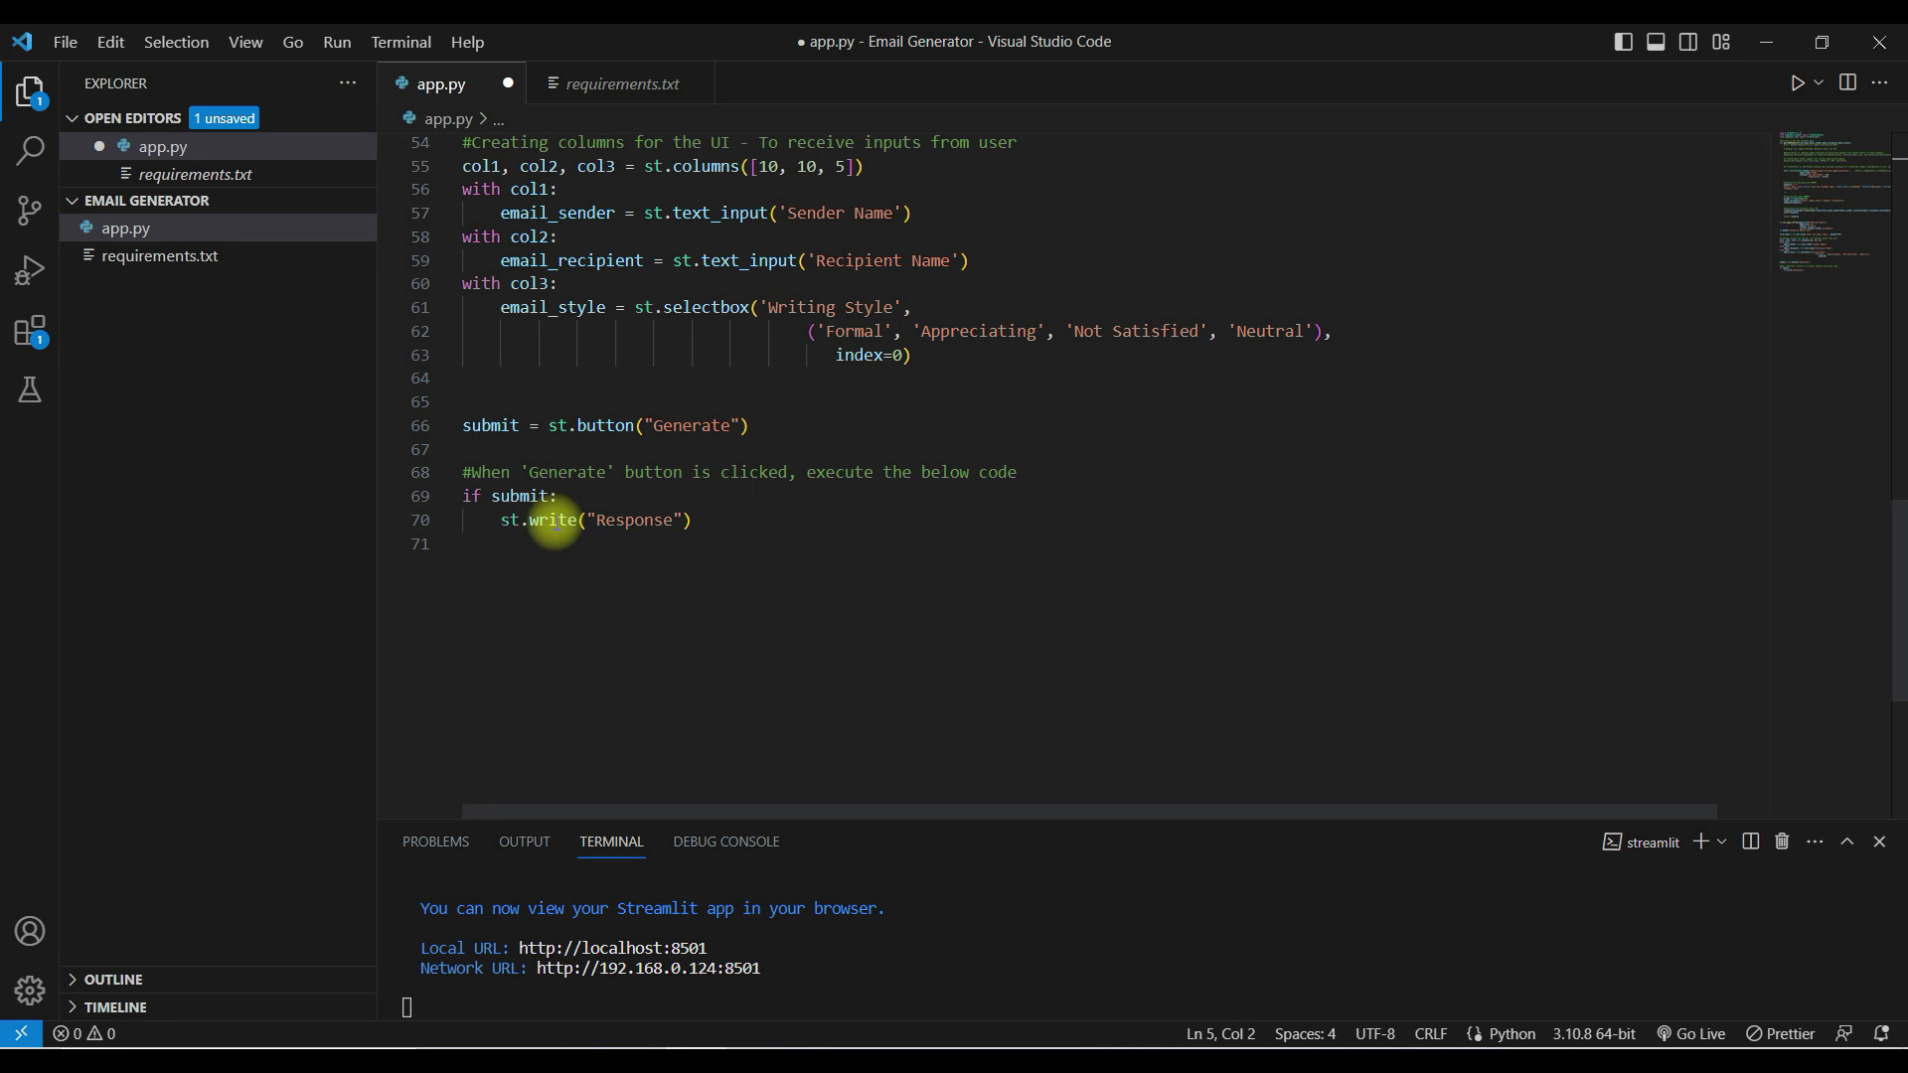
{"action": "double_click", "coordinate": [632, 521]}
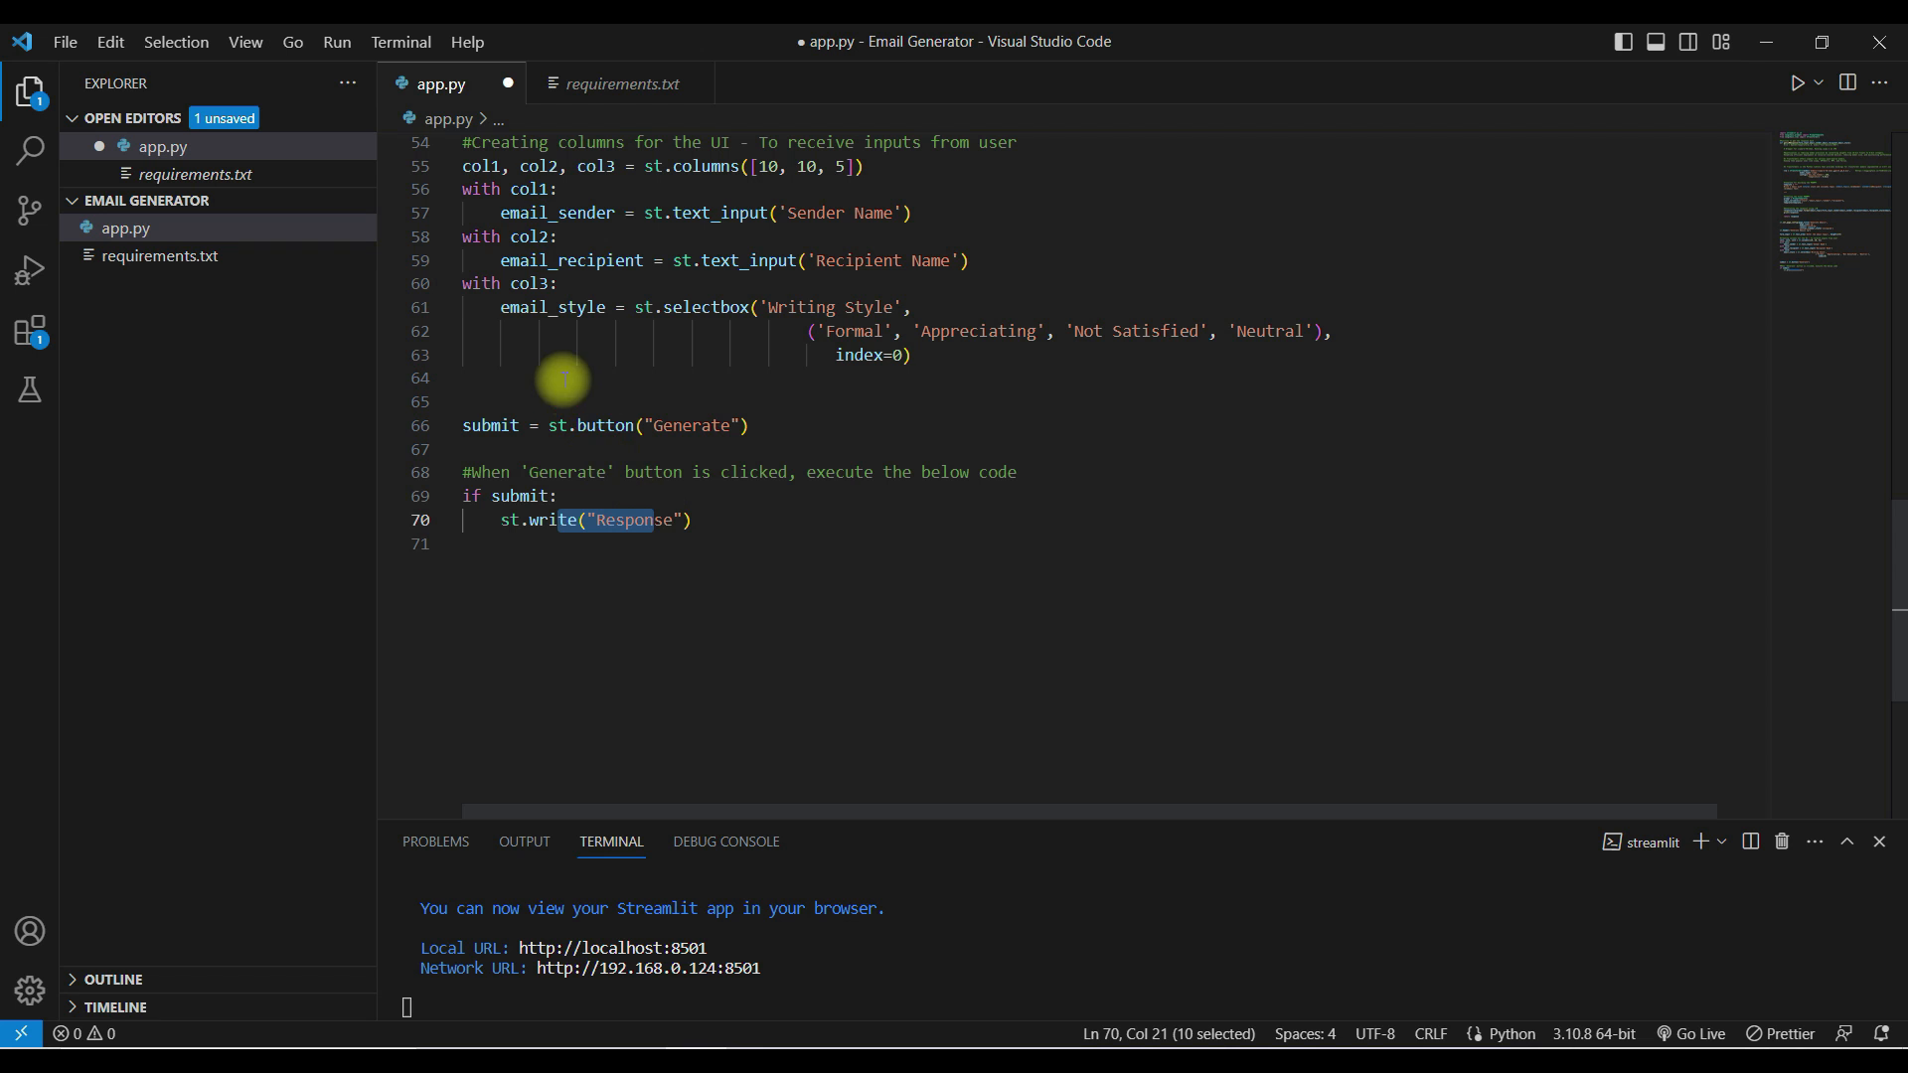
{"action": "mouse_move", "coordinate": [930, 608]}
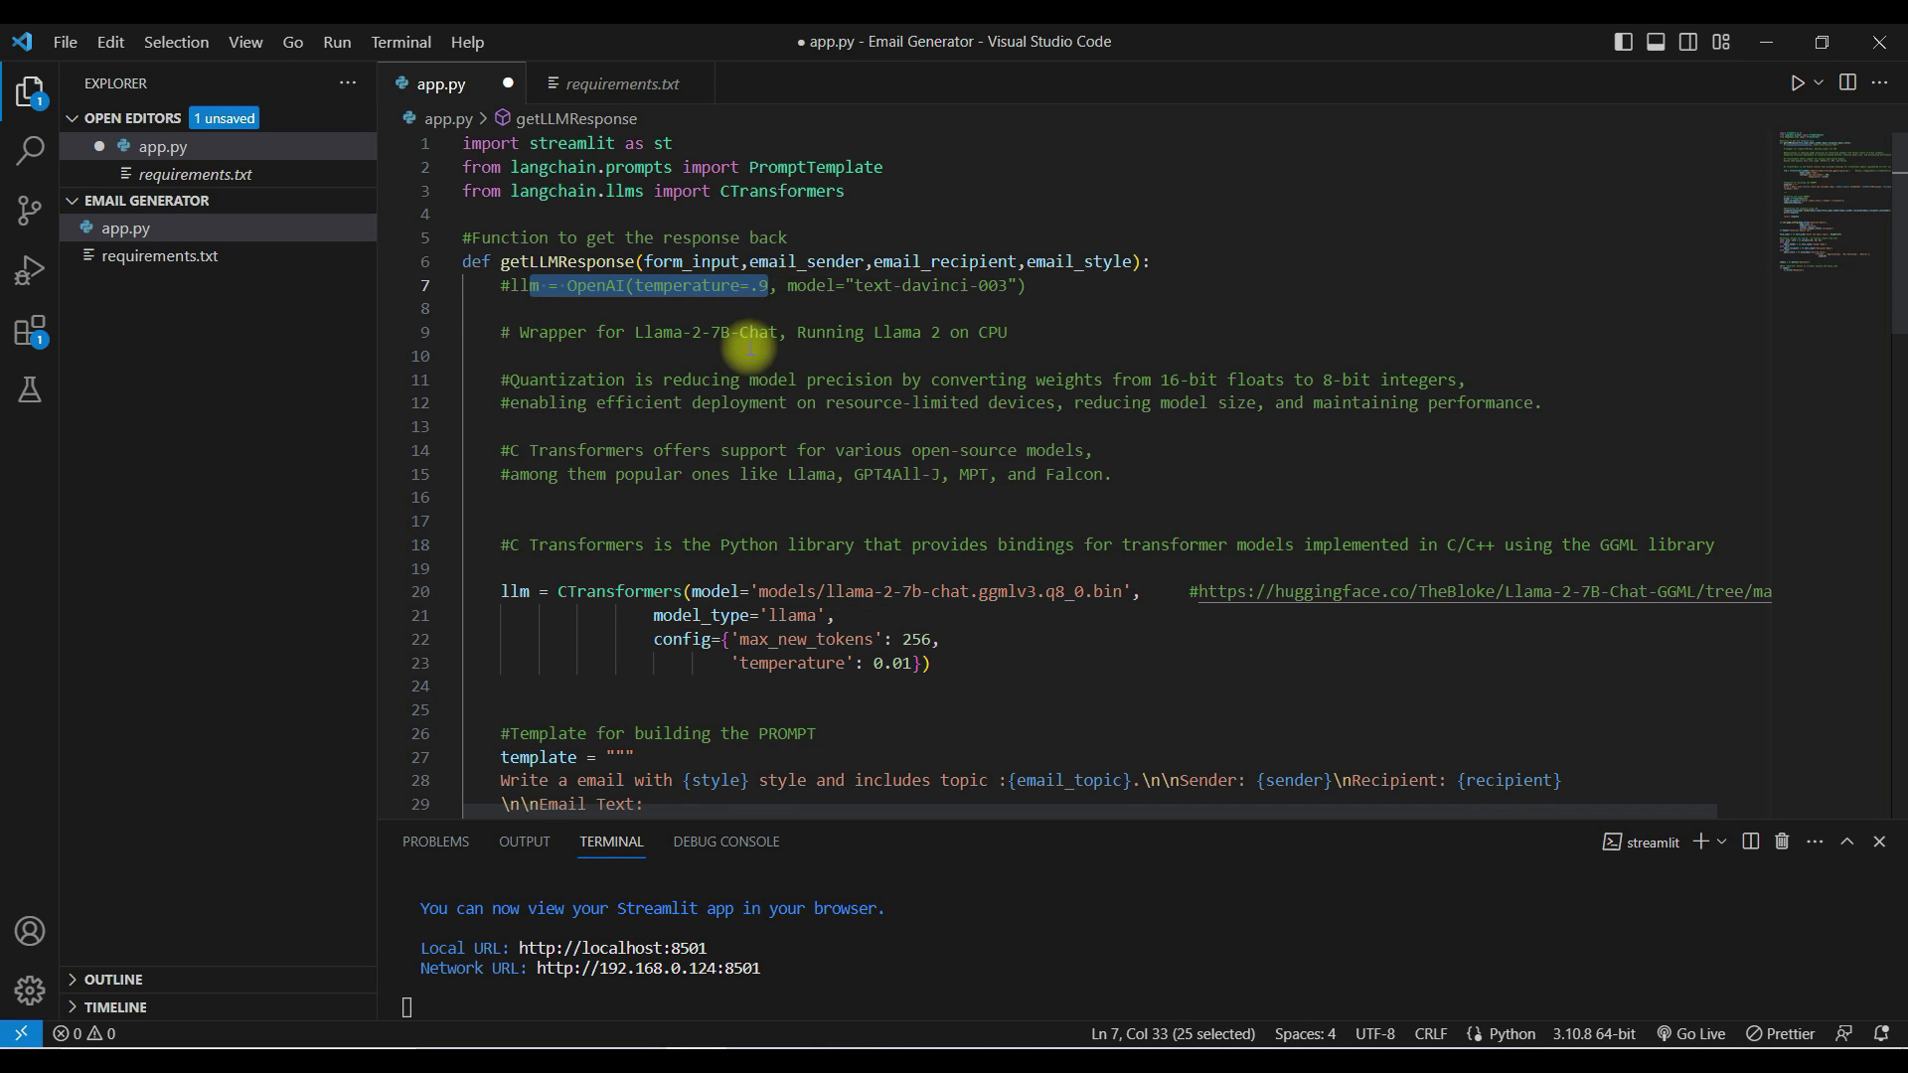
{"action": "mouse_move", "coordinate": [759, 592]}
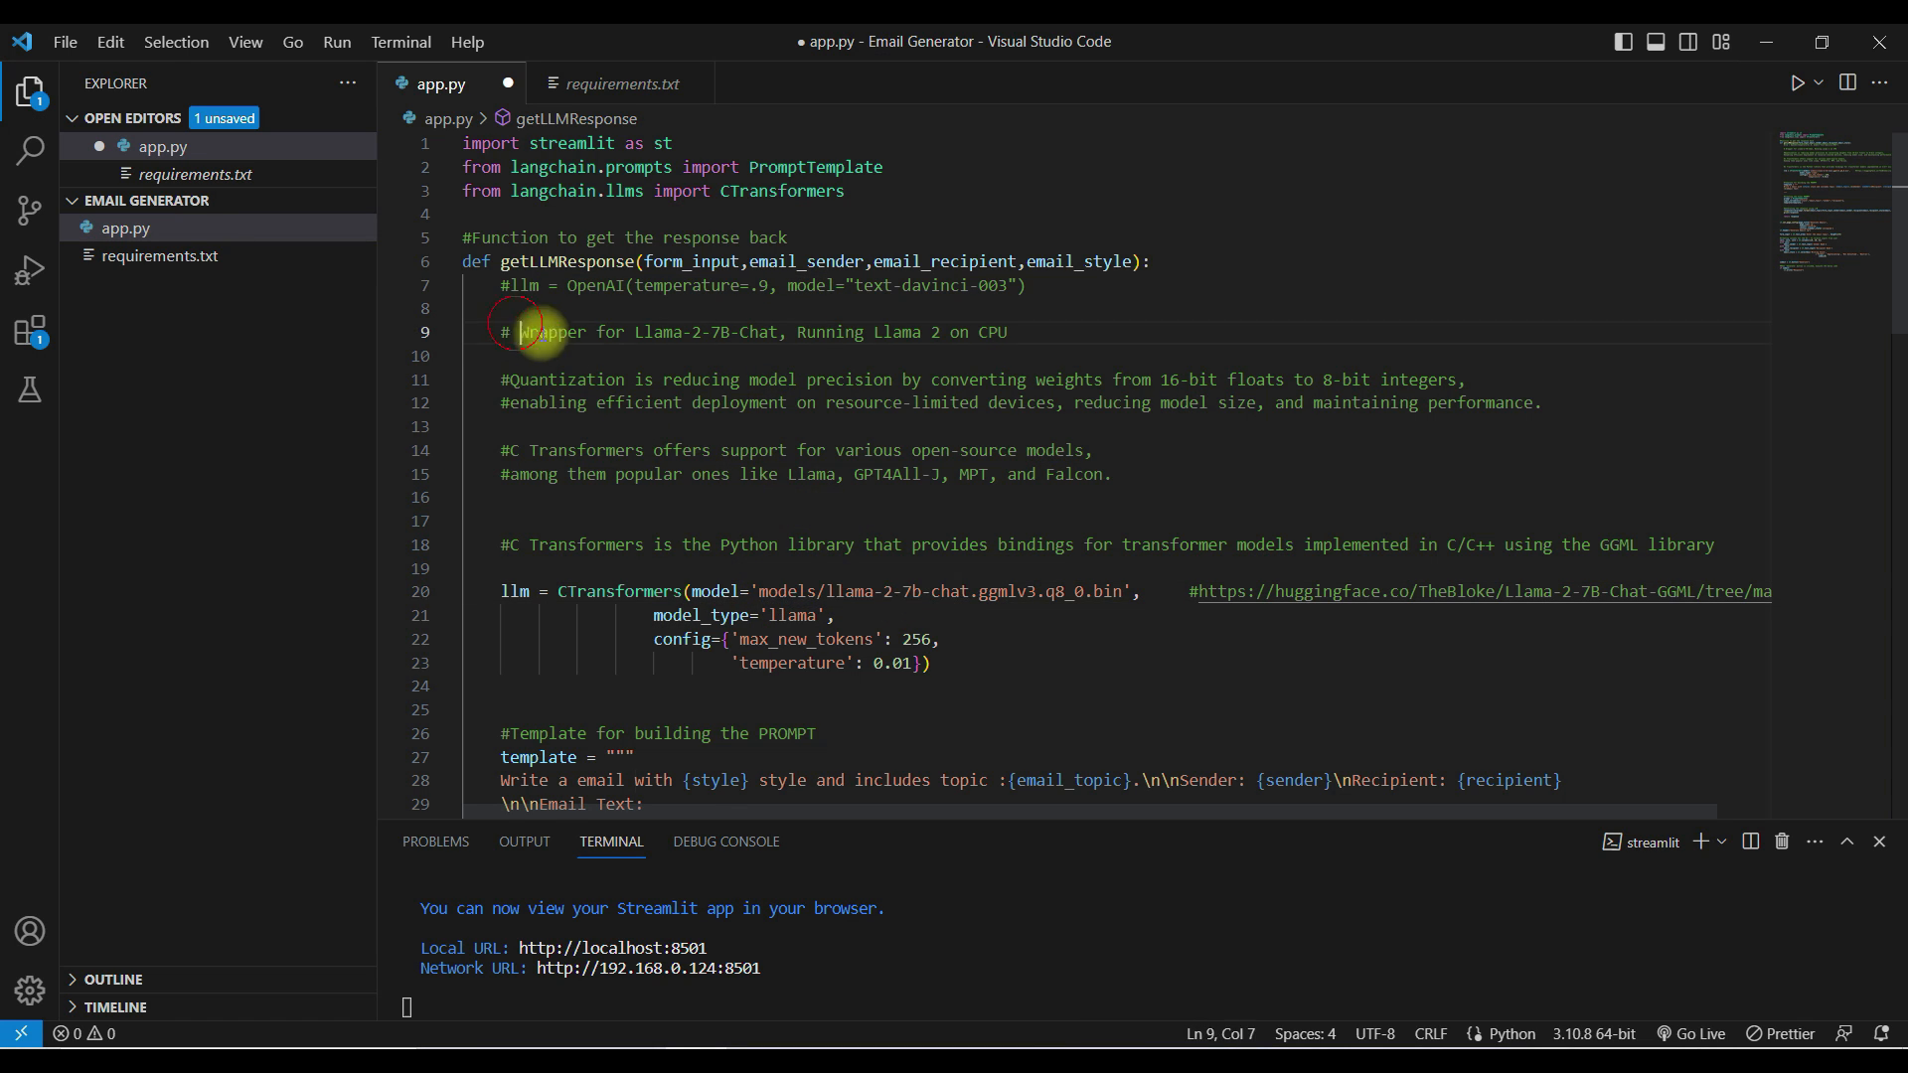
{"action": "left_click_drag", "start_coordinate": [519, 332], "coordinate": [1115, 473]}
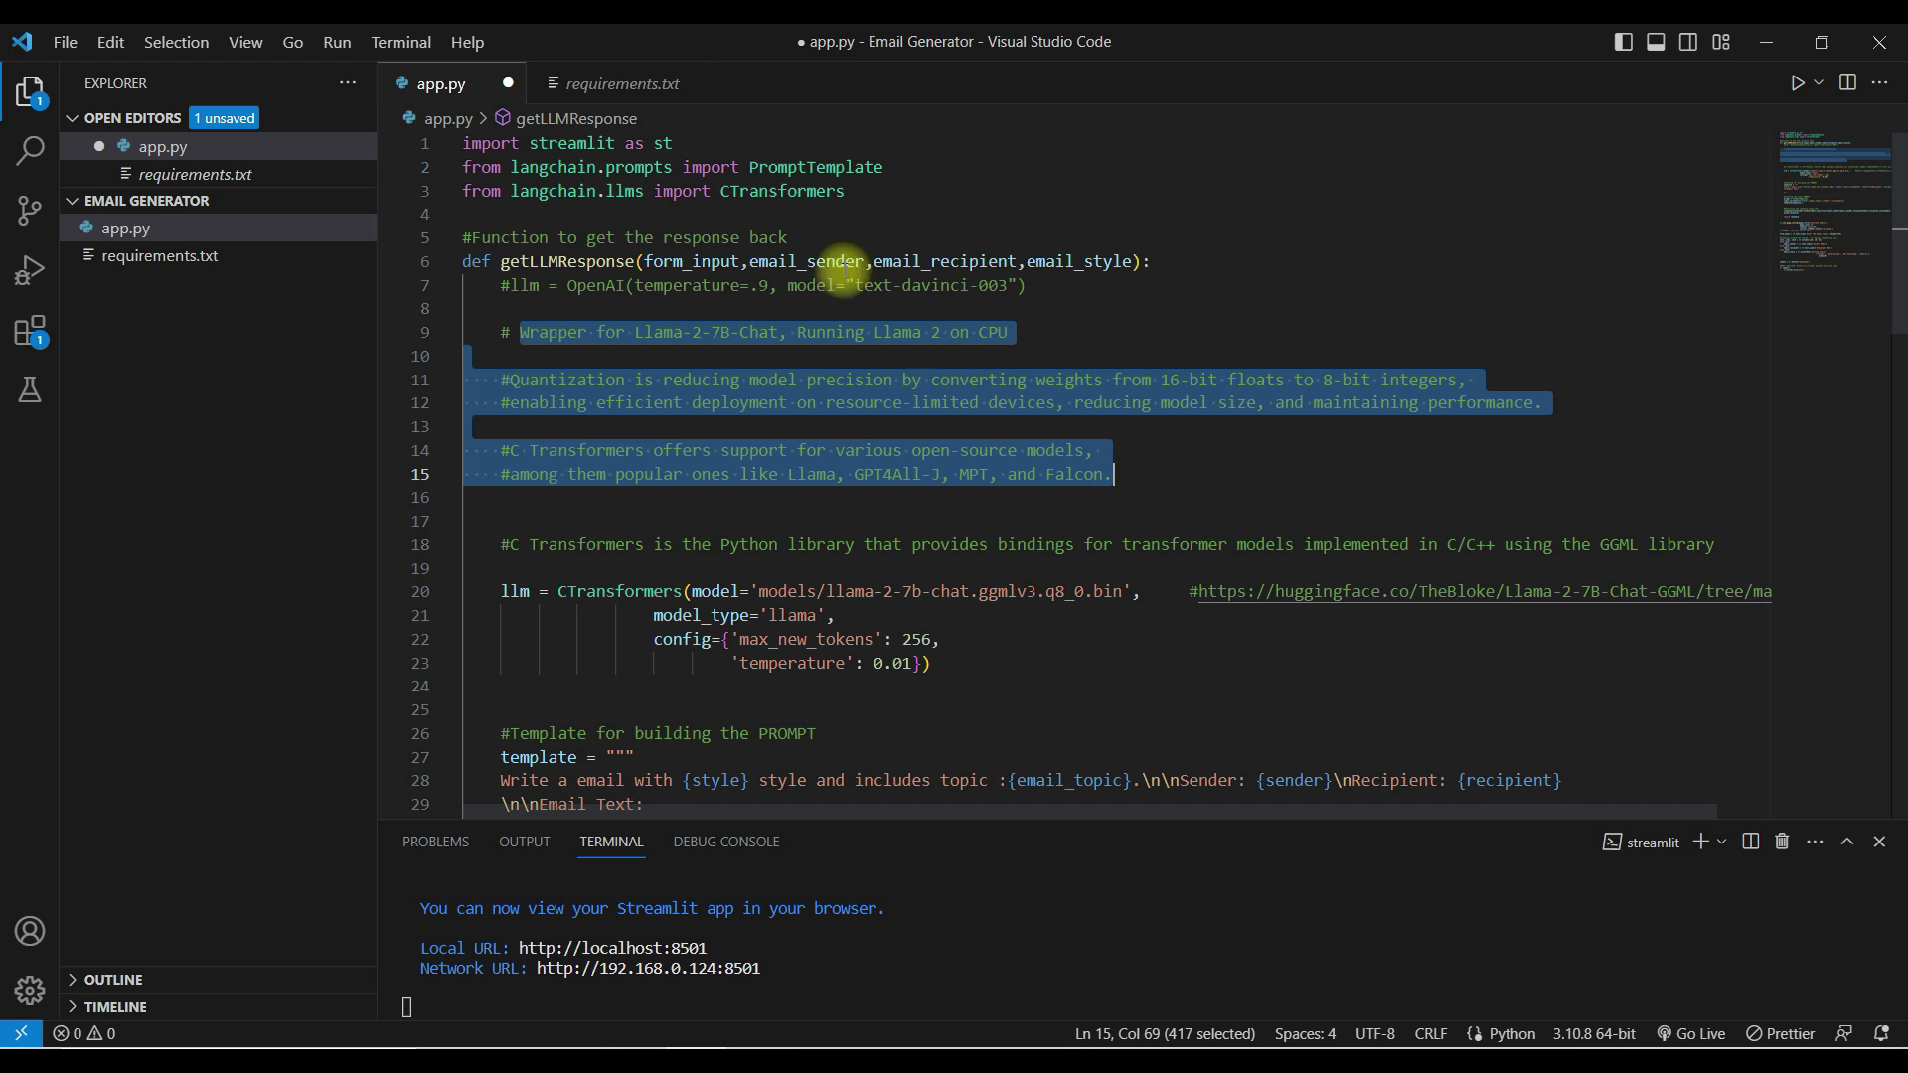
{"action": "double_click", "coordinate": [733, 332]}
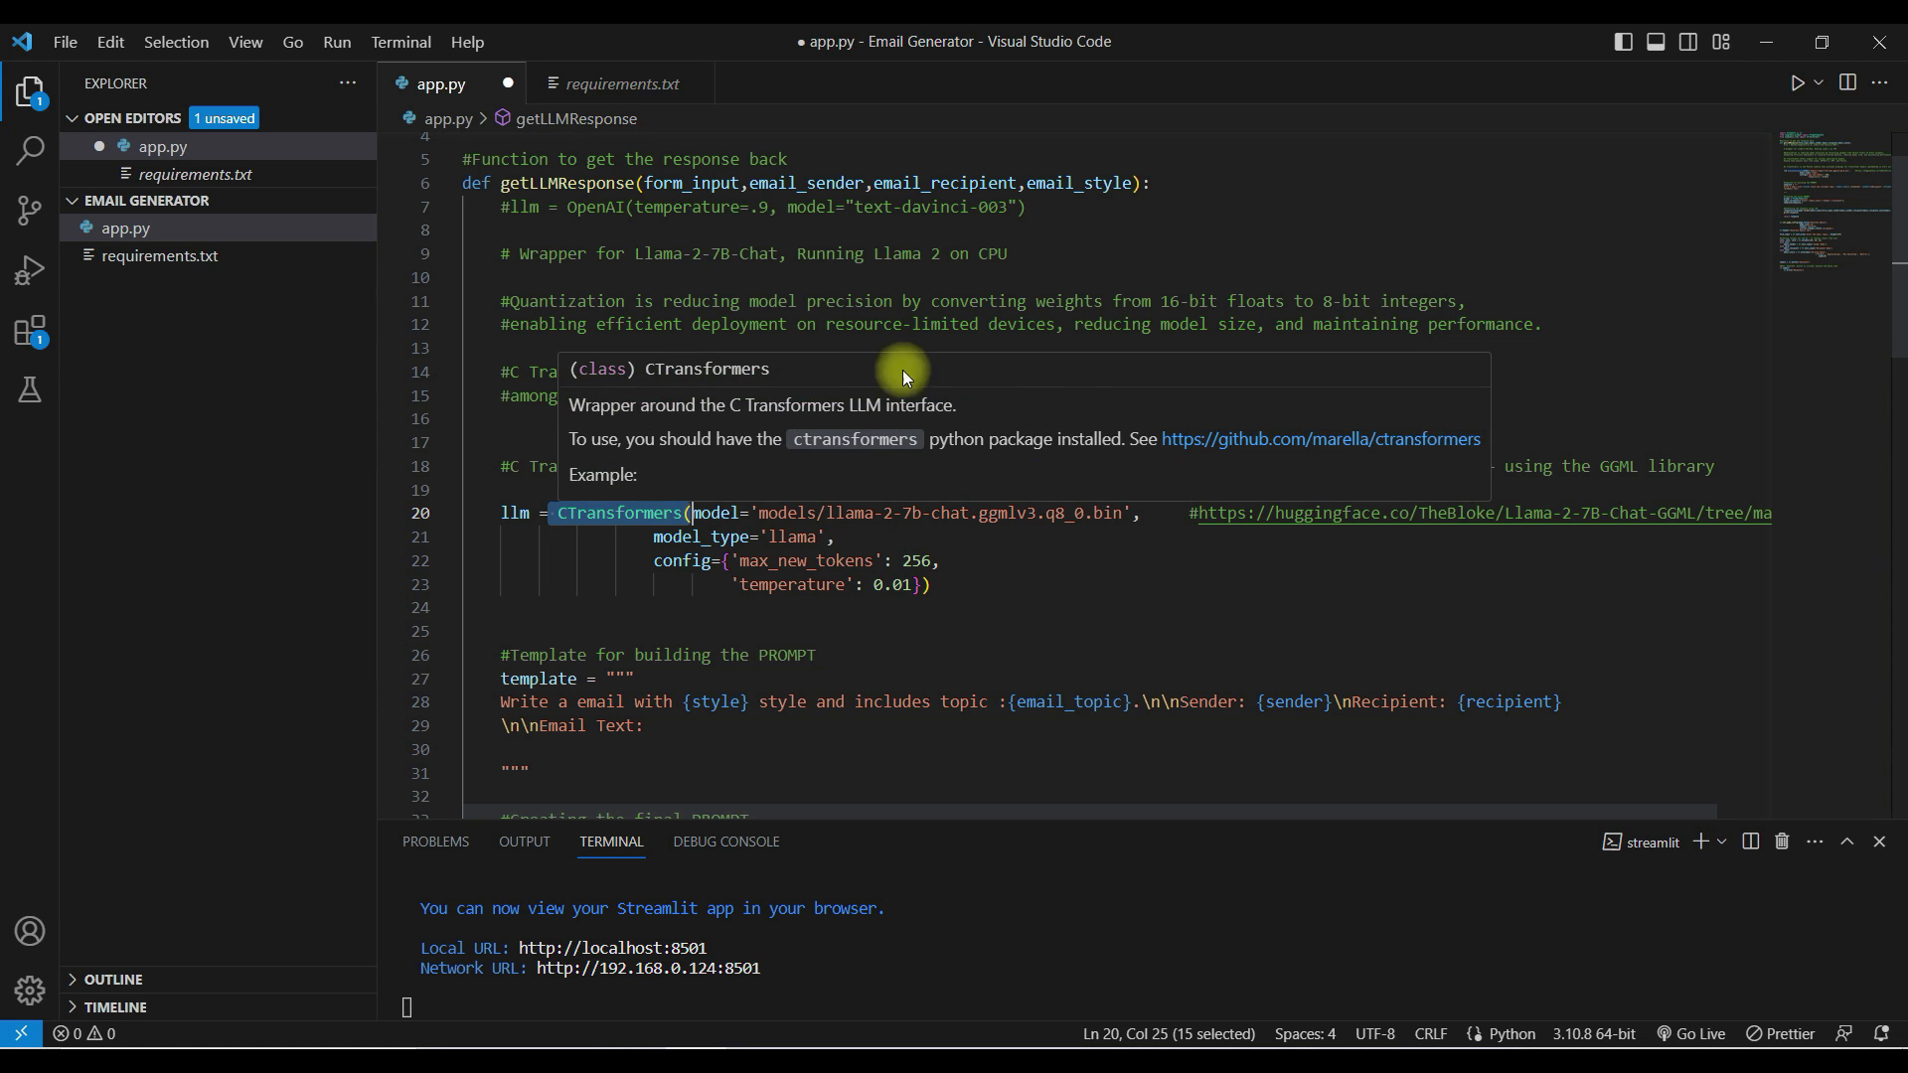
{"action": "mouse_move", "coordinate": [1180, 492]}
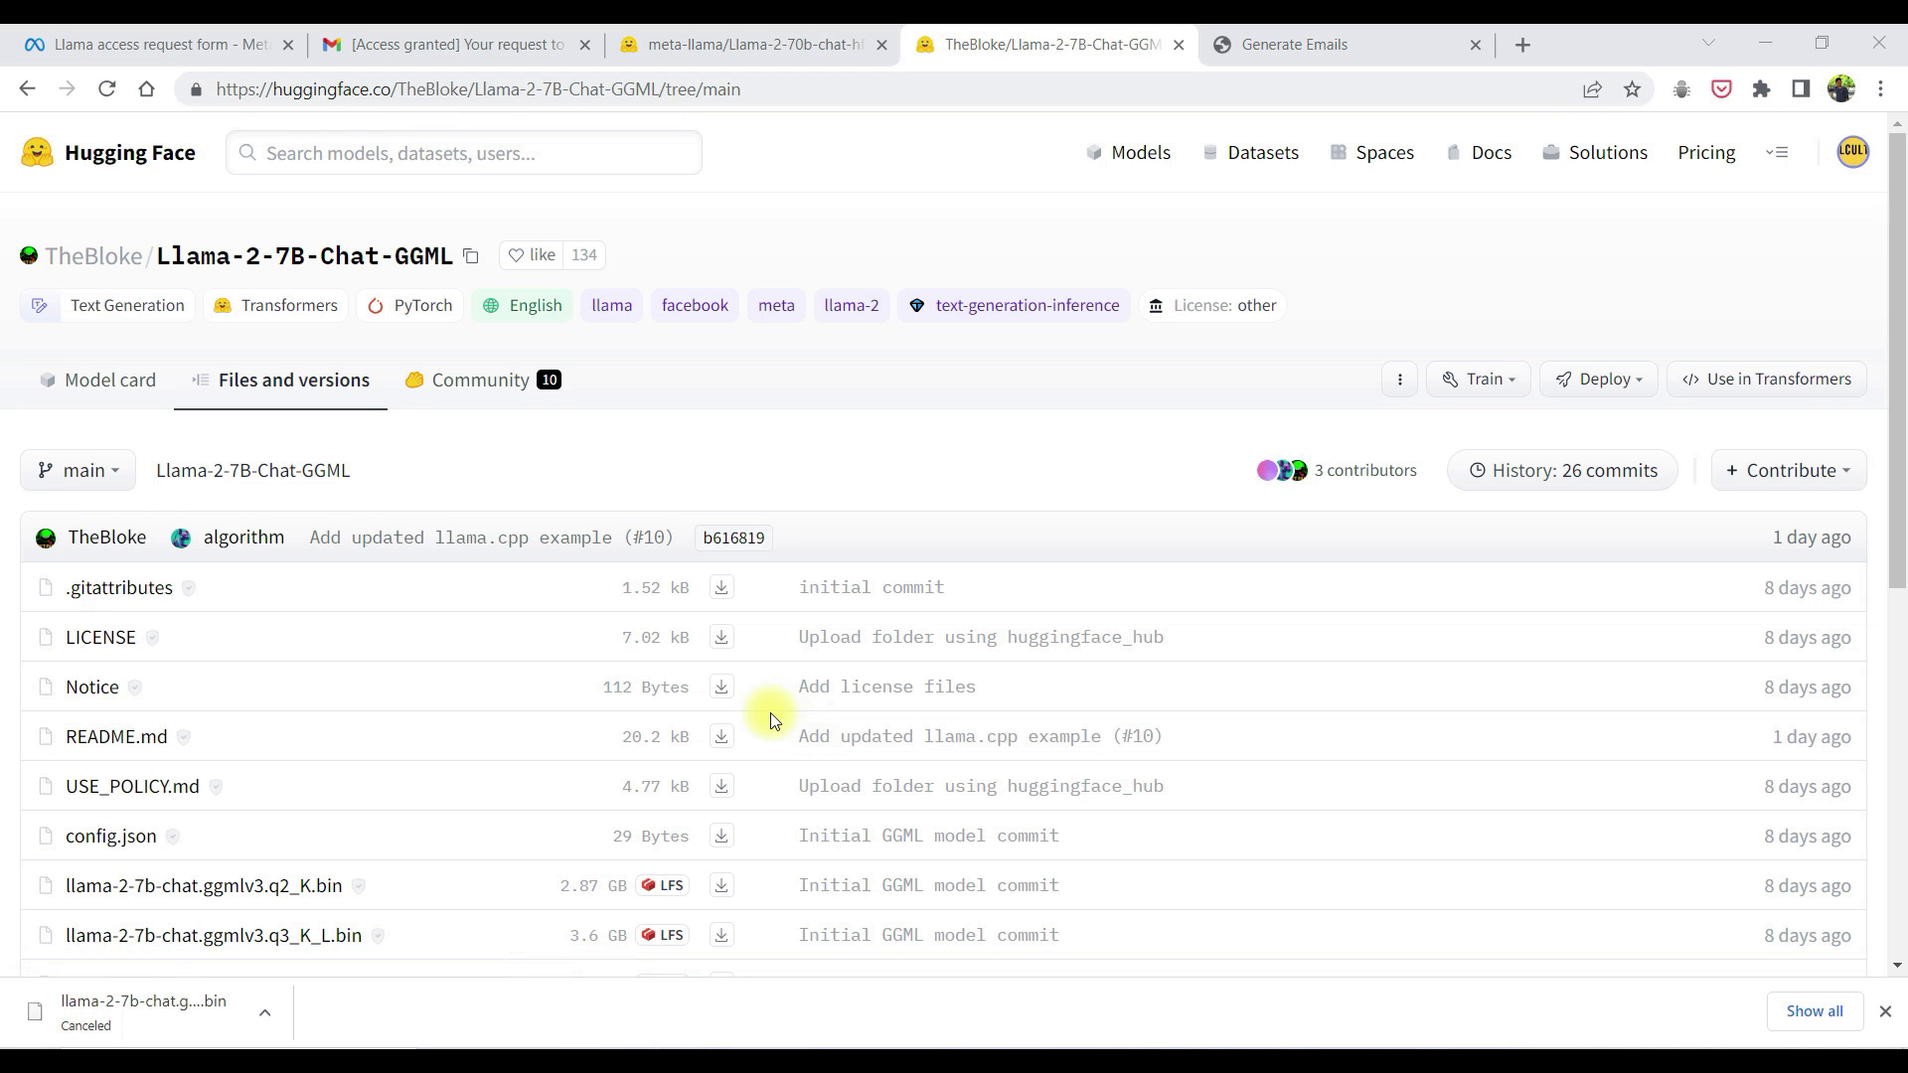
Locate the q8_0 .bin file on Hugging Face and open the project's models folder
{"action": "scroll", "scroll_direction": "down", "scroll_amount": 3}
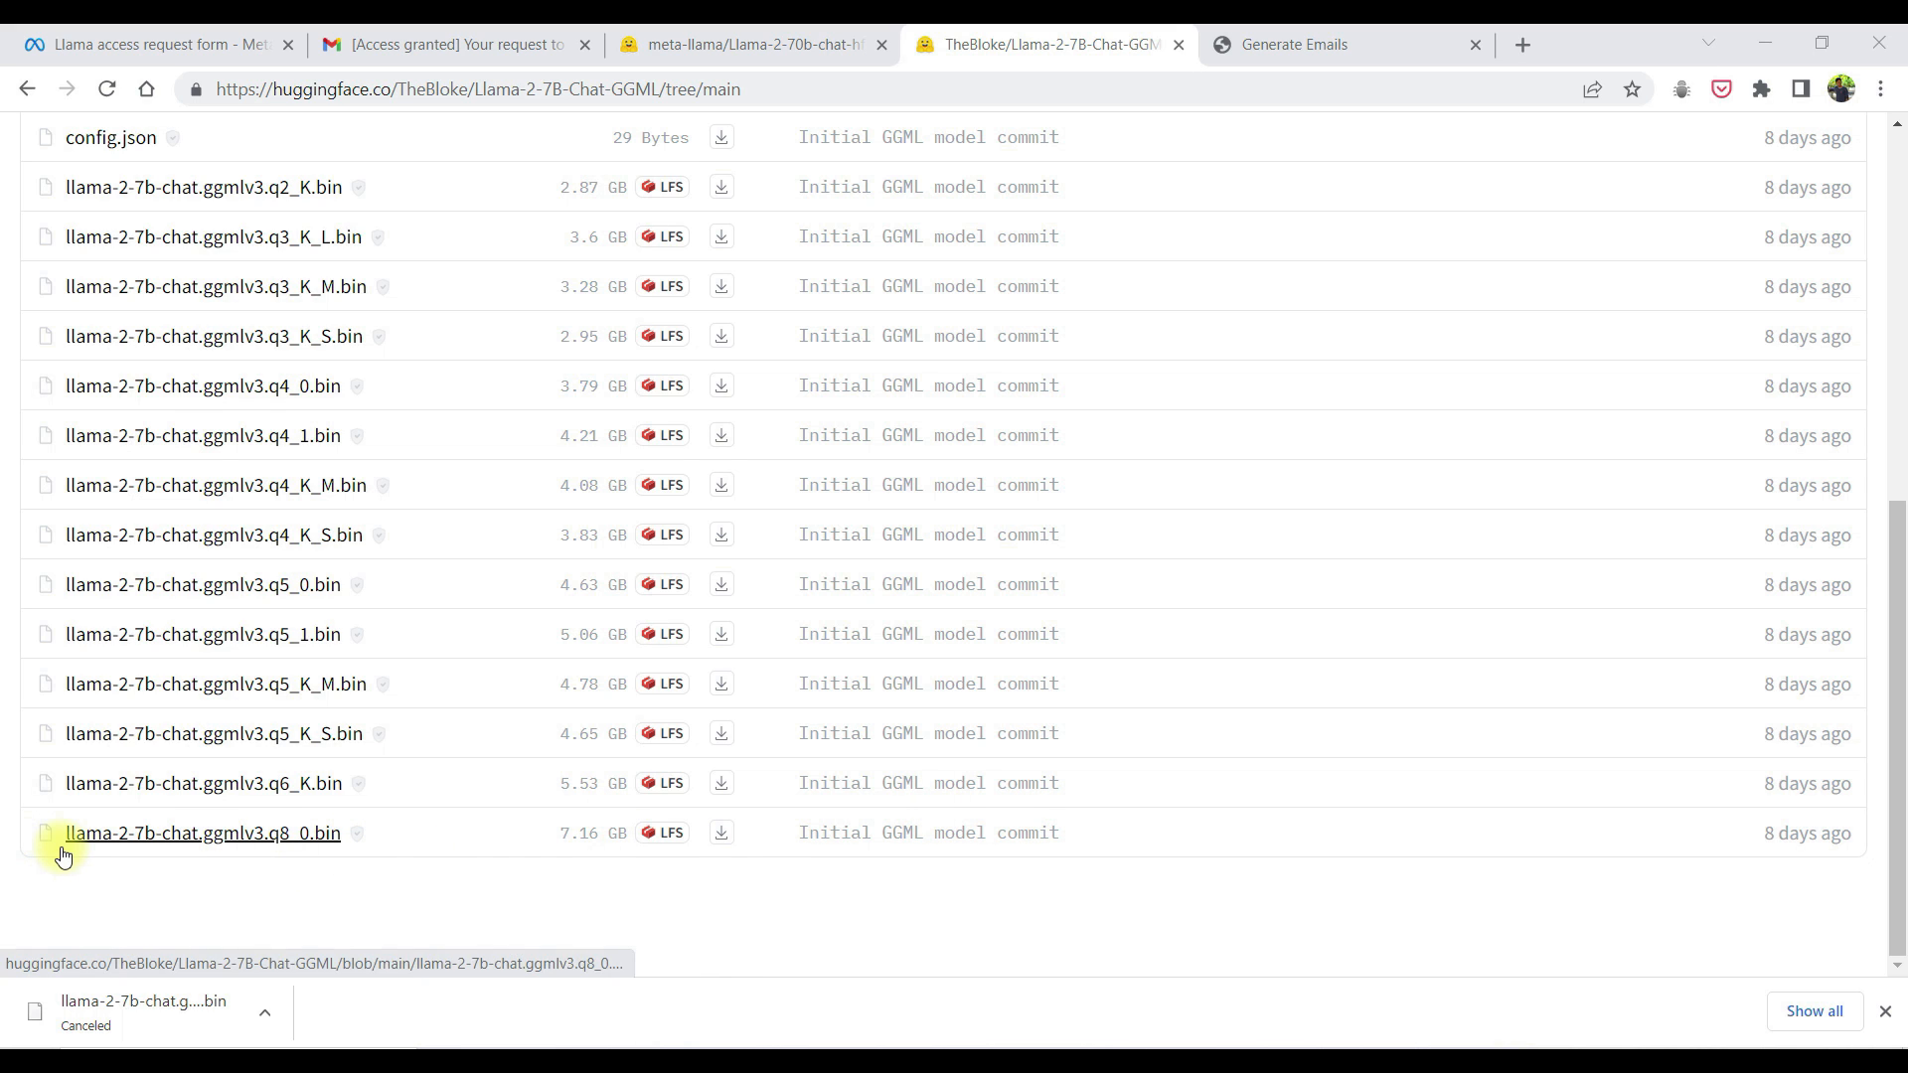
{"action": "mouse_move", "coordinate": [360, 936]}
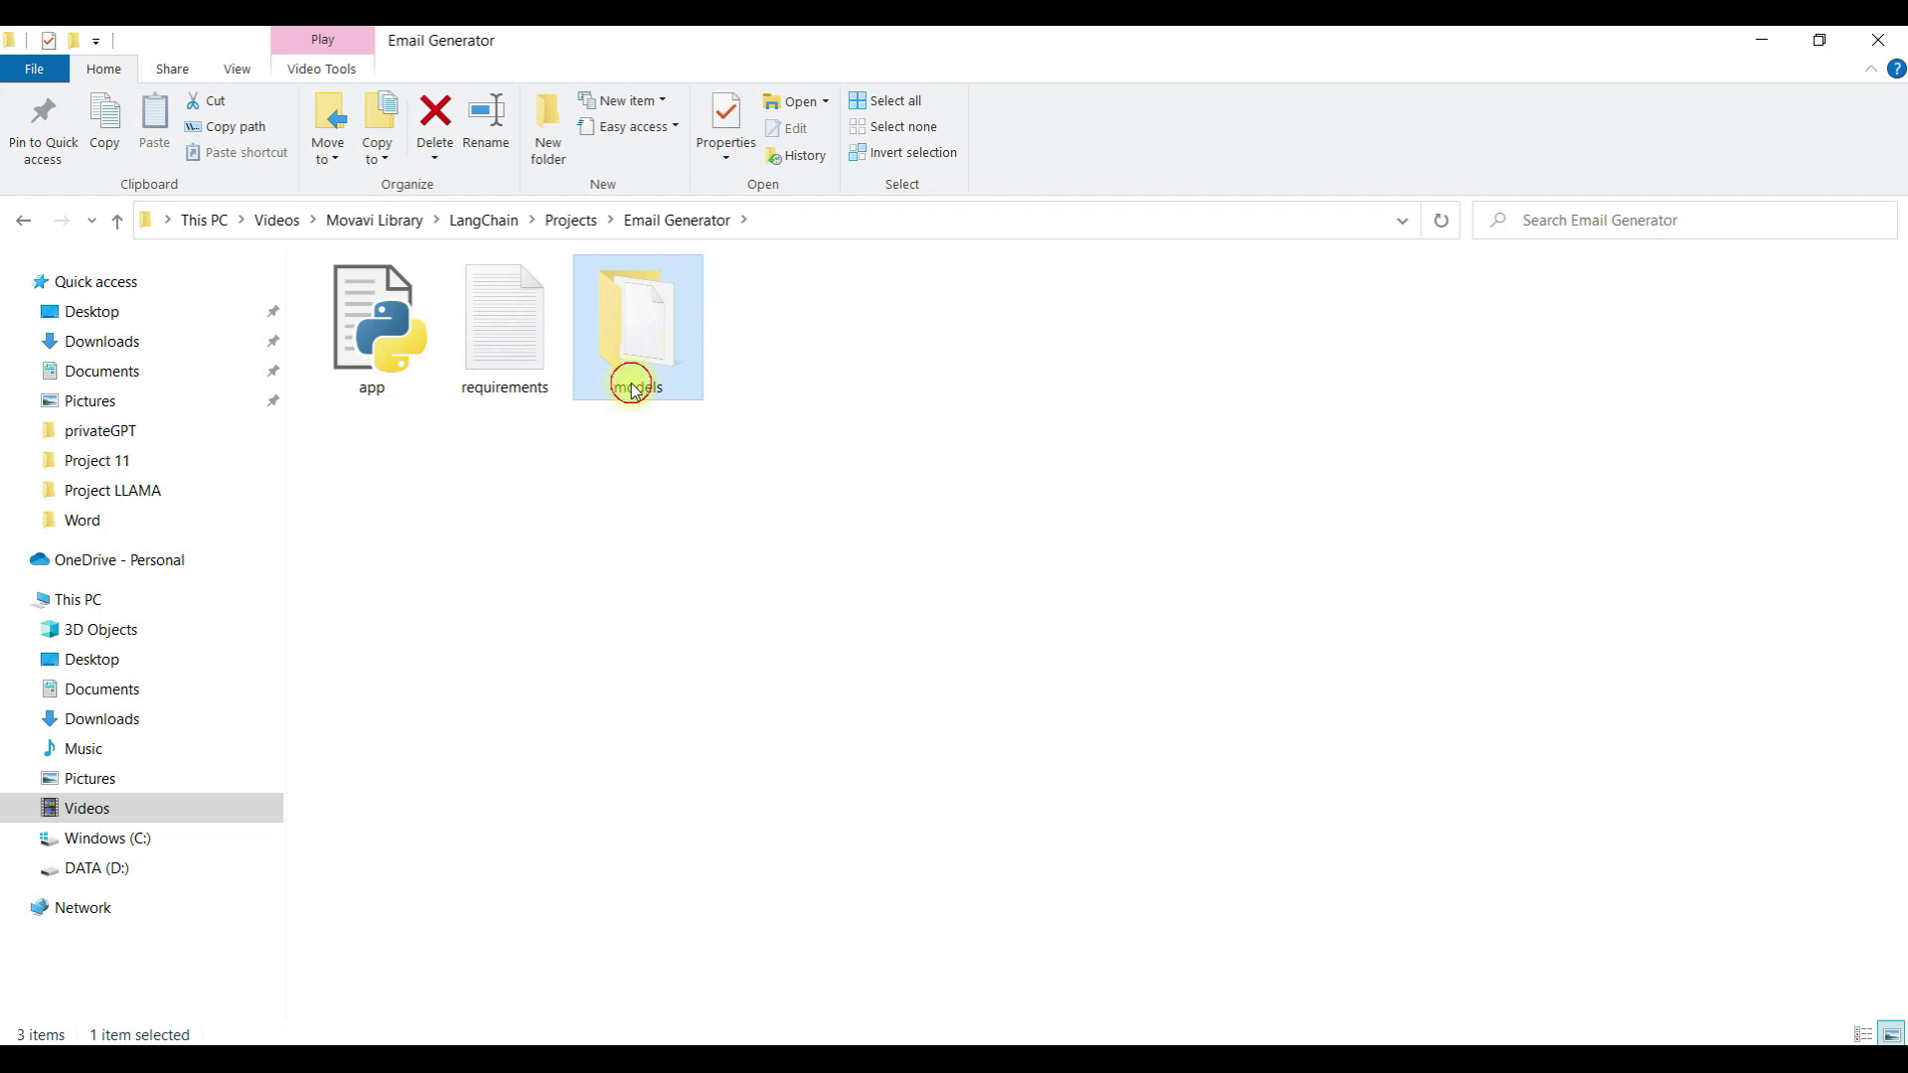
{"action": "double_click", "coordinate": [636, 328]}
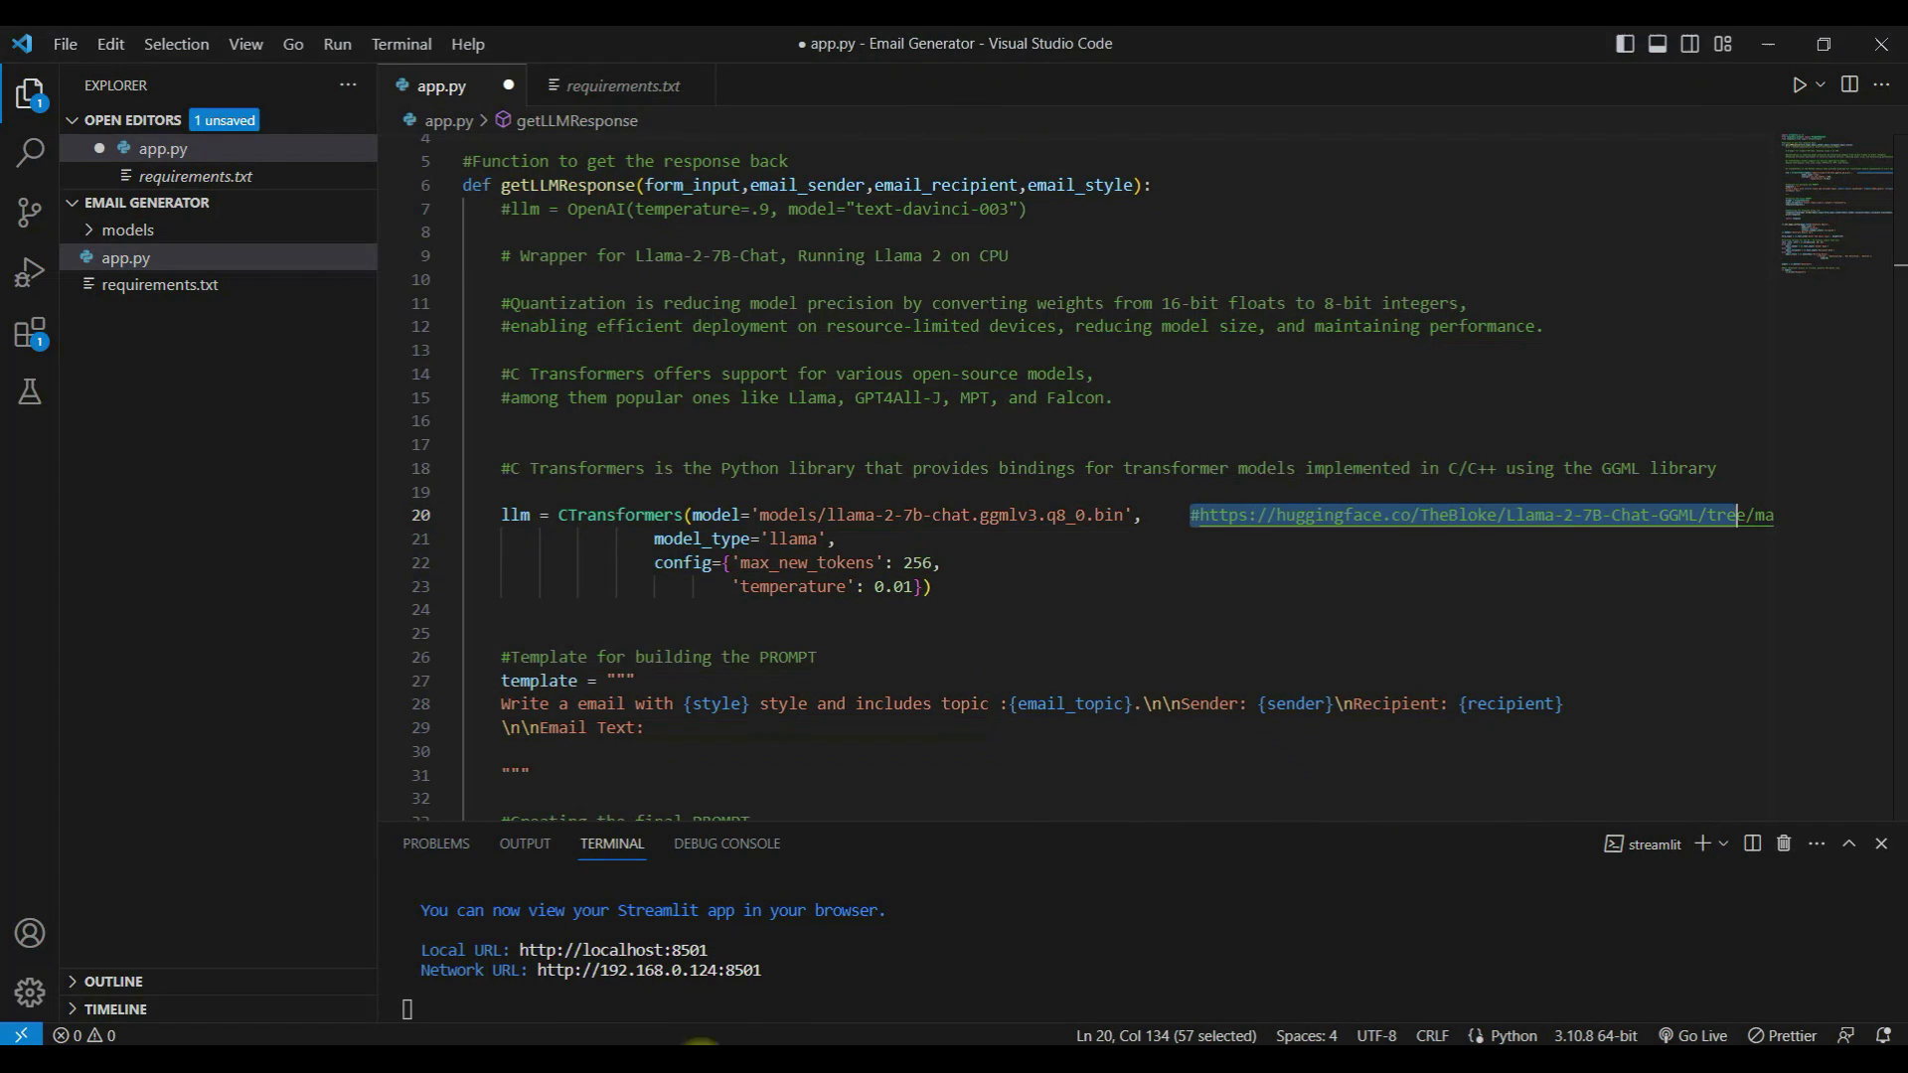
Collapse the models folder and review the model file name and URL comment on line 20
{"action": "left_click", "coordinate": [128, 231]}
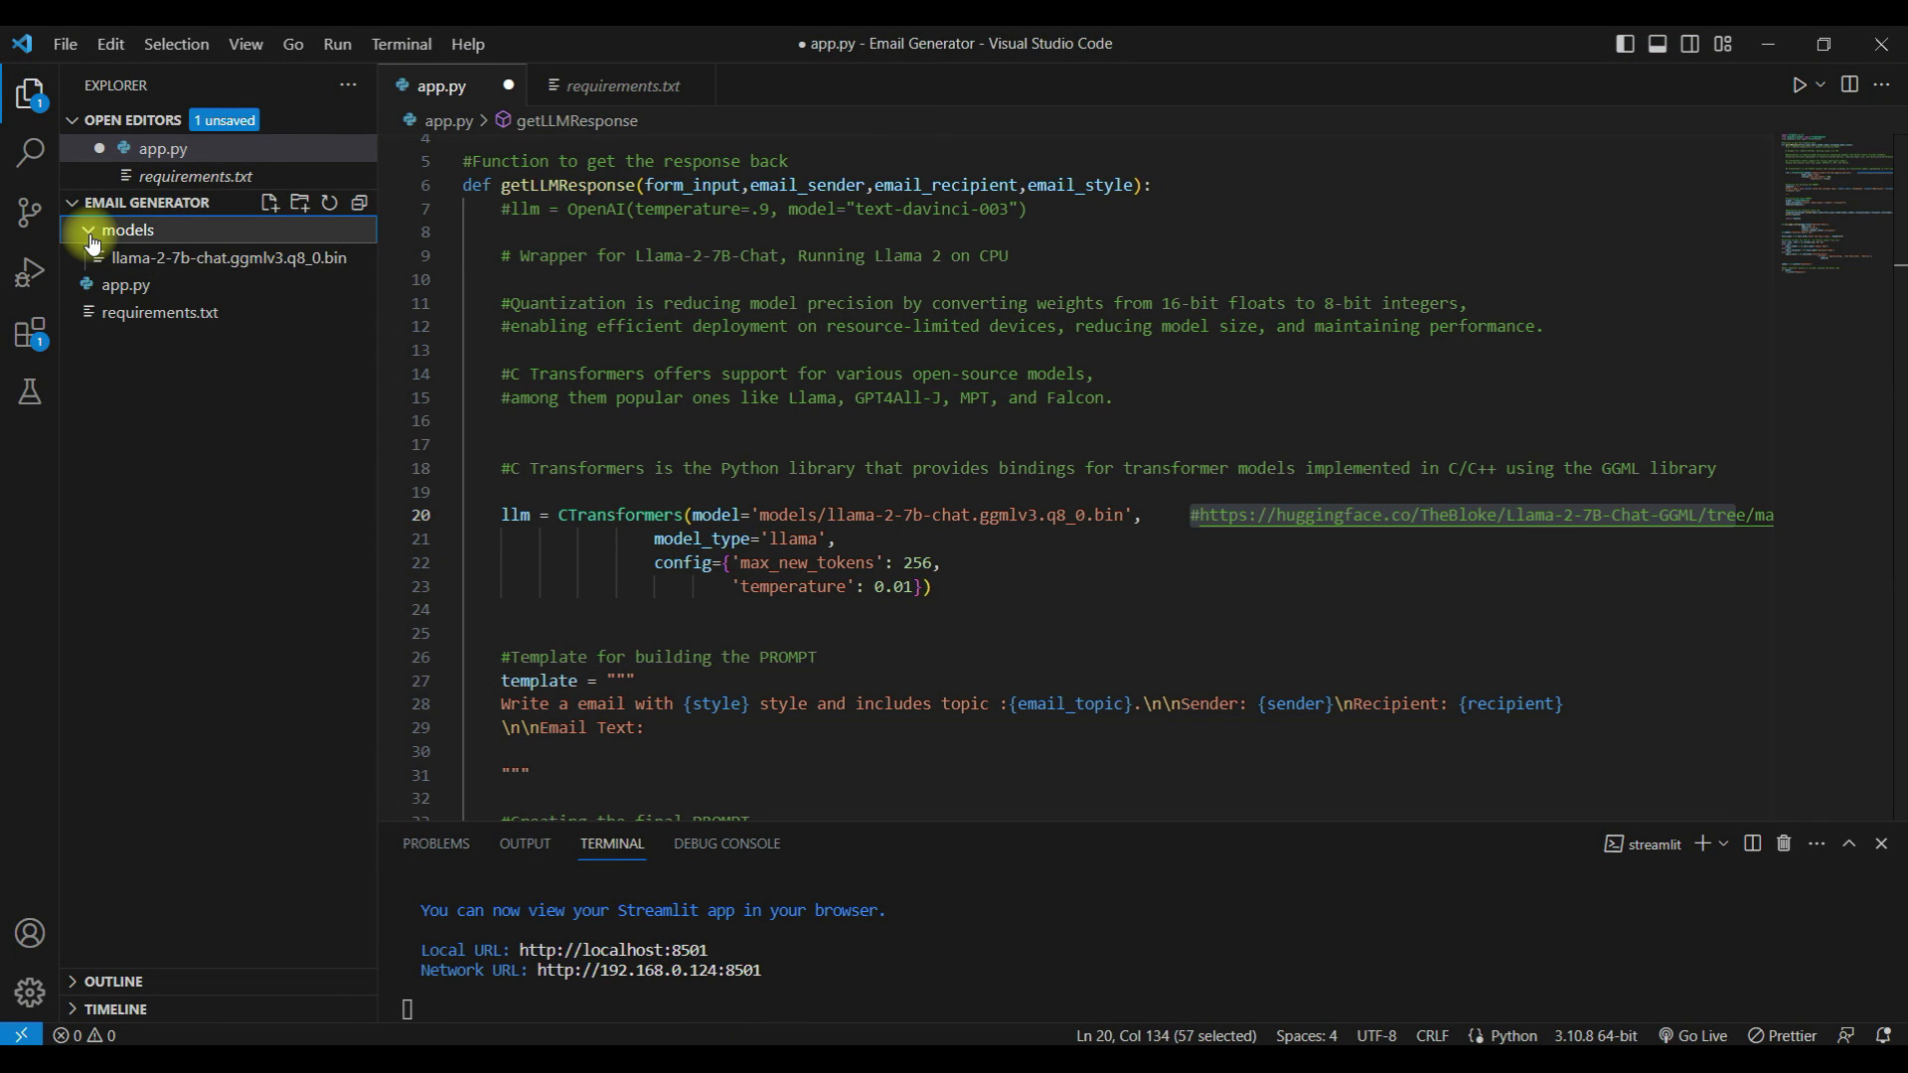
{"action": "left_click", "coordinate": [127, 231]}
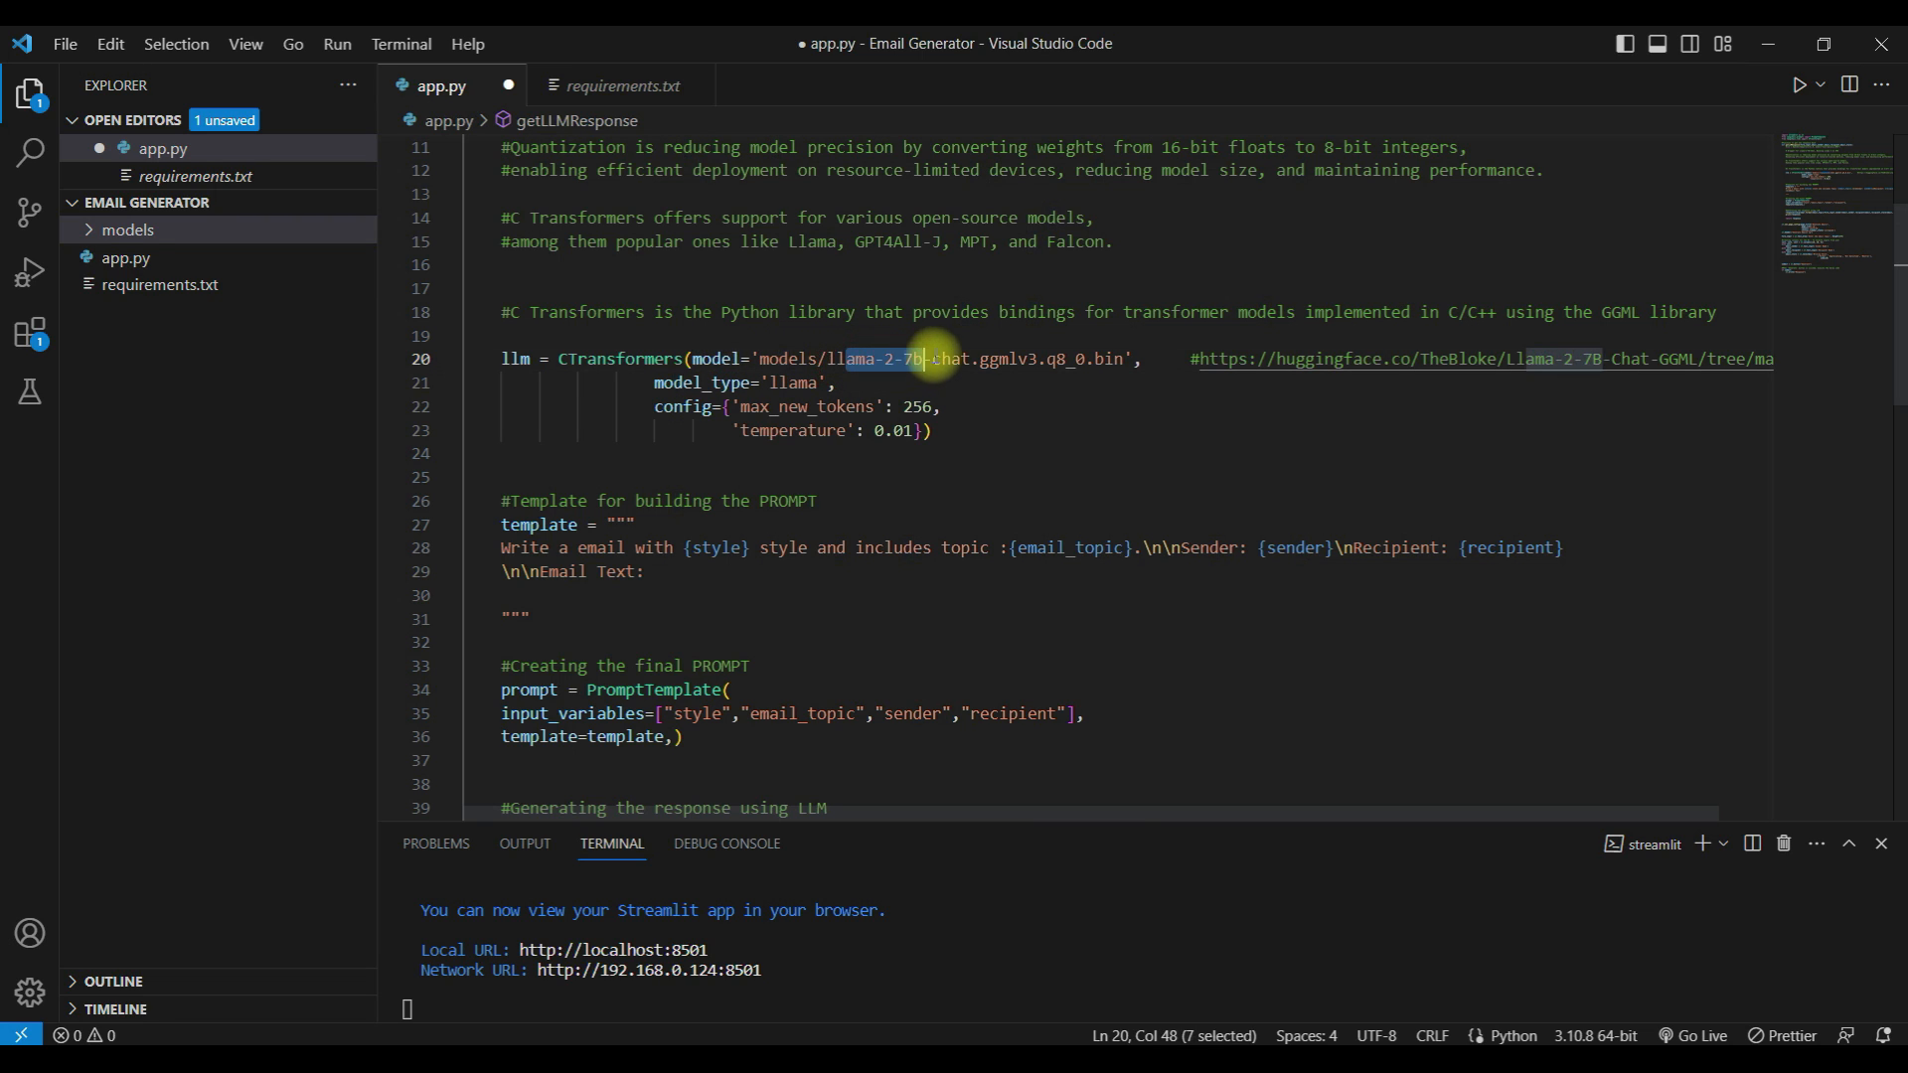
{"action": "left_click_drag", "start_coordinate": [924, 360], "coordinate": [1071, 359]}
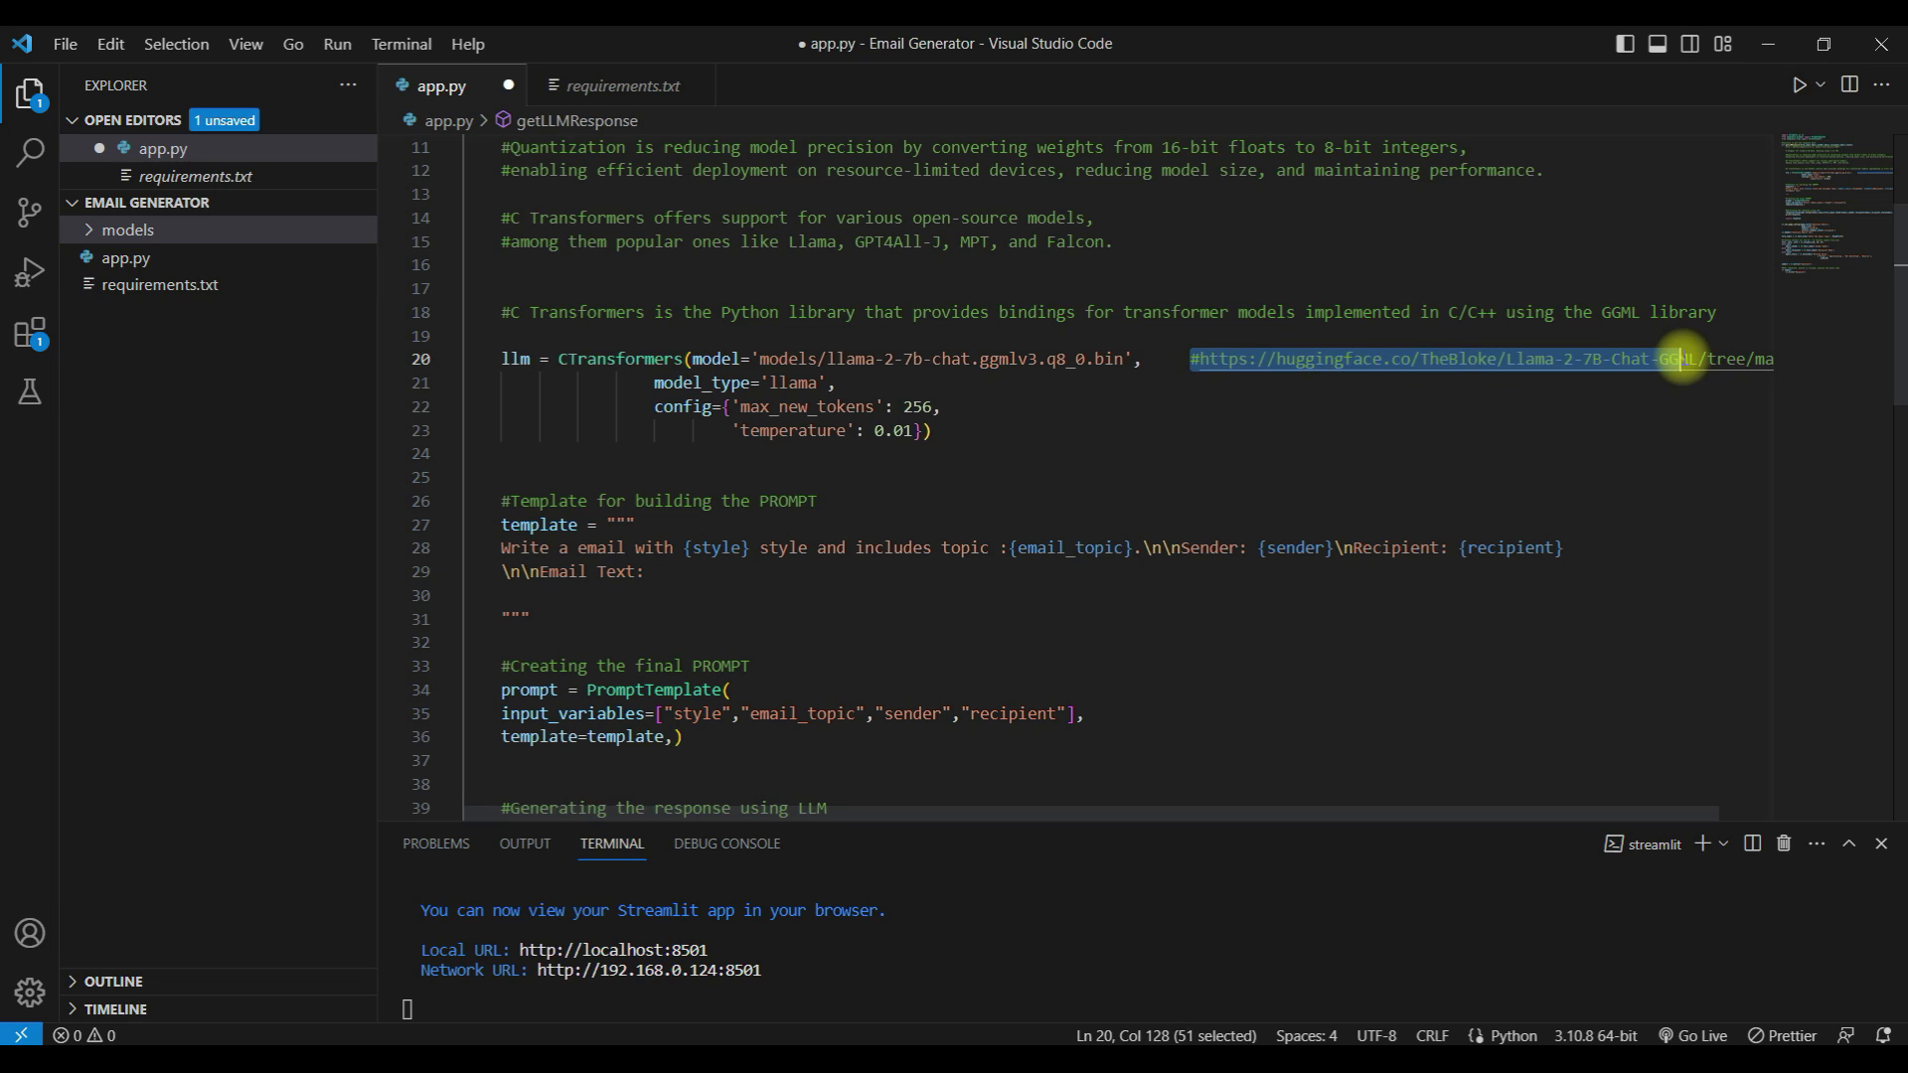
{"action": "mouse_move", "coordinate": [1679, 360]}
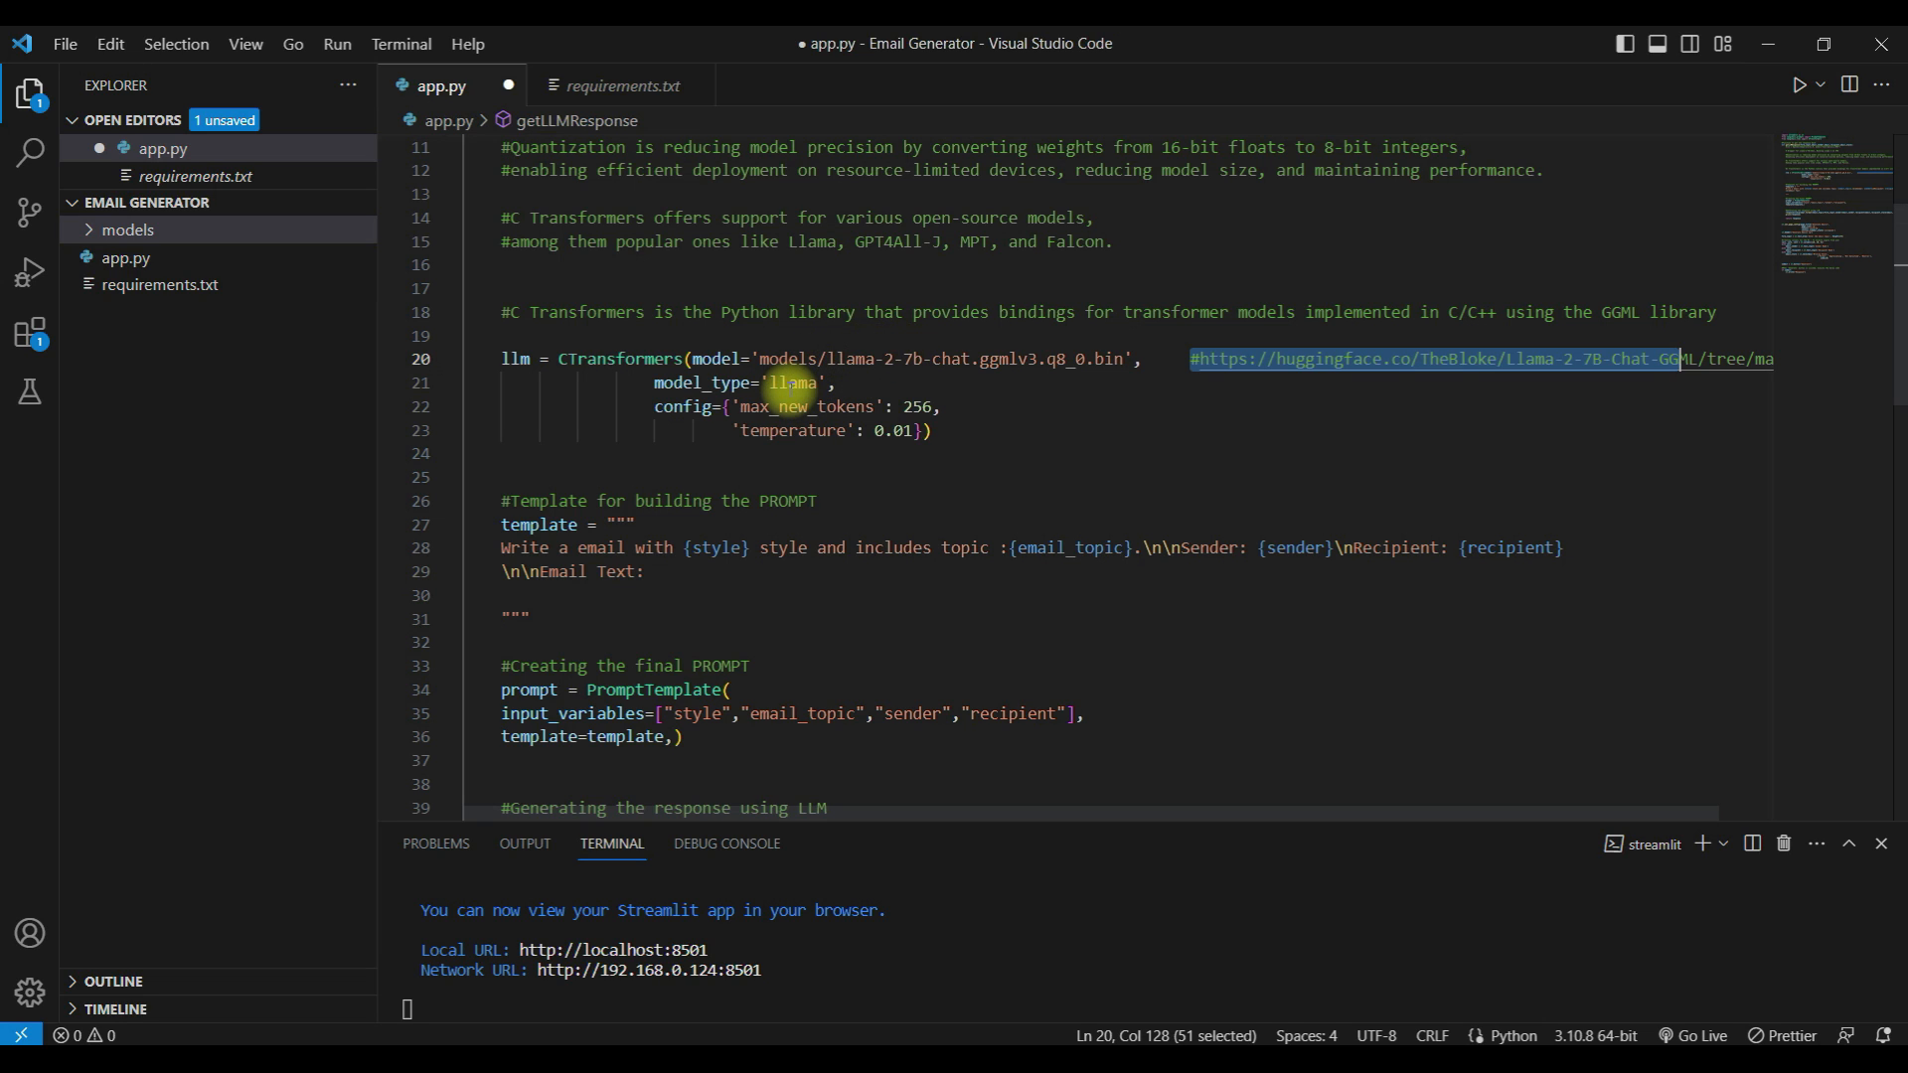
{"action": "mouse_move", "coordinate": [680, 407]}
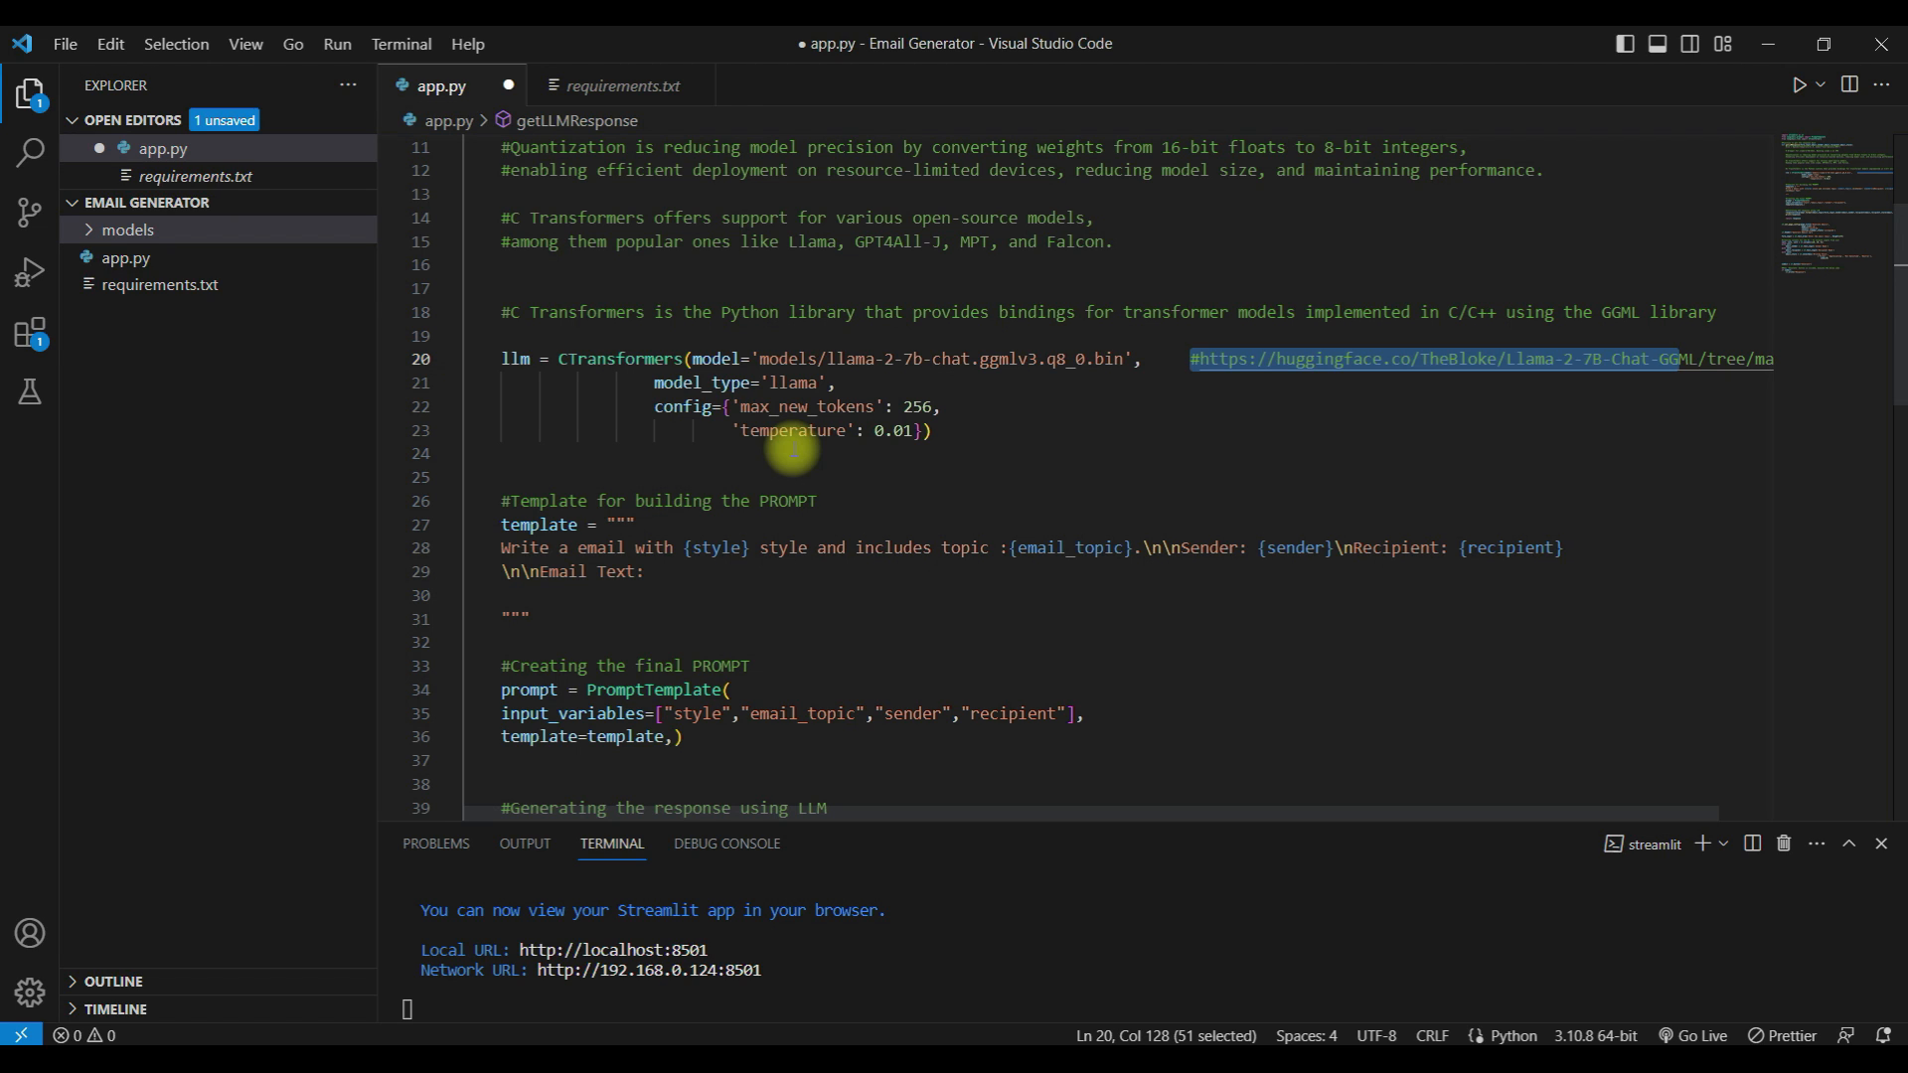
{"action": "scroll", "scroll_direction": "down", "scroll_amount": 3}
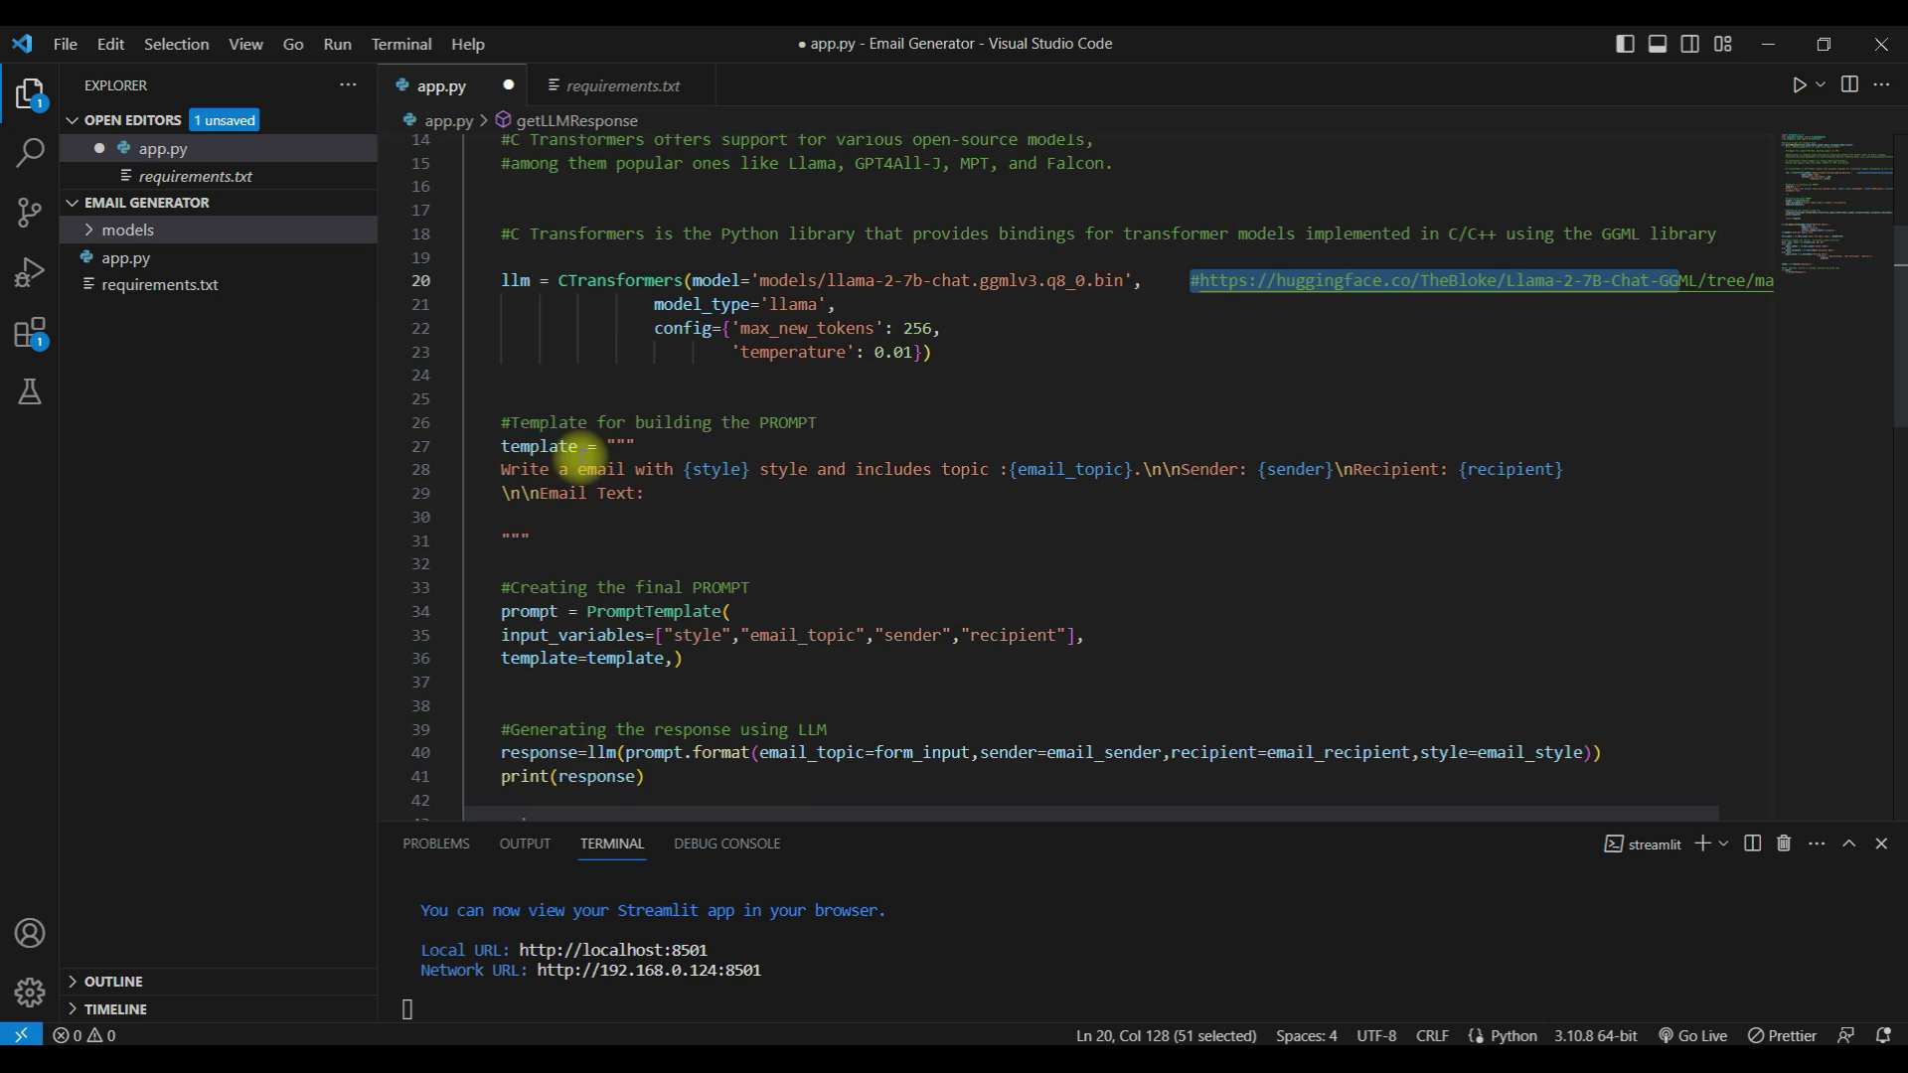
{"action": "scroll", "scroll_direction": "down", "scroll_amount": 3}
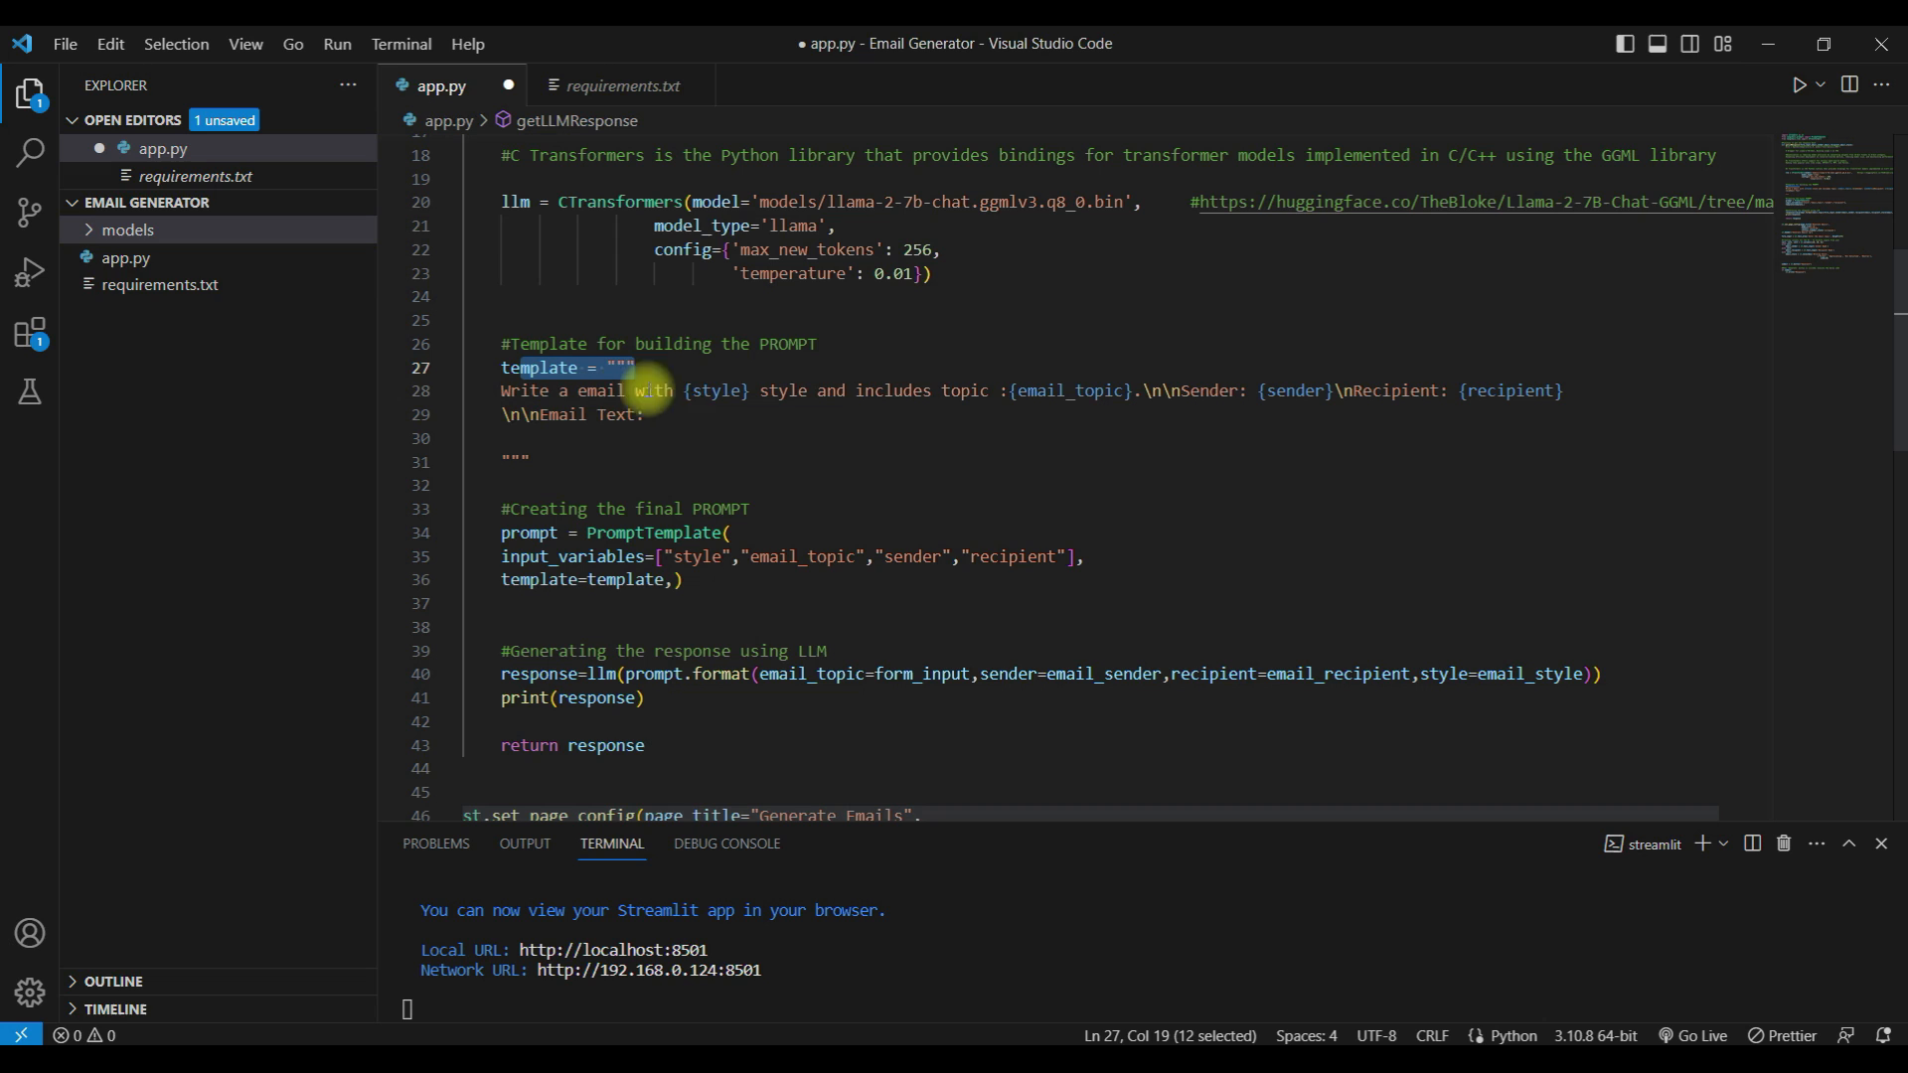
{"action": "double_click", "coordinate": [715, 389]}
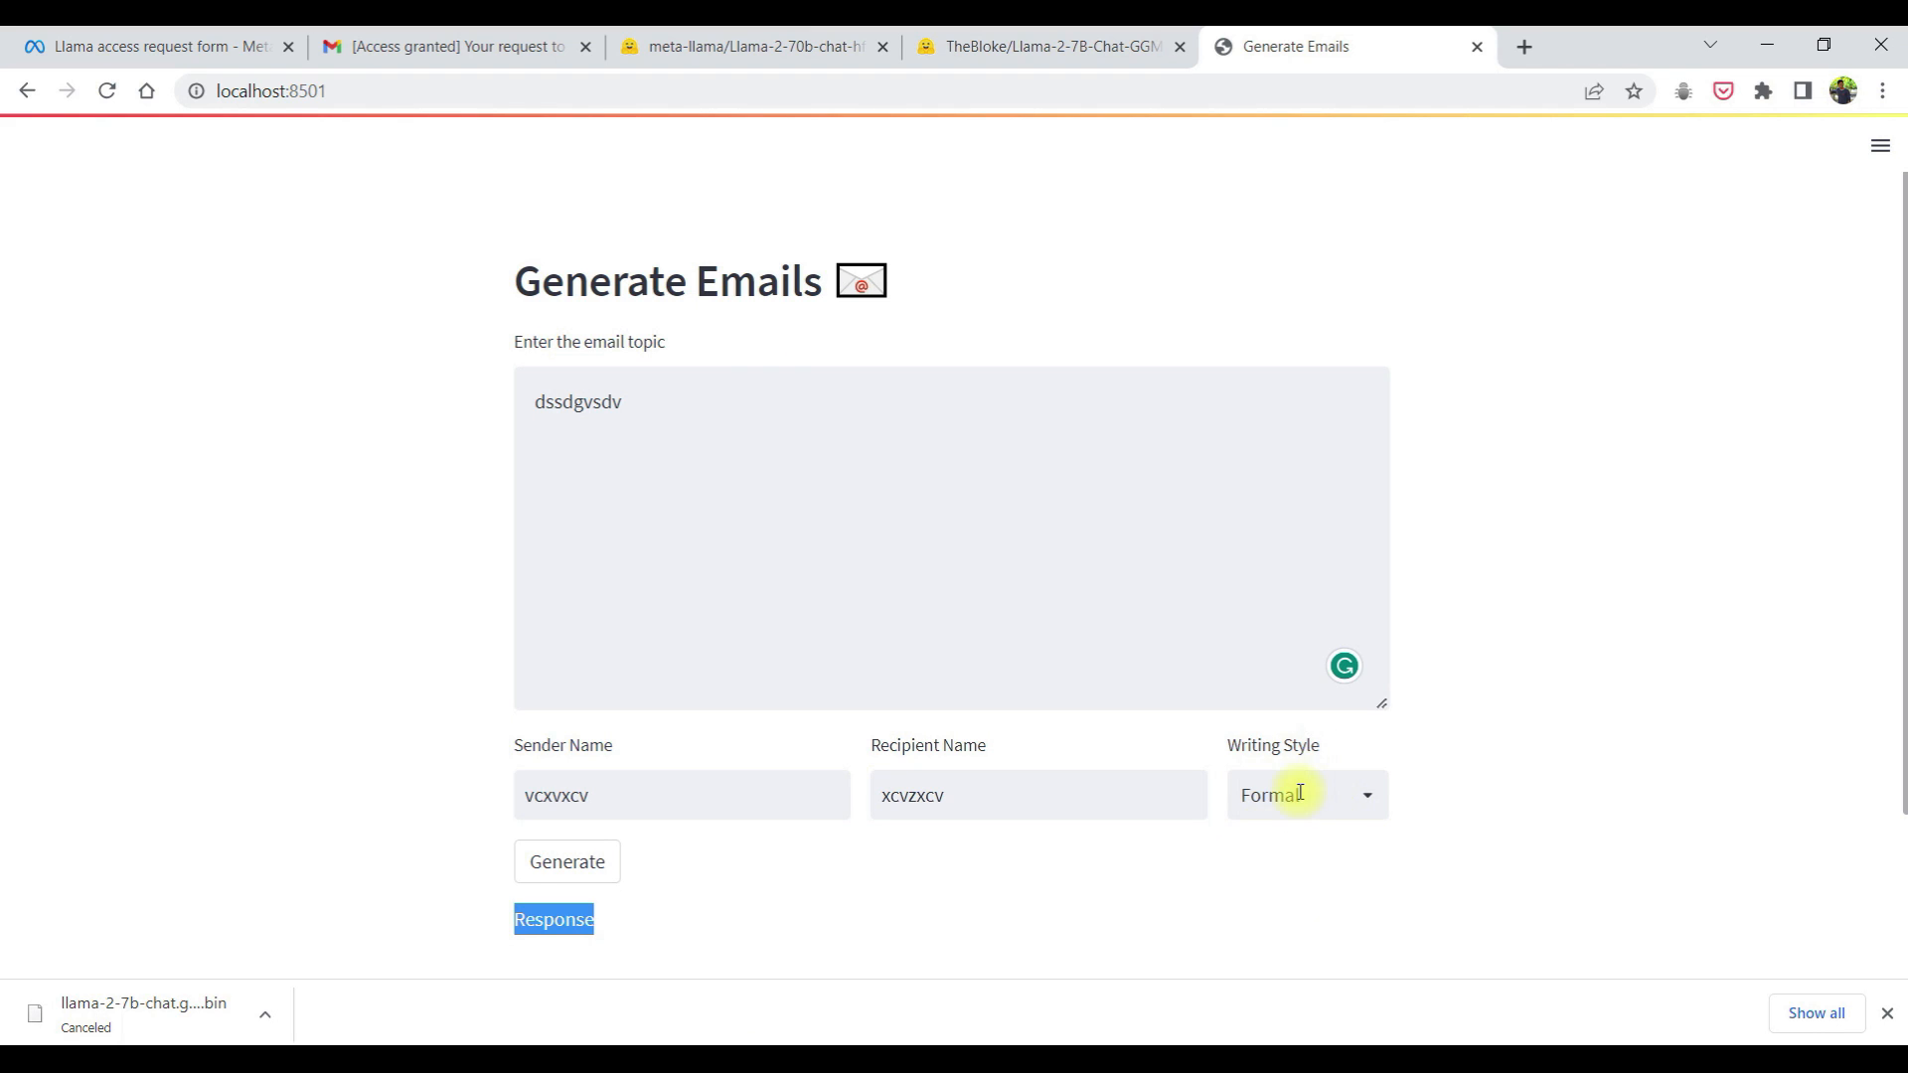
{"action": "left_click", "coordinate": [1305, 795]}
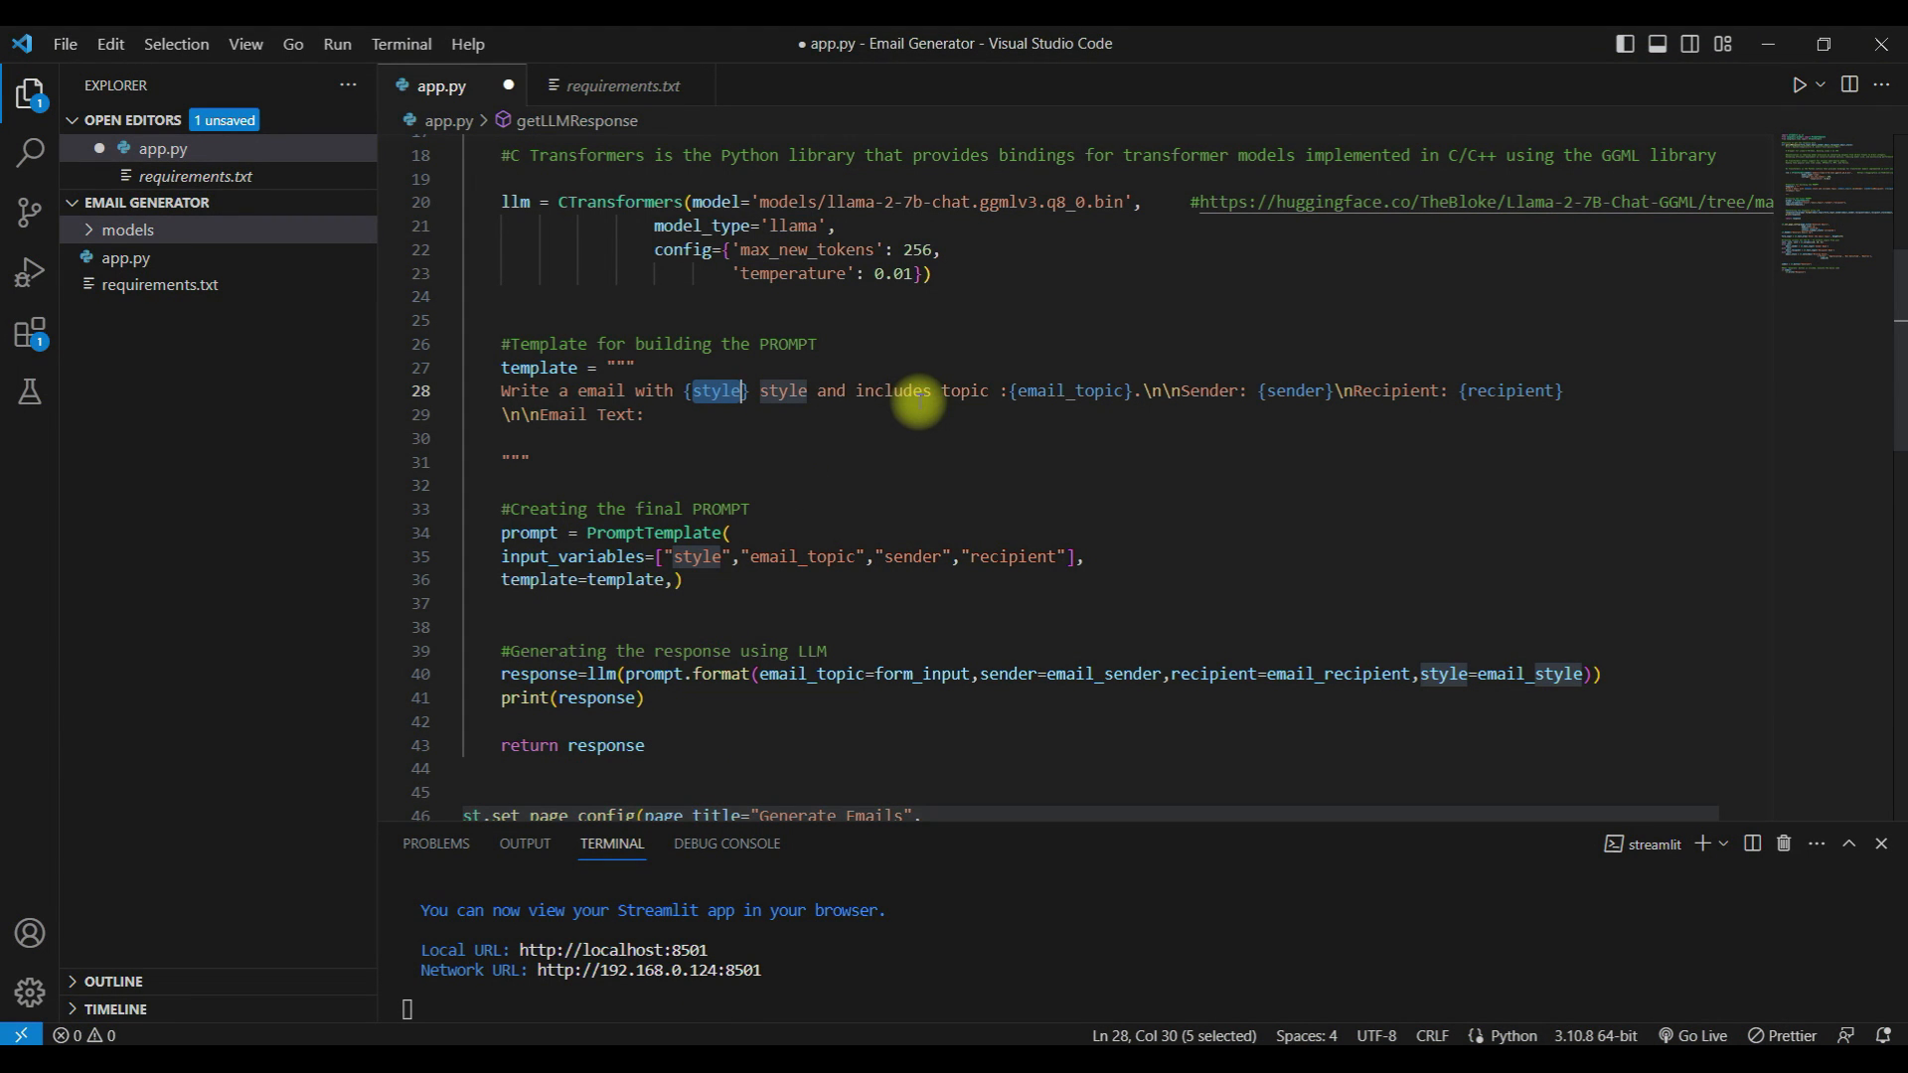
{"action": "double_click", "coordinate": [1066, 389]}
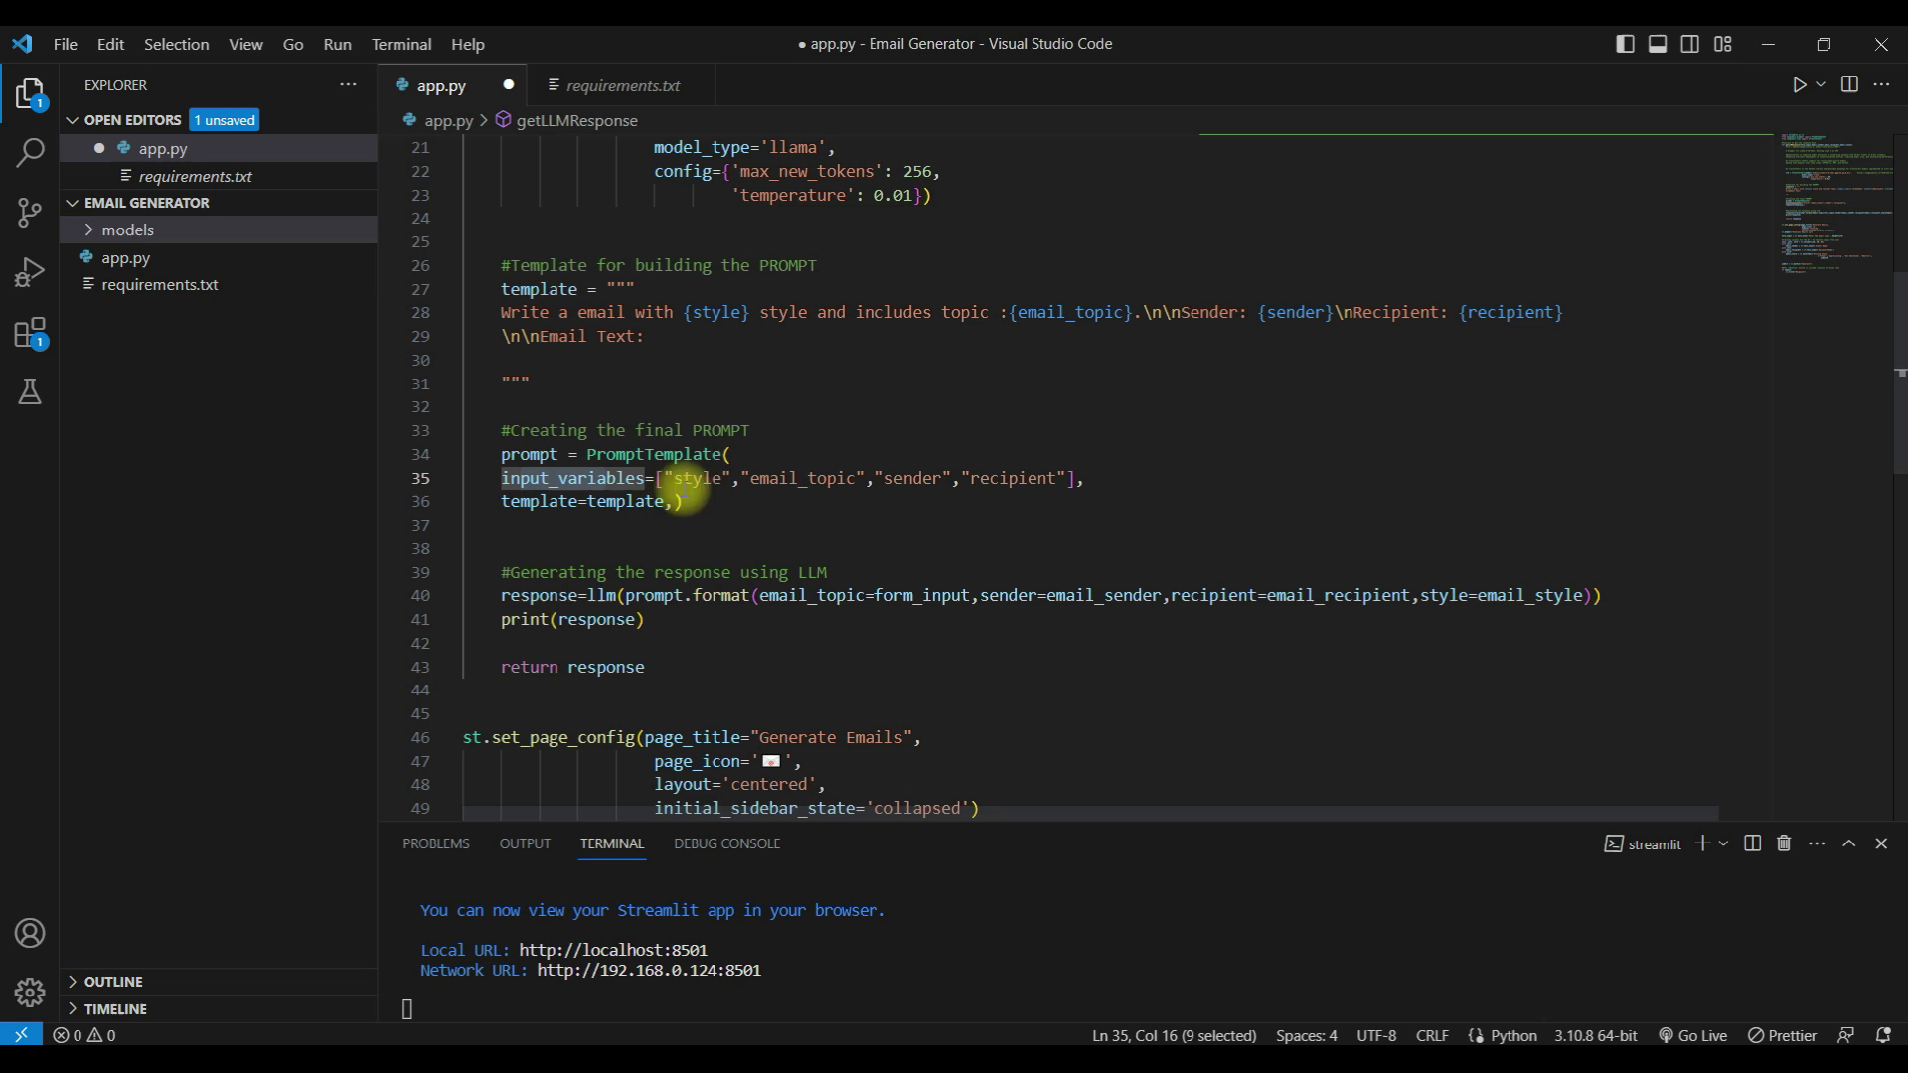
{"action": "mouse_move", "coordinate": [769, 435]}
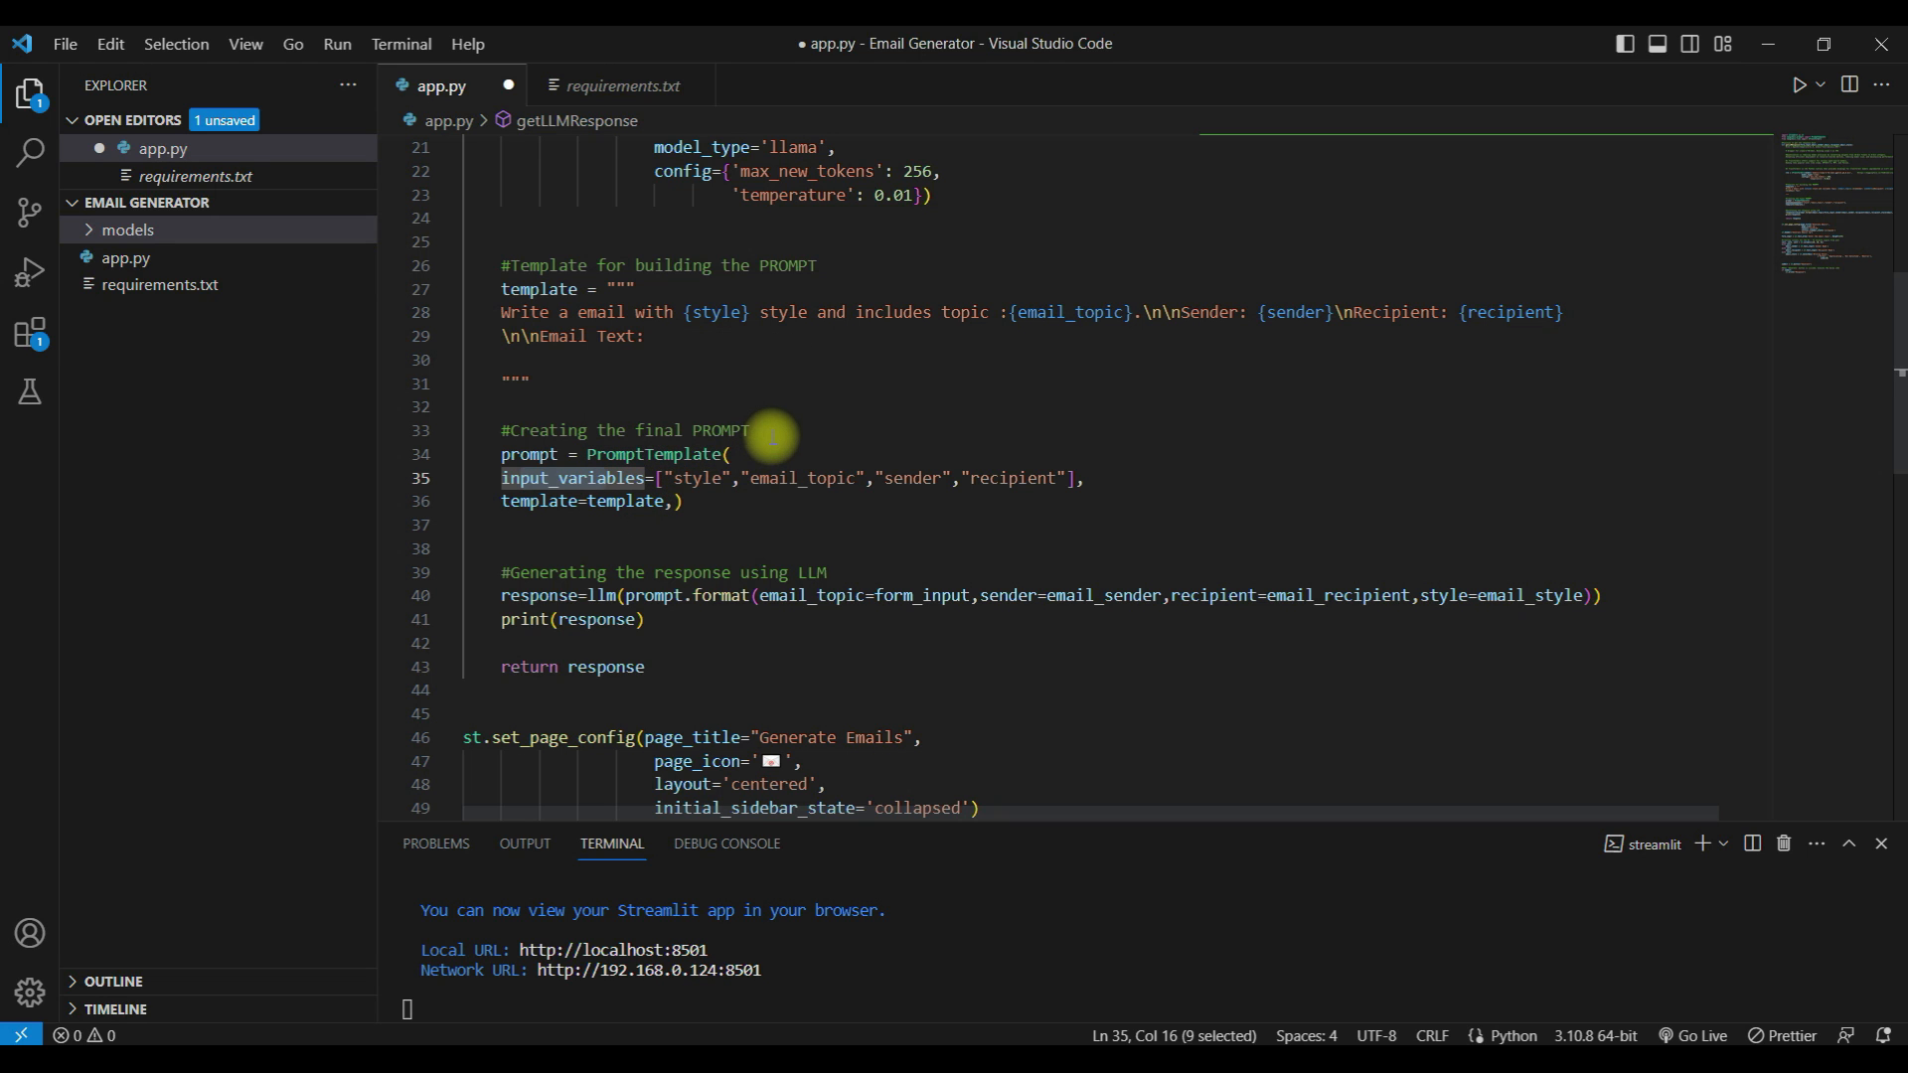
{"action": "scroll", "scroll_direction": "down", "scroll_amount": 3}
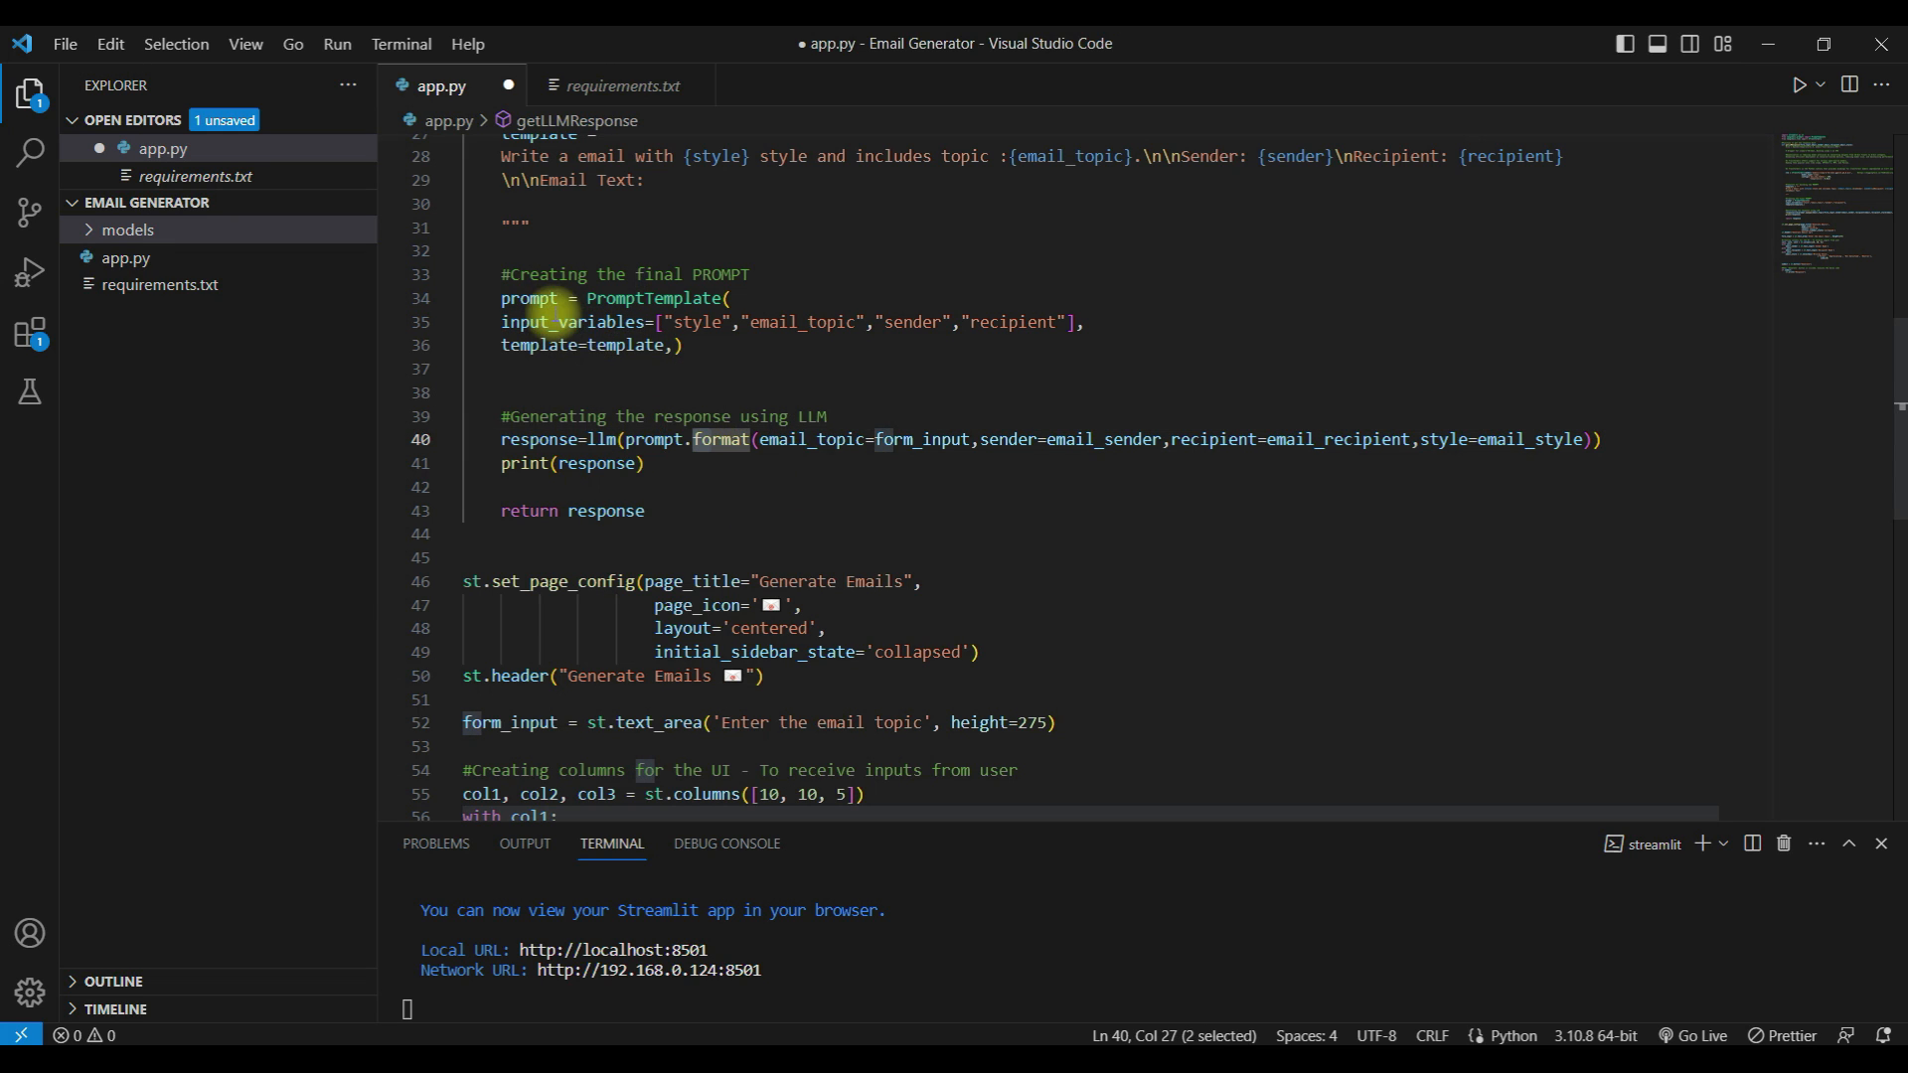
{"action": "double_click", "coordinate": [529, 298]}
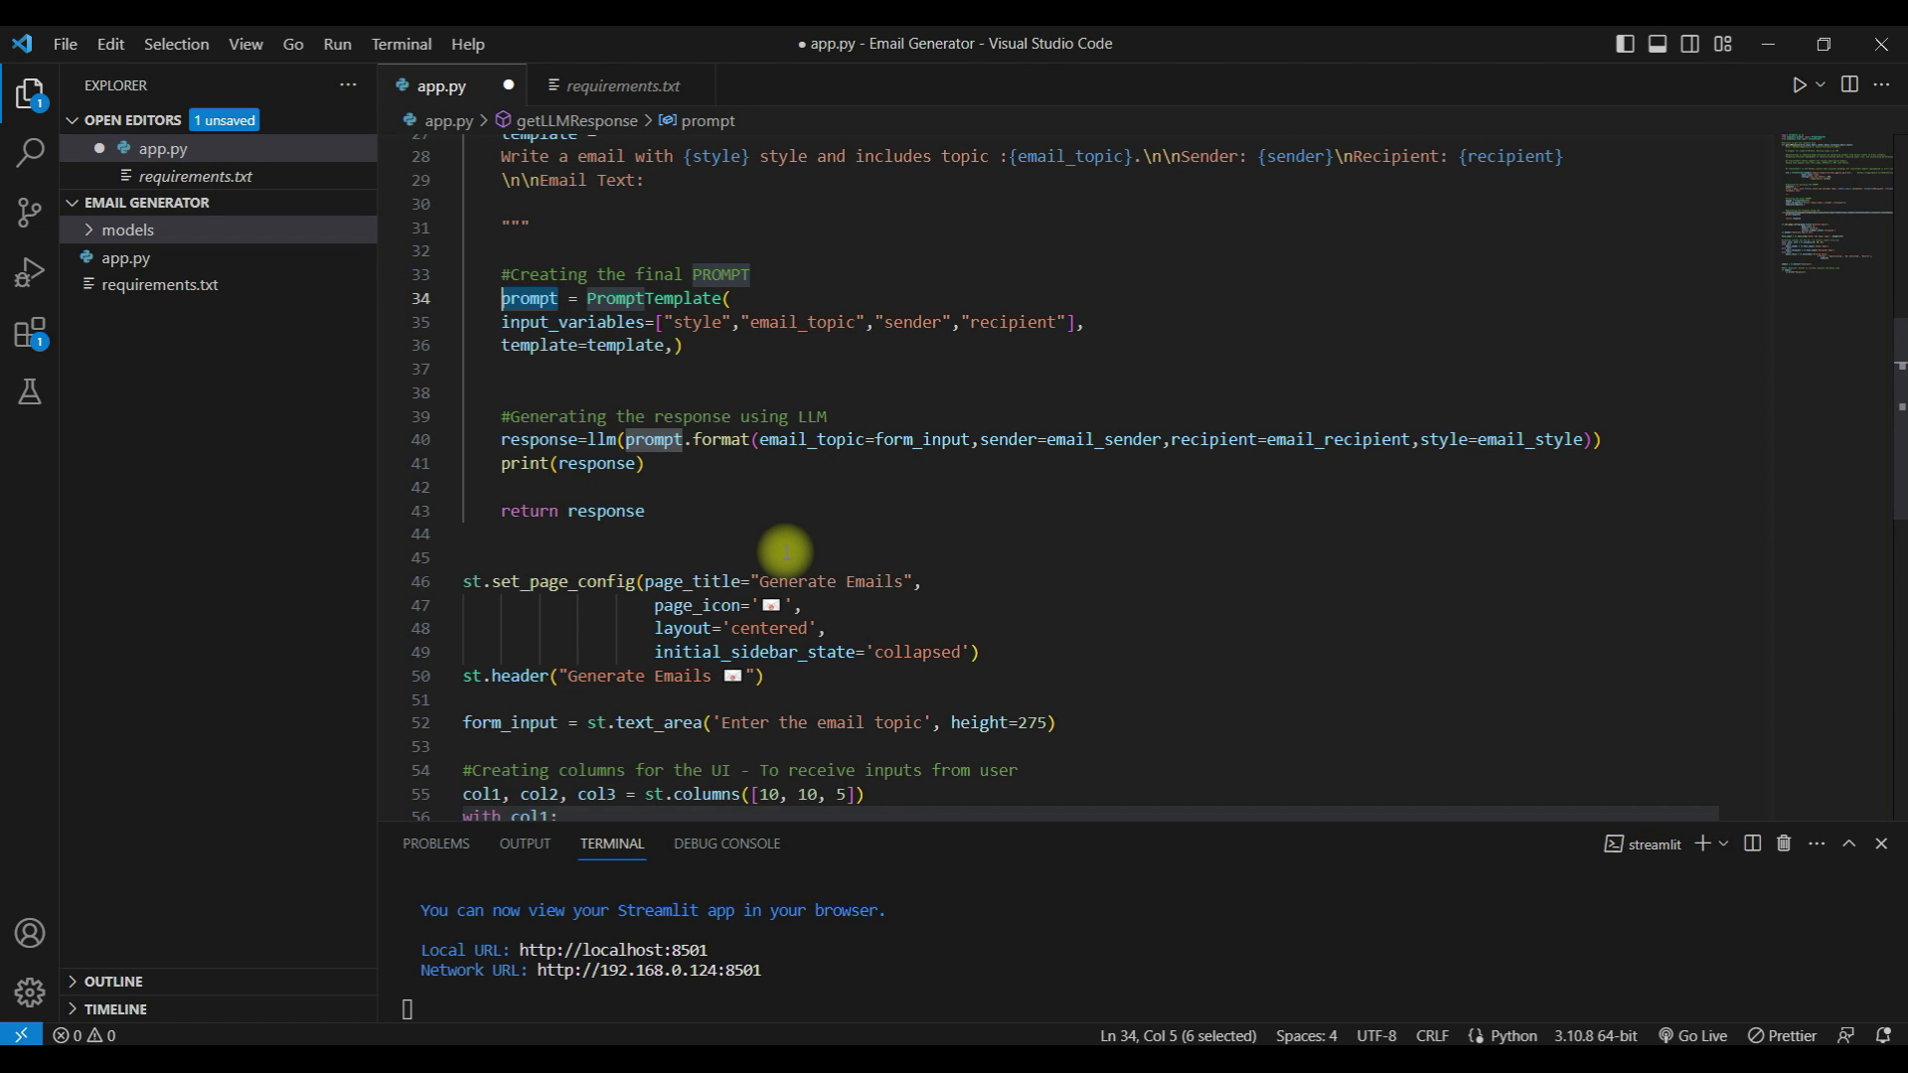
{"action": "mouse_move", "coordinate": [596, 322]}
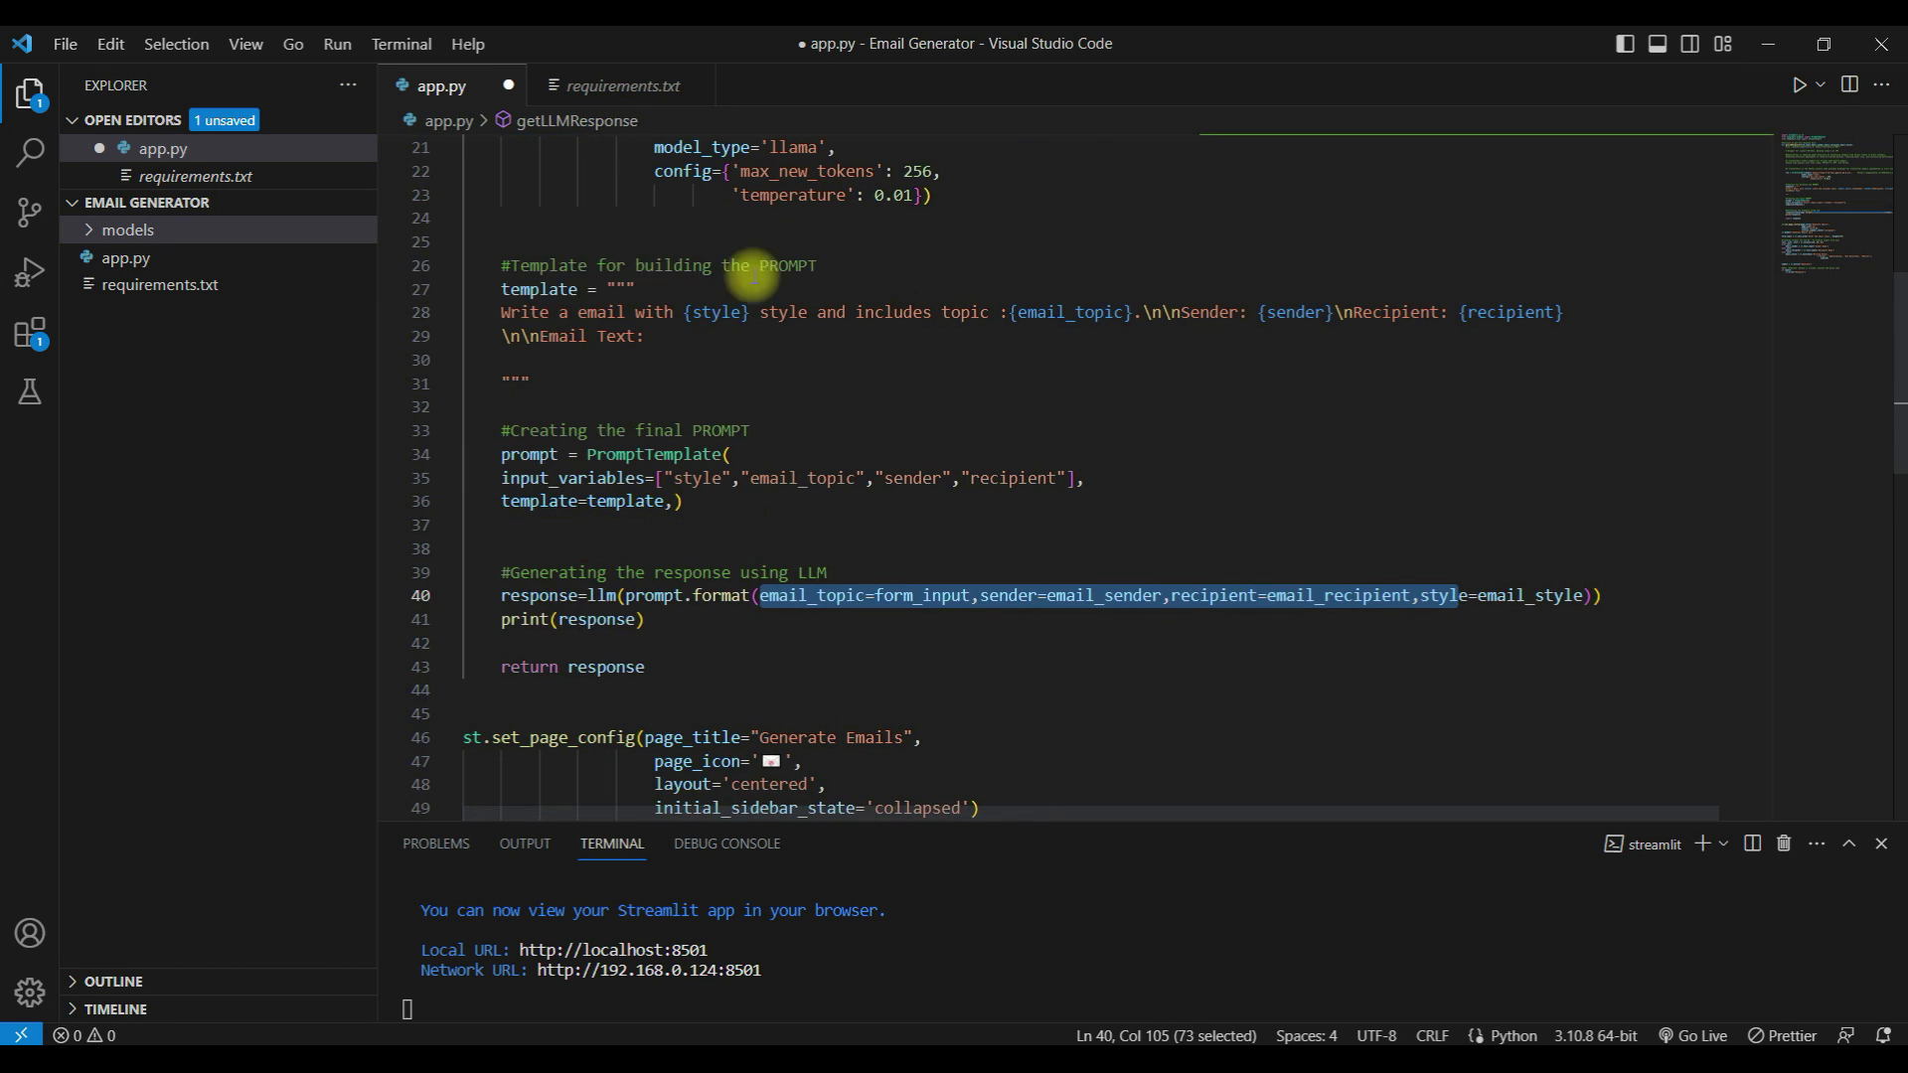
{"action": "scroll", "scroll_direction": "down", "scroll_amount": 3}
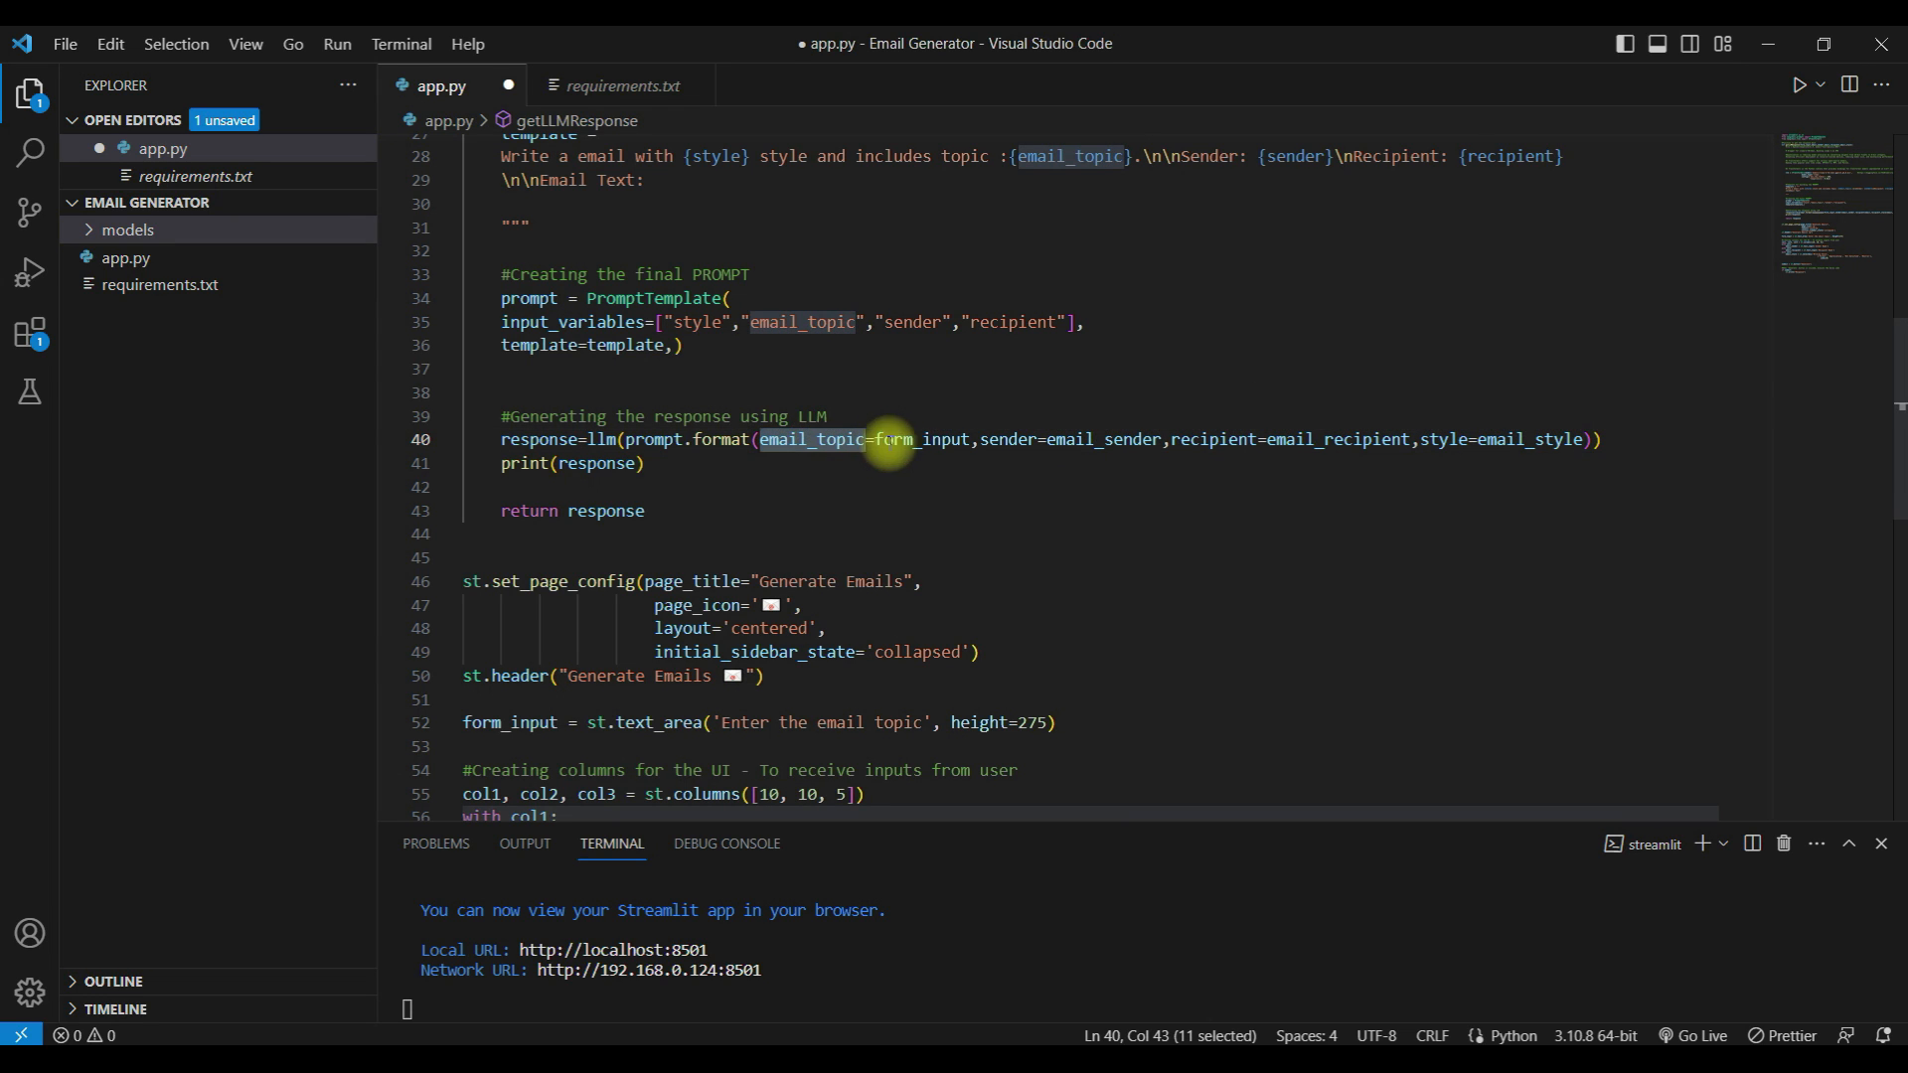
{"action": "mouse_move", "coordinate": [1011, 439]}
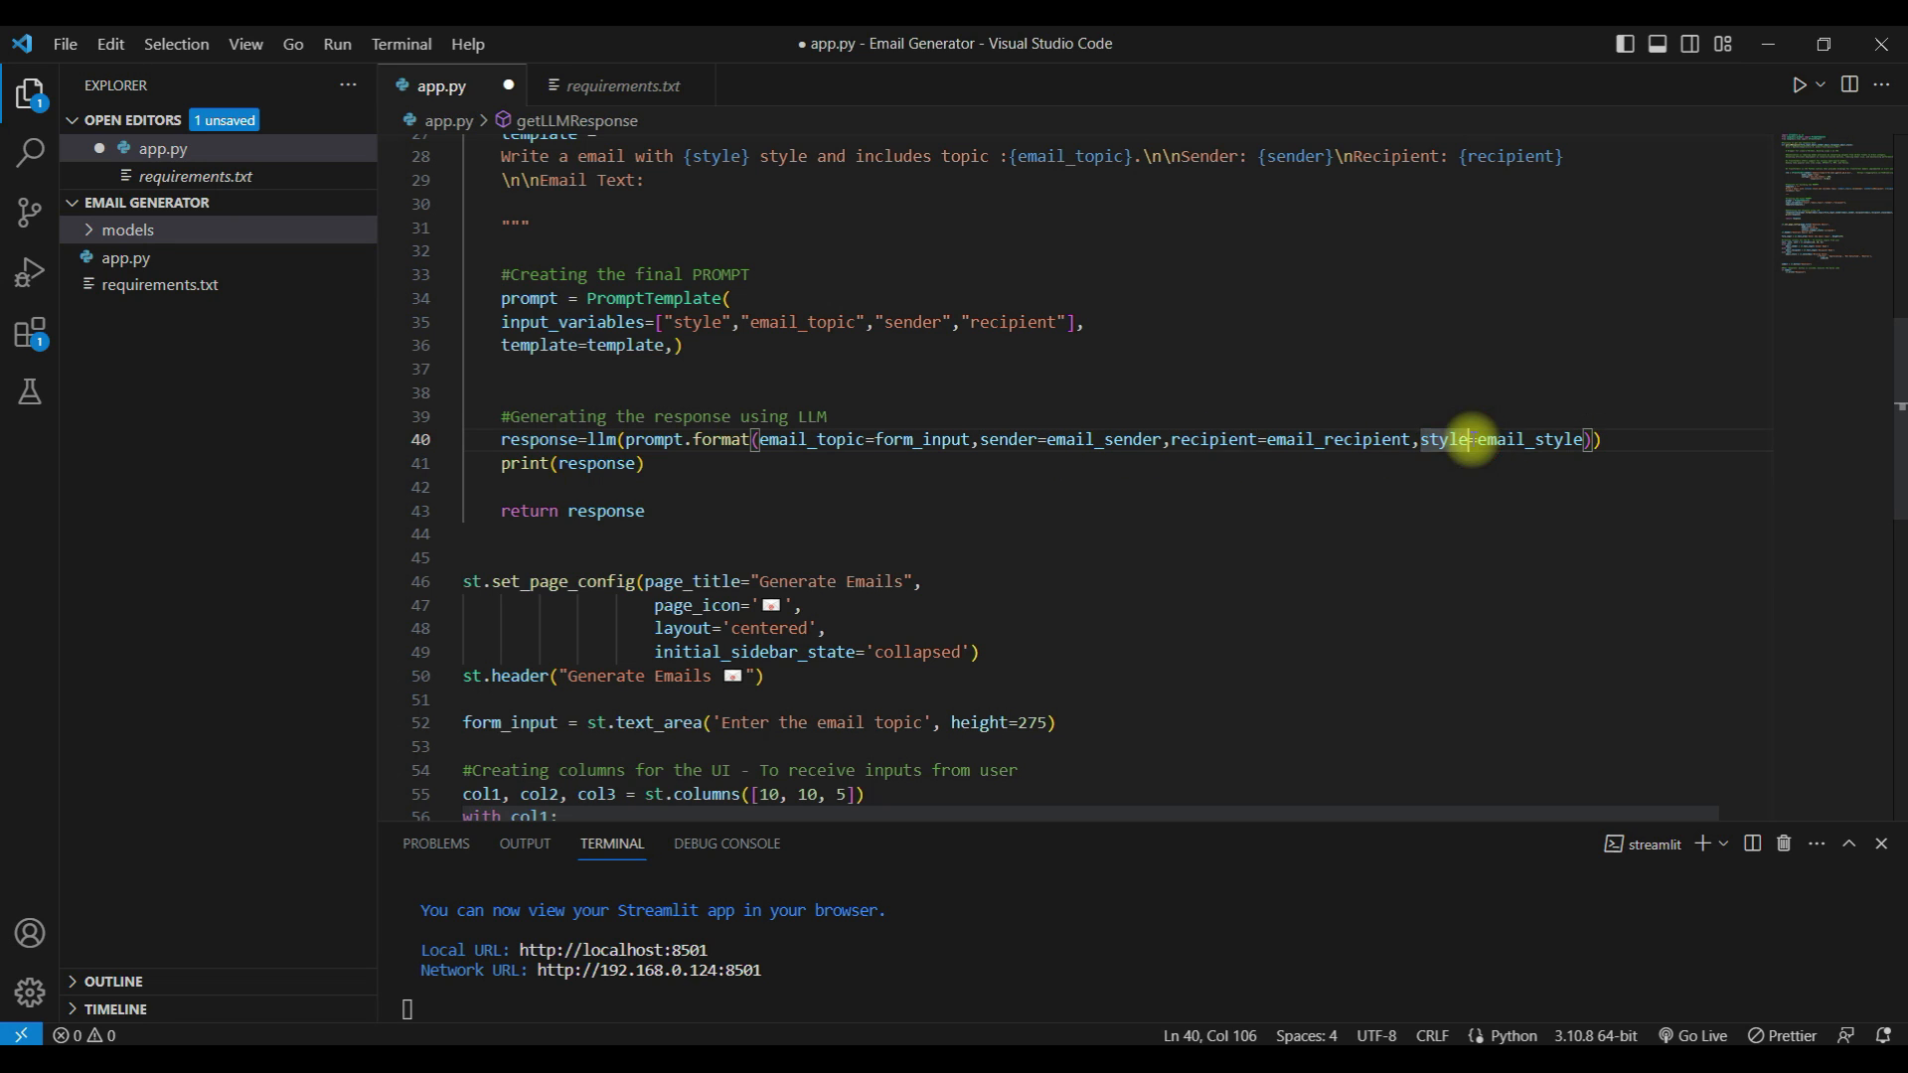
{"action": "double_click", "coordinate": [1447, 439]}
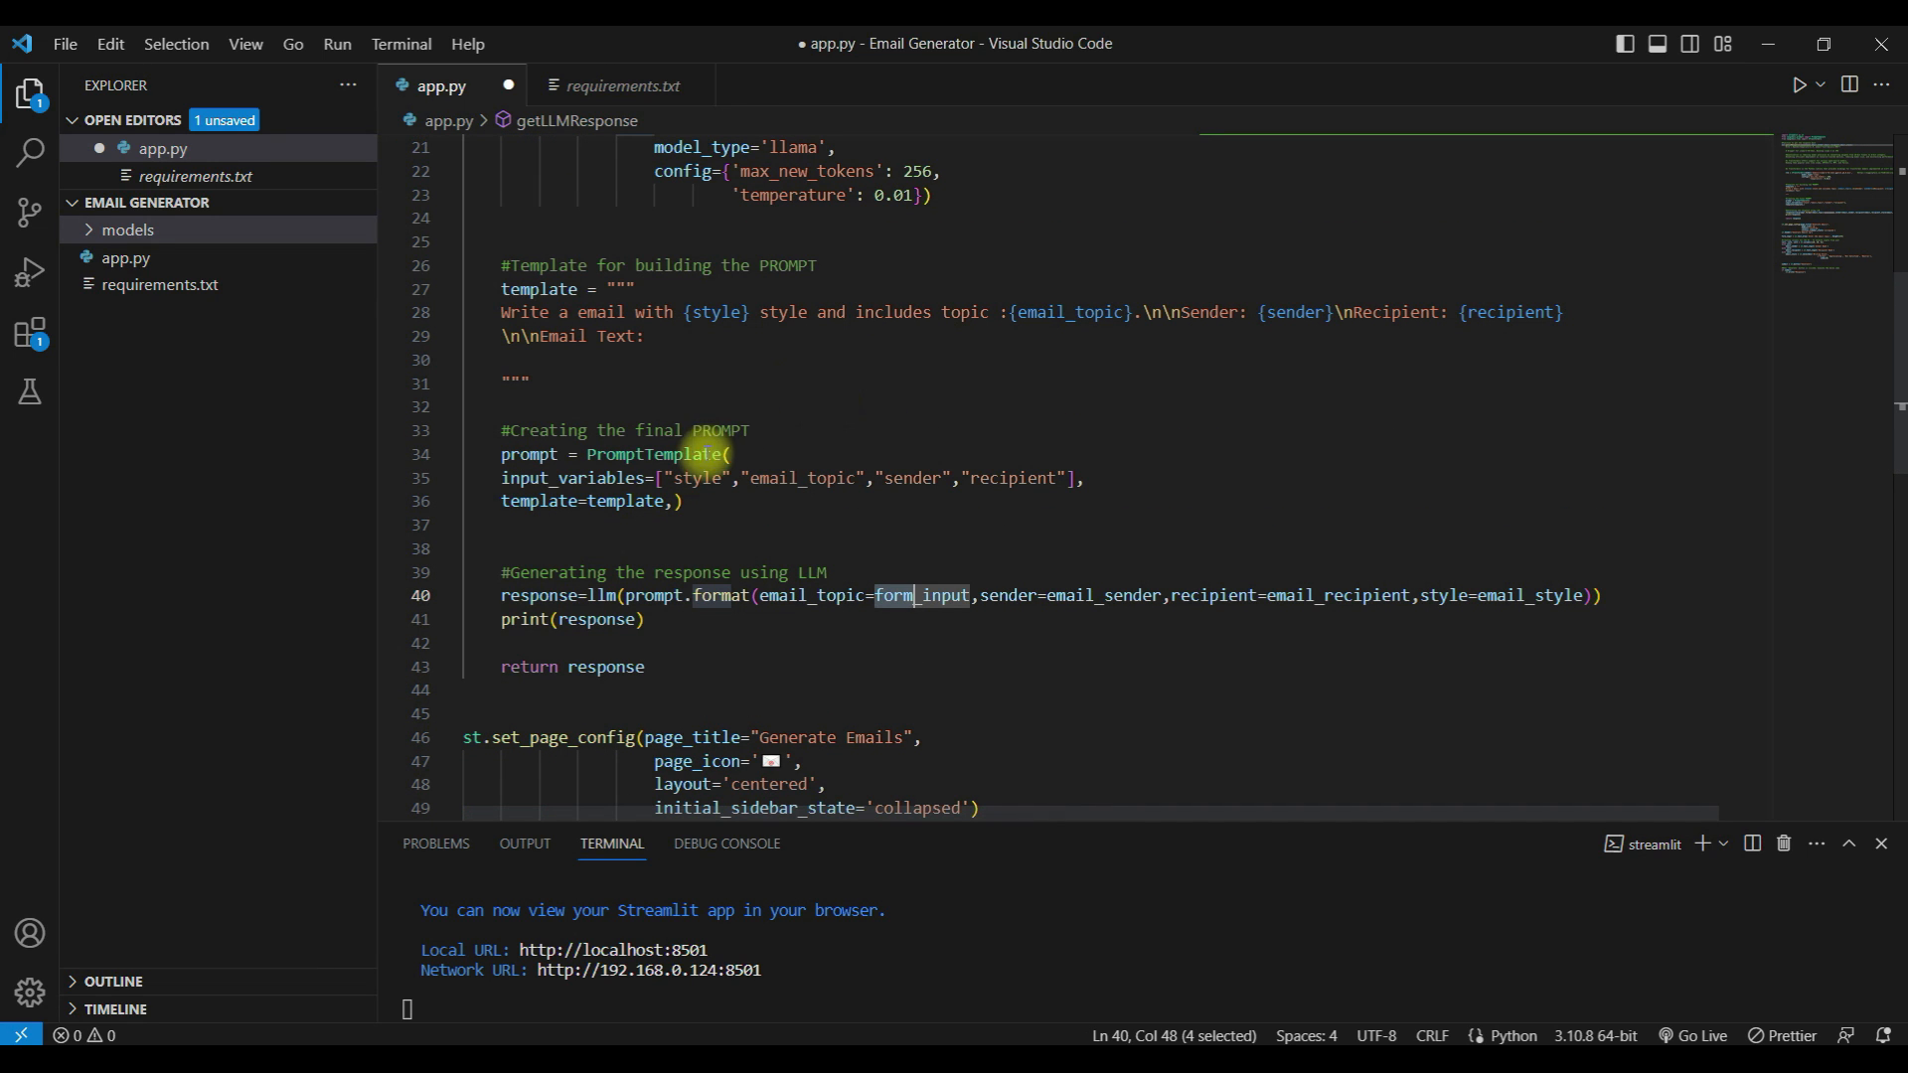
{"action": "double_click", "coordinate": [713, 312]}
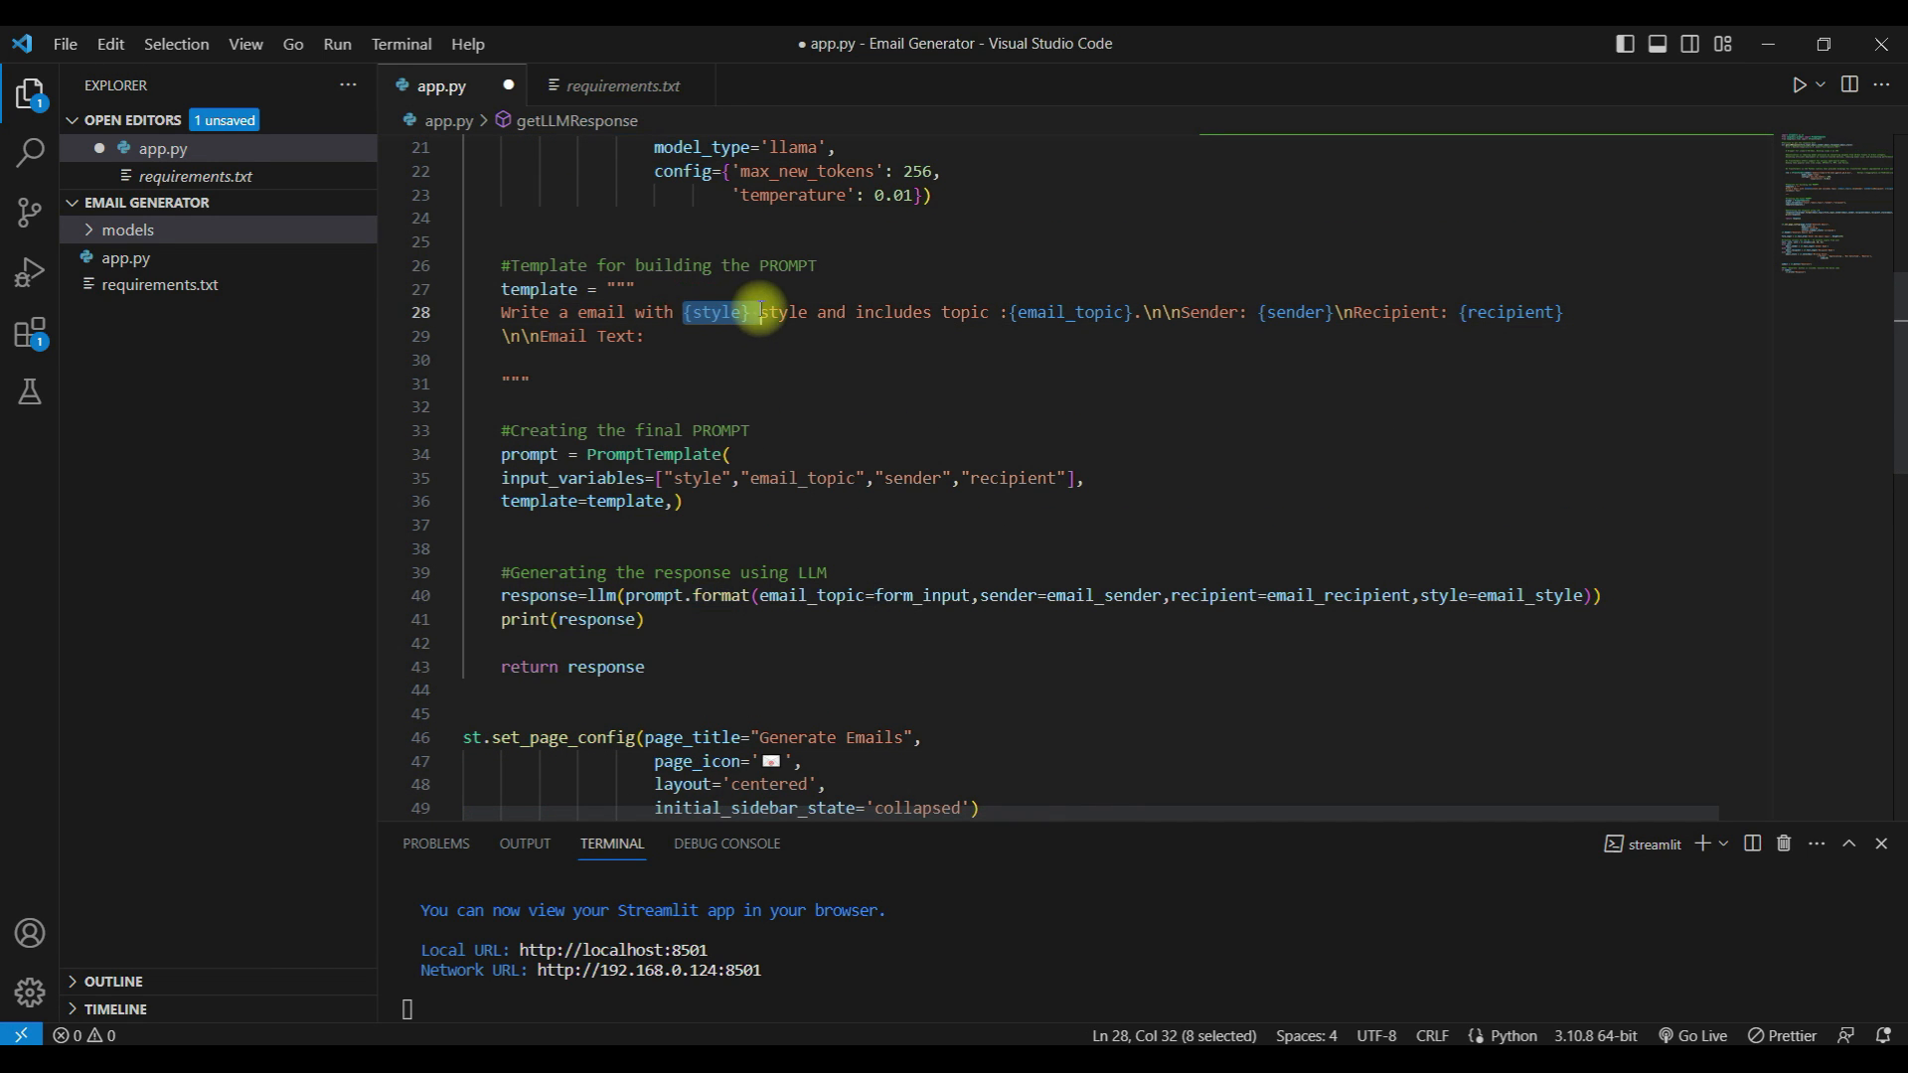
{"action": "double_click", "coordinate": [1075, 312]}
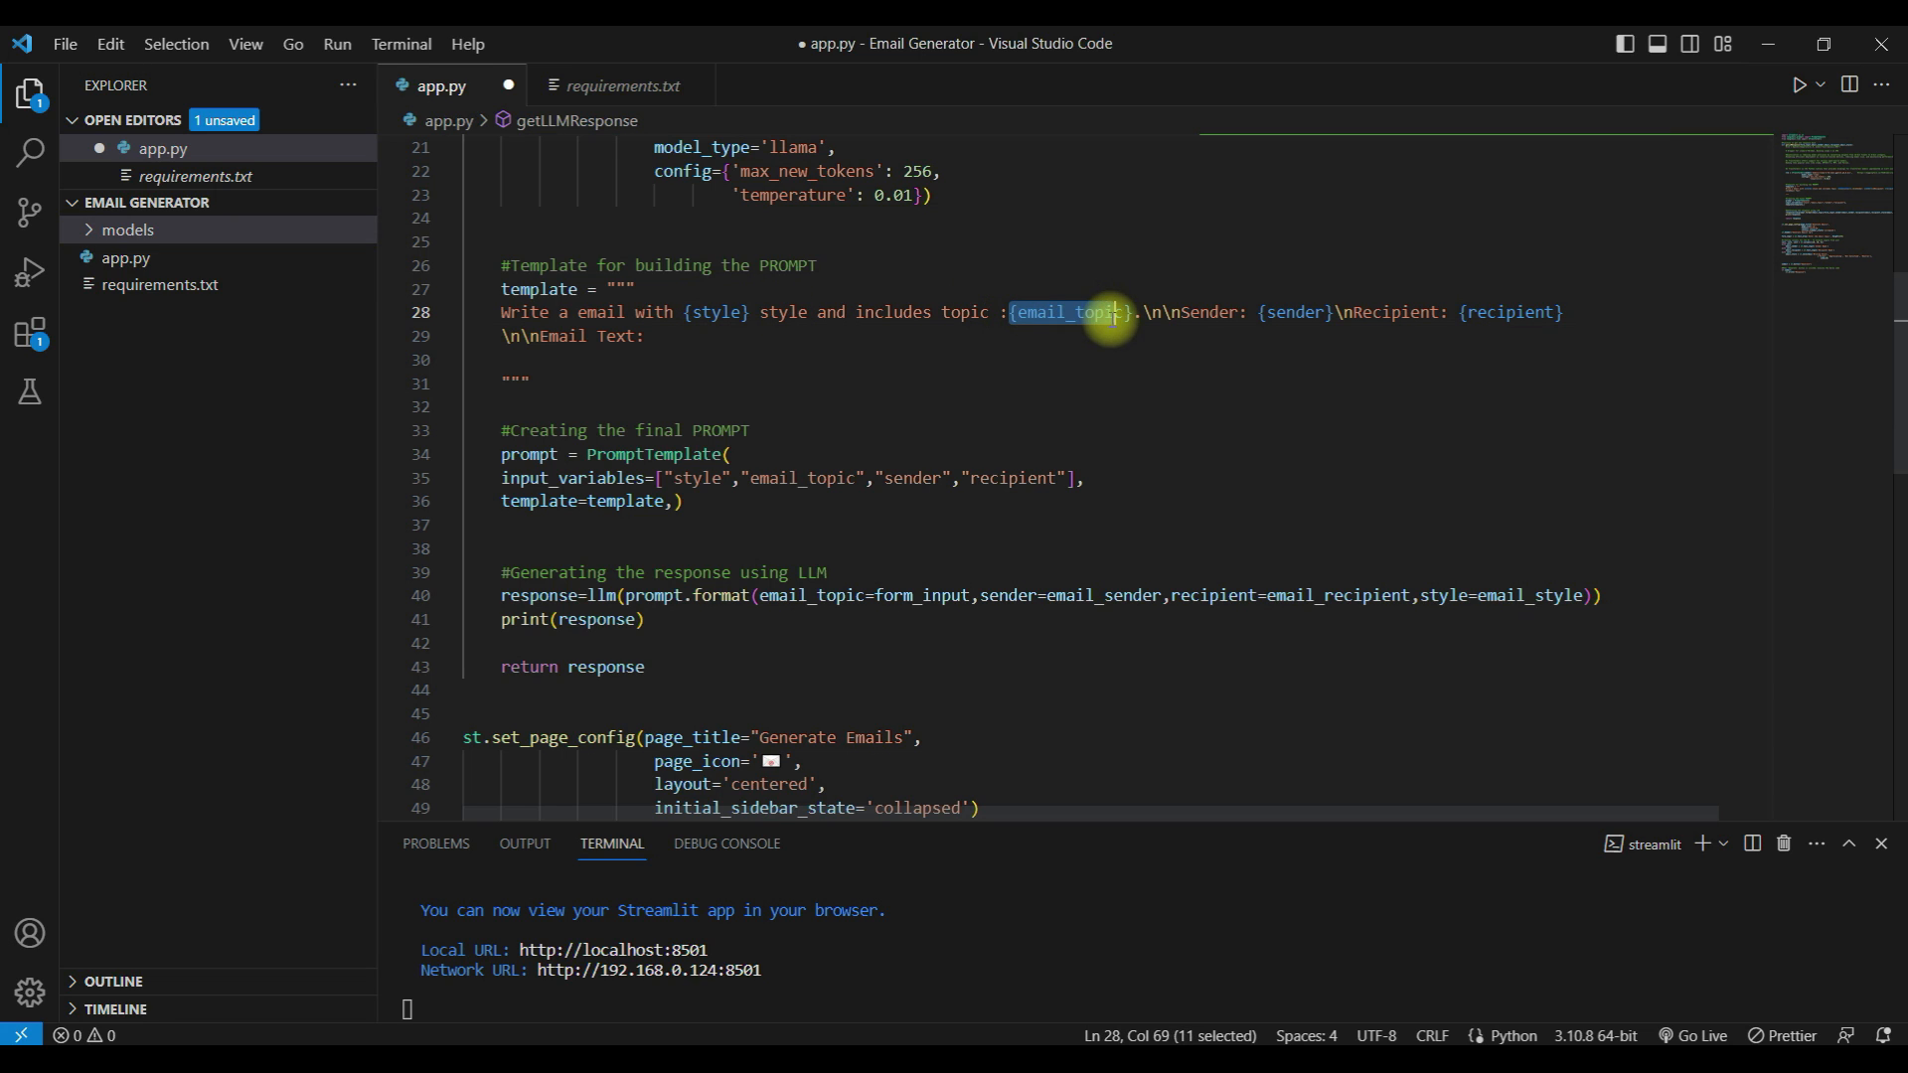
{"action": "mouse_move", "coordinate": [660, 606]}
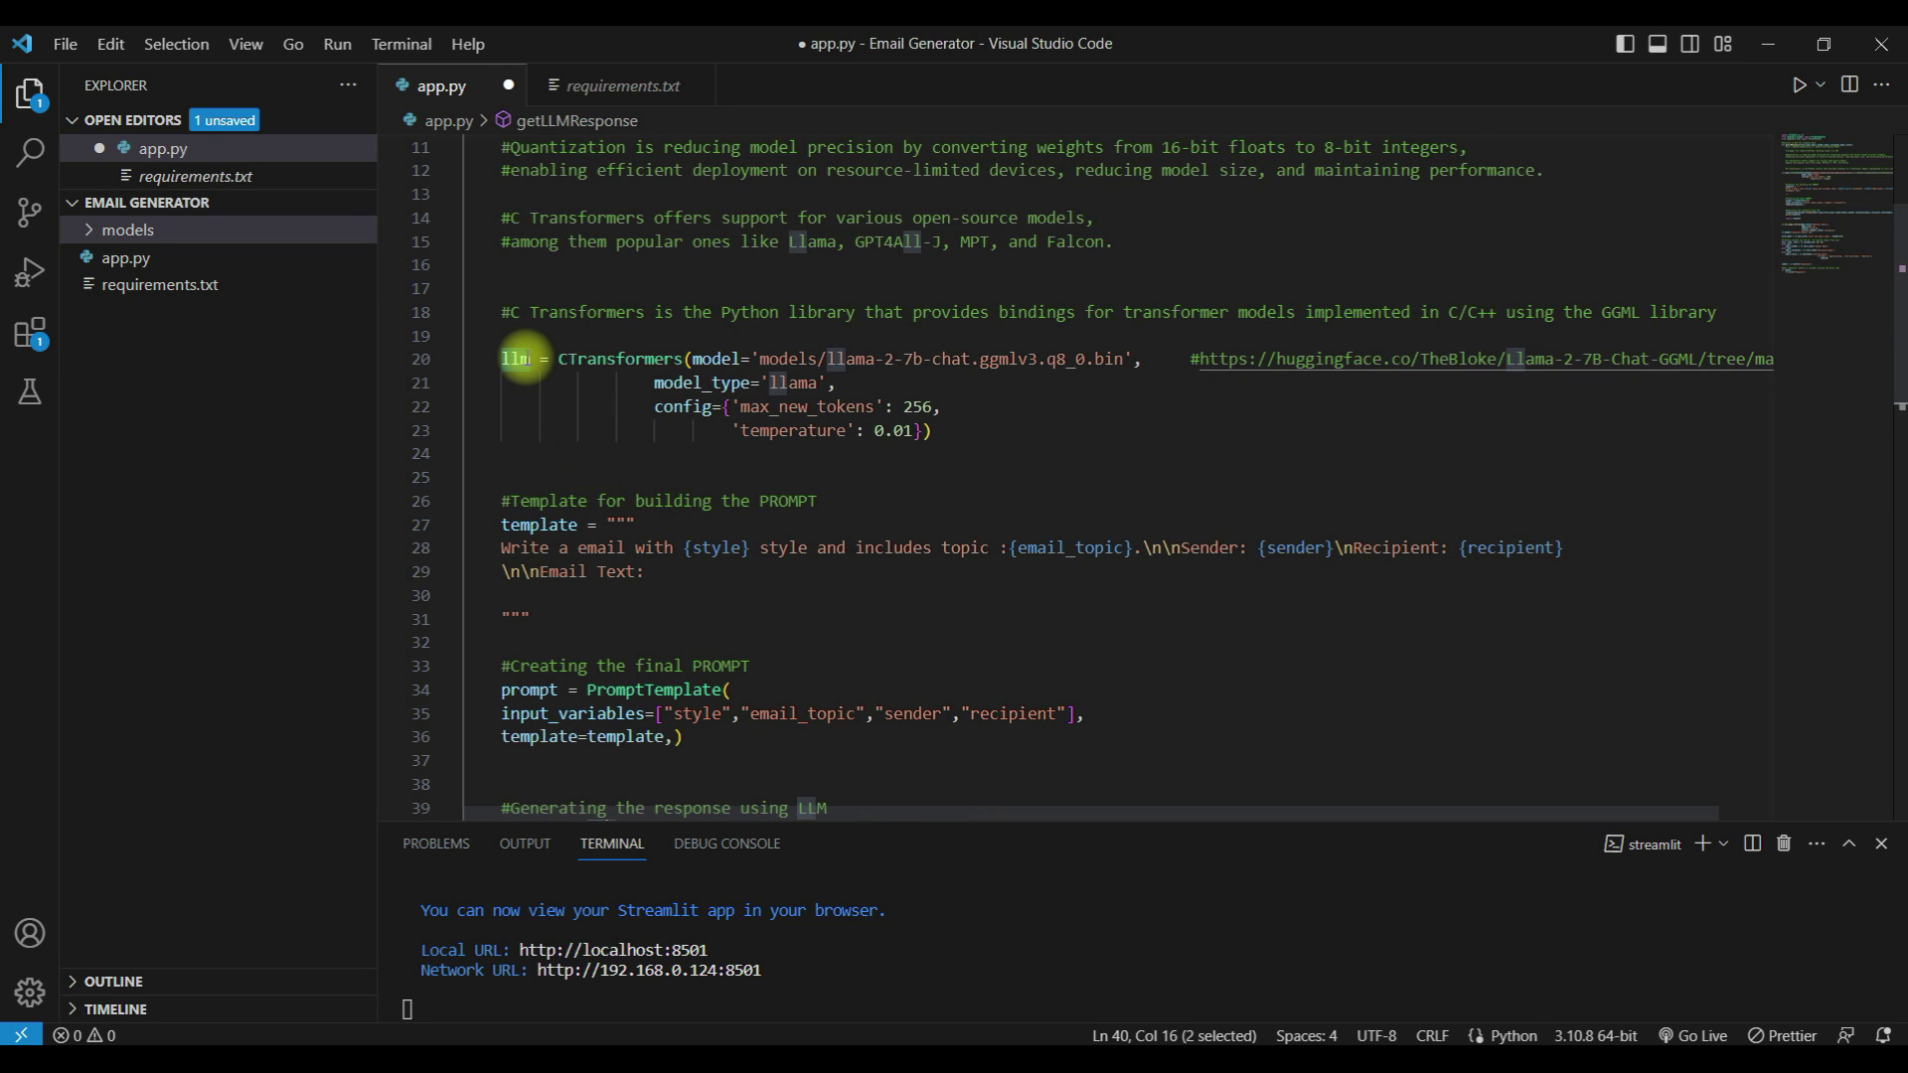
{"action": "scroll", "scroll_direction": "down", "scroll_amount": 3}
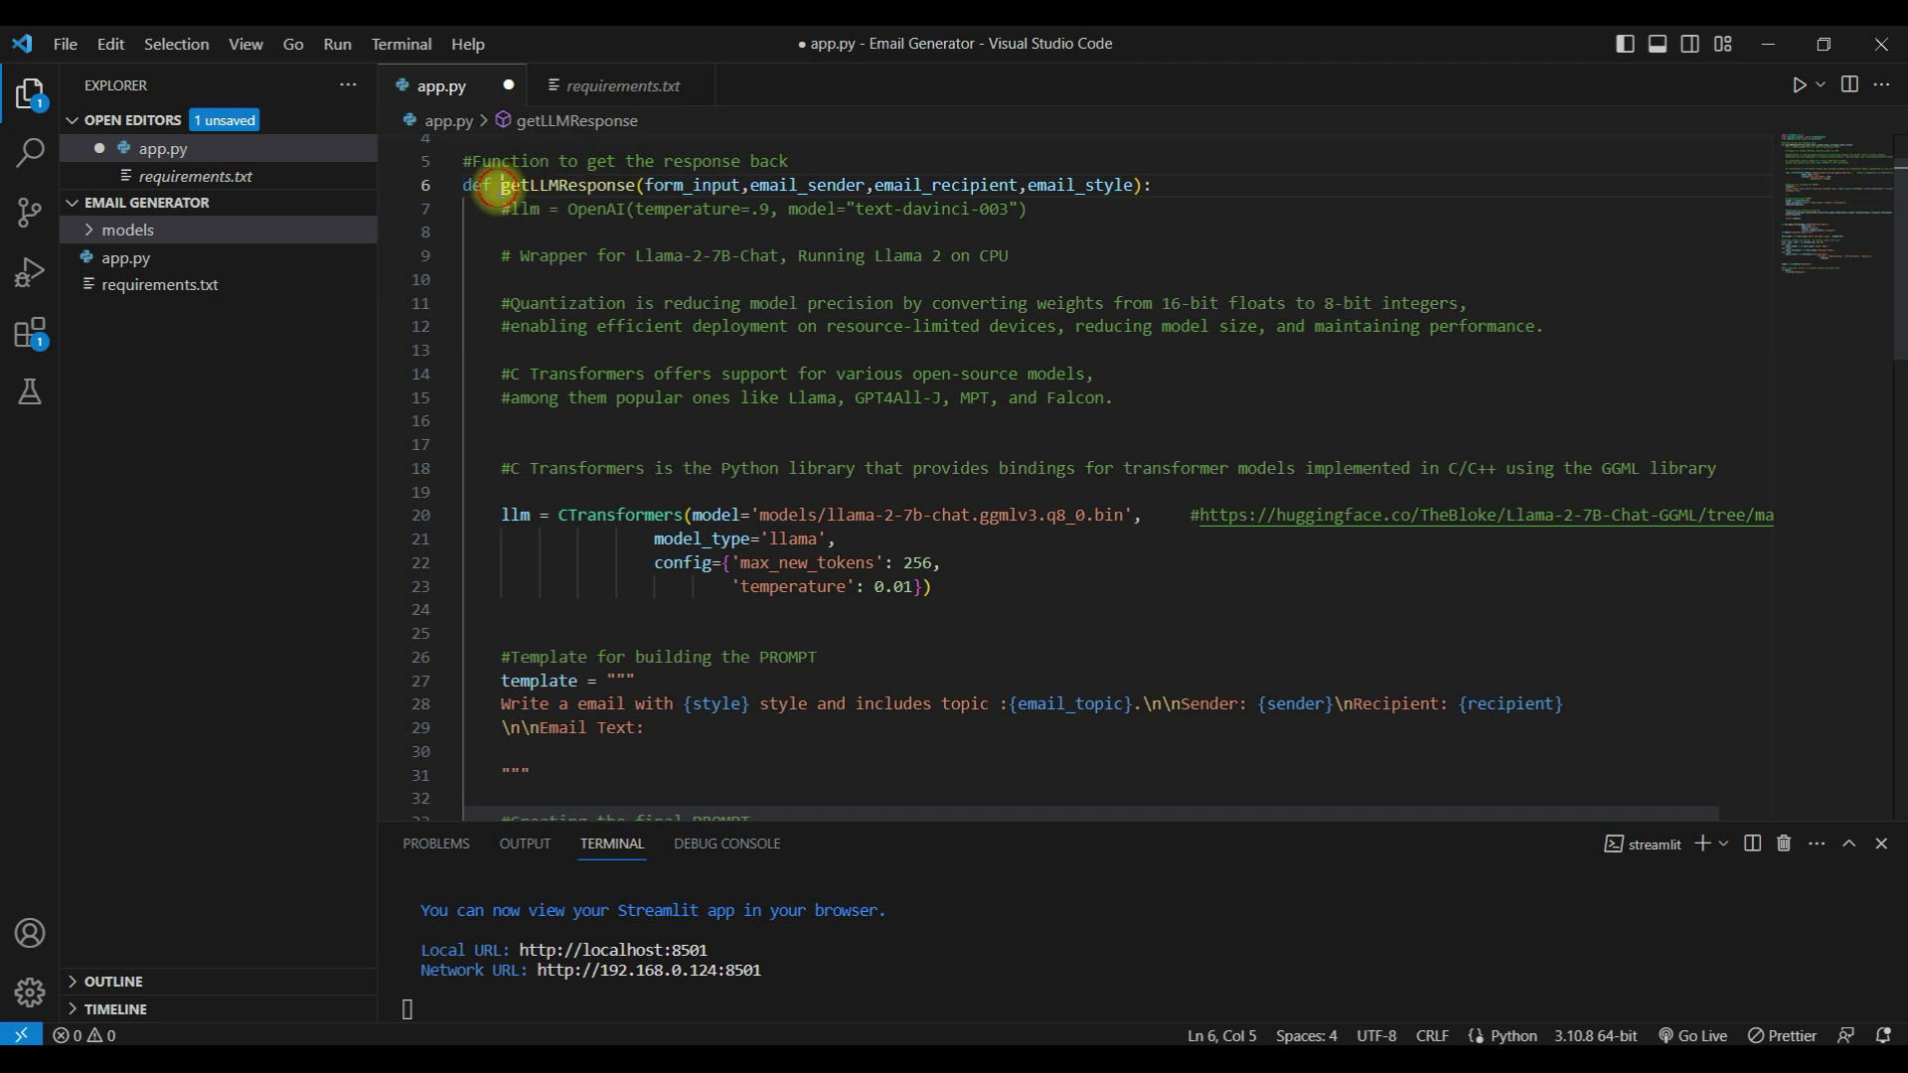
Replace the placeholder 'Response' with getLLMResponse(form_input,email_sender,email_recipient,email_style) and save app.py
{"action": "left_click_drag", "start_coordinate": [503, 185], "coordinate": [1145, 185]}
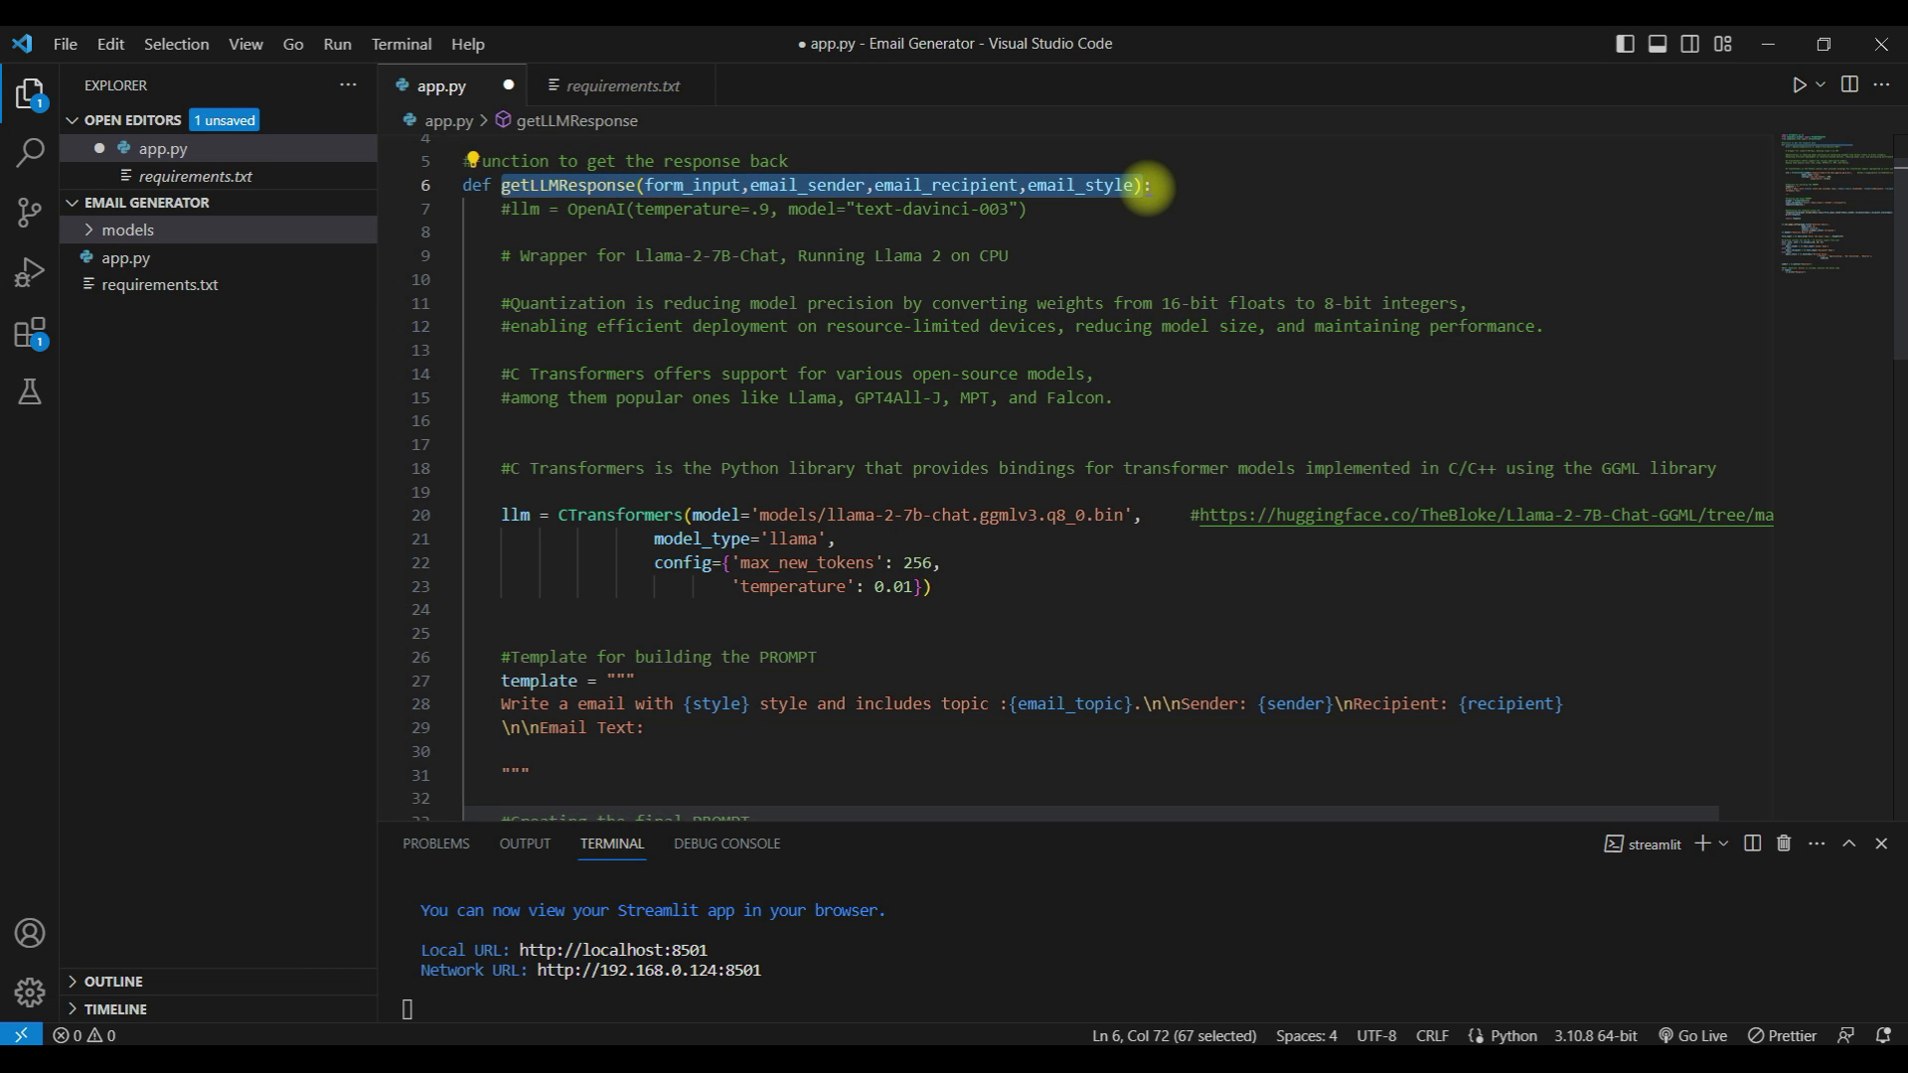
{"action": "scroll", "scroll_direction": "down", "scroll_amount": 3}
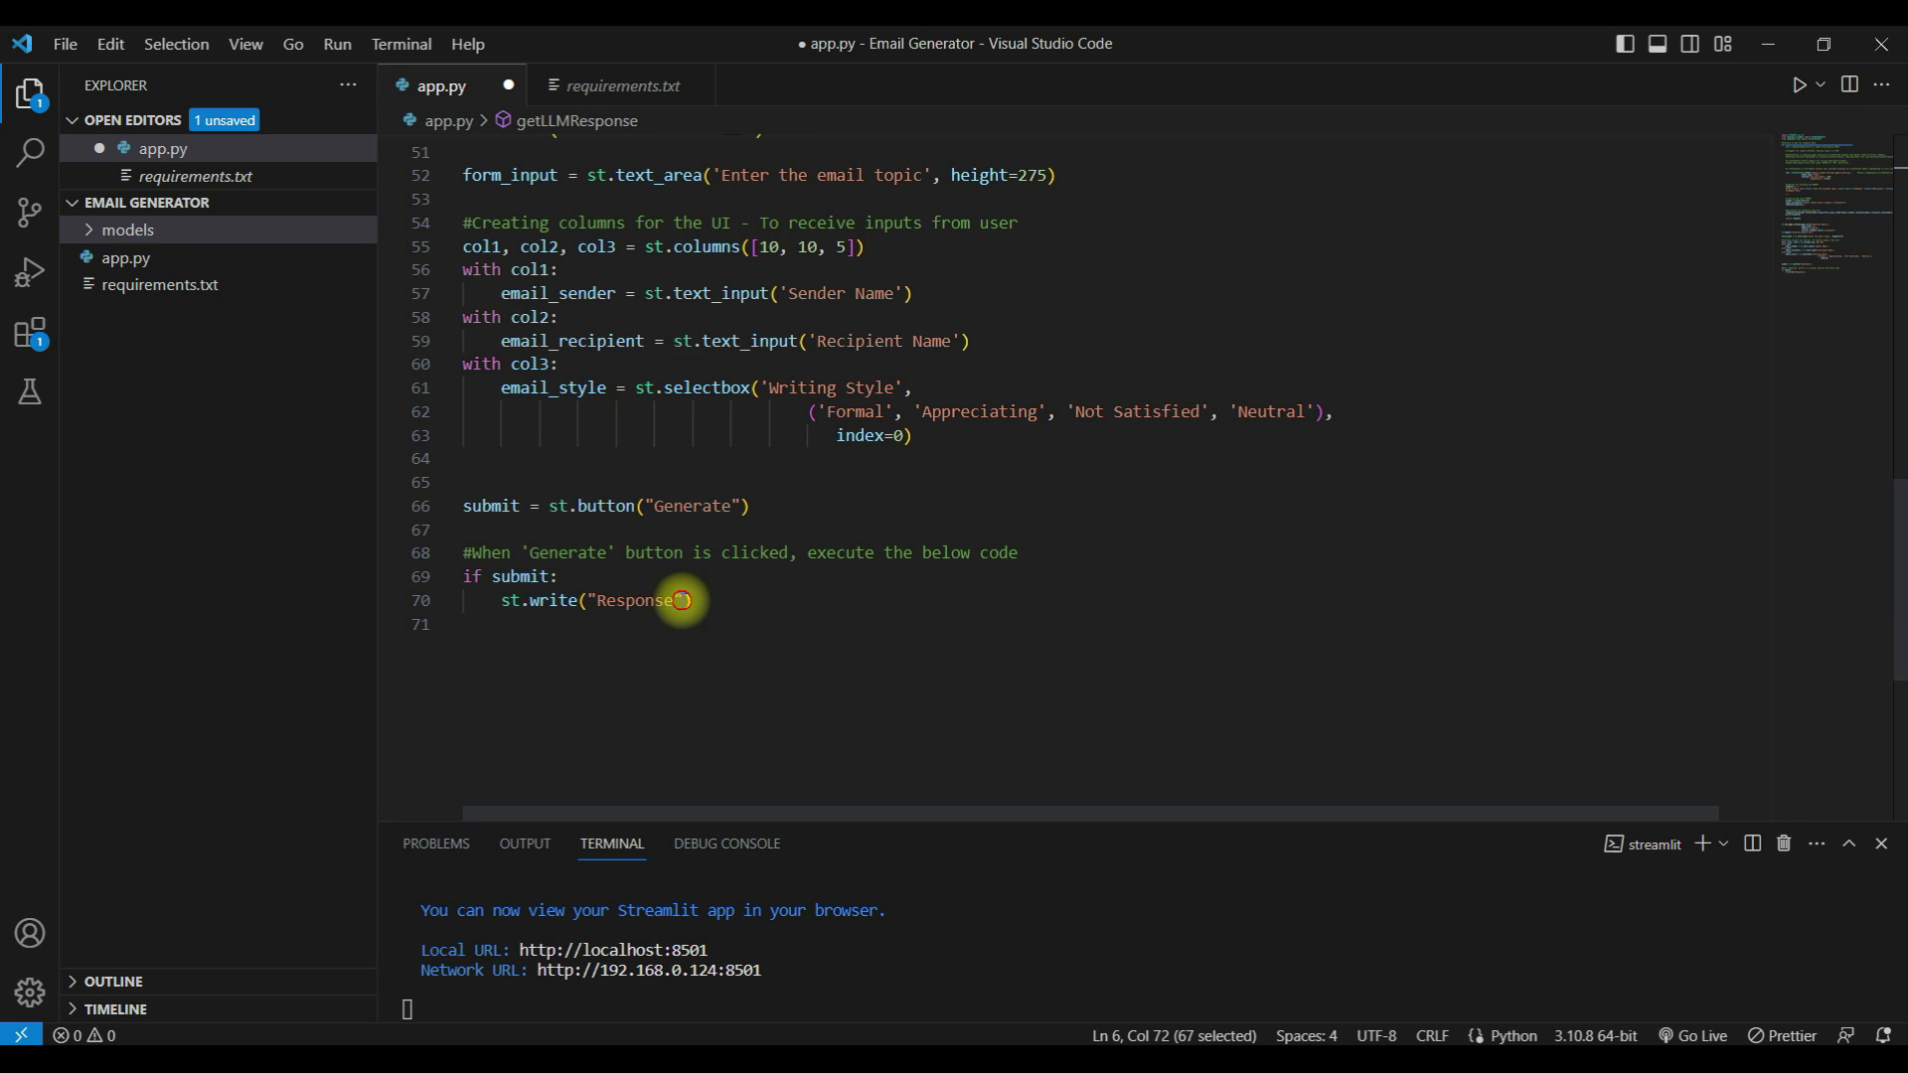
{"action": "double_click", "coordinate": [632, 601]}
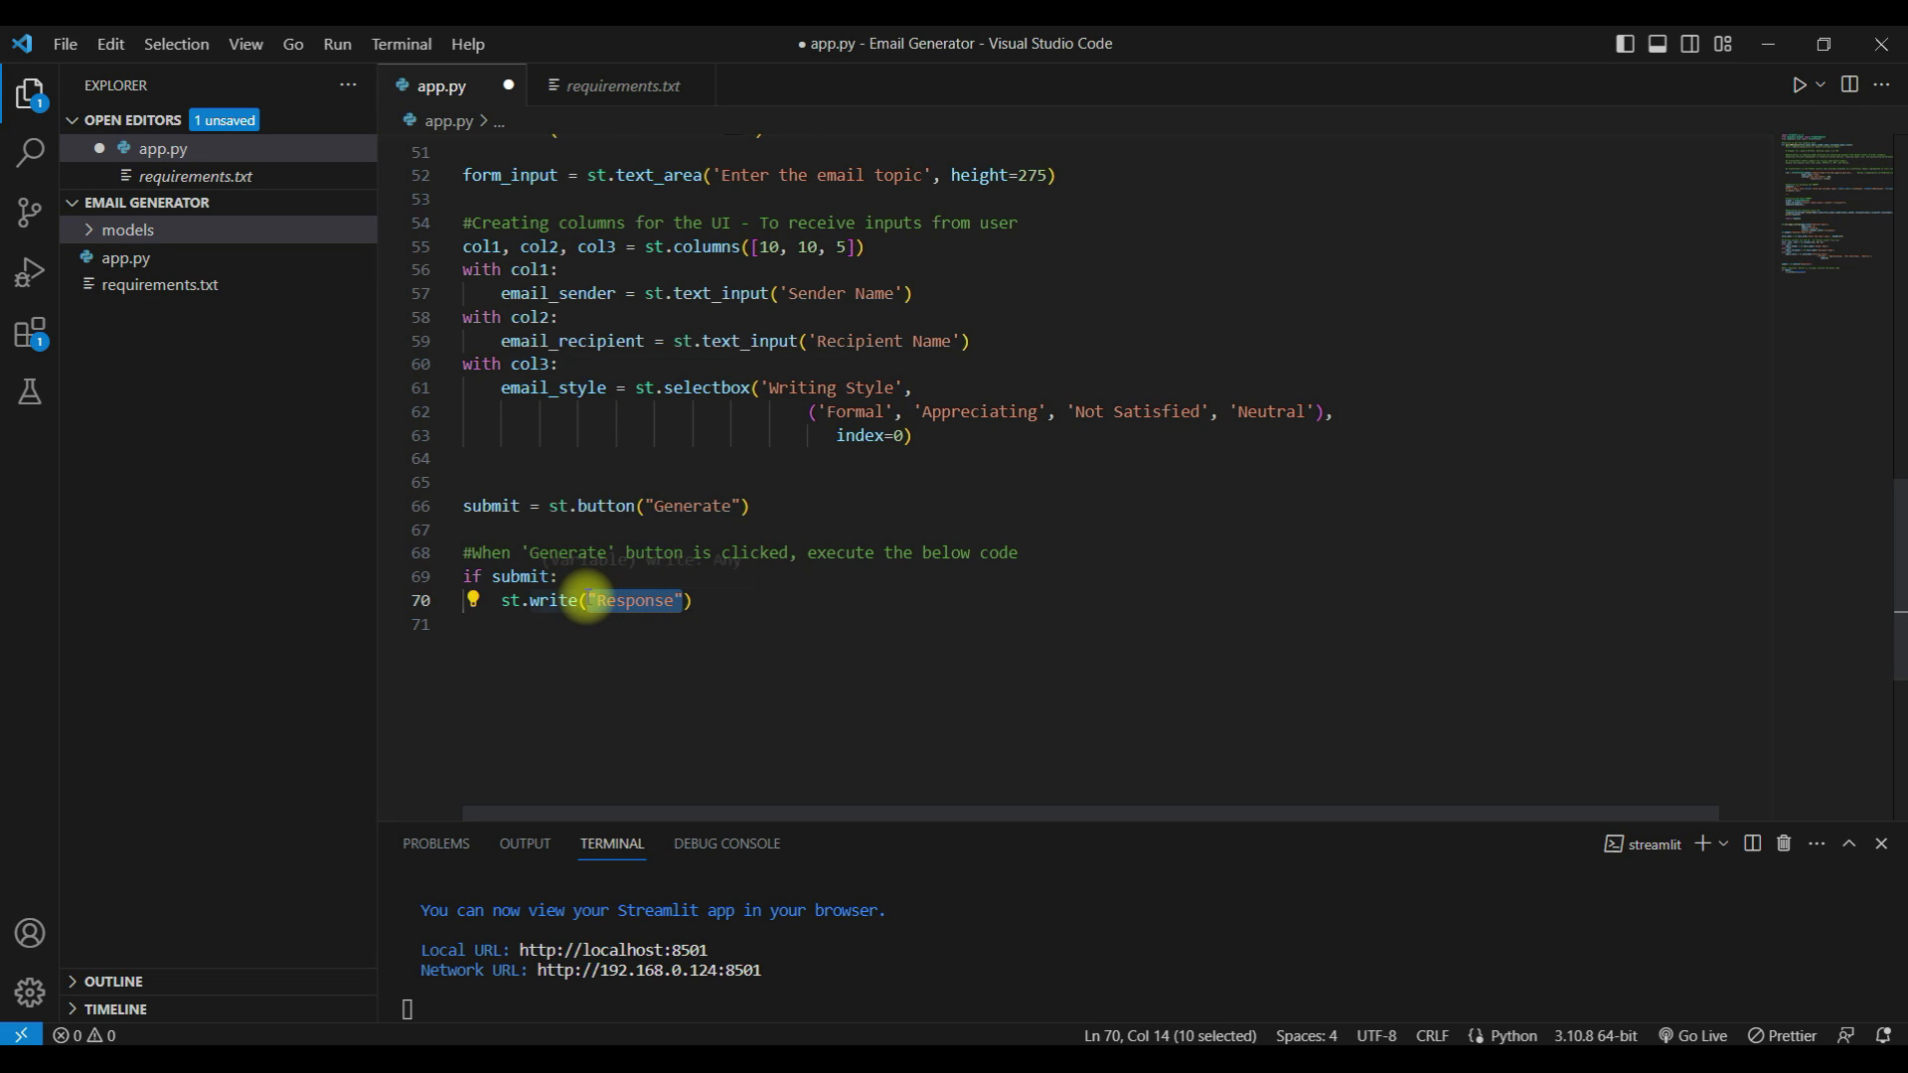
{"action": "type", "text": "getLLMResponse(form_input,email_sender,email_recipient,email_style)"}
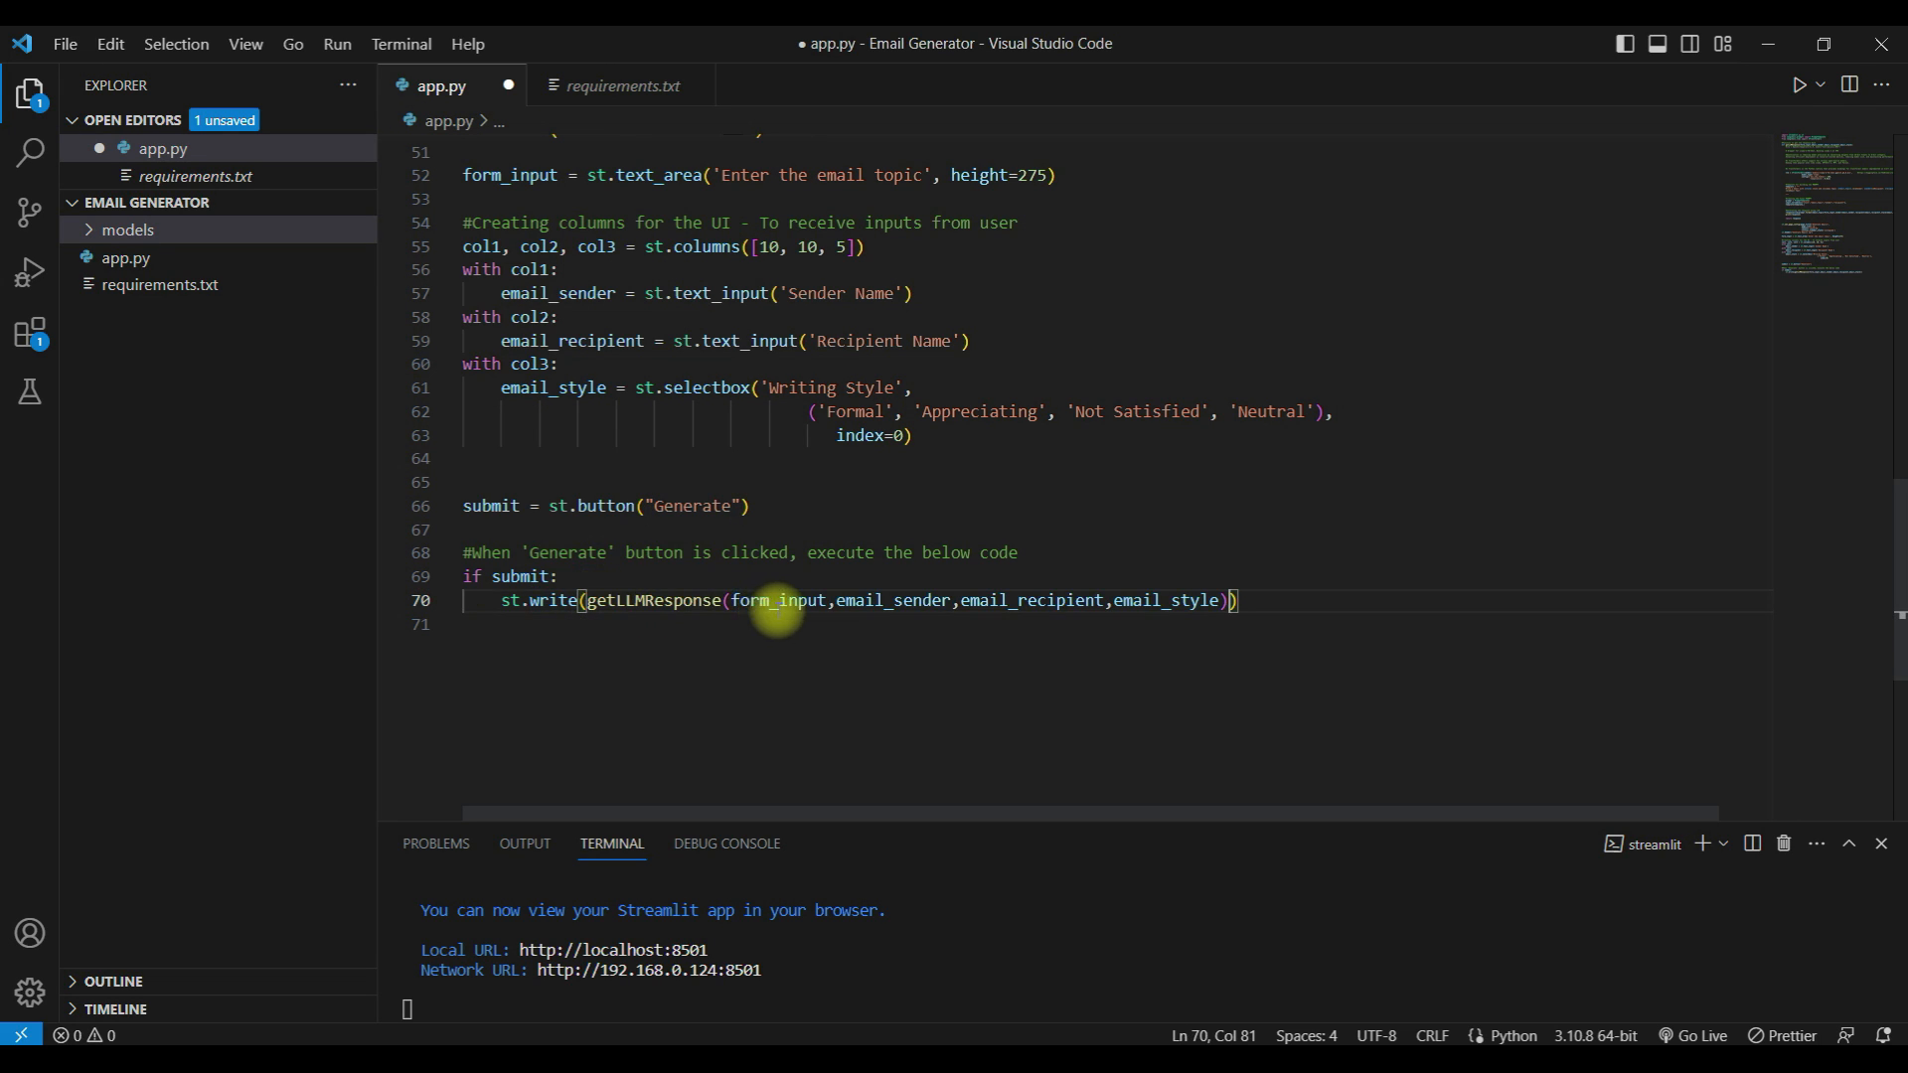
{"action": "mouse_move", "coordinate": [541, 270]}
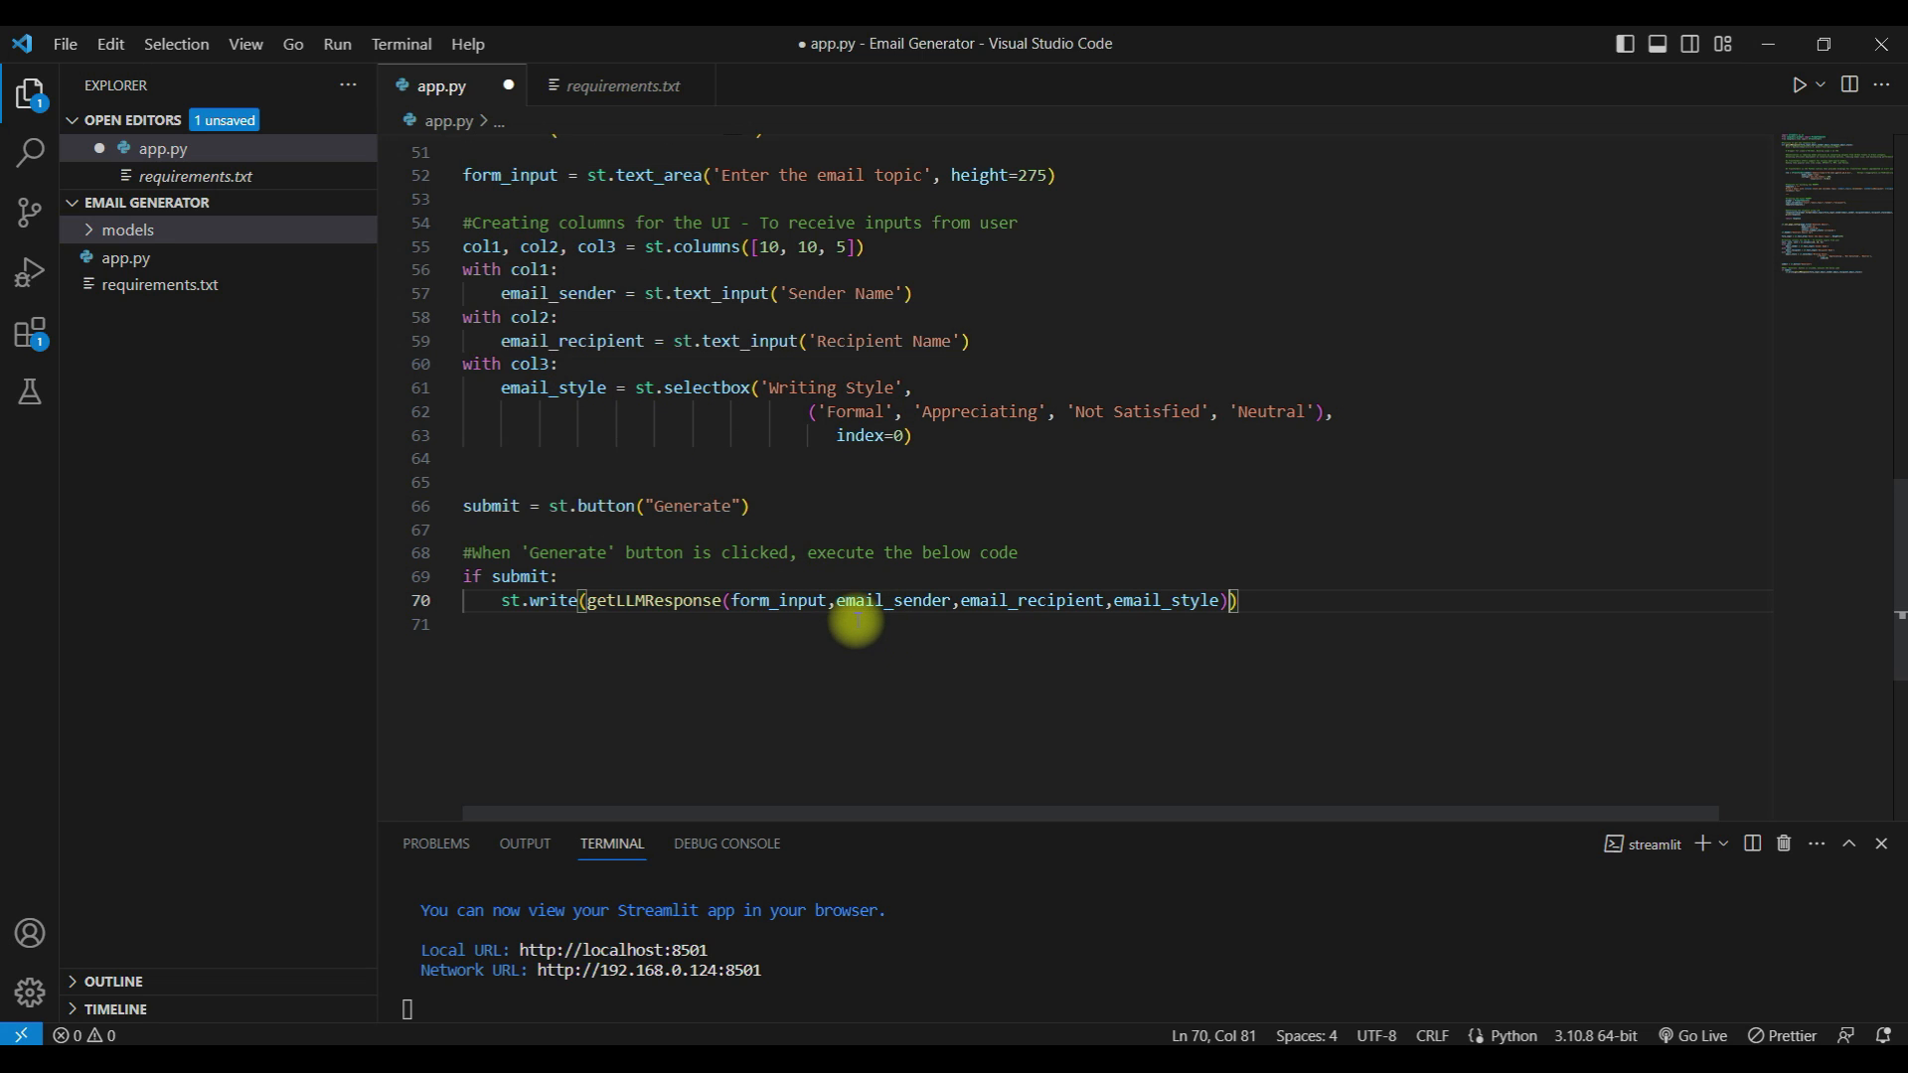
{"action": "mouse_move", "coordinate": [890, 583]}
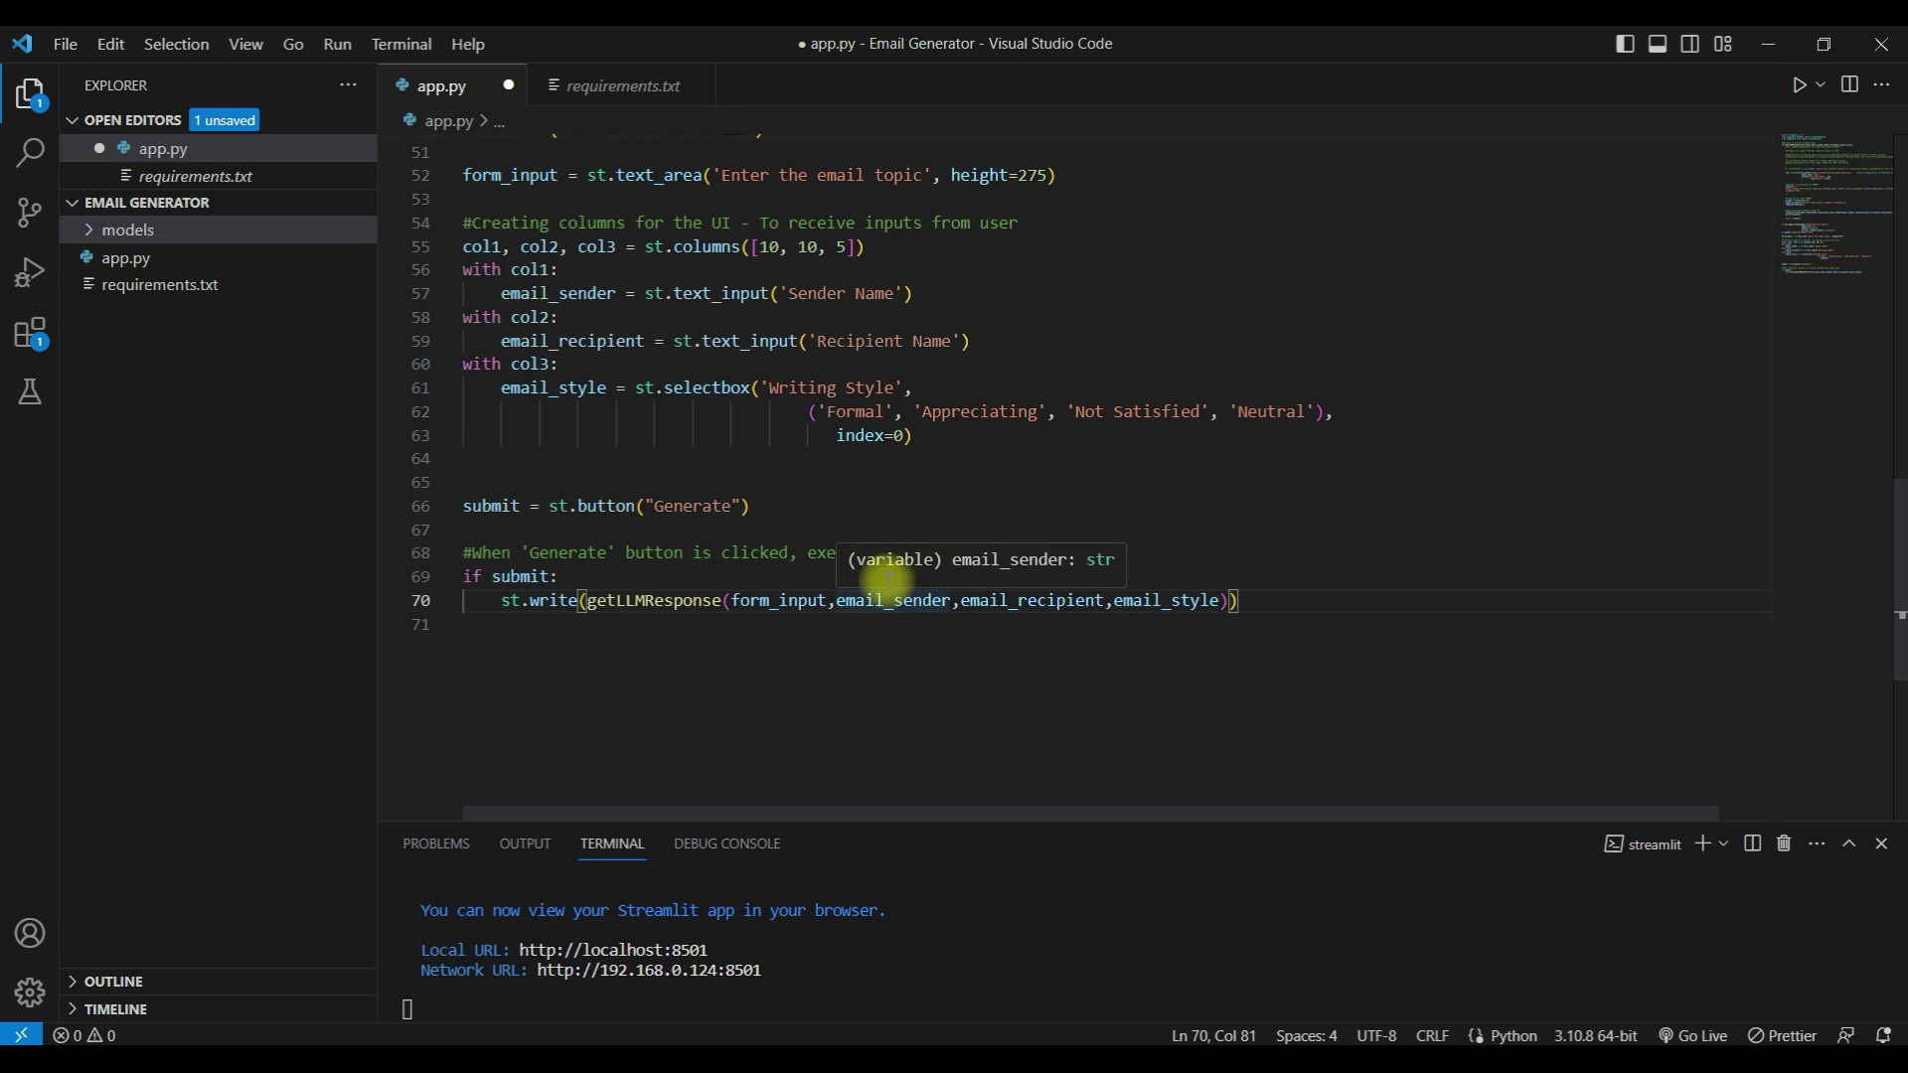
{"action": "mouse_move", "coordinate": [608, 414]}
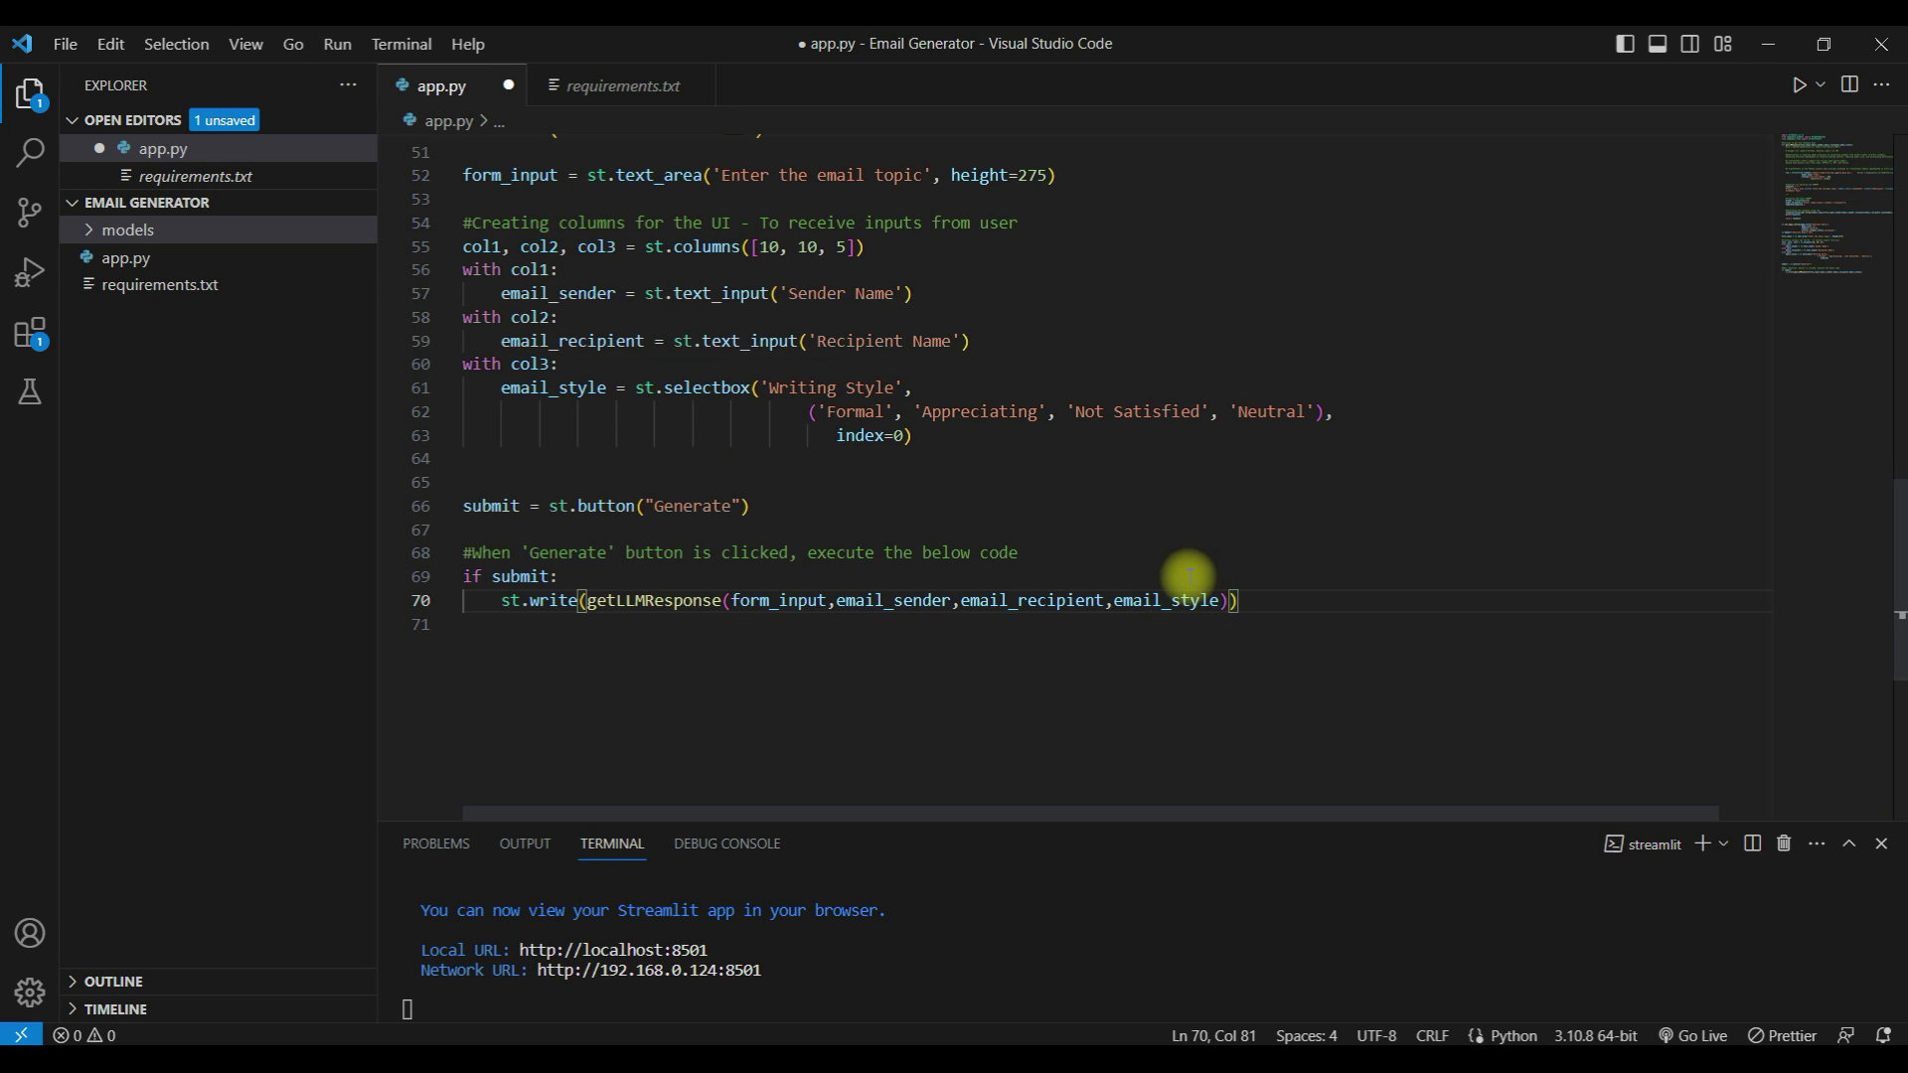
{"action": "key", "text": "Ctrl+S"}
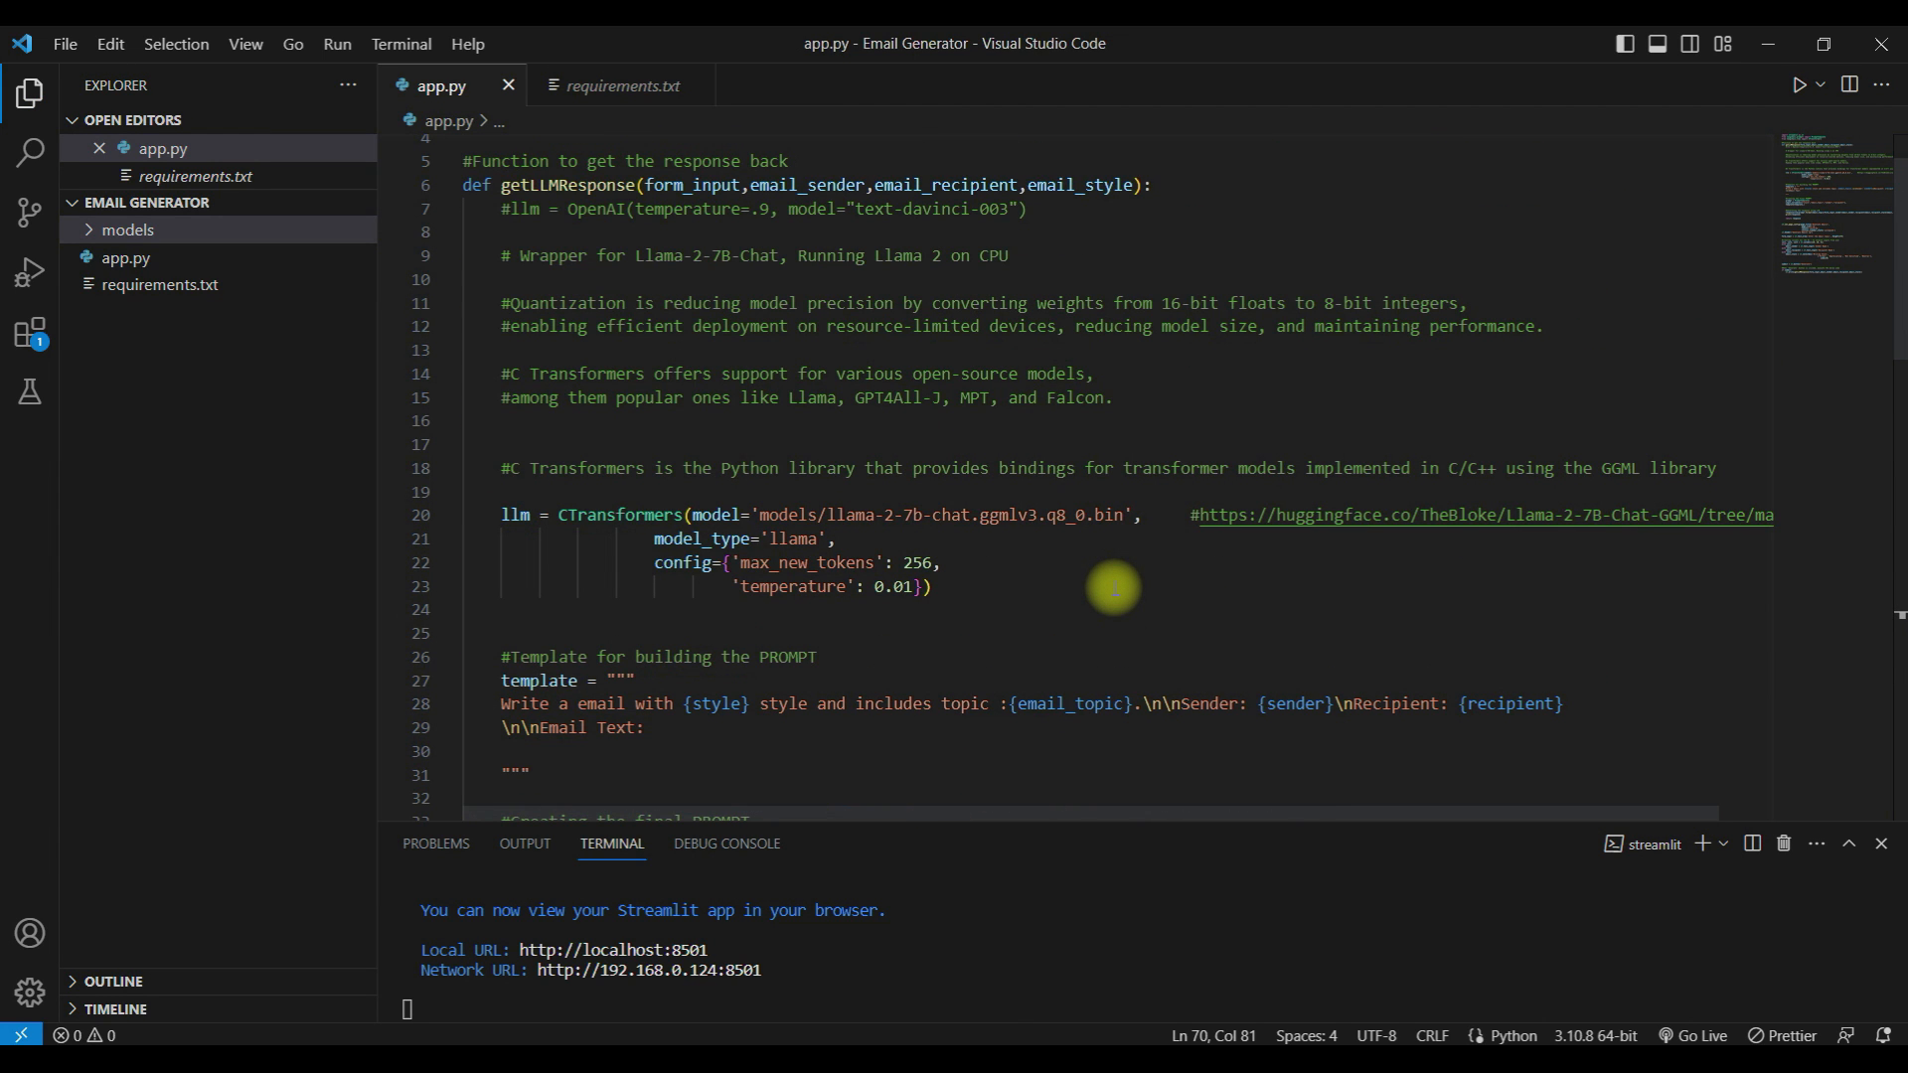
{"action": "scroll", "scroll_direction": "down", "scroll_amount": 3}
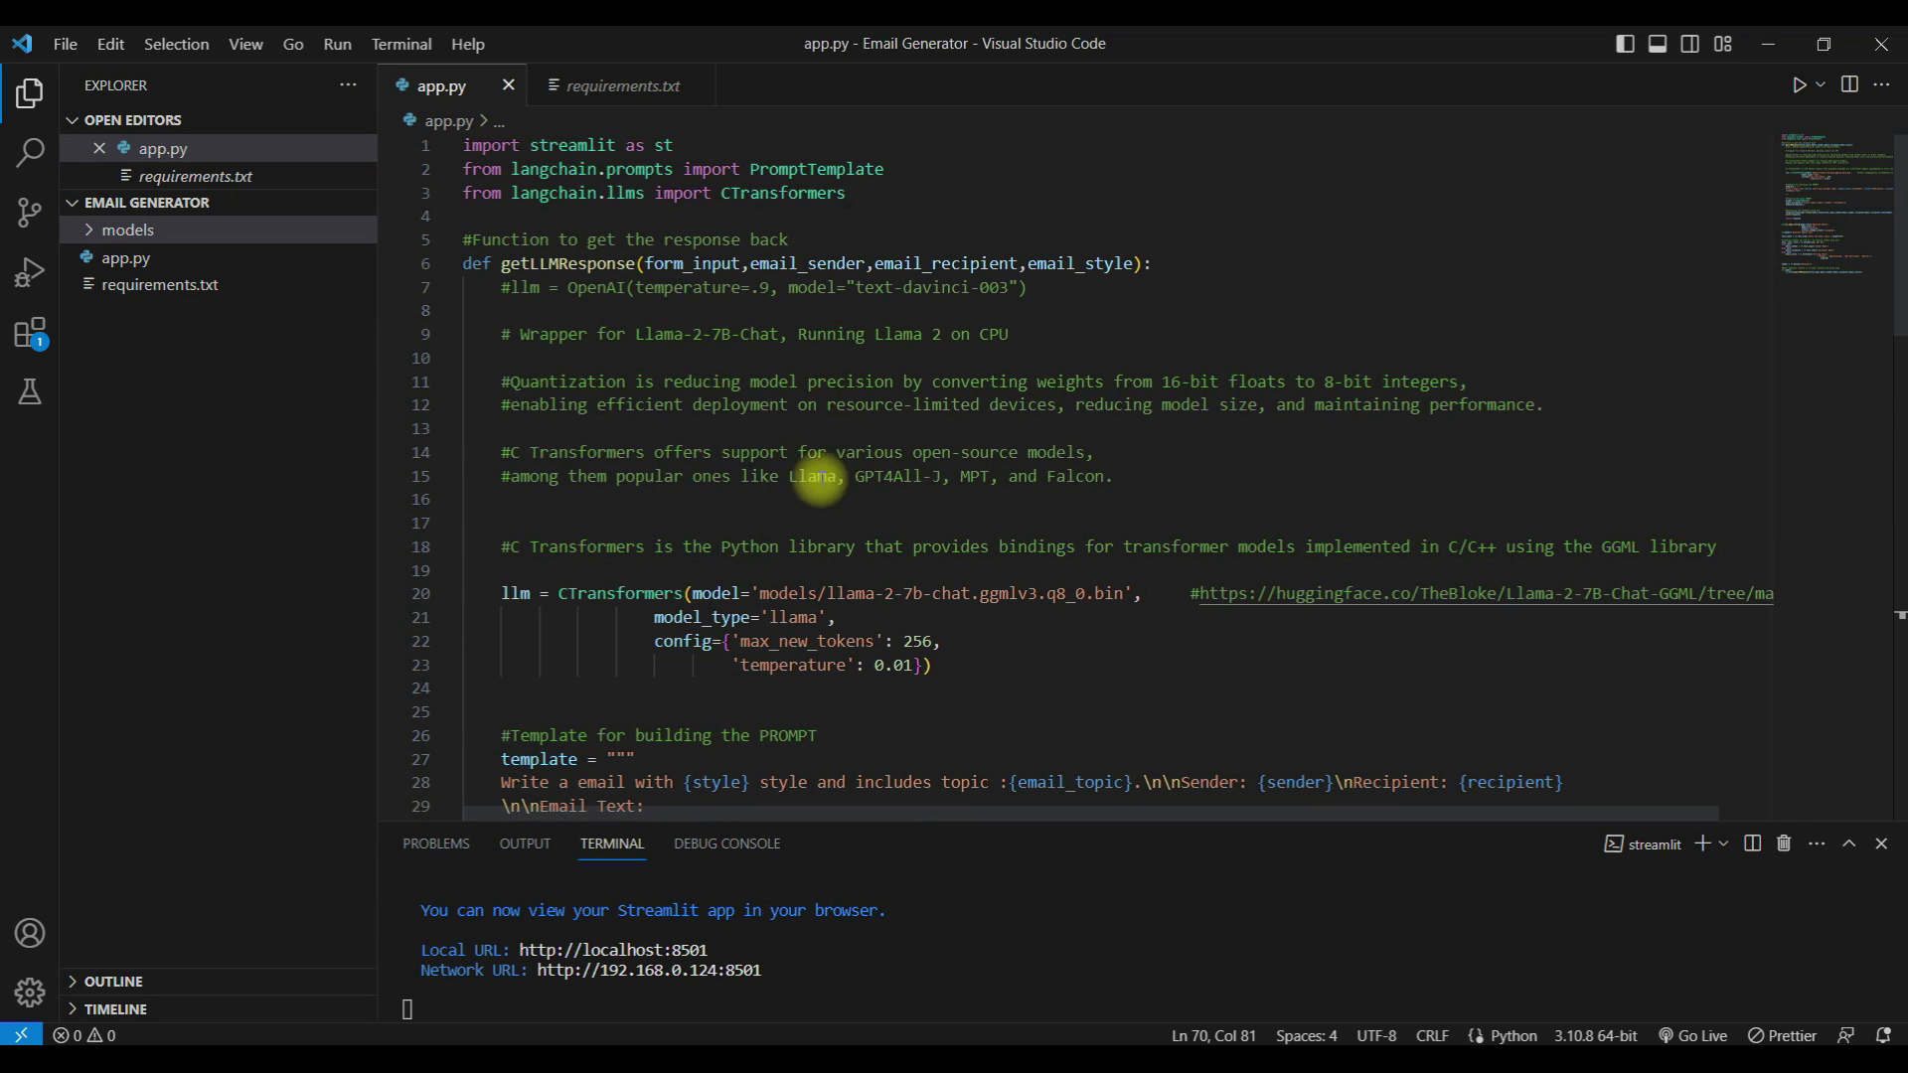
{"action": "scroll", "scroll_direction": "down", "scroll_amount": 3}
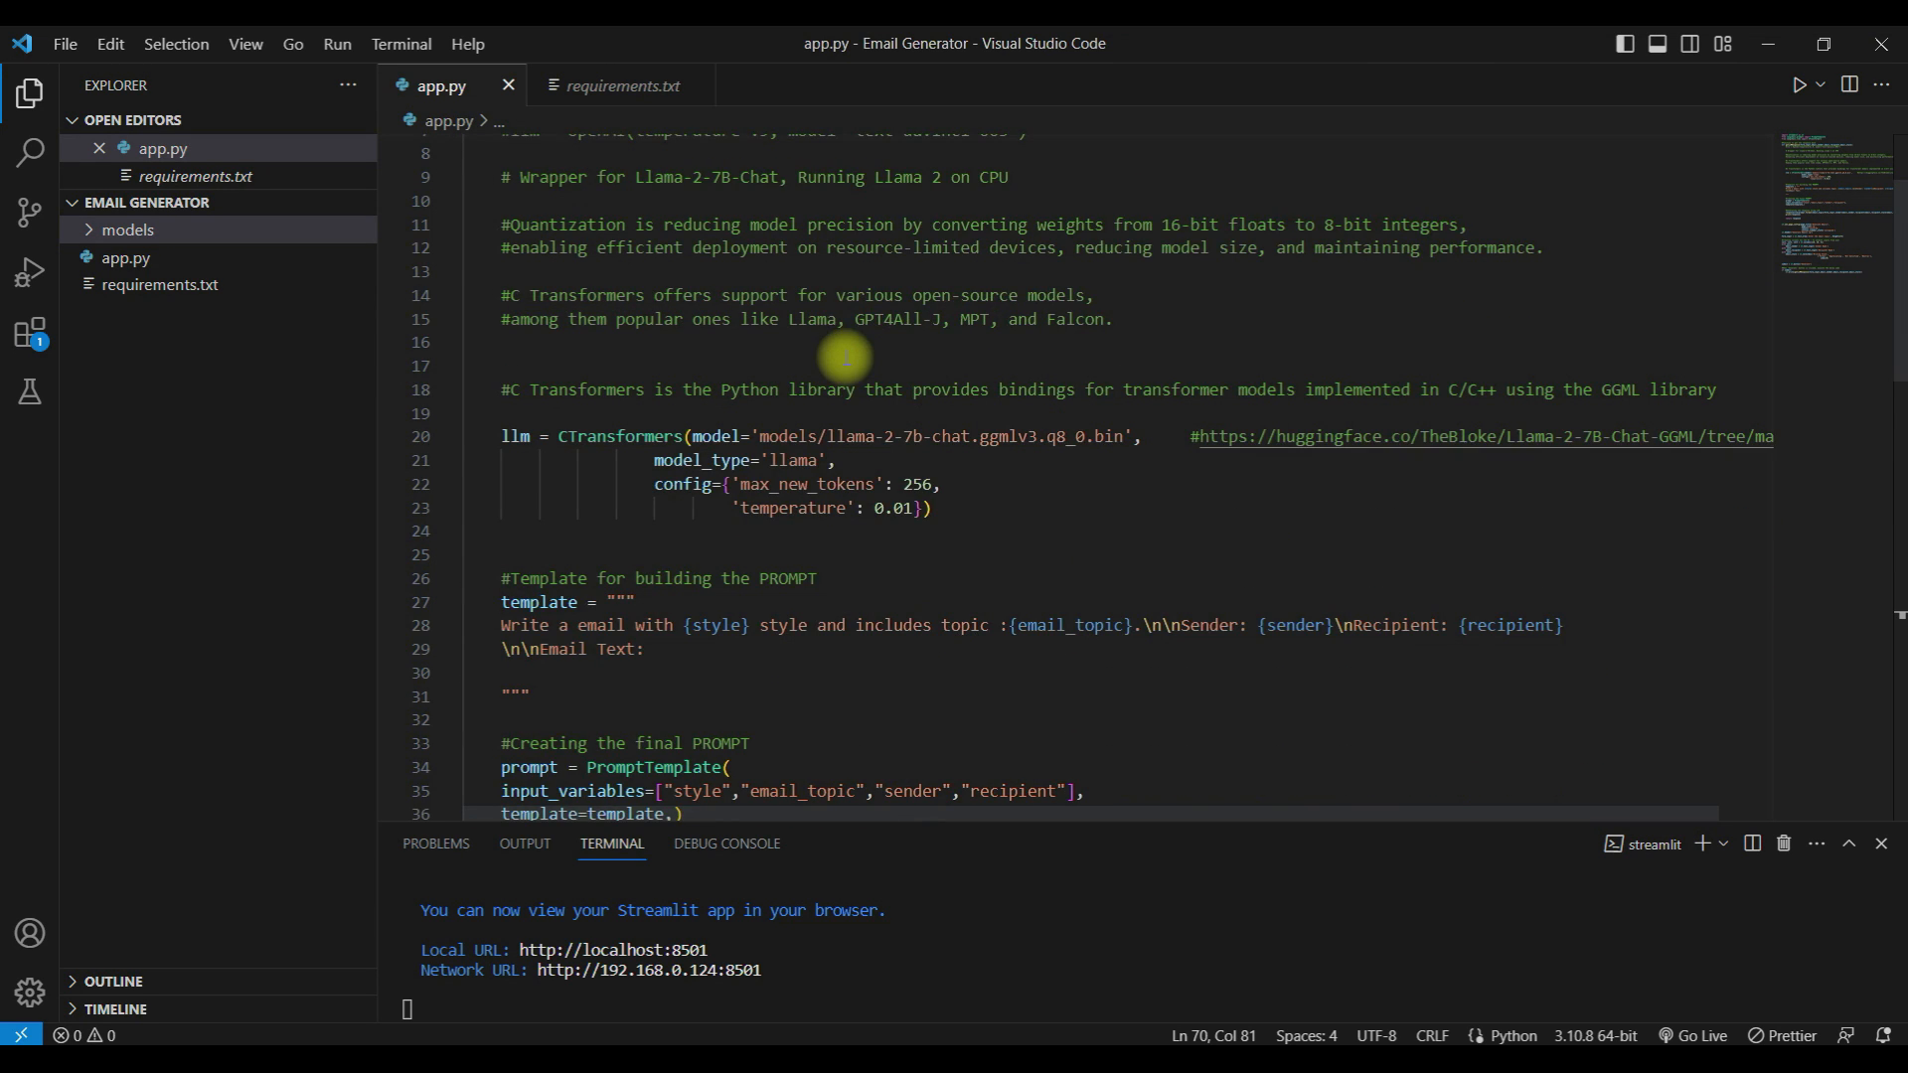
{"action": "scroll", "scroll_direction": "down", "scroll_amount": 3}
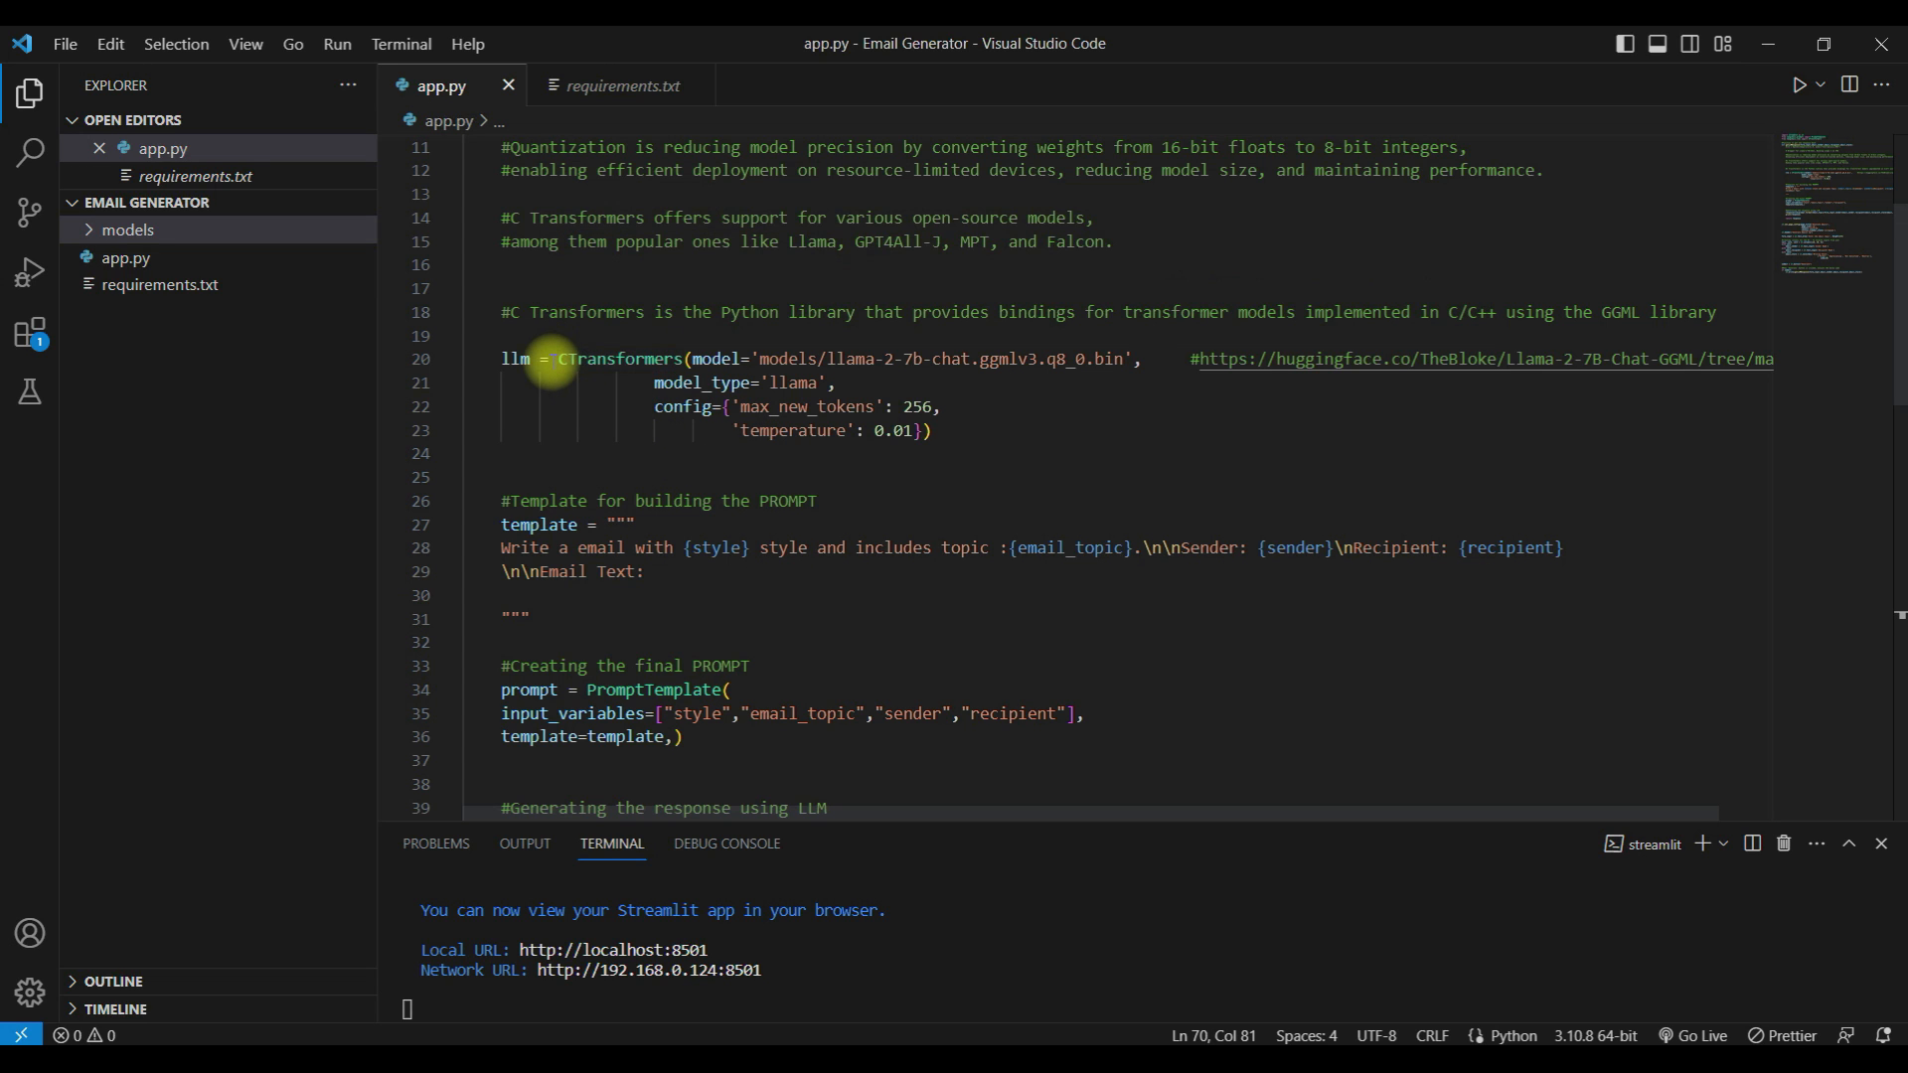
{"action": "left_click_drag", "start_coordinate": [557, 360], "coordinate": [930, 429]}
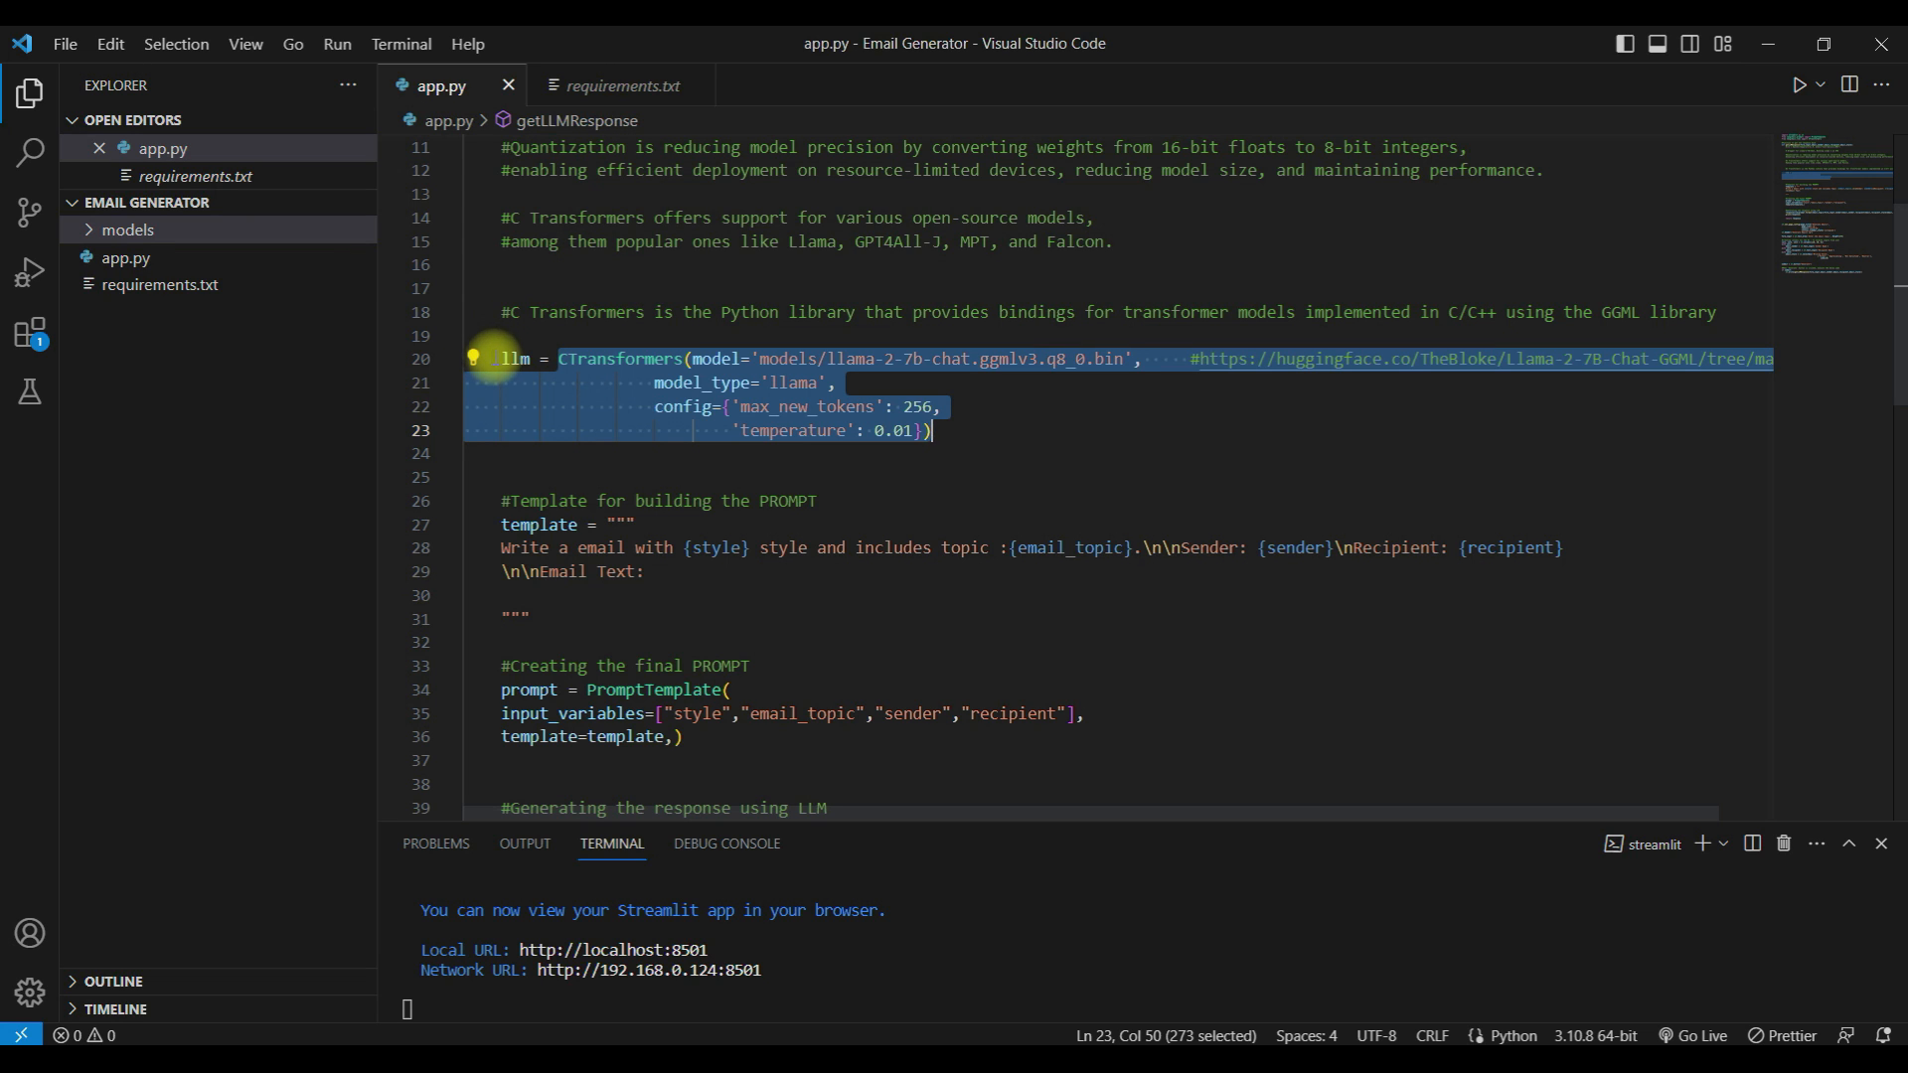
{"action": "scroll", "scroll_direction": "down", "scroll_amount": 3}
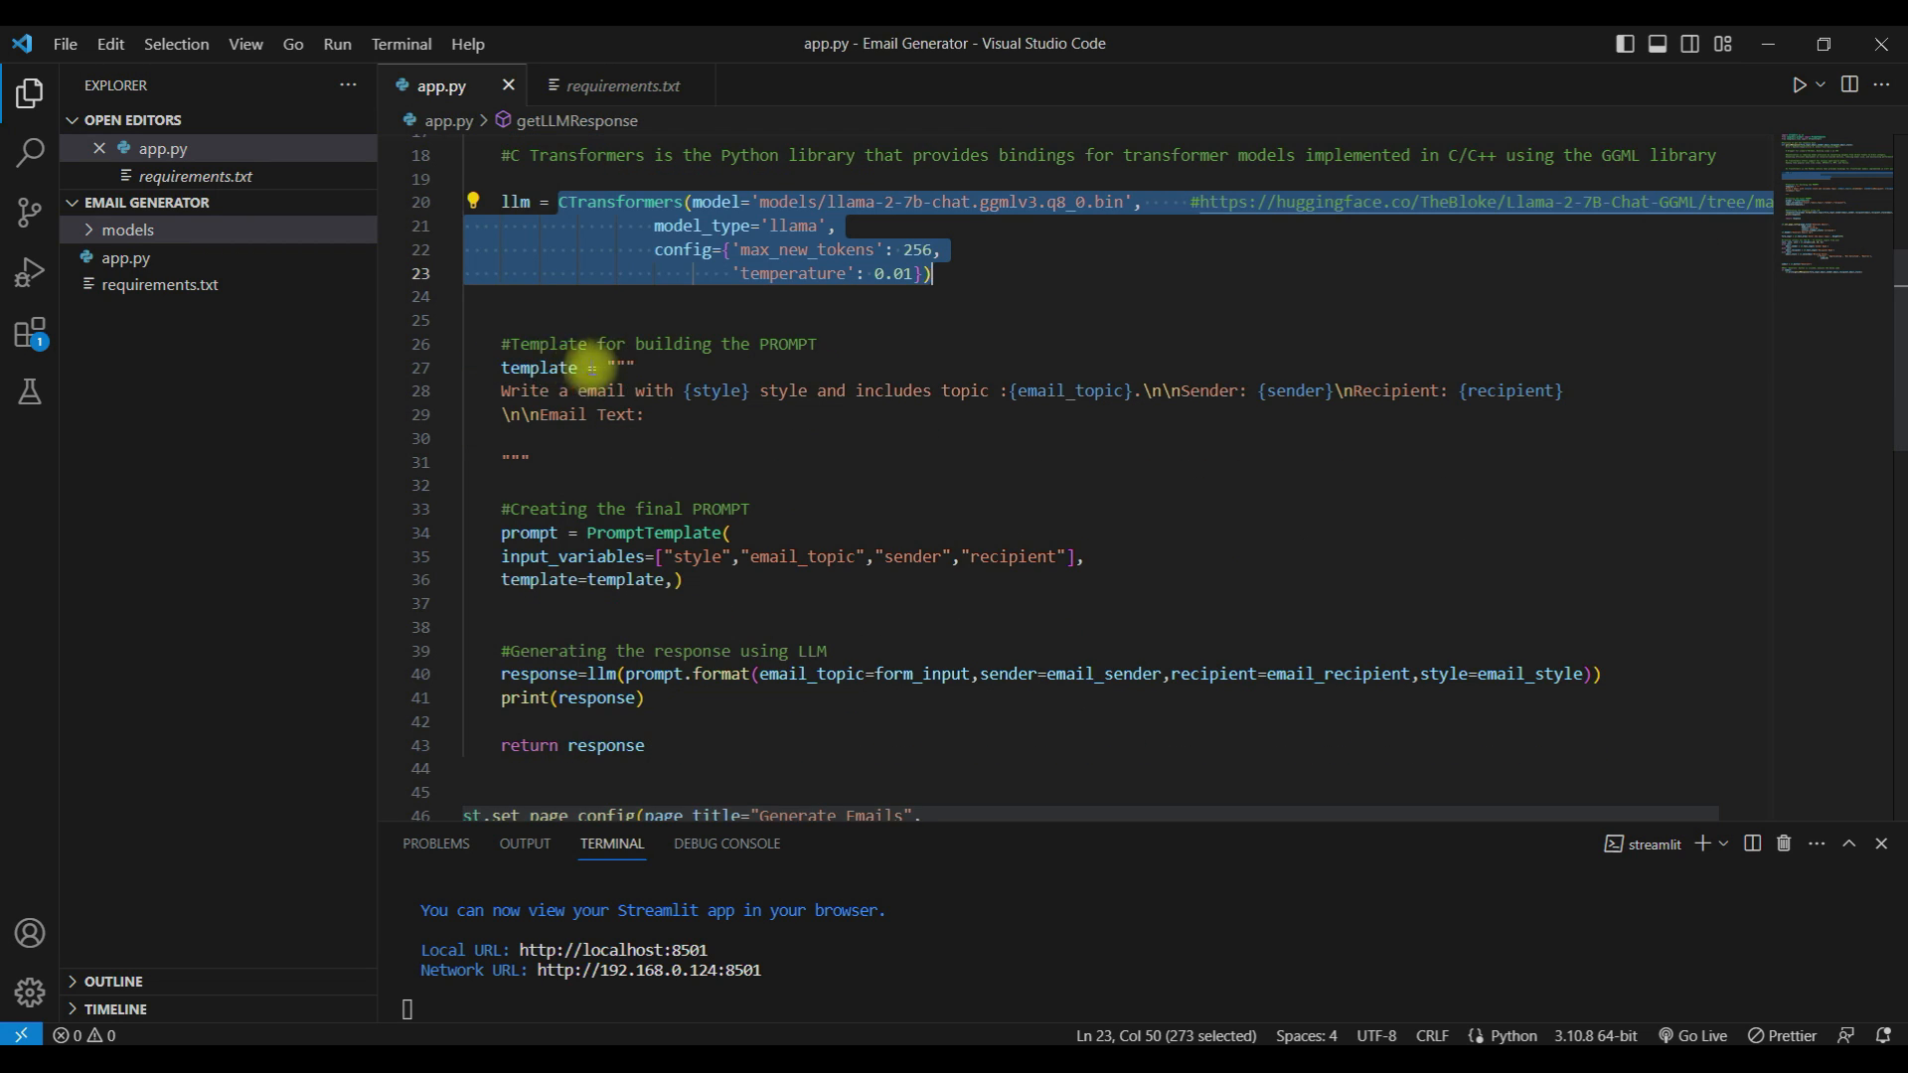
{"action": "scroll", "scroll_direction": "down", "scroll_amount": 3}
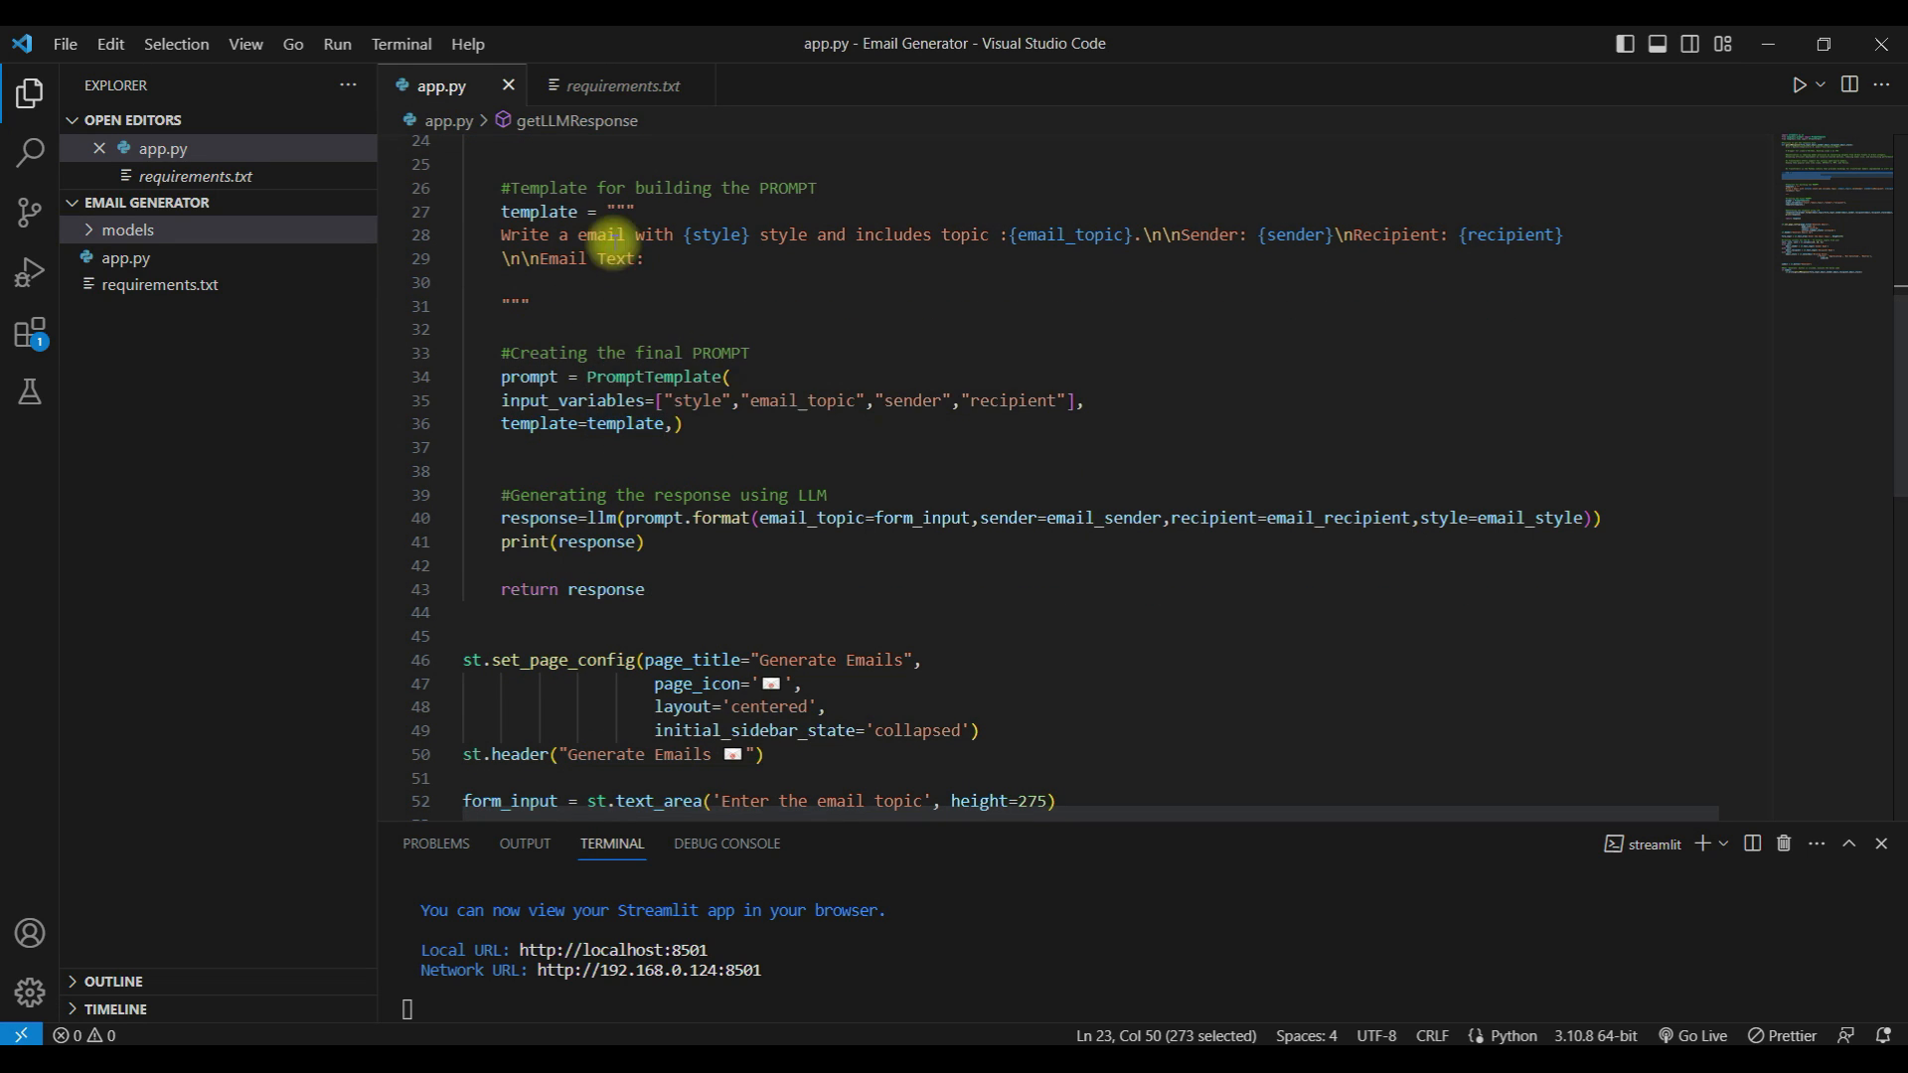
{"action": "mouse_move", "coordinate": [545, 377]}
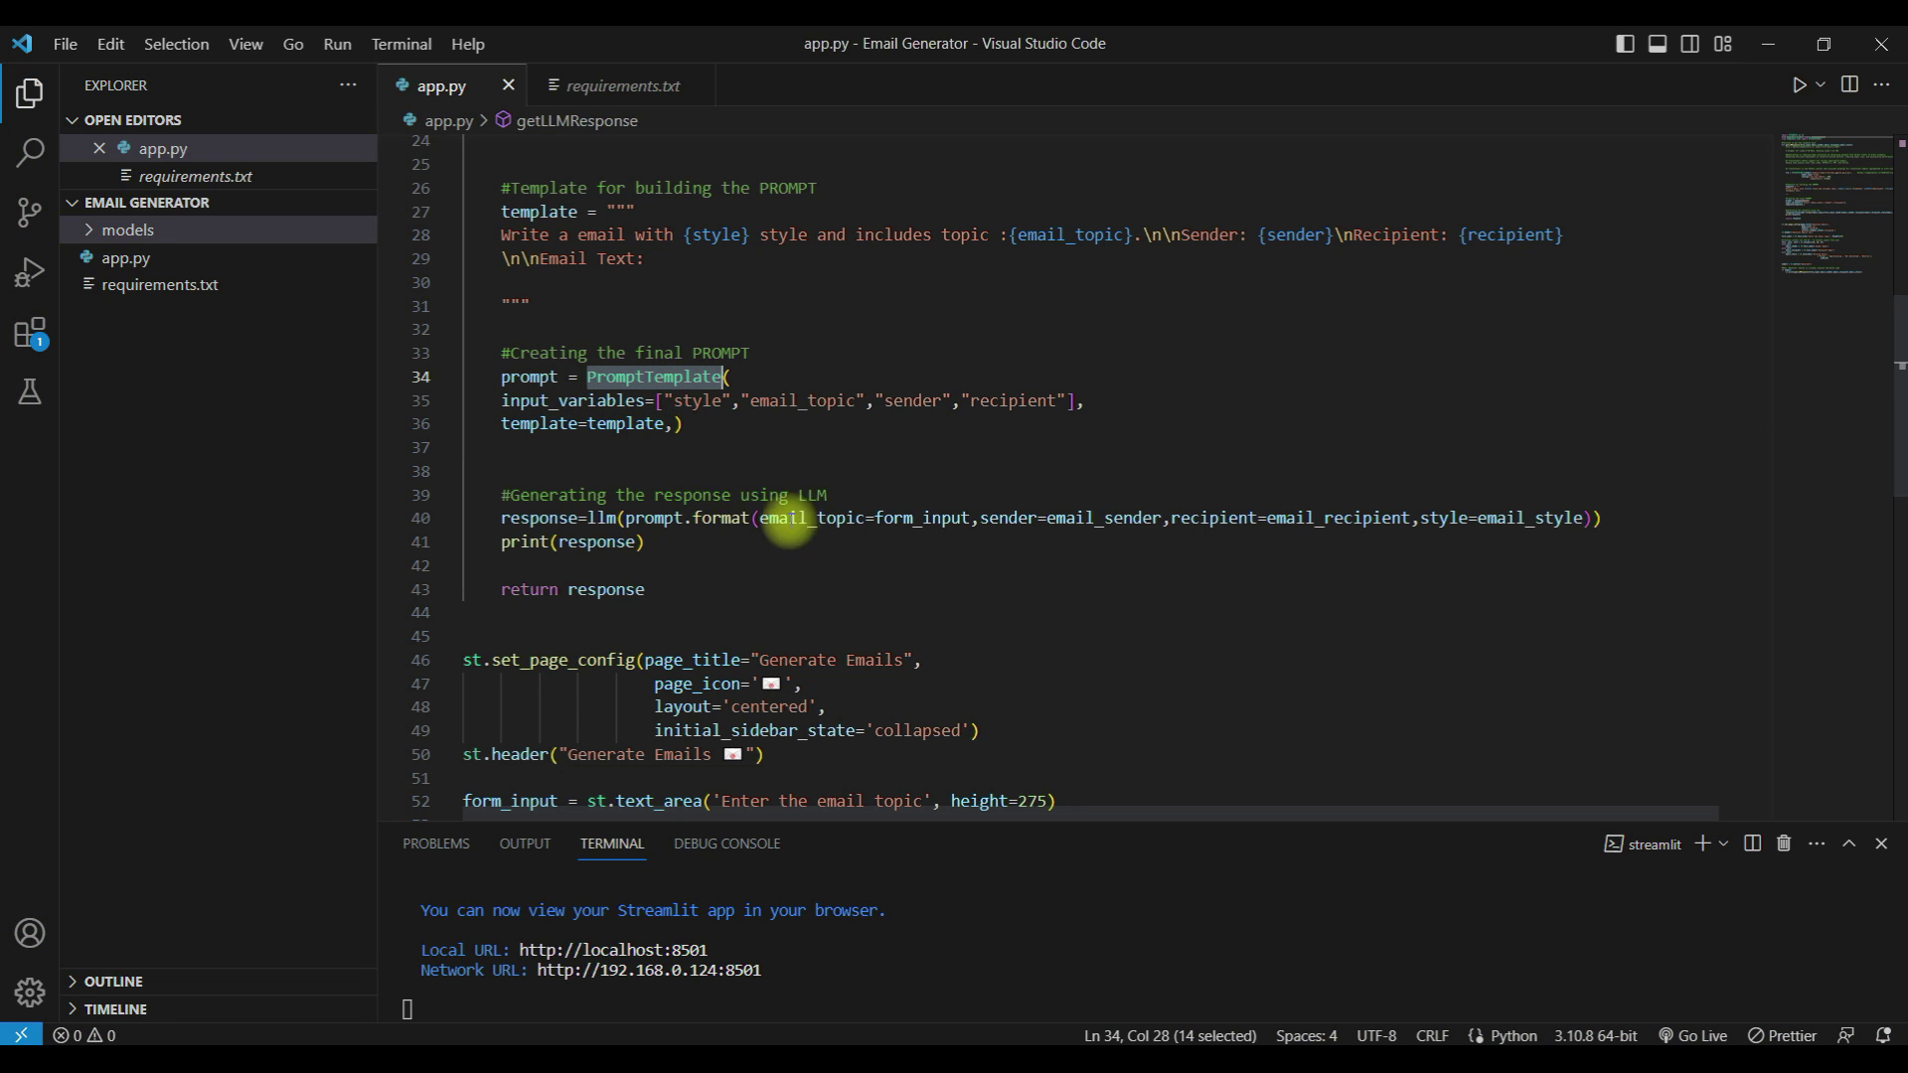
{"action": "mouse_move", "coordinate": [604, 517]}
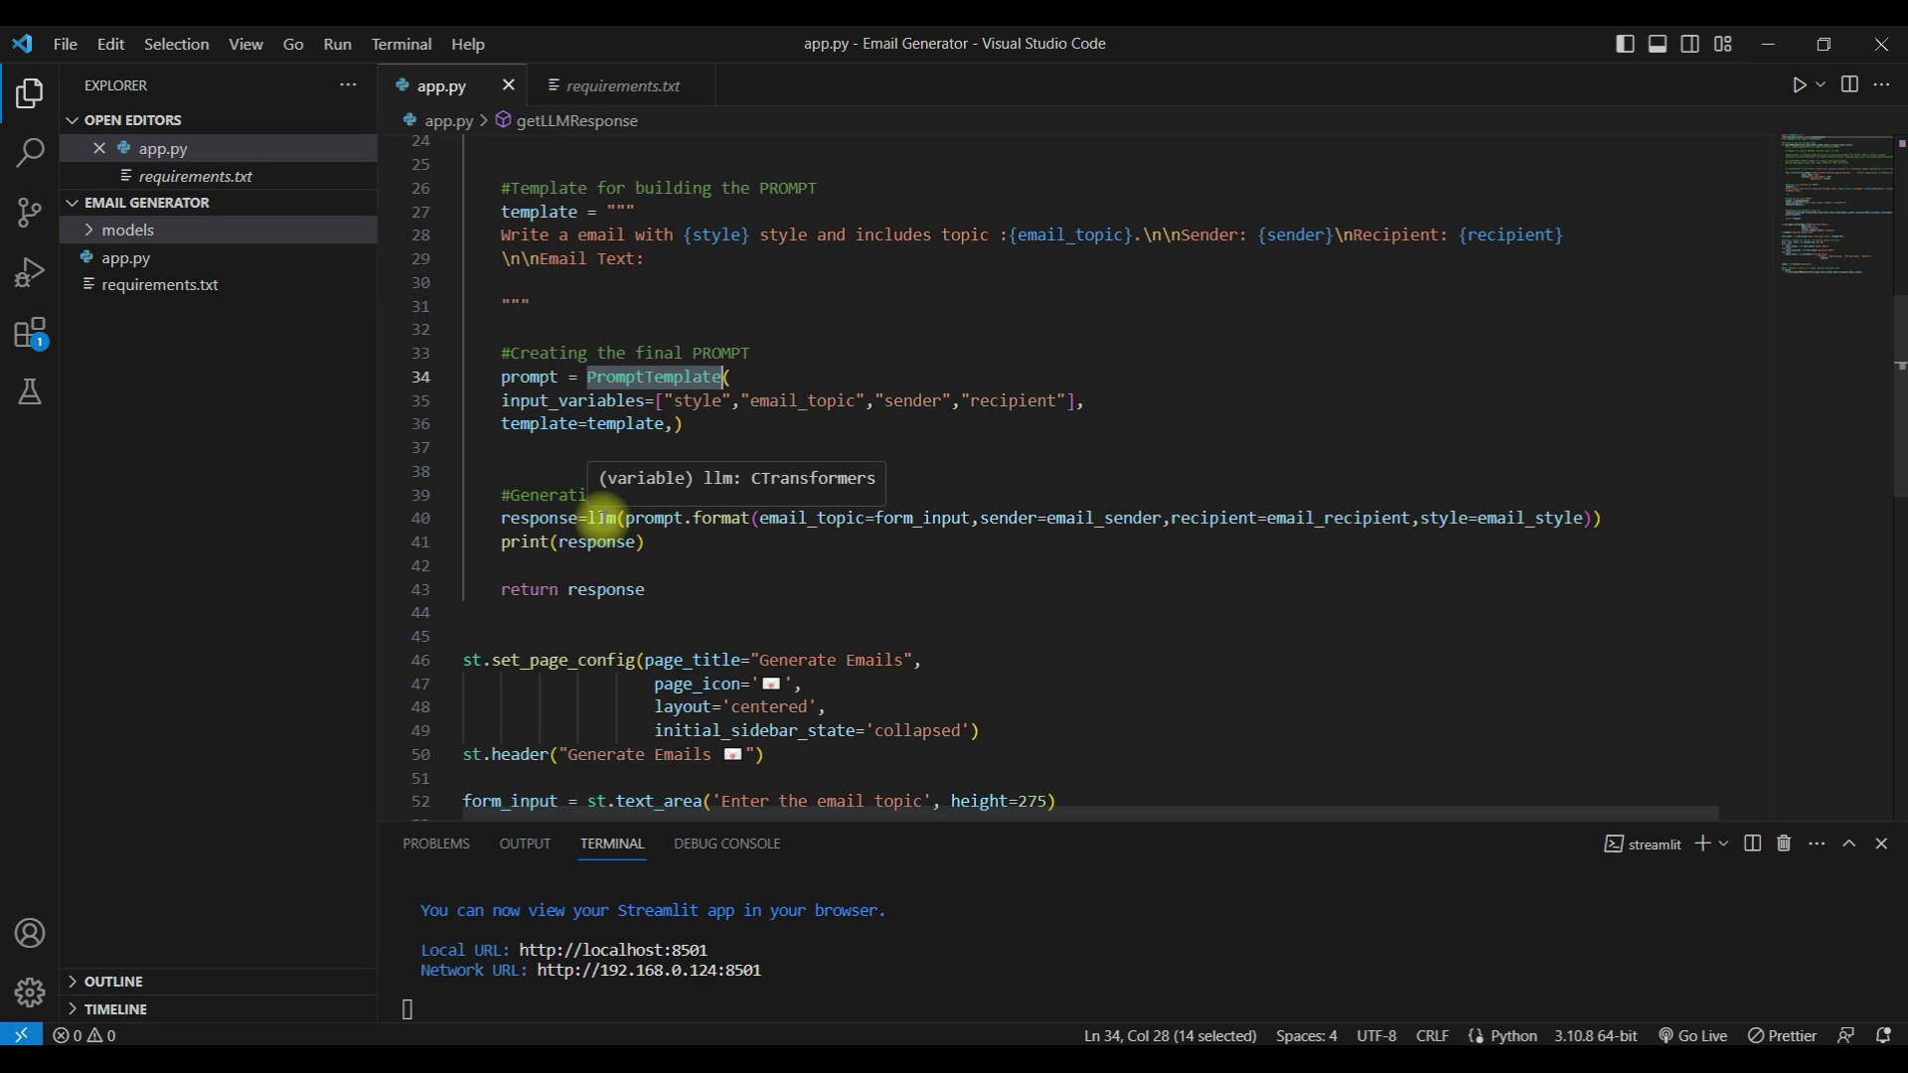
{"action": "mouse_move", "coordinate": [652, 533]}
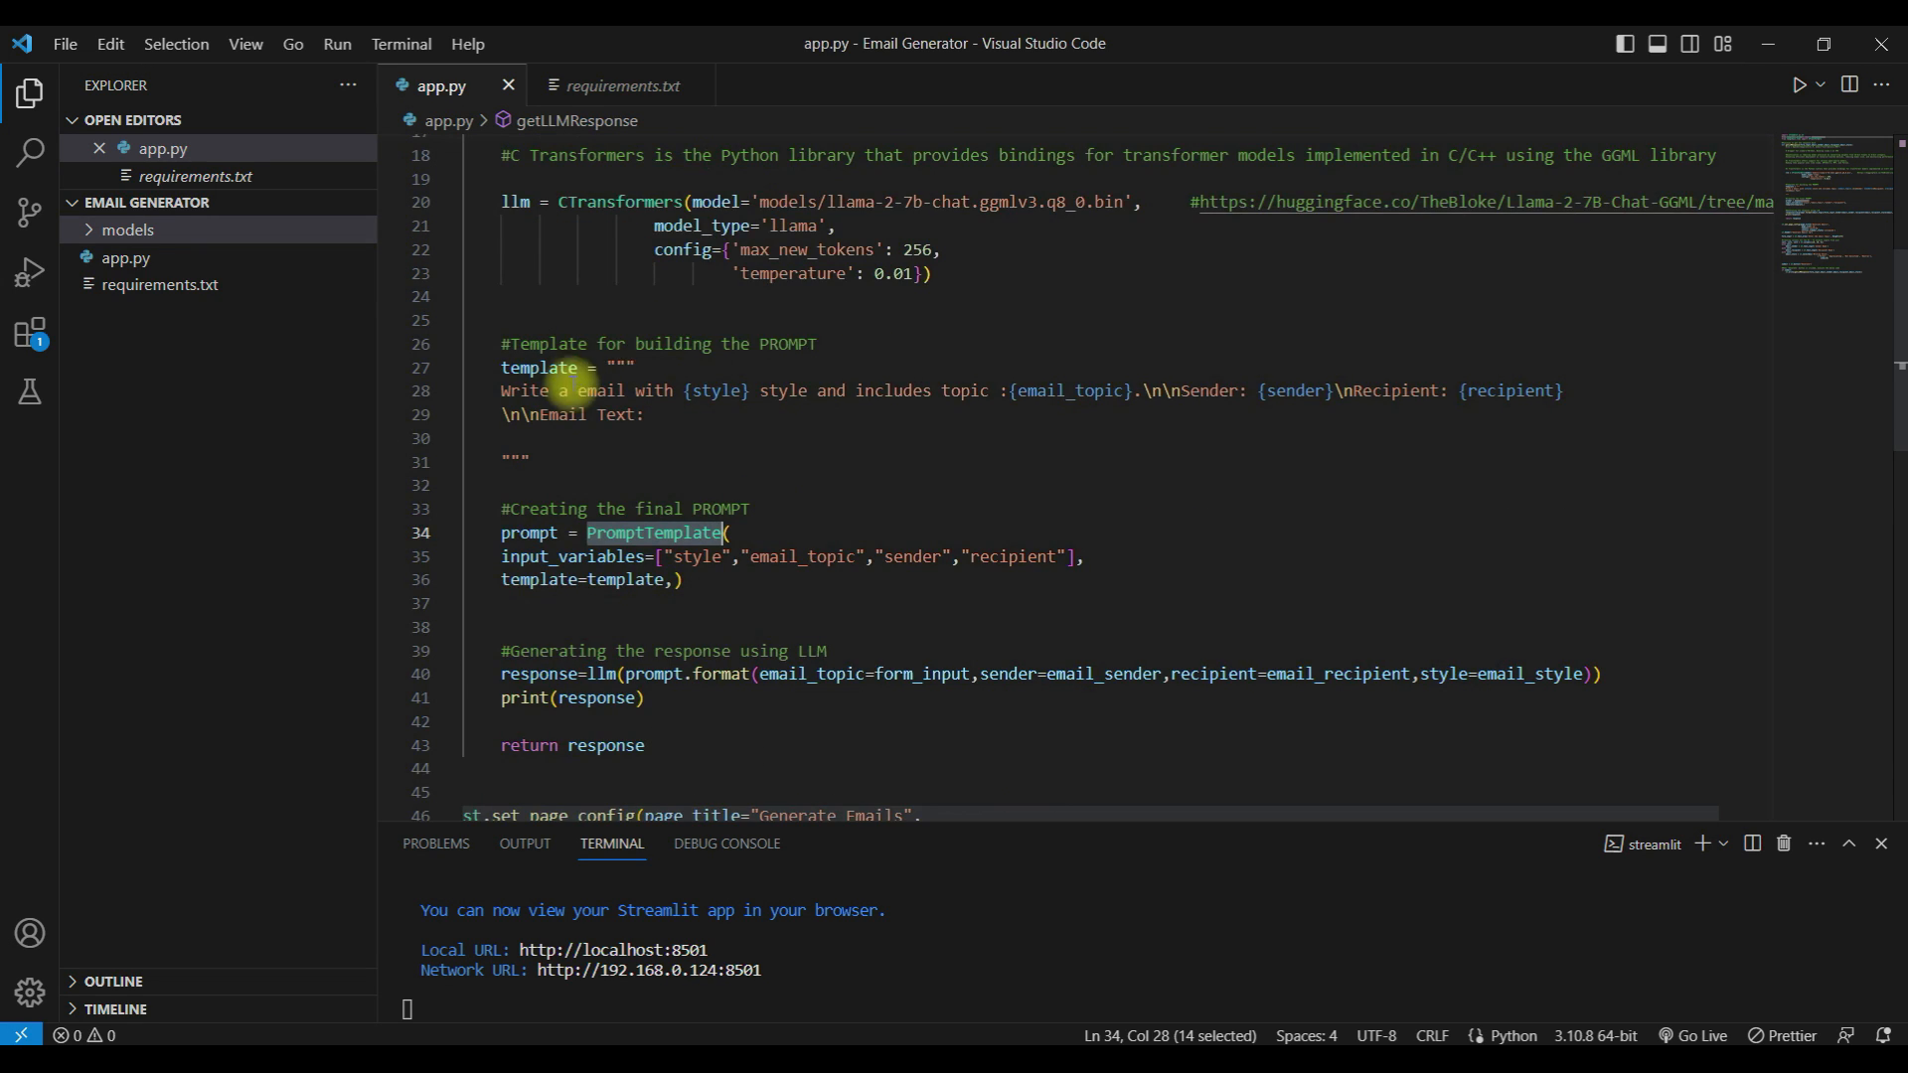
{"action": "scroll", "scroll_direction": "down", "scroll_amount": 3}
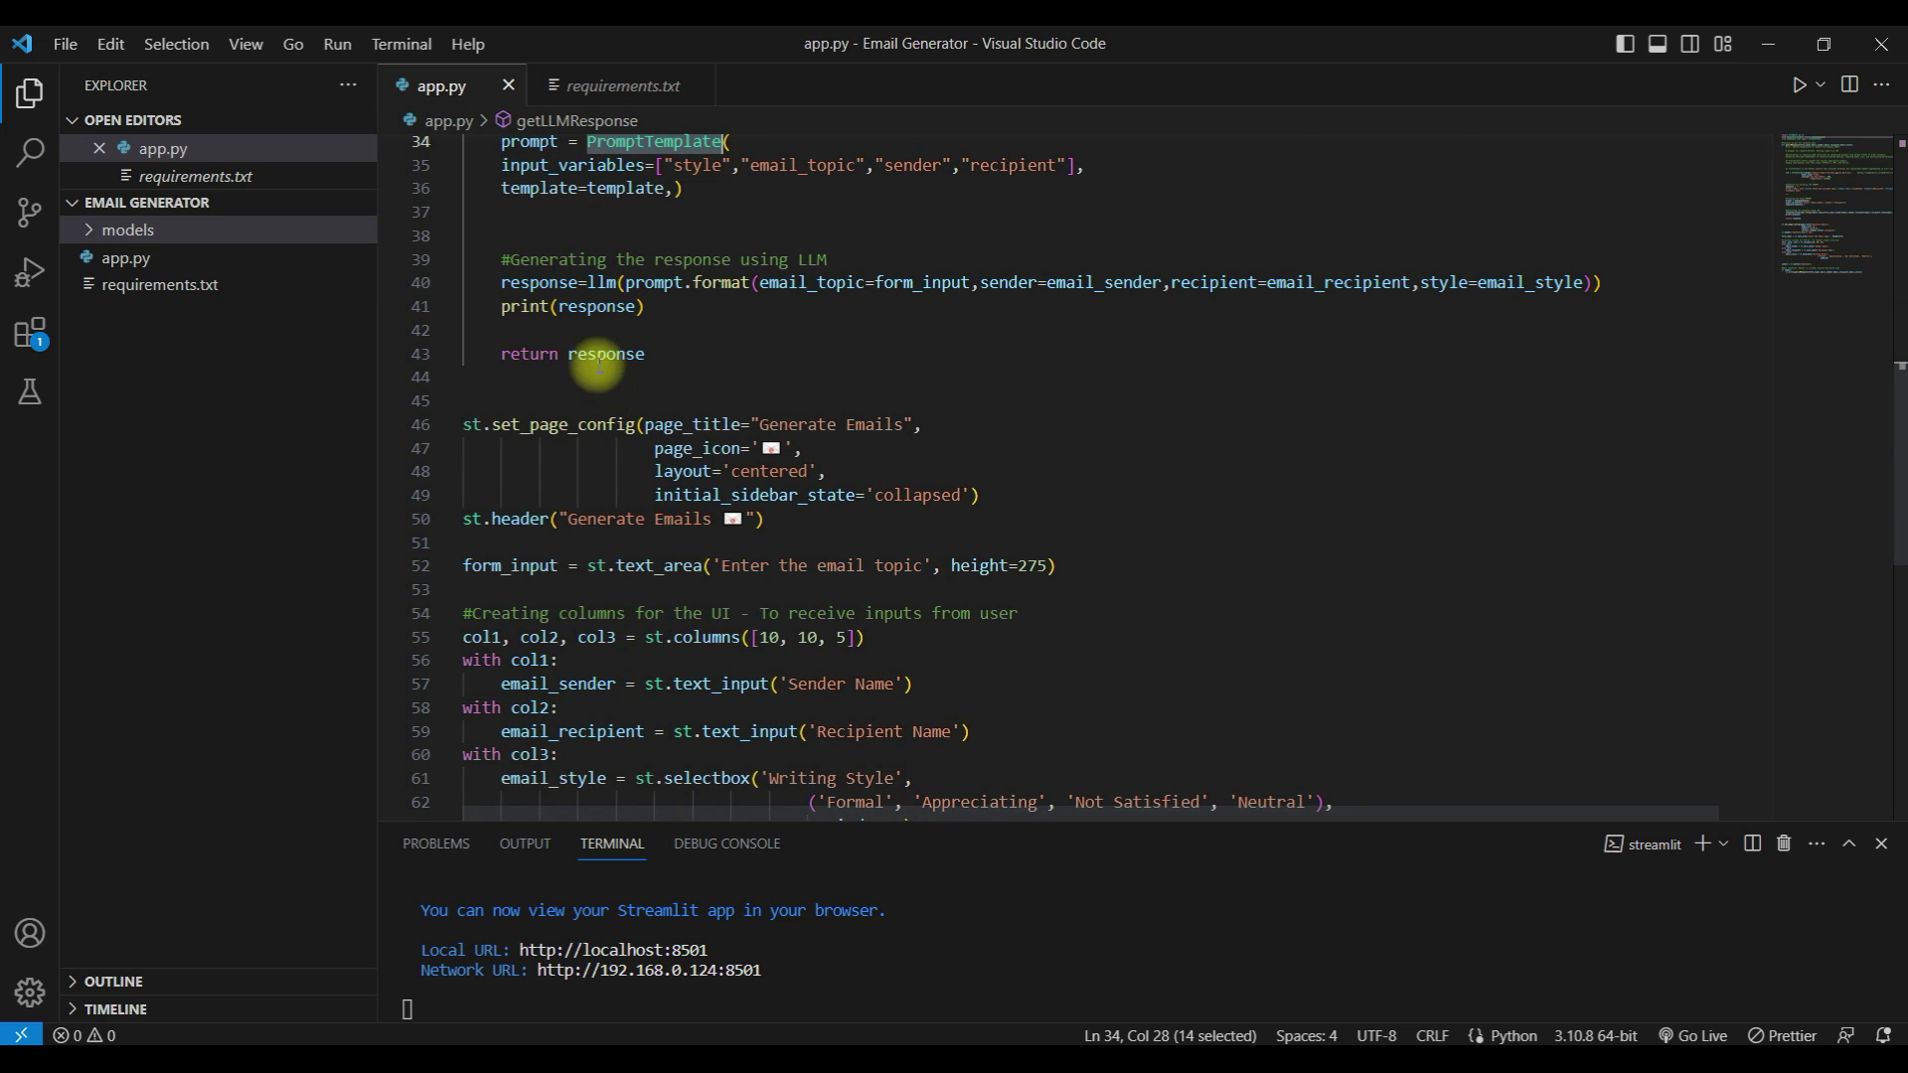
{"action": "scroll", "scroll_direction": "down", "scroll_amount": 3}
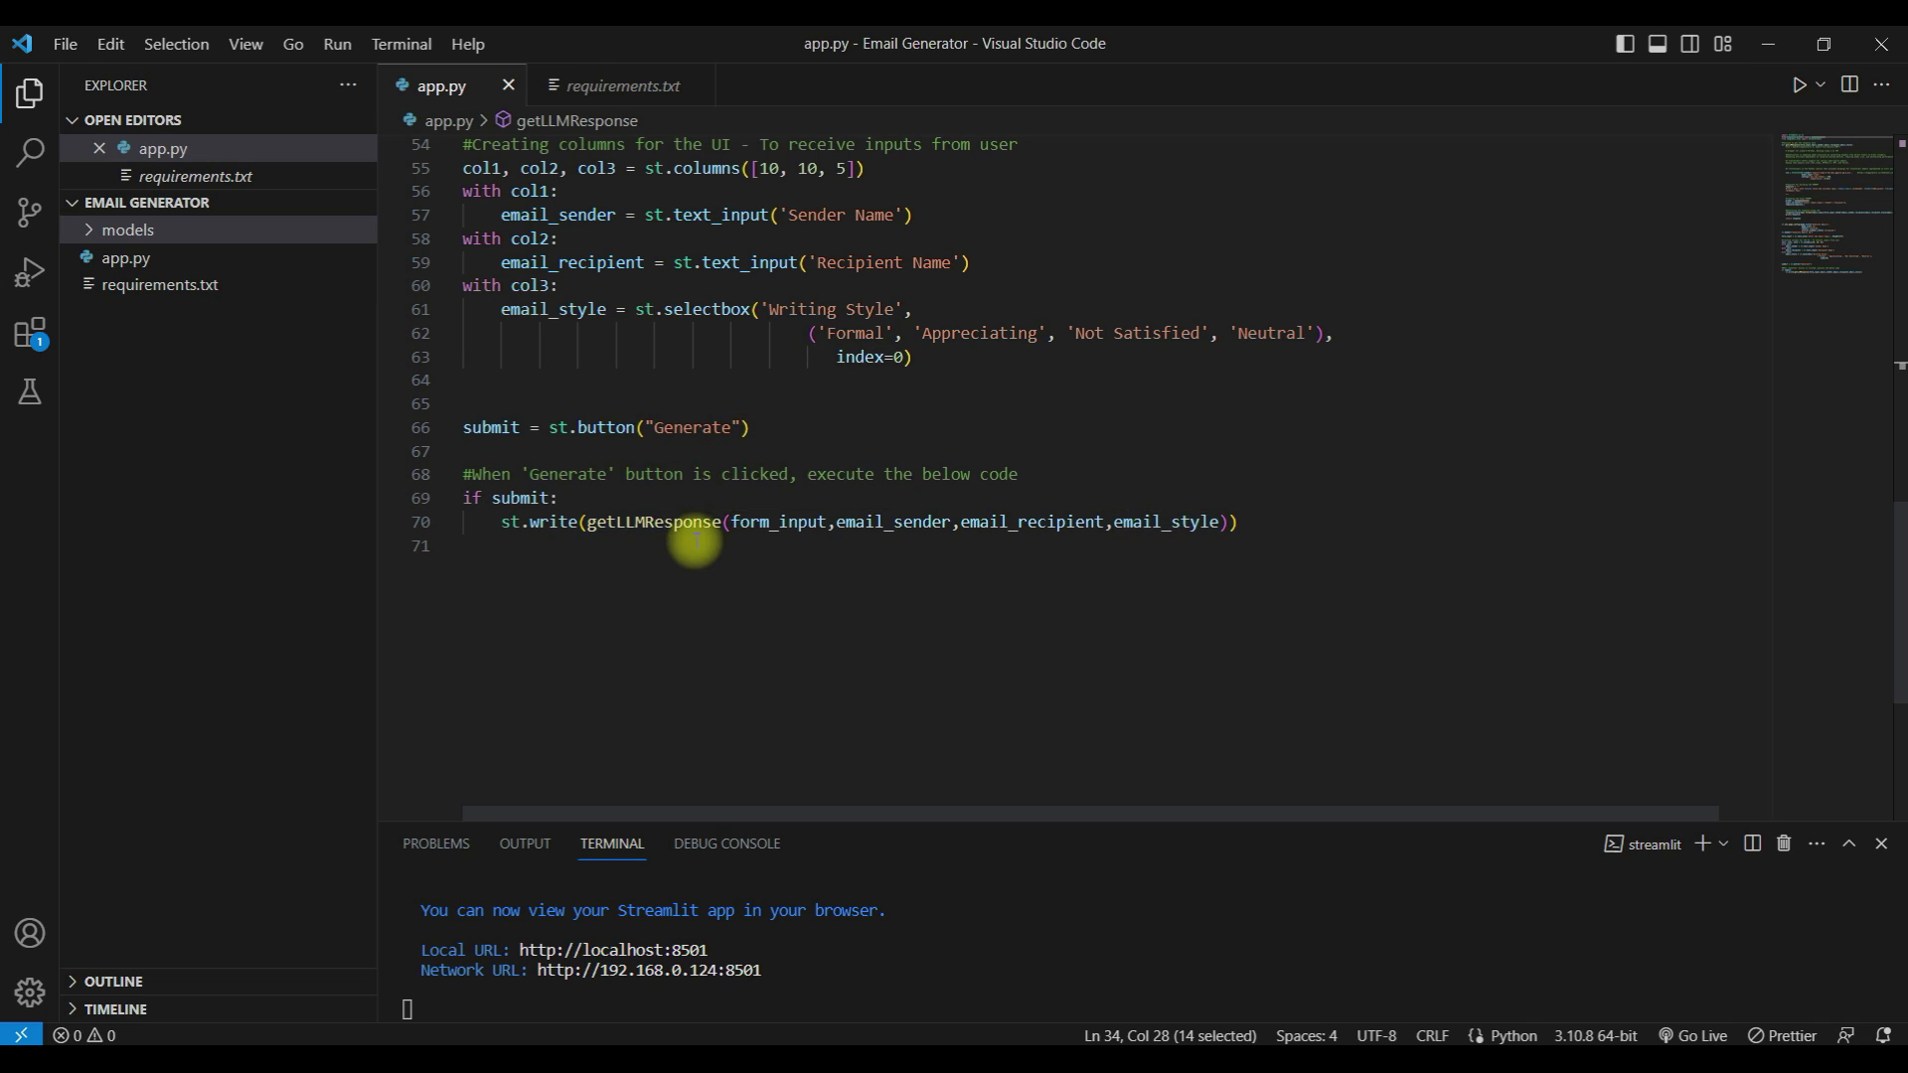
{"action": "mouse_move", "coordinate": [639, 735]}
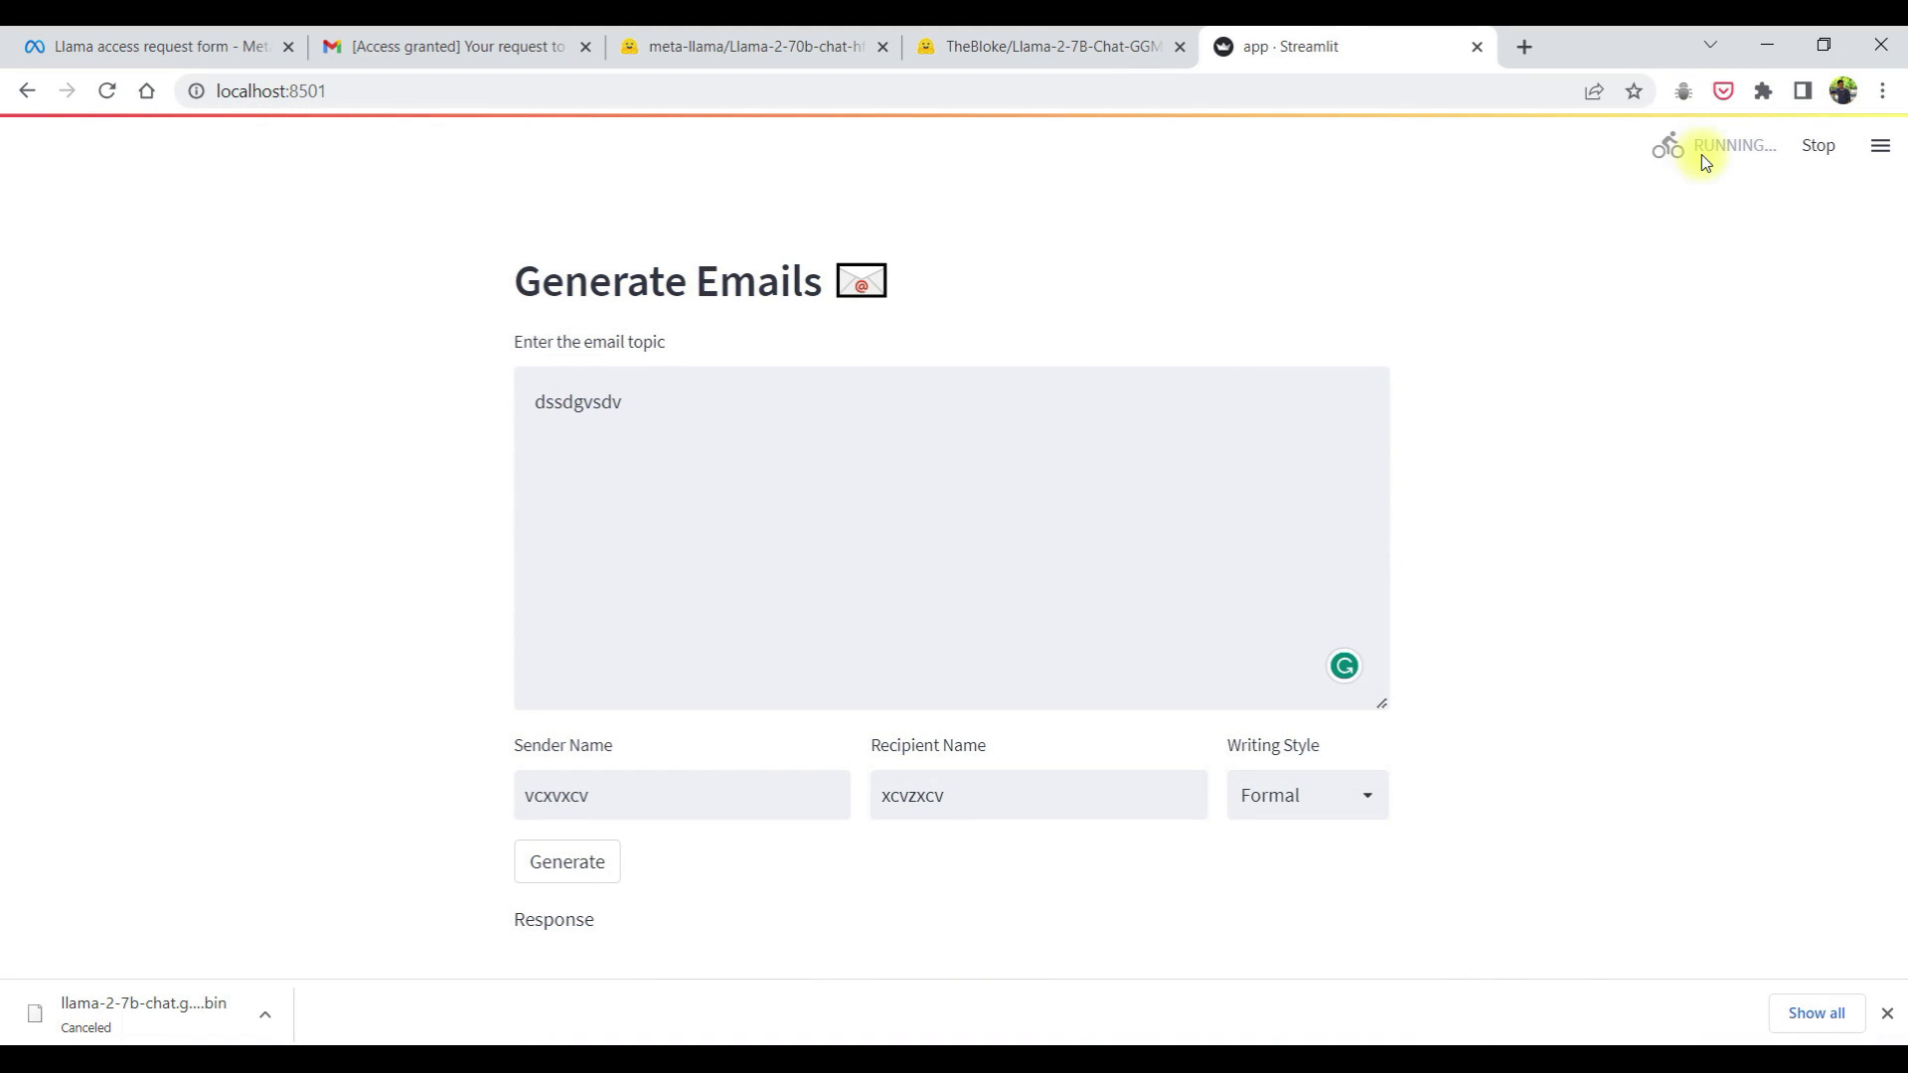
Rerun the app and set the email topic to development issues in project
{"action": "left_click", "coordinate": [566, 860]}
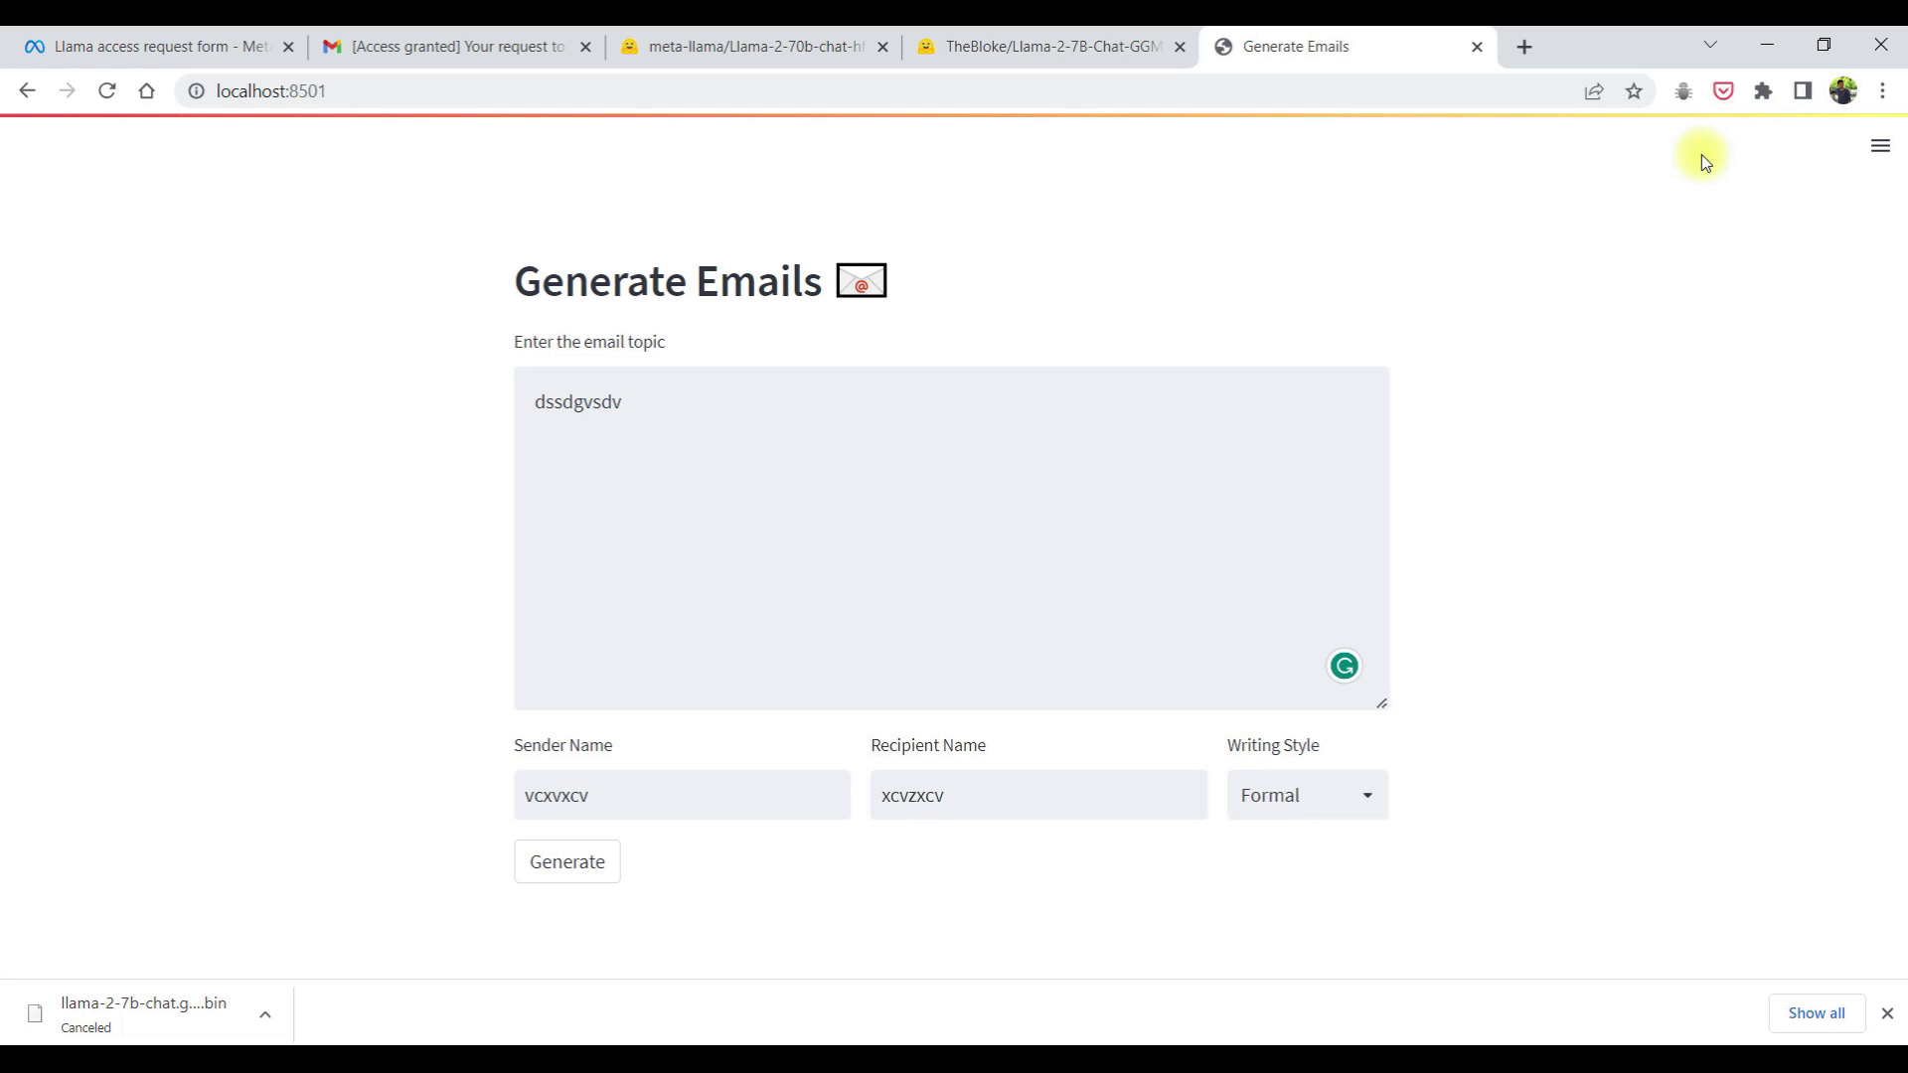
{"action": "double_click", "coordinate": [576, 402]}
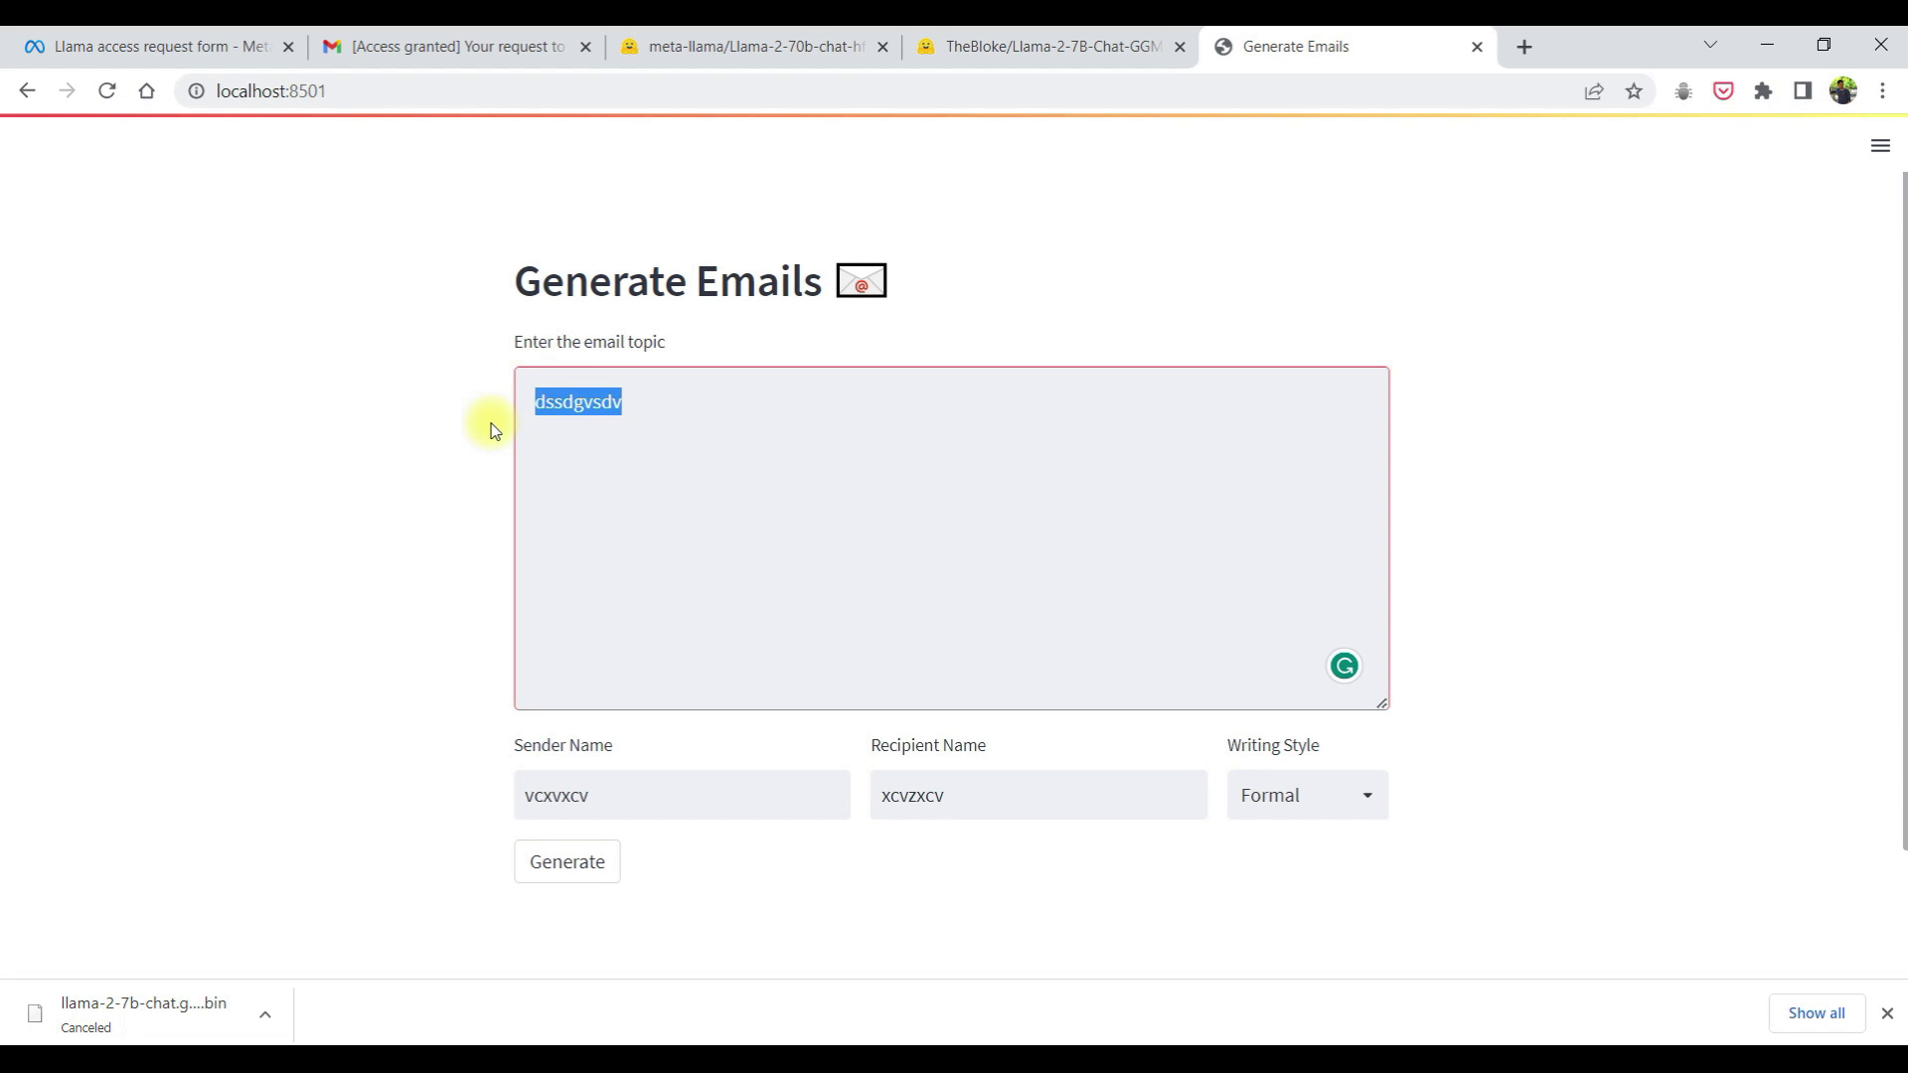
{"action": "type", "text": "development issues in"}
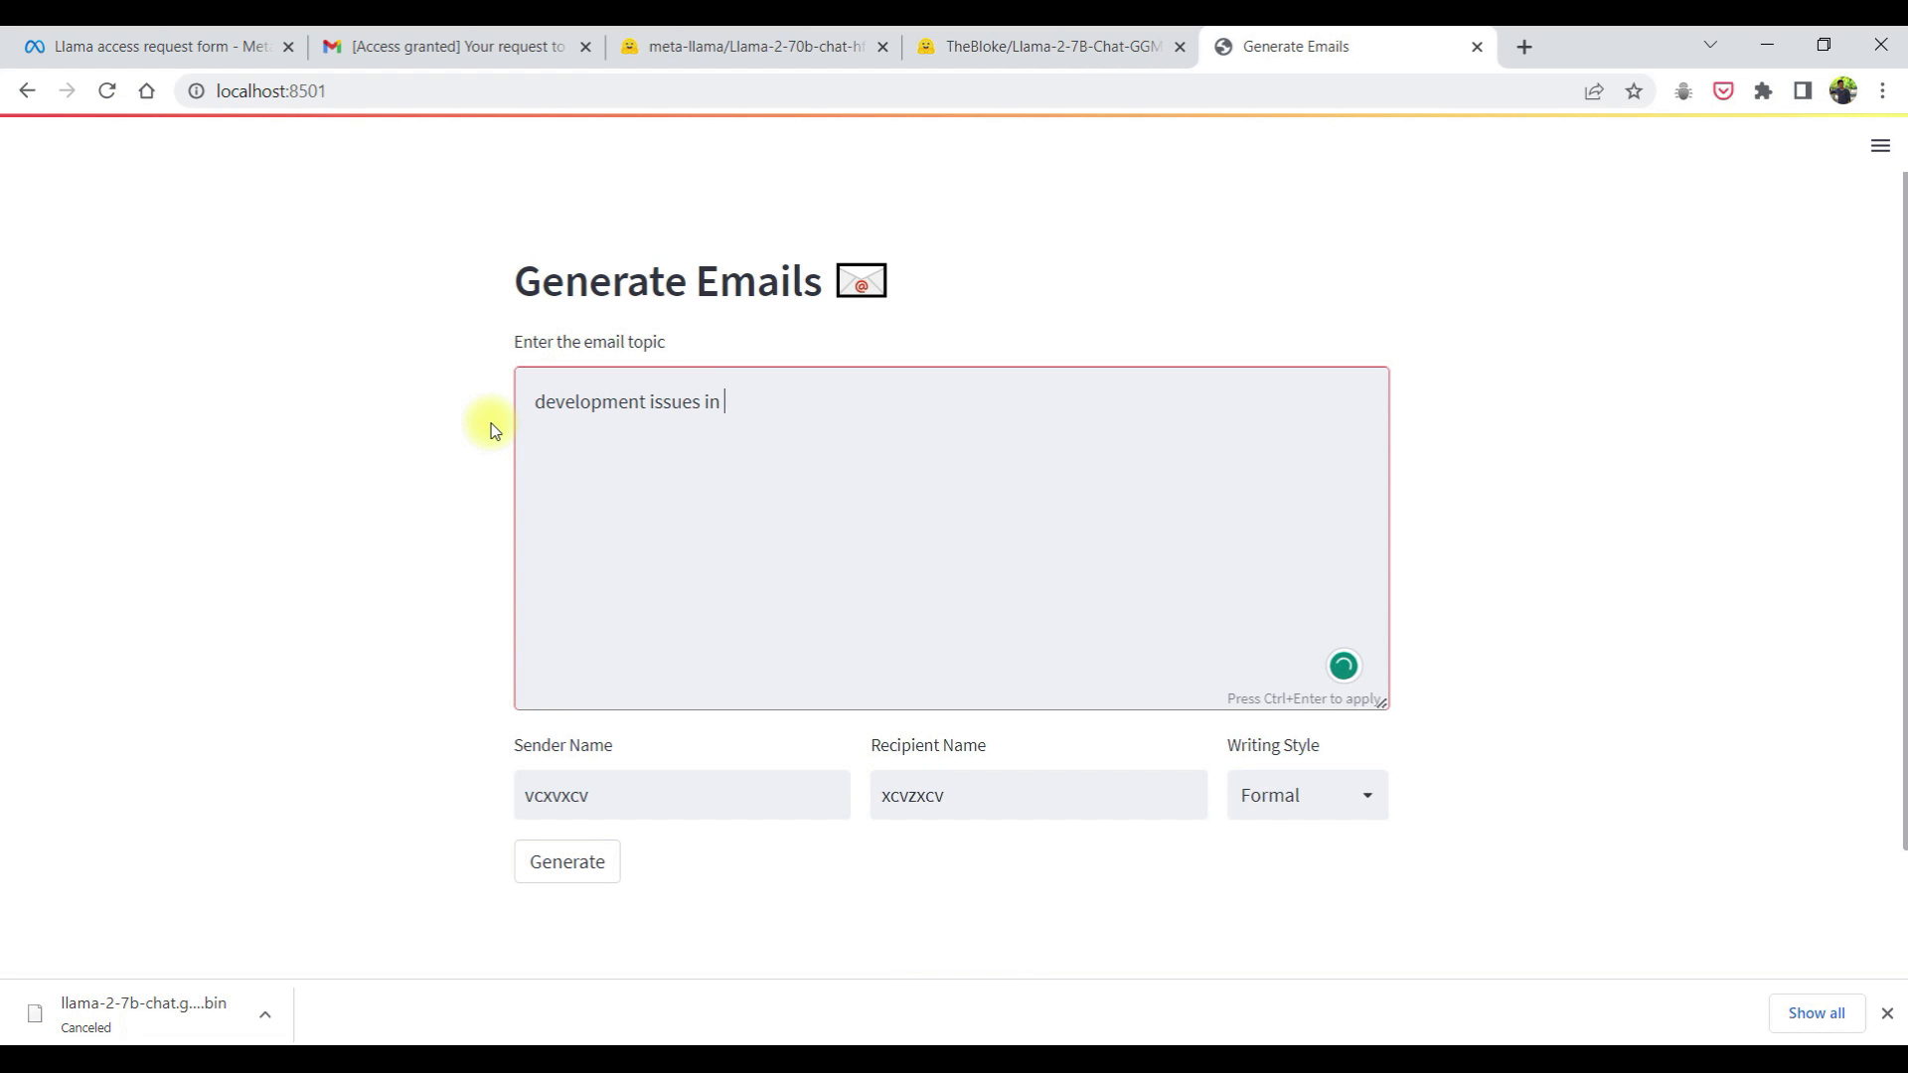
{"action": "type", "text": "project"}
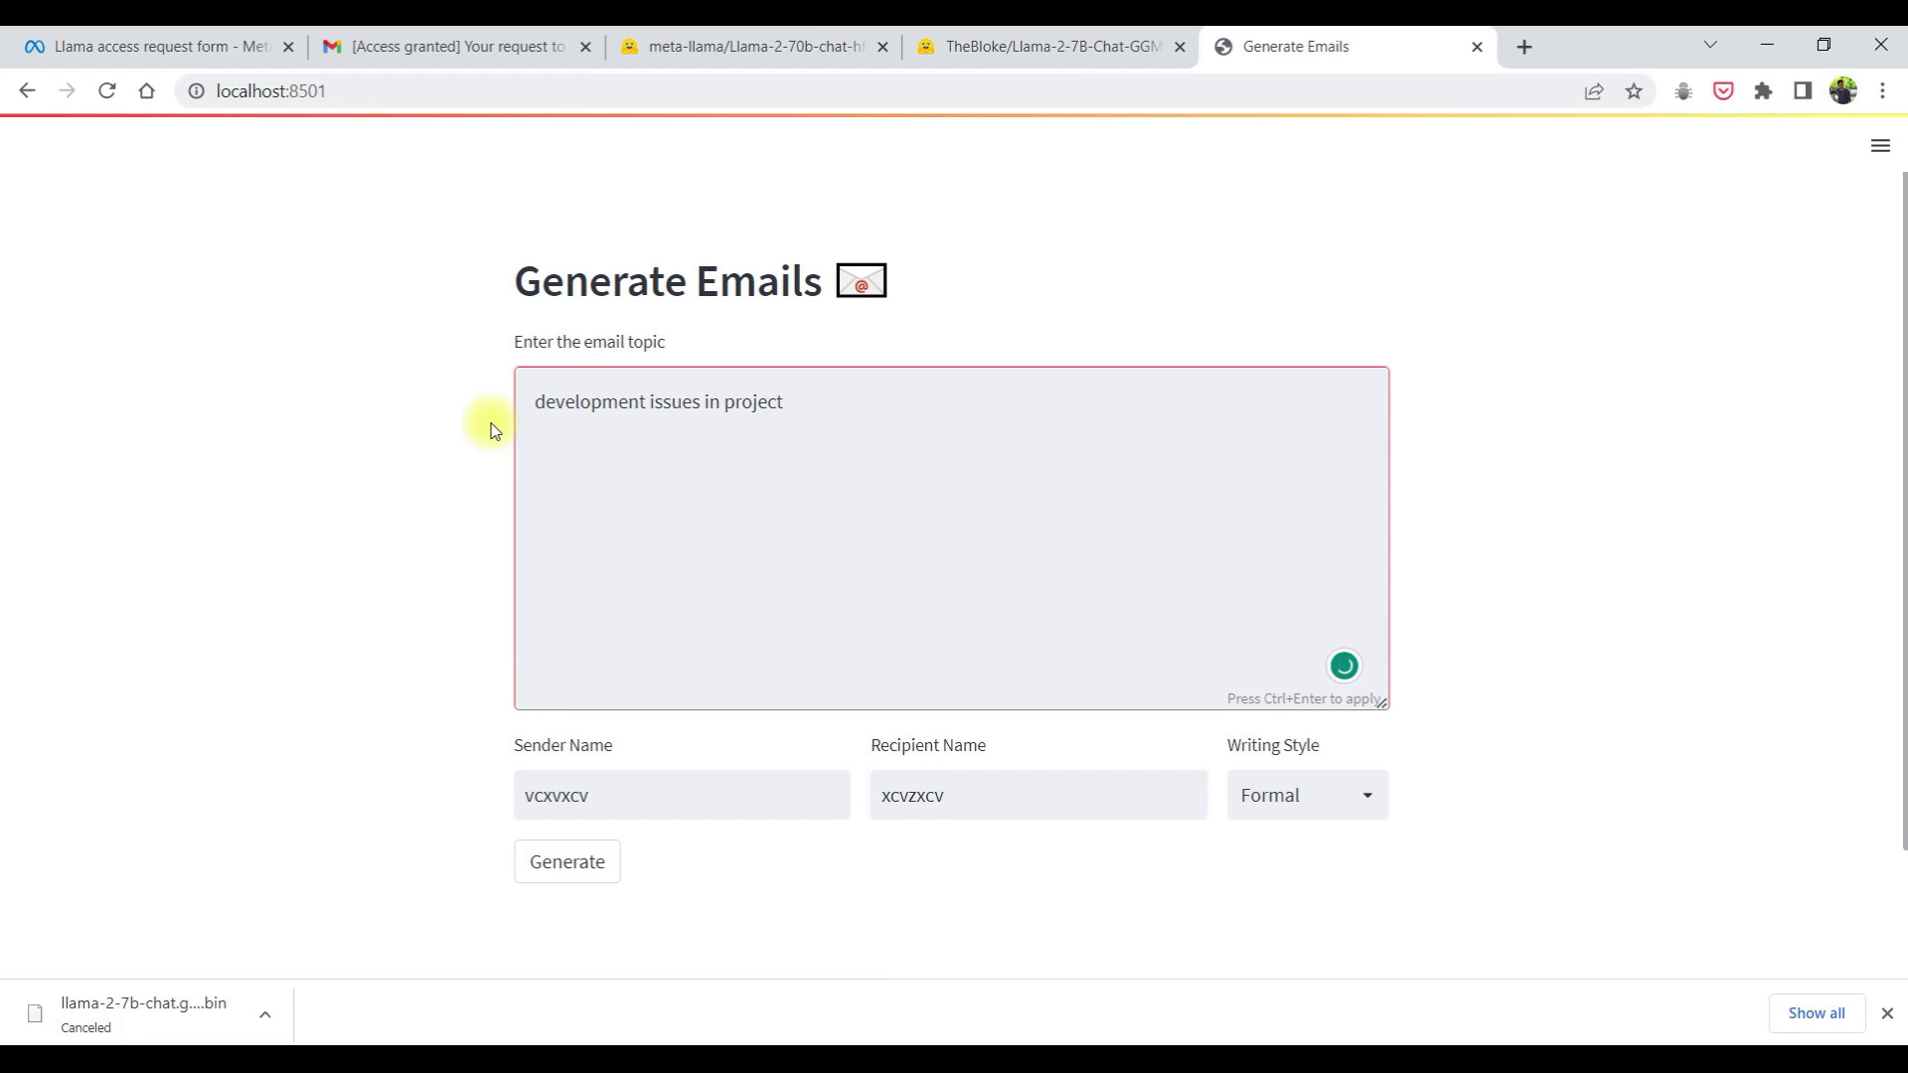
Set sender sharath, recipient sumanth, and choose the Not Satisfied writing style
{"action": "double_click", "coordinate": [556, 795]}
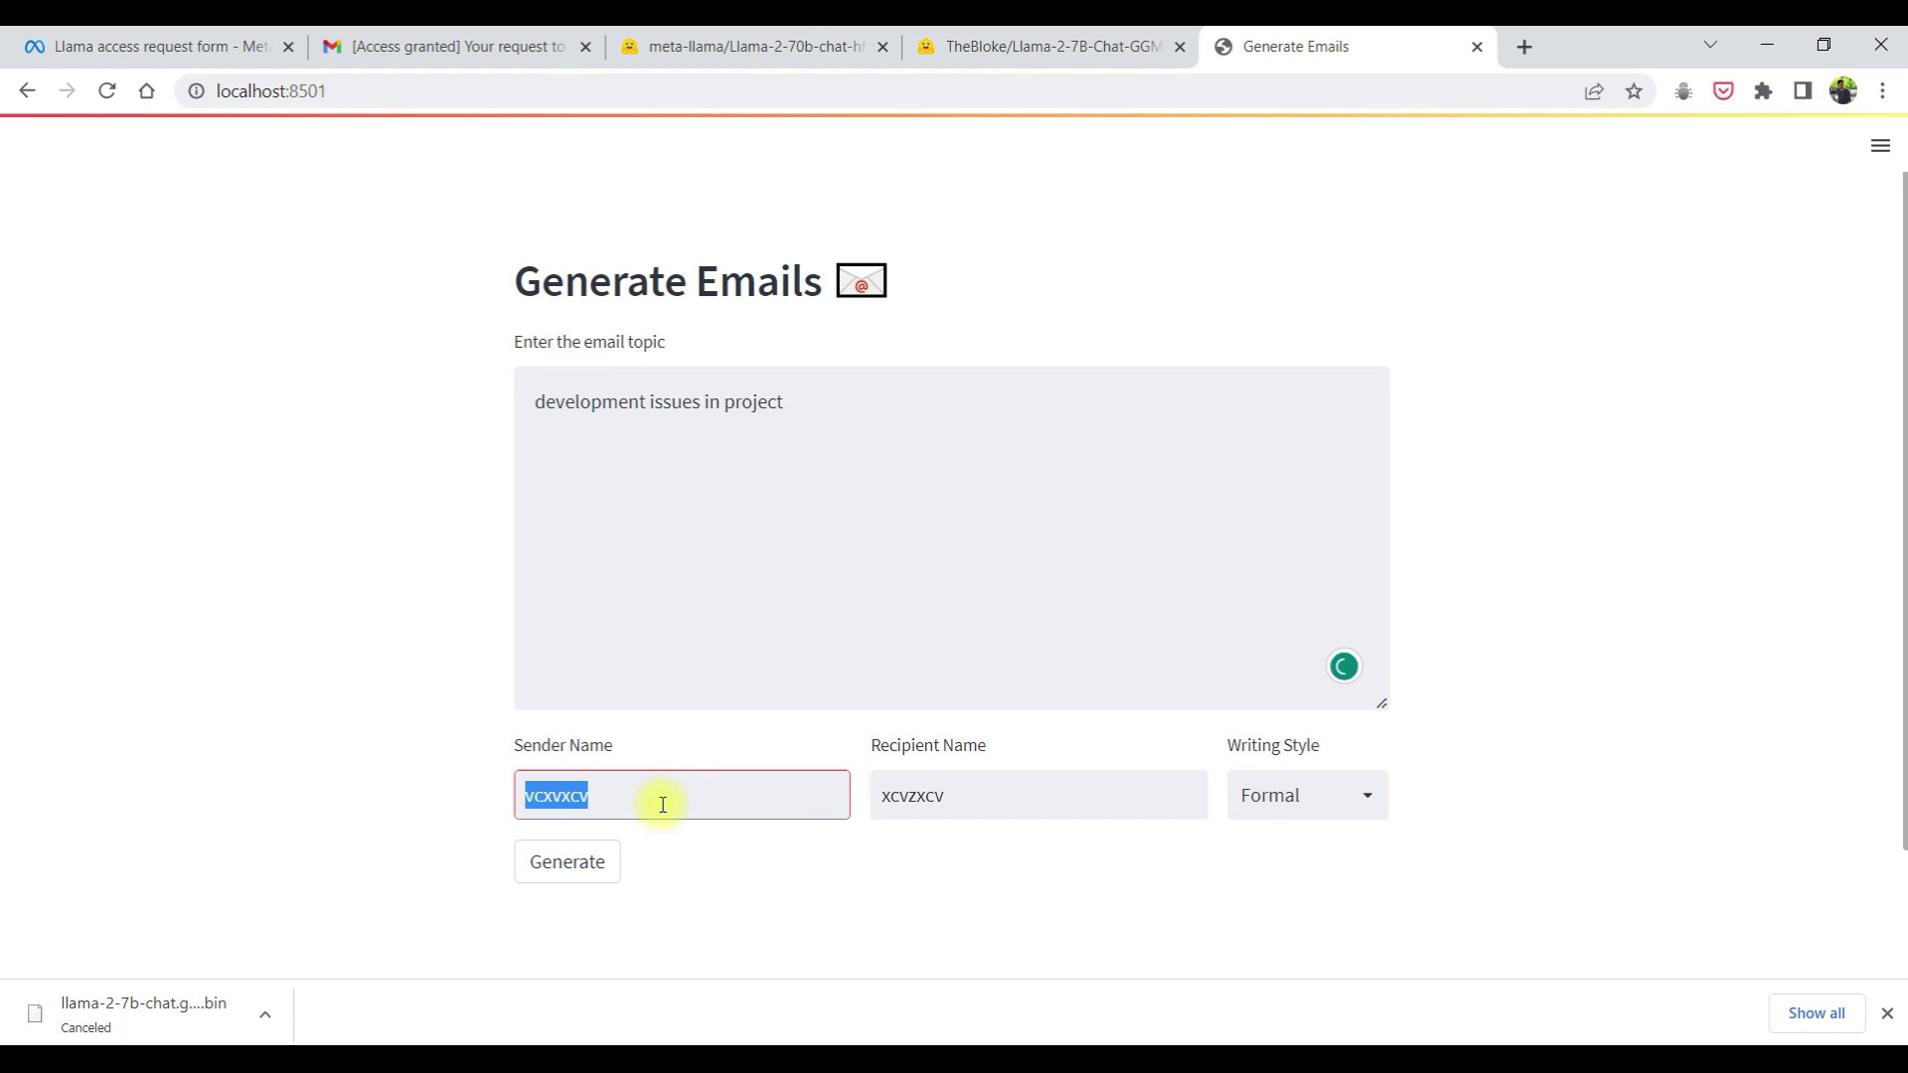
{"action": "type", "text": "sharath"}
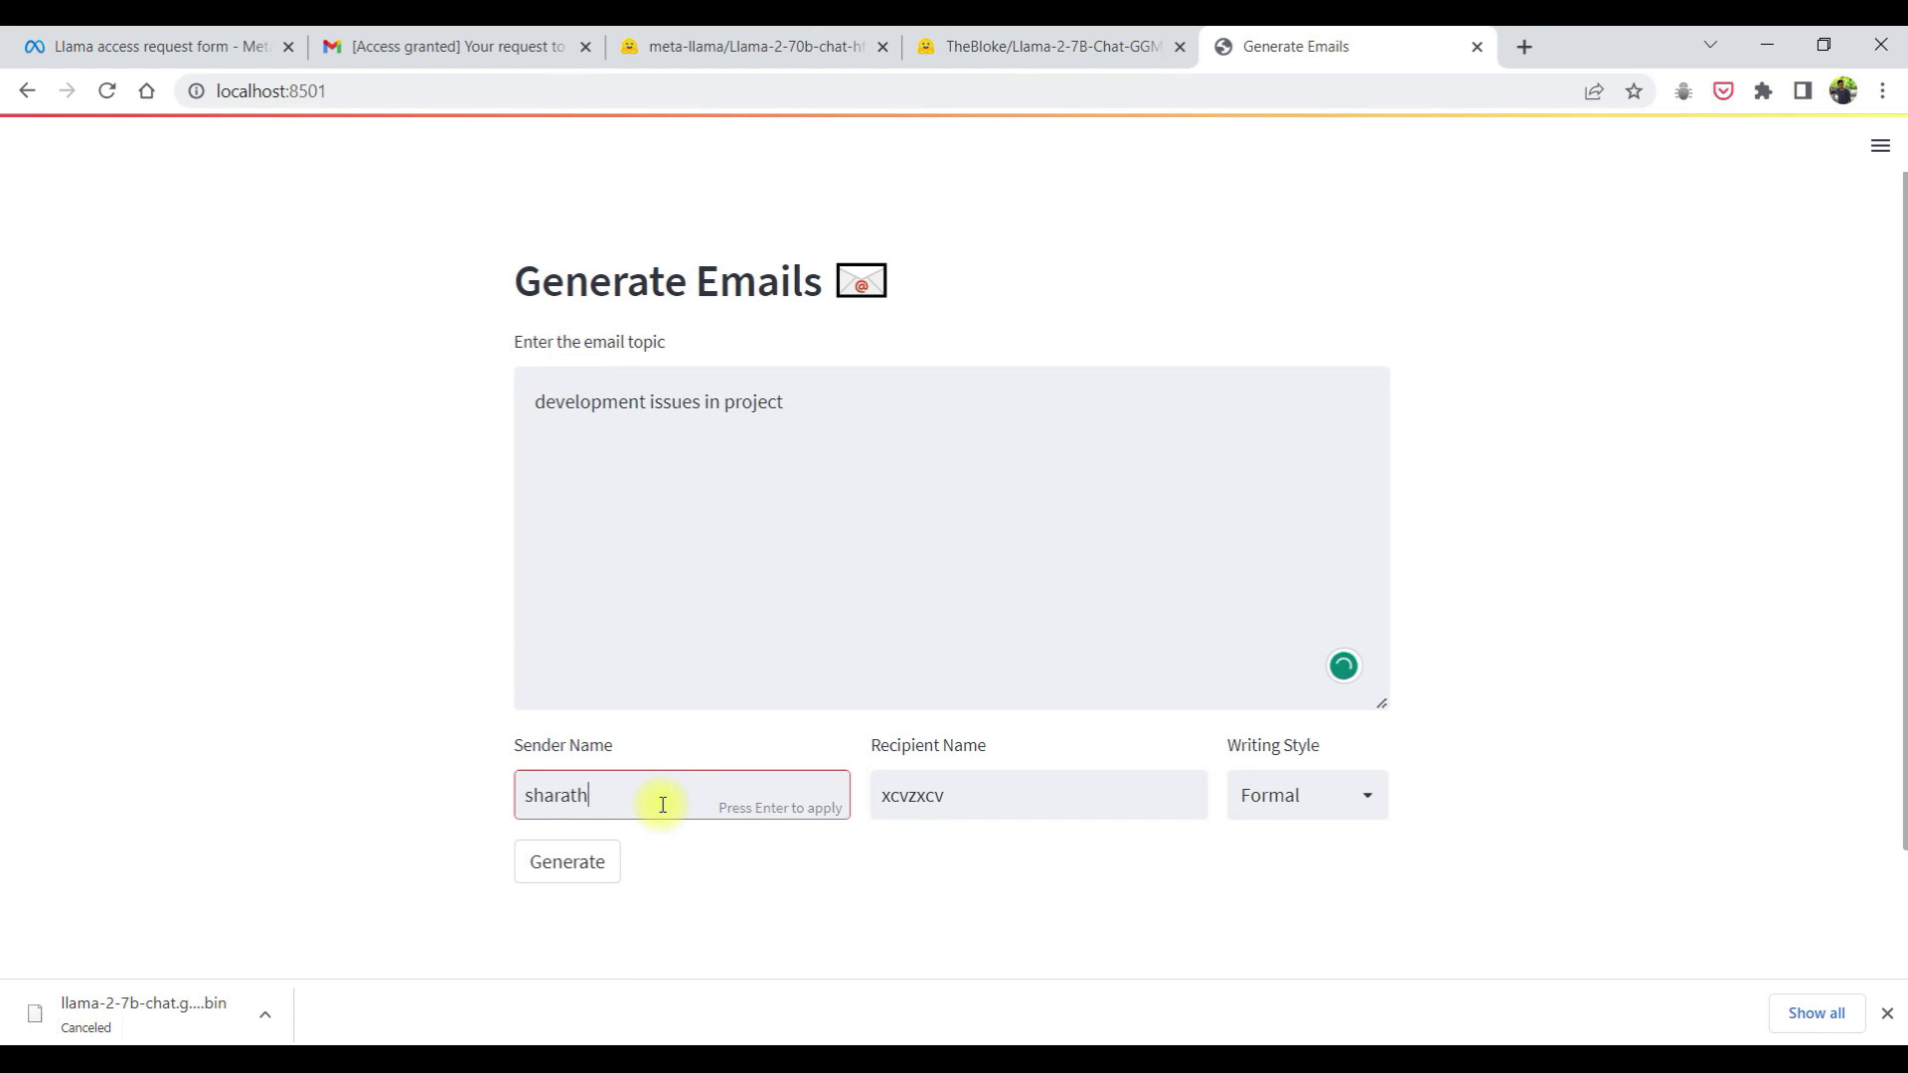
{"action": "double_click", "coordinate": [910, 795]}
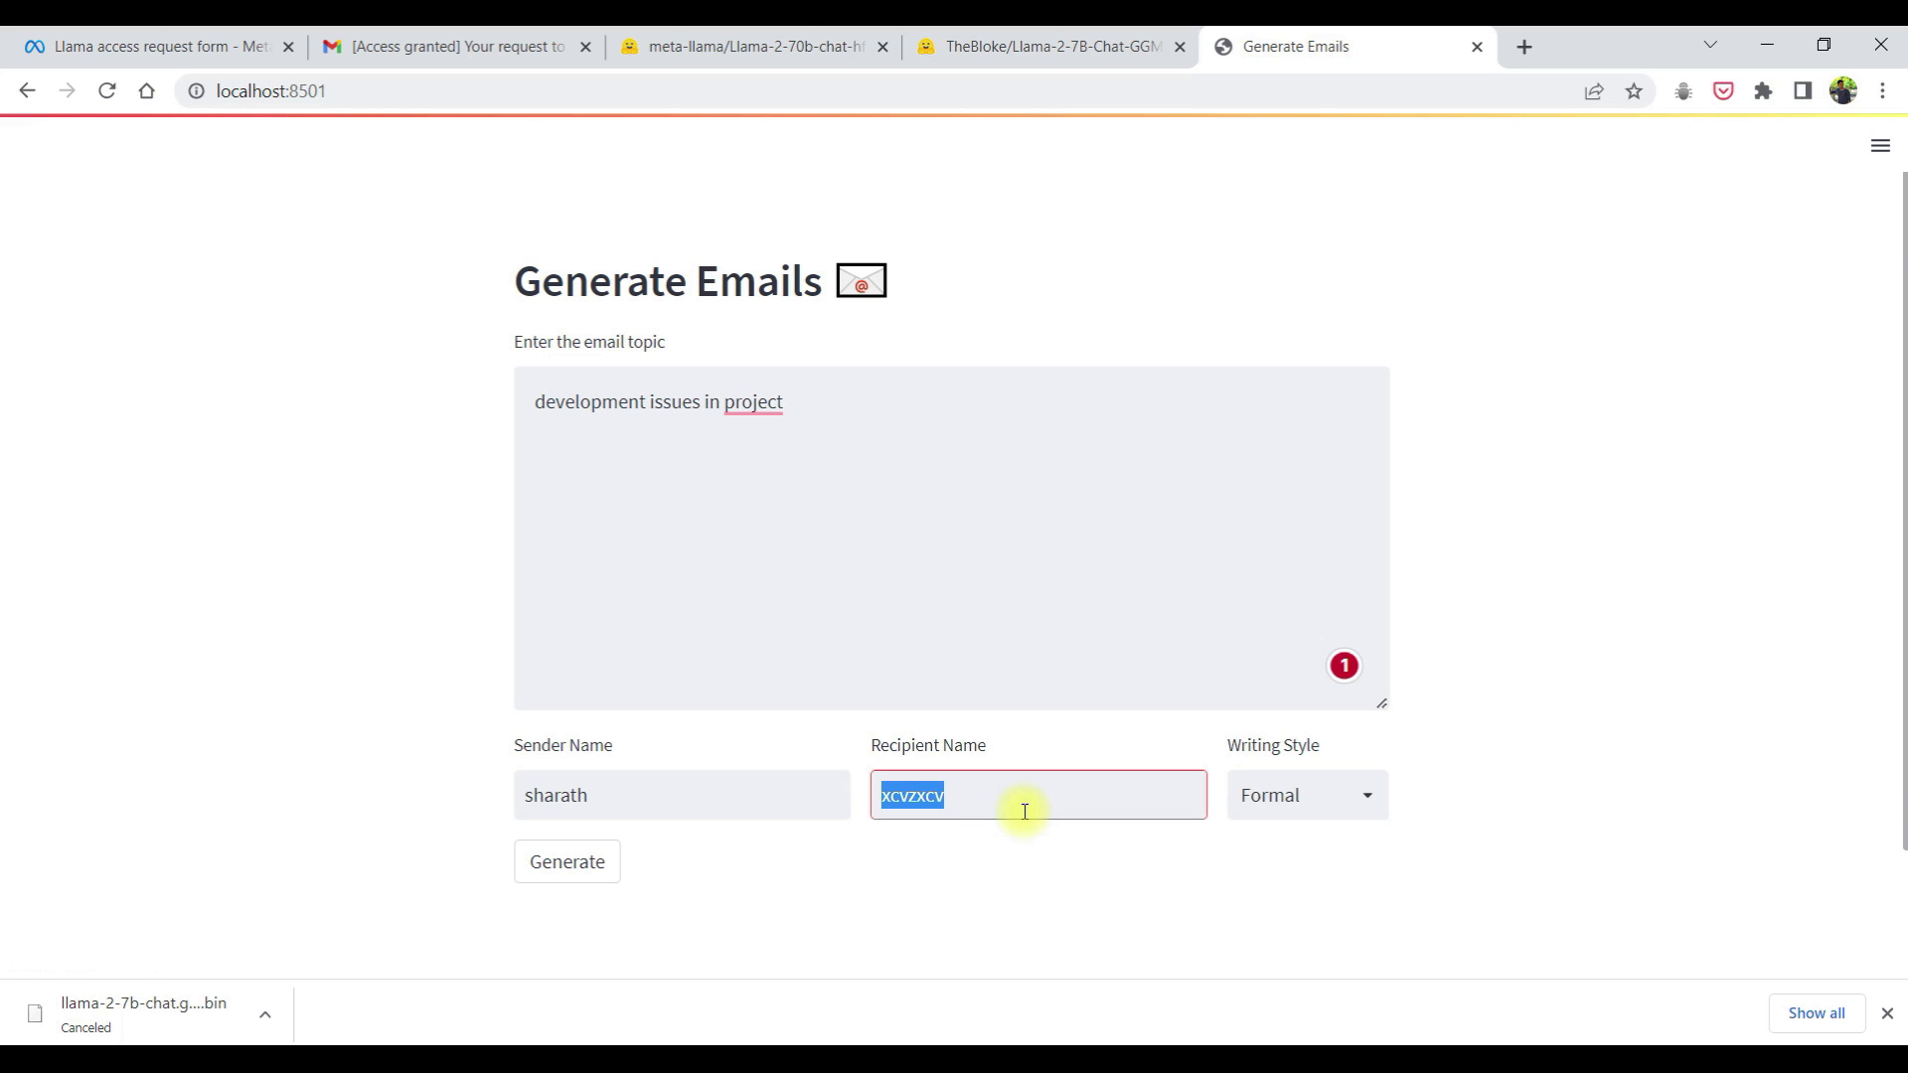
{"action": "type", "text": "sumanth"}
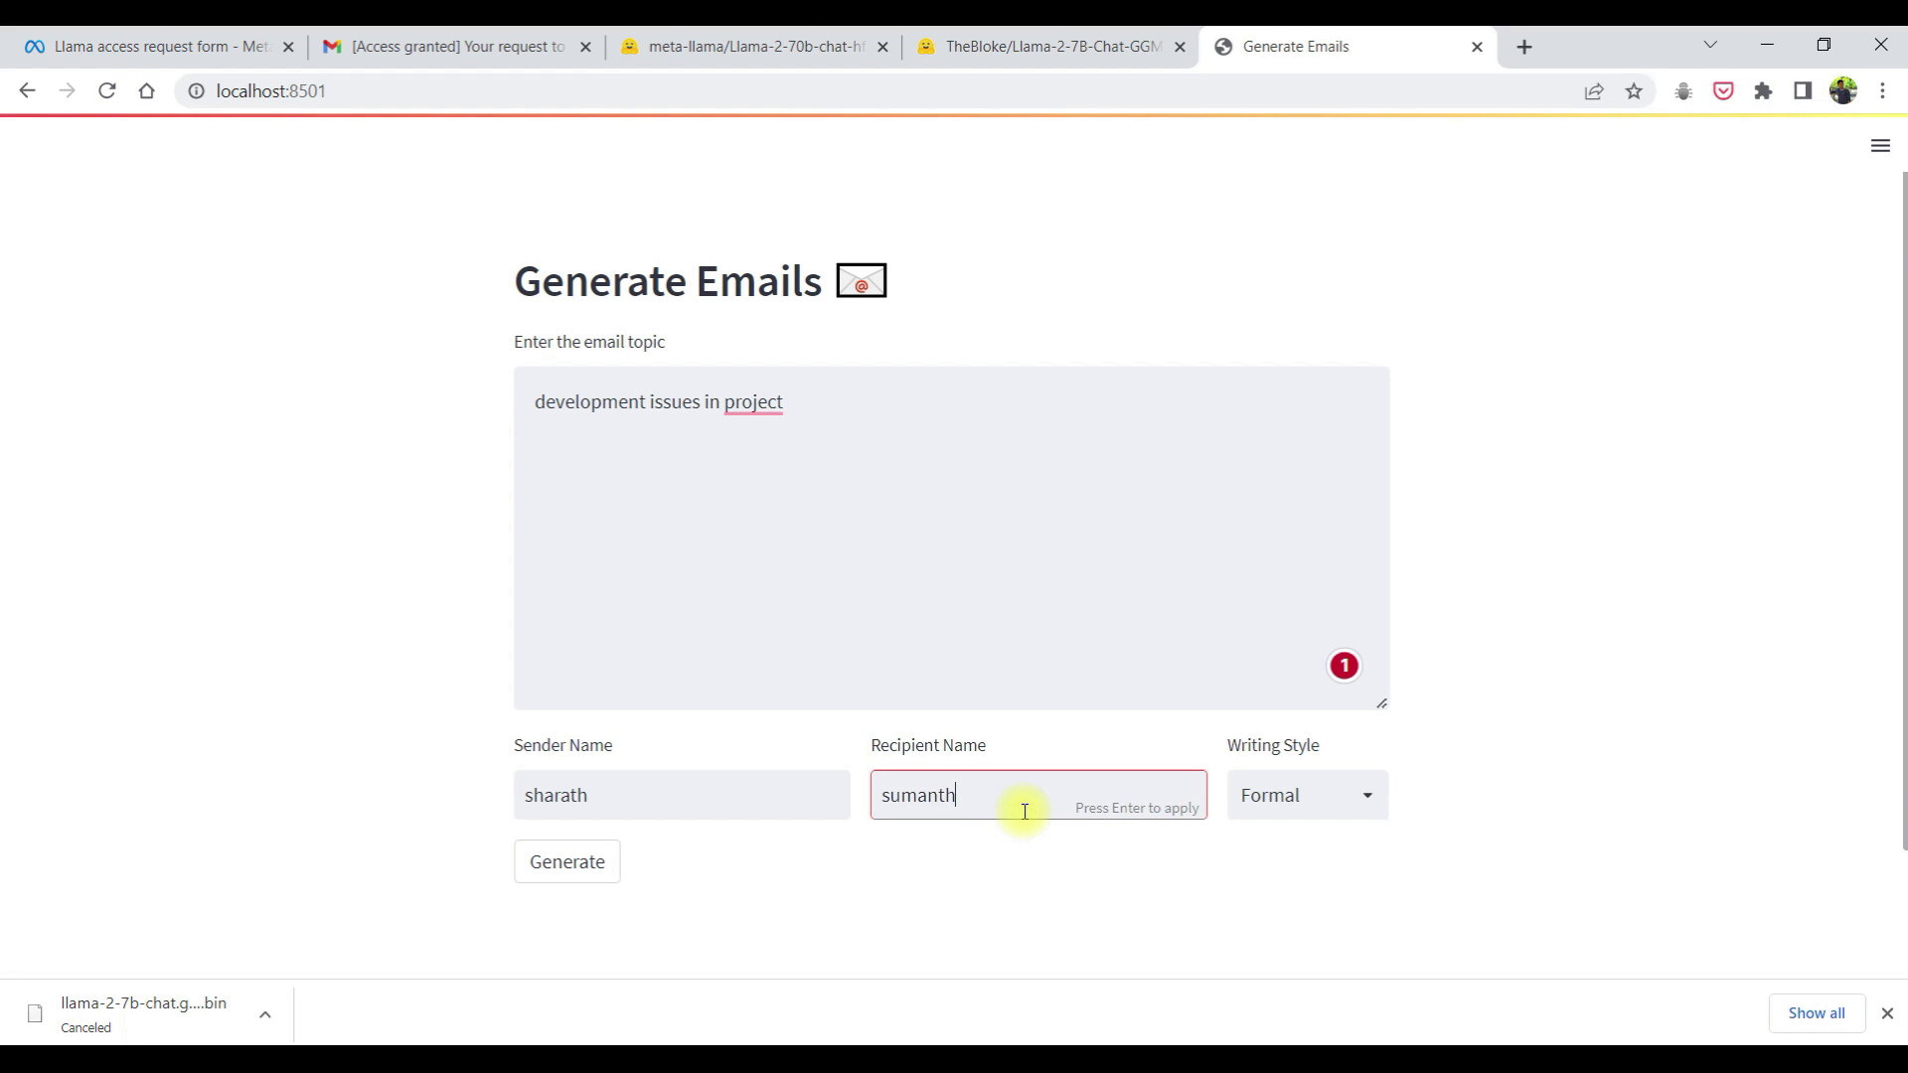
{"action": "left_click", "coordinate": [1307, 795]}
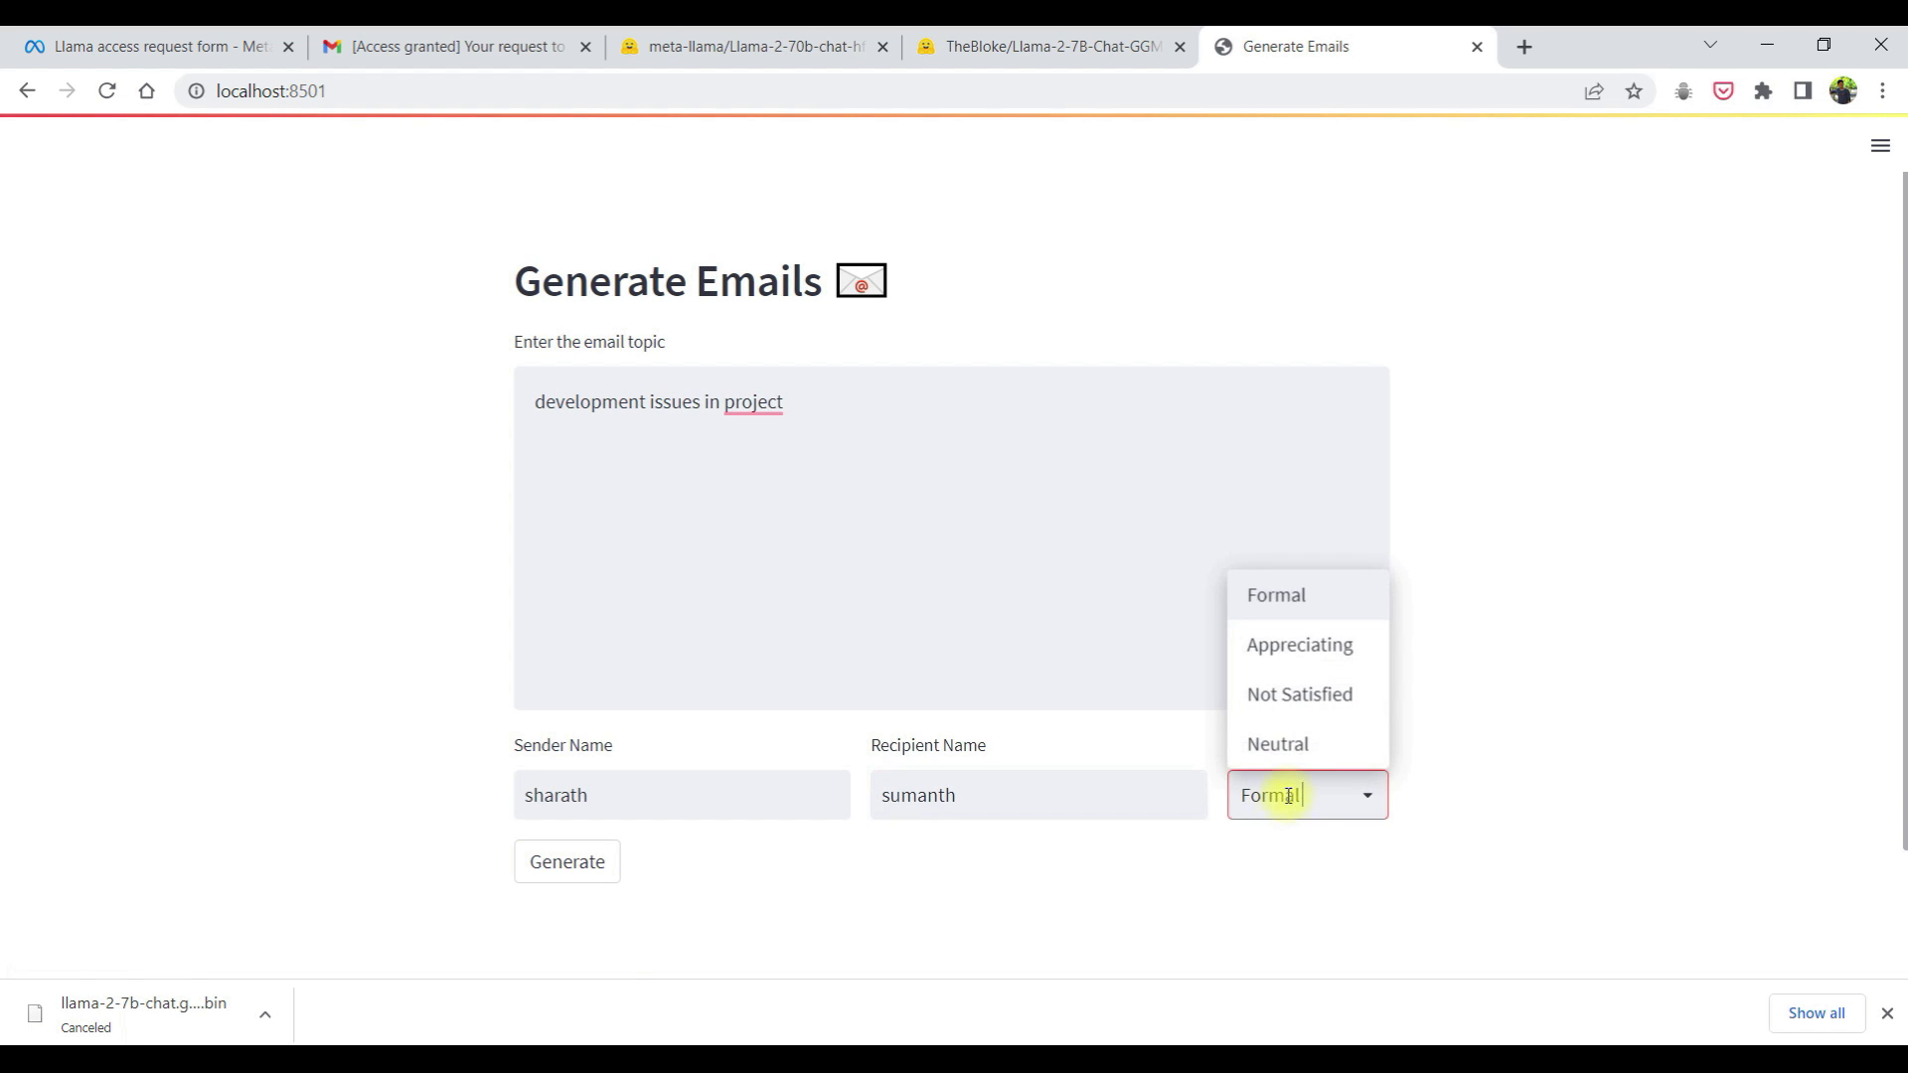
{"action": "mouse_move", "coordinate": [1319, 692]}
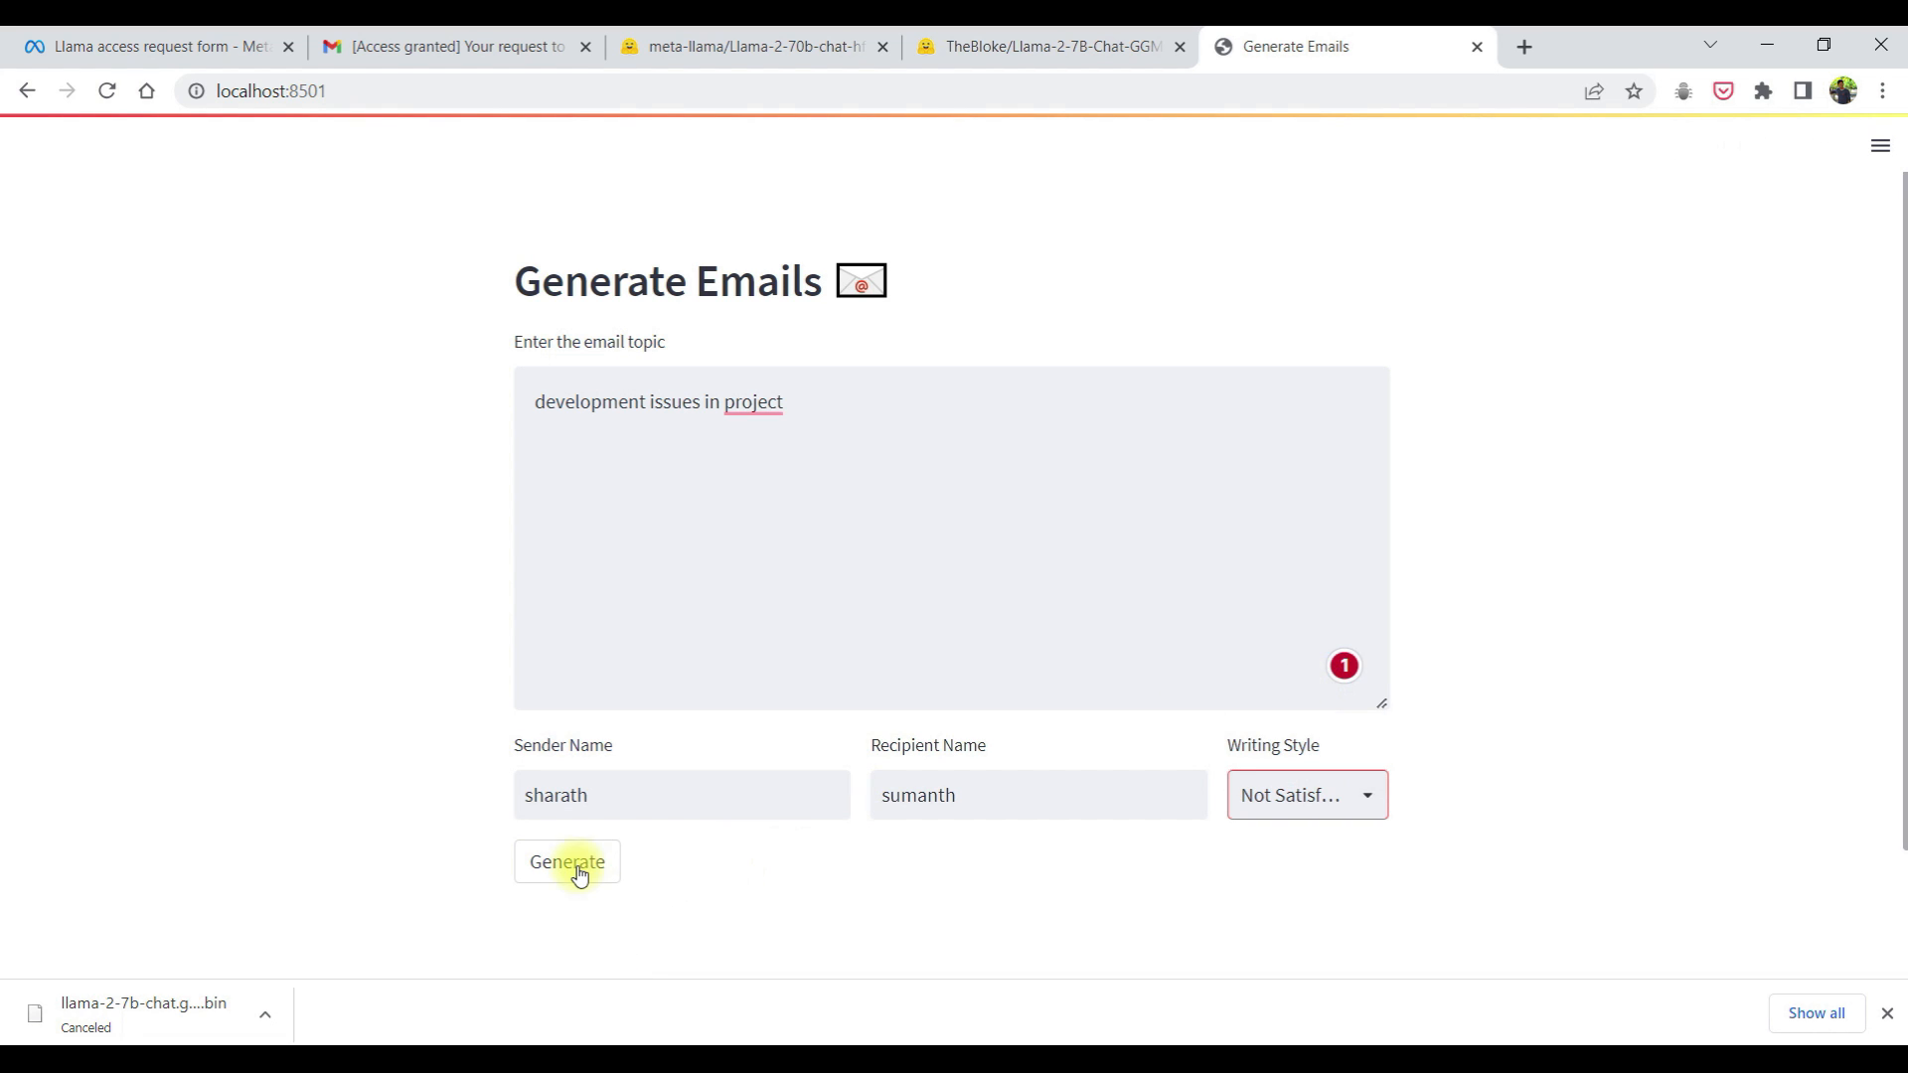
Generate the email and scroll down to read the drafted Not Satisfied response
{"action": "left_click", "coordinate": [568, 860]}
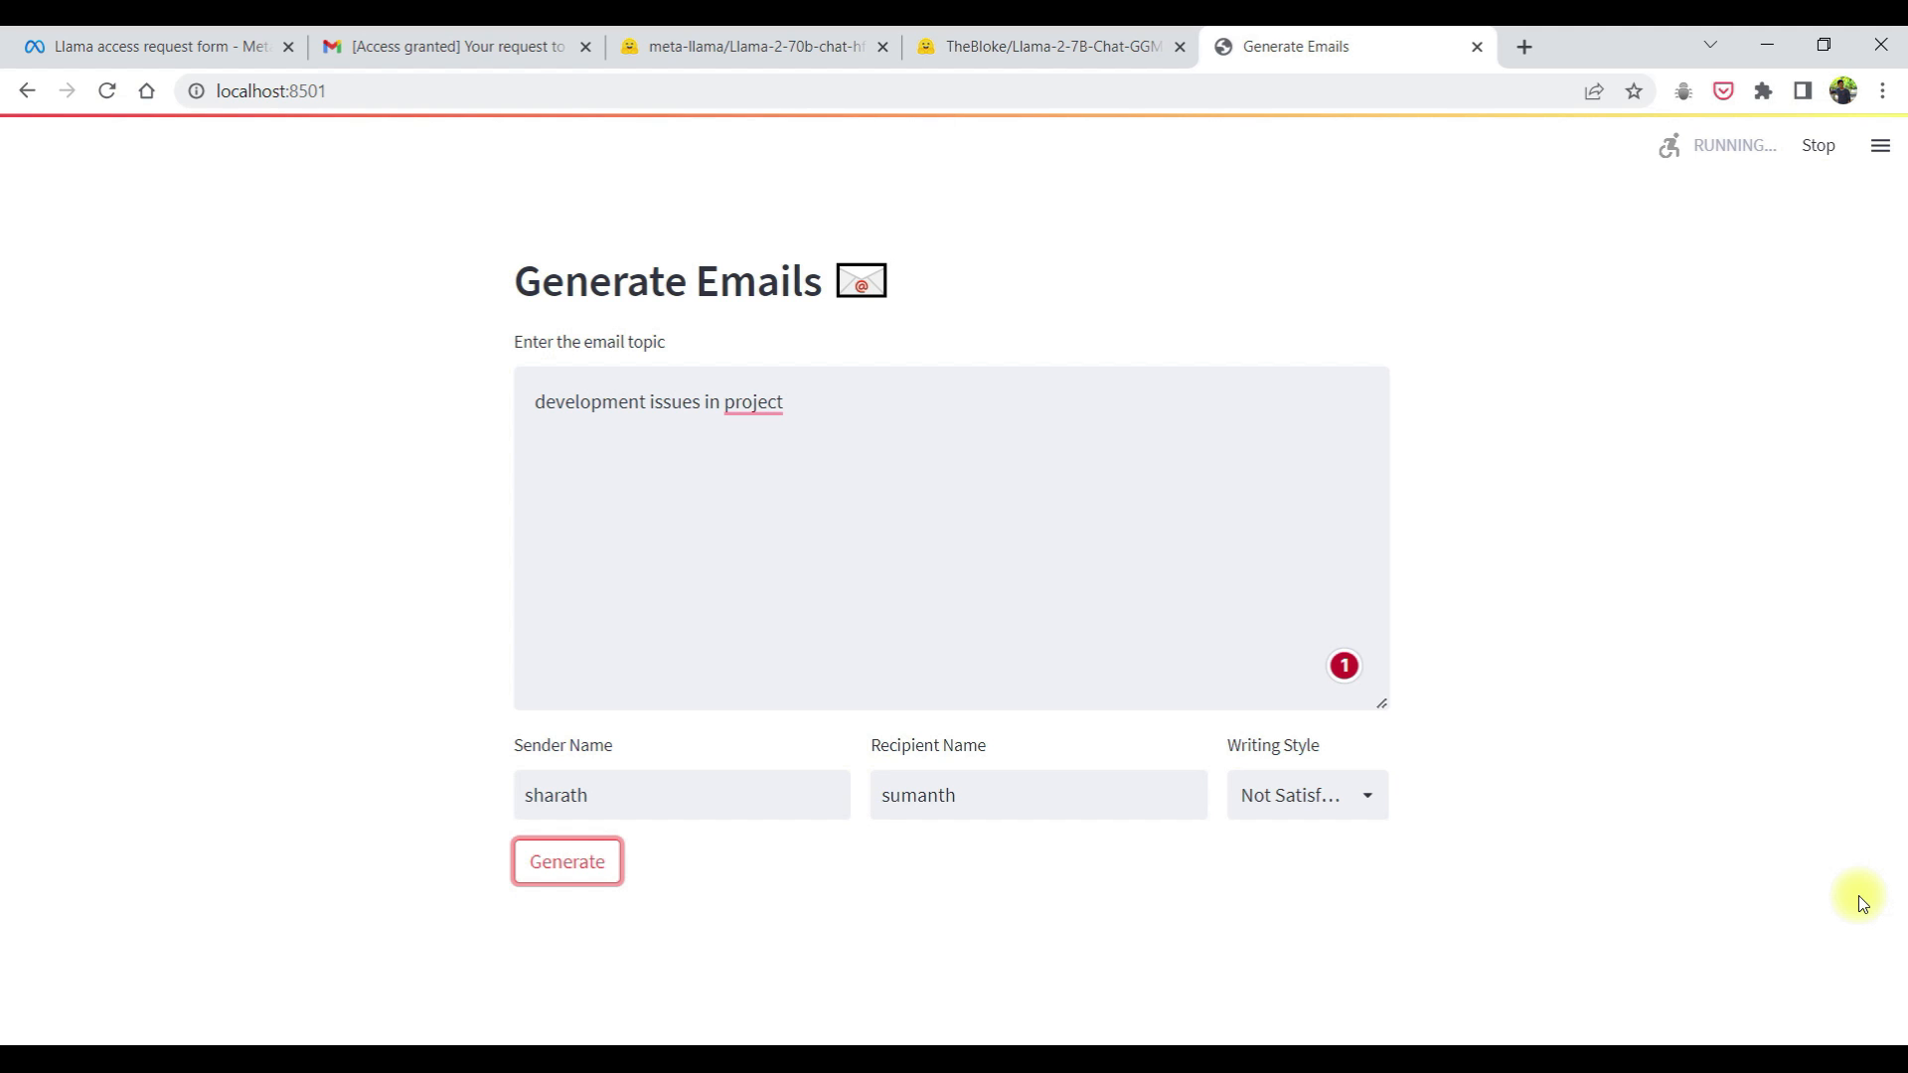
{"action": "left_click", "coordinate": [566, 860]}
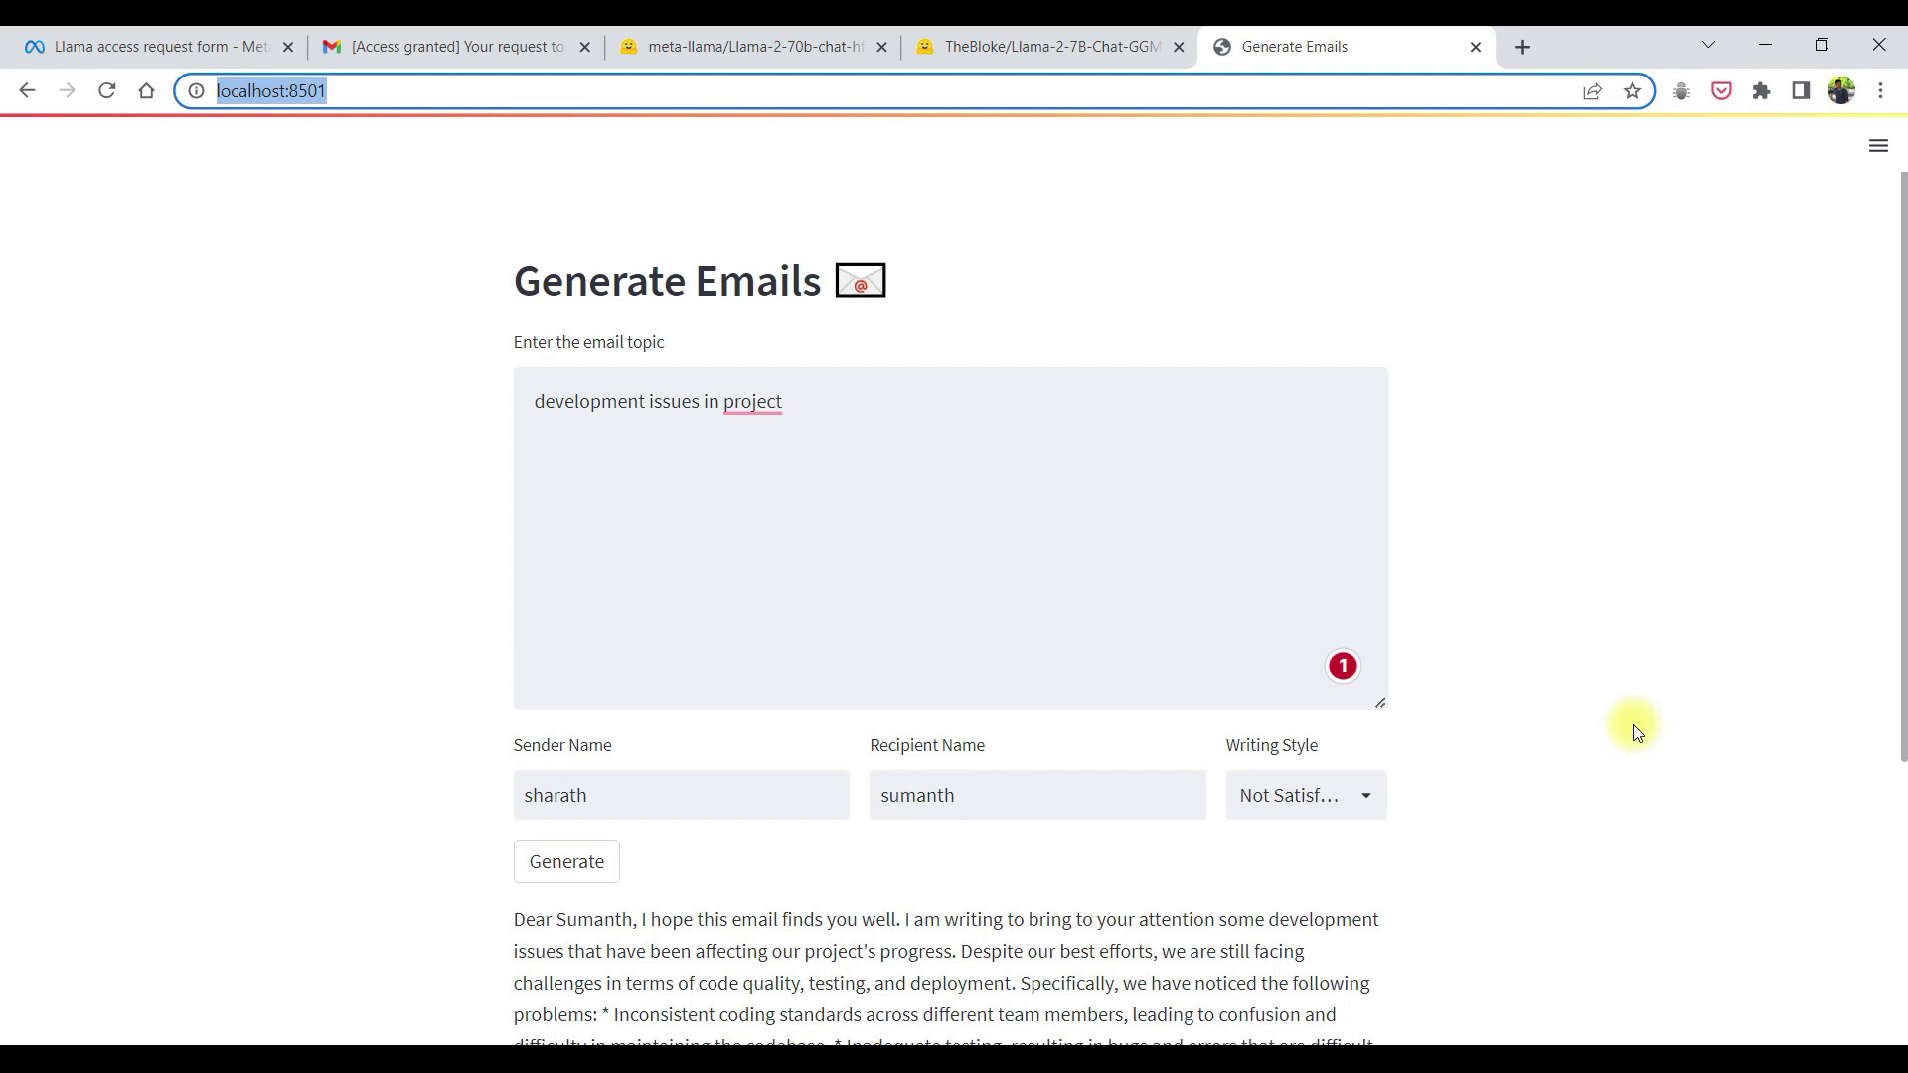
{"action": "scroll", "scroll_direction": "down", "scroll_amount": 3}
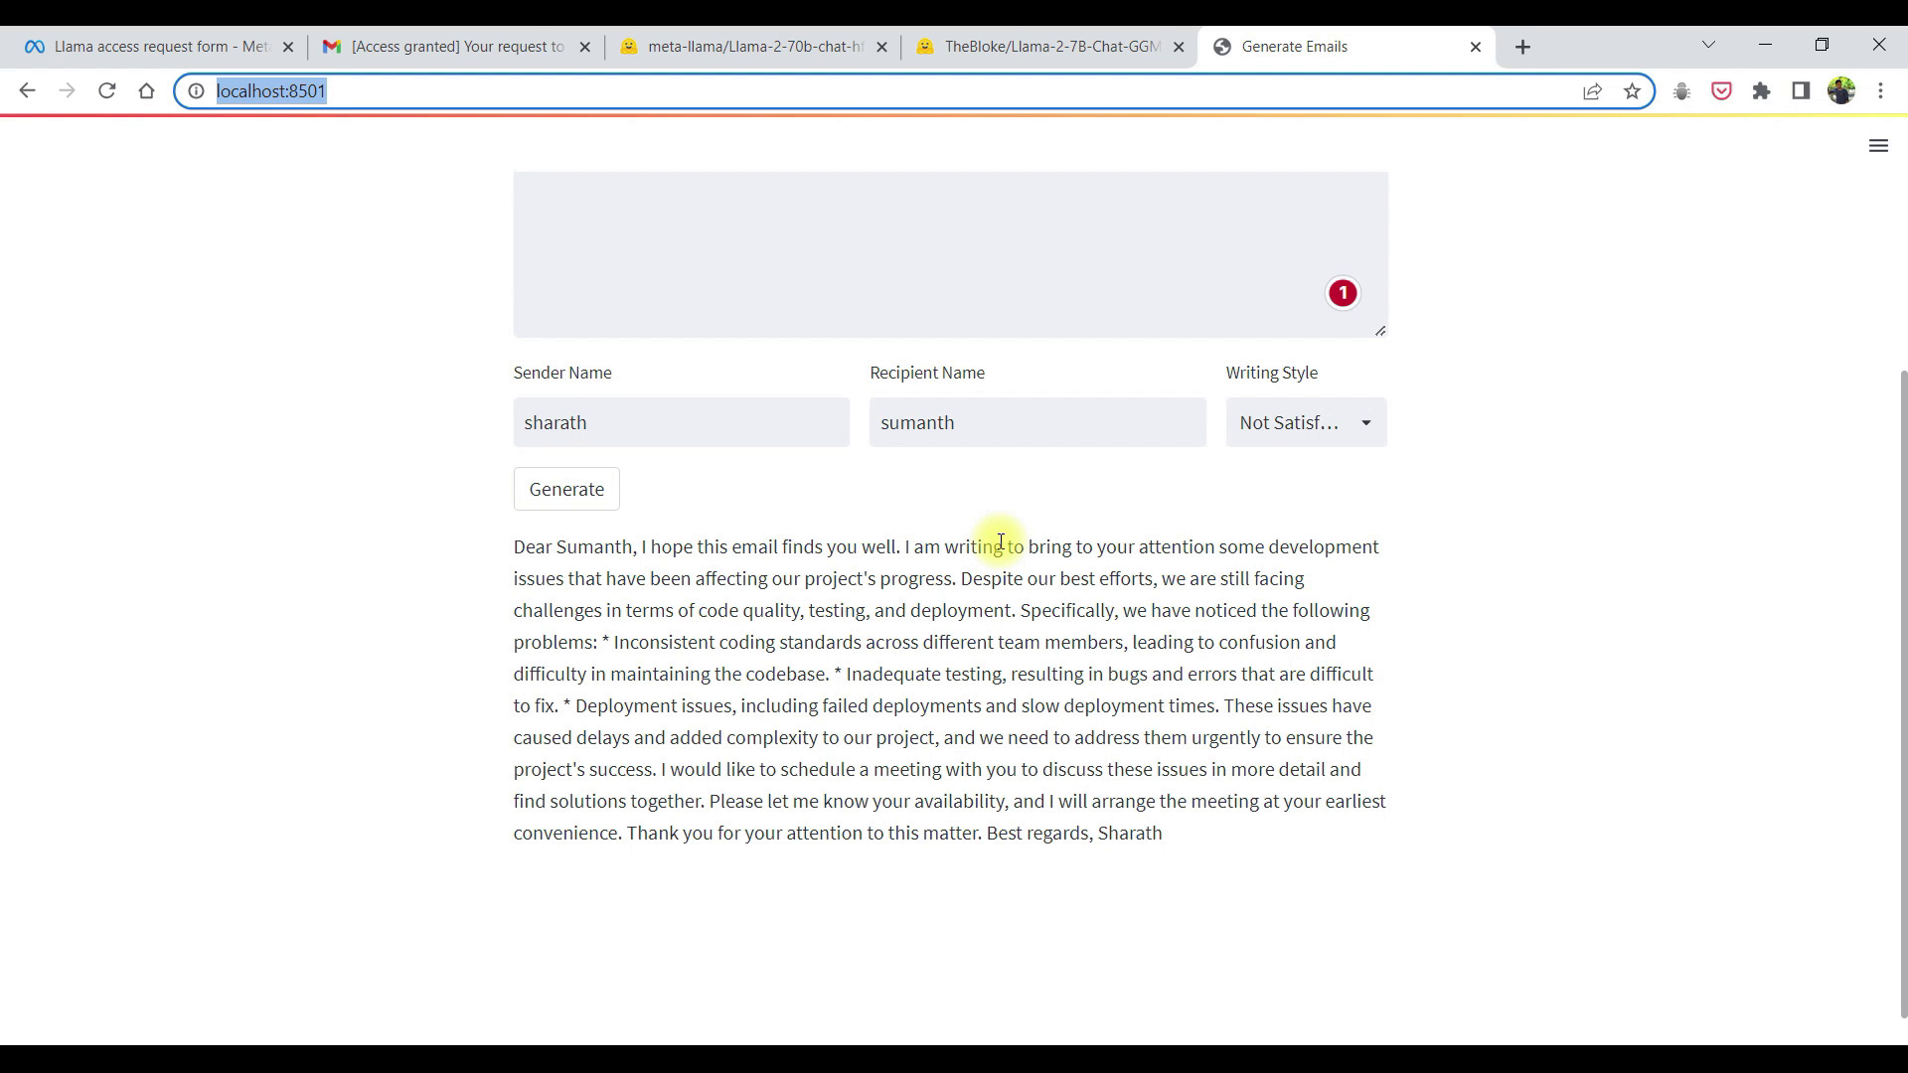
{"action": "mouse_move", "coordinate": [722, 600]}
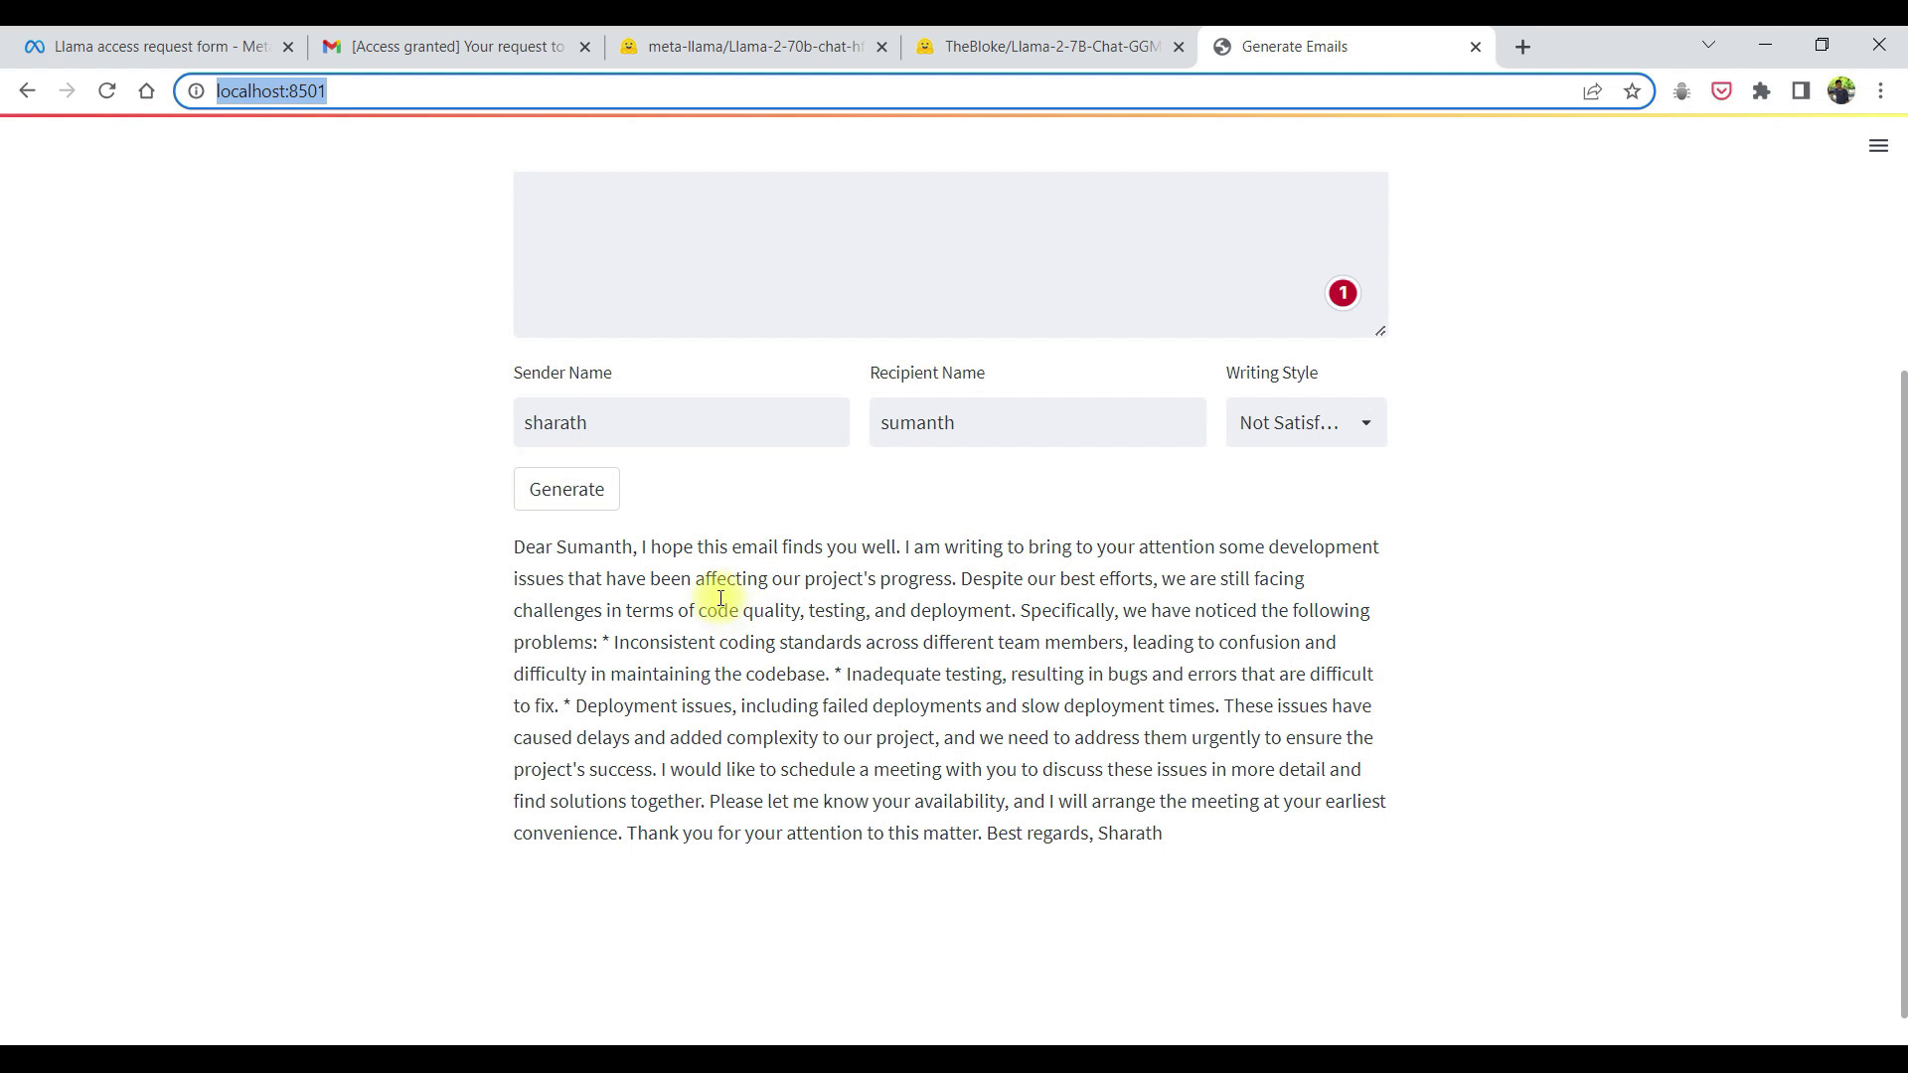